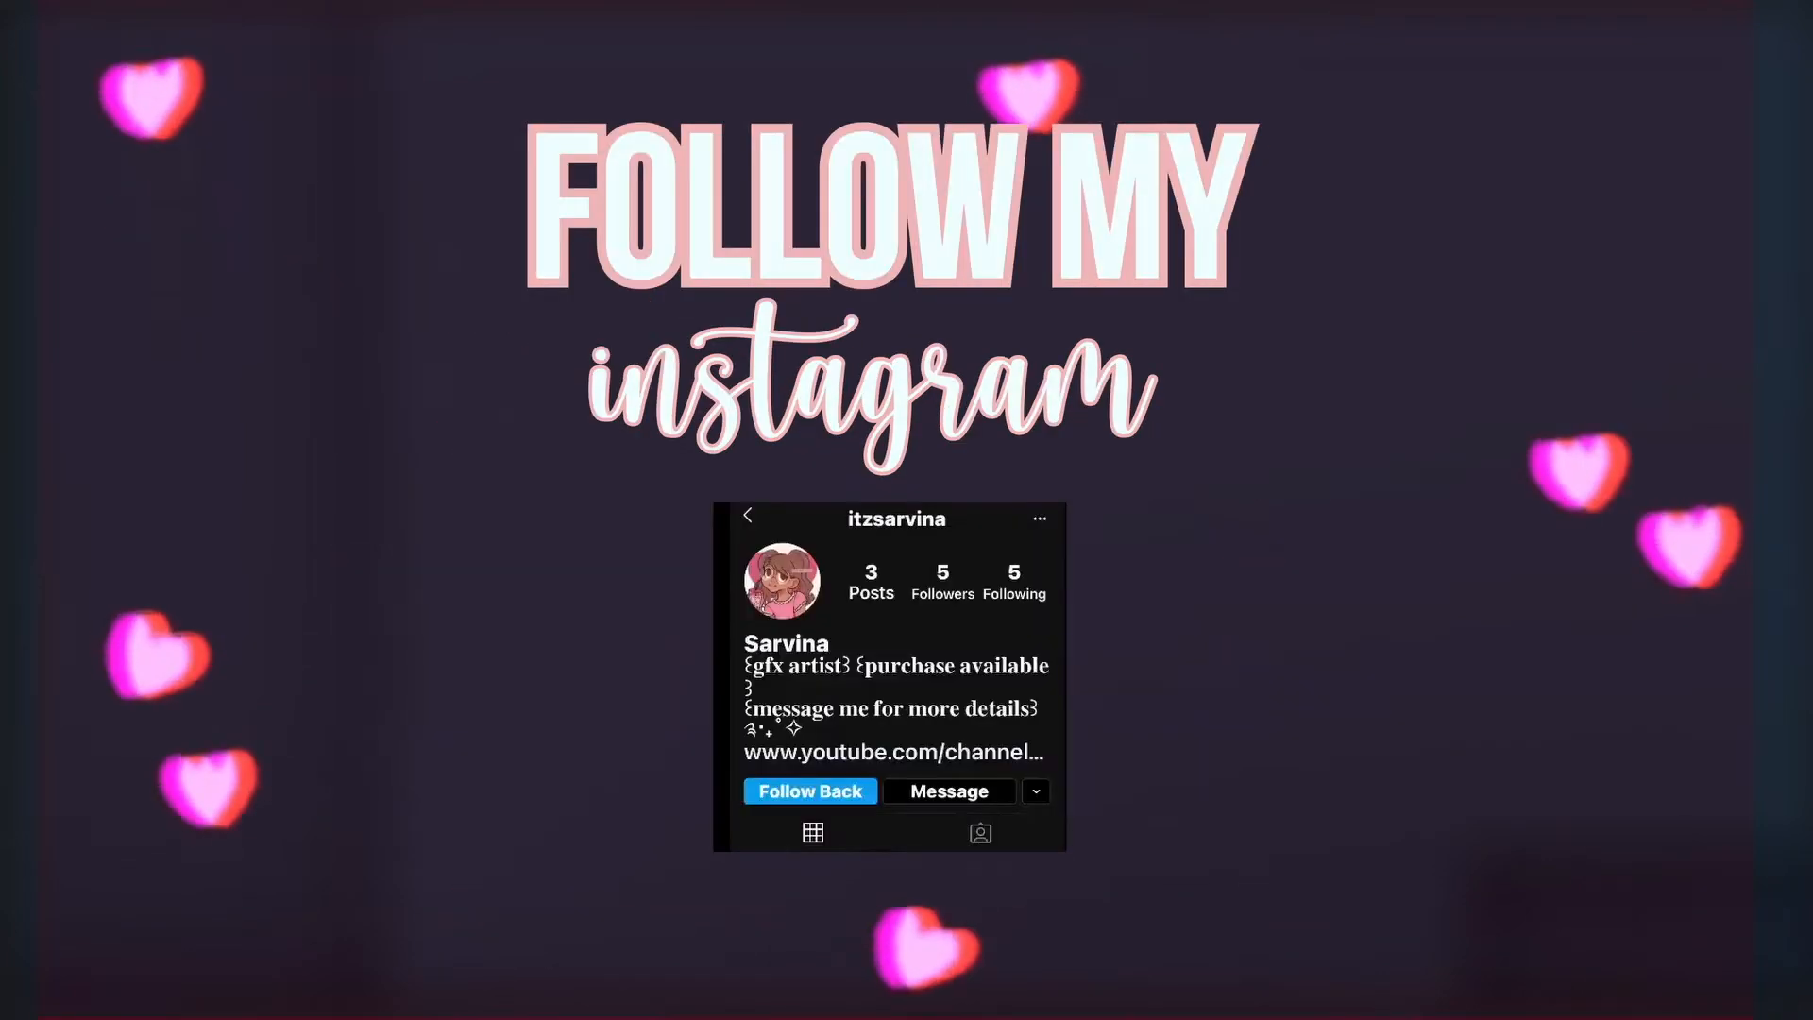
Launch Roblox Studio and land on the My Games list.
{"action": "left_click", "coordinate": [809, 791]}
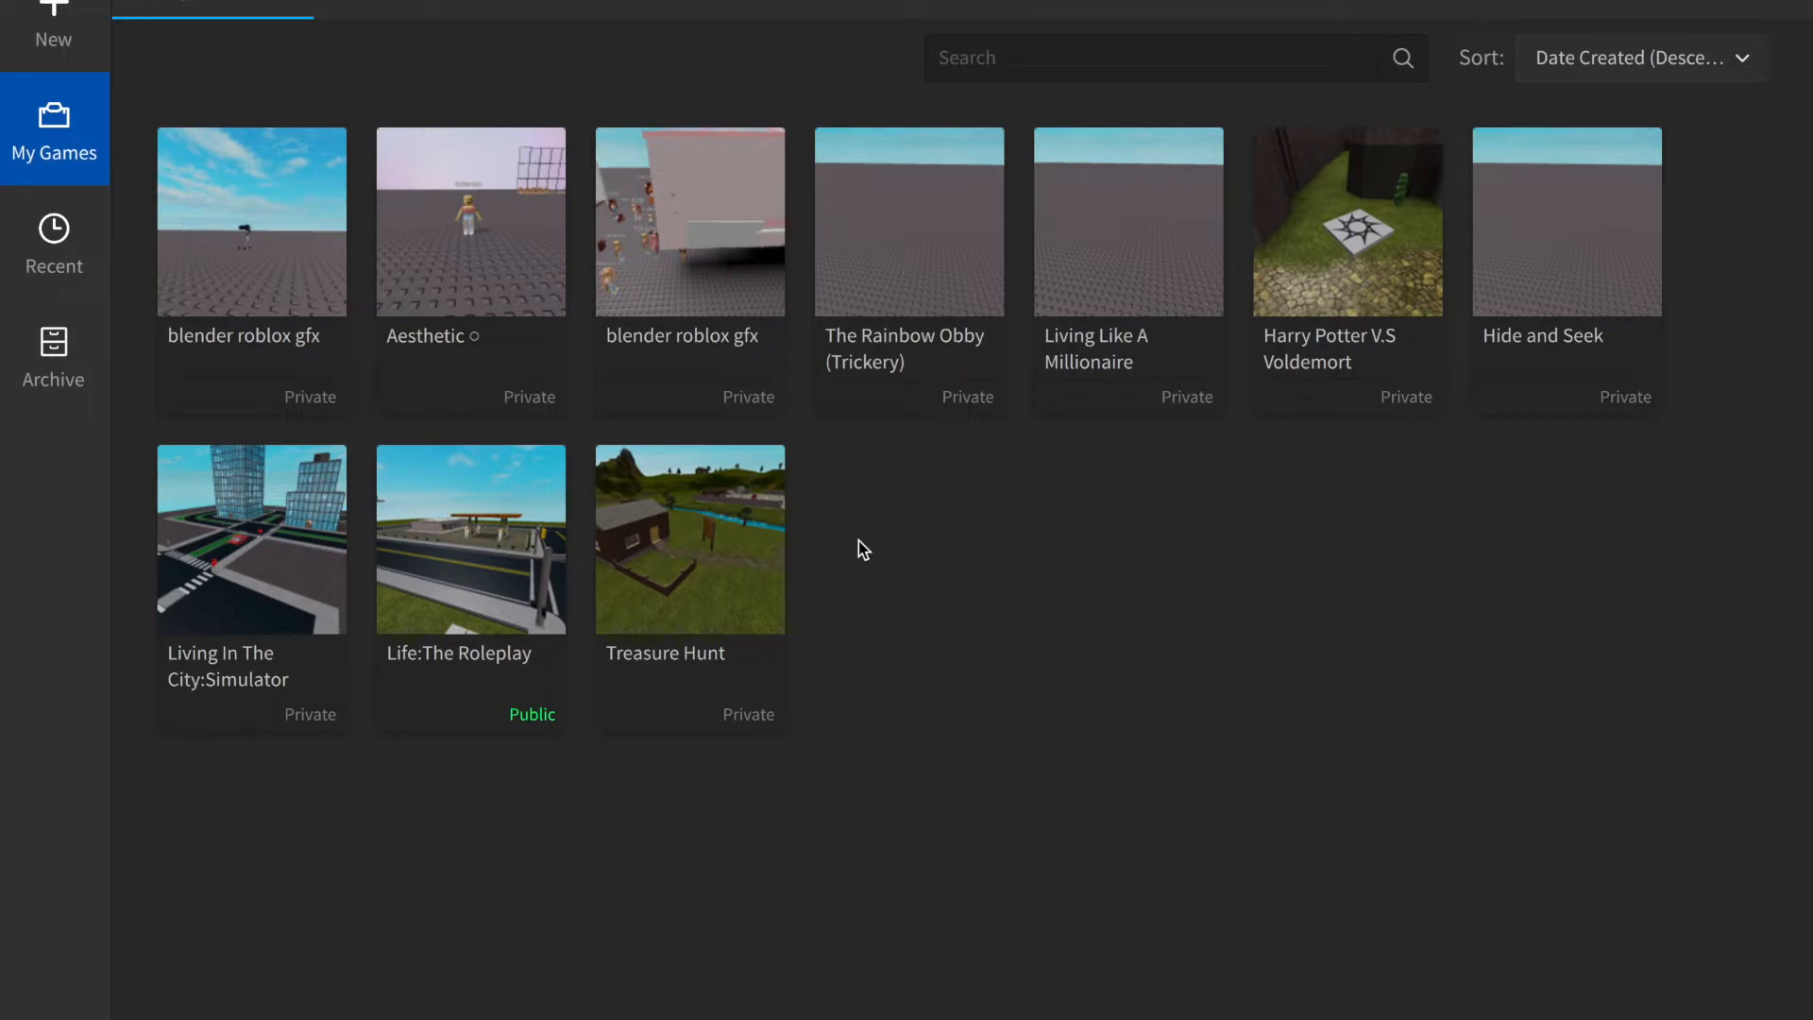
{"action": "mouse_move", "coordinate": [133, 236]}
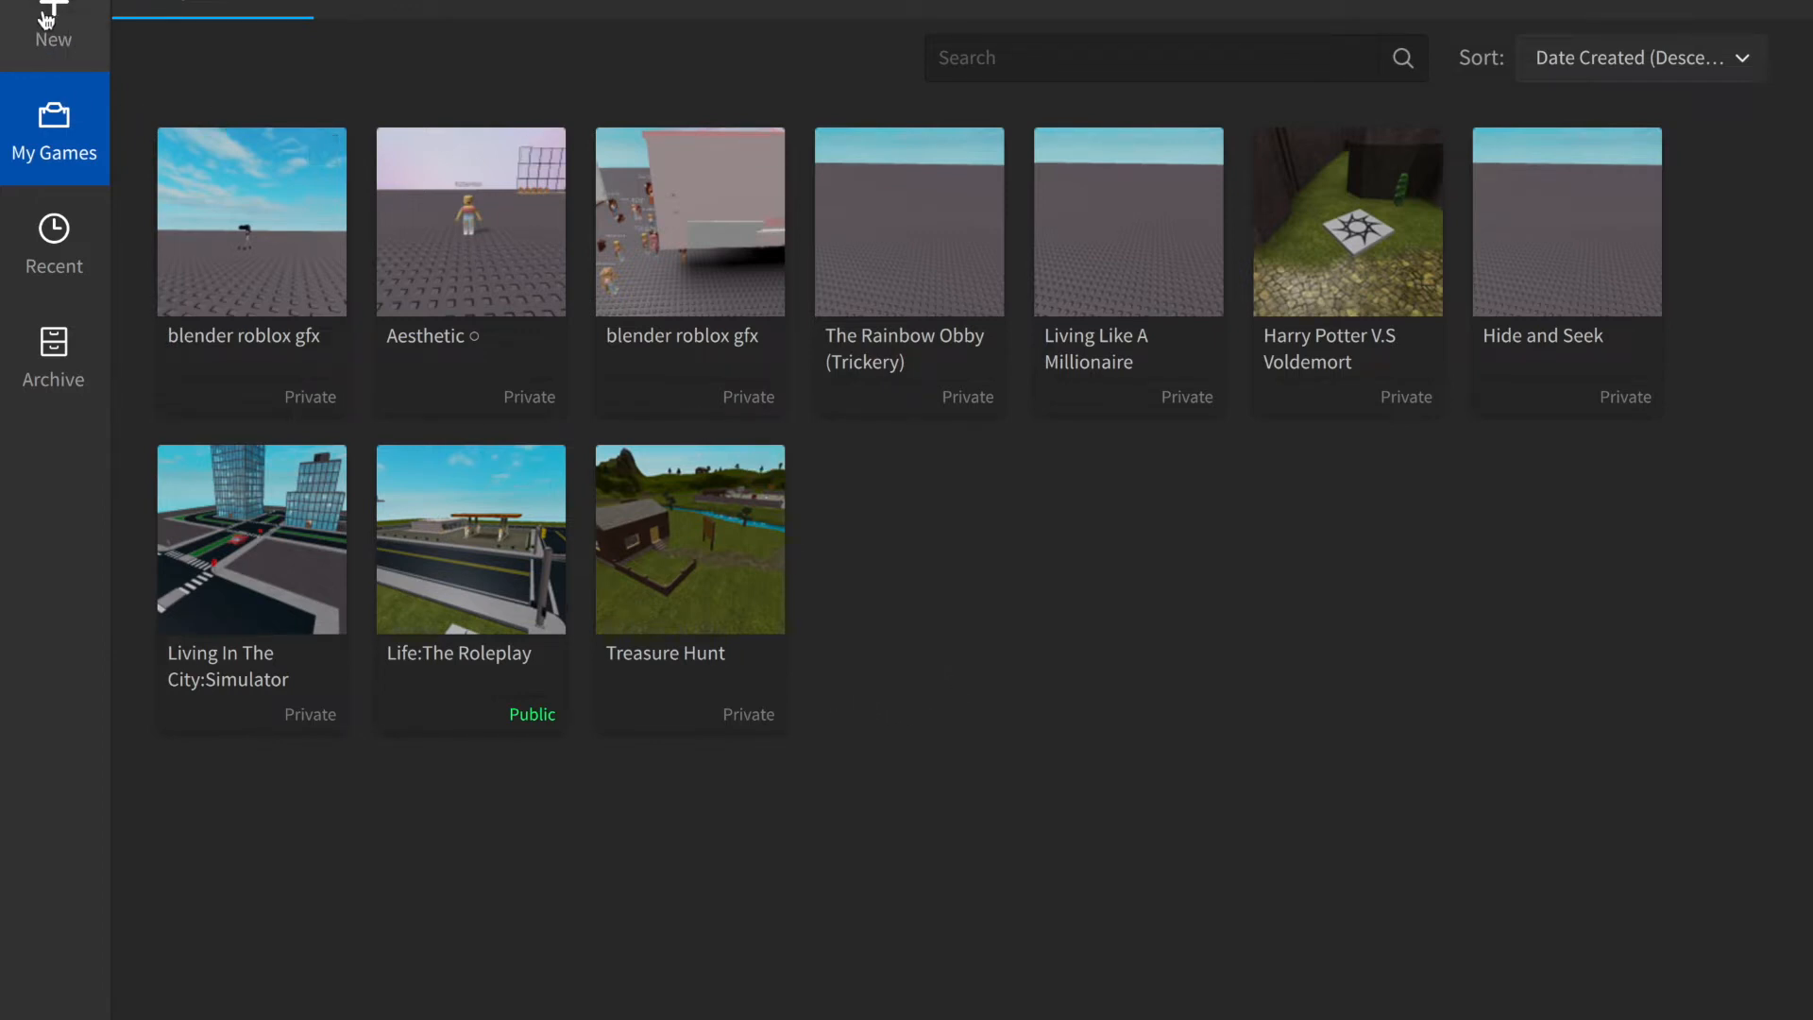
Create a new place from the Baseplate template.
{"action": "left_click", "coordinate": [53, 30]}
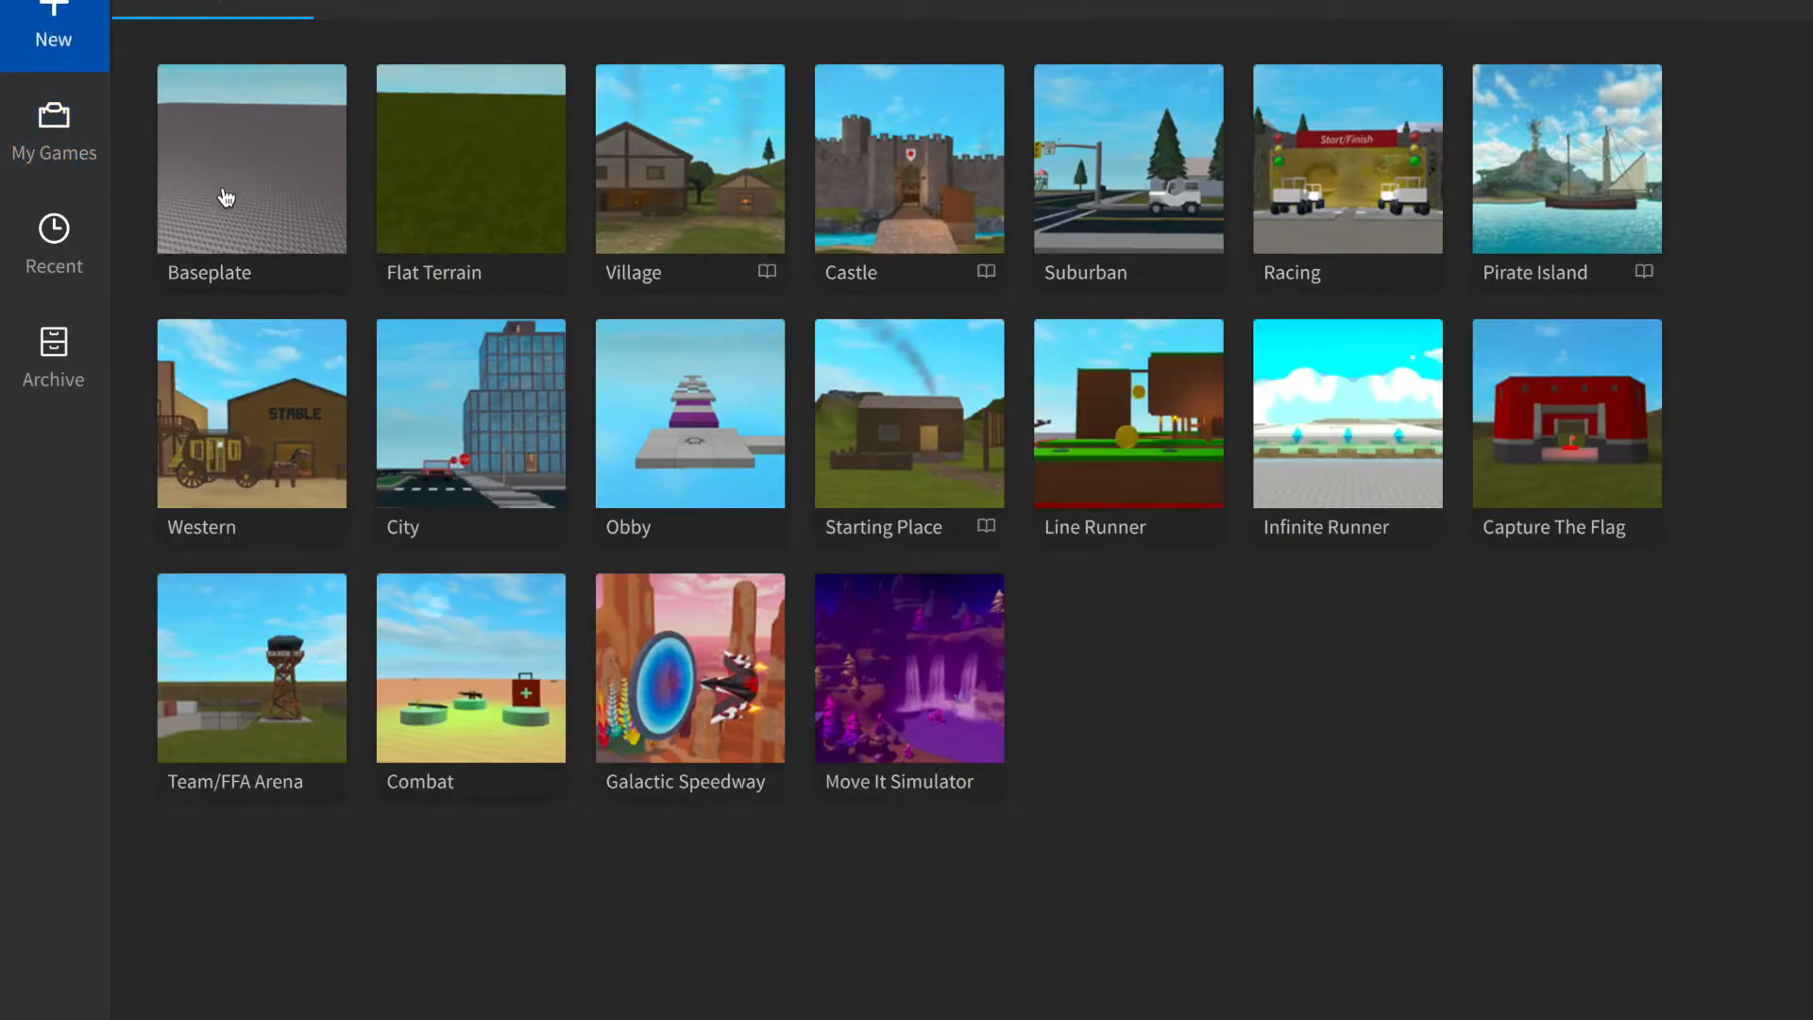
{"action": "left_click", "coordinate": [251, 159]}
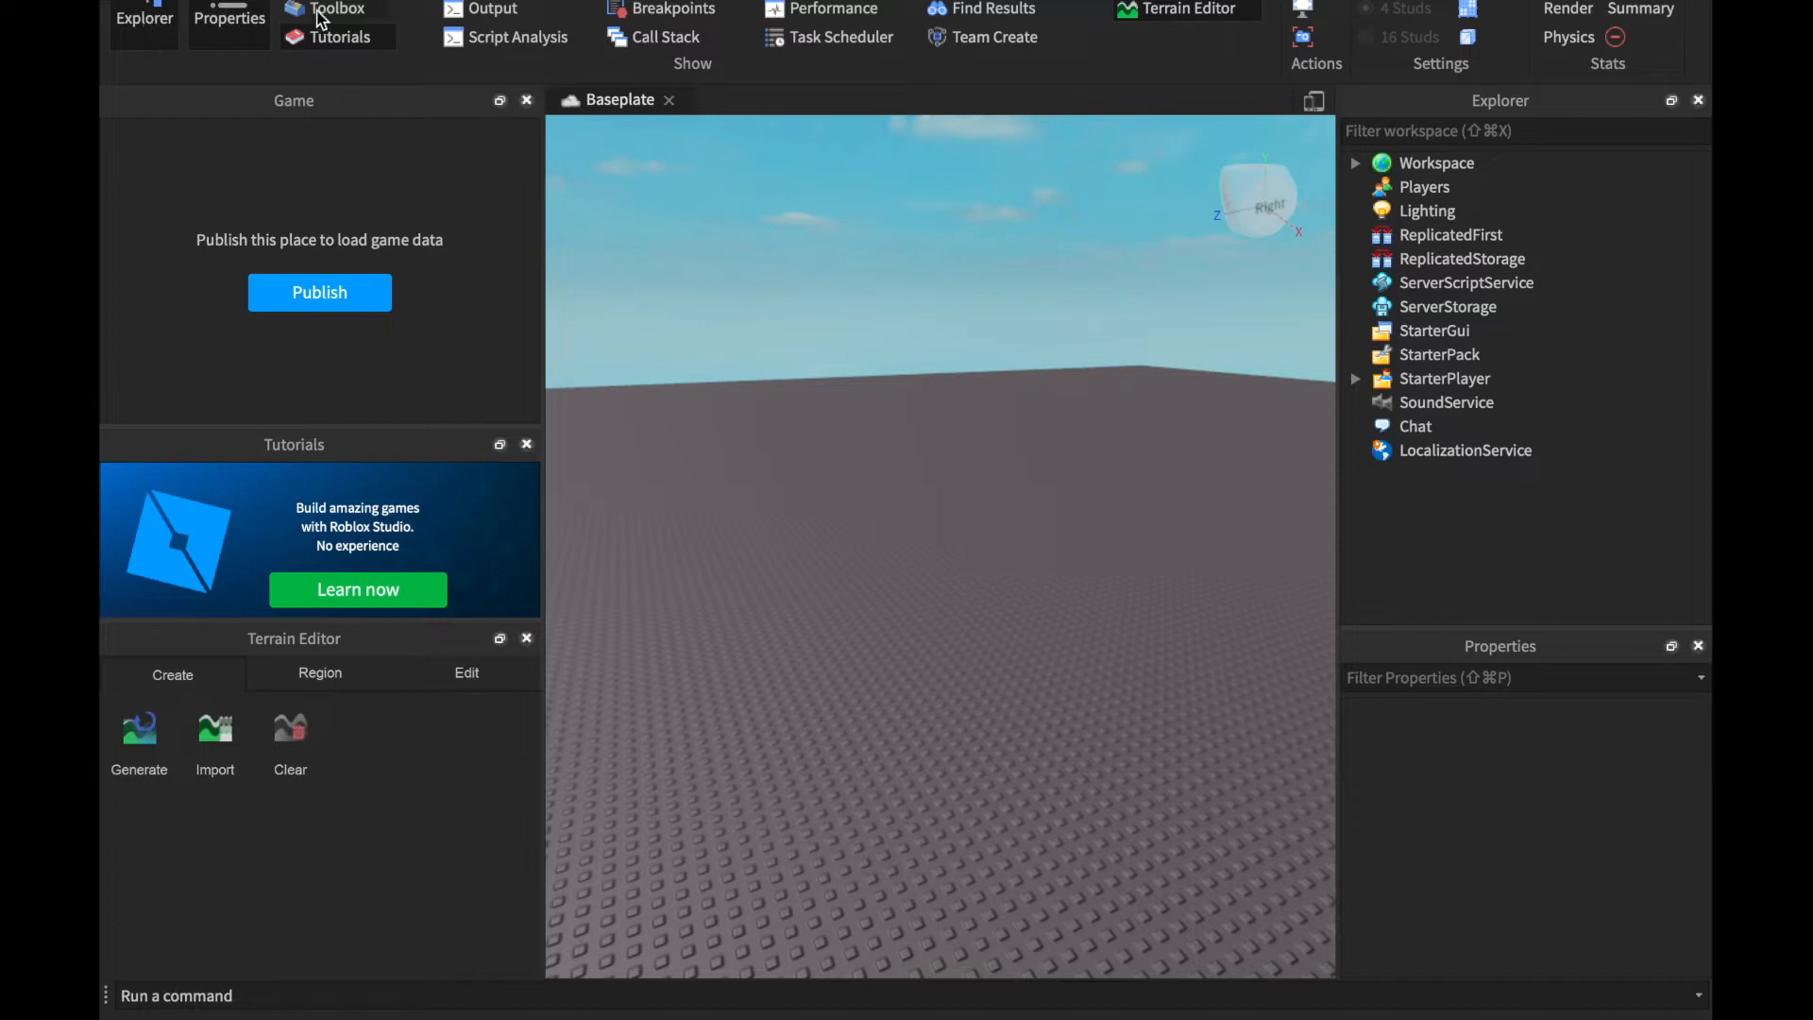
Open the Toolbox and close the Game, Tutorials and Terrain Editor panels.
{"action": "left_click", "coordinate": [336, 9]}
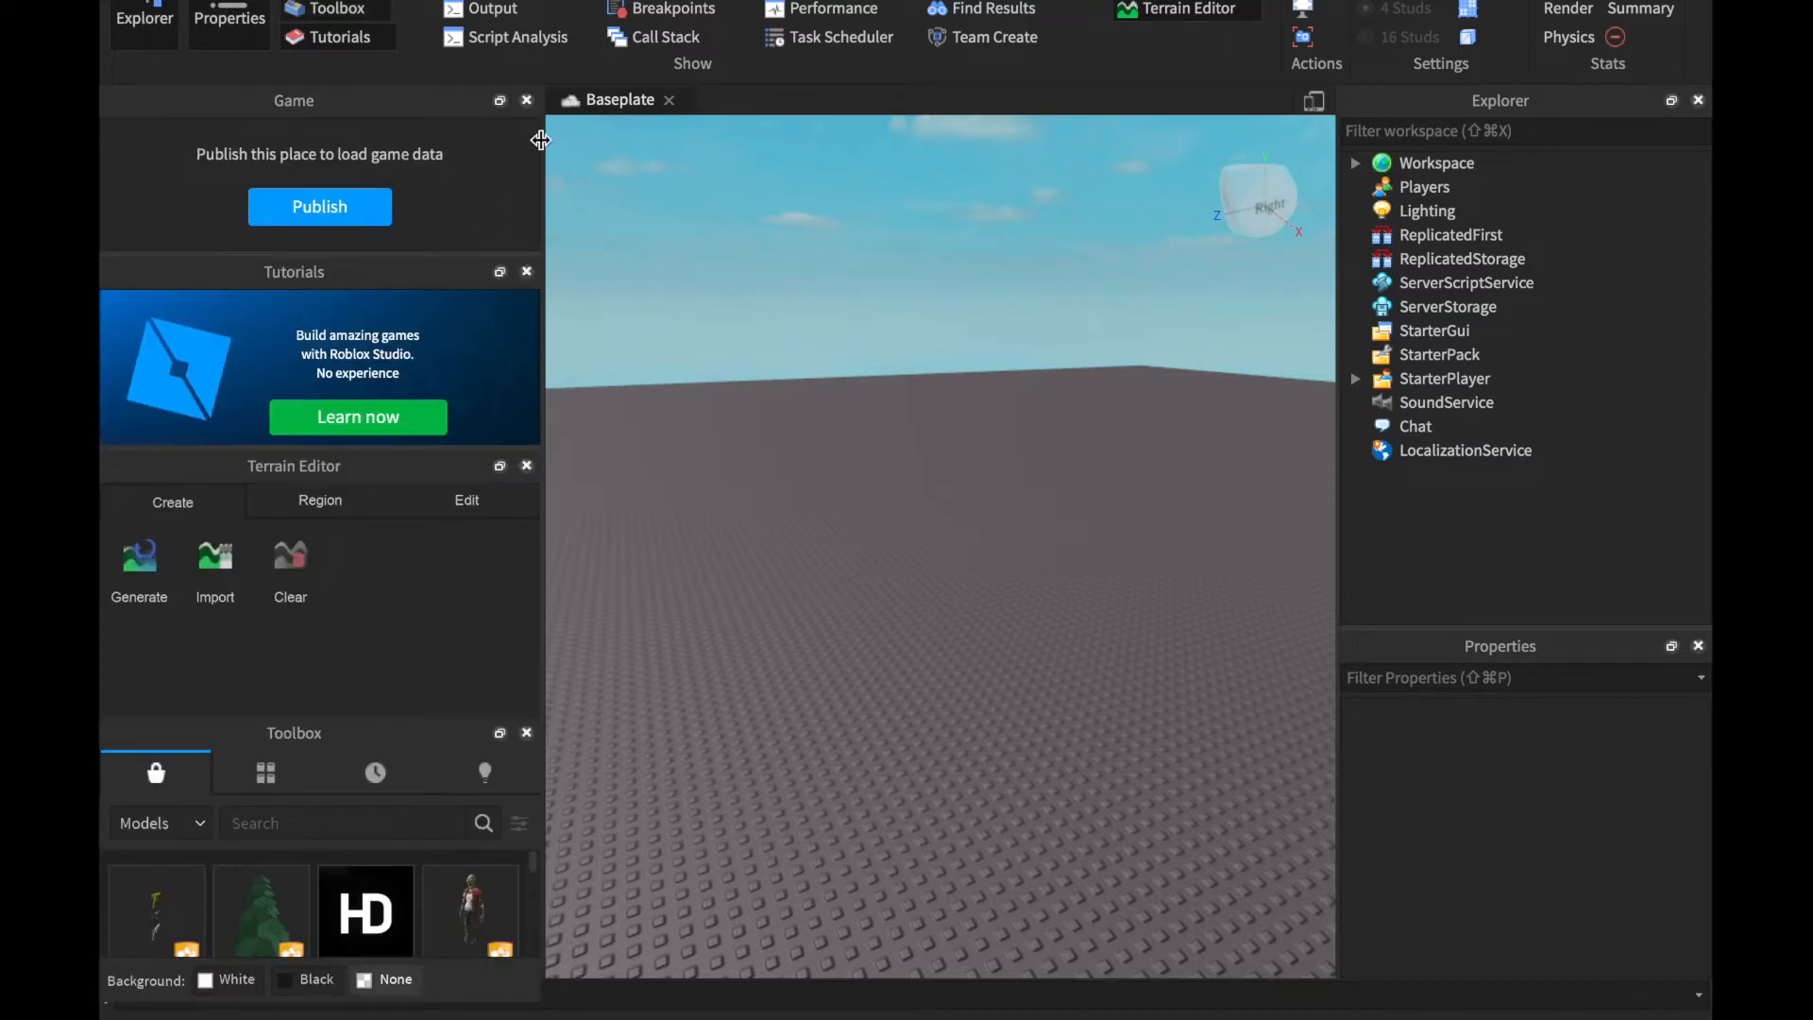
{"action": "left_click", "coordinate": [526, 100]}
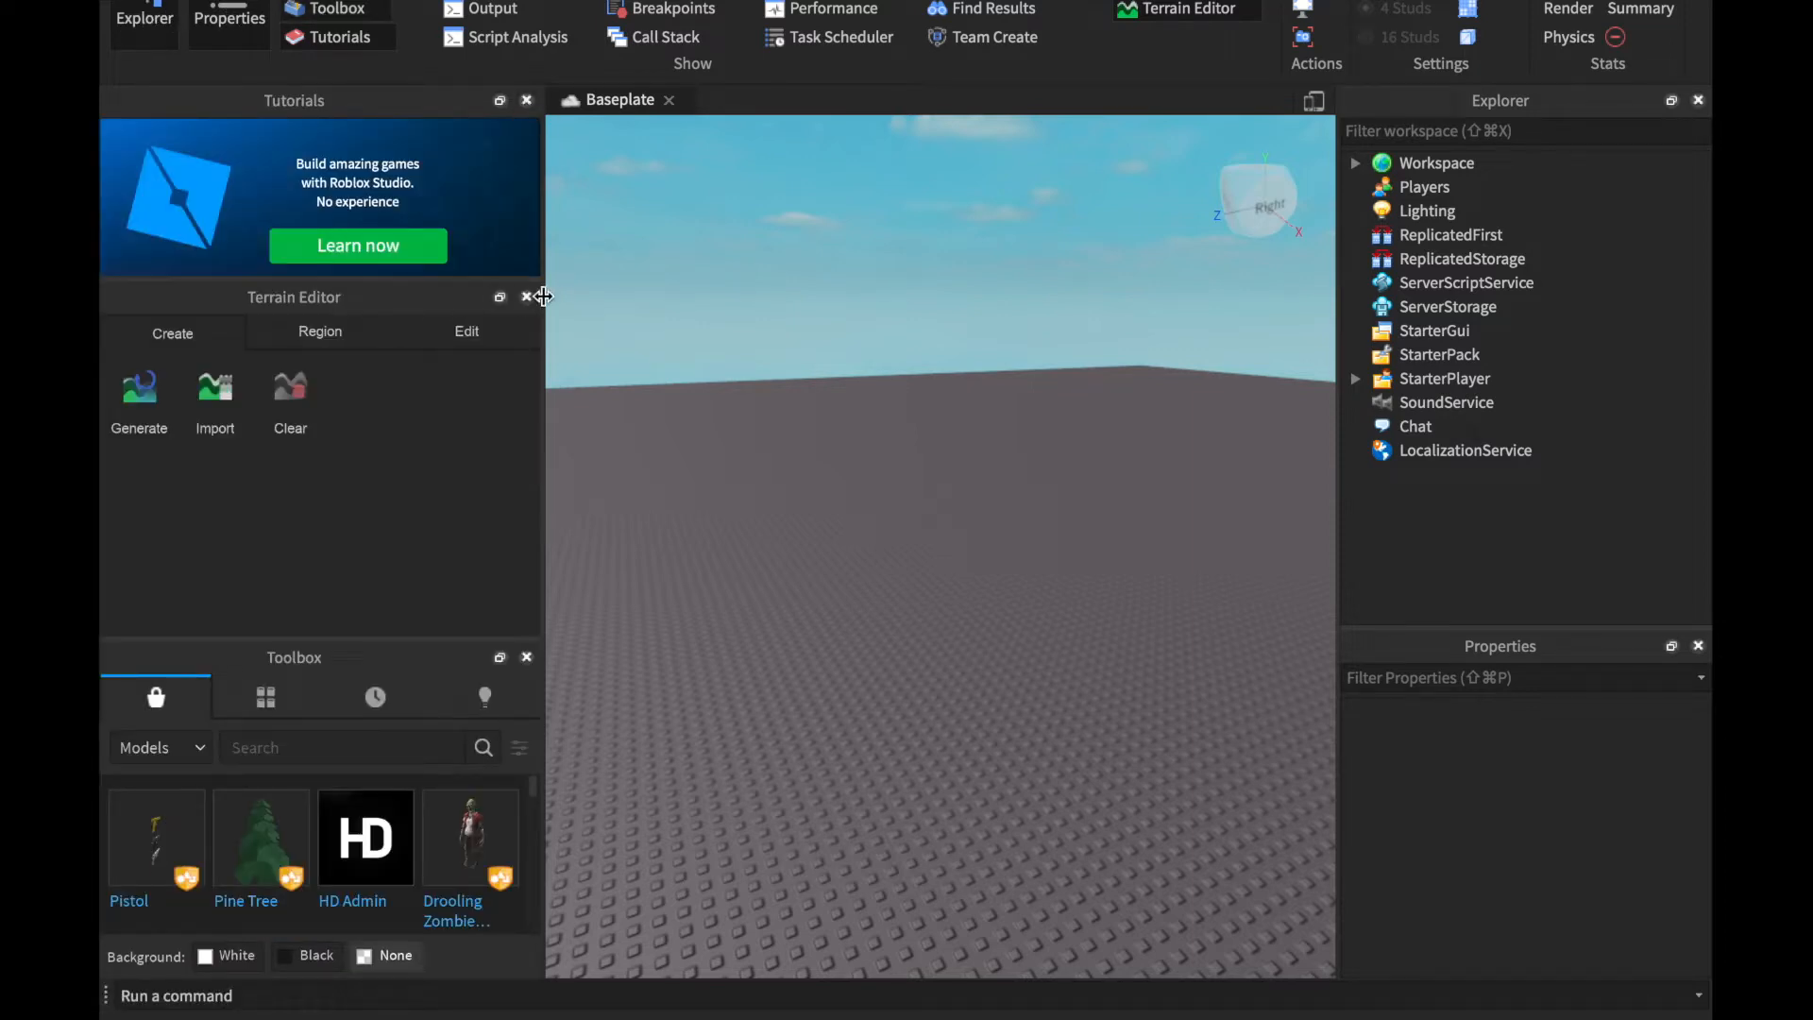
{"action": "left_click", "coordinate": [526, 296]}
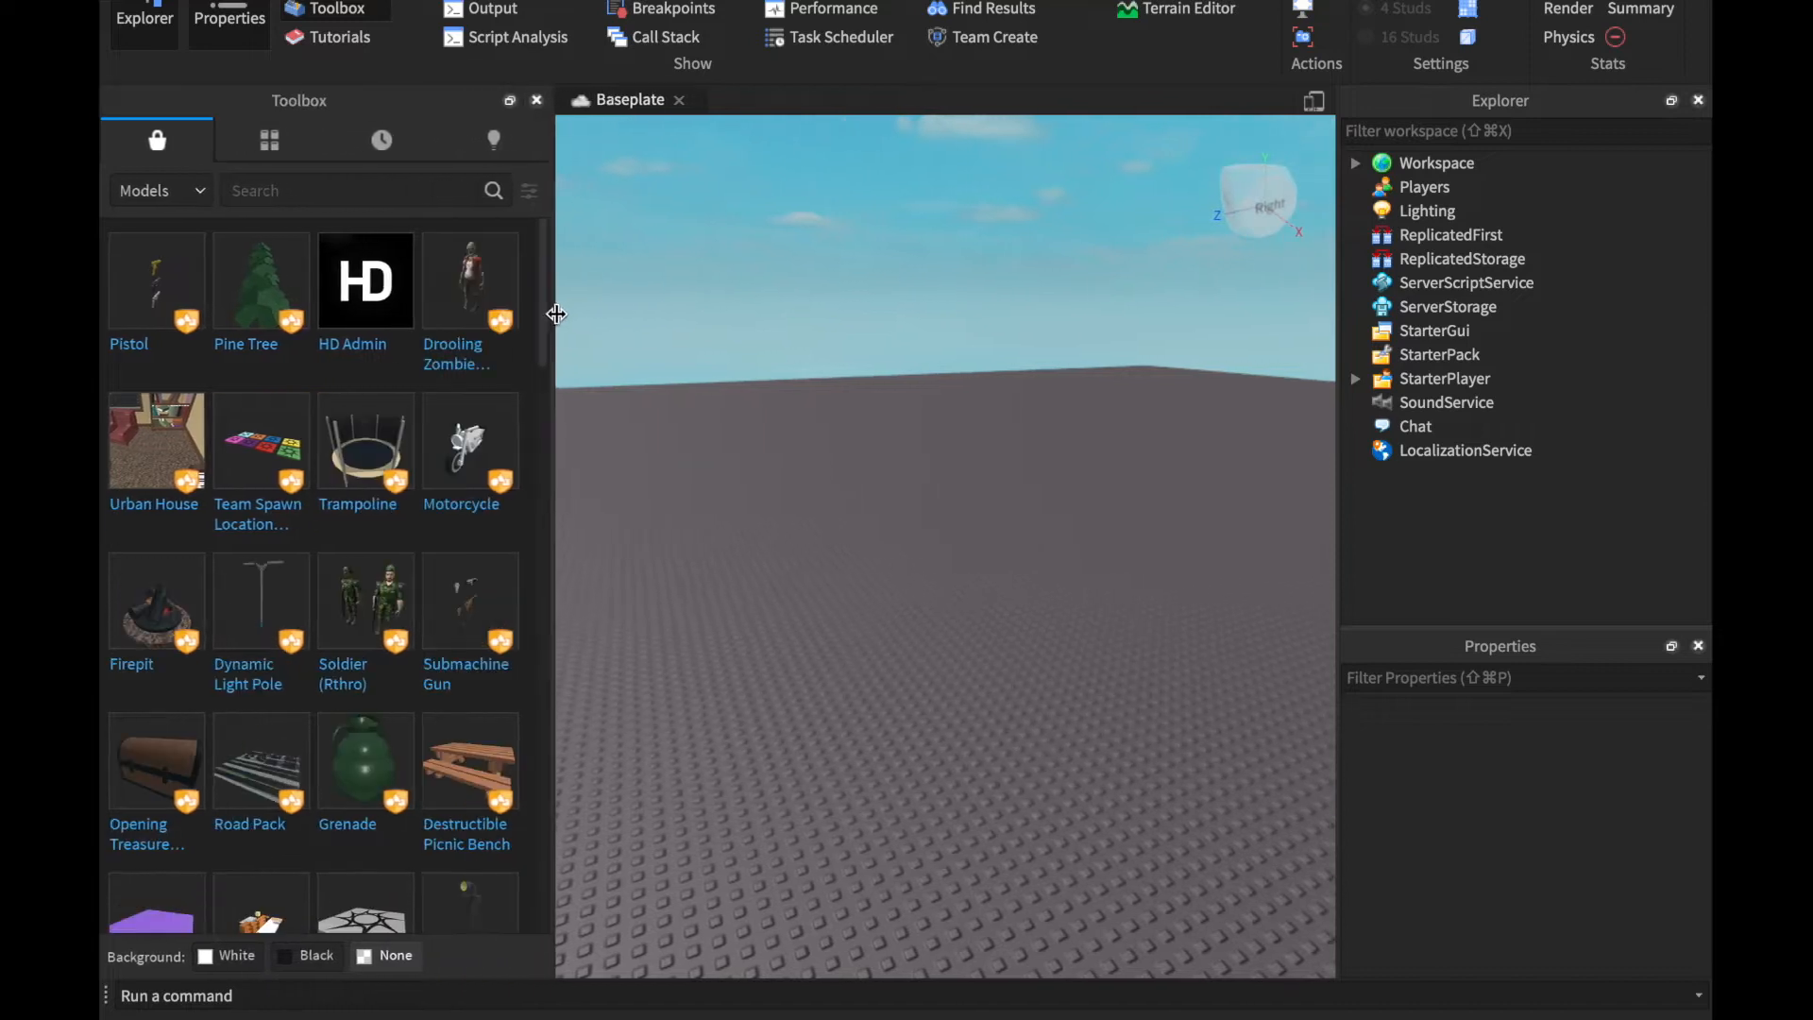
Search plugins for 'load char' and install Load Character Lite.
{"action": "left_click", "coordinate": [161, 190]}
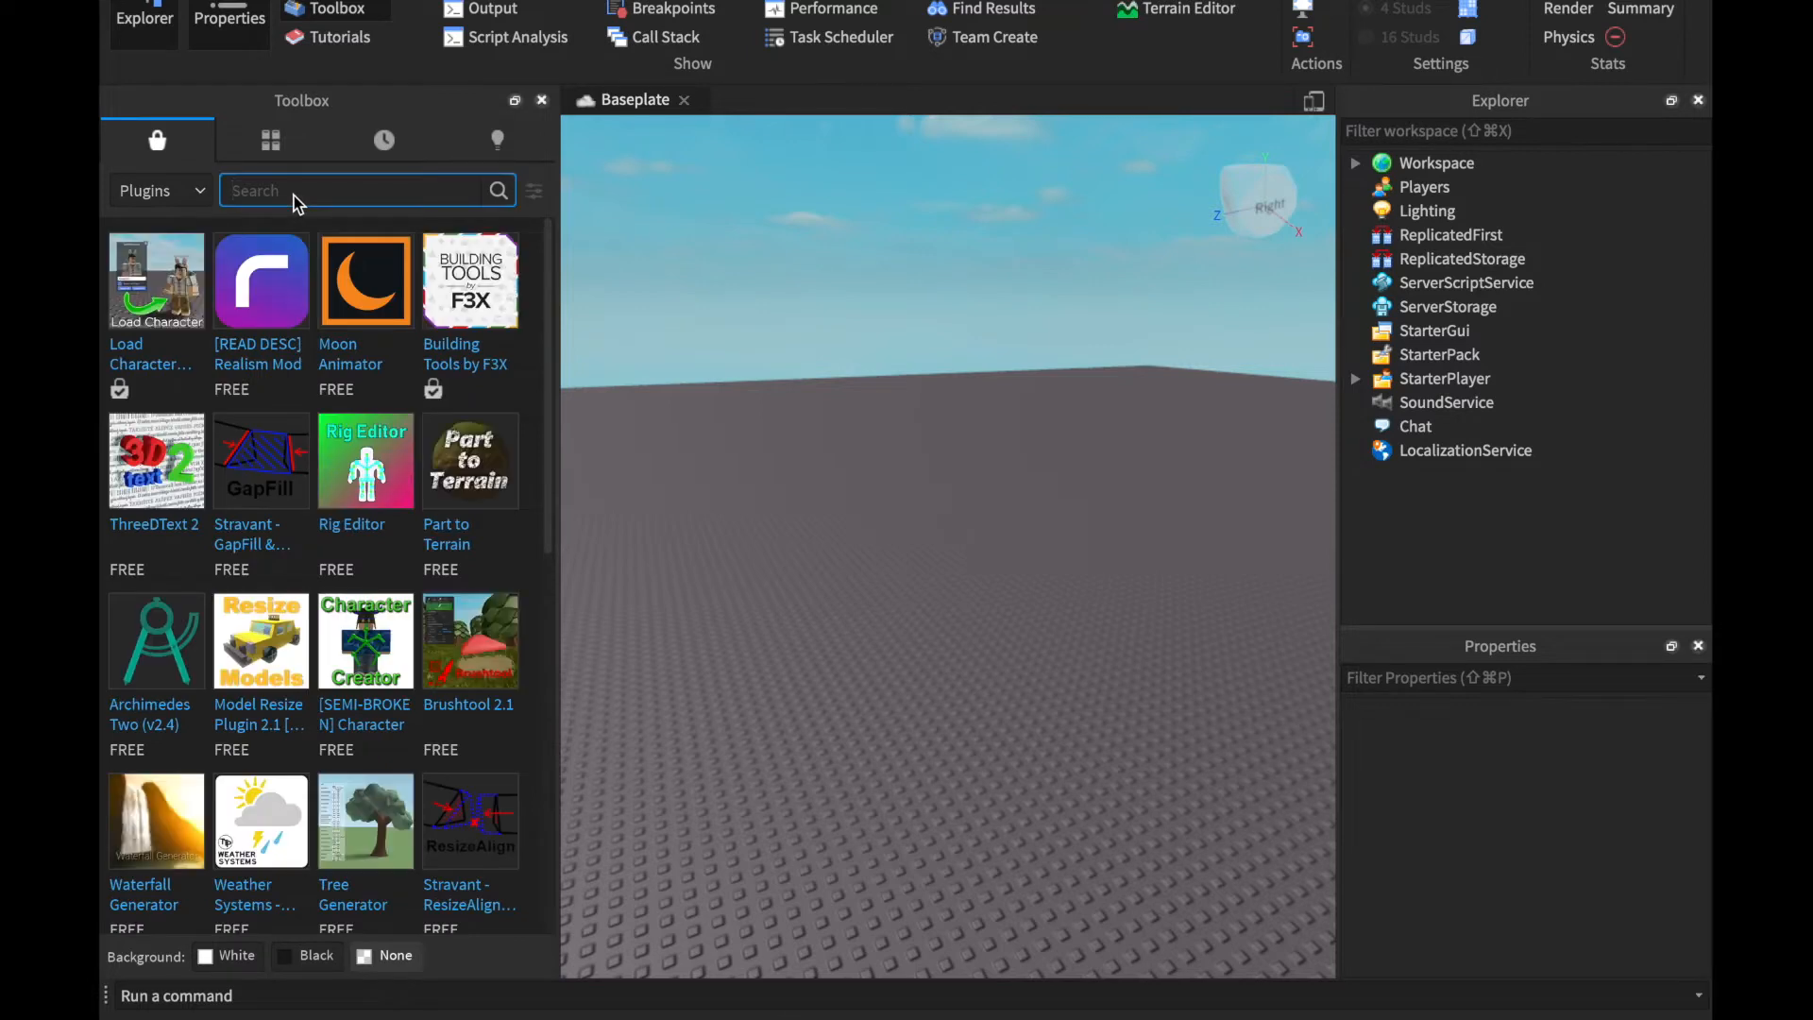
{"action": "type", "text": "load character"}
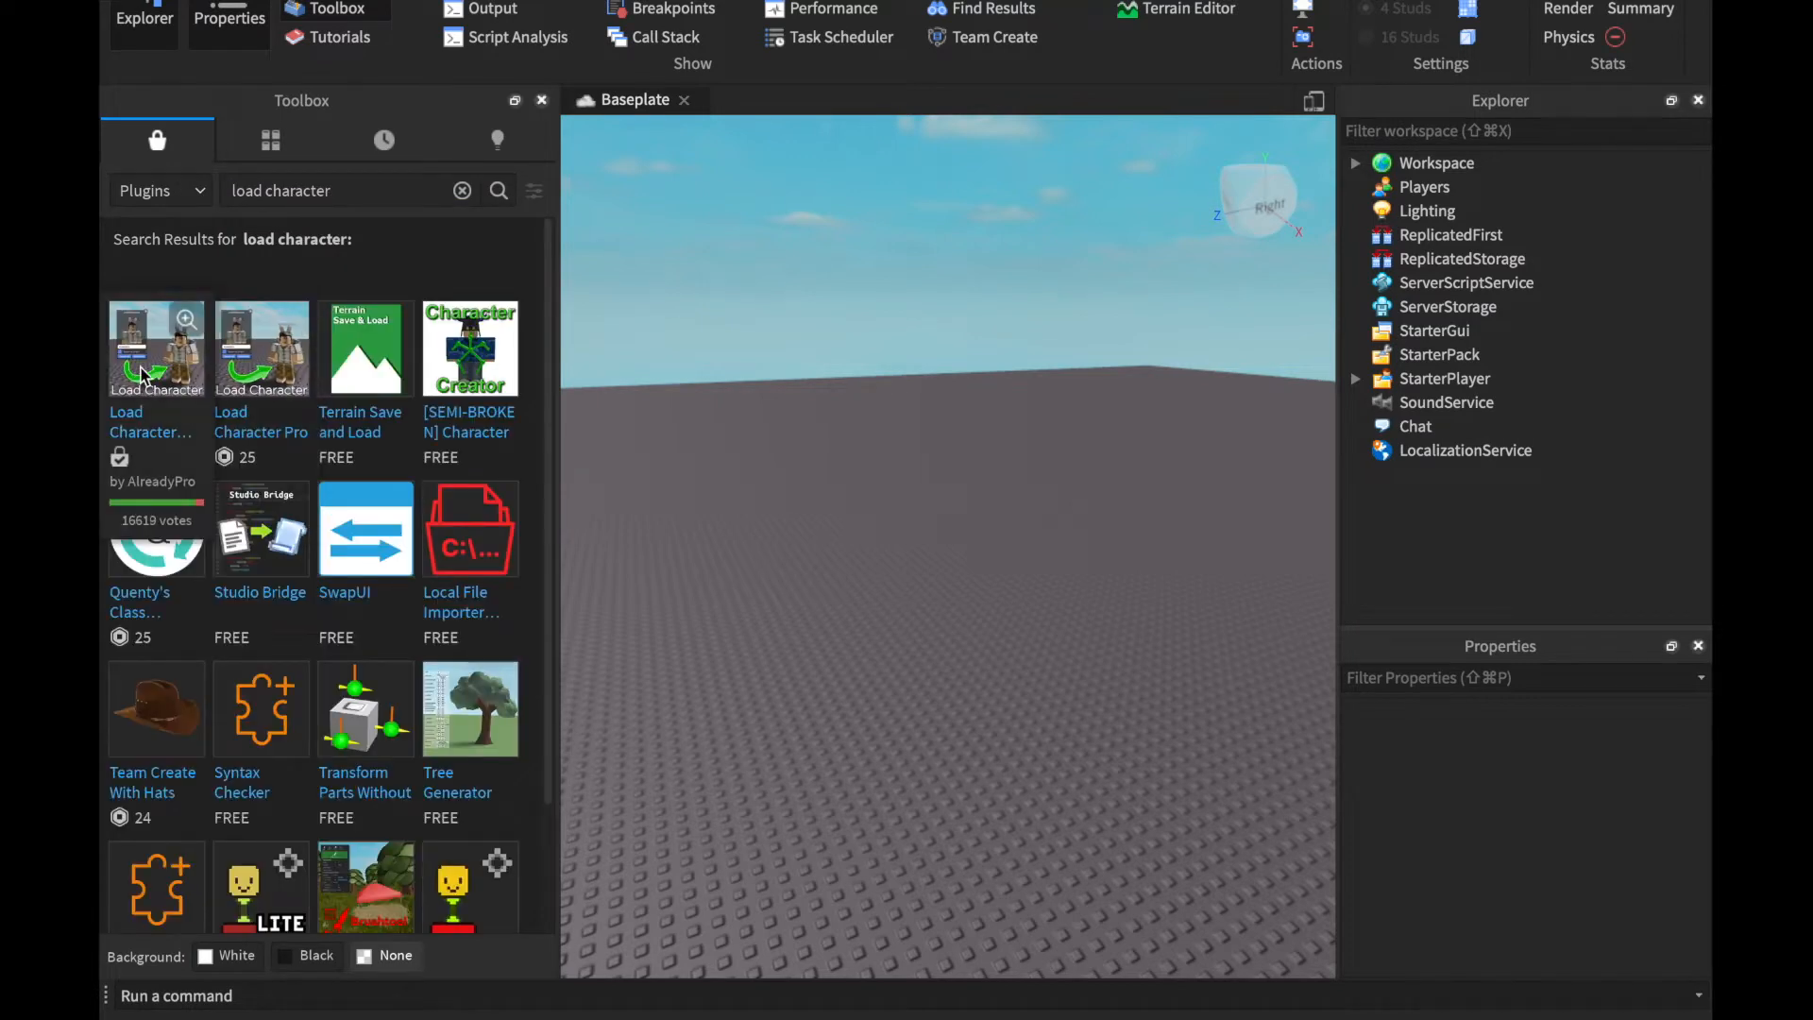
{"action": "left_click", "coordinate": [156, 346]}
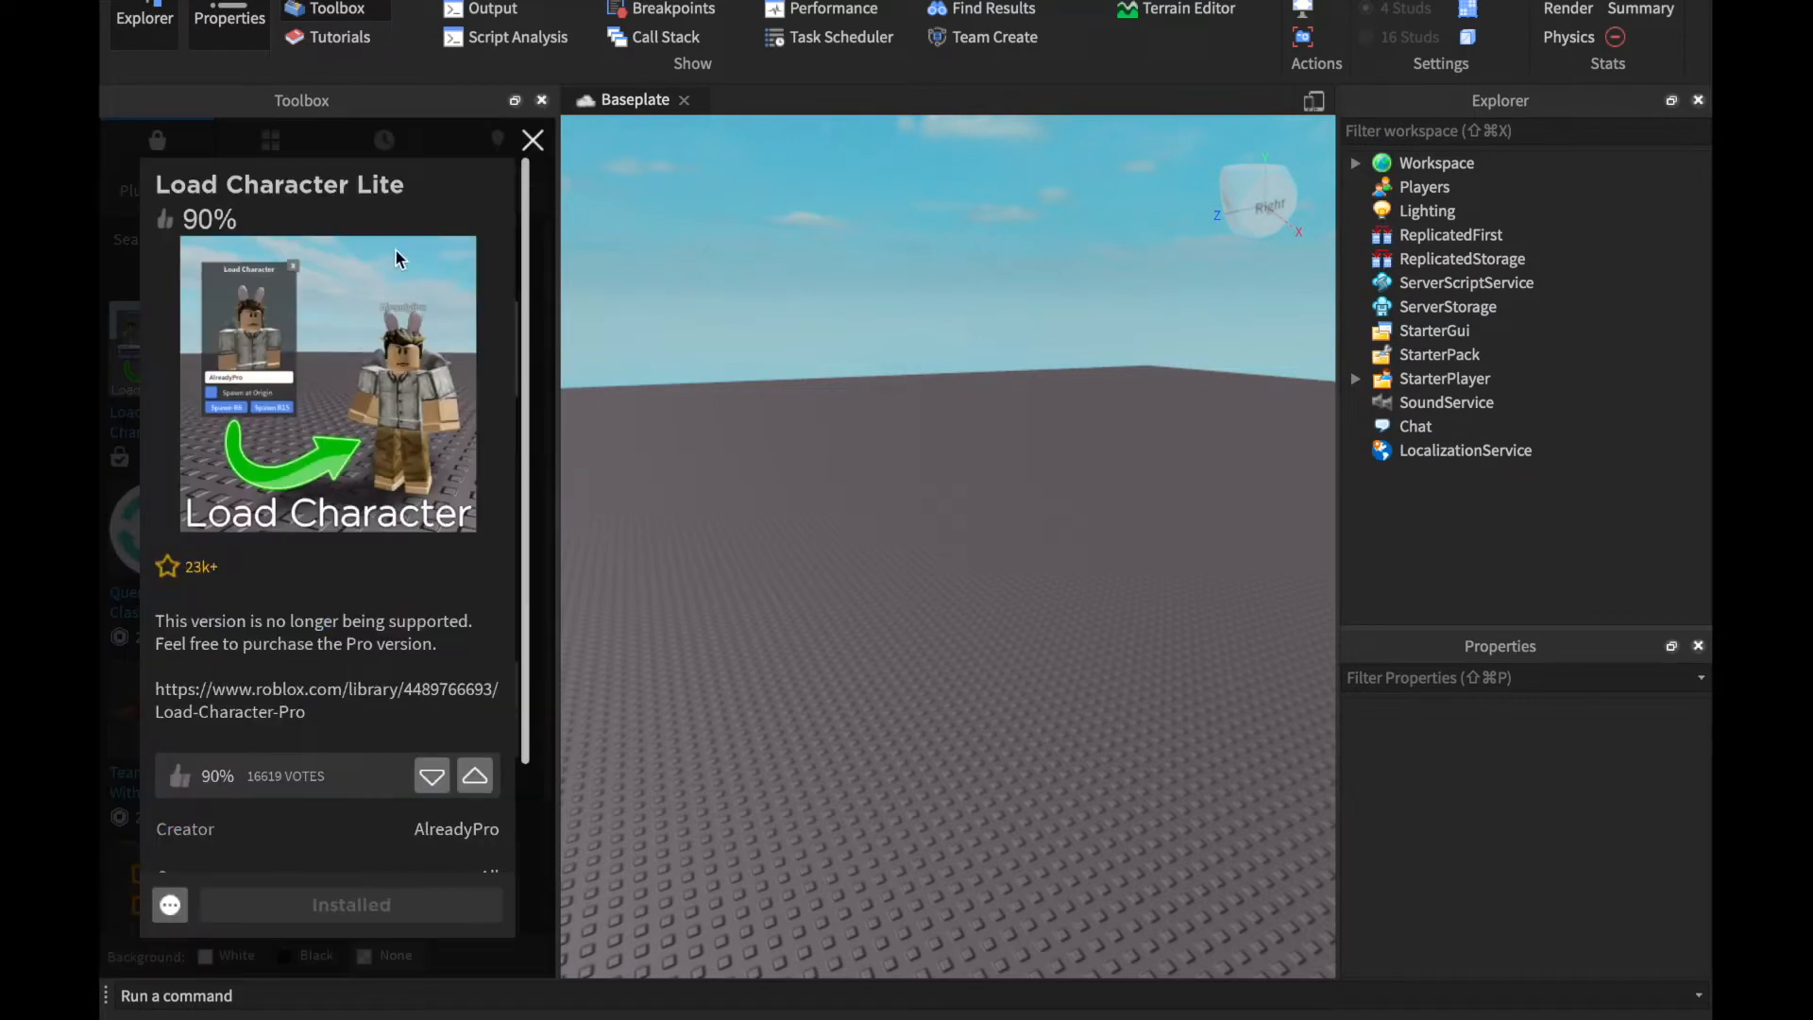
{"action": "left_click", "coordinate": [532, 140]}
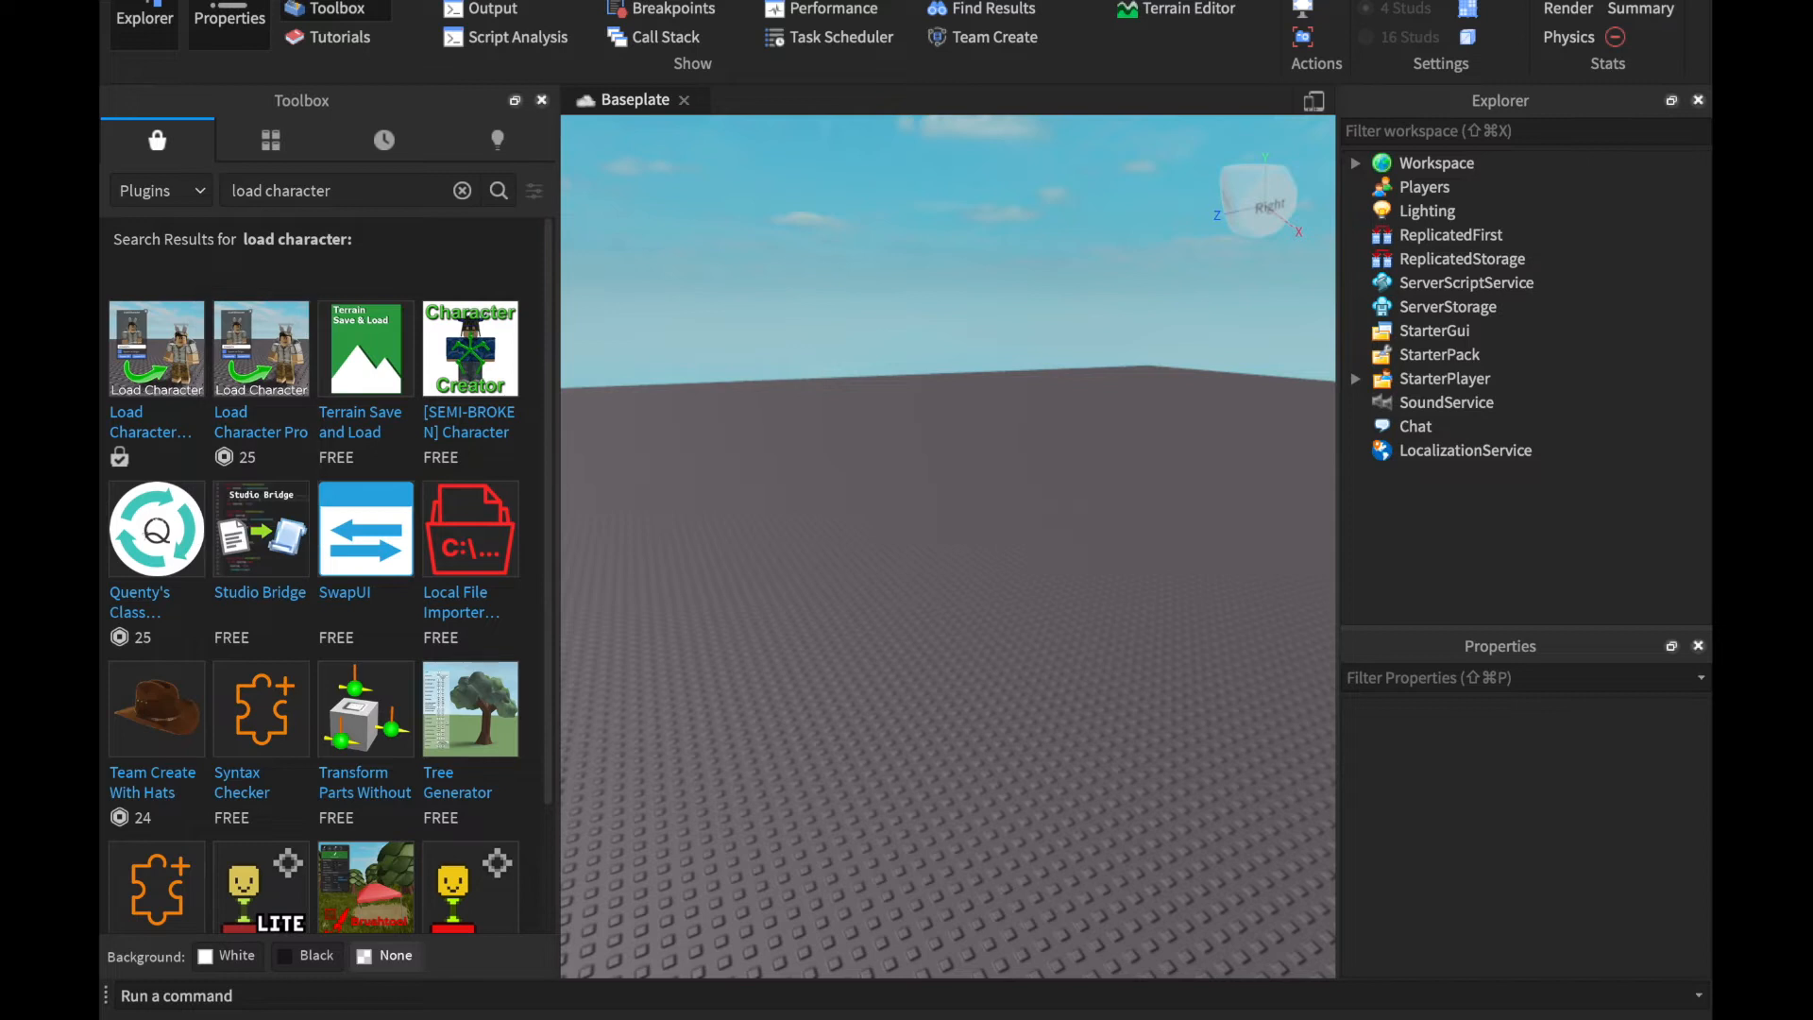
{"action": "mouse_move", "coordinate": [558, 157]}
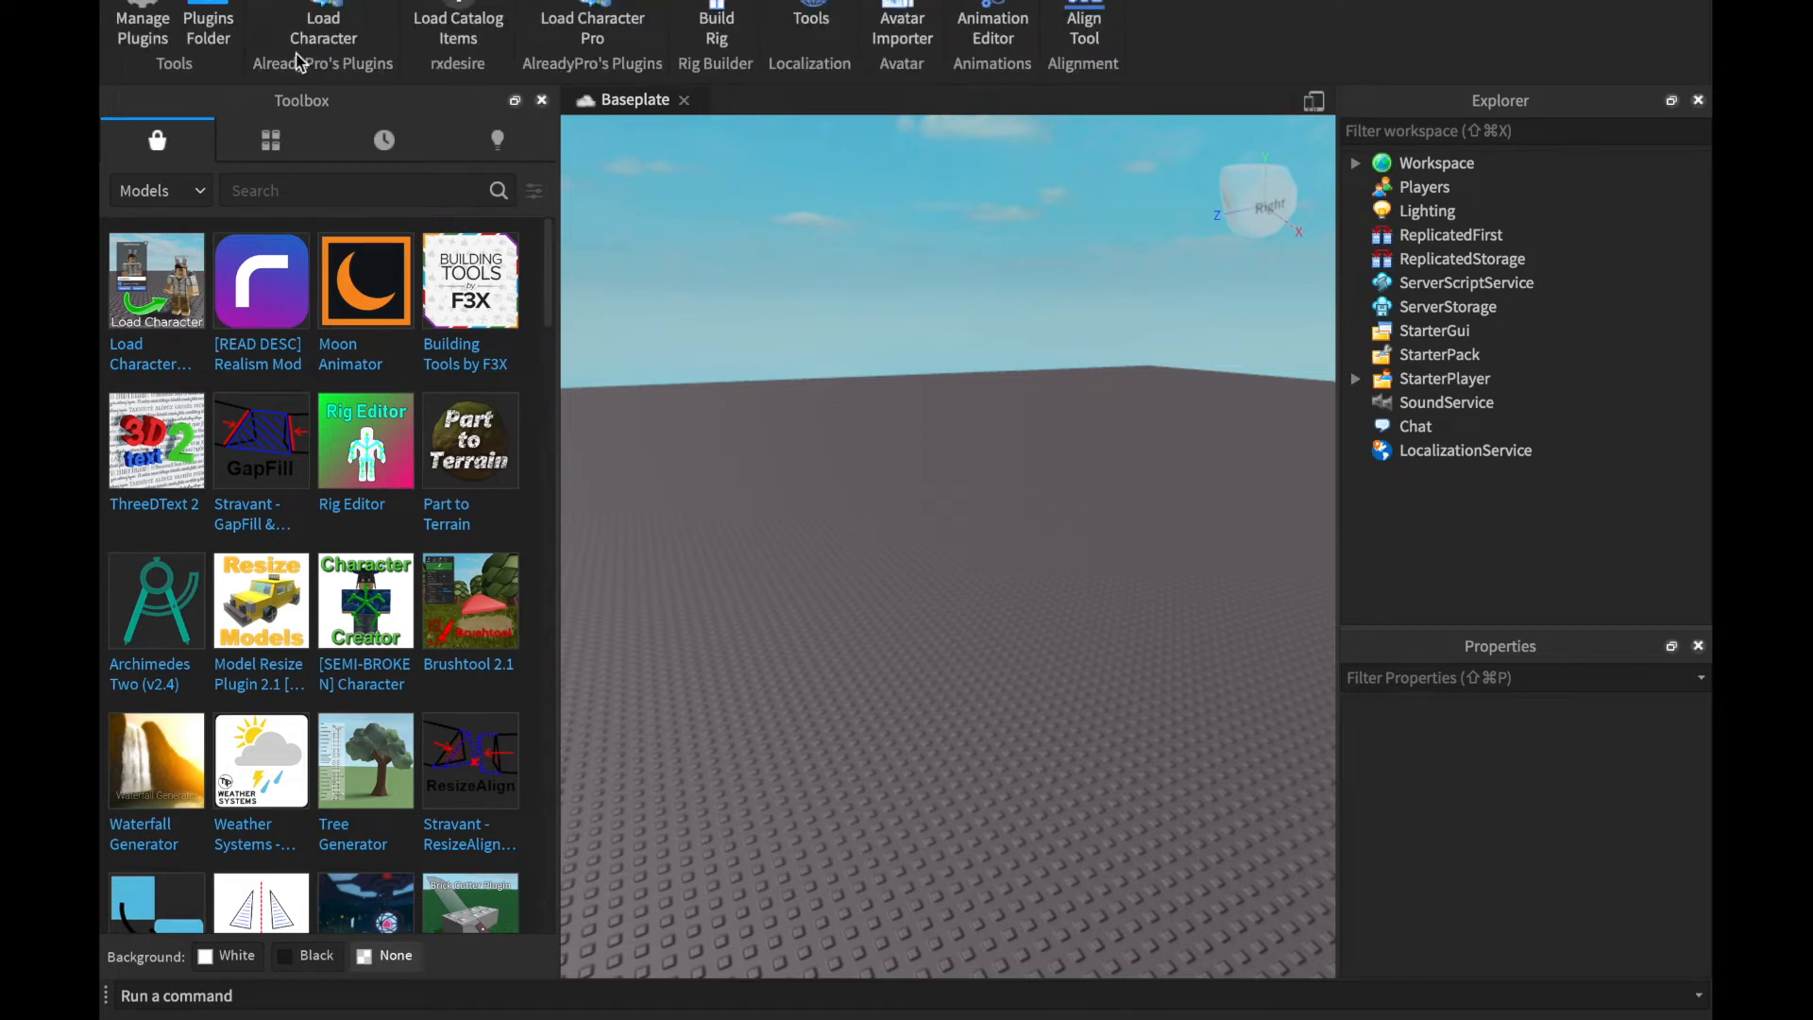
Spawn avatar ItzSarvina as an R6 character with Load Character.
{"action": "left_click", "coordinate": [323, 29]}
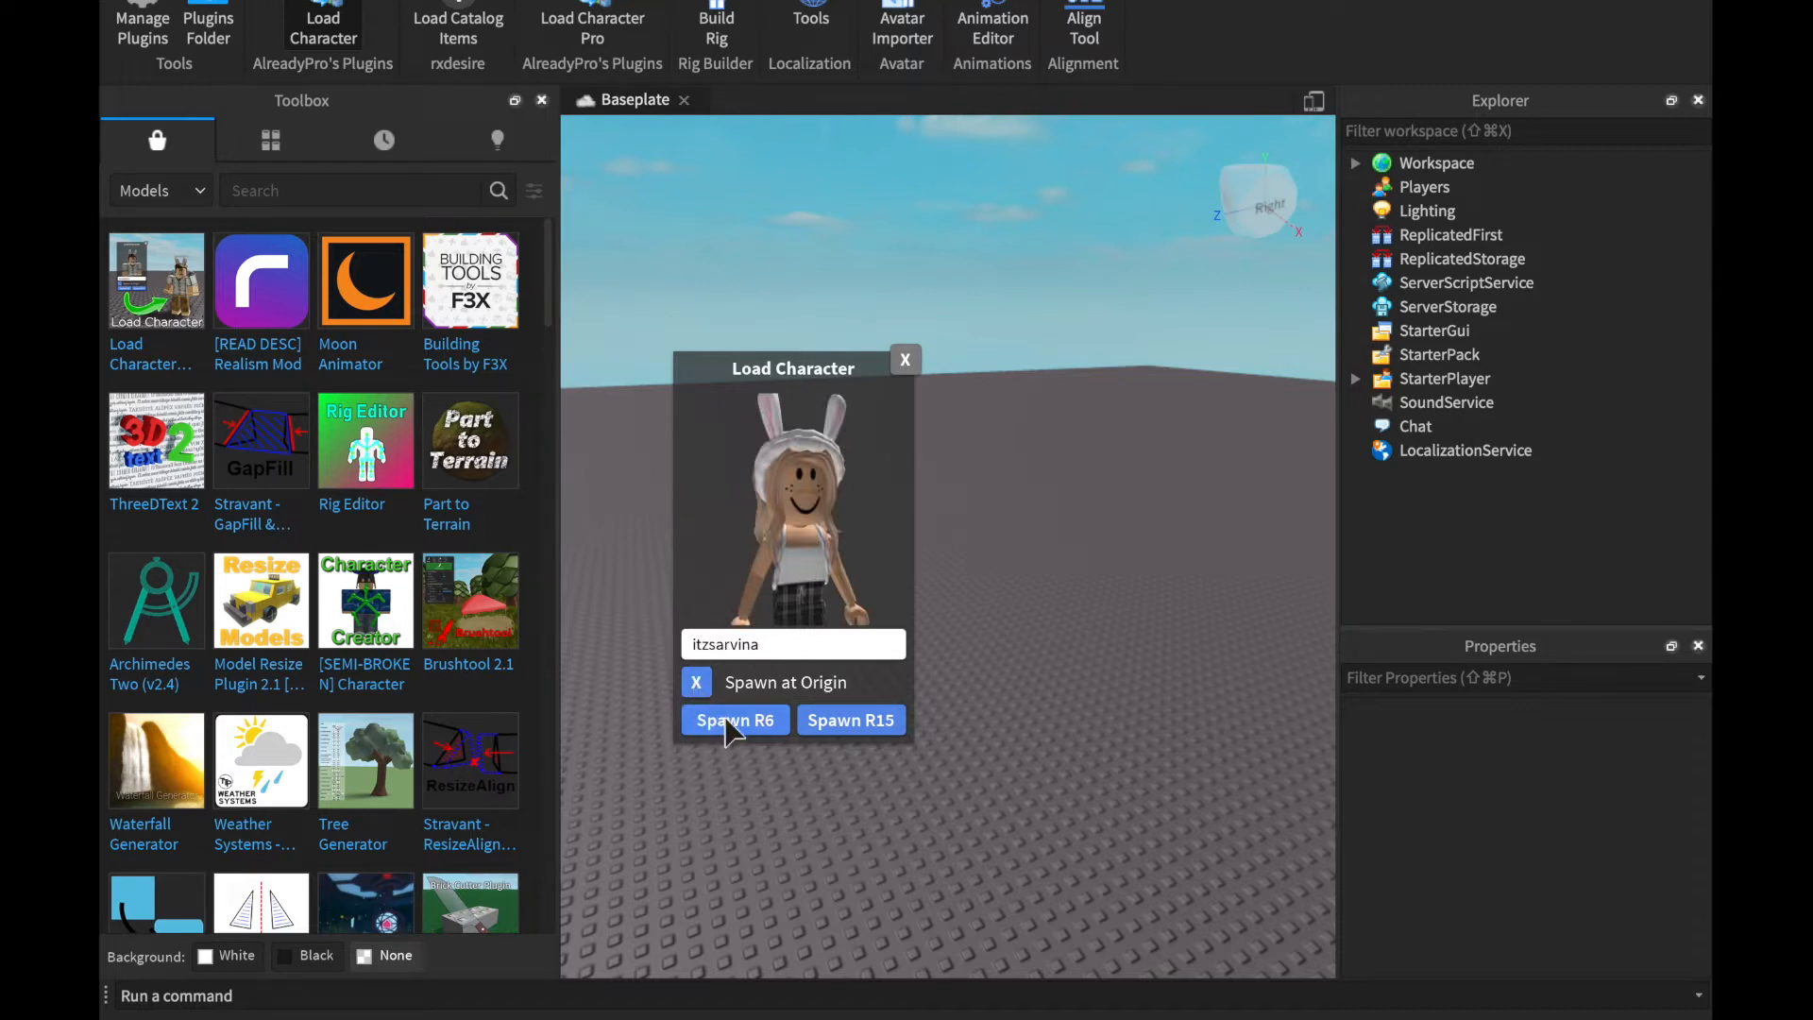
{"action": "left_click", "coordinate": [735, 719]}
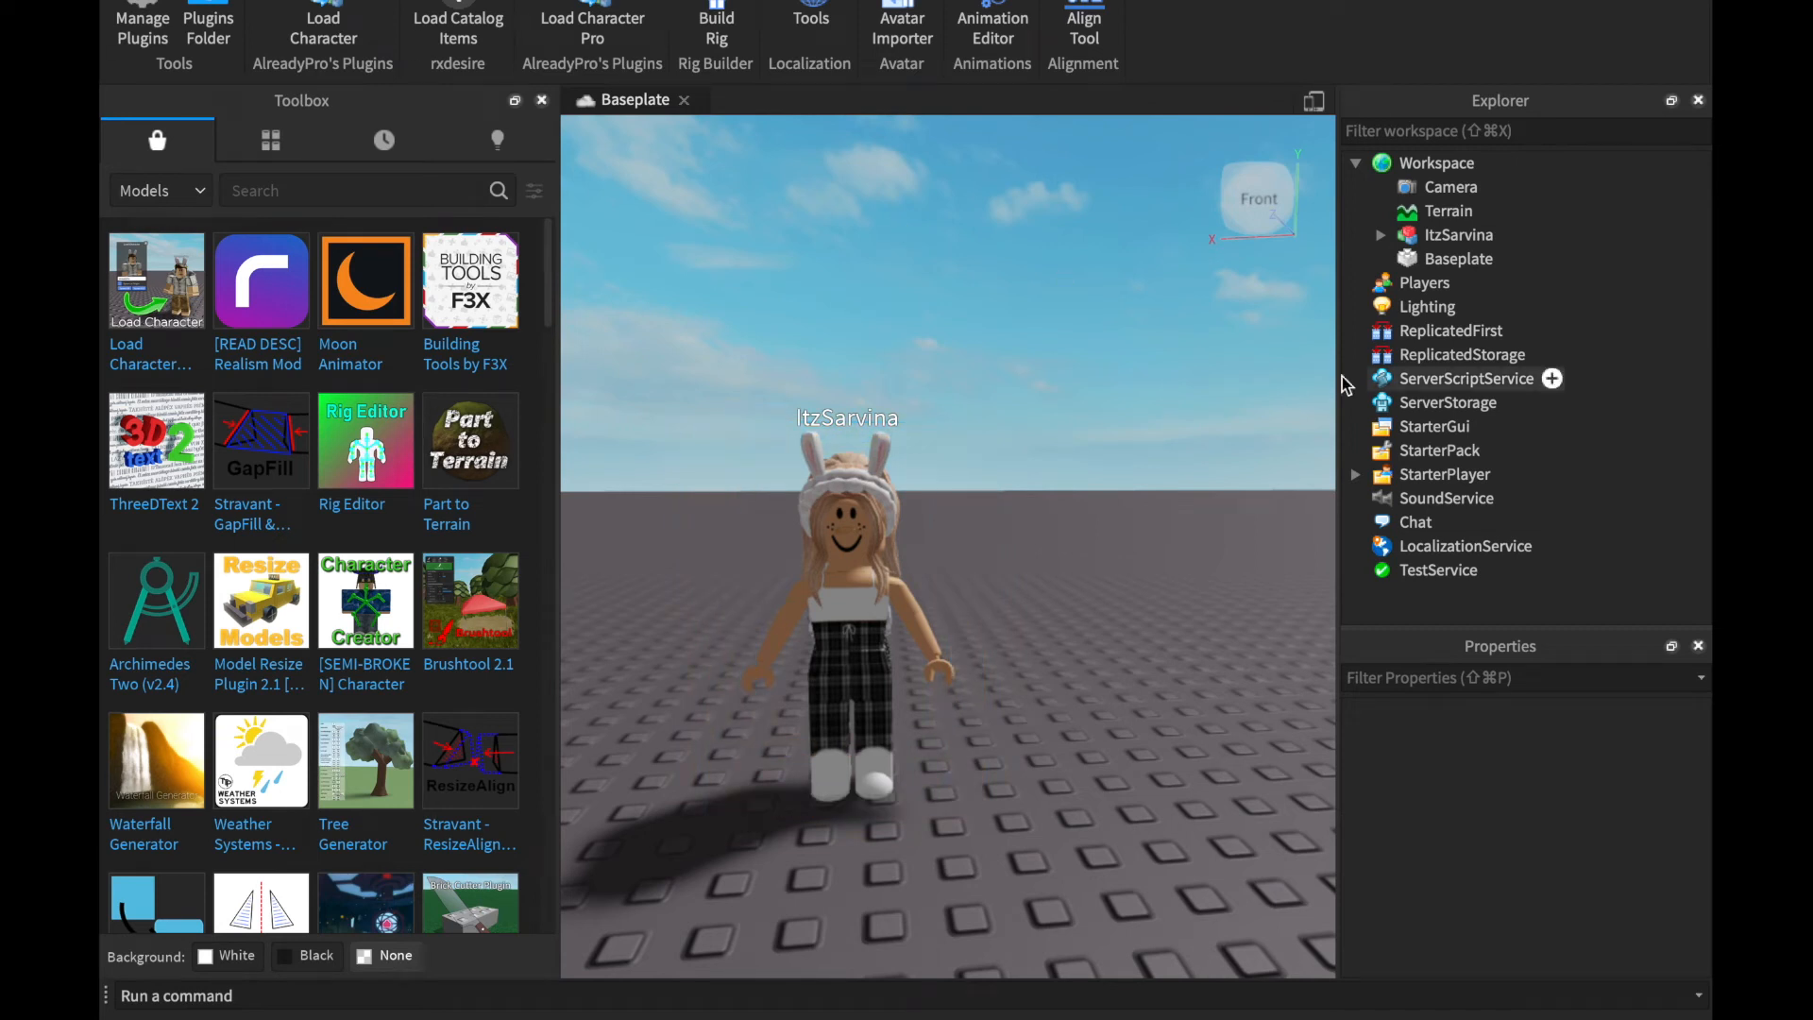
Select the face decal inside the avatar's Head in Explorer.
{"action": "left_click", "coordinate": [1458, 235]}
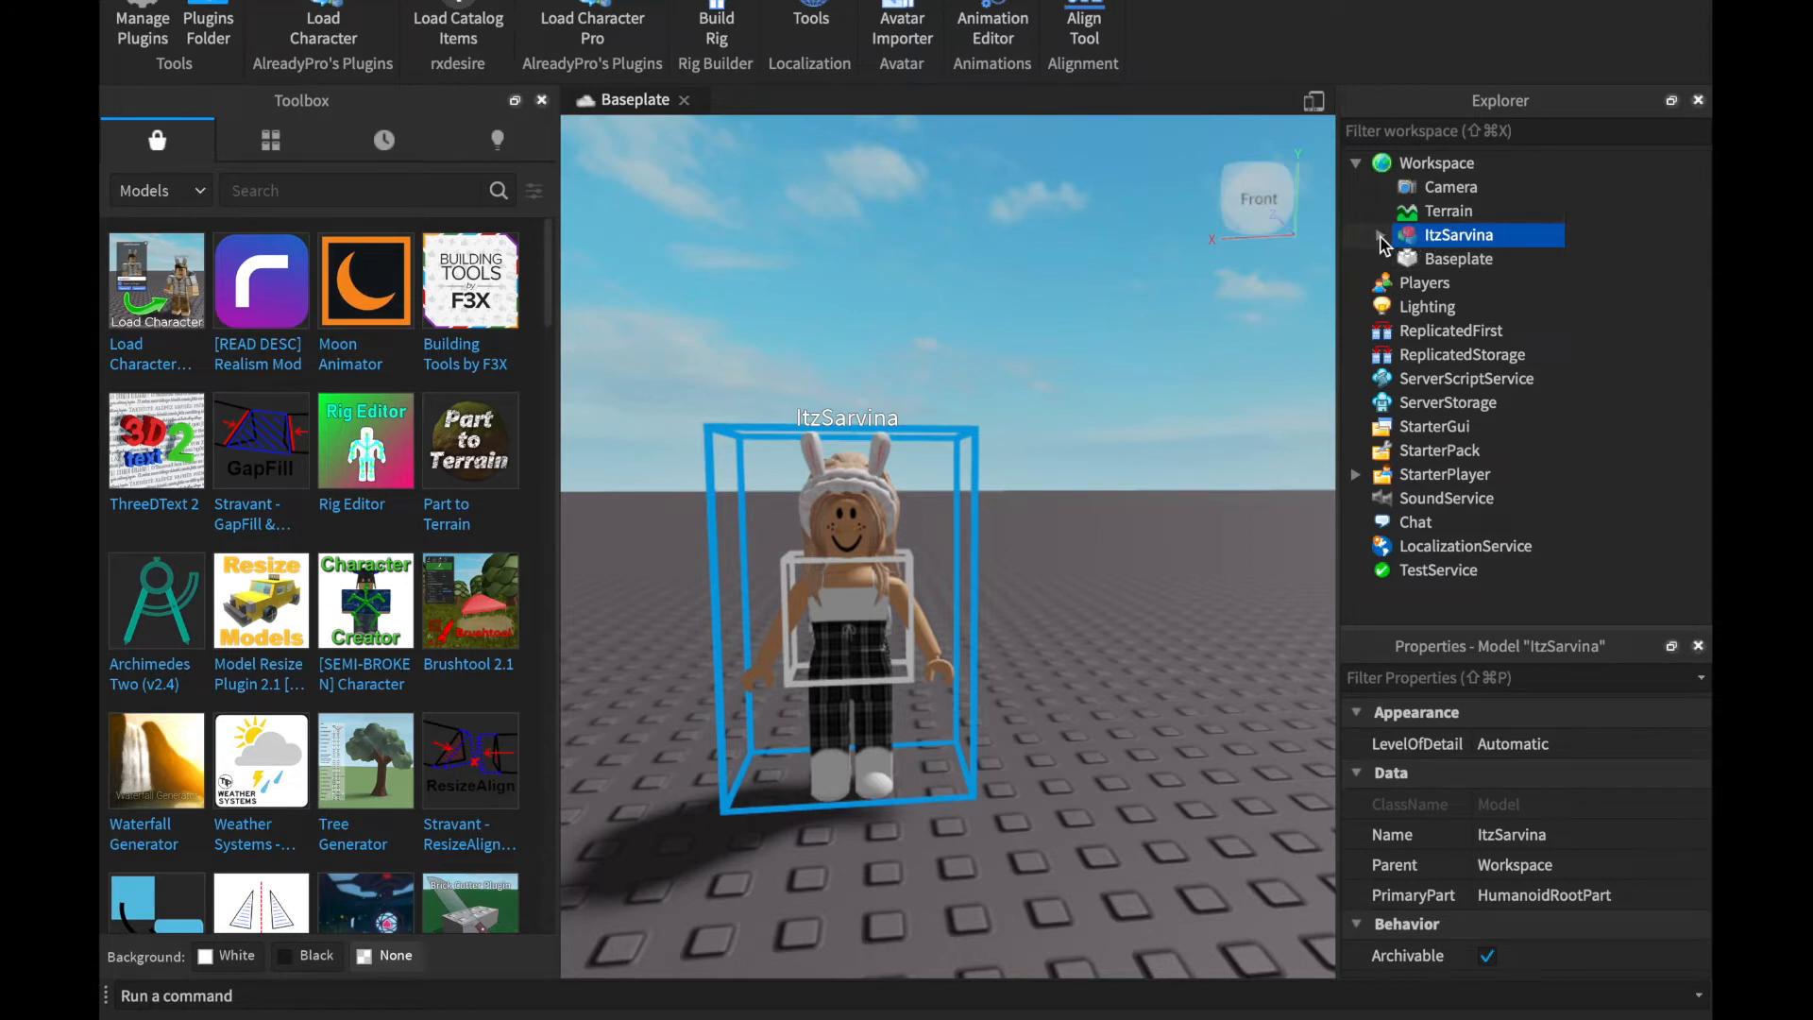
{"action": "left_click", "coordinate": [1355, 235]}
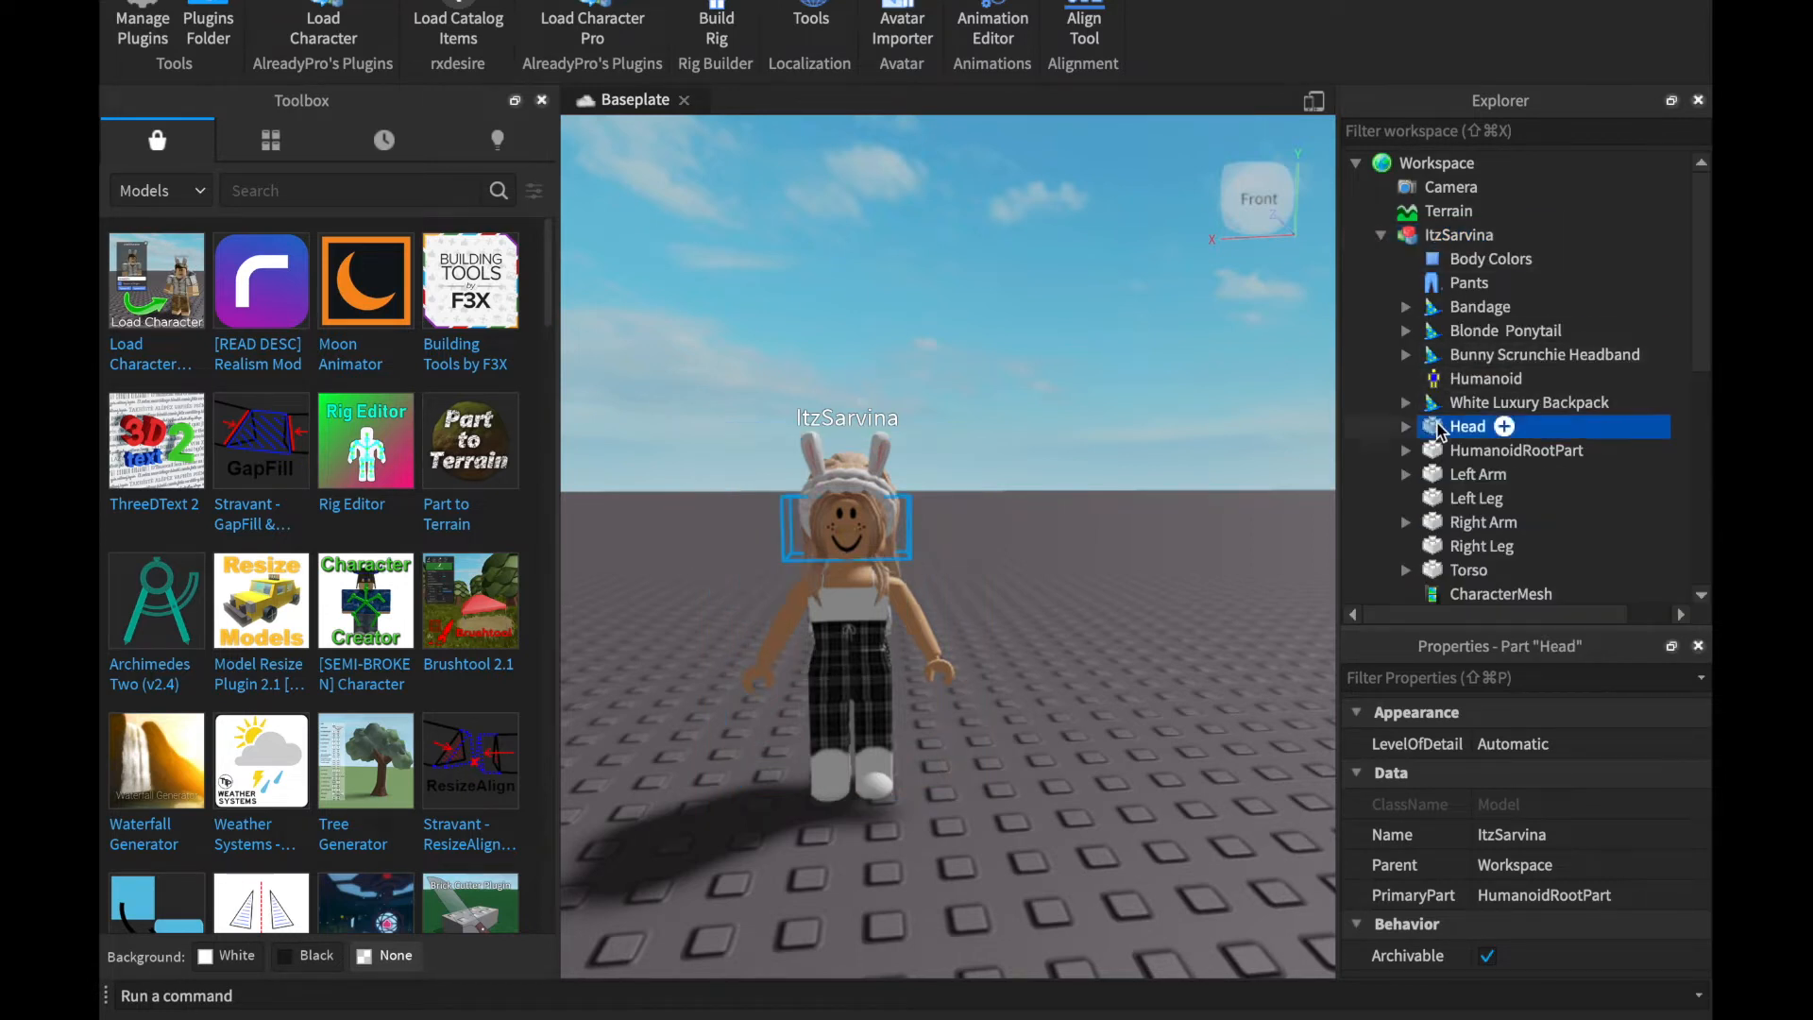
{"action": "left_click", "coordinate": [1406, 426]}
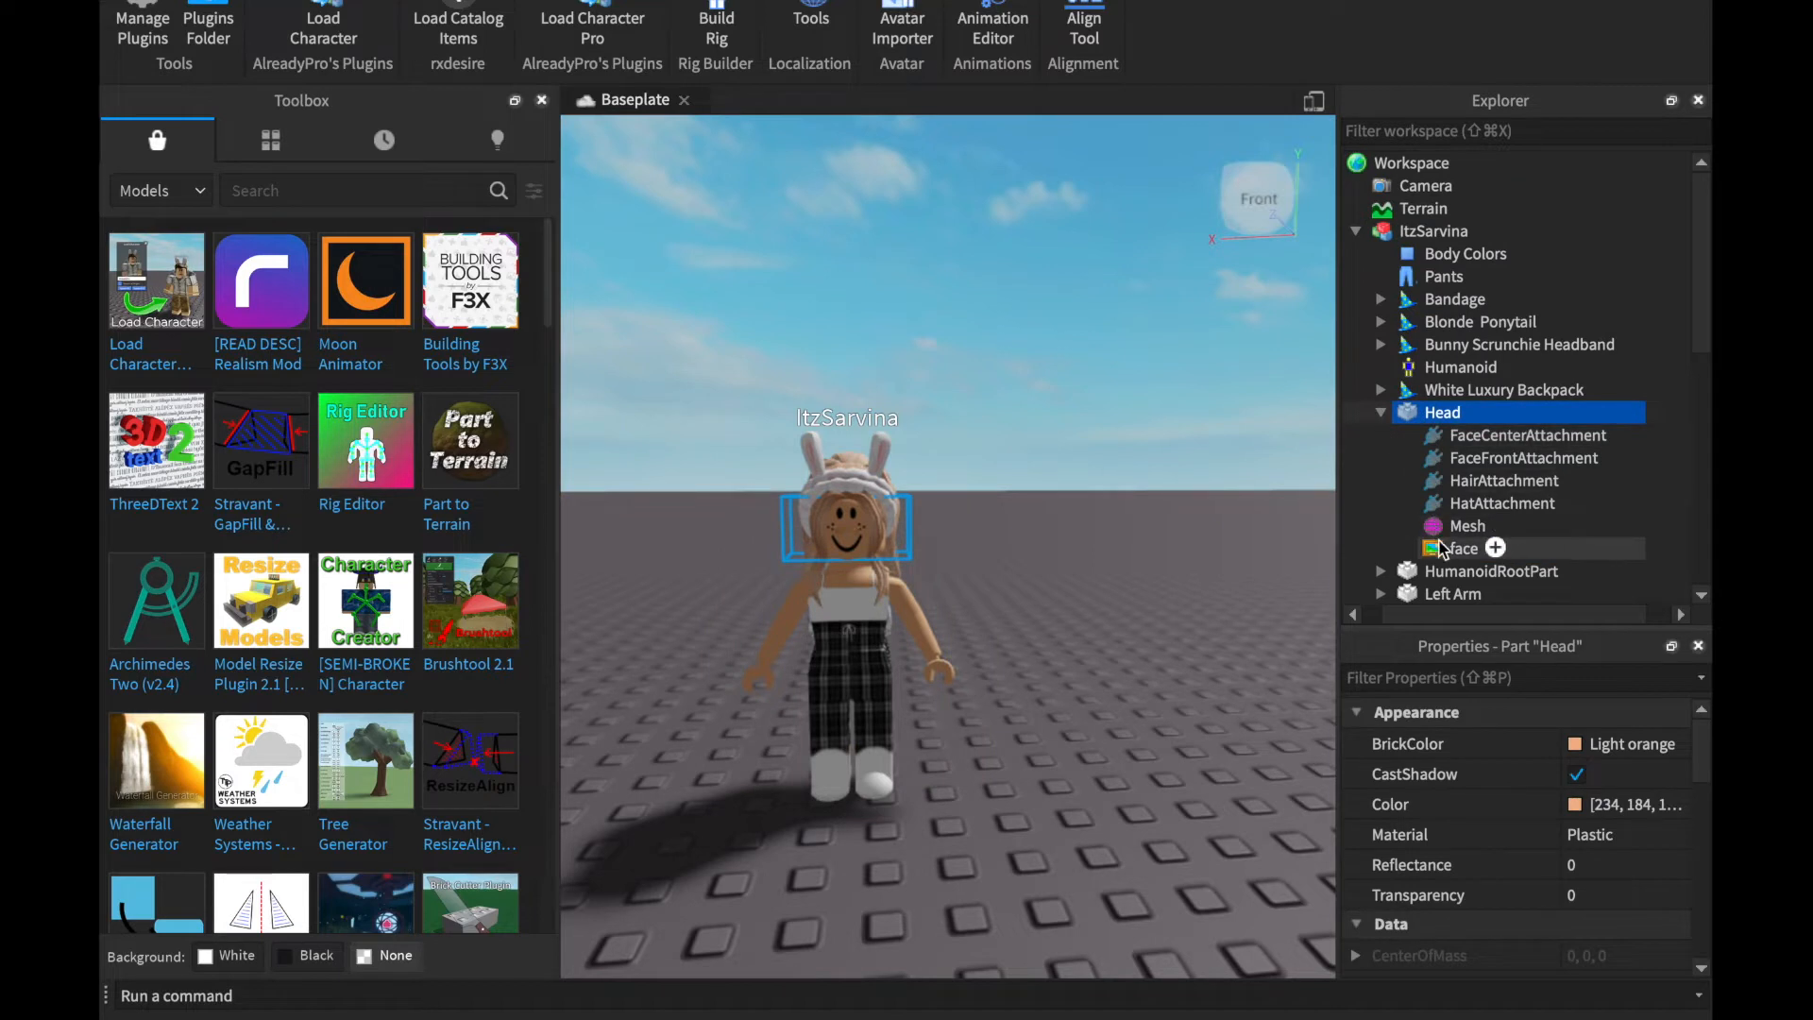
{"action": "left_click", "coordinate": [1462, 546]}
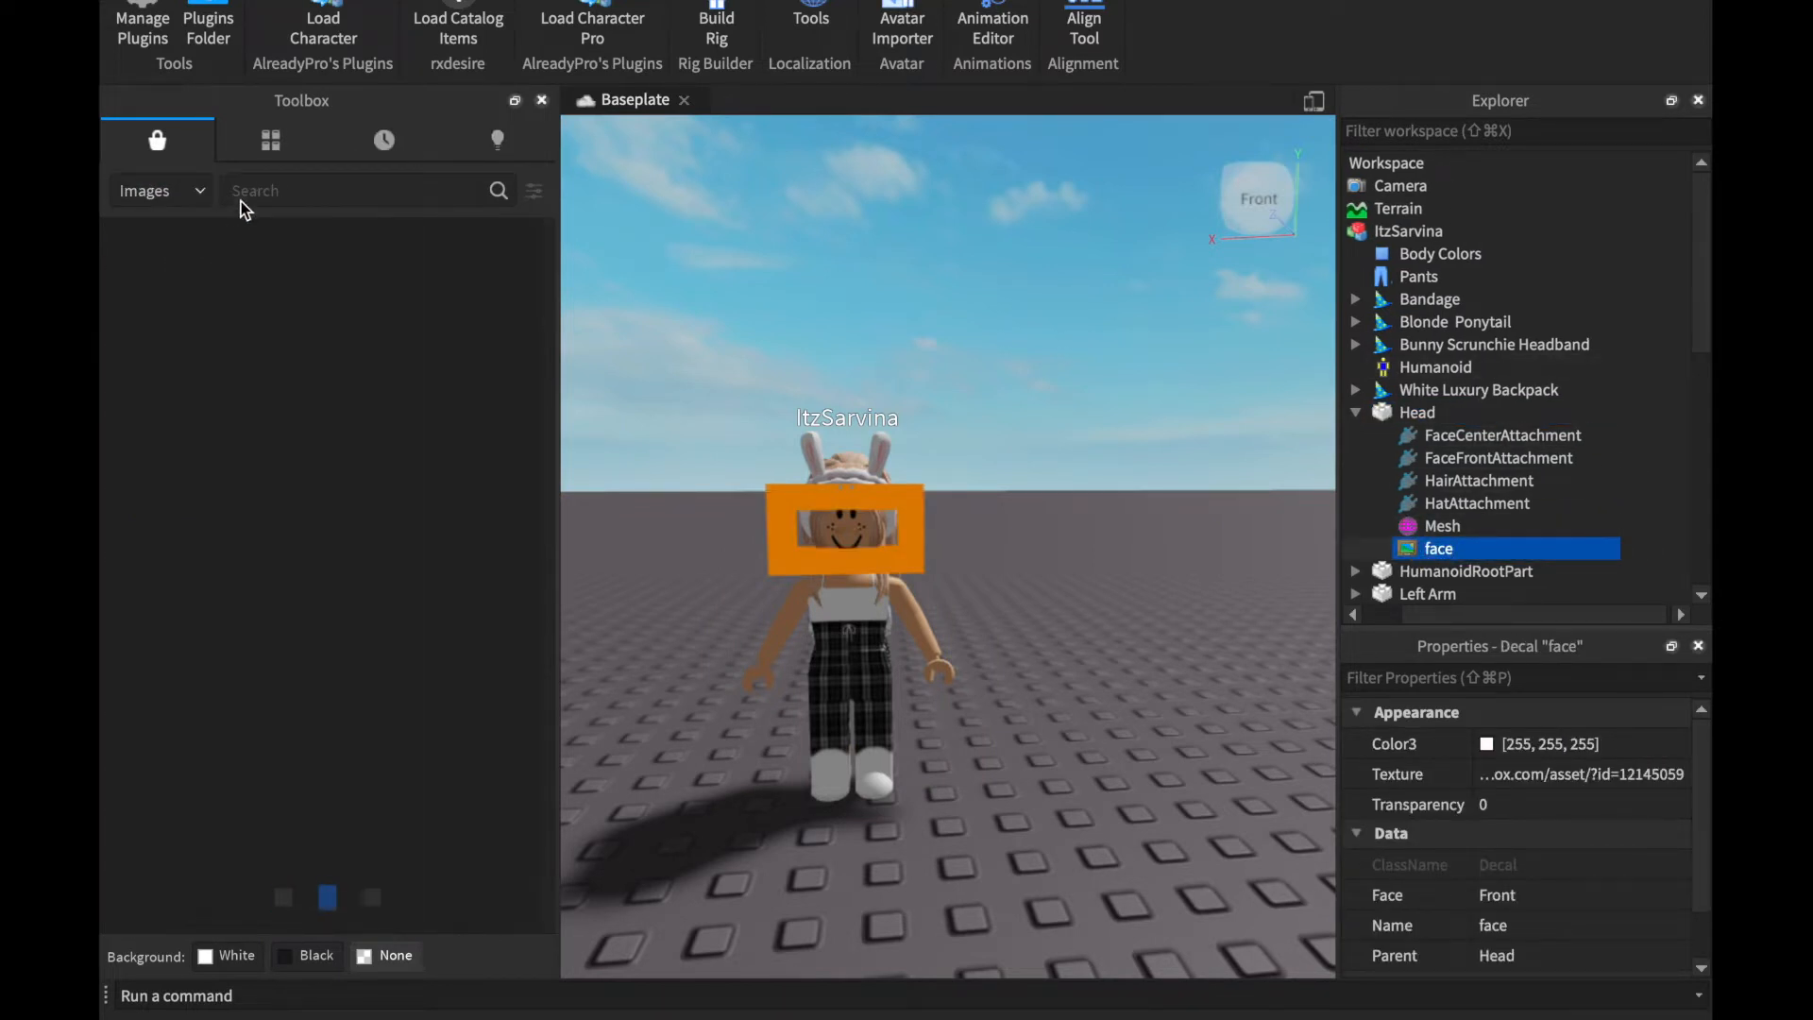
Search images for 'super' and paste the happy face asset ID into the Texture property.
{"action": "type", "text": "super super happy face"}
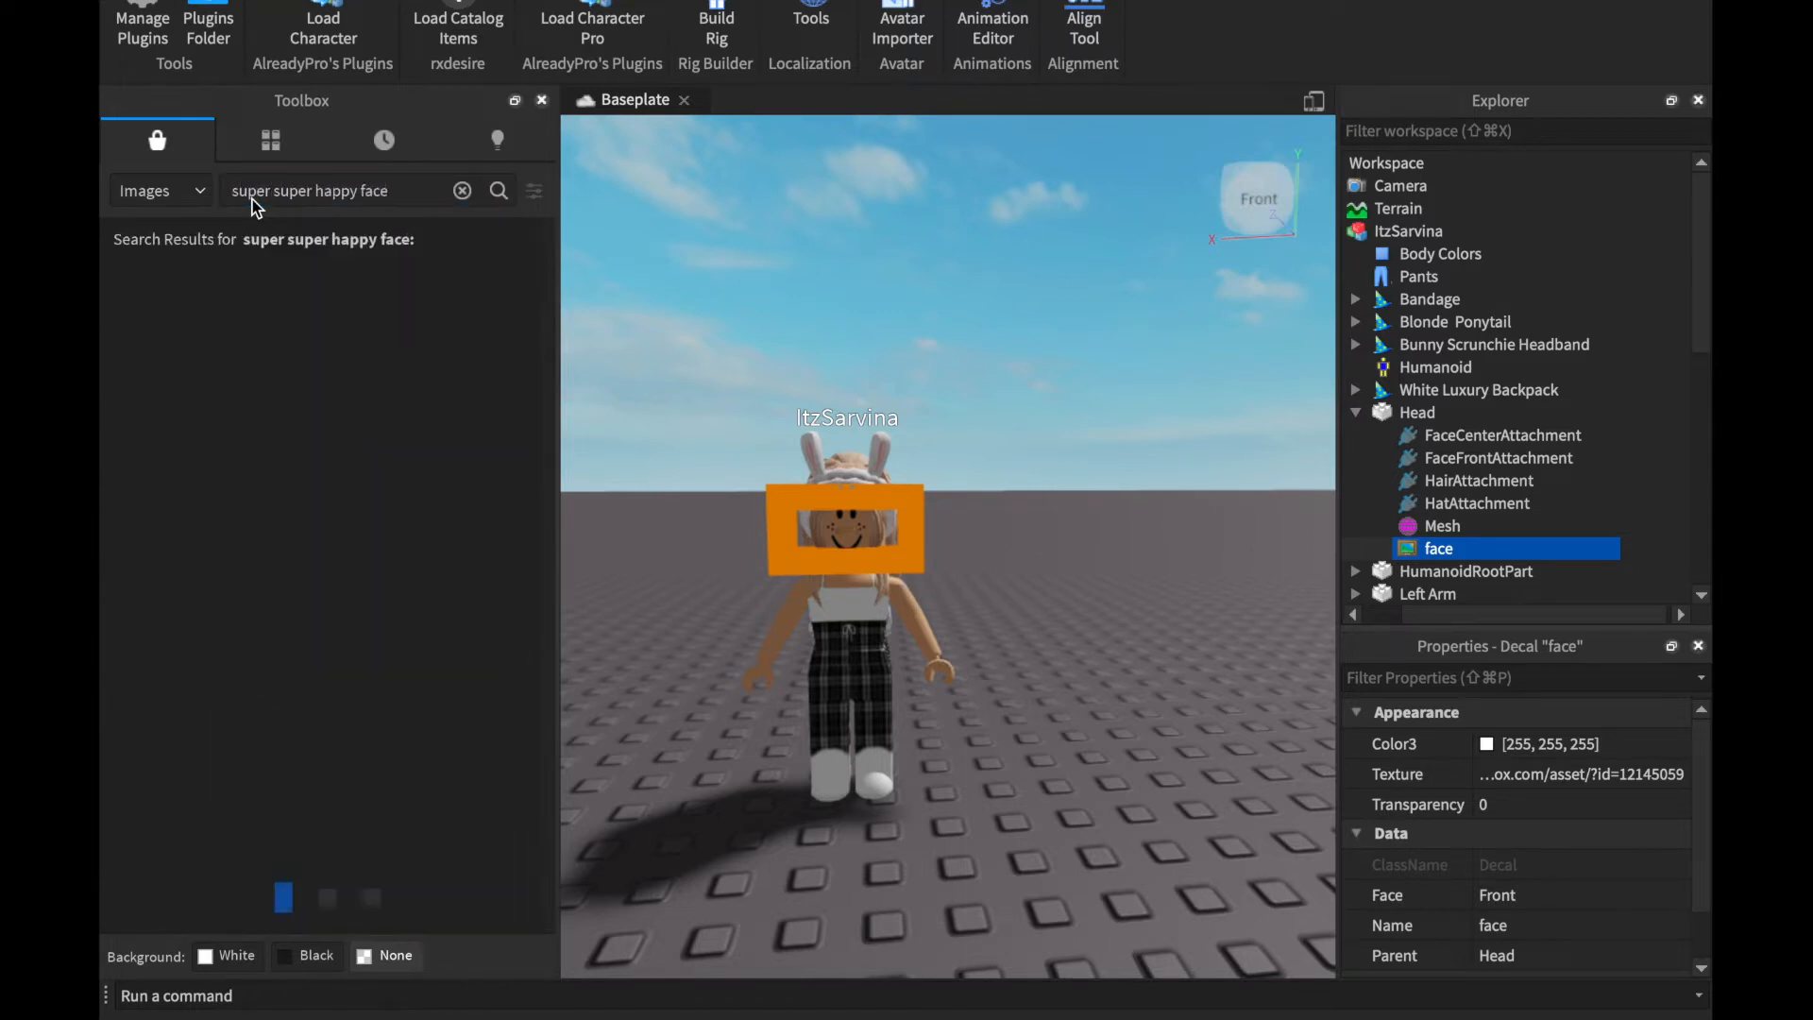
{"action": "left_click", "coordinate": [497, 190]}
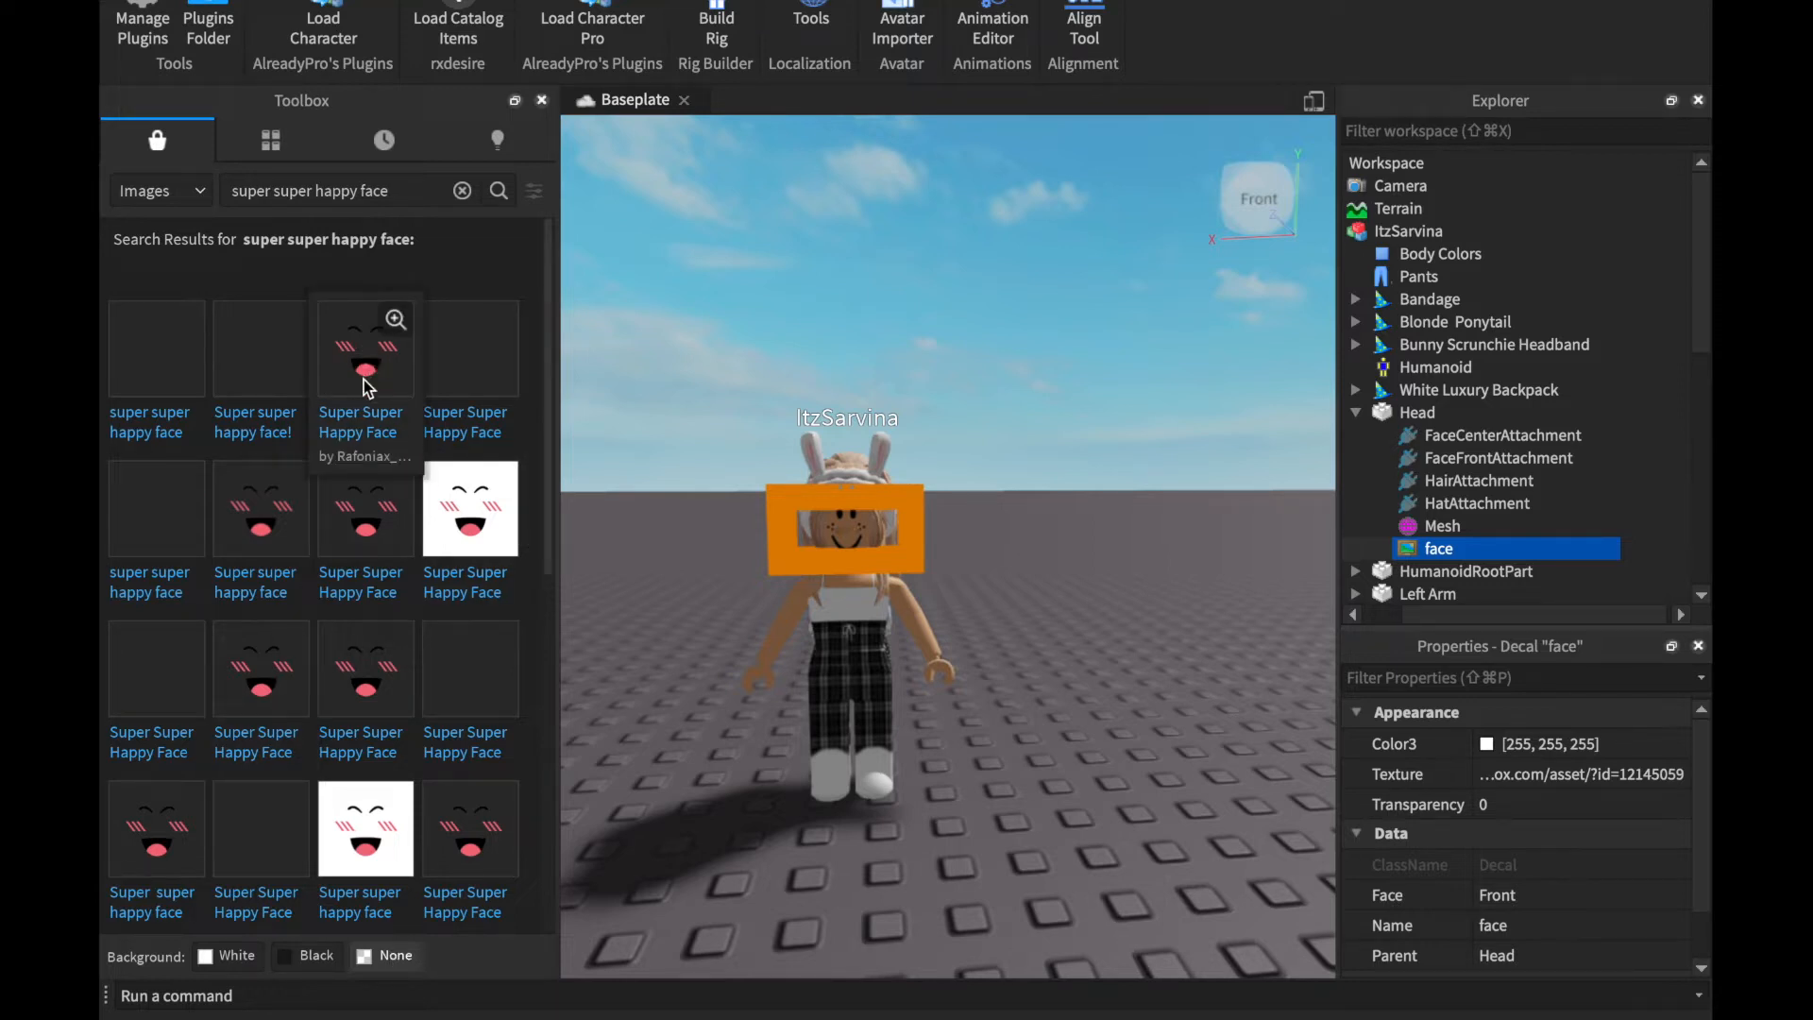
{"action": "right_click", "coordinate": [365, 346]}
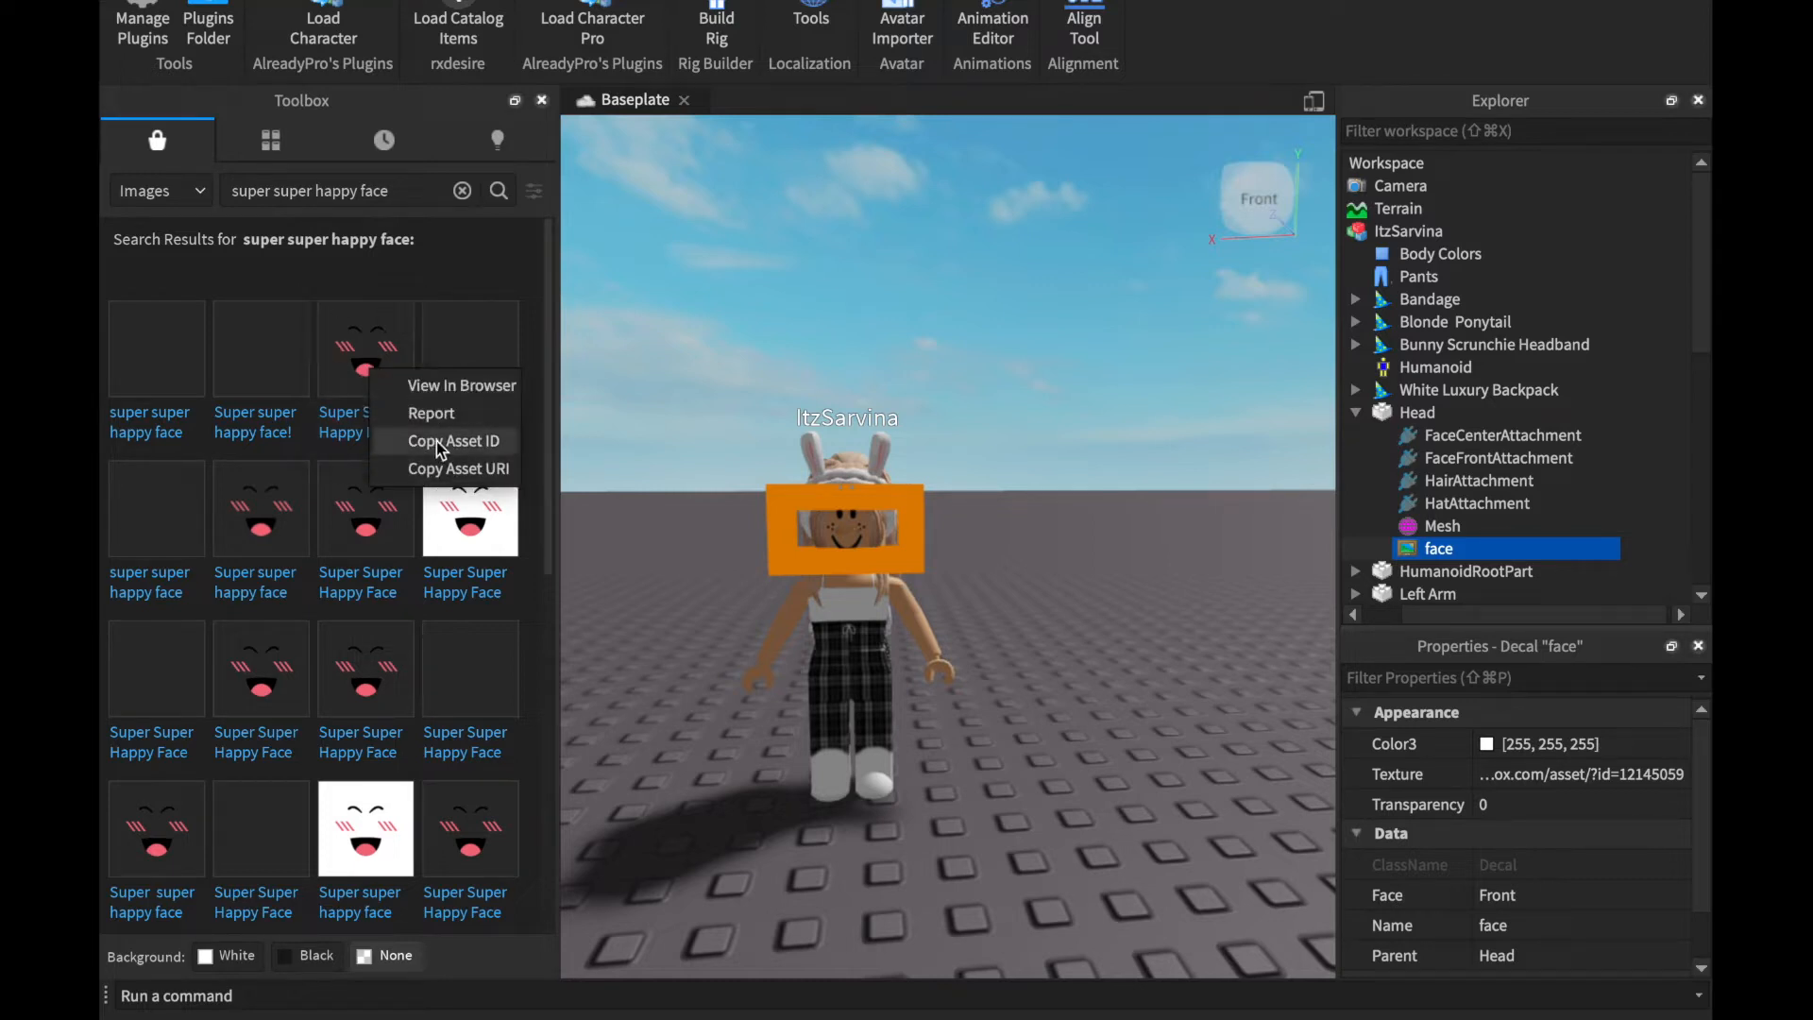
{"action": "left_click", "coordinate": [454, 441]}
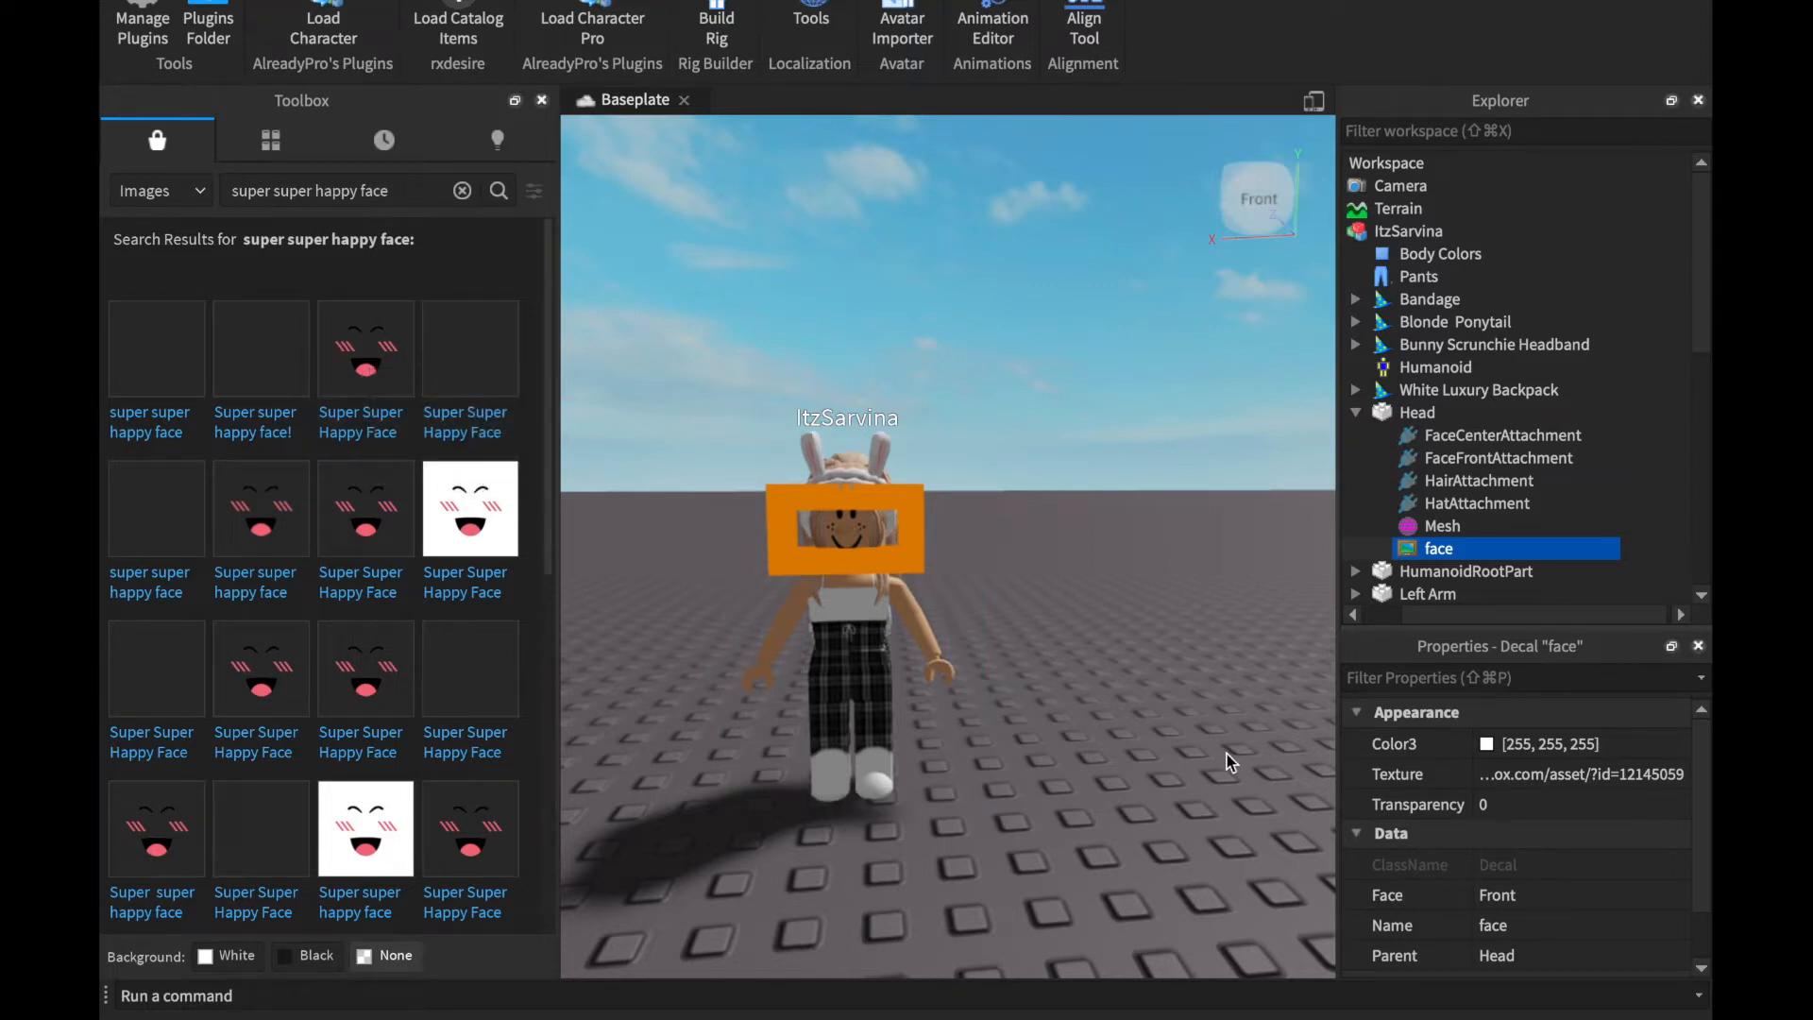
{"action": "left_click", "coordinate": [1582, 774]}
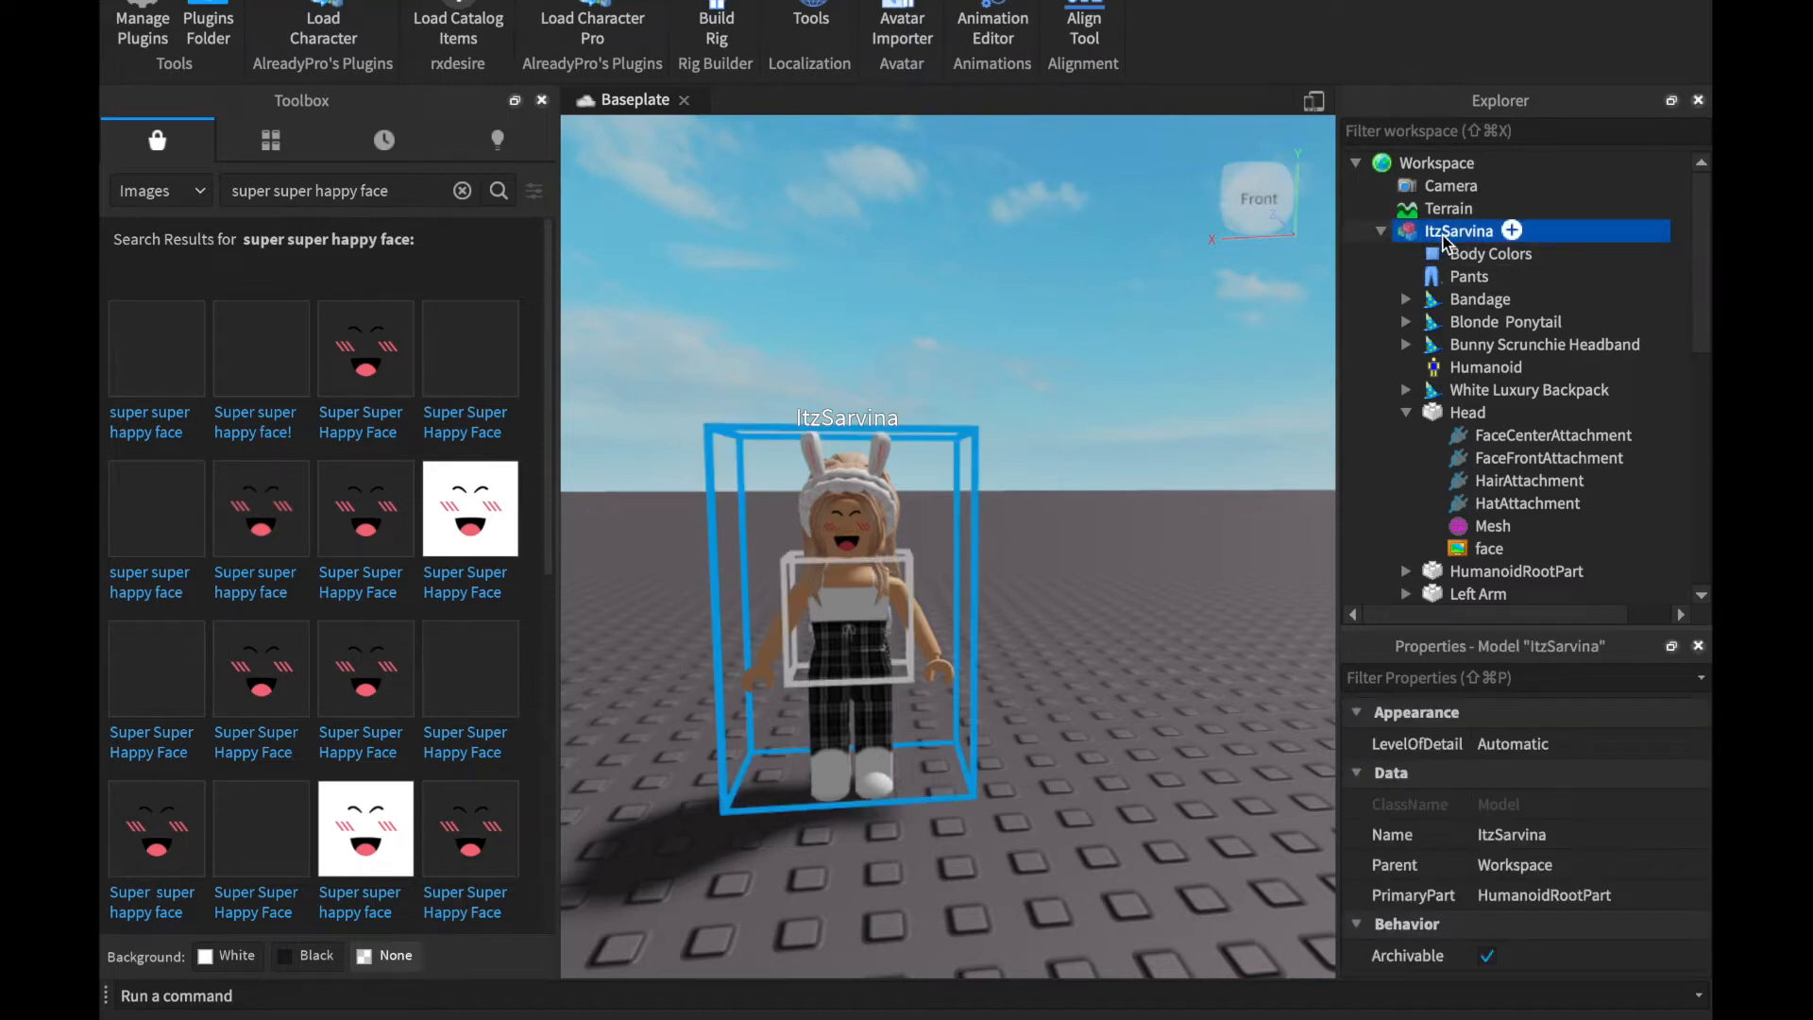
Export the avatar model, choosing the Desktop location and allowing folder access.
{"action": "right_click", "coordinate": [1458, 231]}
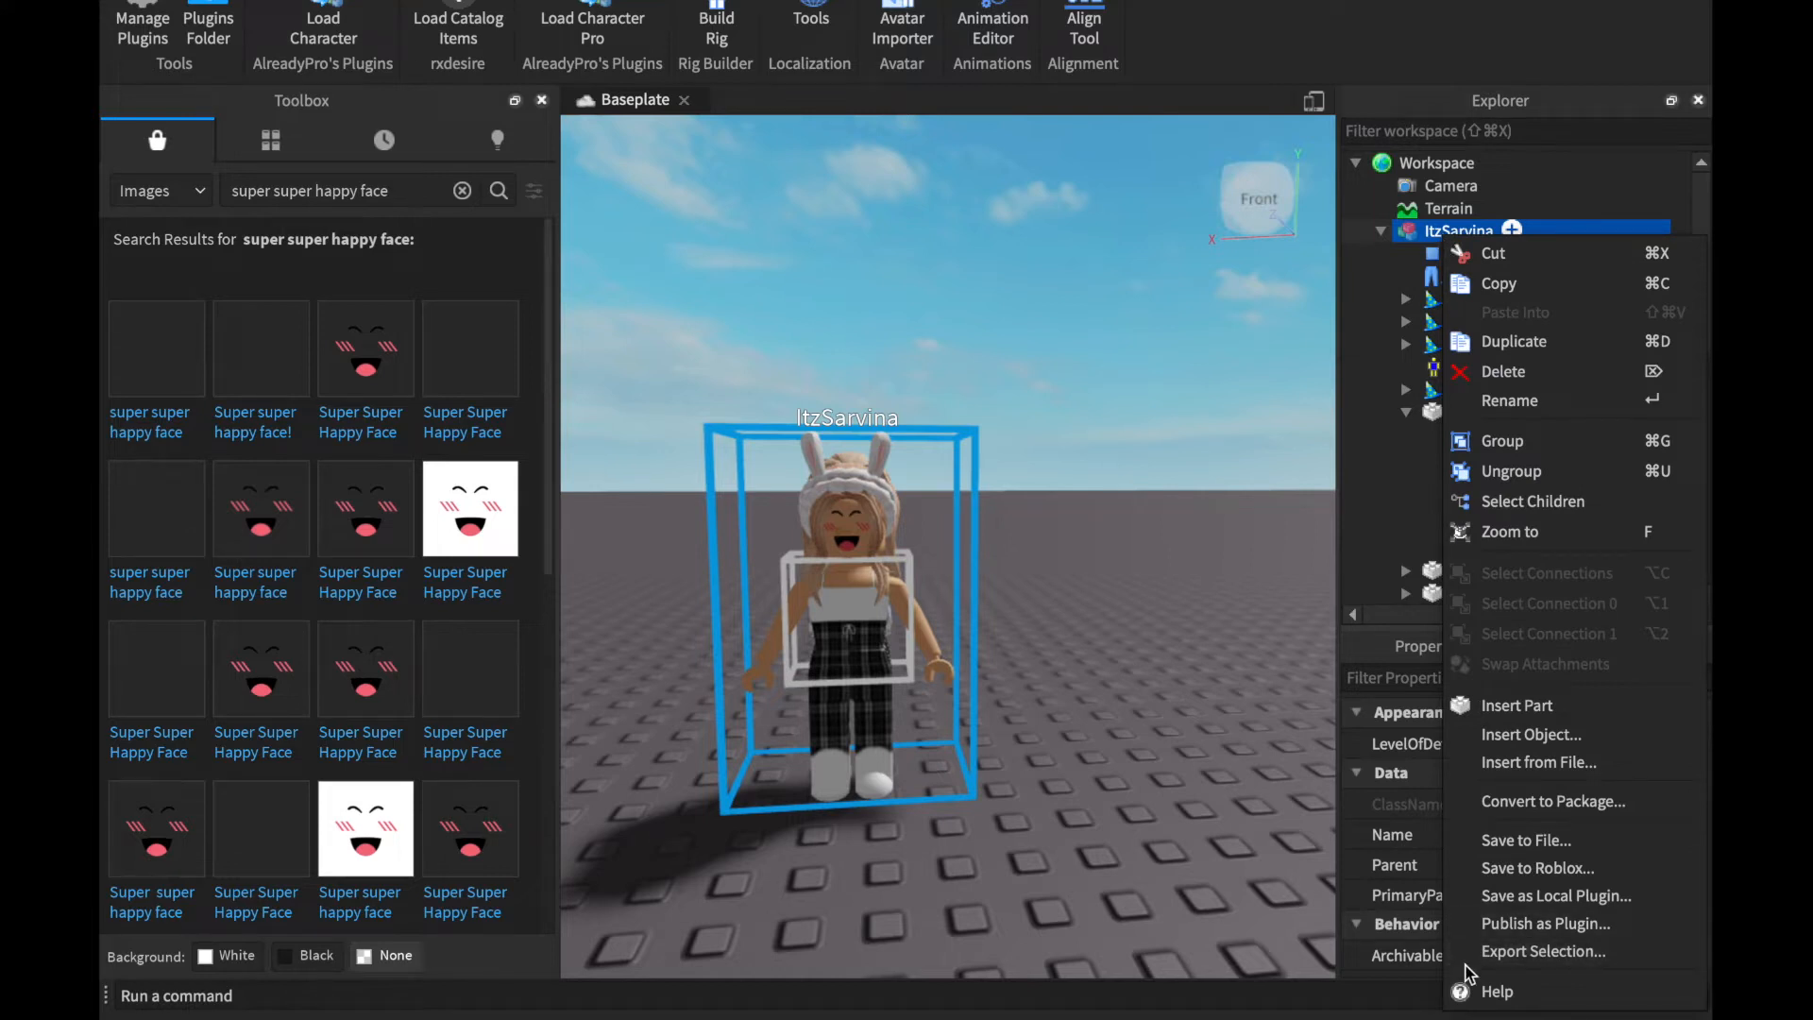
{"action": "left_click", "coordinate": [1542, 951]}
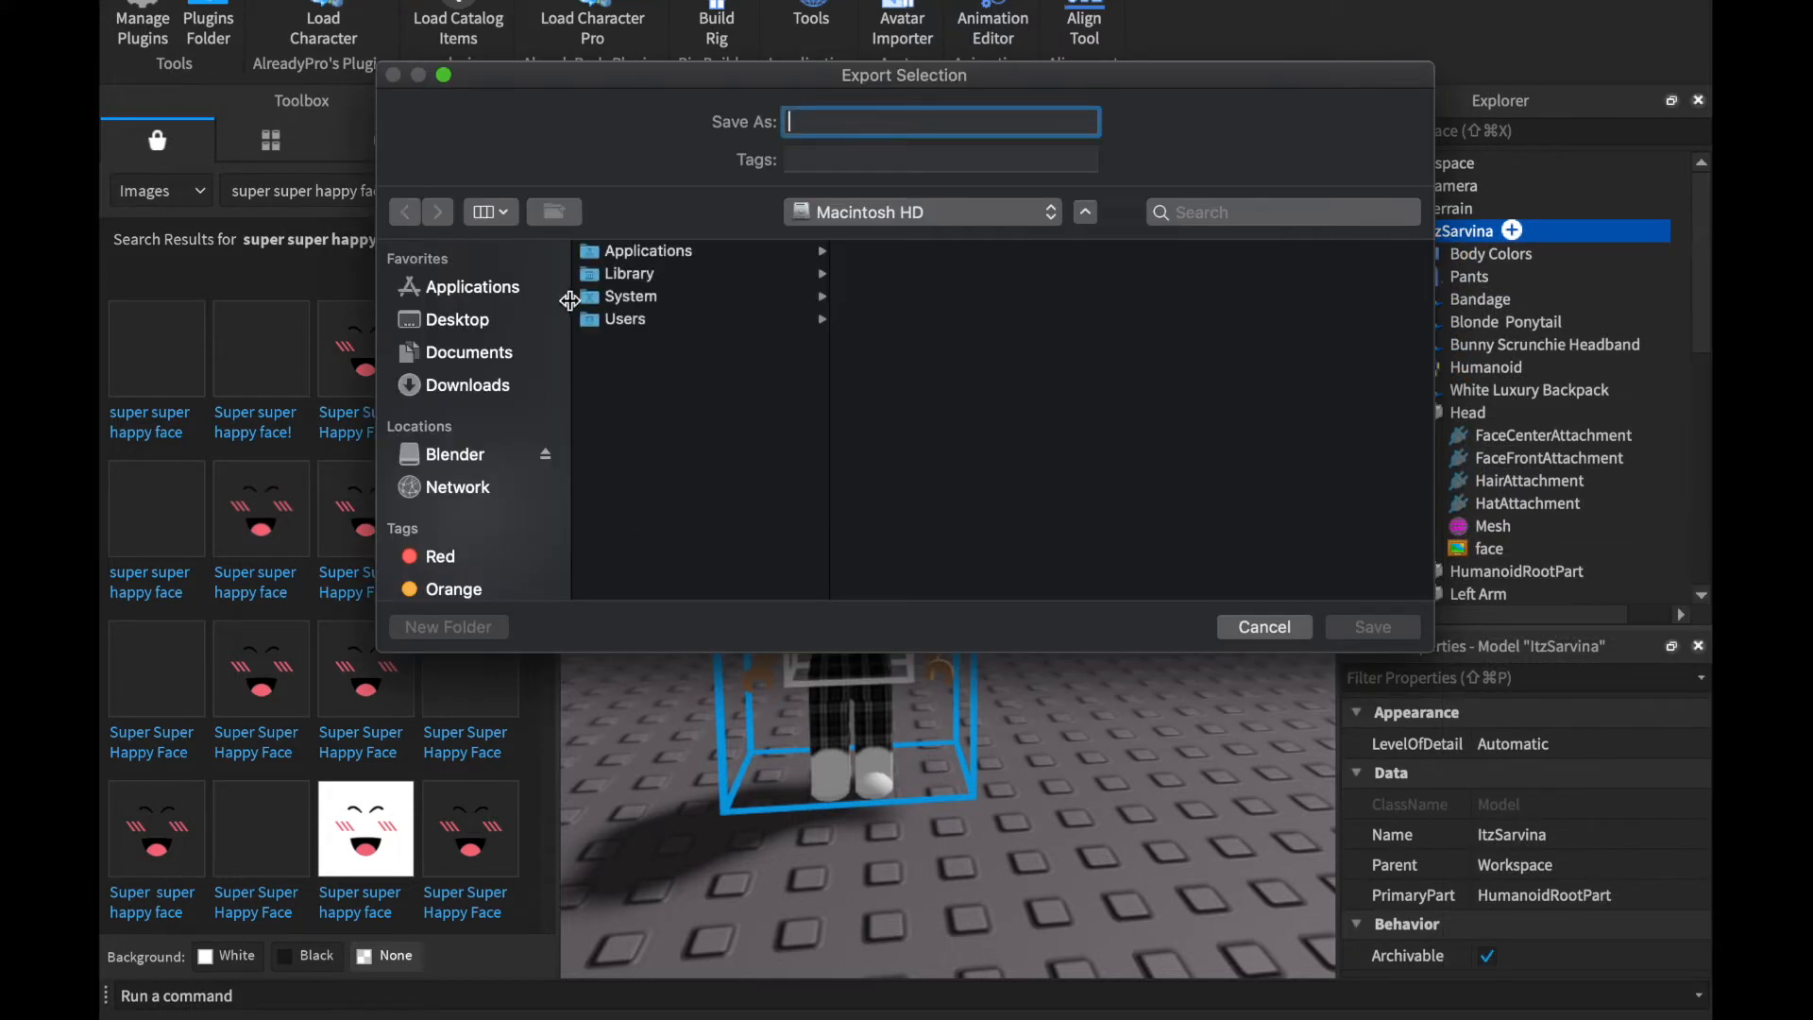
{"action": "left_click", "coordinate": [459, 319]}
{"action": "type", "text": "objs"}
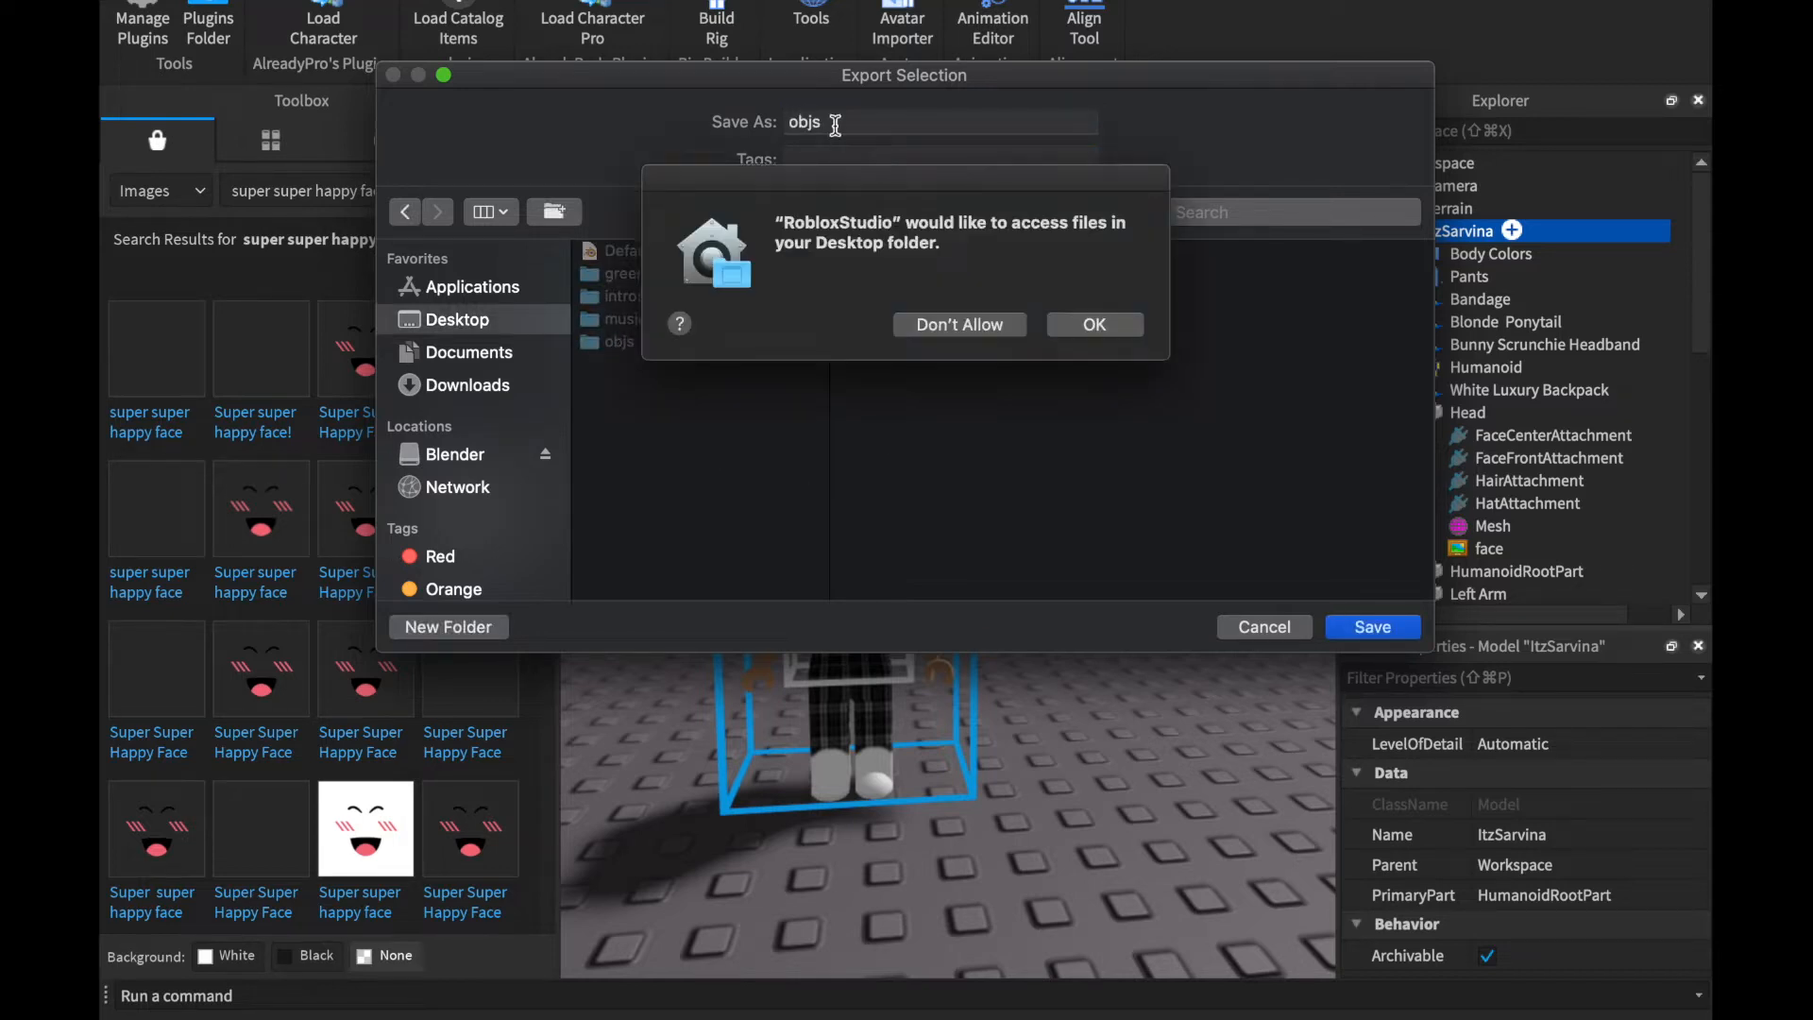
{"action": "left_click", "coordinate": [1091, 324]}
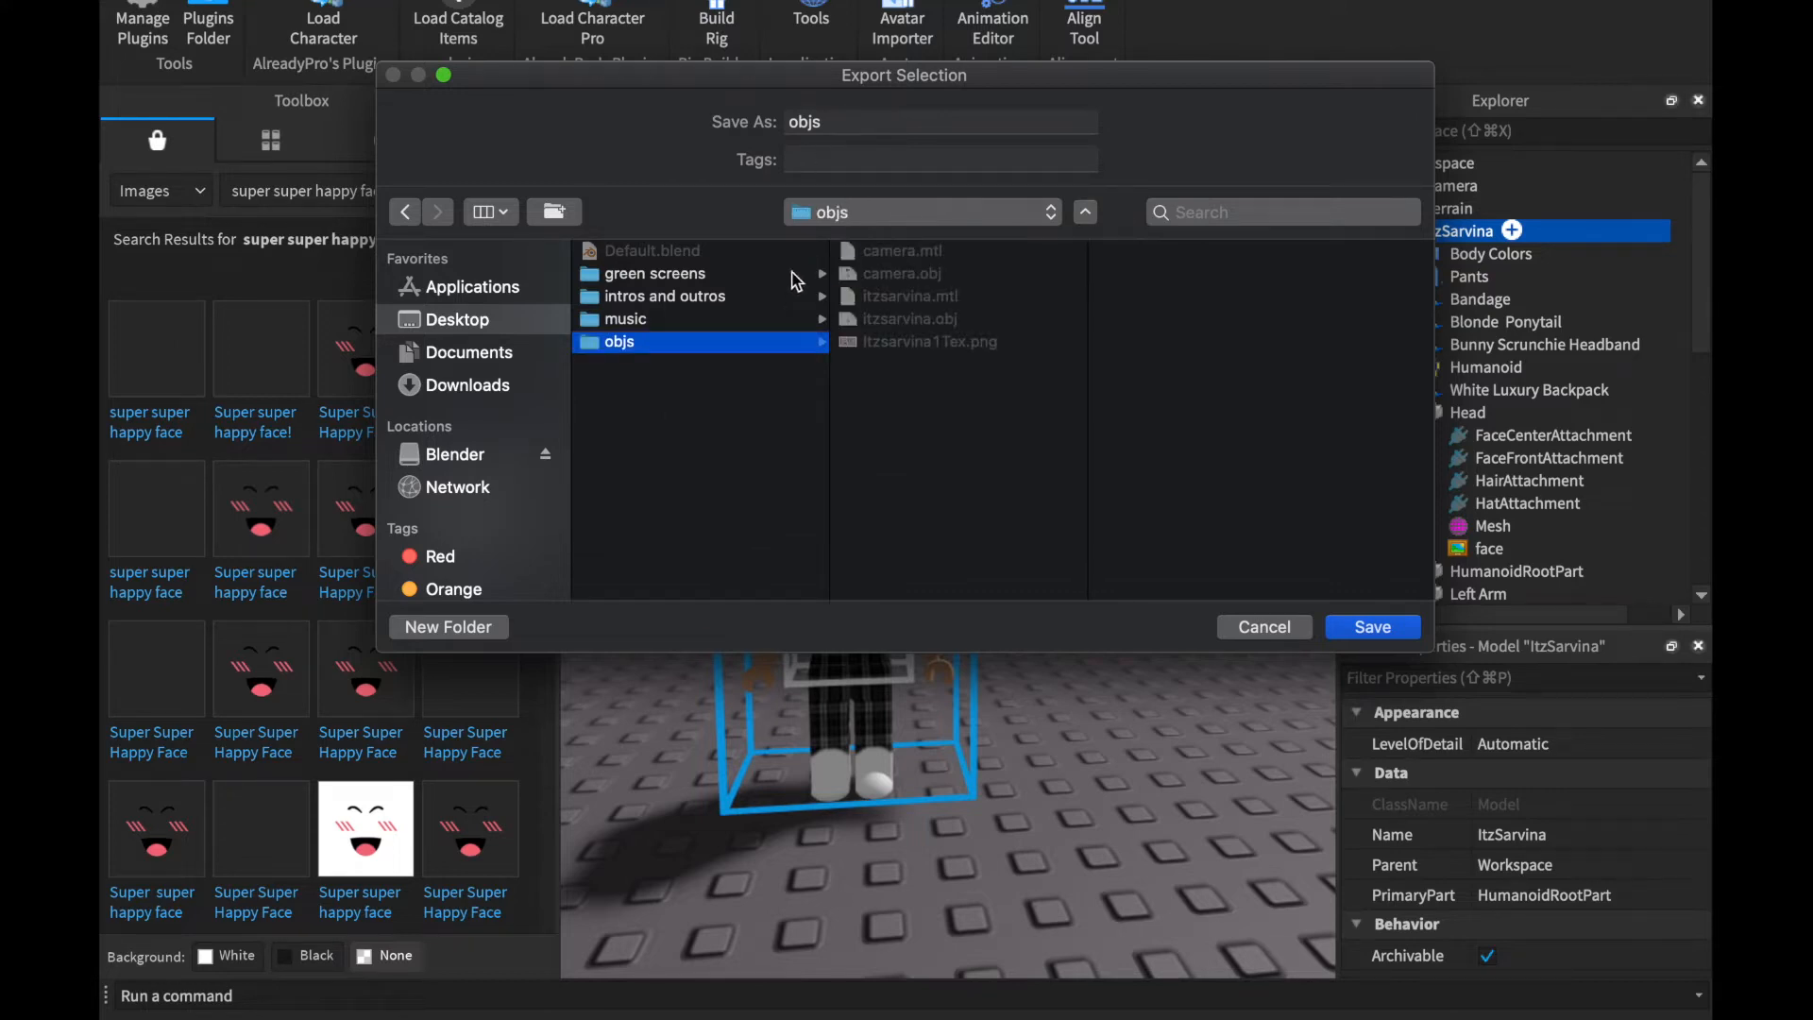
Rename the exported avatar file to 'gfx tutorial'.
{"action": "left_click", "coordinate": [938, 122]}
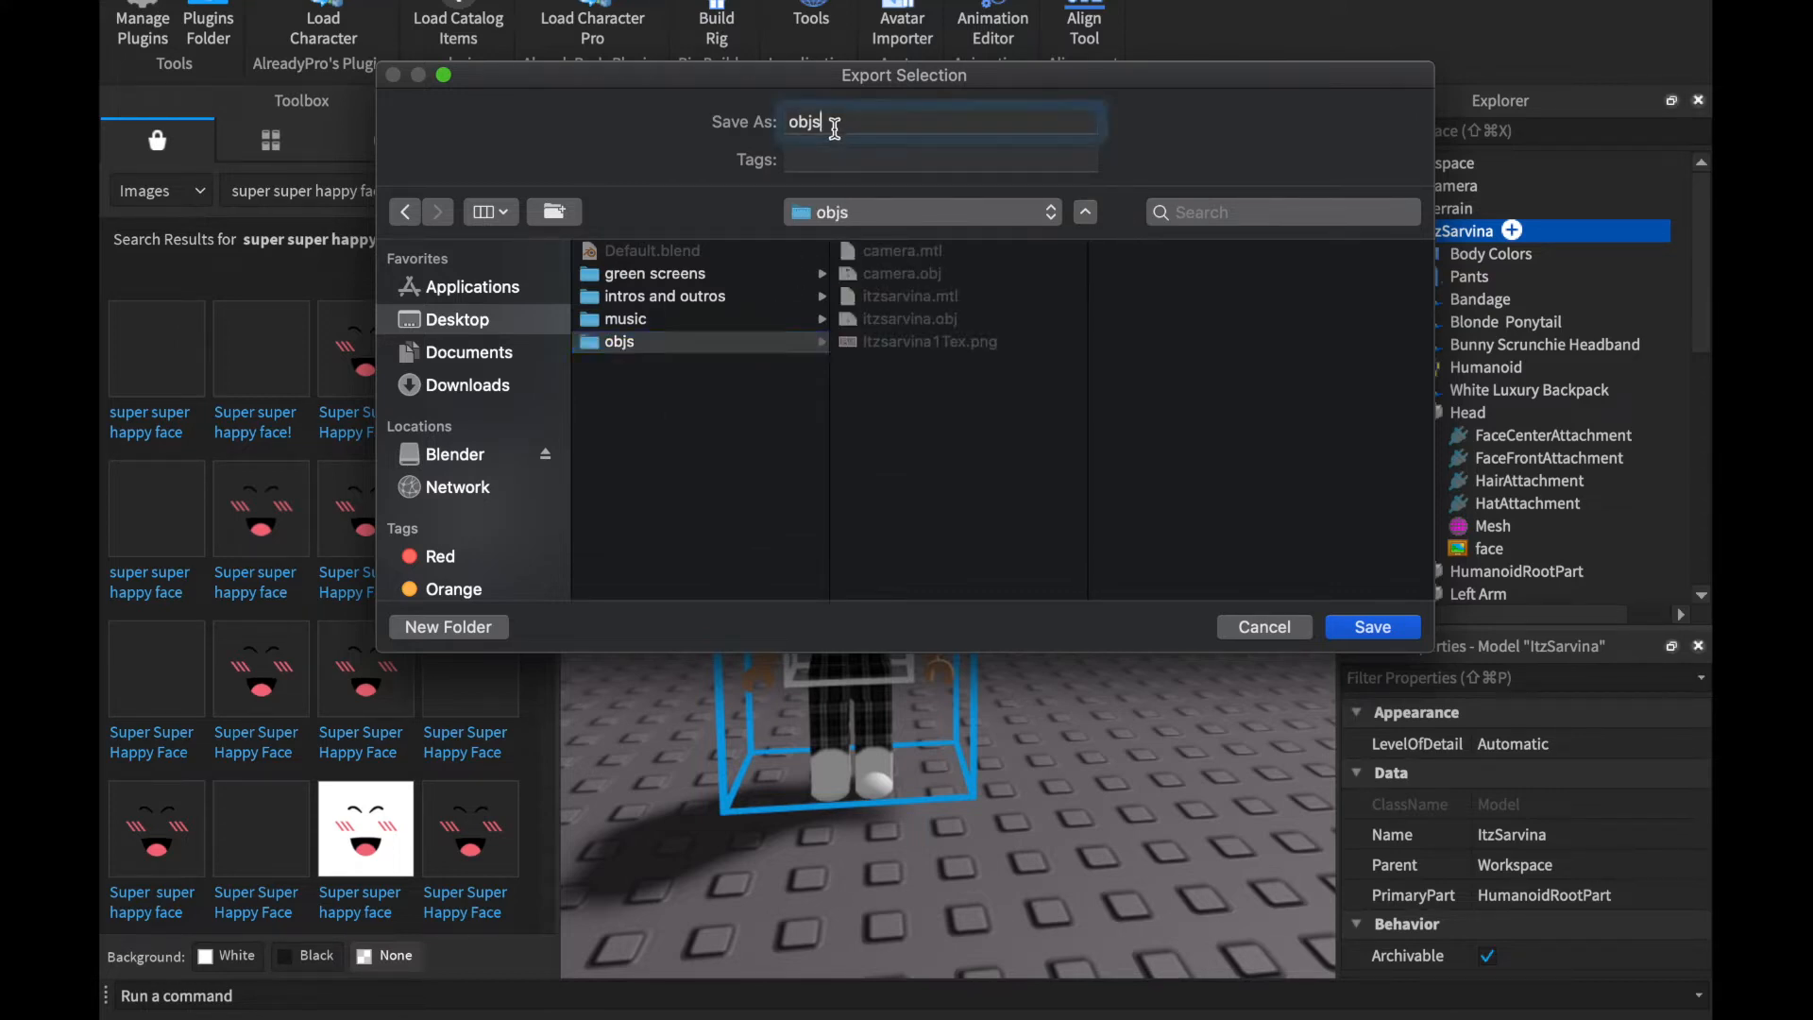
{"action": "left_click", "coordinate": [937, 122]}
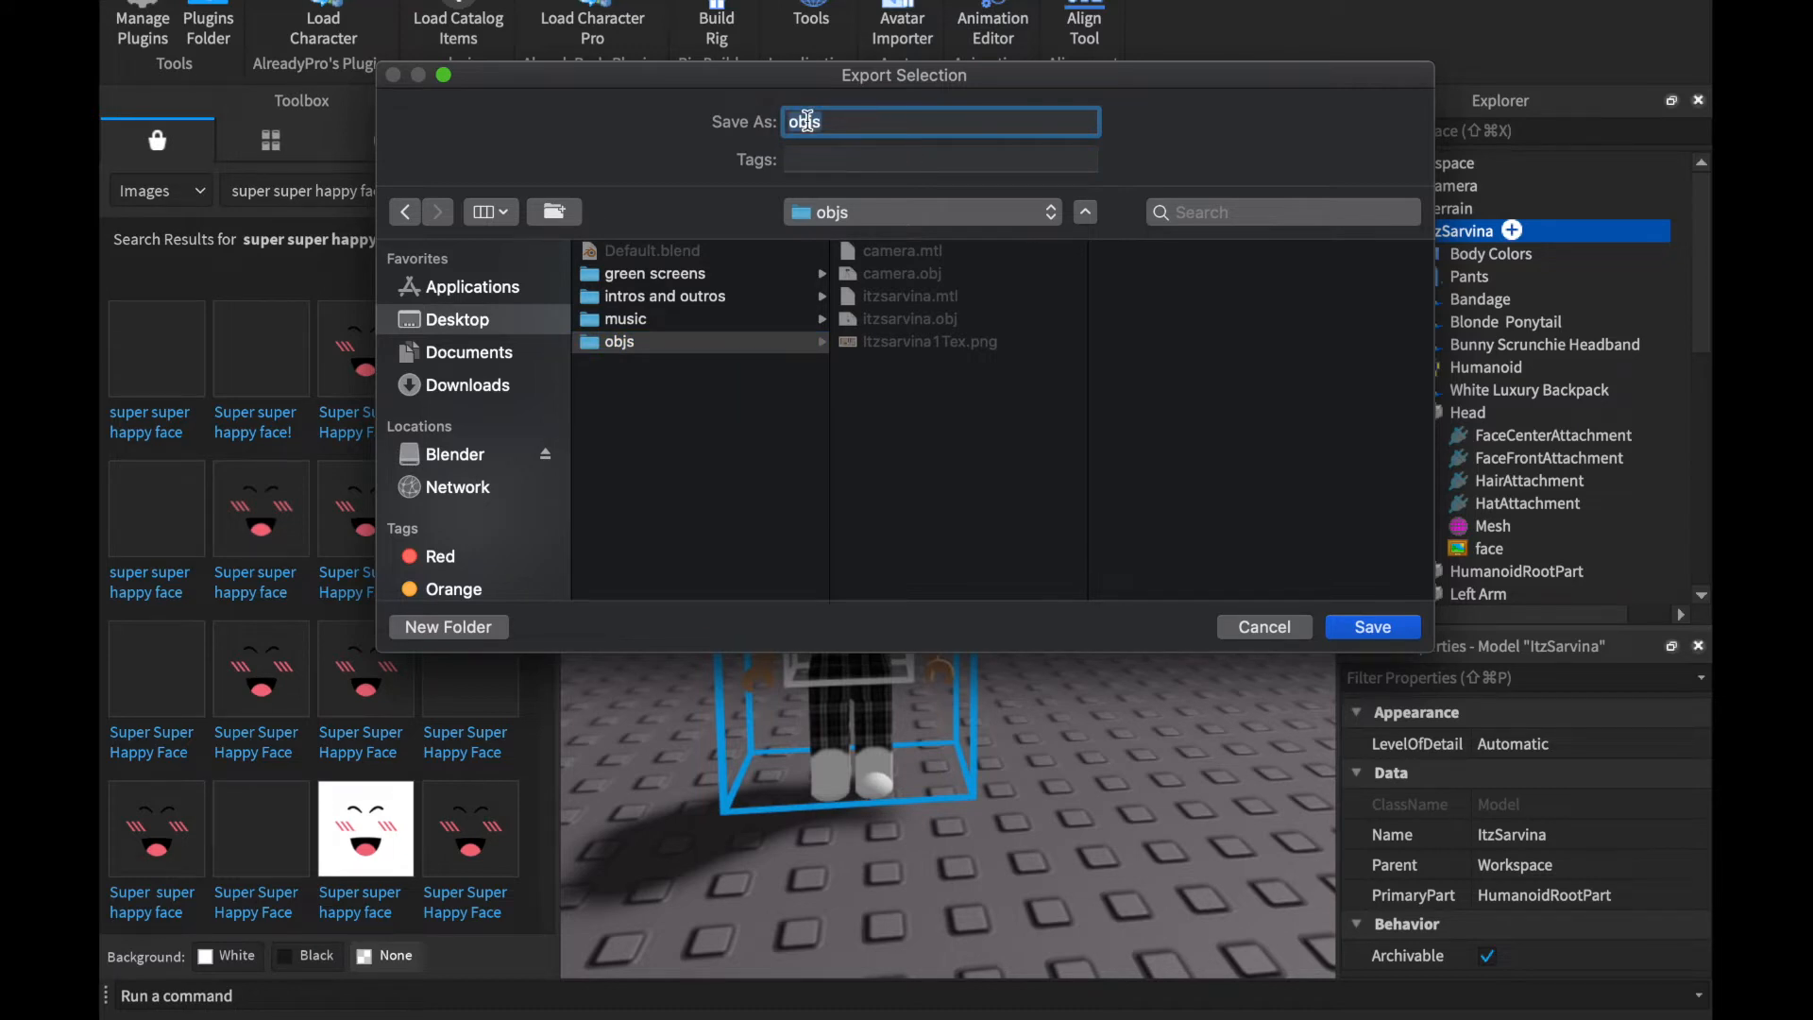
{"action": "type", "text": "gfx tutorial"}
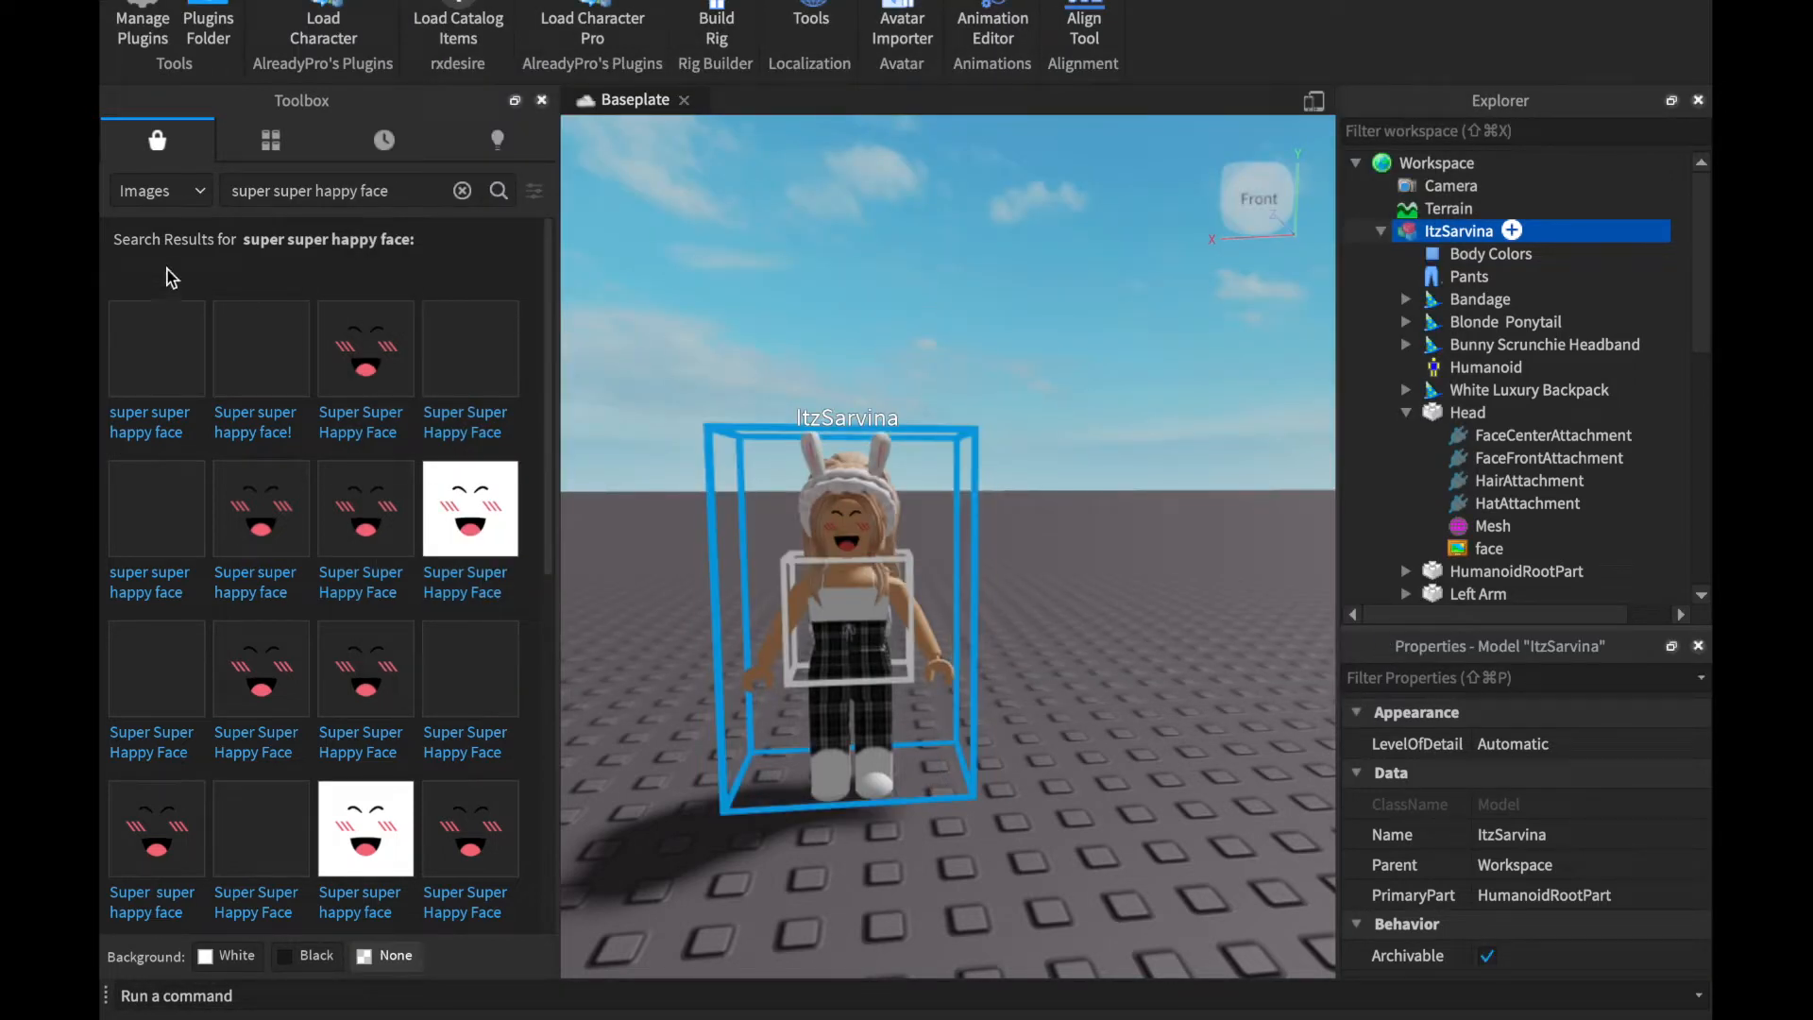
Switch the Toolbox search category from Images back to Models.
{"action": "left_click", "coordinate": [462, 190]}
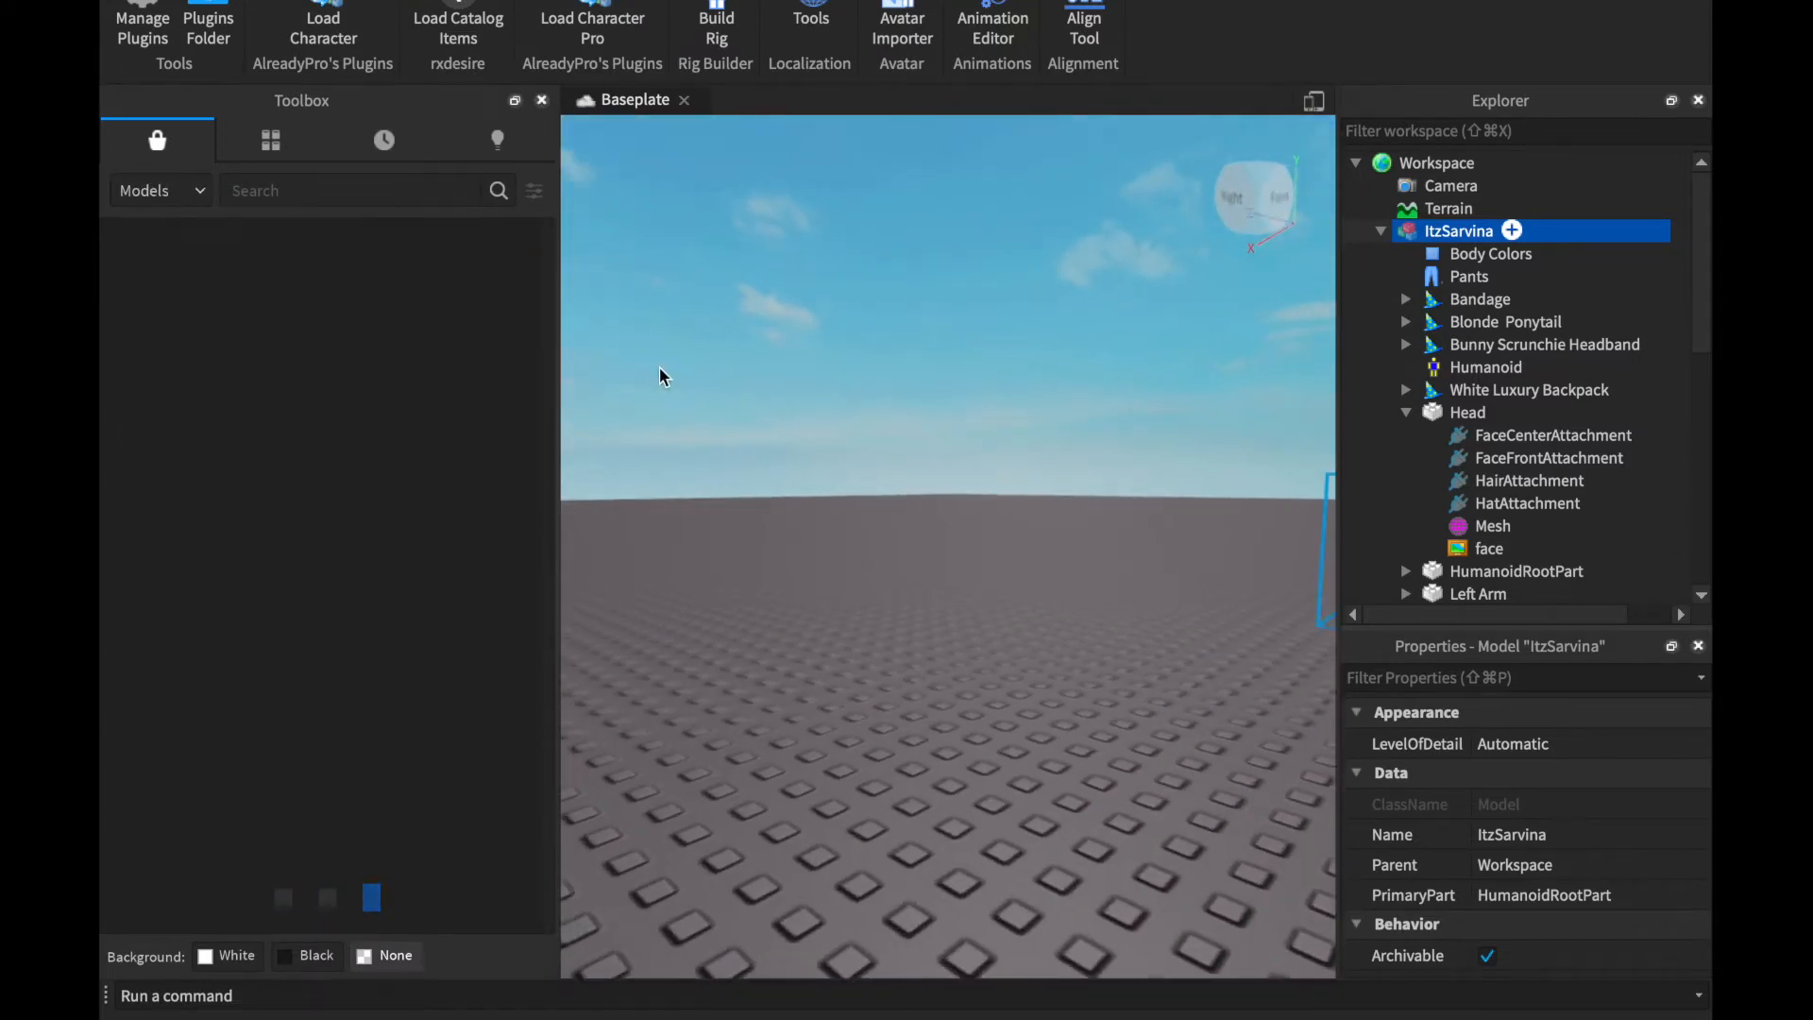
{"action": "left_click", "coordinate": [533, 190]}
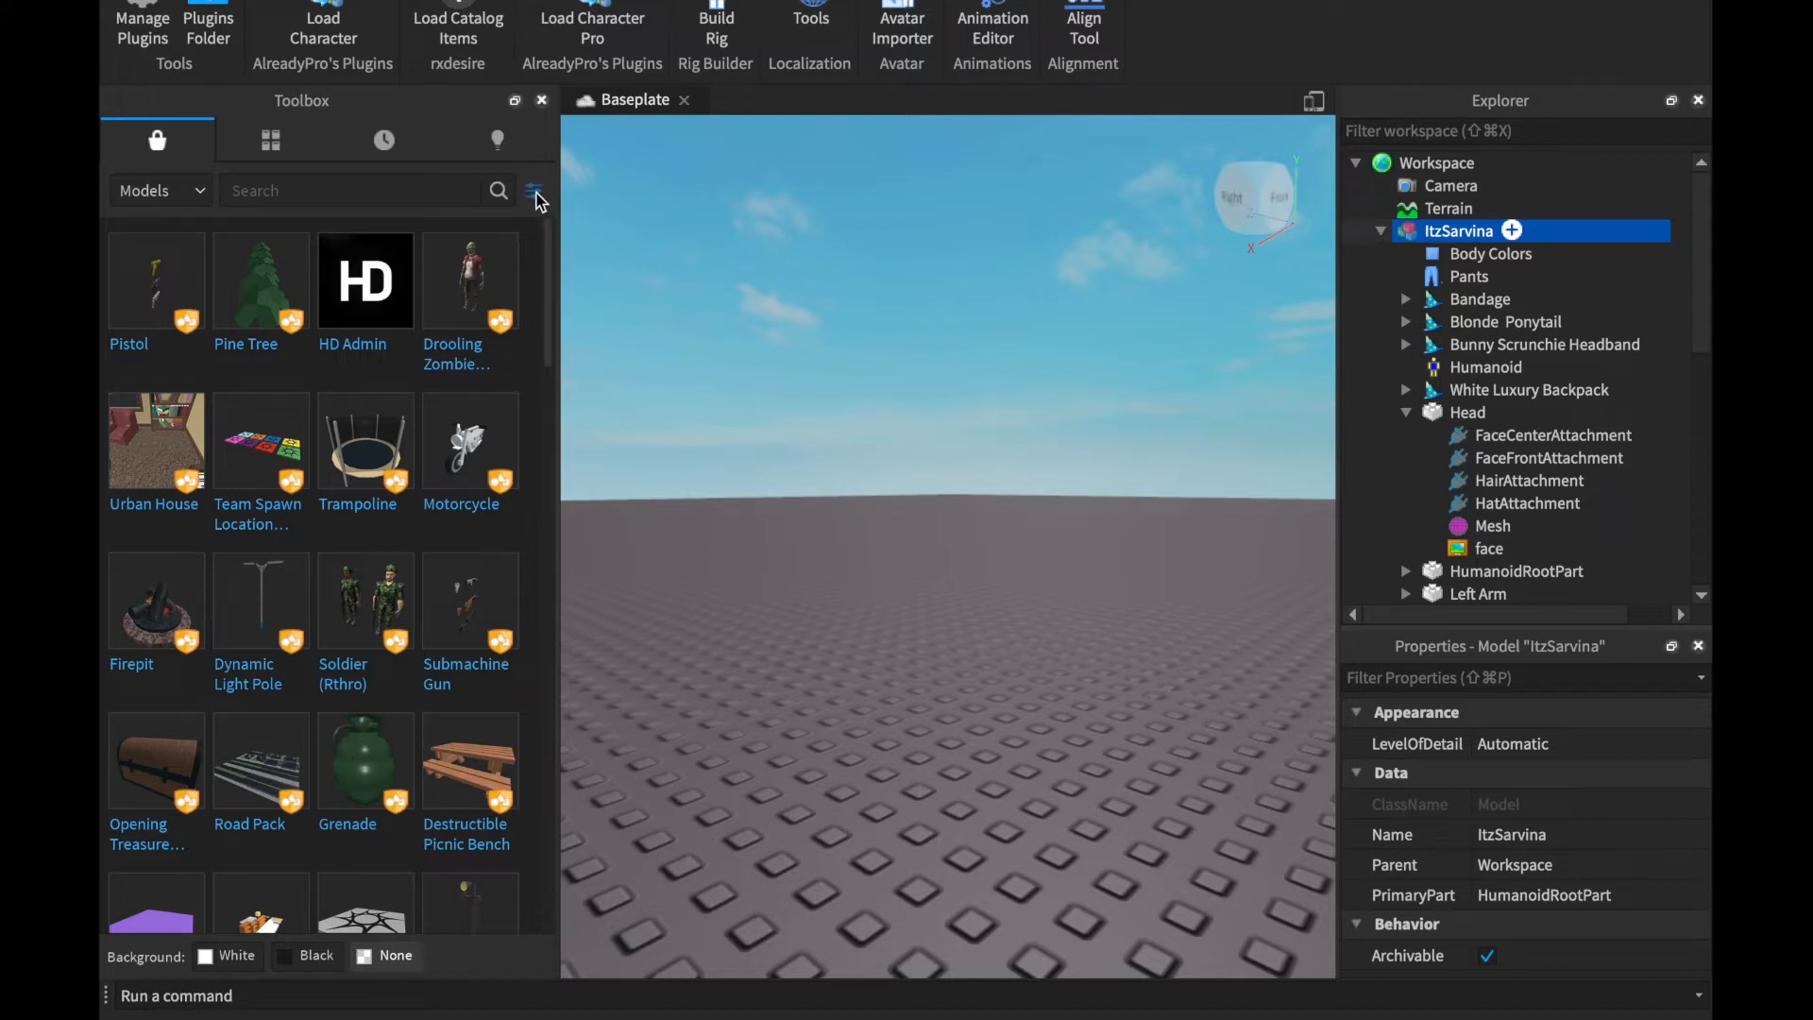
{"action": "left_click", "coordinate": [534, 191]}
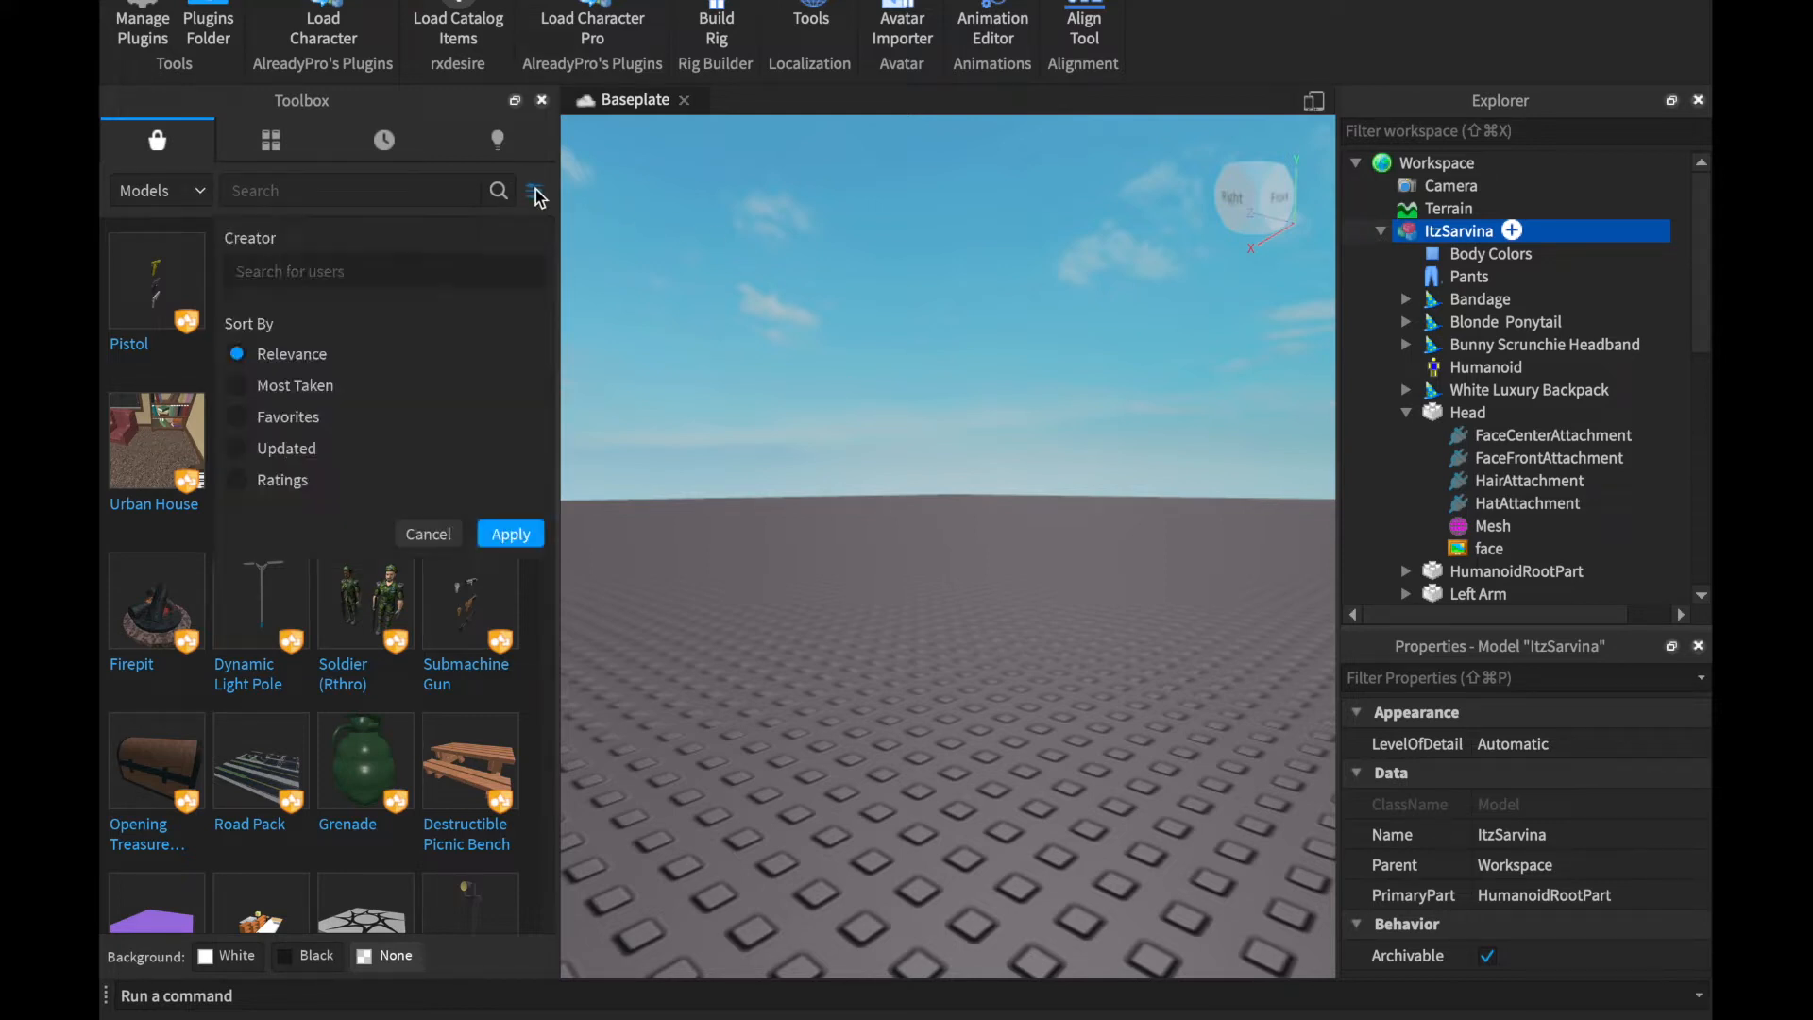
{"action": "left_click", "coordinate": [382, 271]}
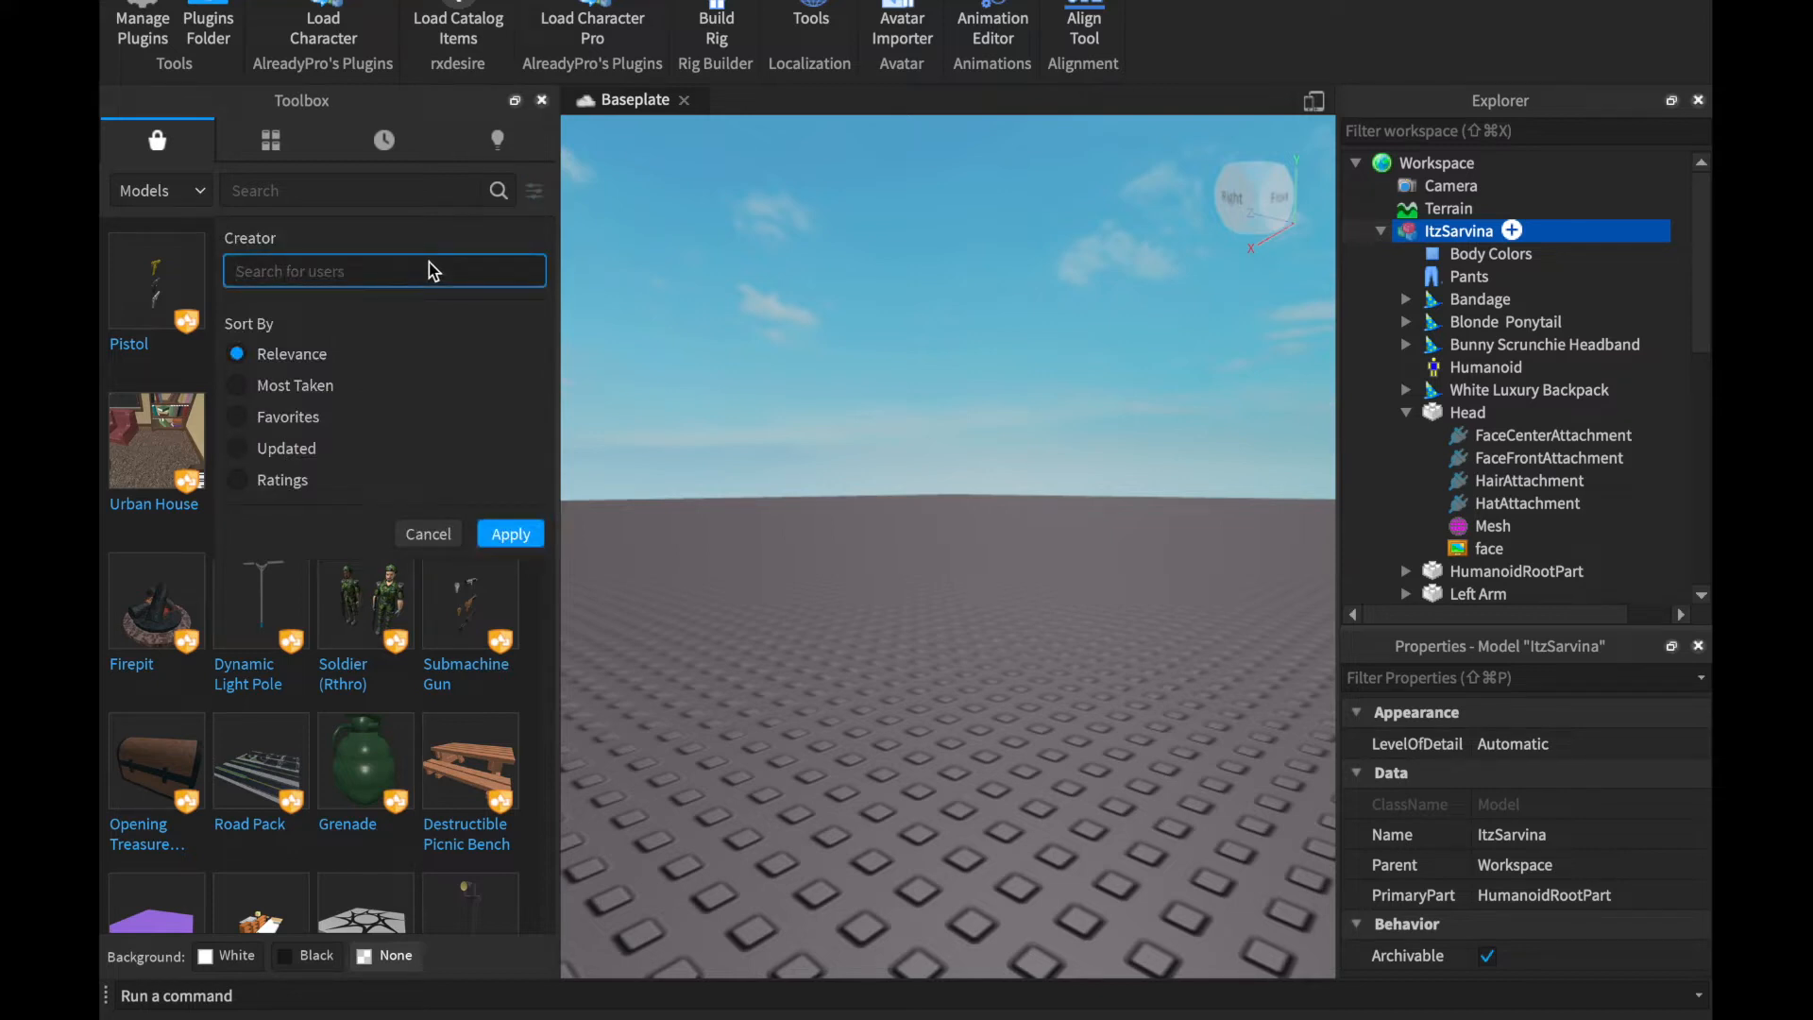
{"action": "type", "text": "fairy"}
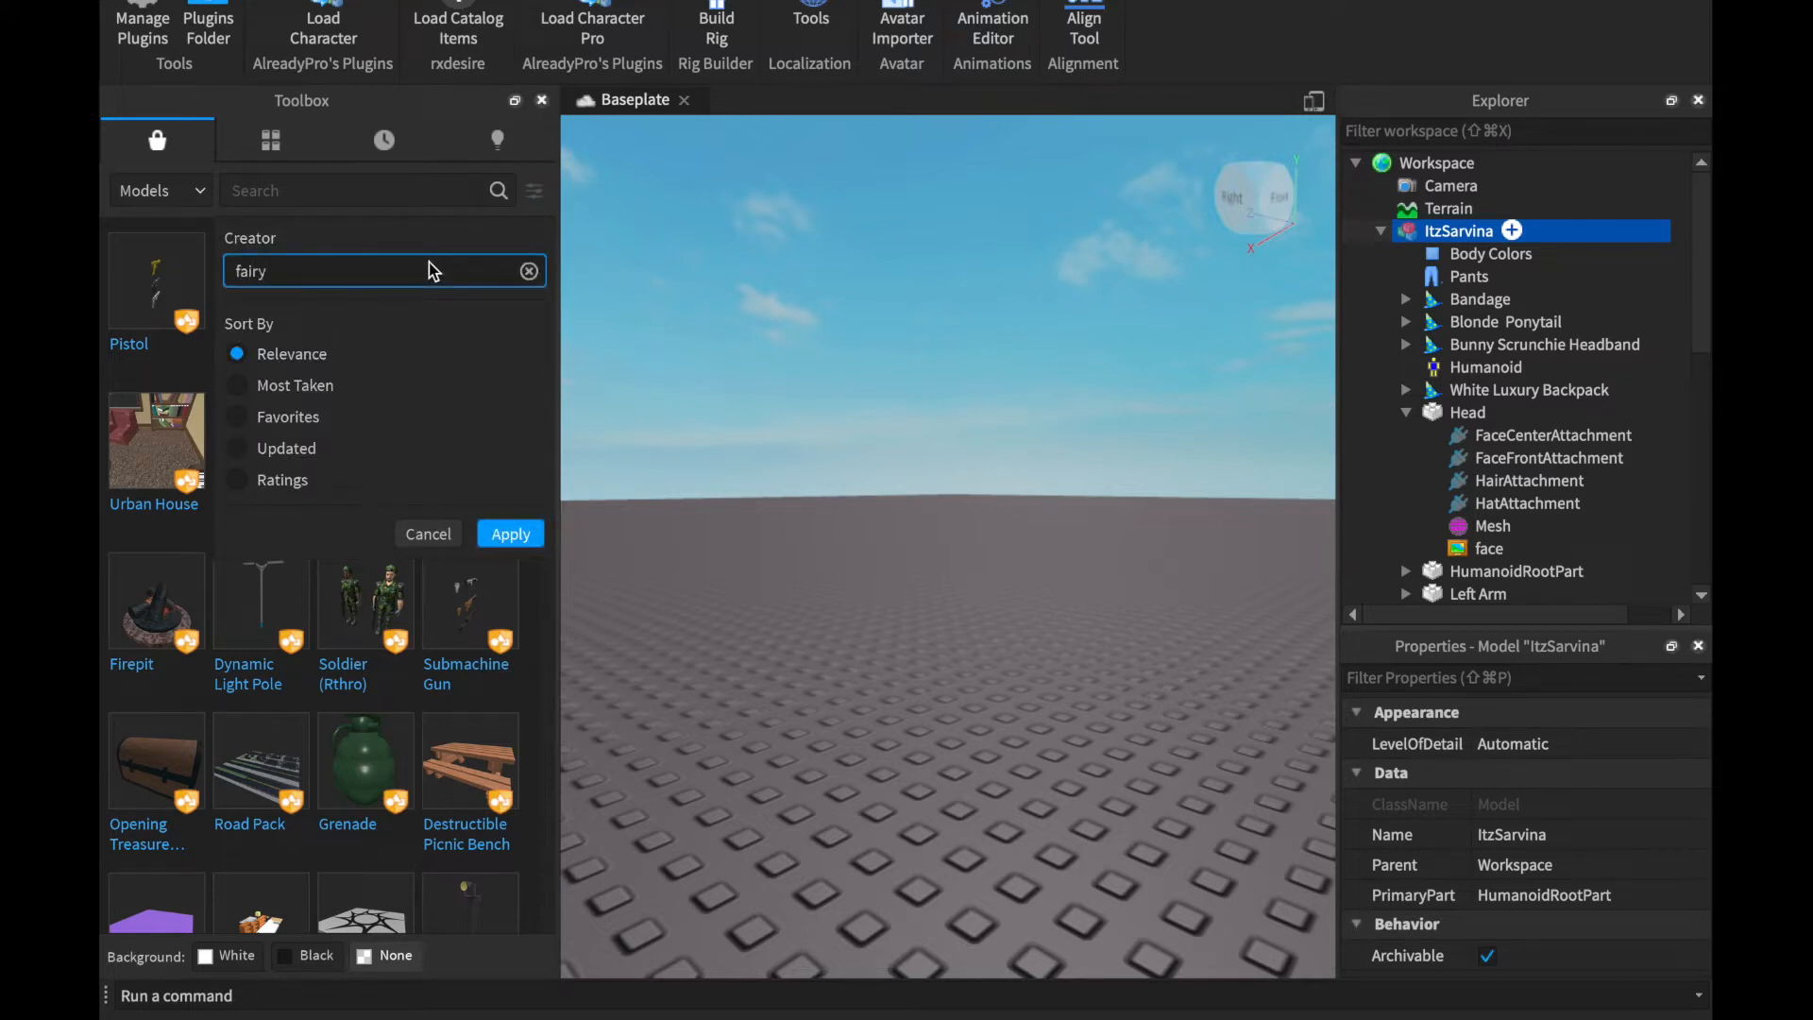
{"action": "type", "text": "jhull"}
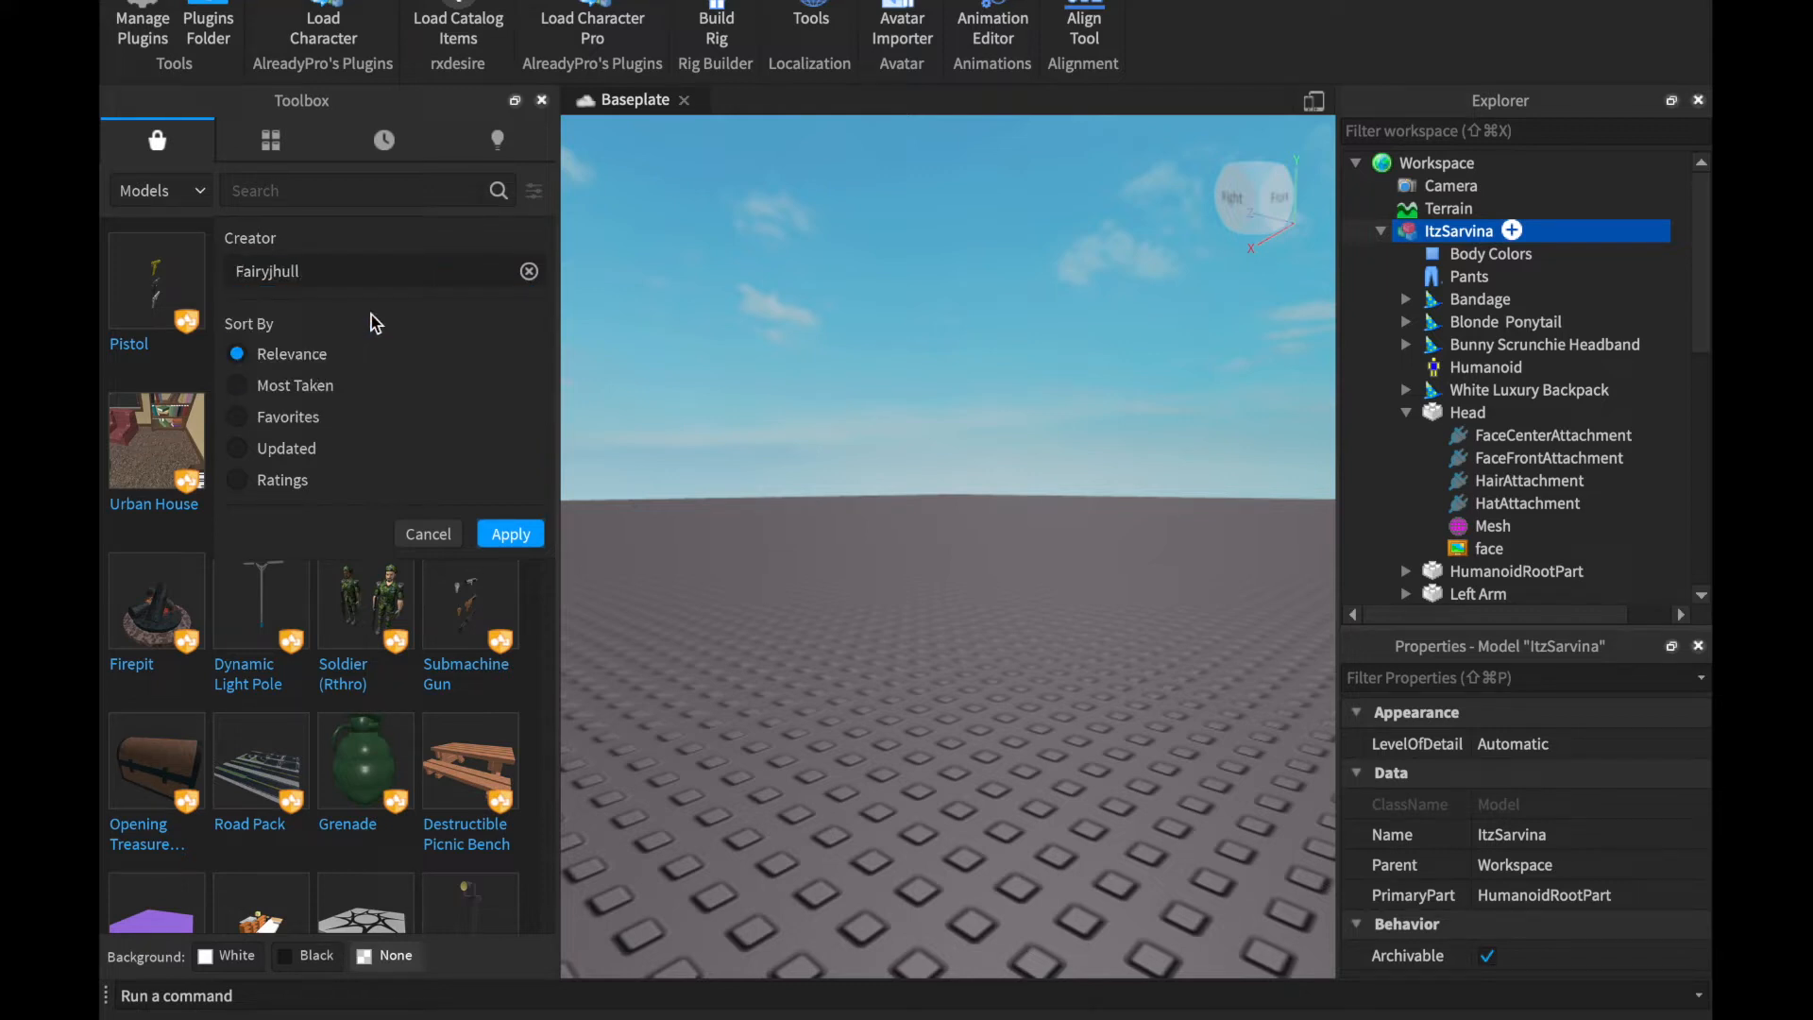
{"action": "left_click", "coordinate": [509, 533]}
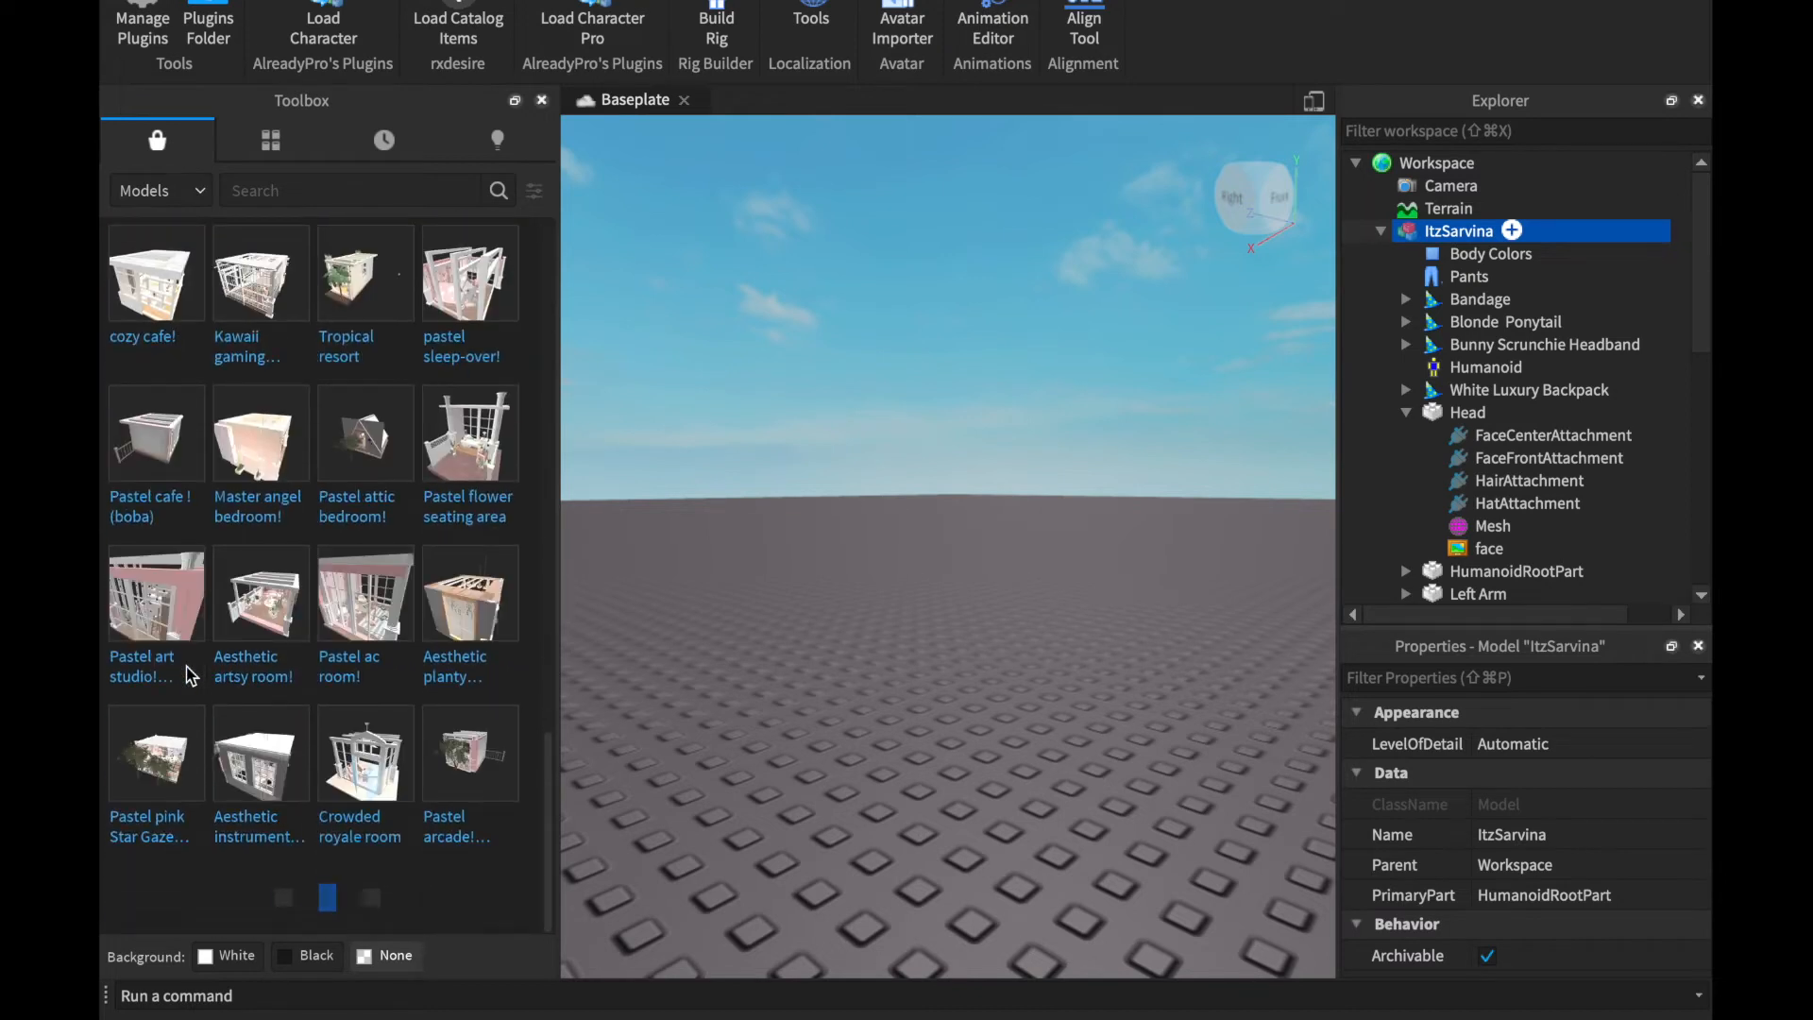
{"action": "scroll", "scroll_direction": "down", "scroll_amount": 3}
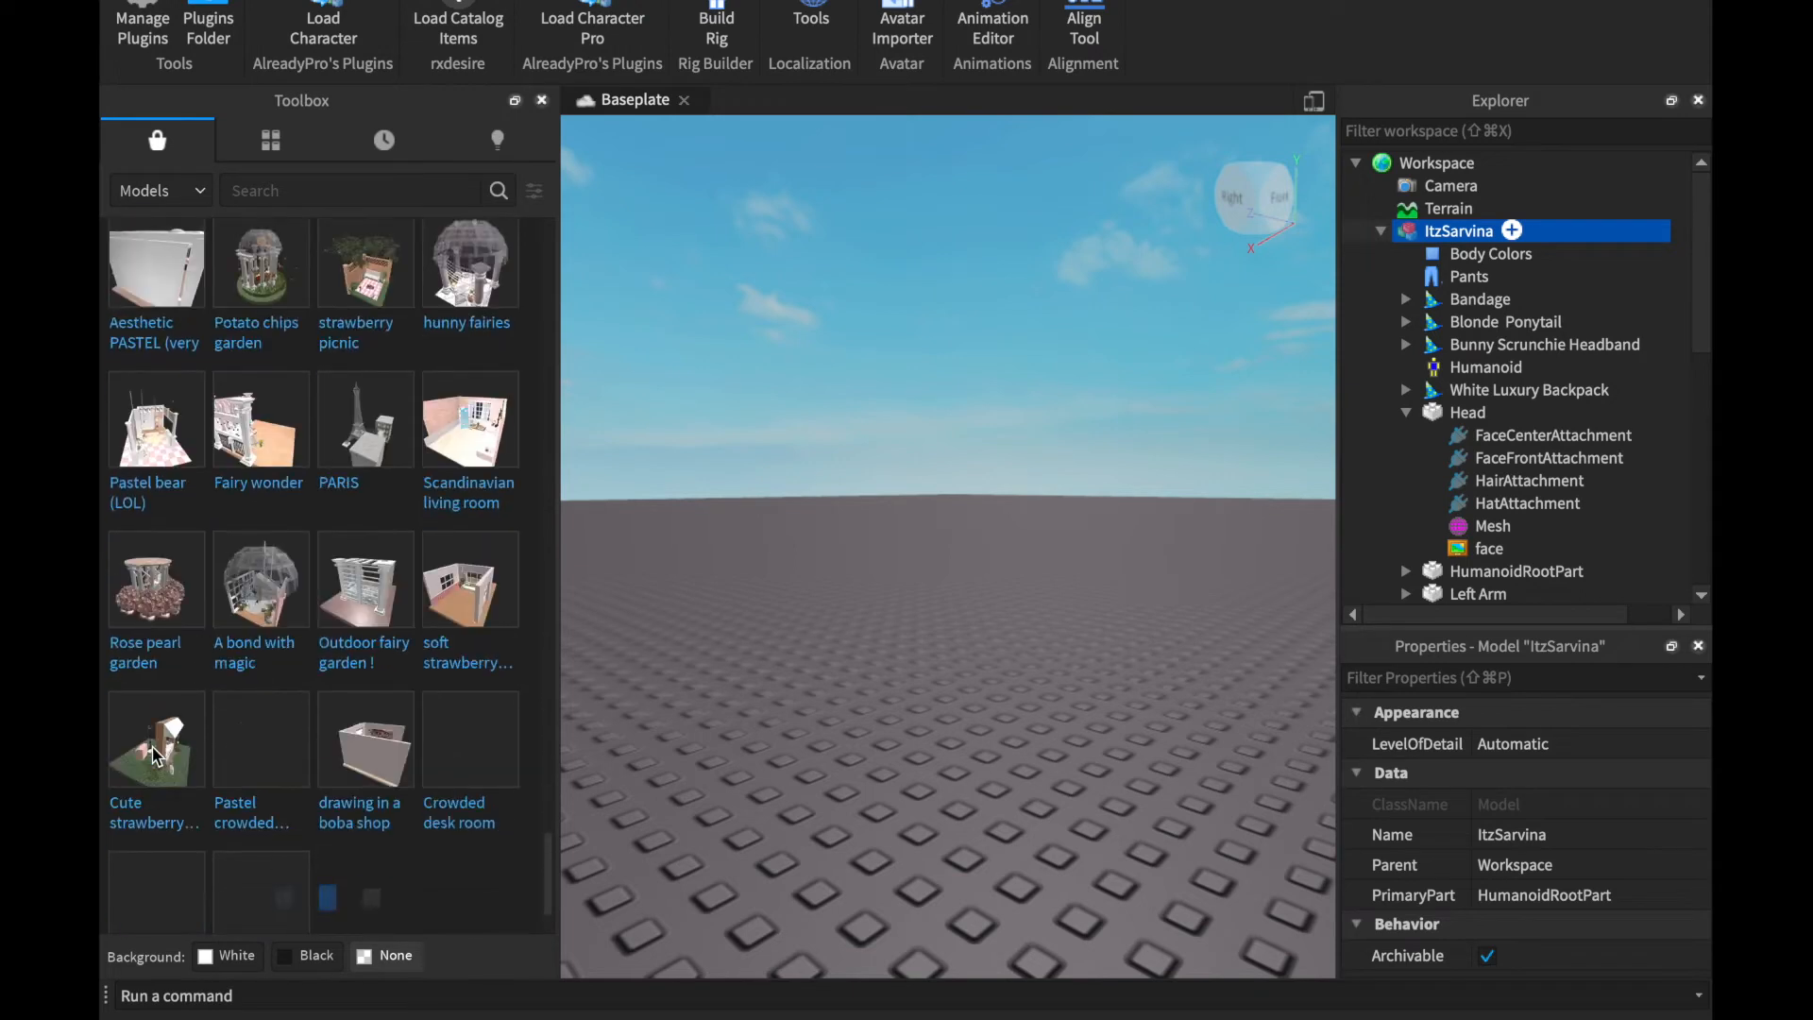
{"action": "scroll", "scroll_direction": "down", "scroll_amount": 3}
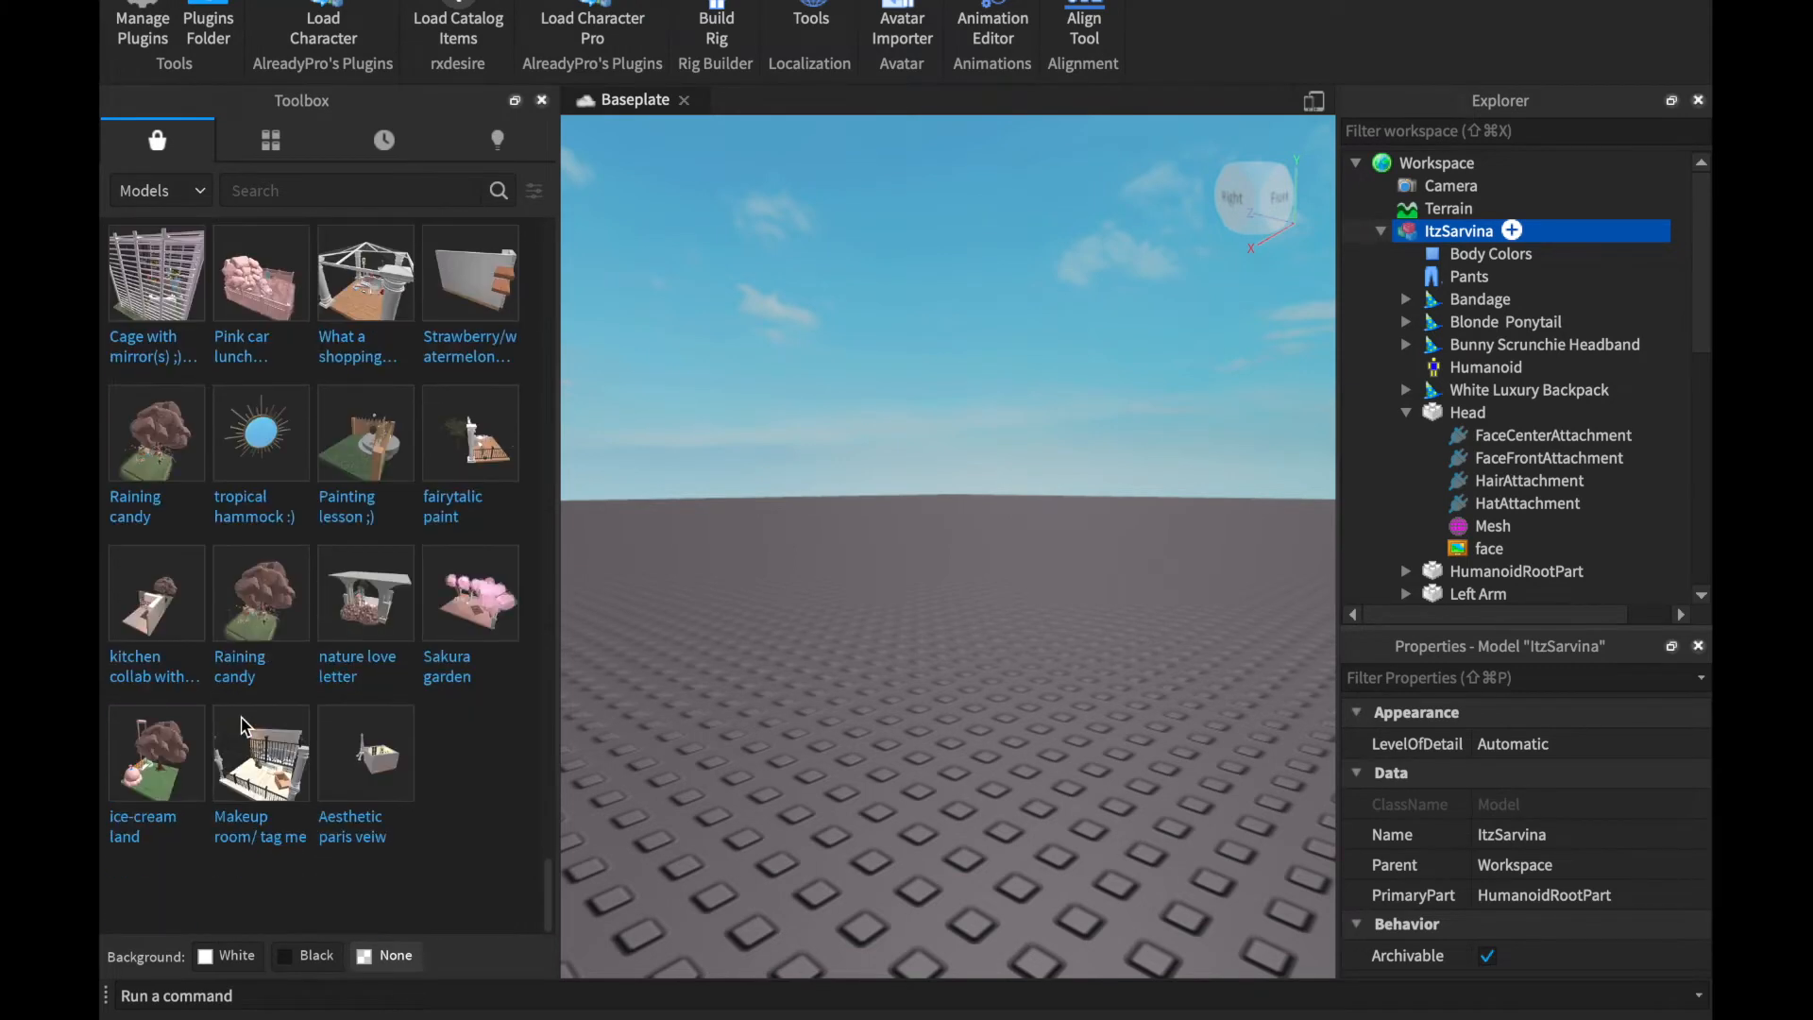
{"action": "mouse_move", "coordinate": [260, 751]}
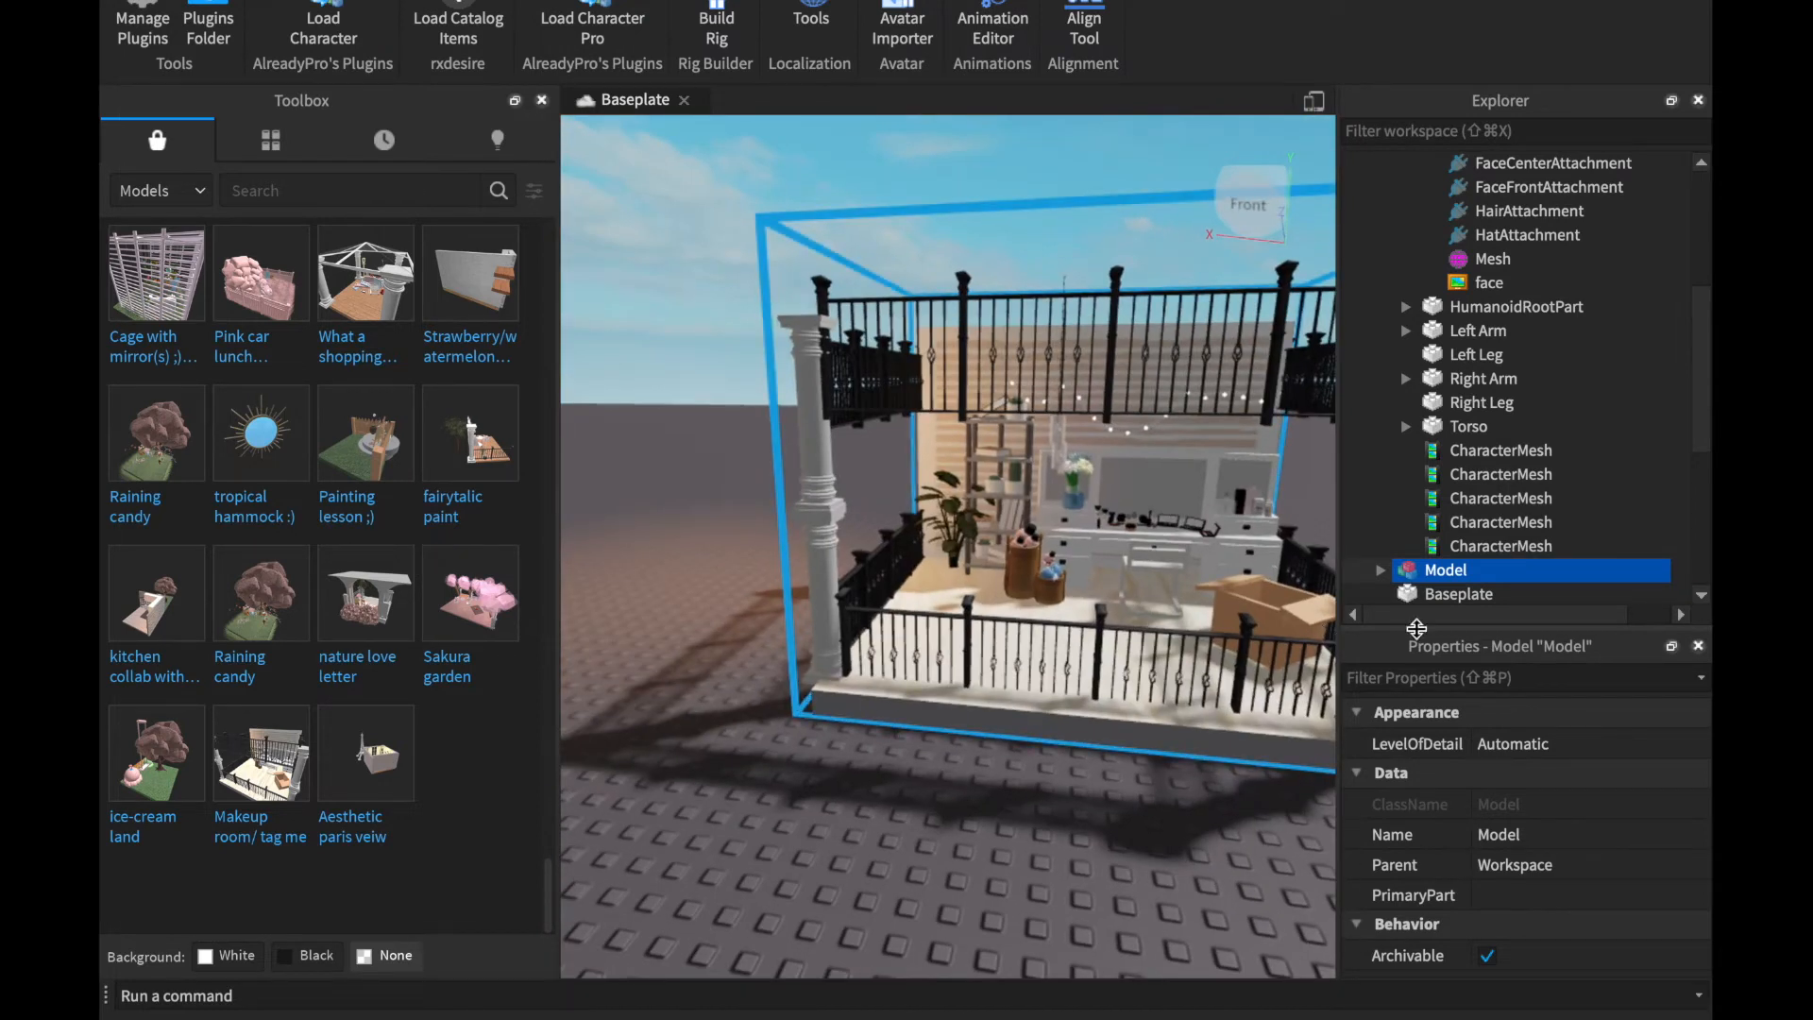
Export the room model as 'tur' into the objs folder.
{"action": "right_click", "coordinate": [1444, 568]}
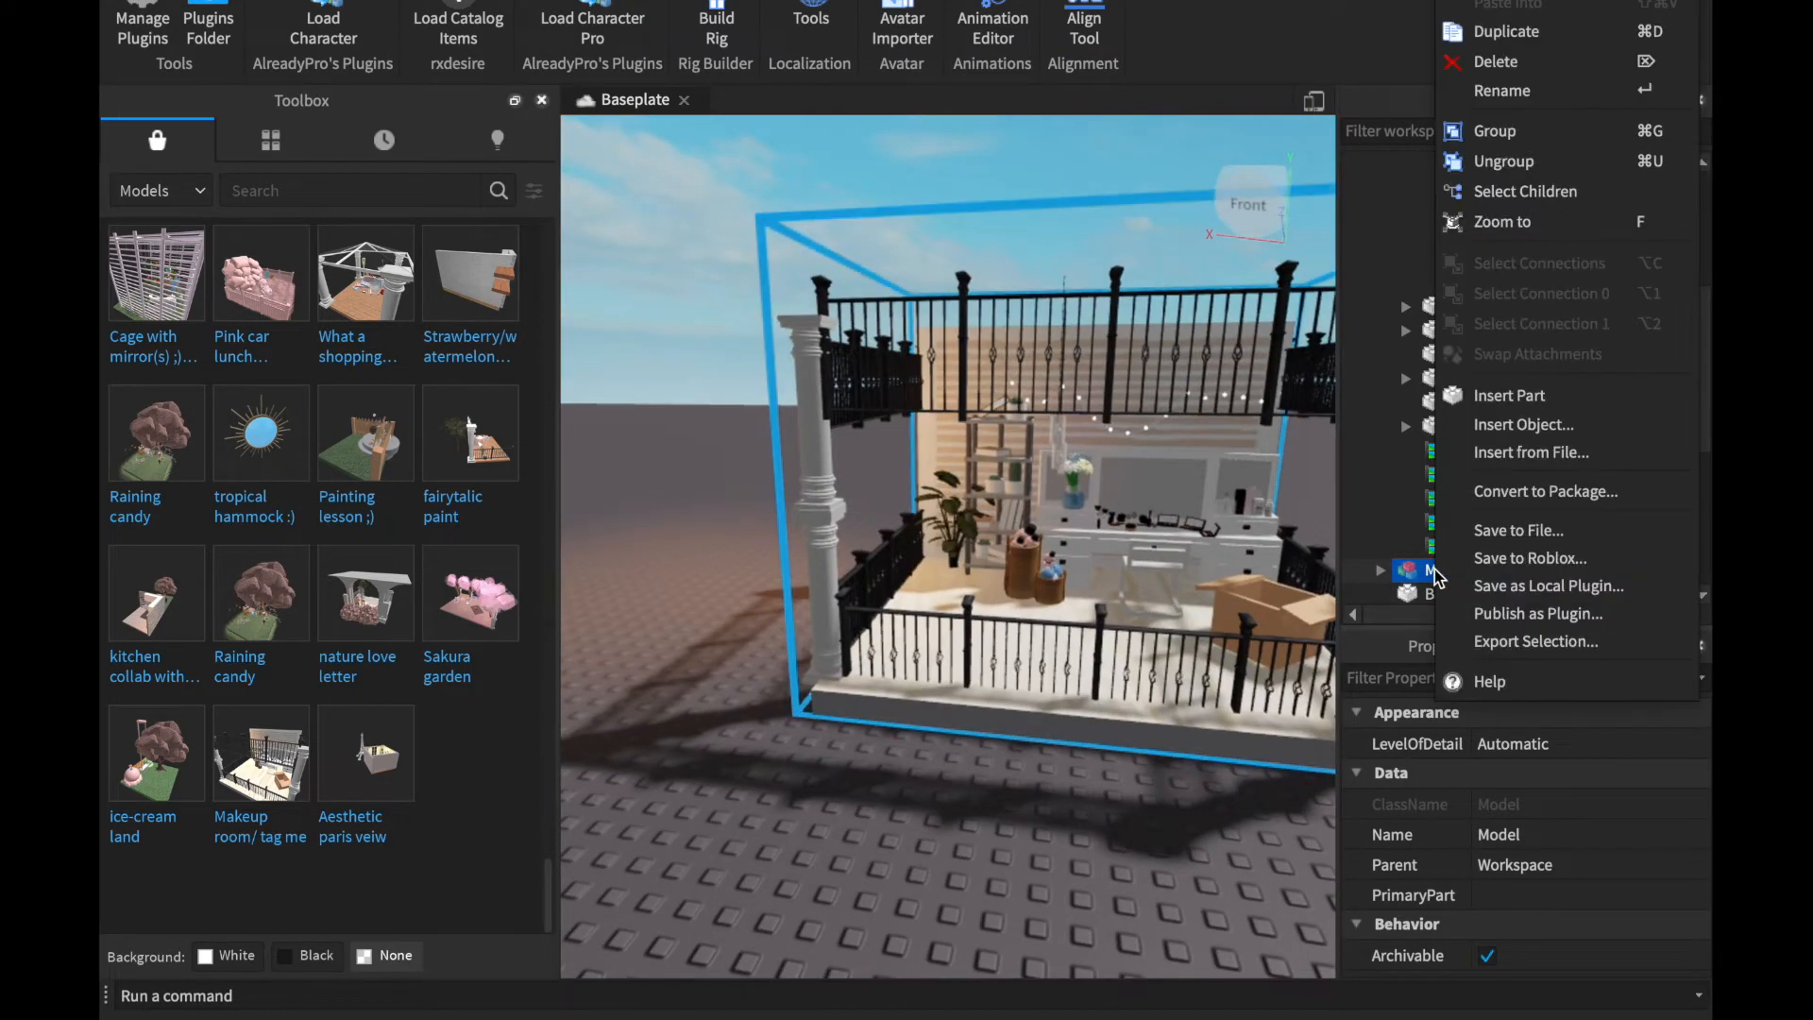
{"action": "left_click", "coordinate": [1536, 640]}
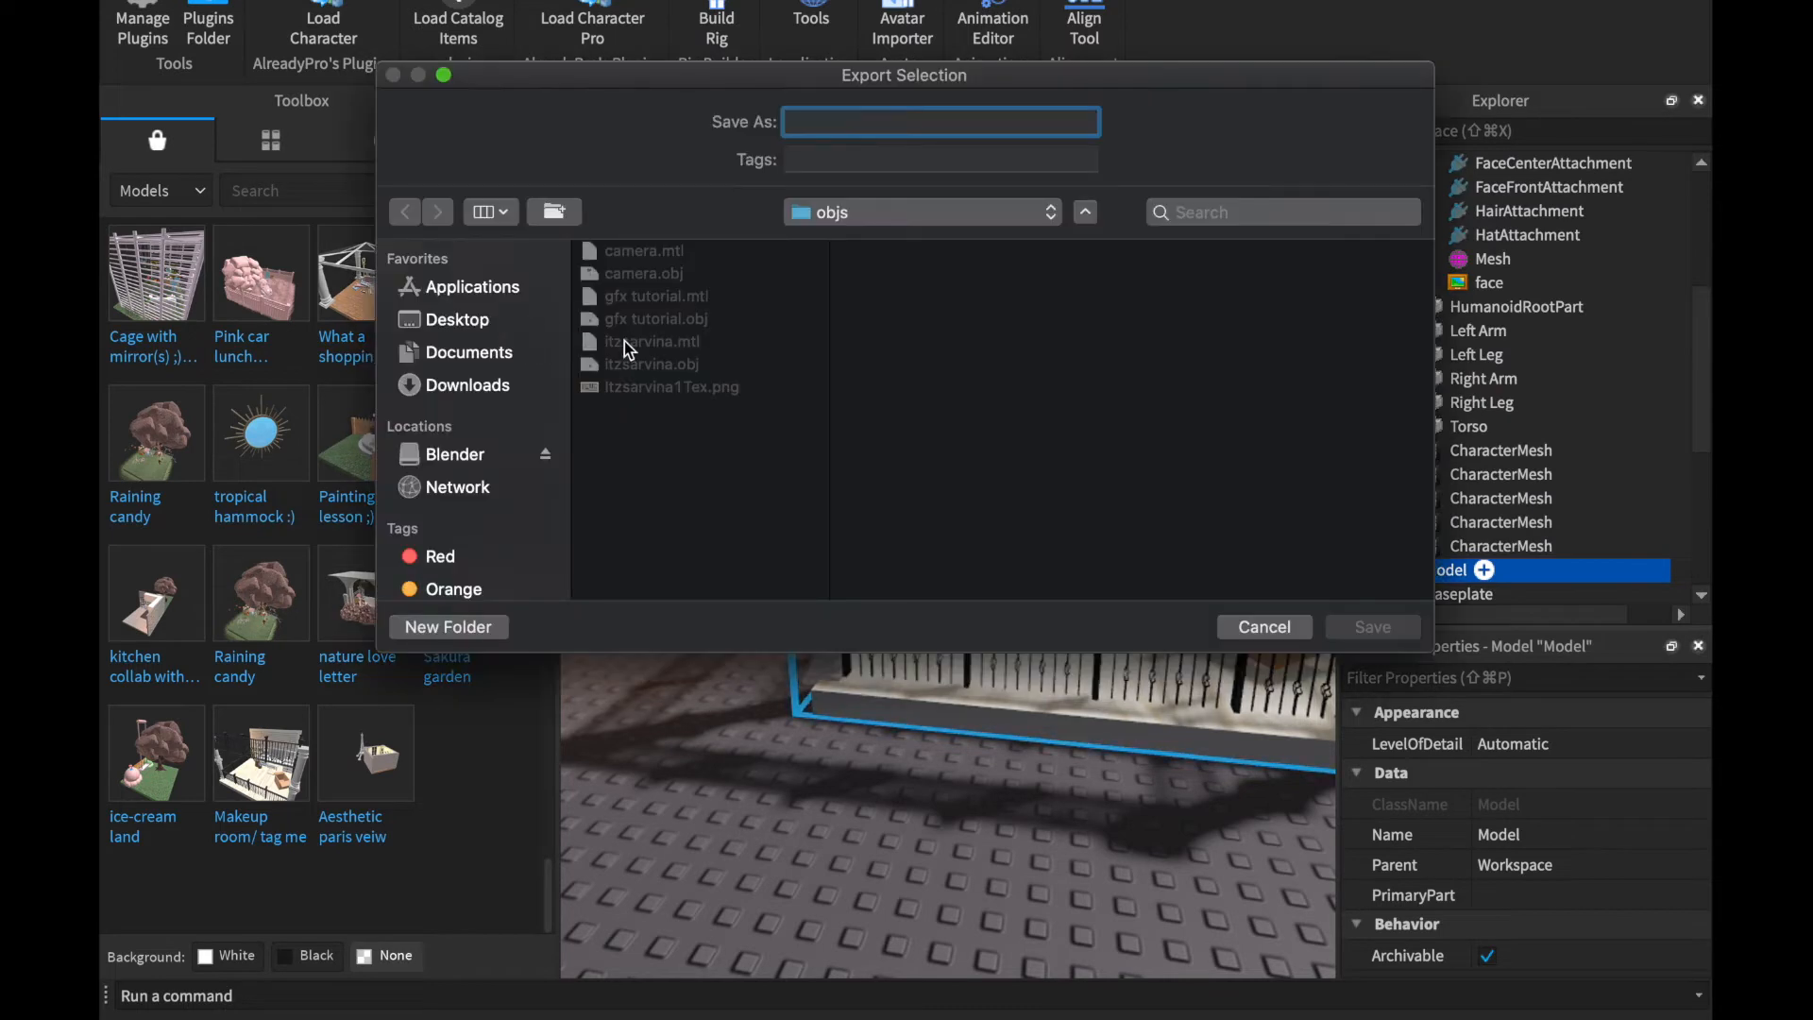
{"action": "left_click", "coordinate": [458, 319]}
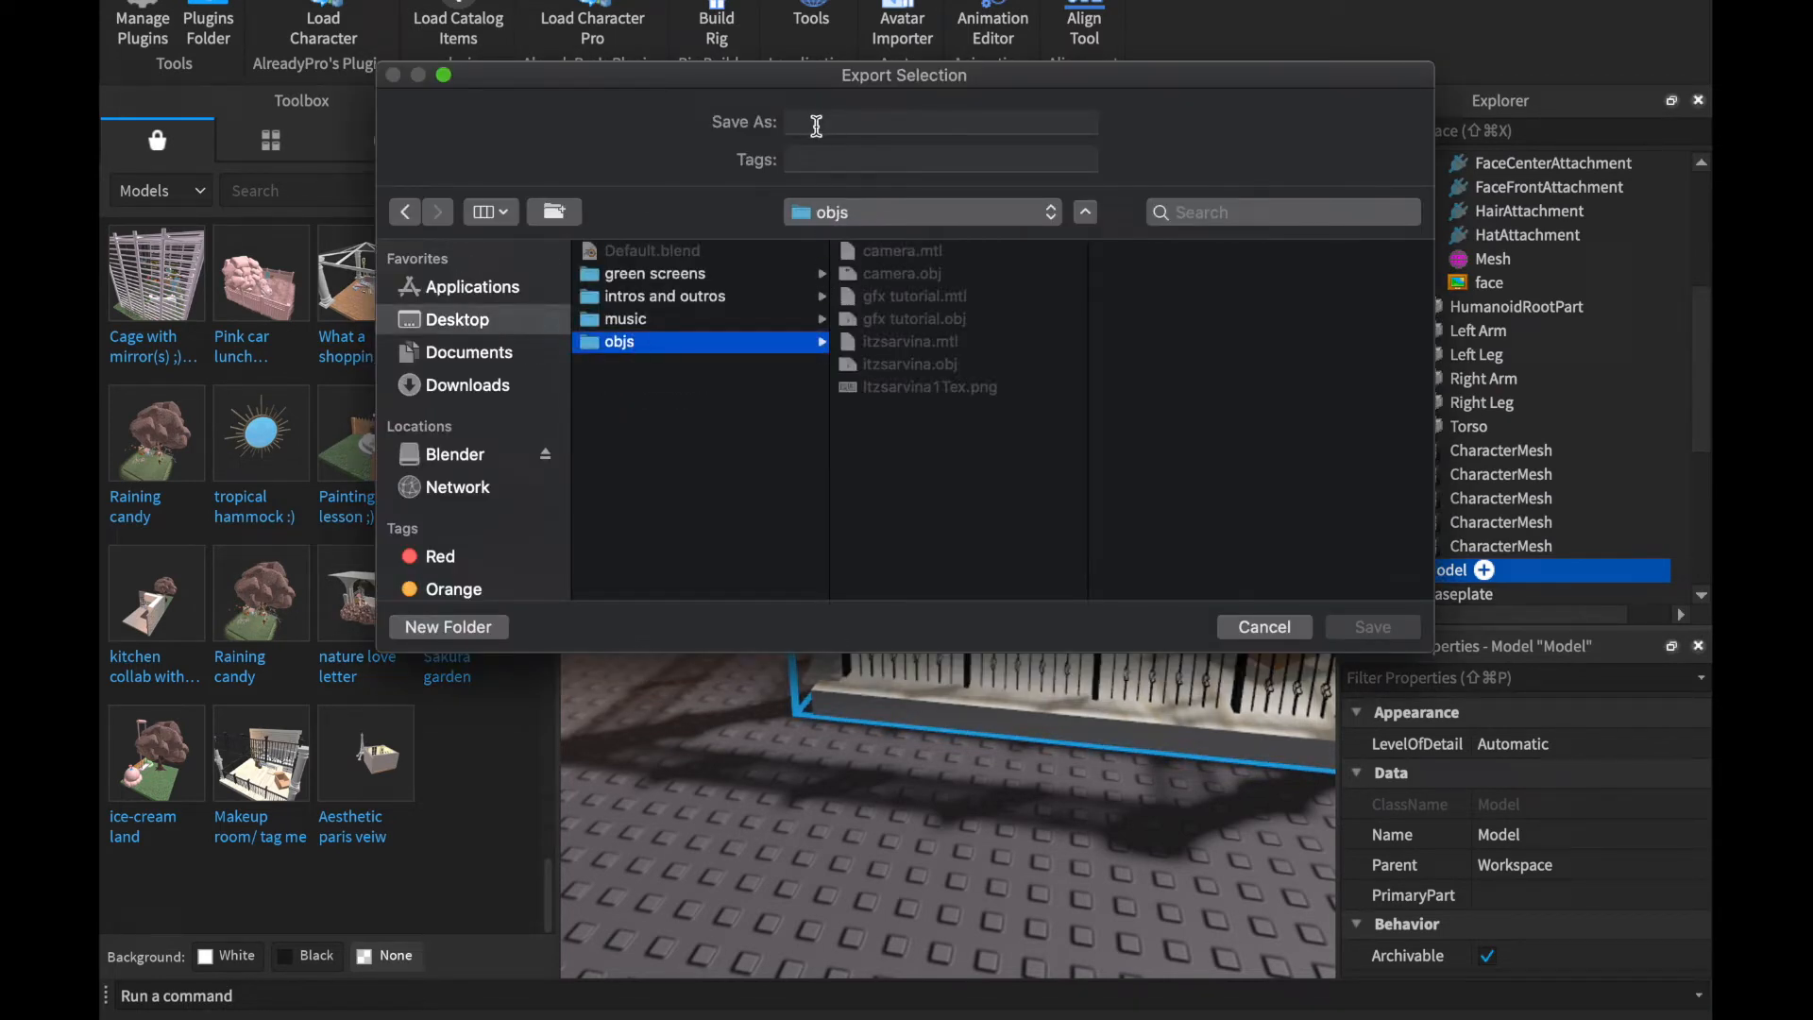
{"action": "type", "text": "tur"}
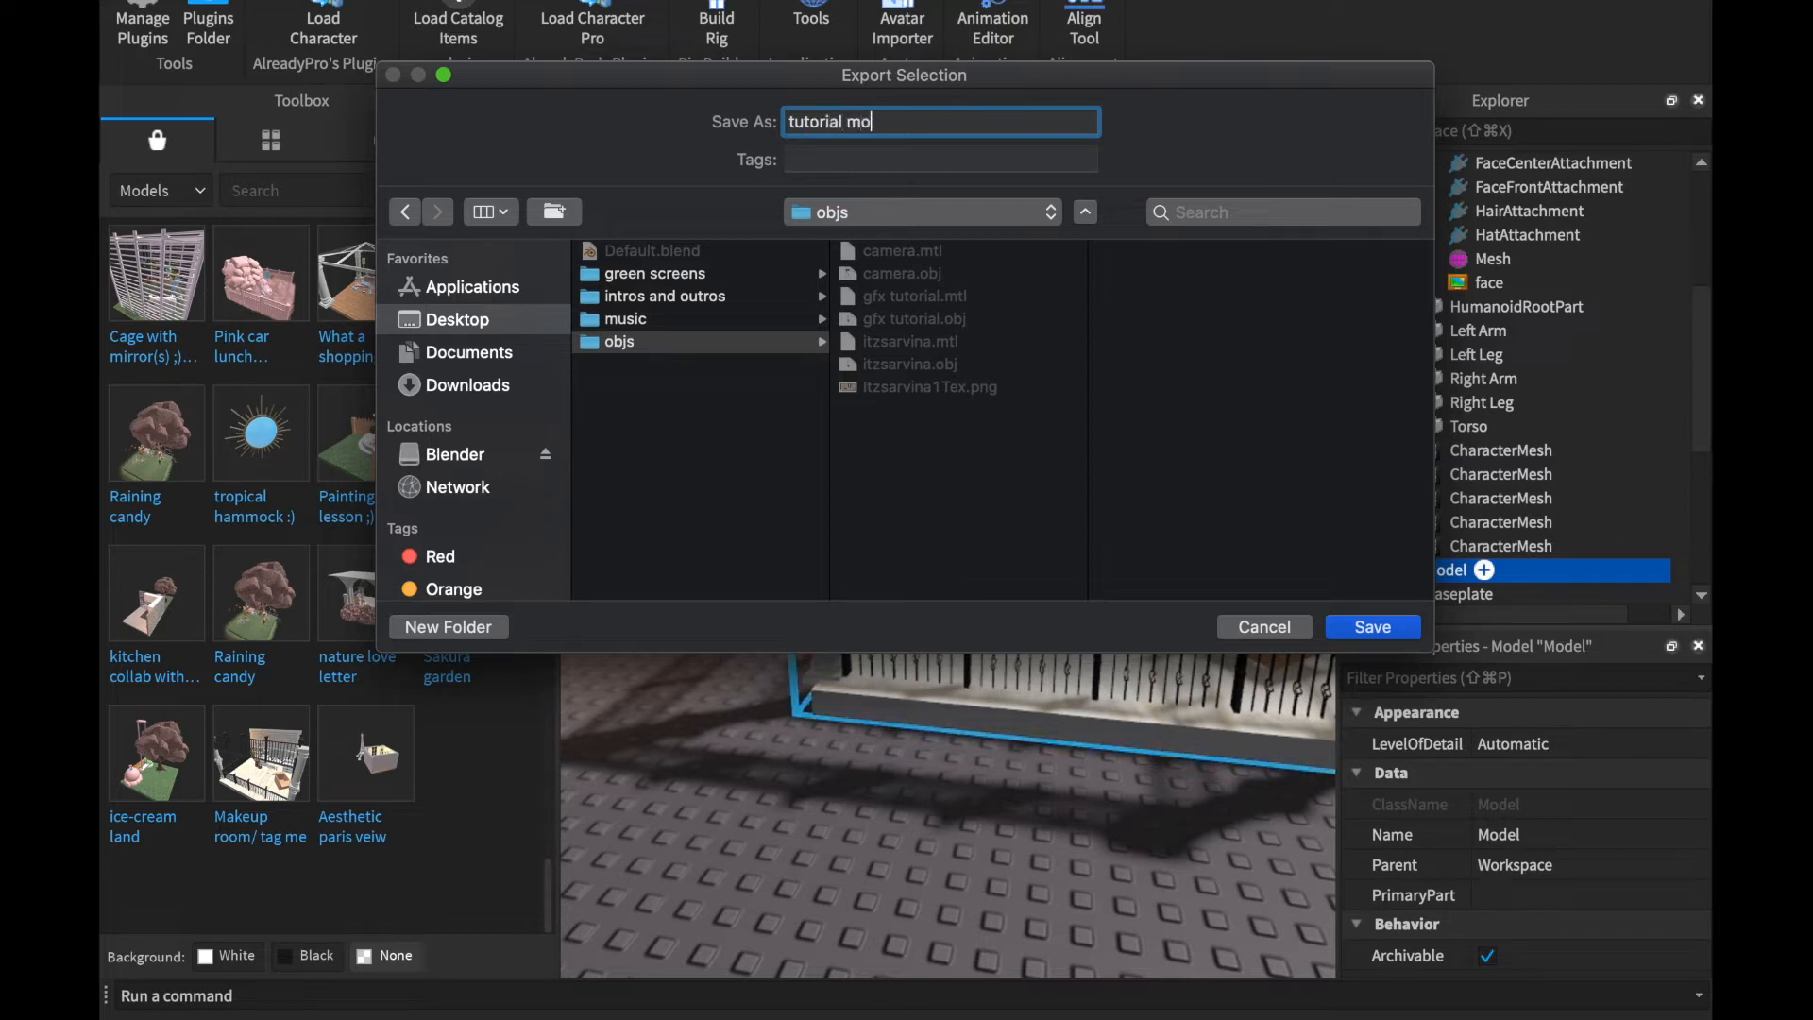
{"action": "left_click", "coordinate": [1371, 627]}
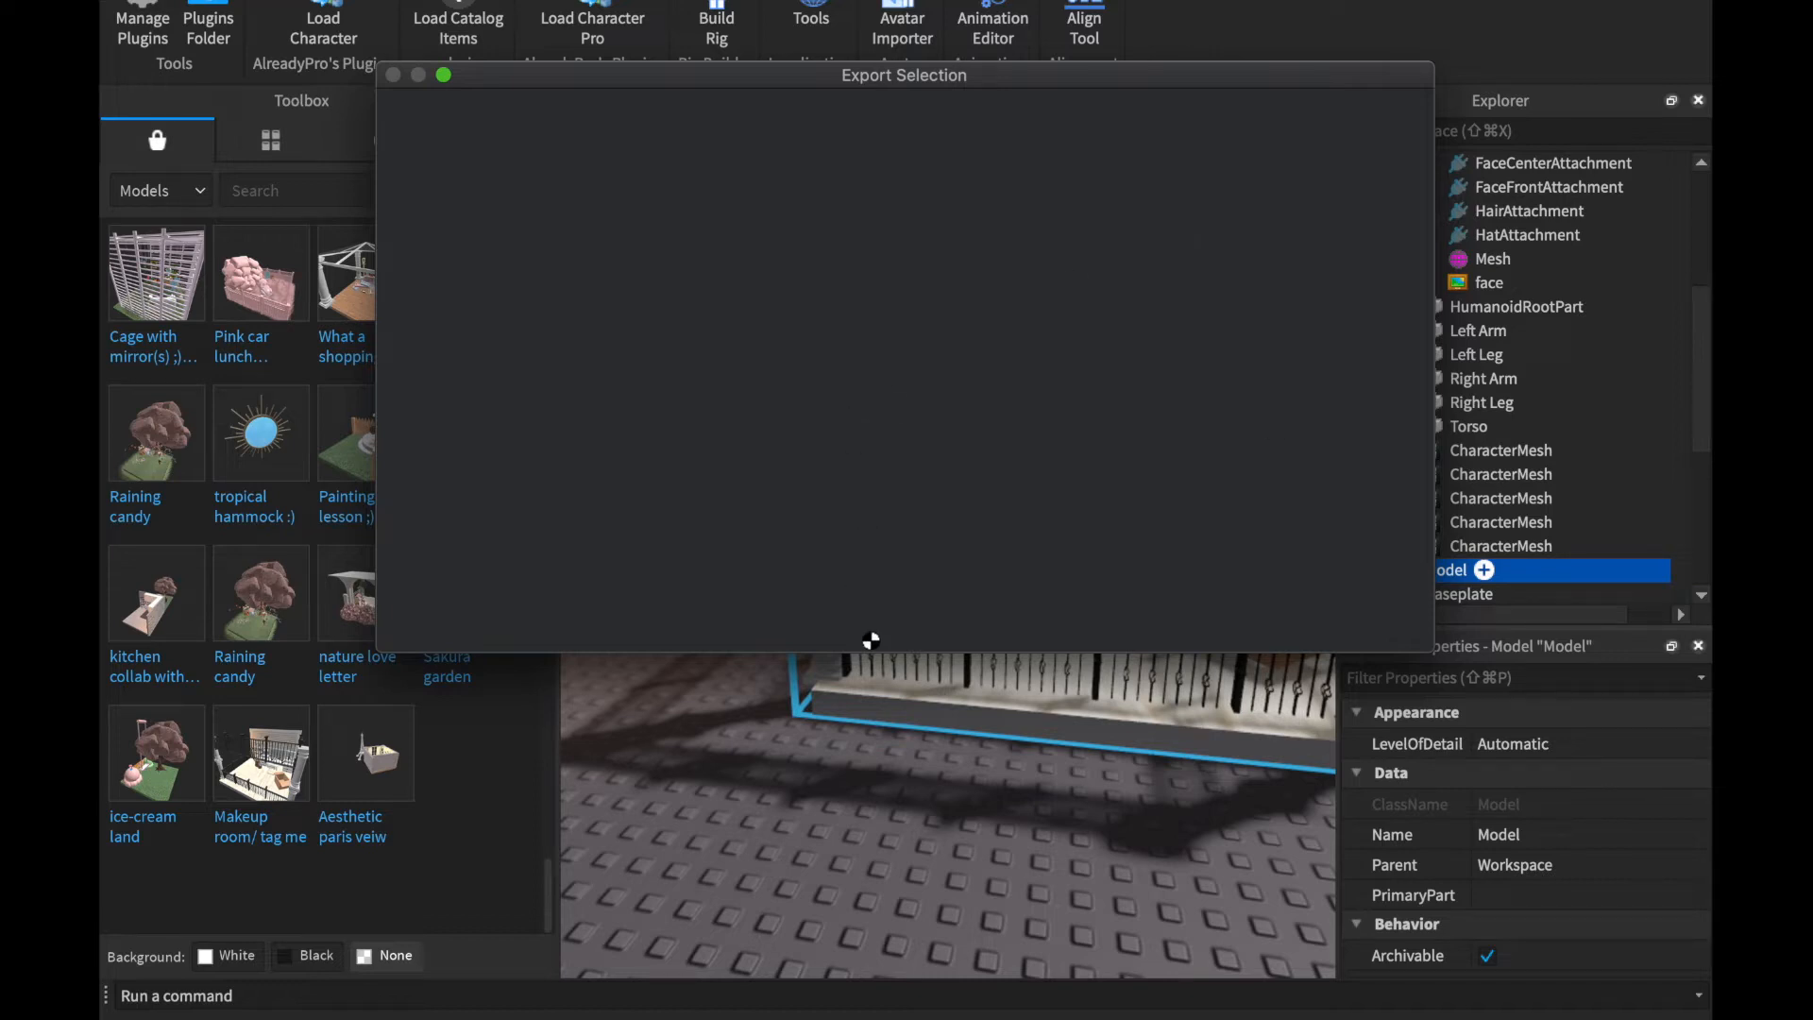
{"action": "mouse_move", "coordinate": [846, 784]}
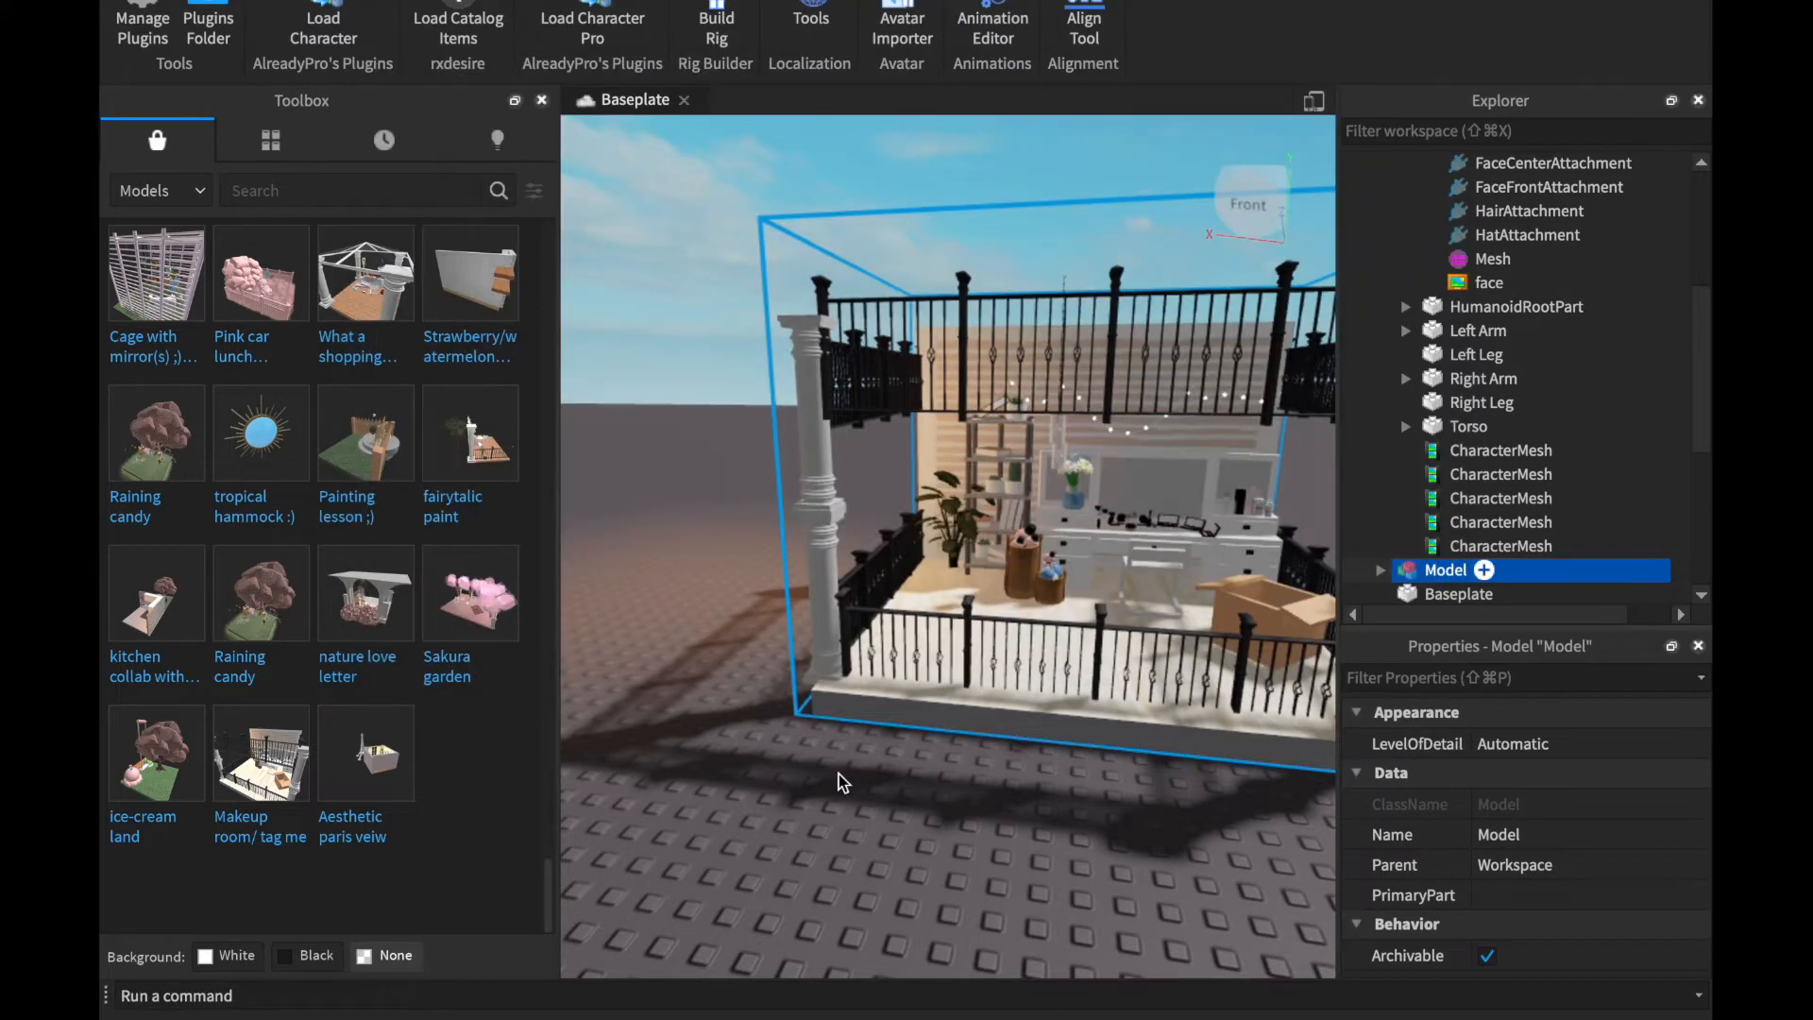
{"action": "mouse_move", "coordinate": [643, 225]}
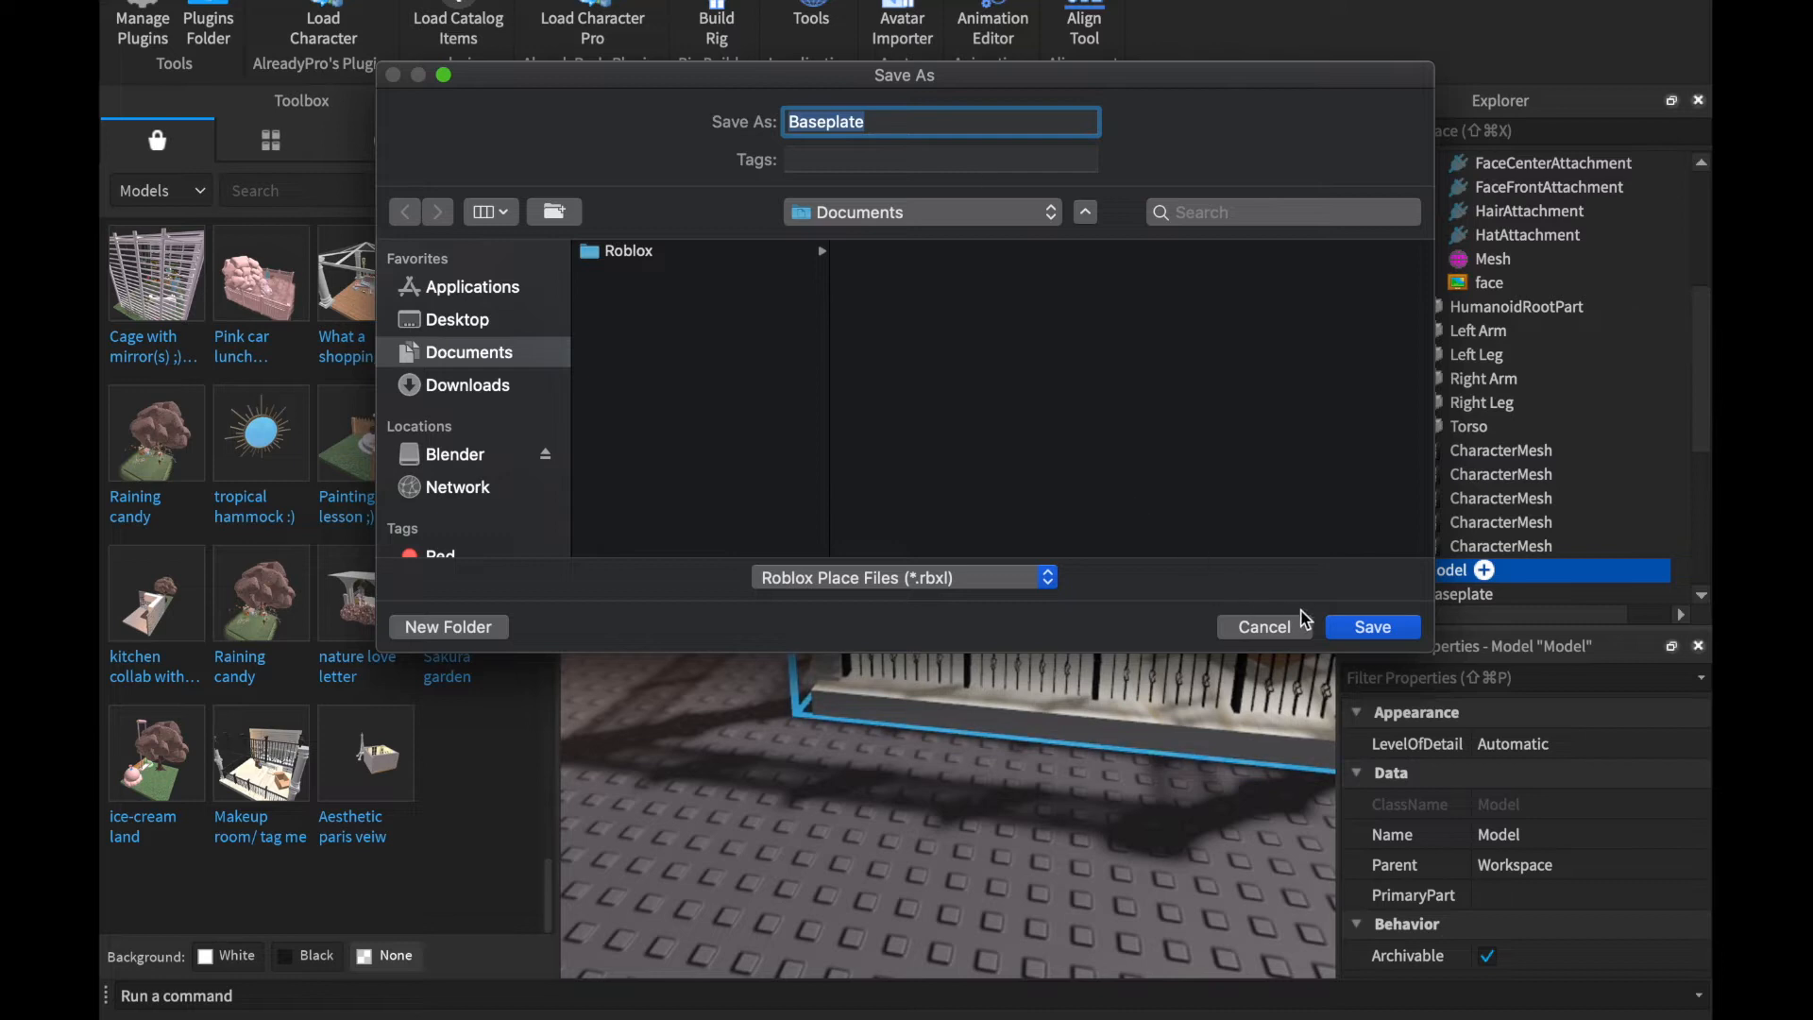
Close Roblox Studio without saving and open the Blender disk image.
{"action": "left_click", "coordinate": [1371, 625]}
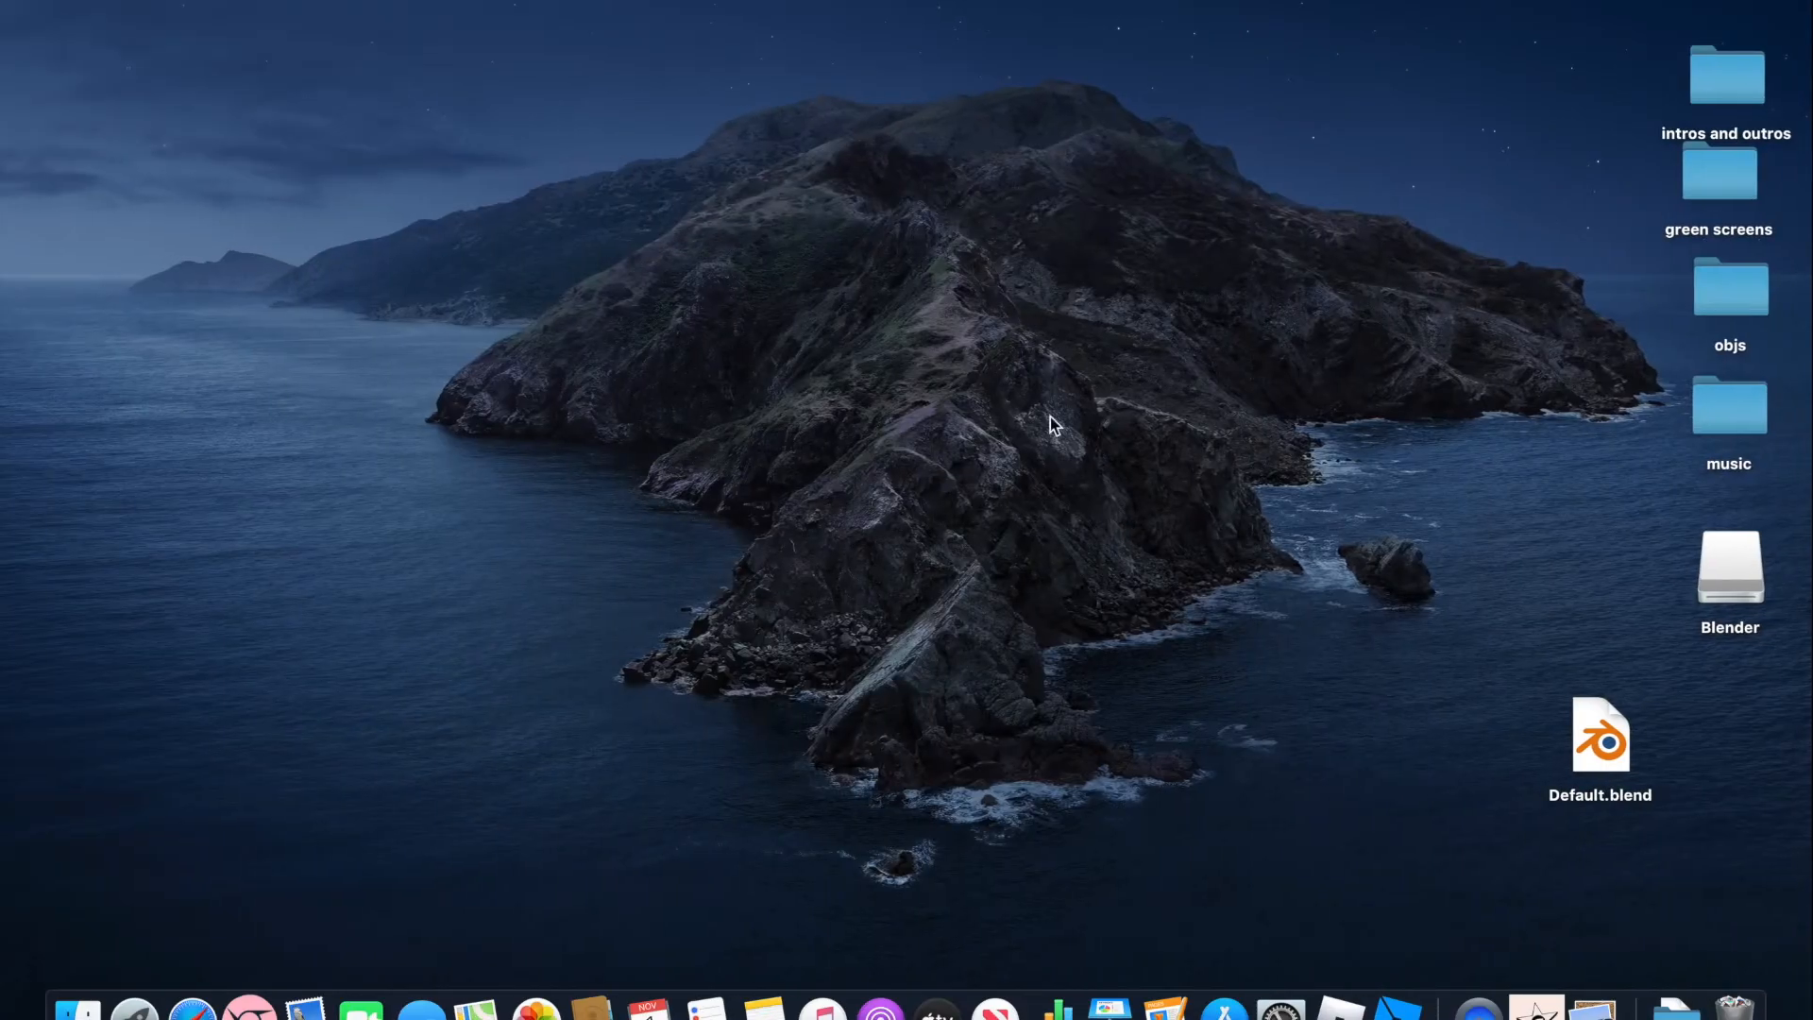
{"action": "mouse_move", "coordinate": [1416, 670]}
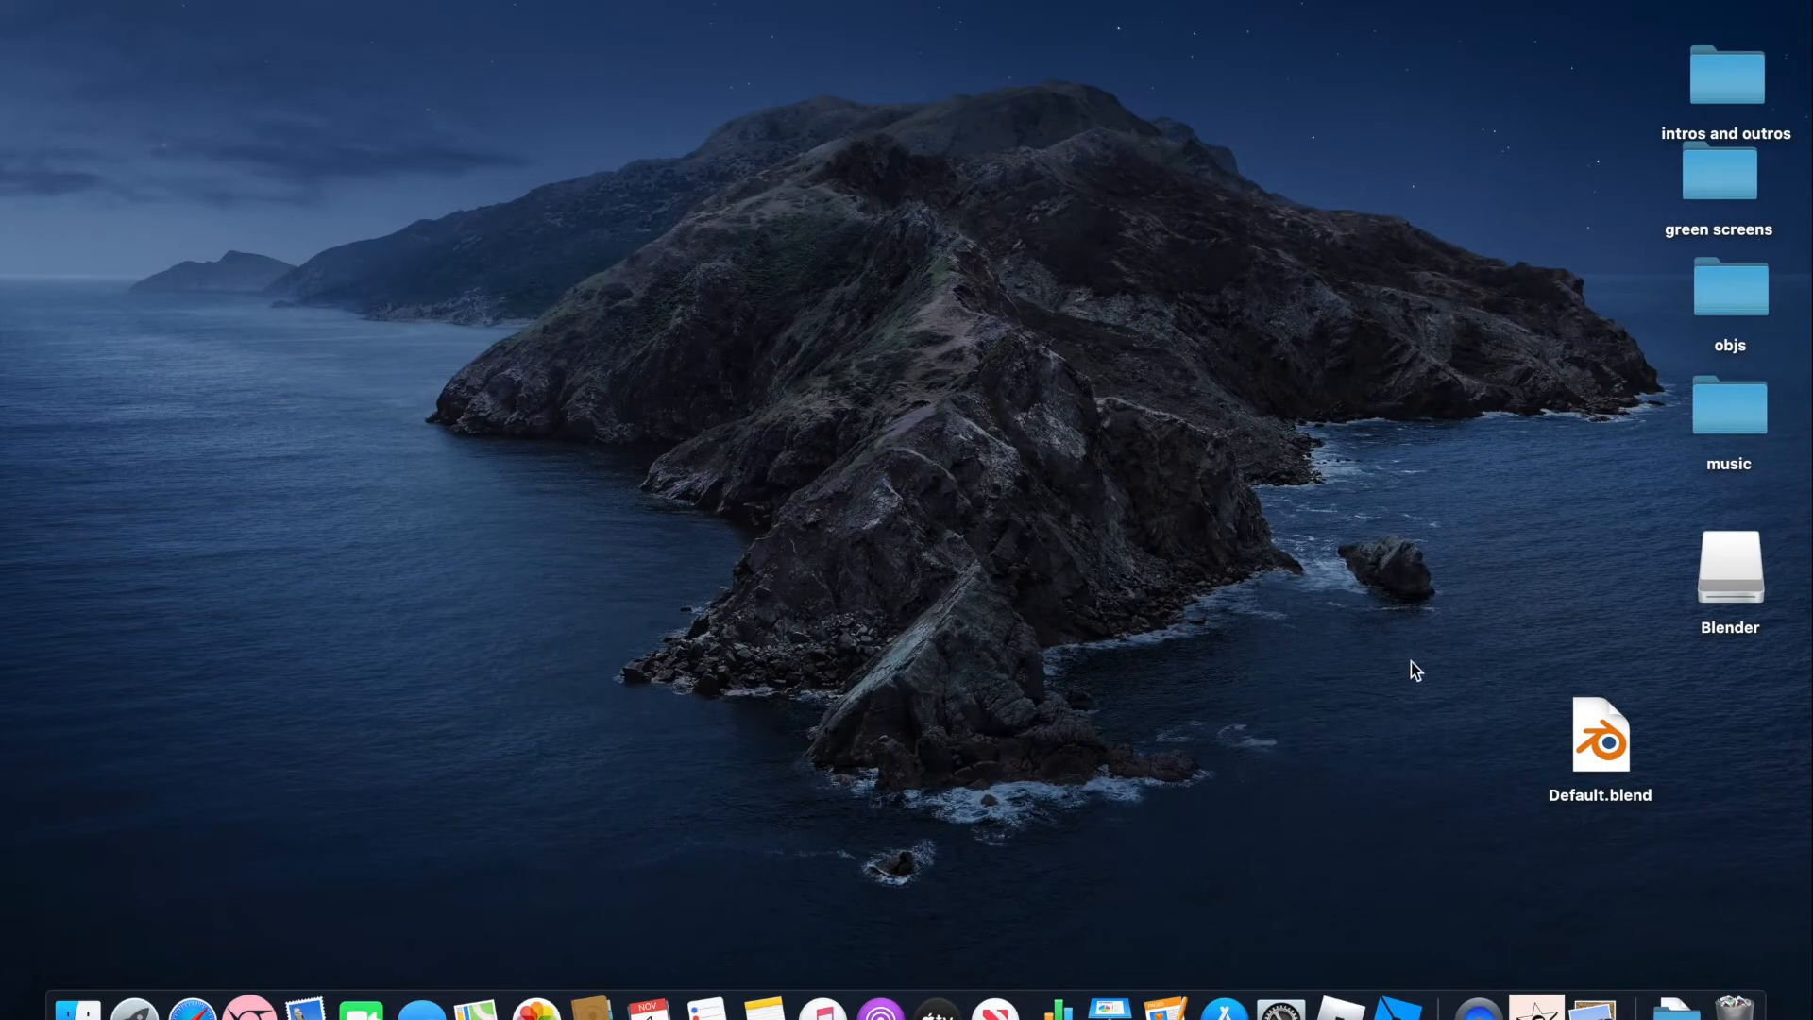
{"action": "double_click", "coordinate": [1729, 567]}
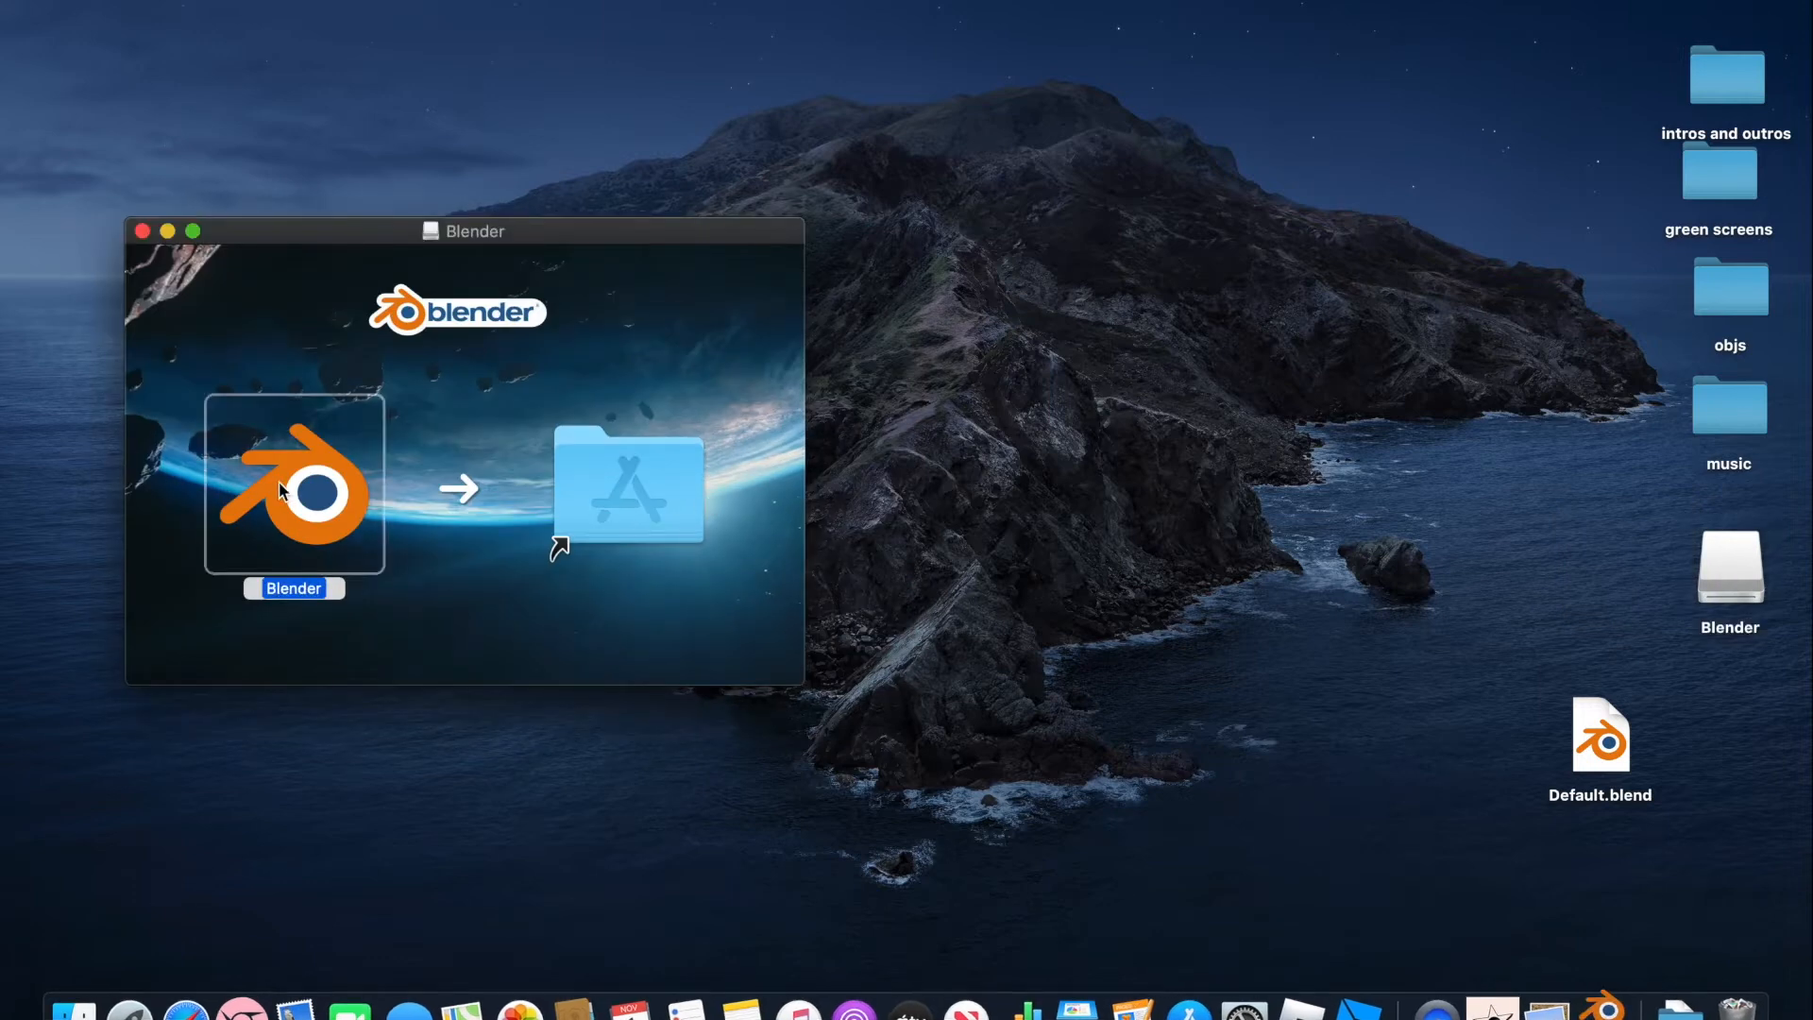
Launch Blender, dismiss the welcome screen and delete the default cube.
{"action": "left_click", "coordinate": [144, 231]}
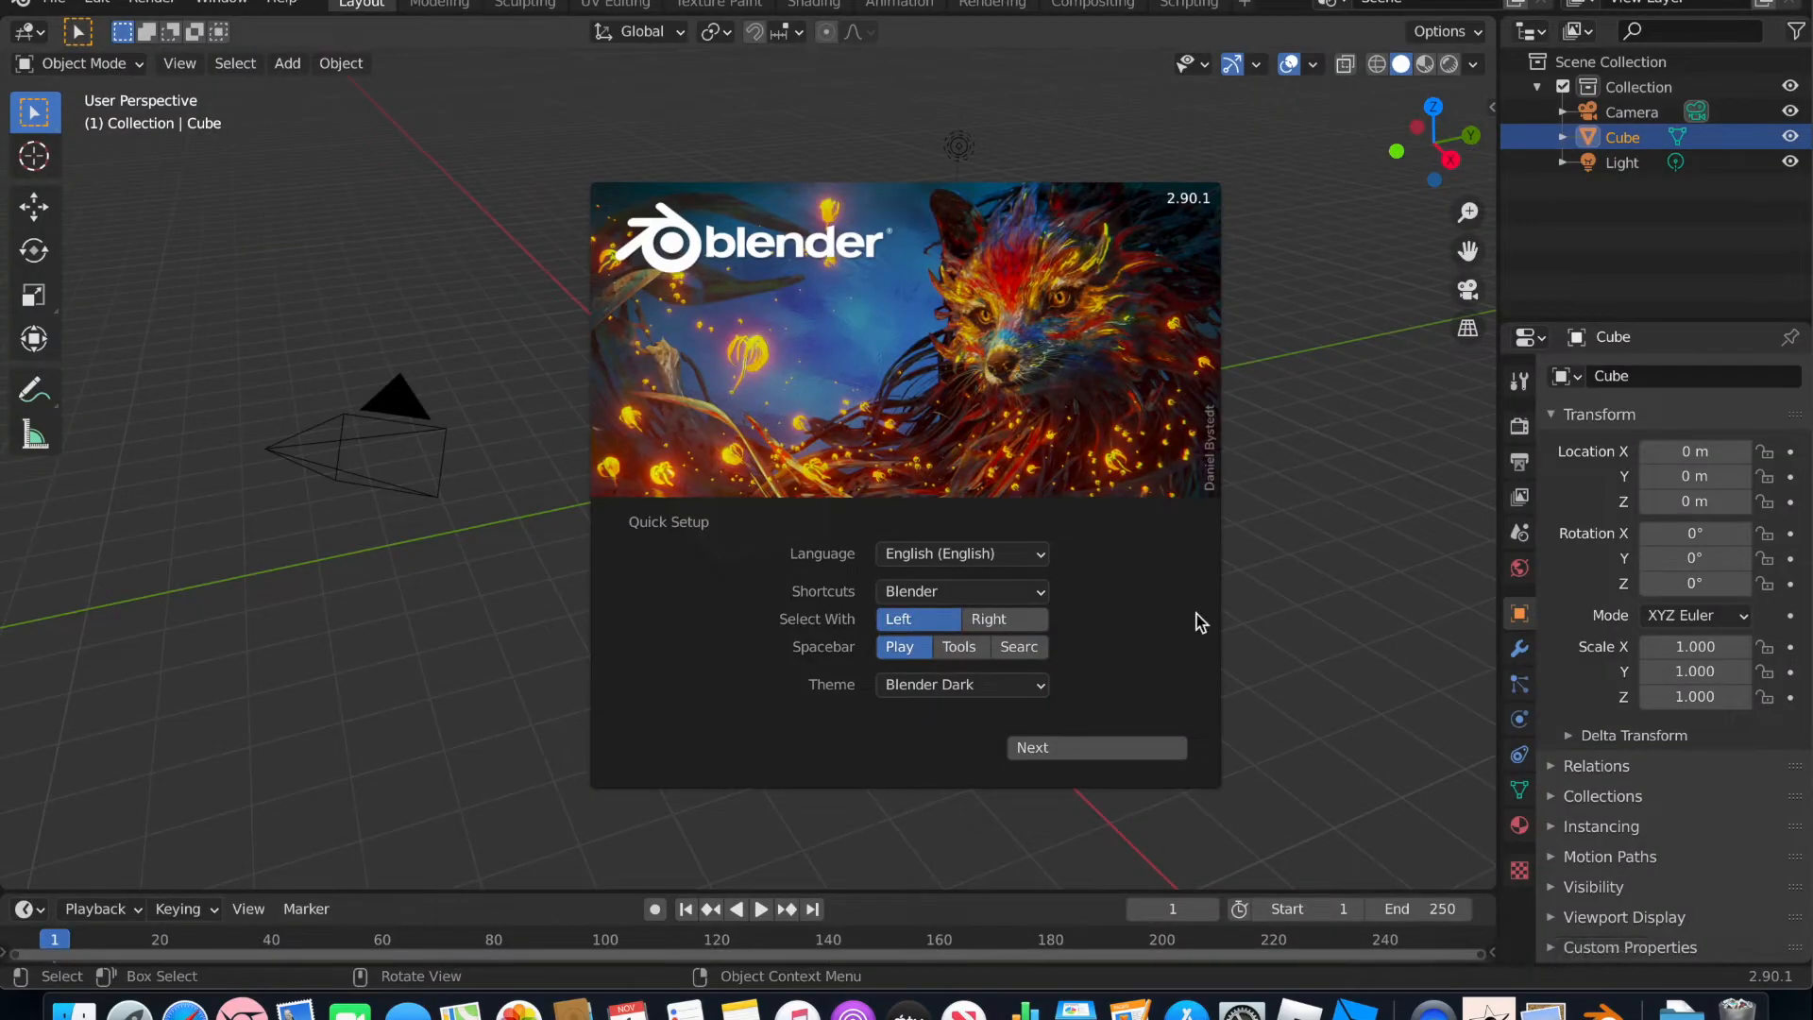
{"action": "mouse_move", "coordinate": [521, 408]}
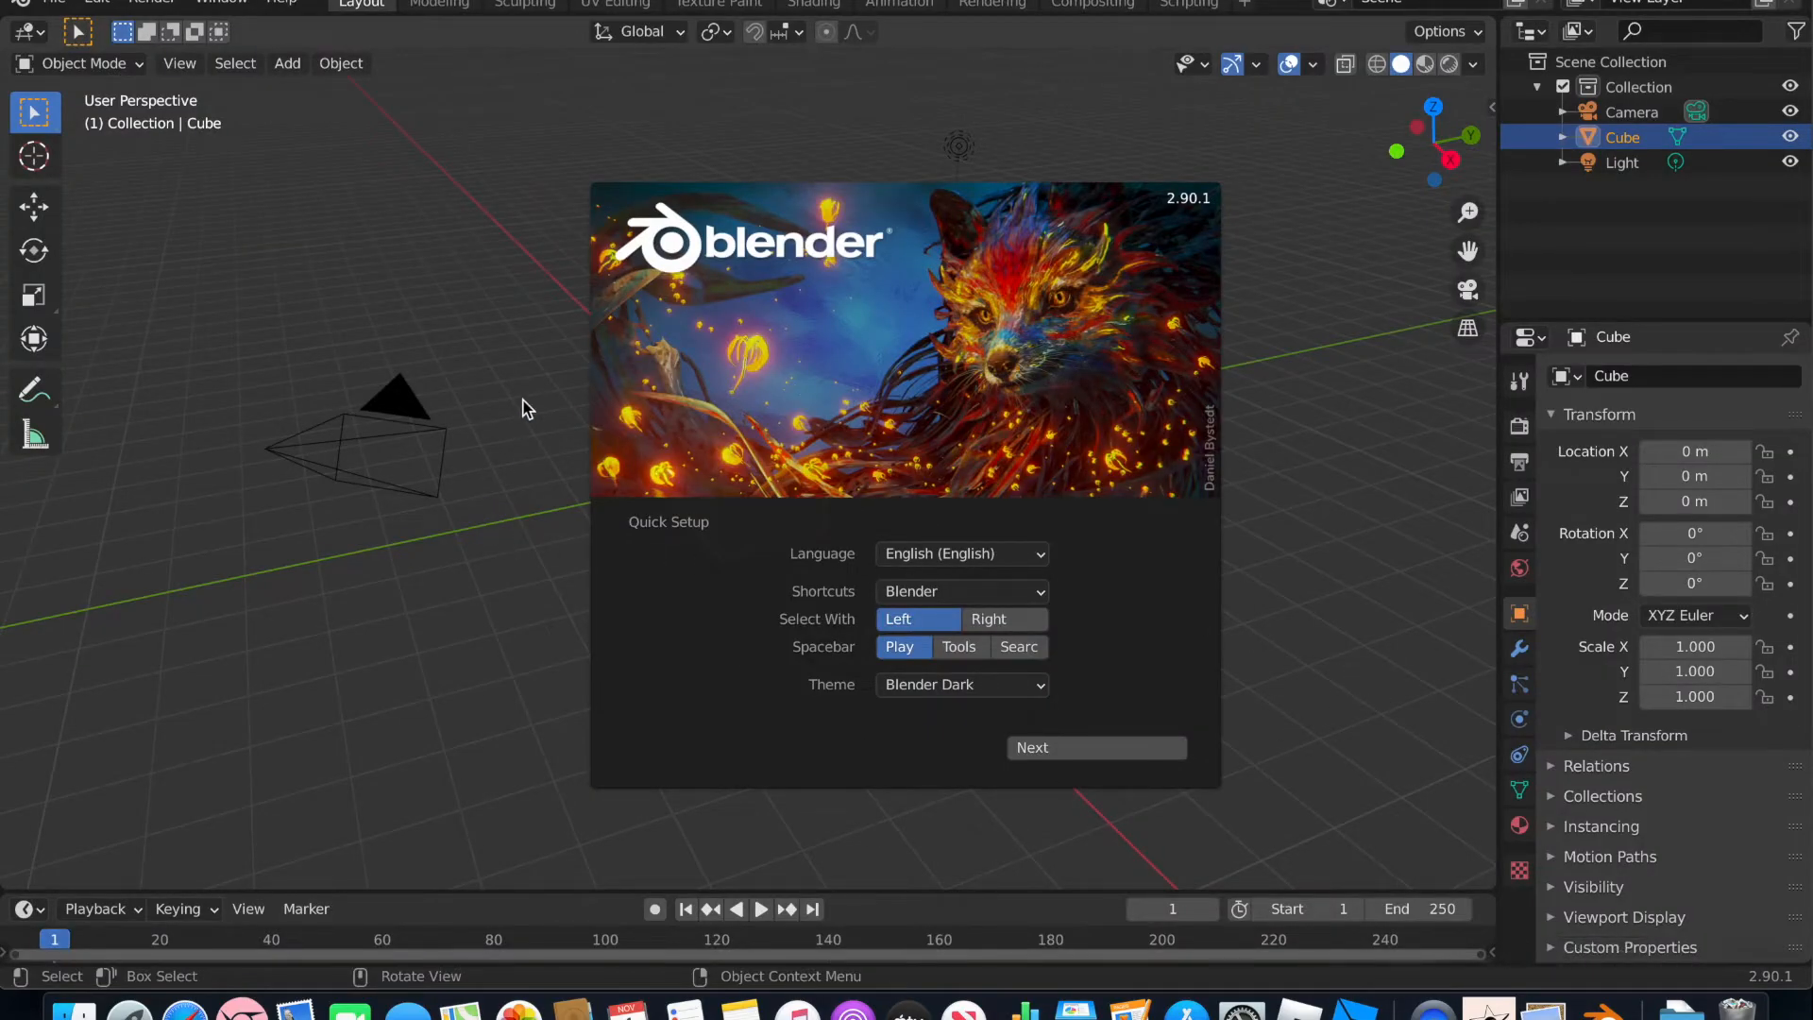
{"action": "left_click", "coordinate": [520, 406]}
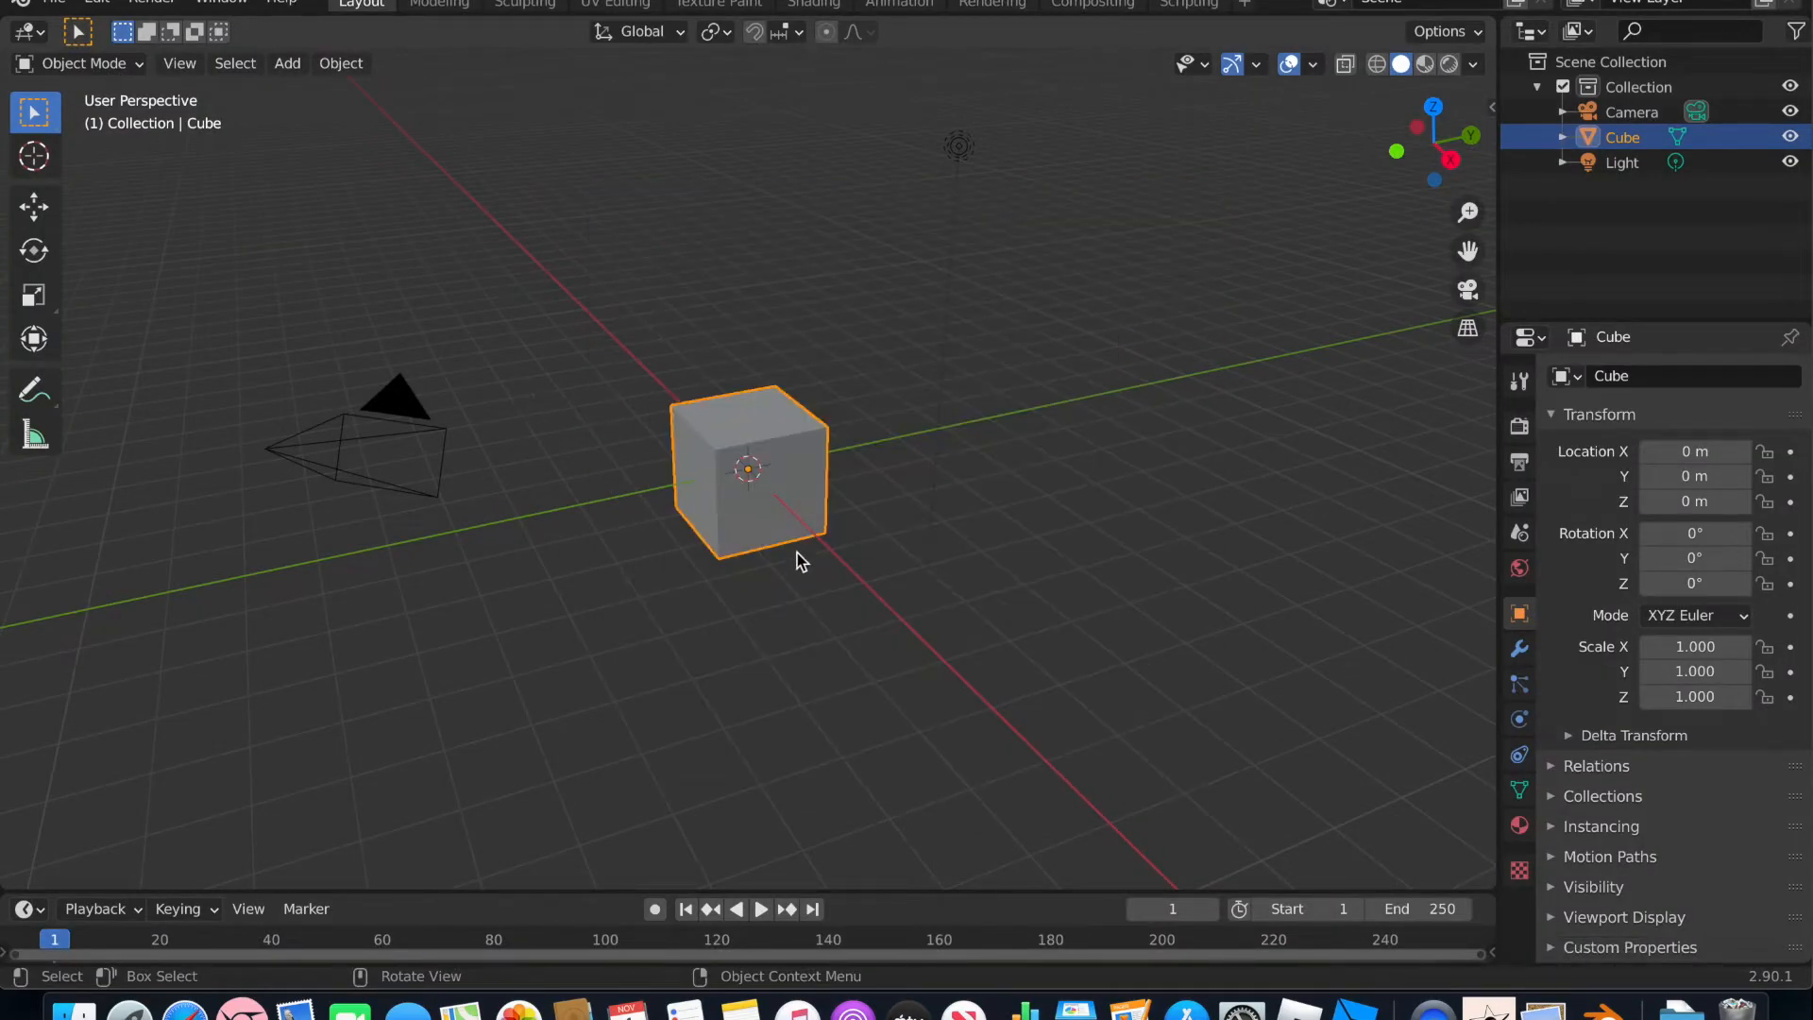
{"action": "key", "text": "x"}
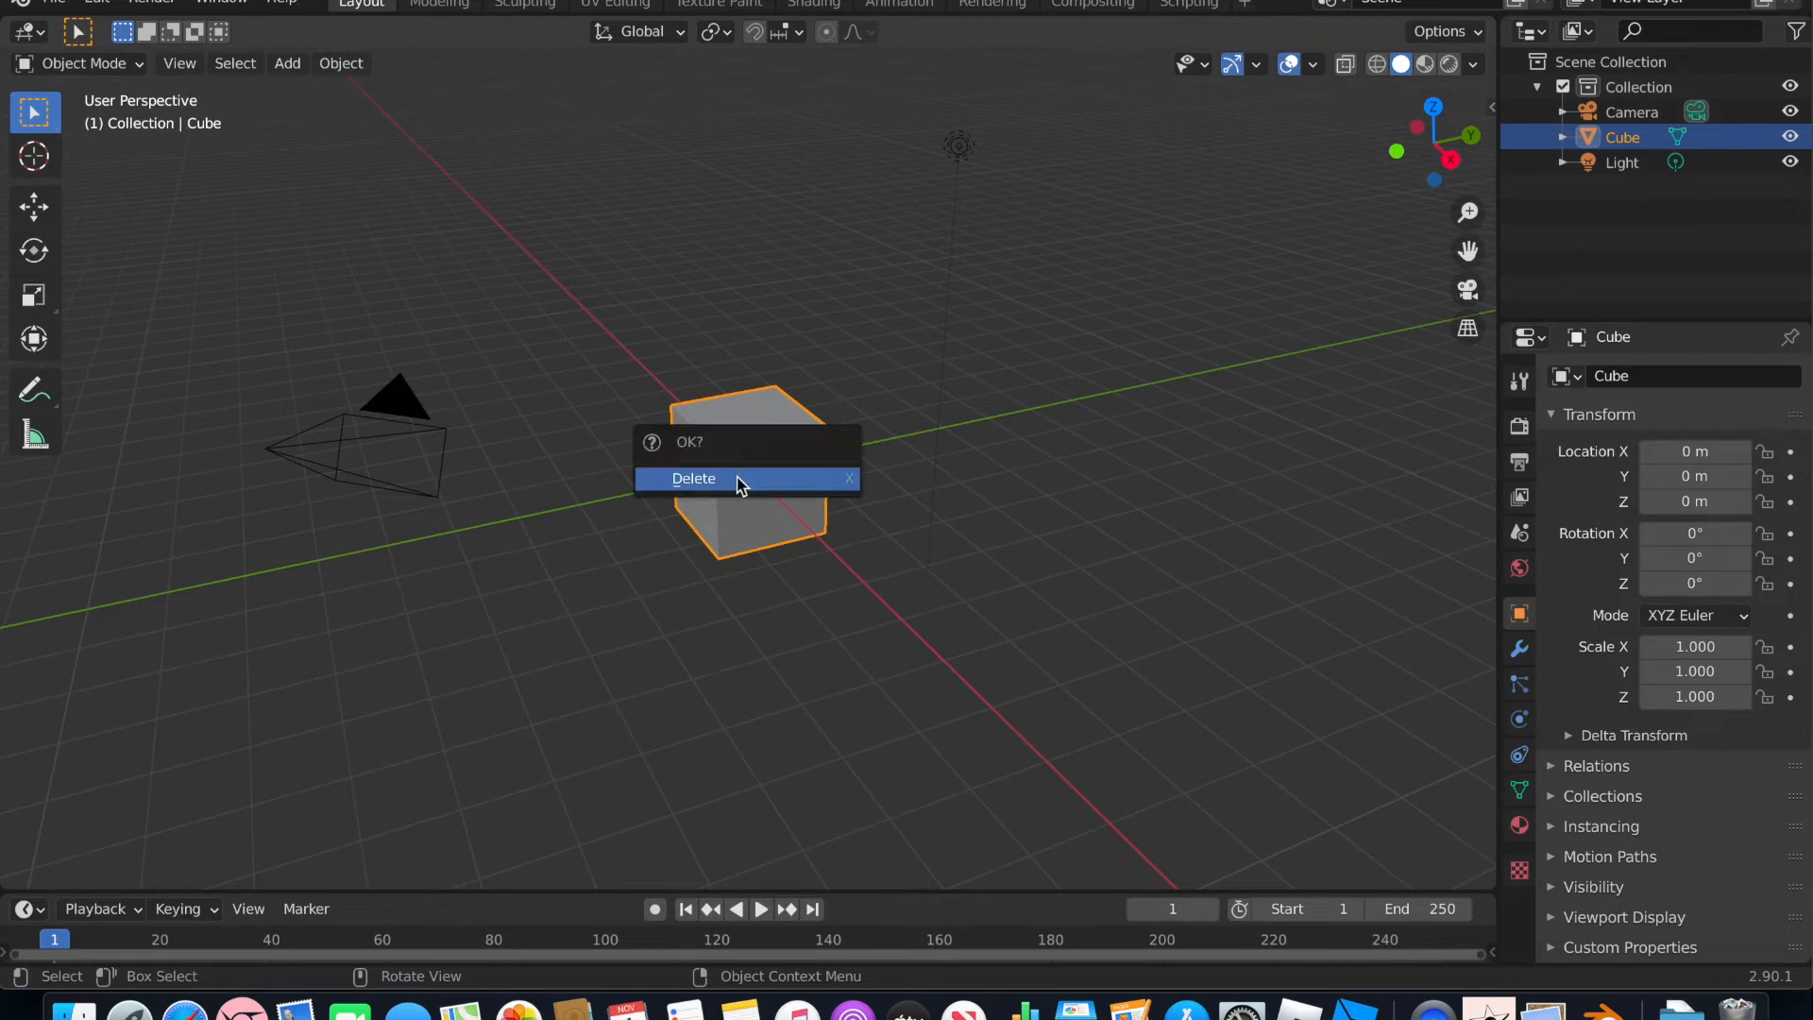
{"action": "left_click", "coordinate": [692, 479]}
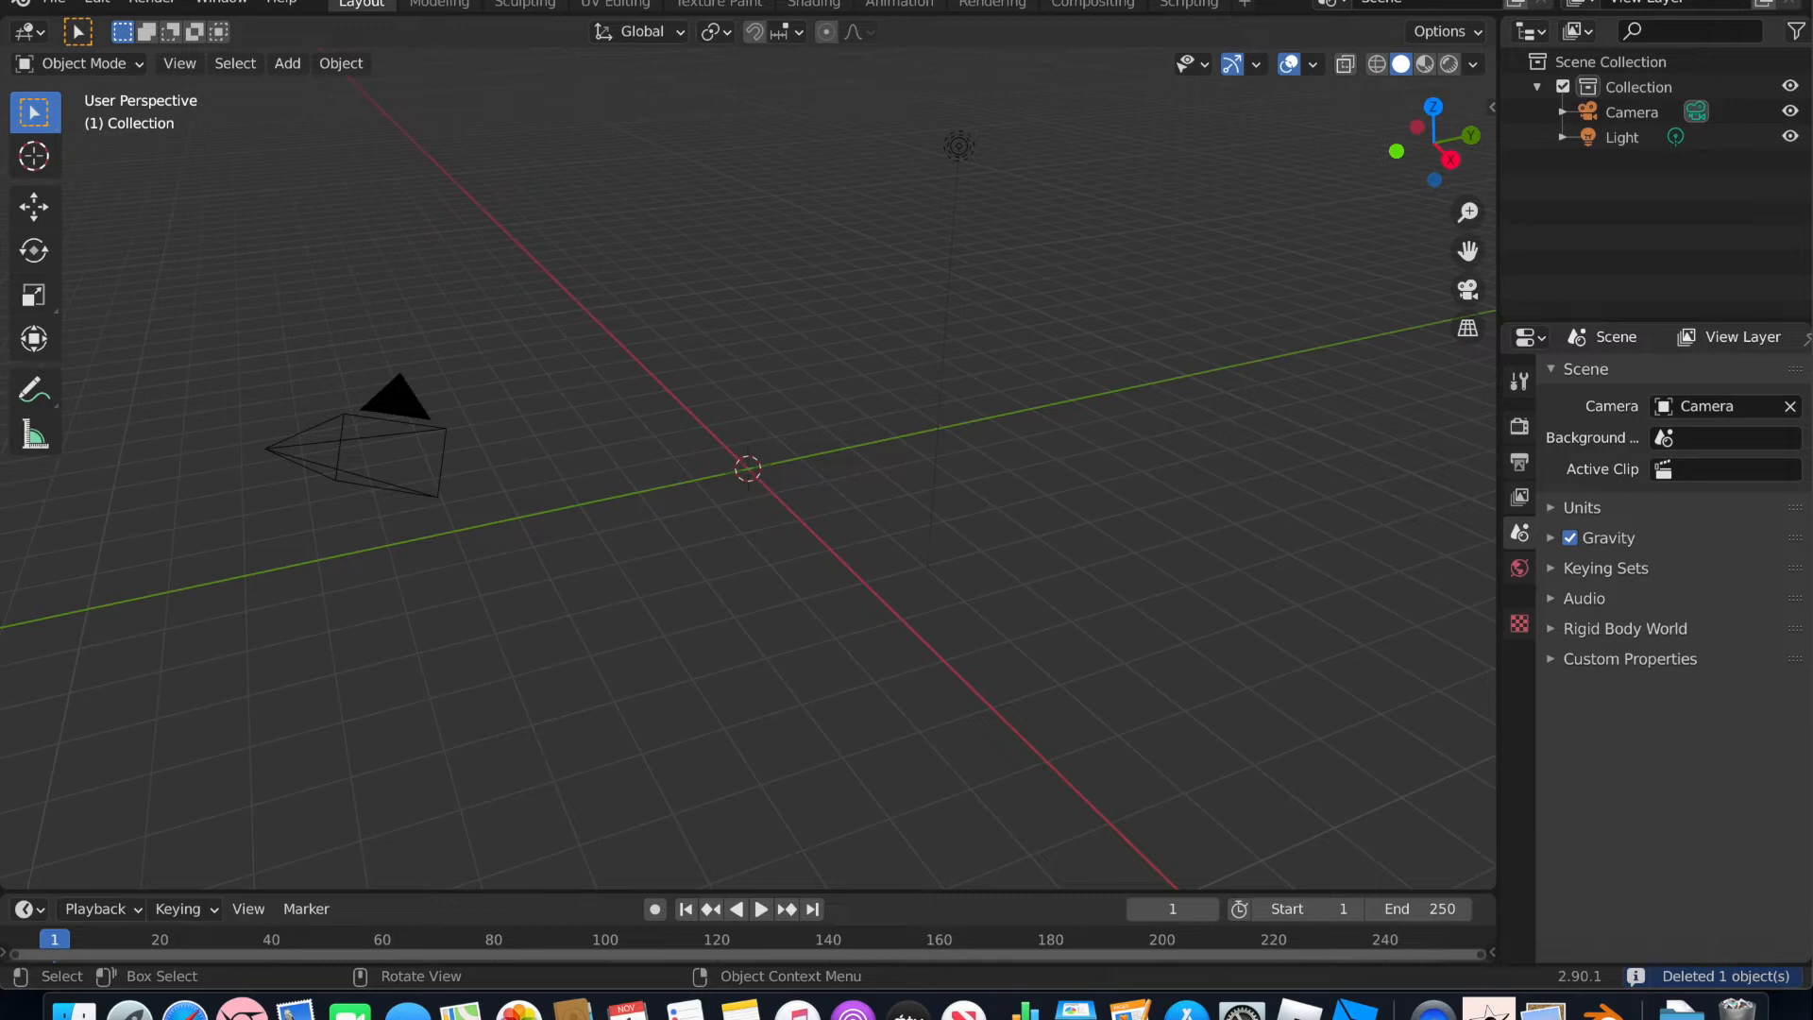
Open the Default.blend project from the Desktop.
{"action": "left_click", "coordinate": [53, 4]}
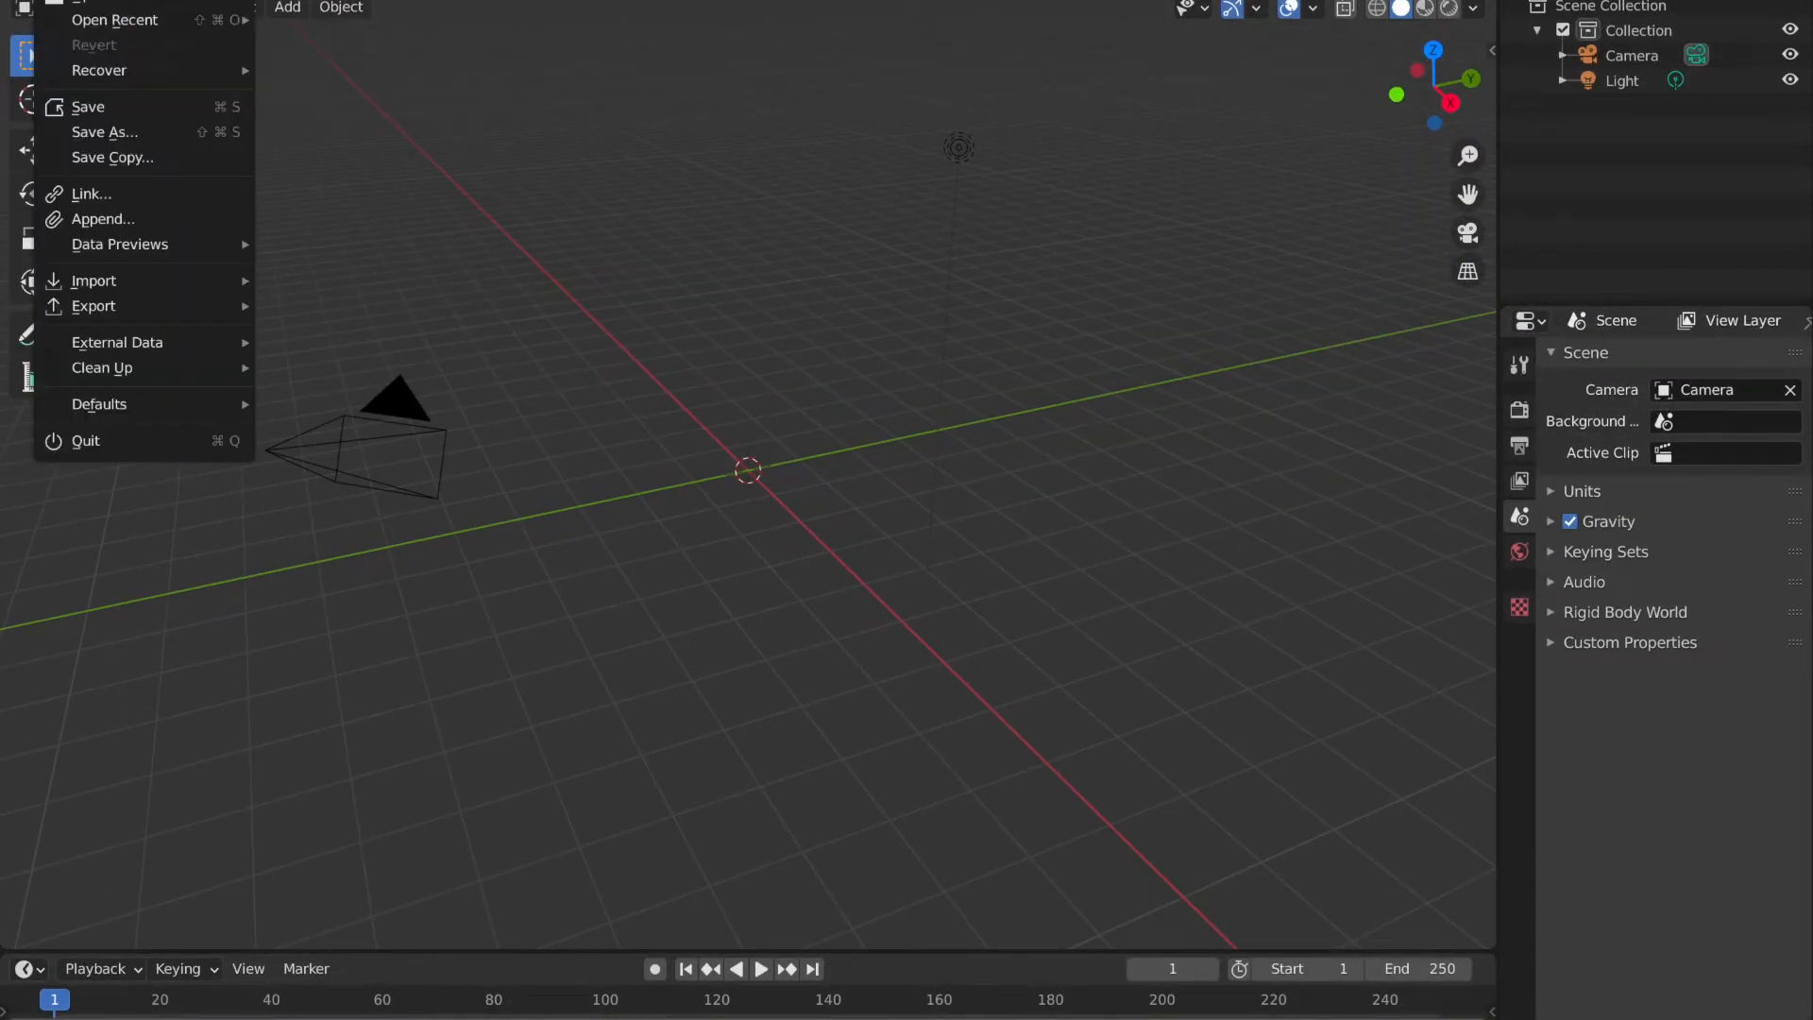
{"action": "left_click", "coordinate": [86, 441]}
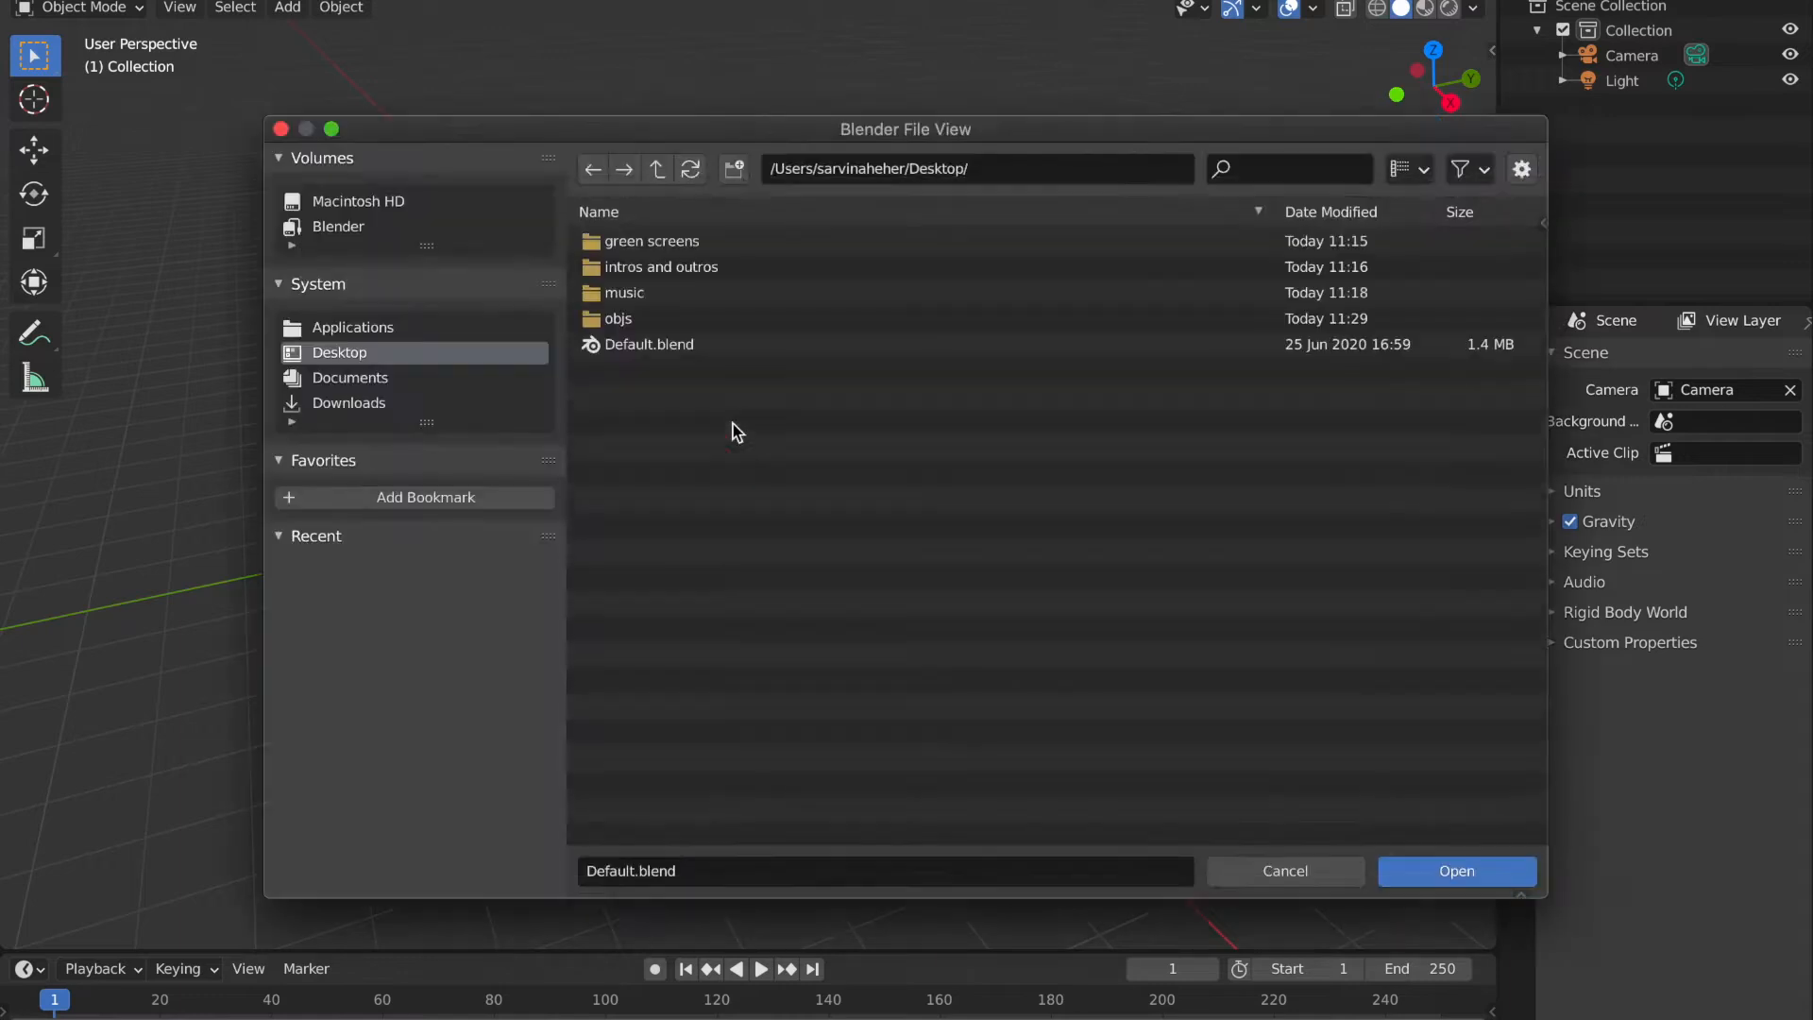
{"action": "left_click", "coordinate": [648, 344]}
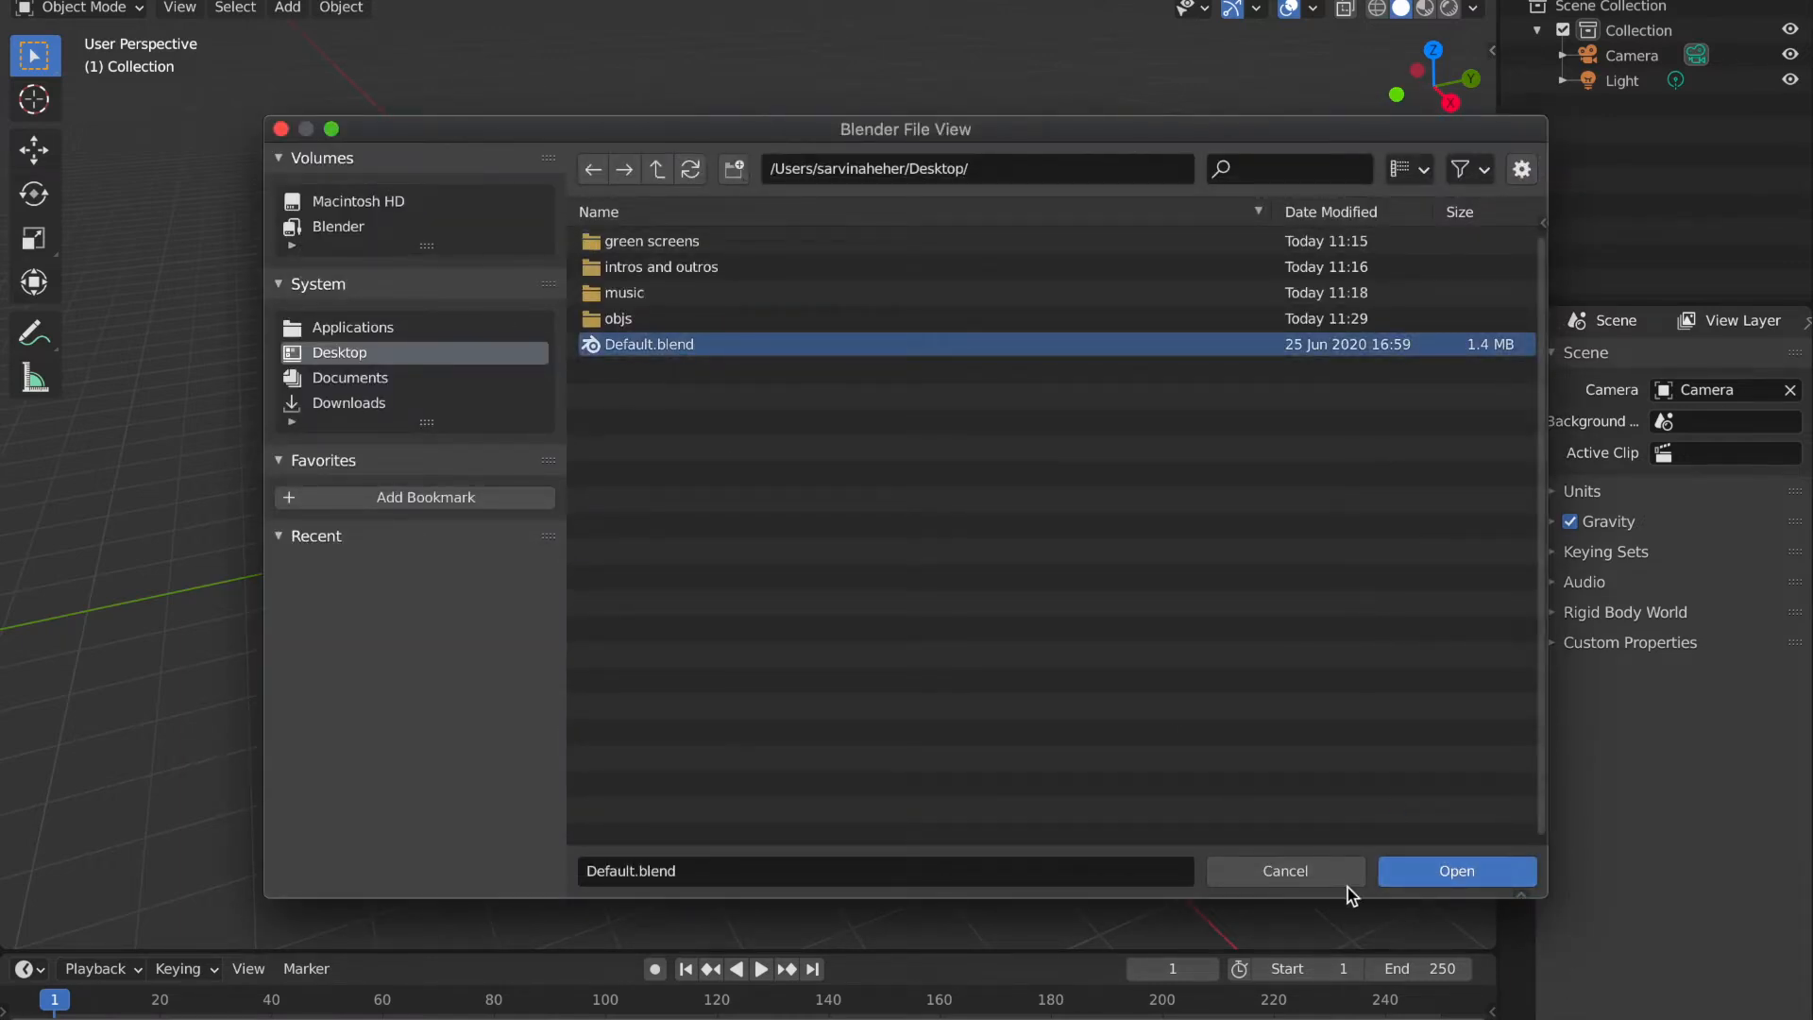
{"action": "left_click", "coordinate": [1456, 870]}
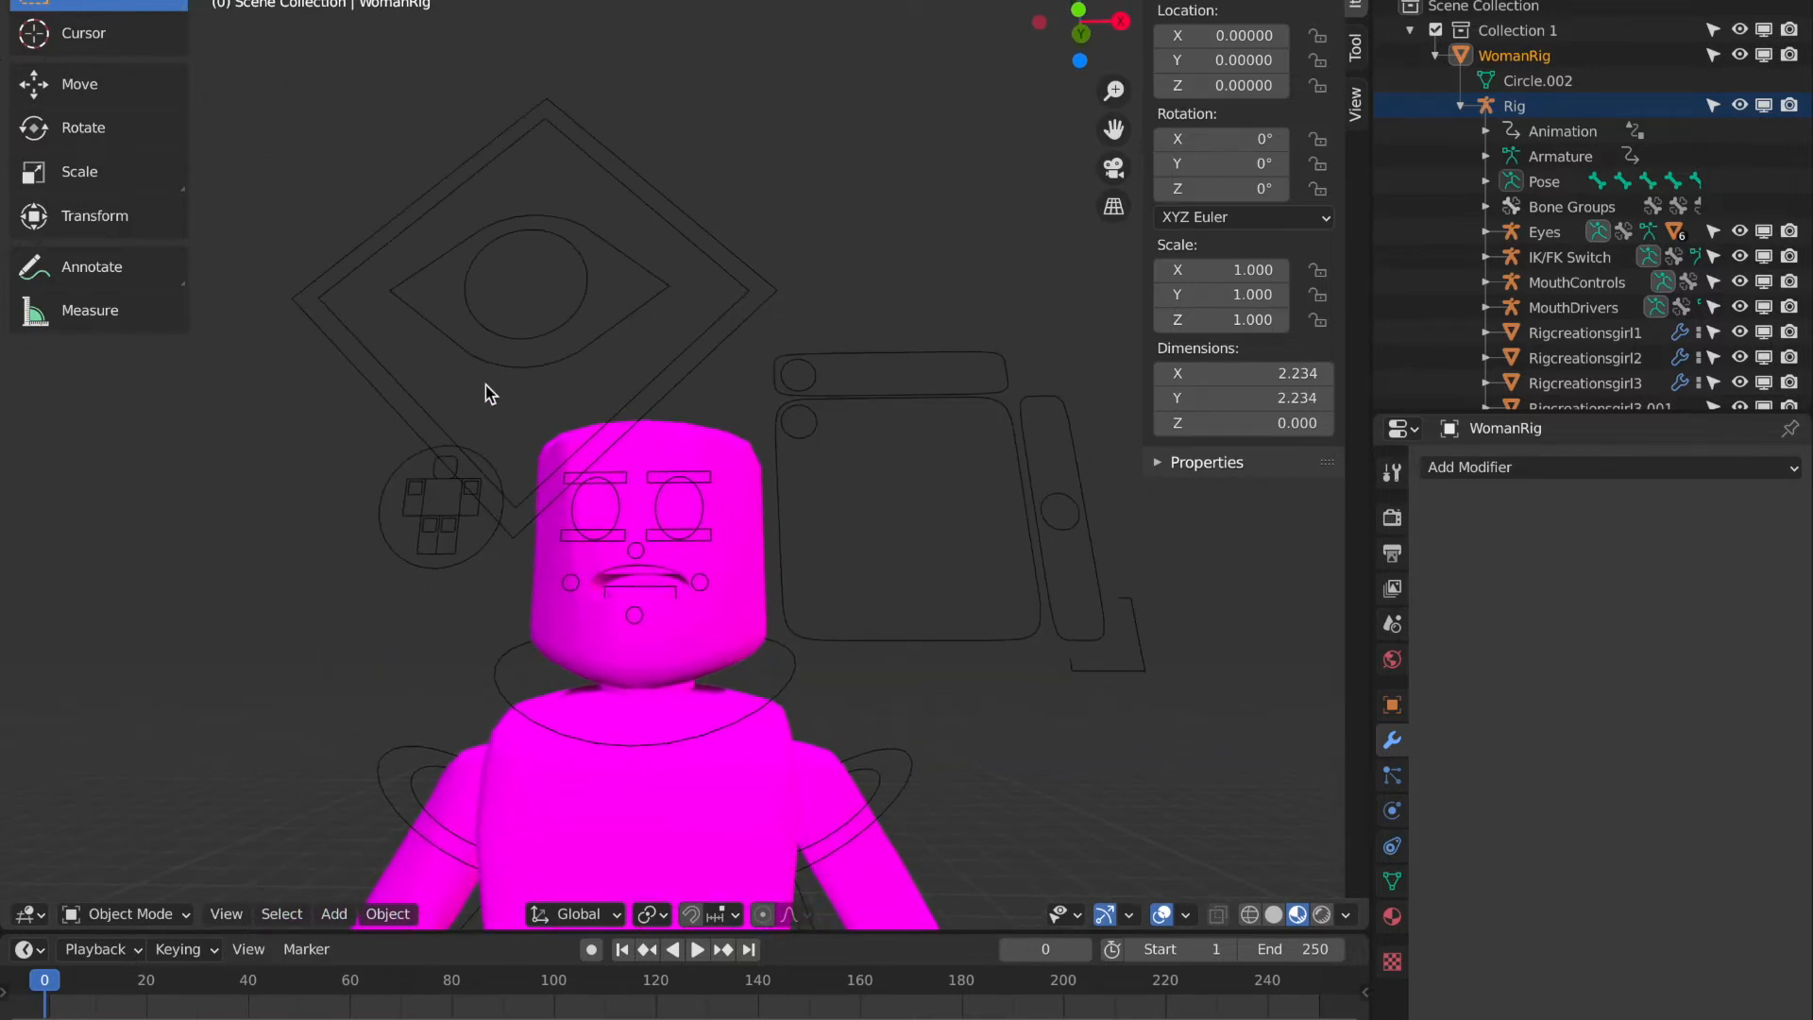
Box-select the WomanRig's head and facial meshes and delete them.
{"action": "left_click_drag", "start_coordinate": [499, 372], "coordinate": [720, 560]}
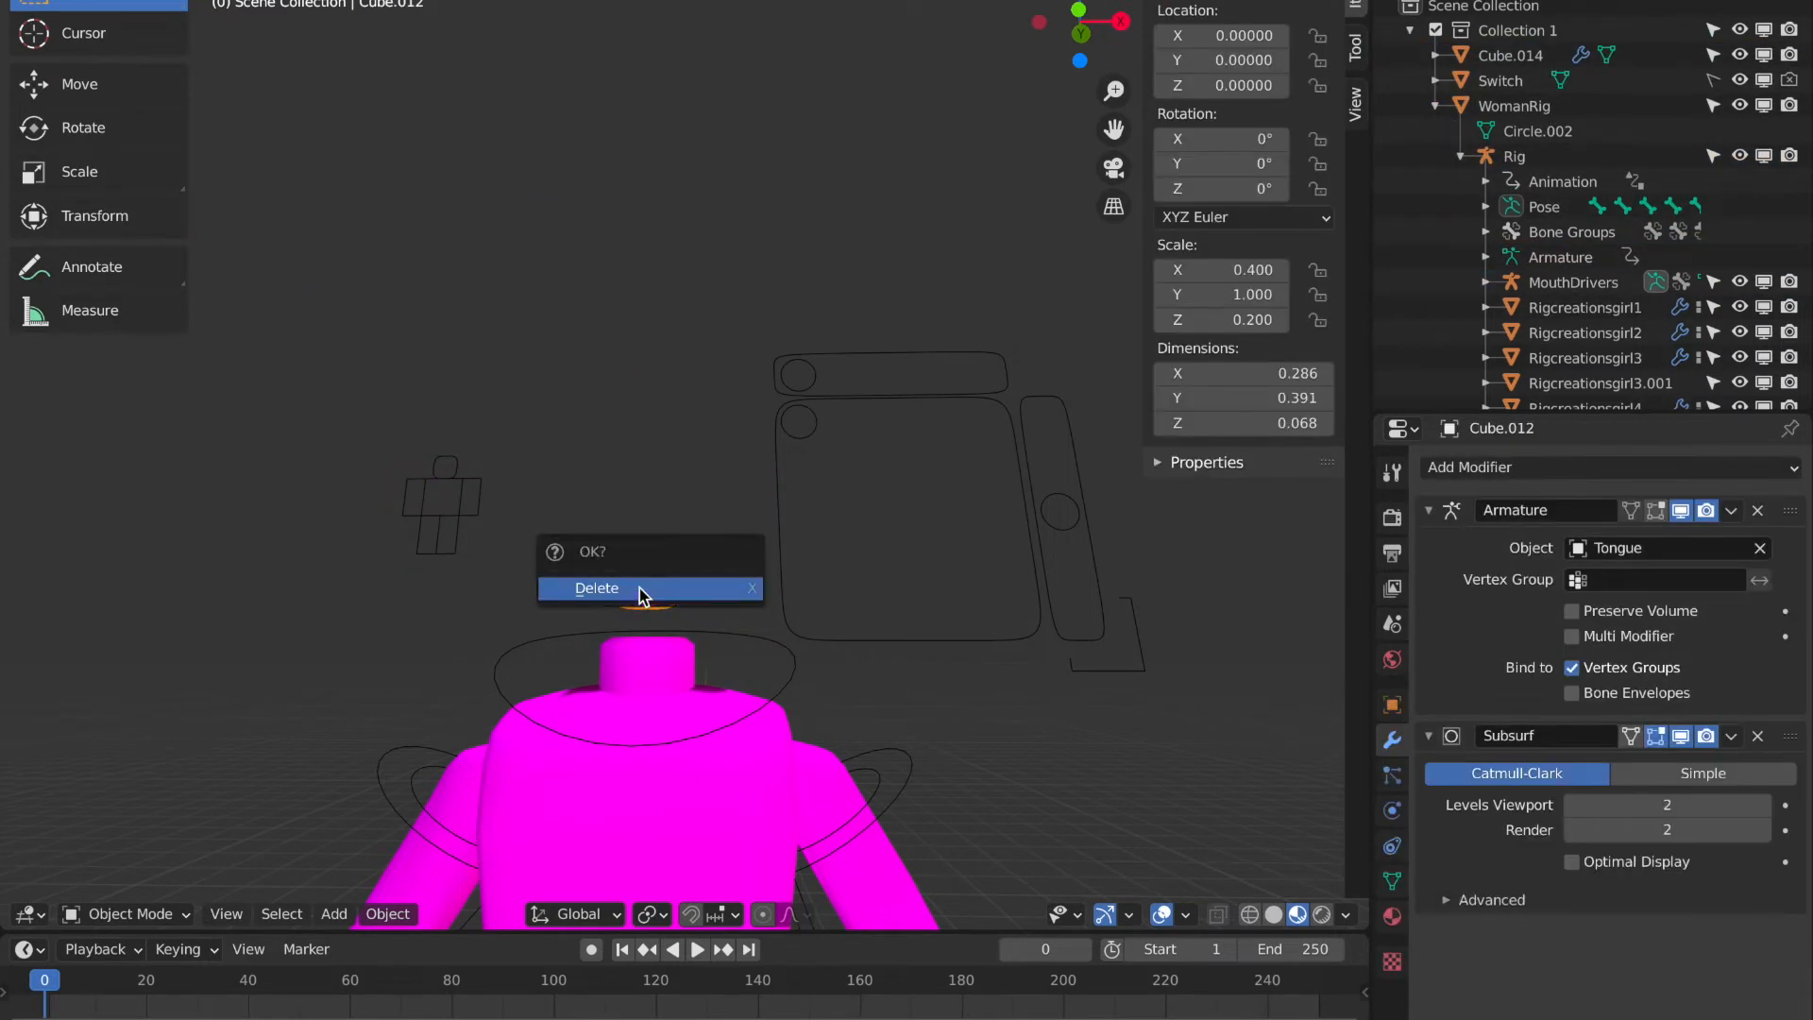
{"action": "left_click", "coordinate": [596, 587]}
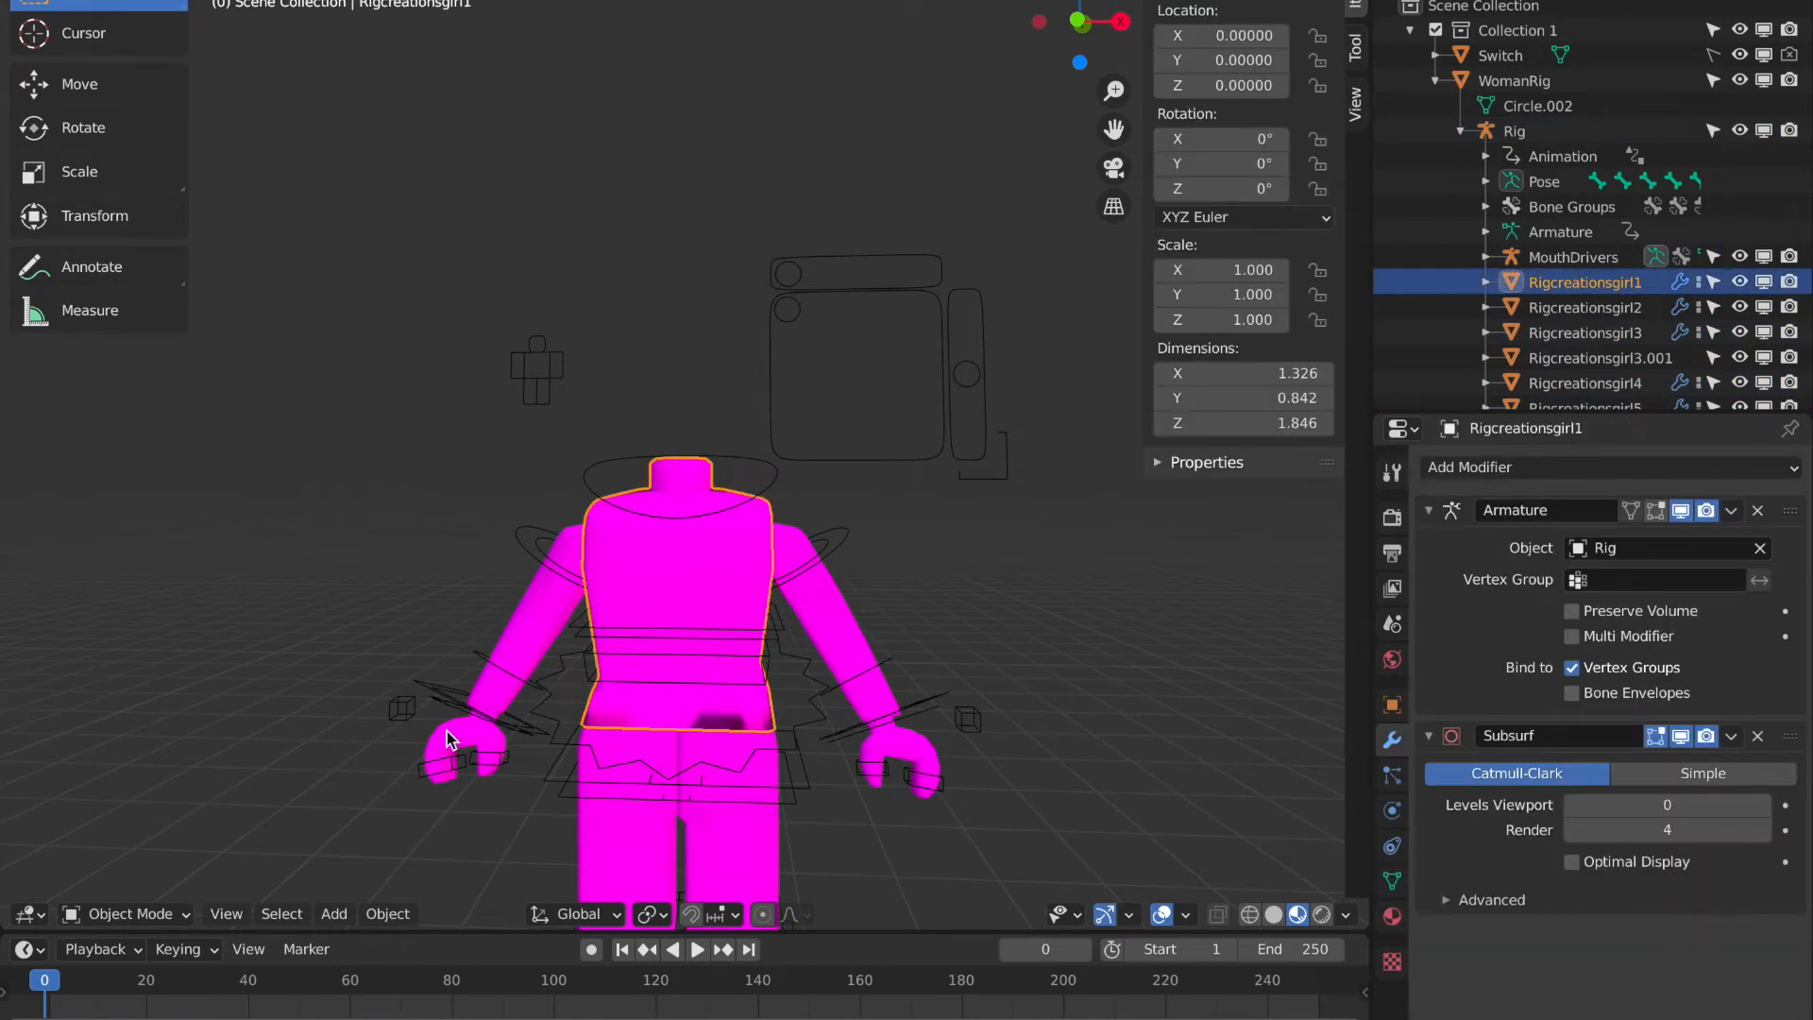
{"action": "mouse_move", "coordinate": [454, 931]}
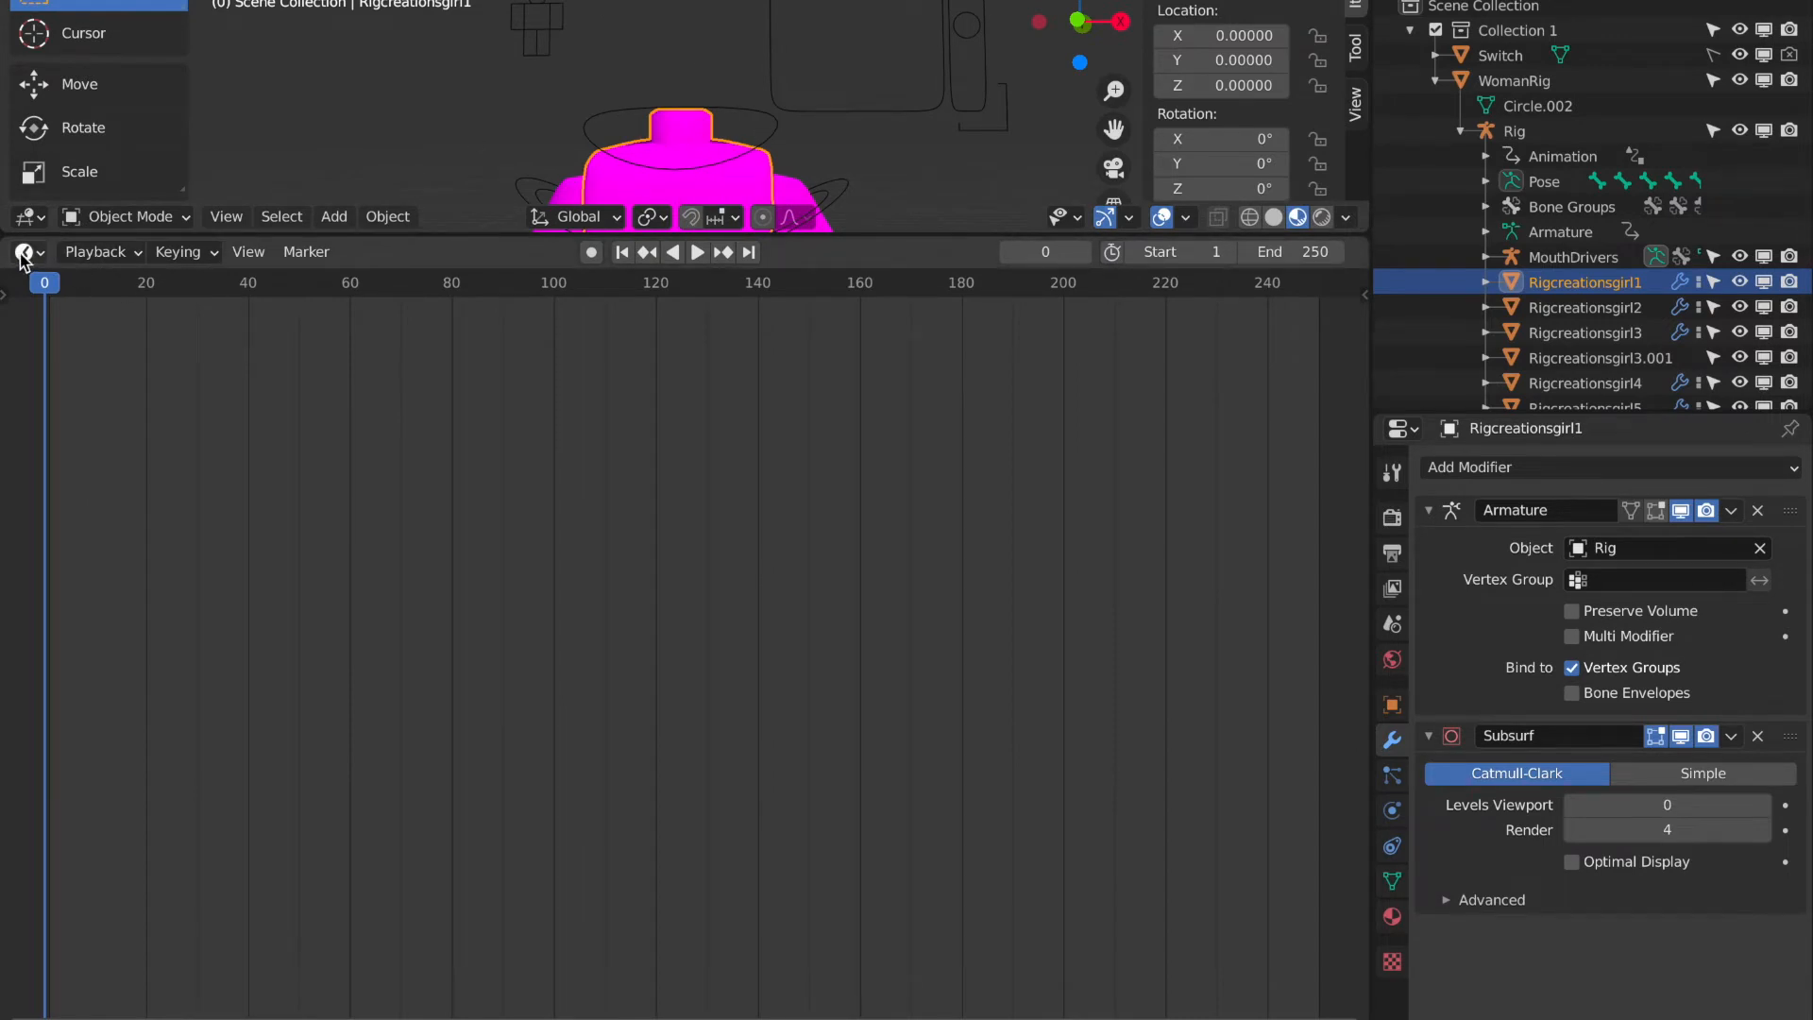
In the Shader Editor, load Itzsarvina1Tex.png into the body's image texture node.
{"action": "left_click", "coordinate": [20, 252]}
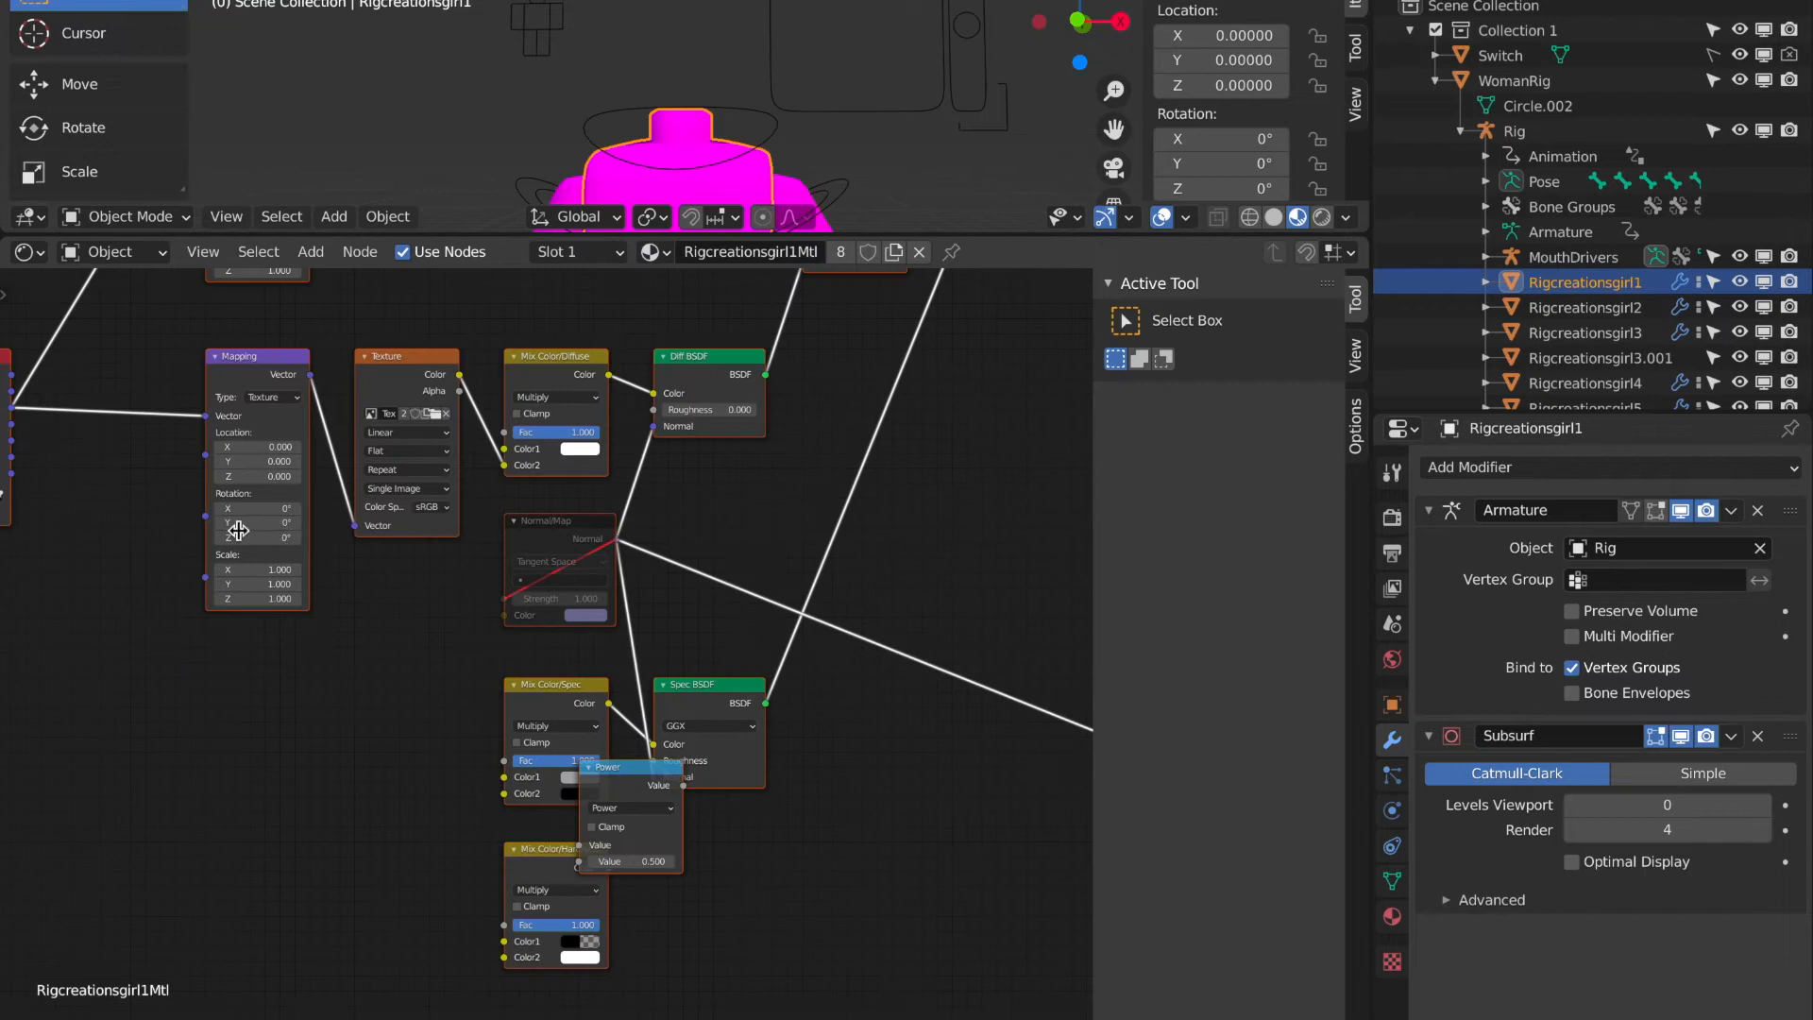
{"action": "scroll", "scroll_direction": "down", "scroll_amount": 3}
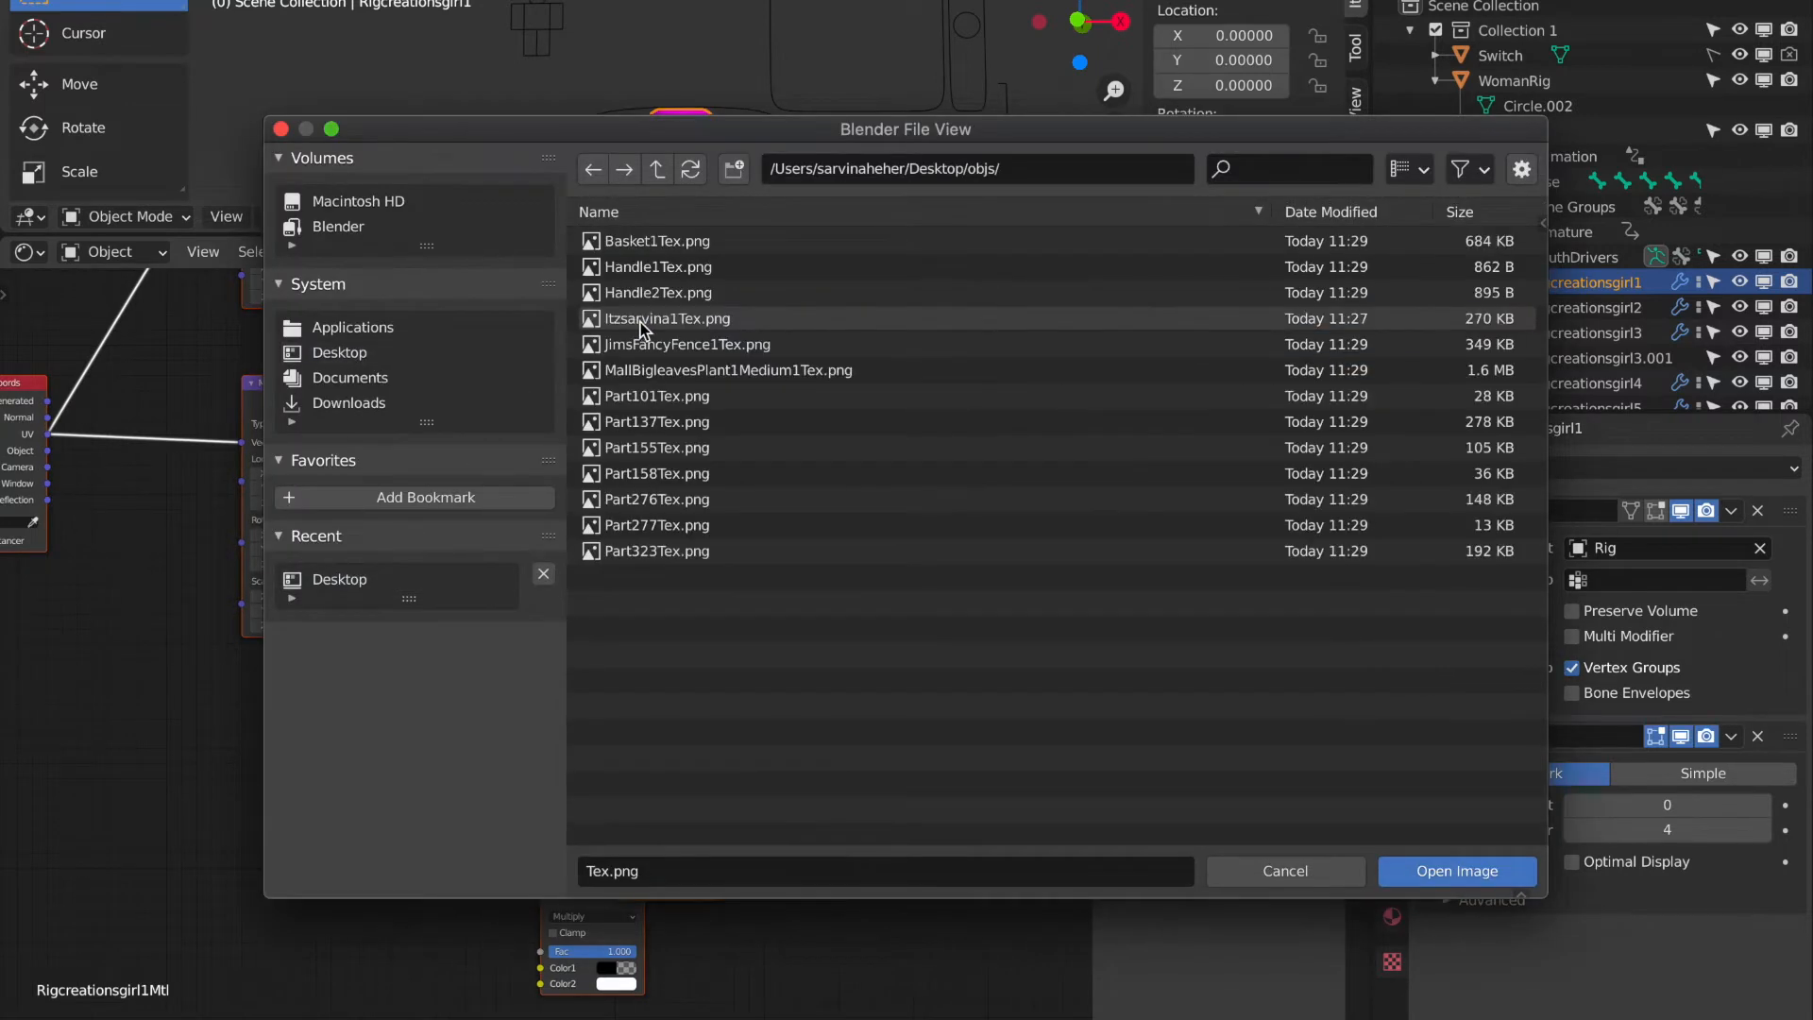
{"action": "left_click", "coordinate": [665, 318]}
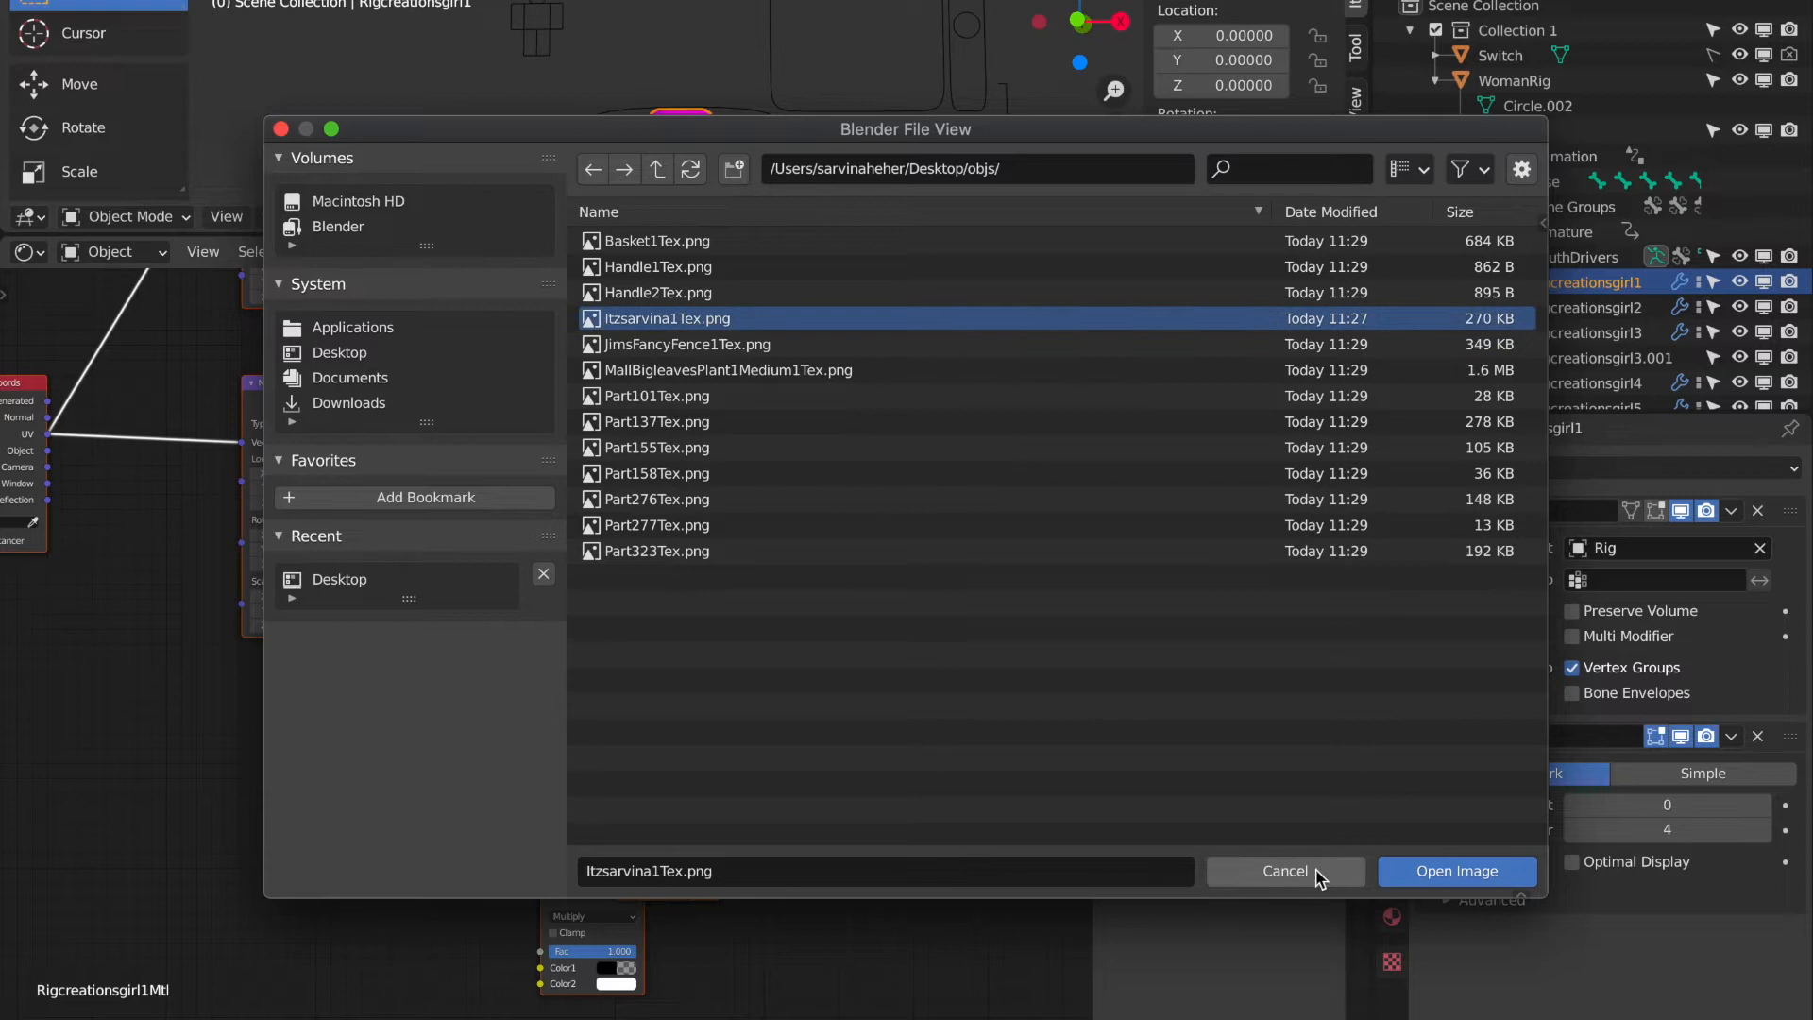
{"action": "mouse_move", "coordinate": [1462, 881]}
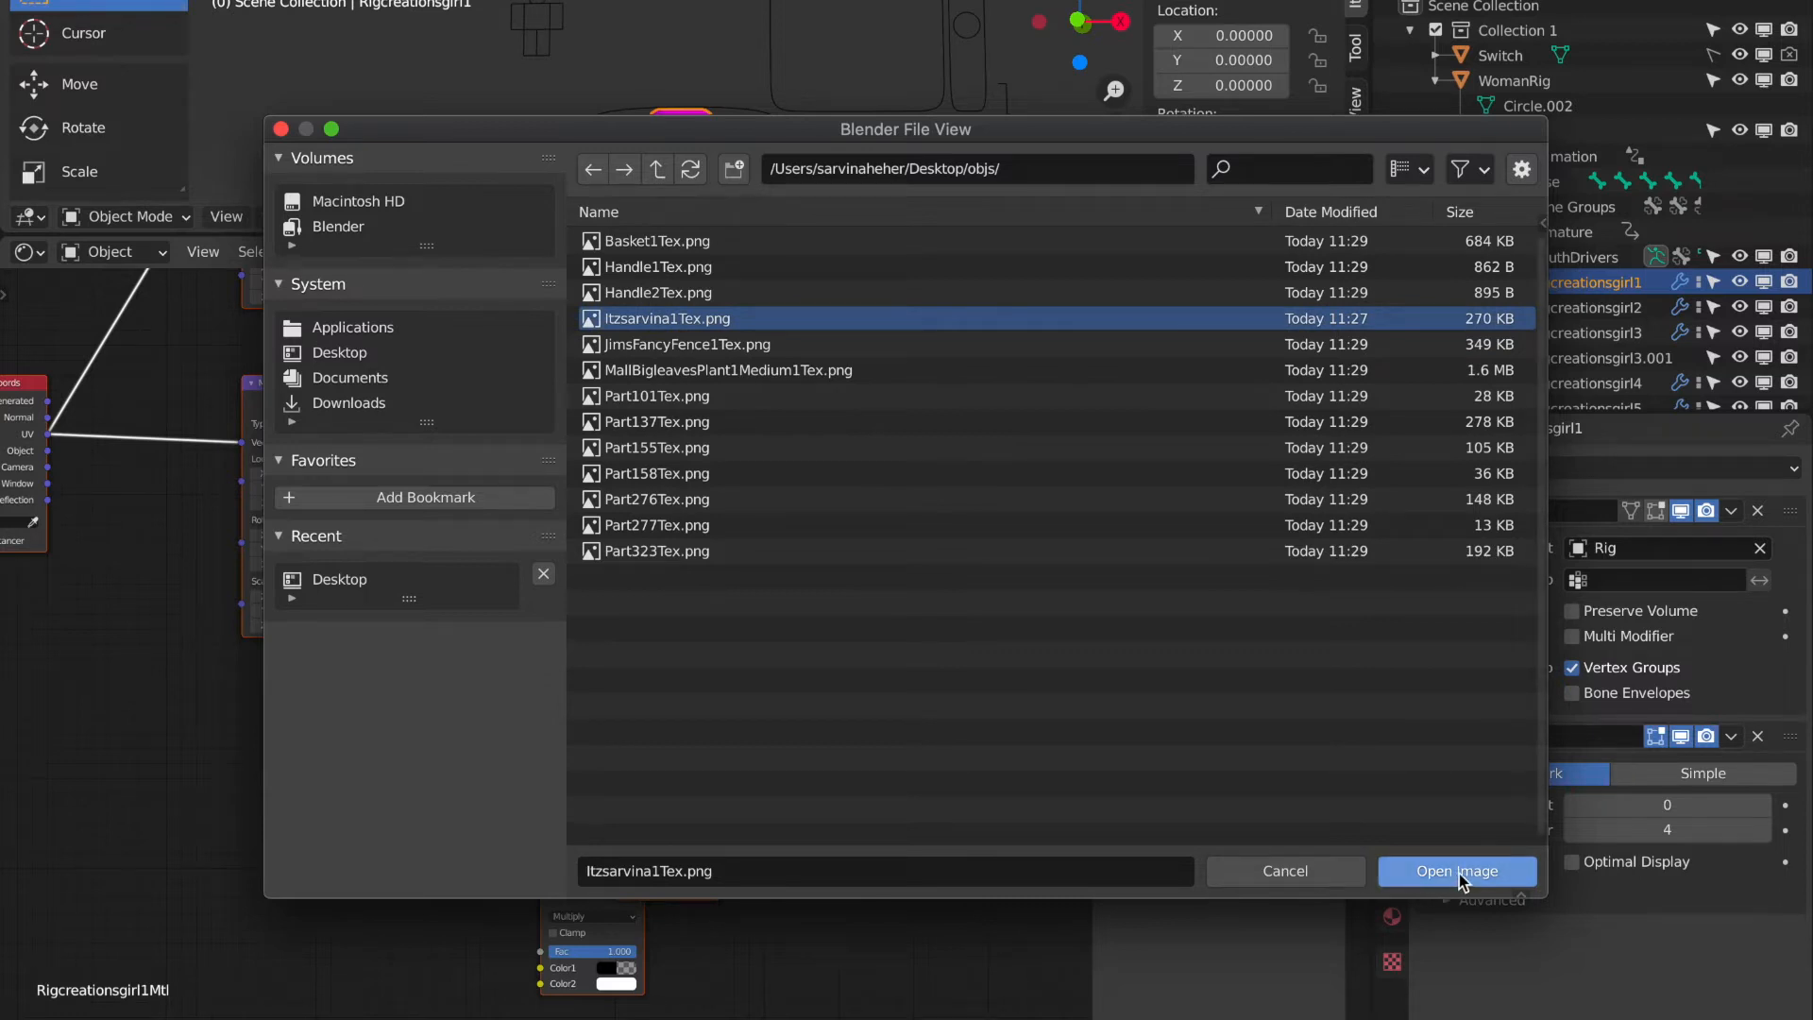
{"action": "left_click", "coordinate": [1456, 871]}
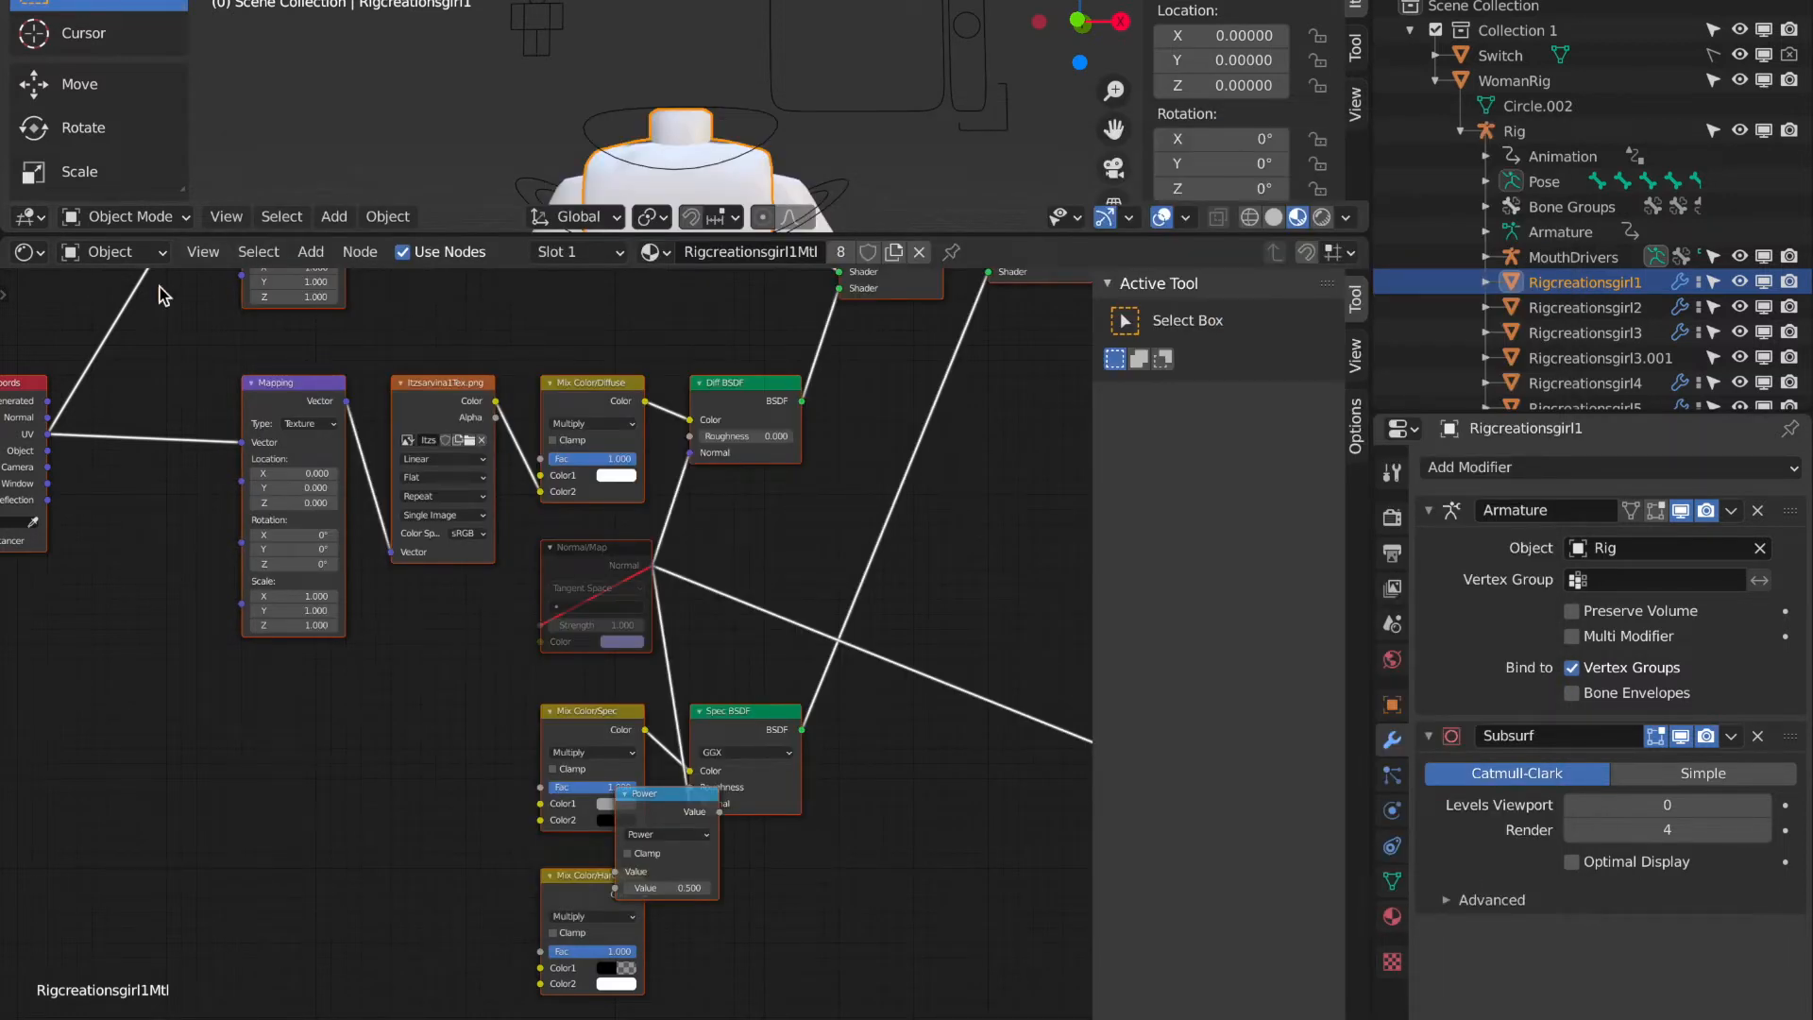
Switch the lower editor area back to the Timeline.
{"action": "left_click", "coordinate": [115, 252]}
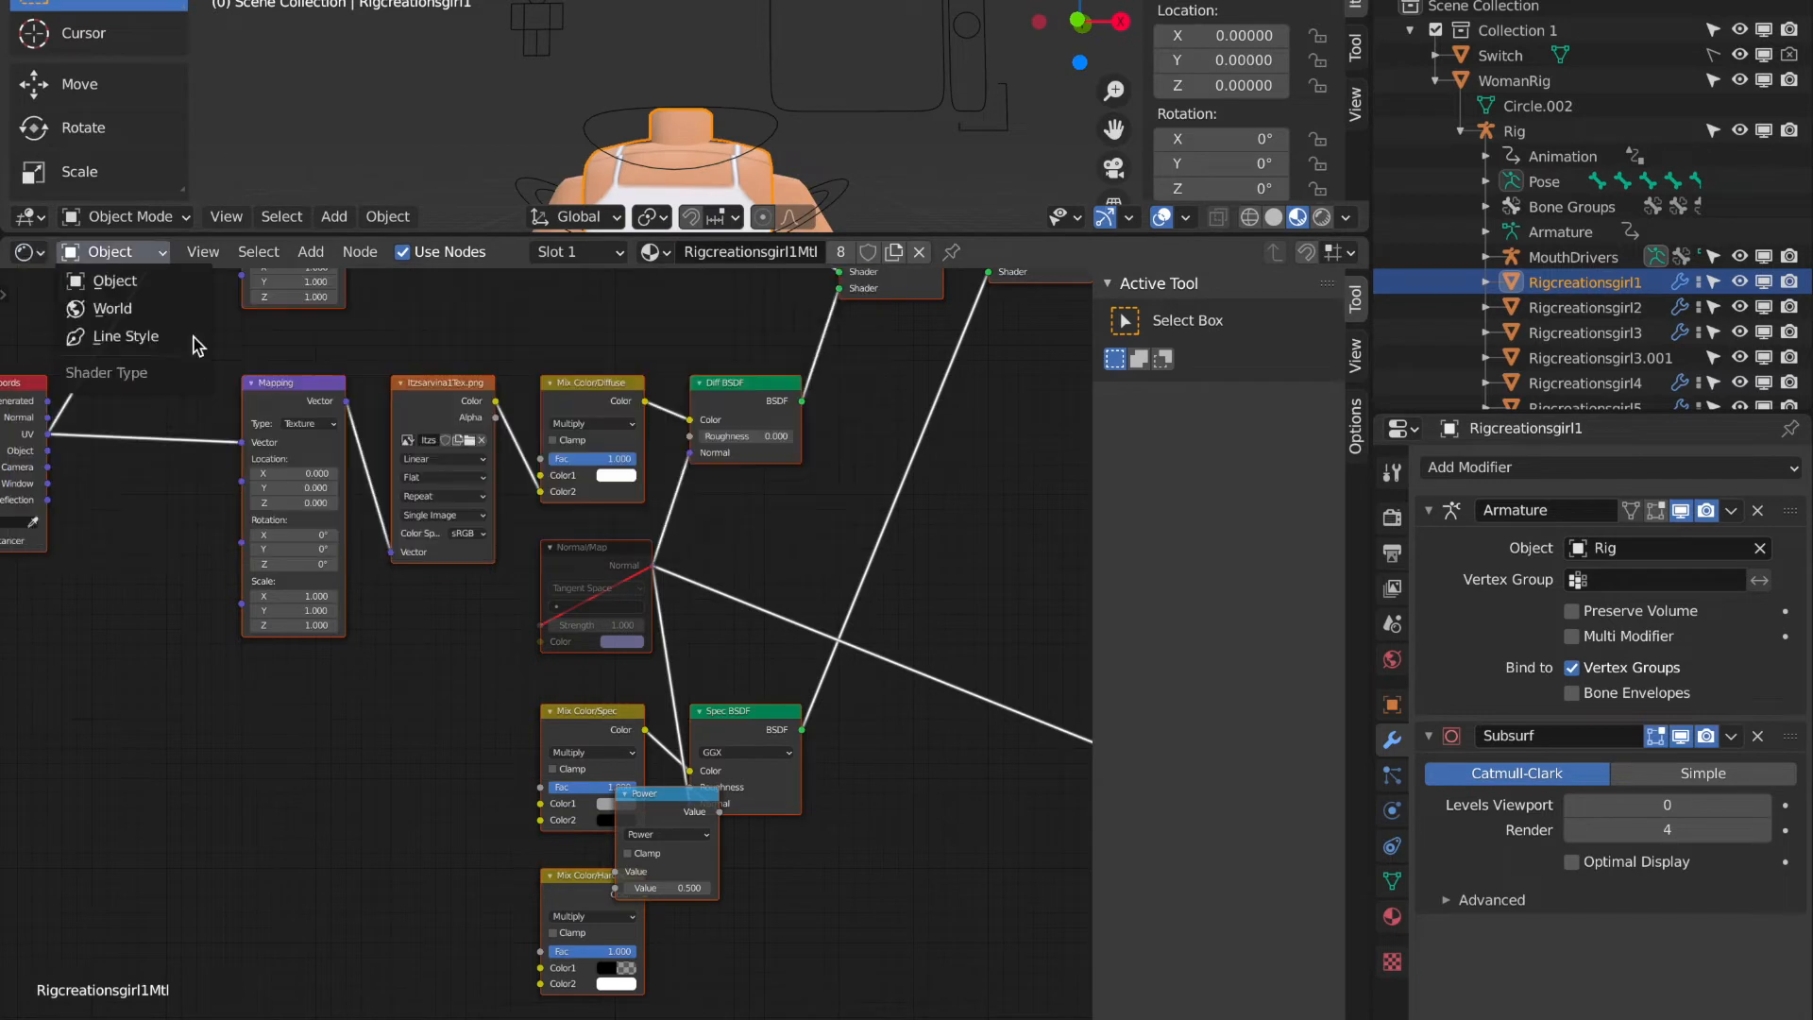
{"action": "left_click", "coordinate": [27, 252]}
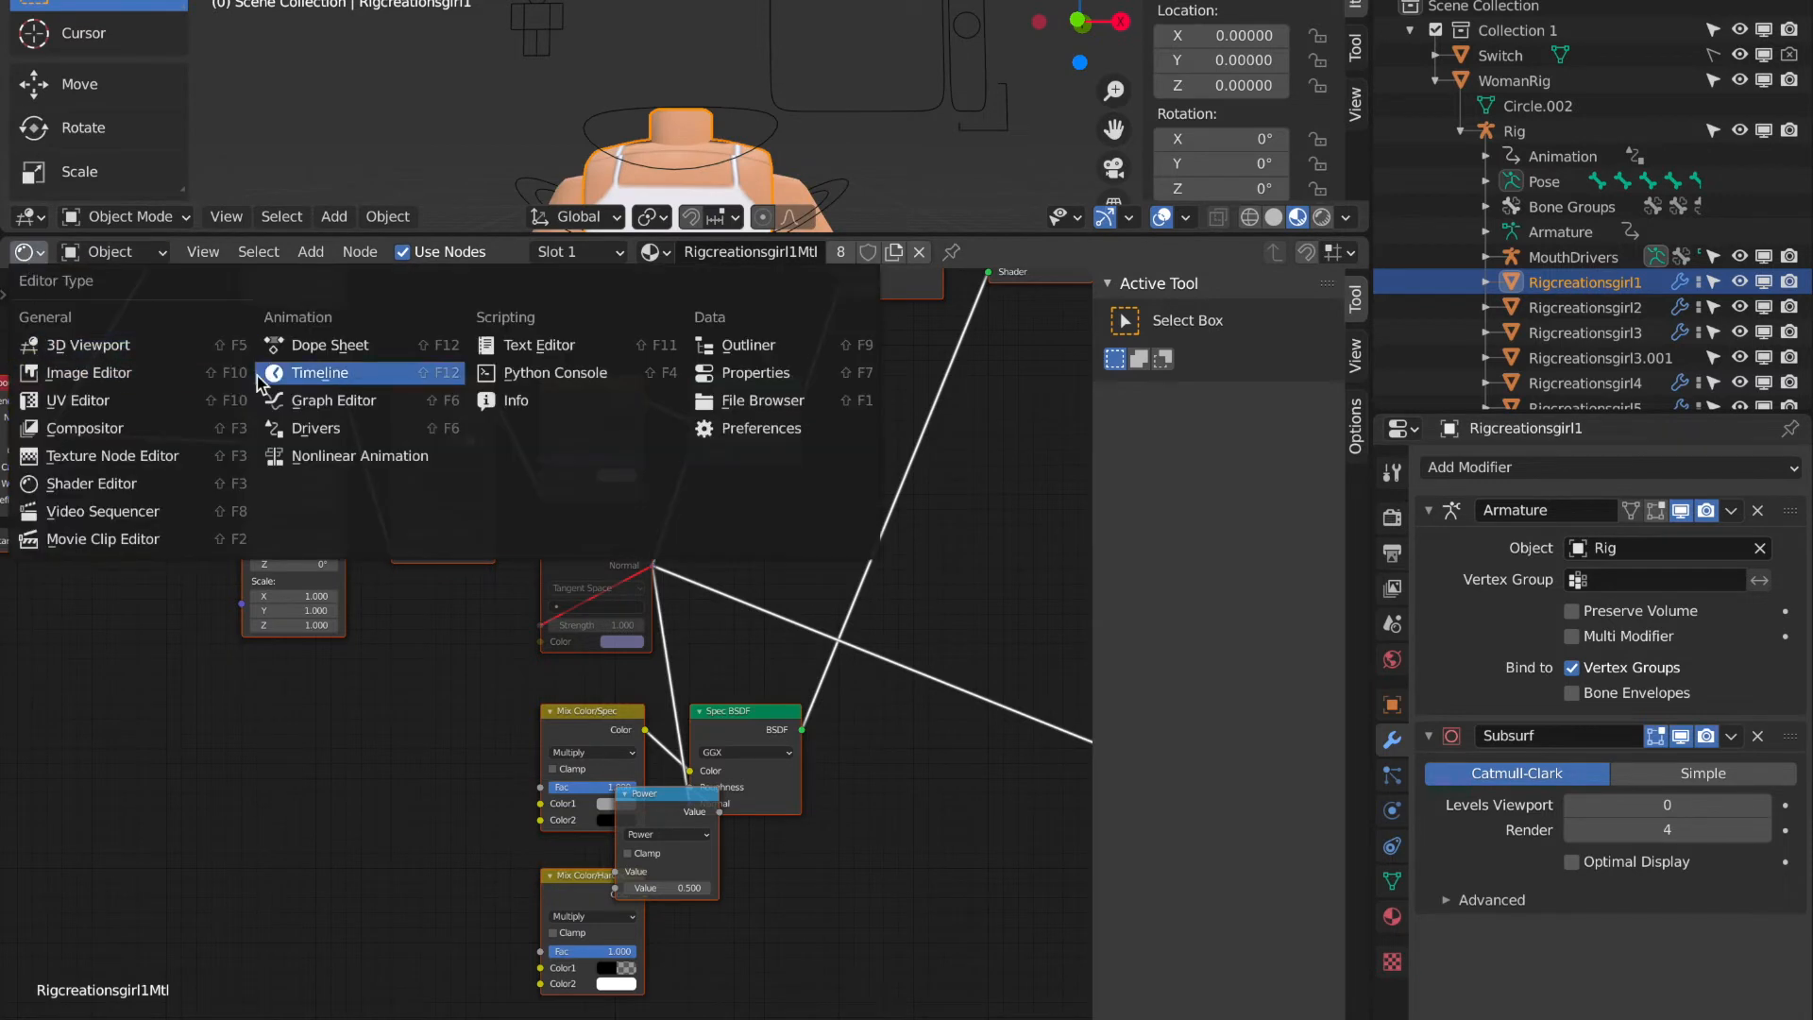
{"action": "left_click", "coordinate": [320, 372]}
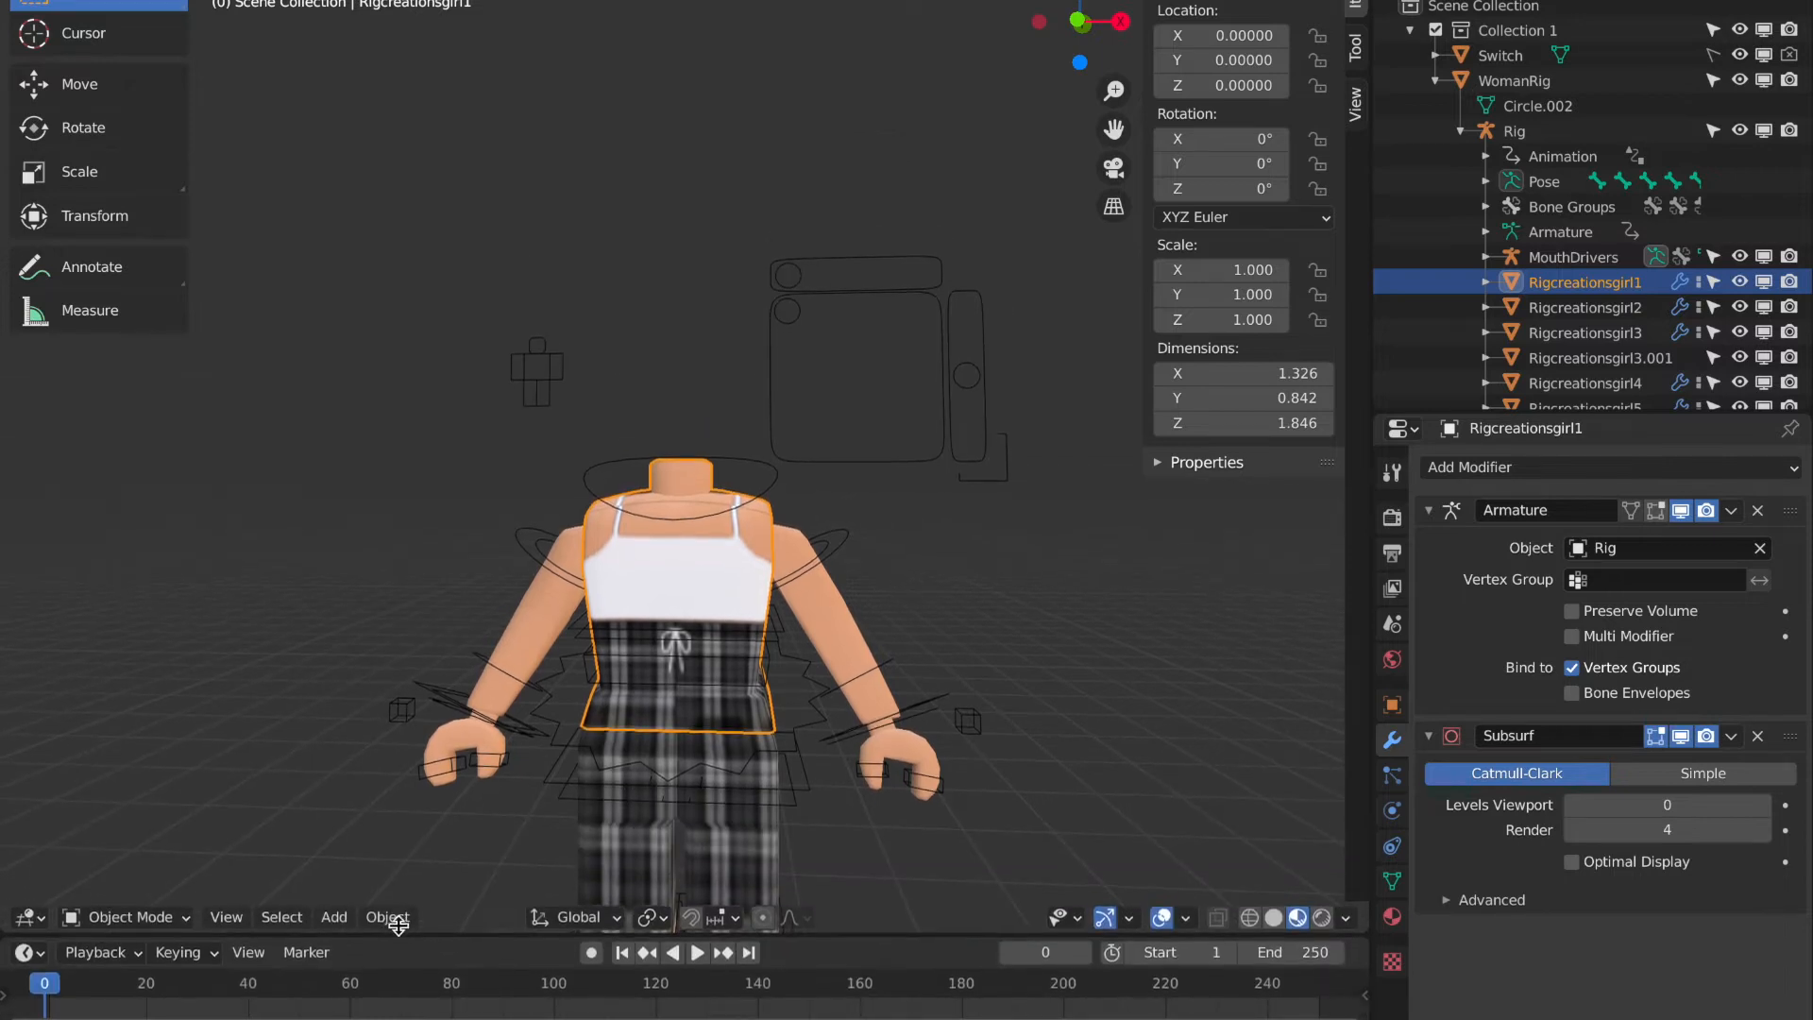
Import itzsarvina.obj as a Wavefront OBJ with Split by Group enabled.
{"action": "left_click", "coordinate": [35, 3]}
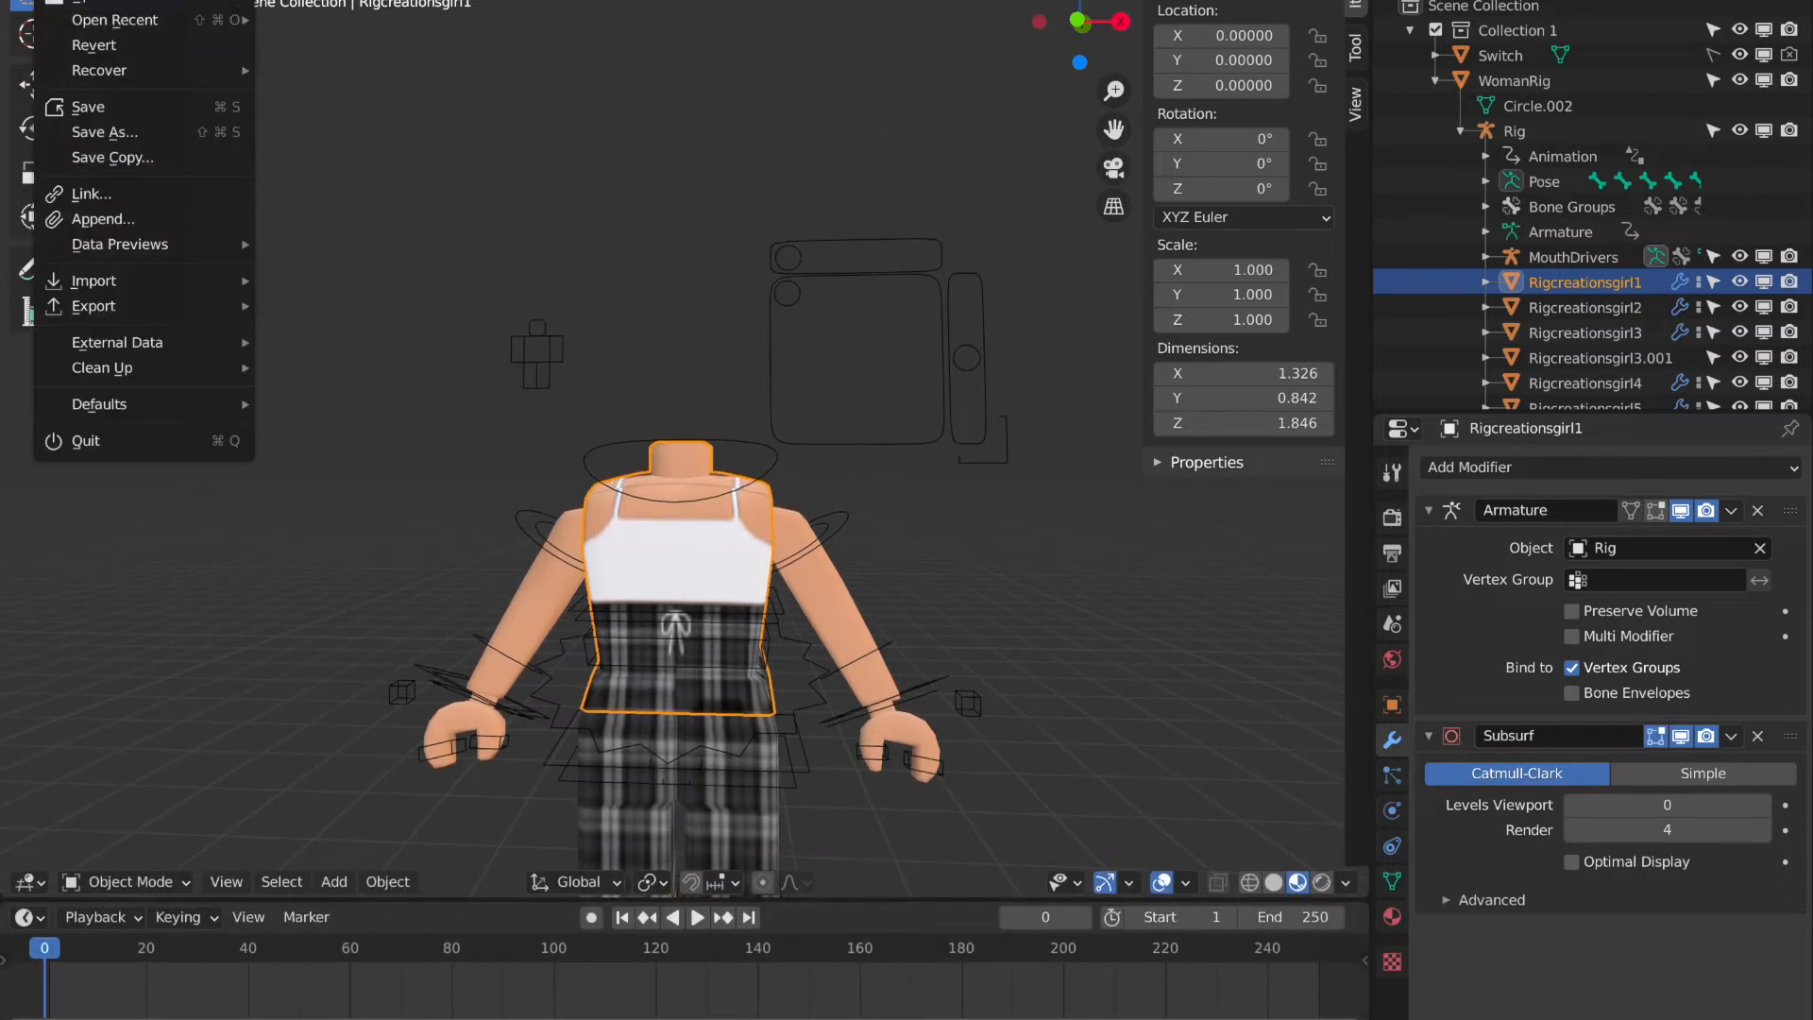
{"action": "left_click", "coordinate": [323, 482]}
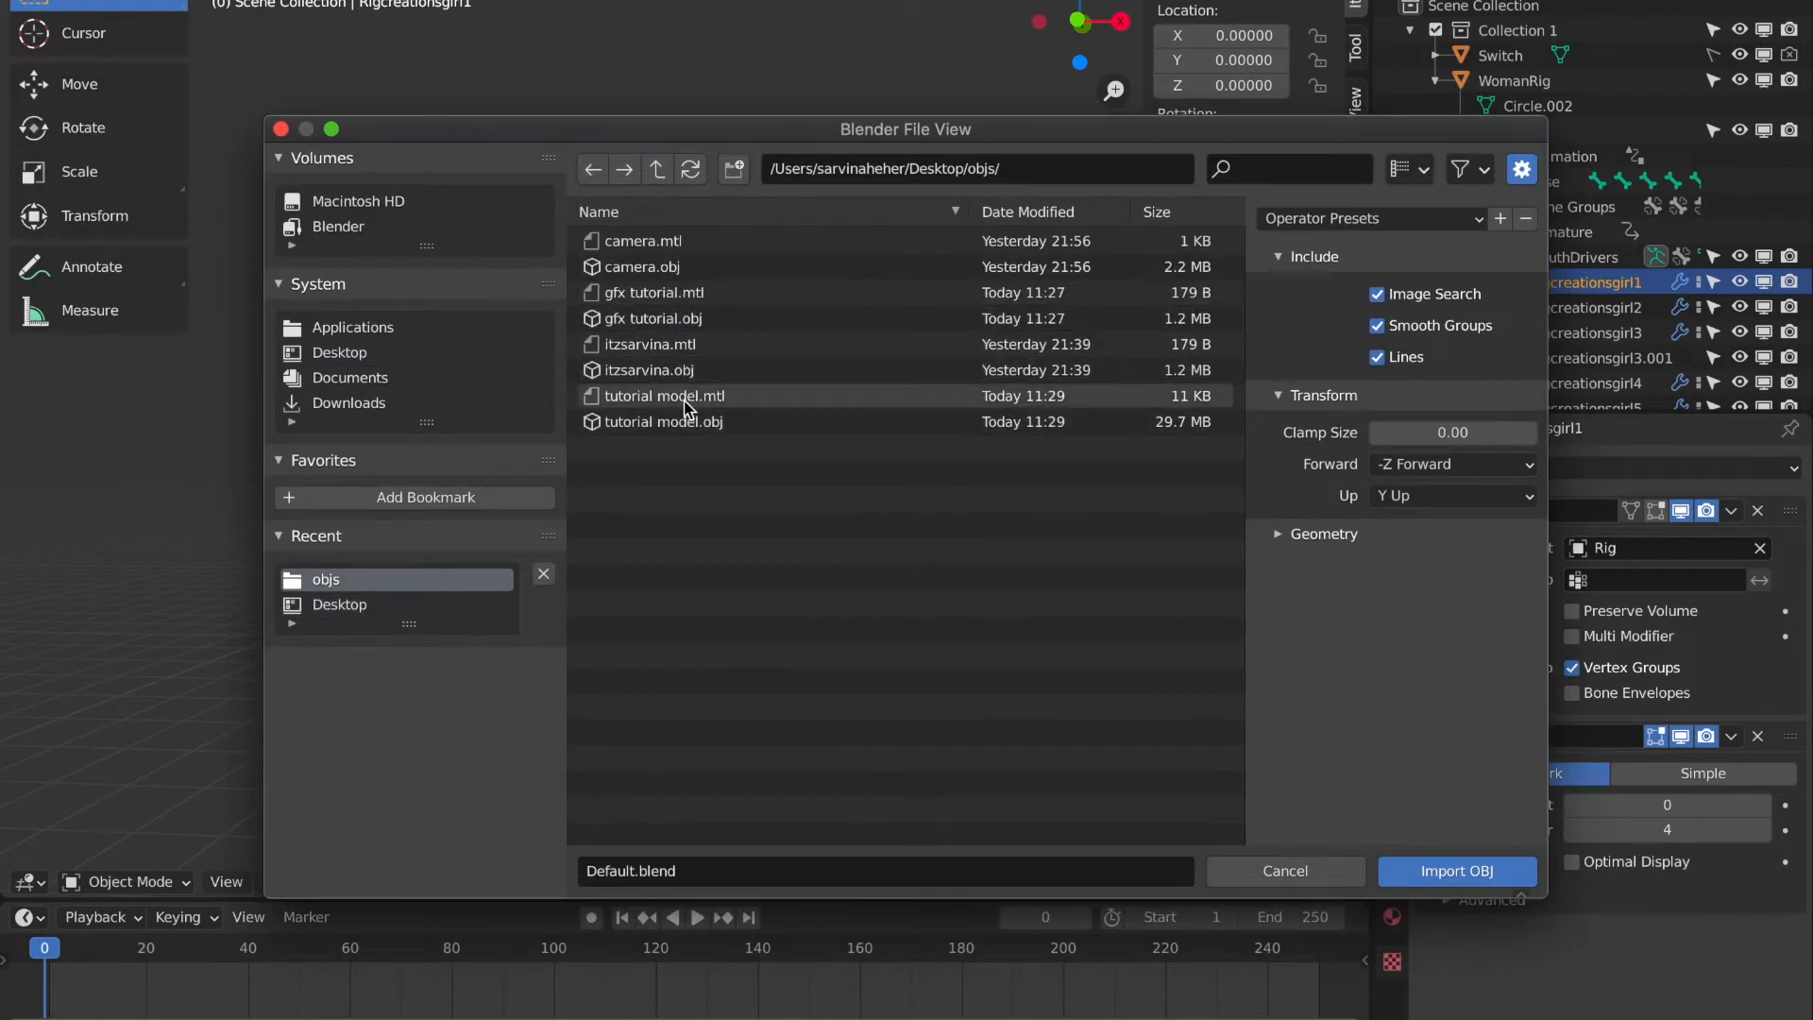
{"action": "left_click", "coordinate": [650, 370]}
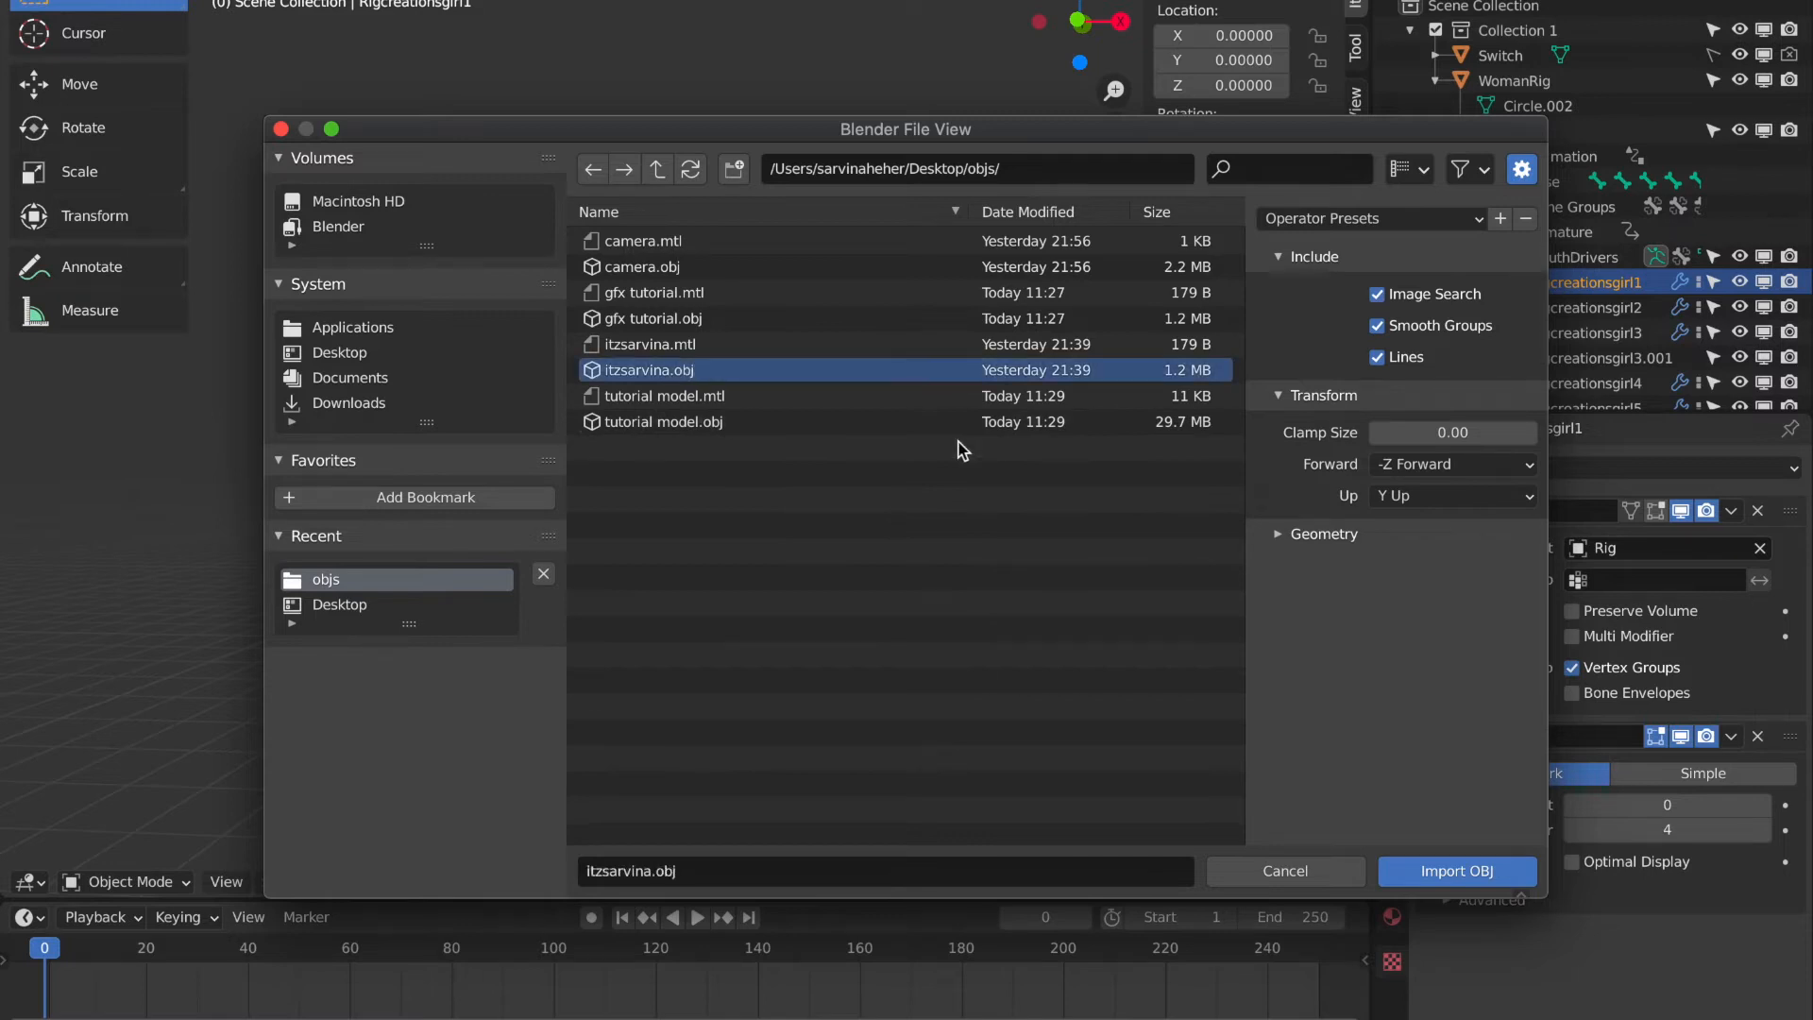
{"action": "left_click", "coordinate": [1323, 532]}
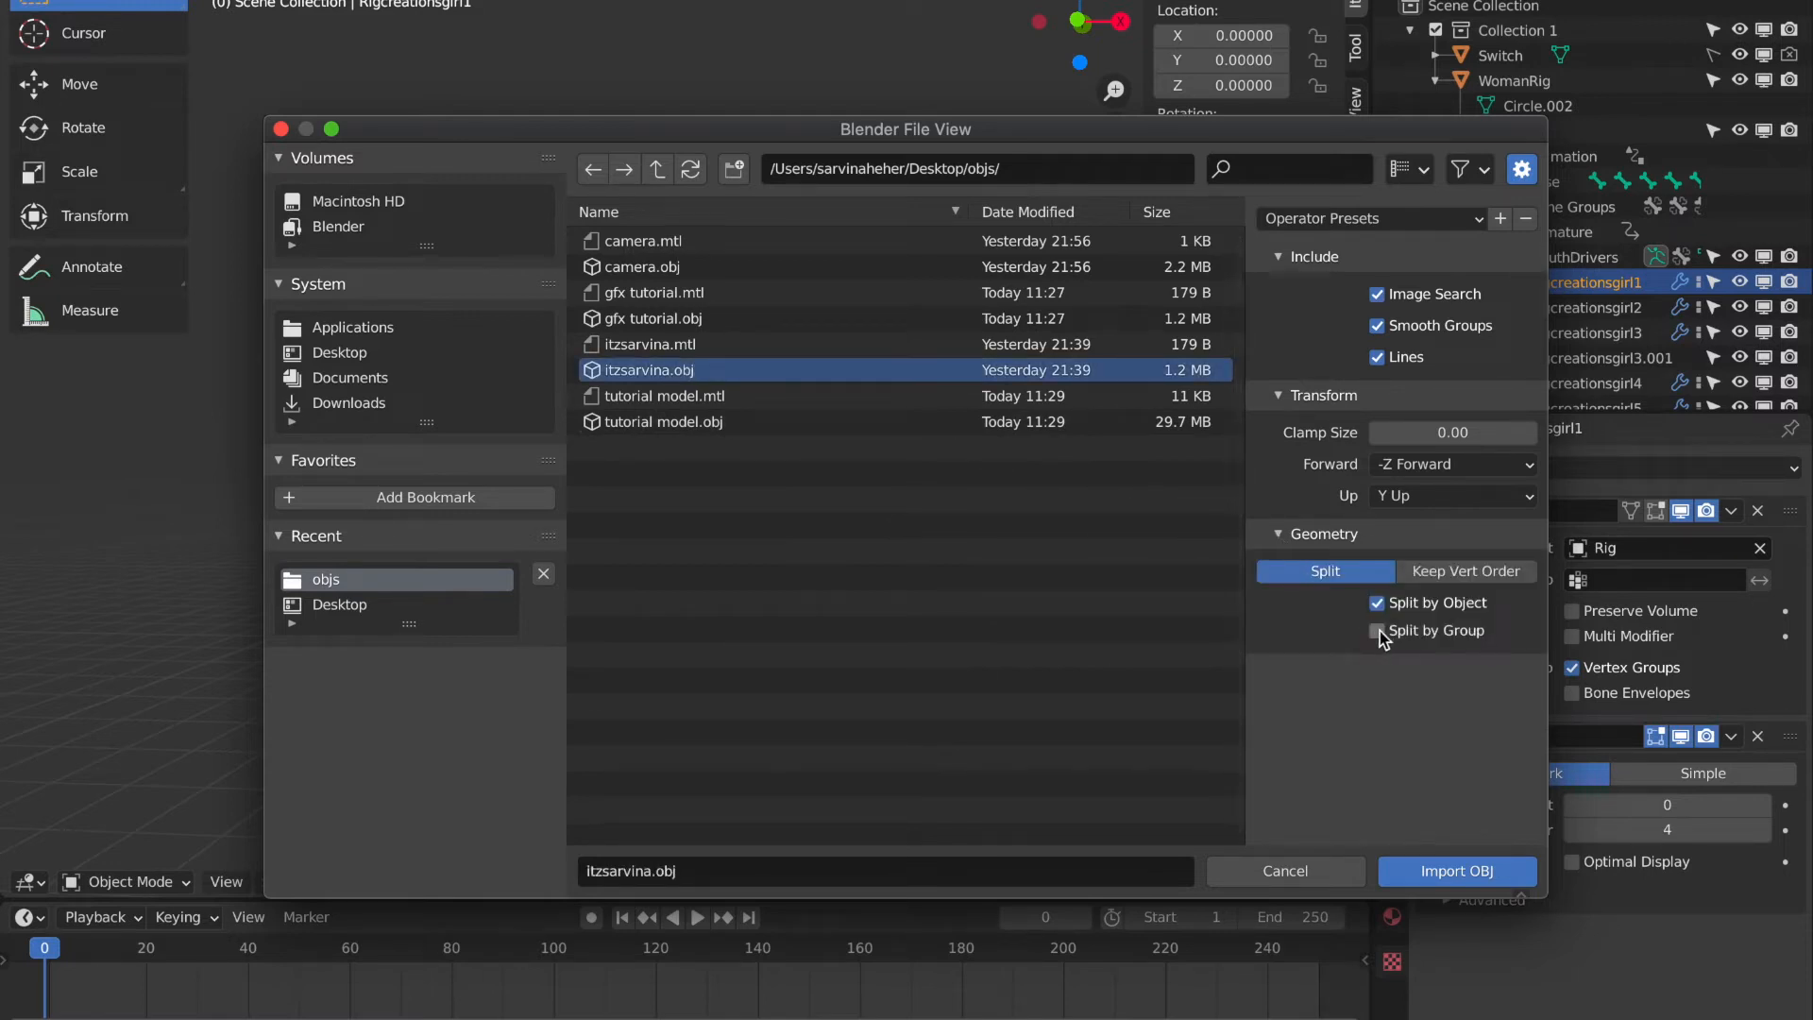
{"action": "left_click", "coordinate": [1376, 603]}
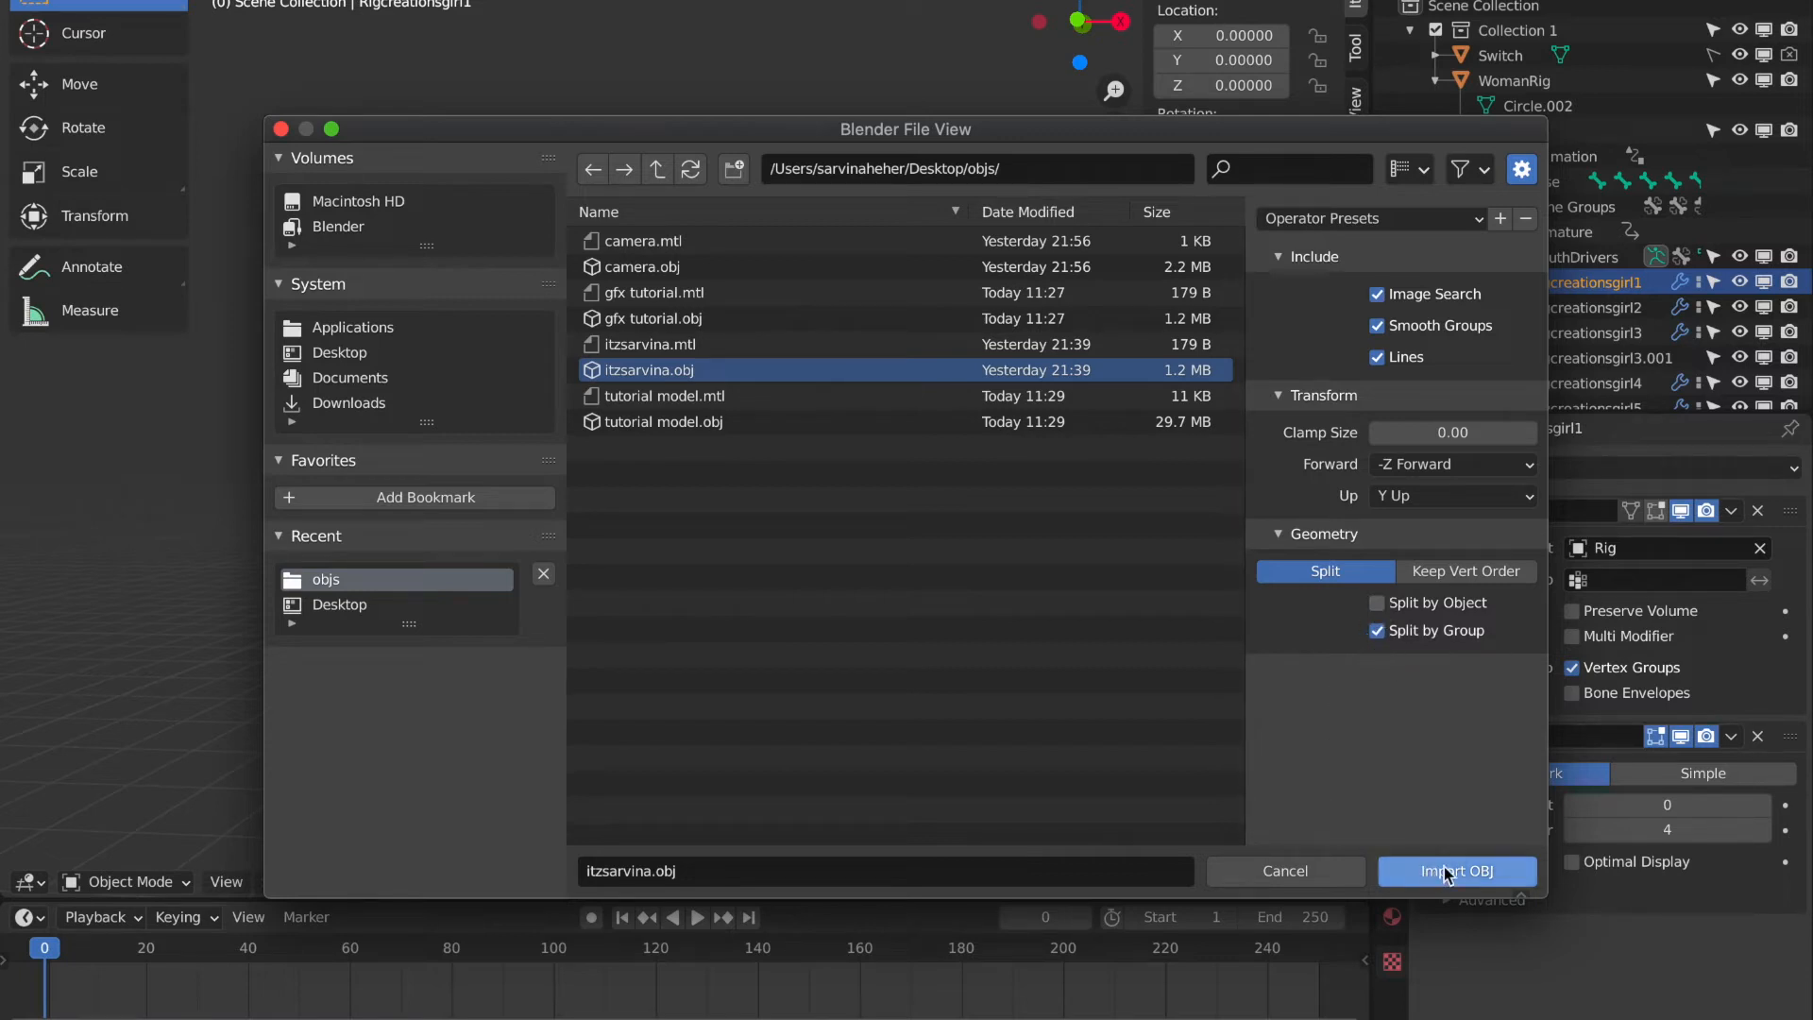
{"action": "left_click", "coordinate": [1456, 871]}
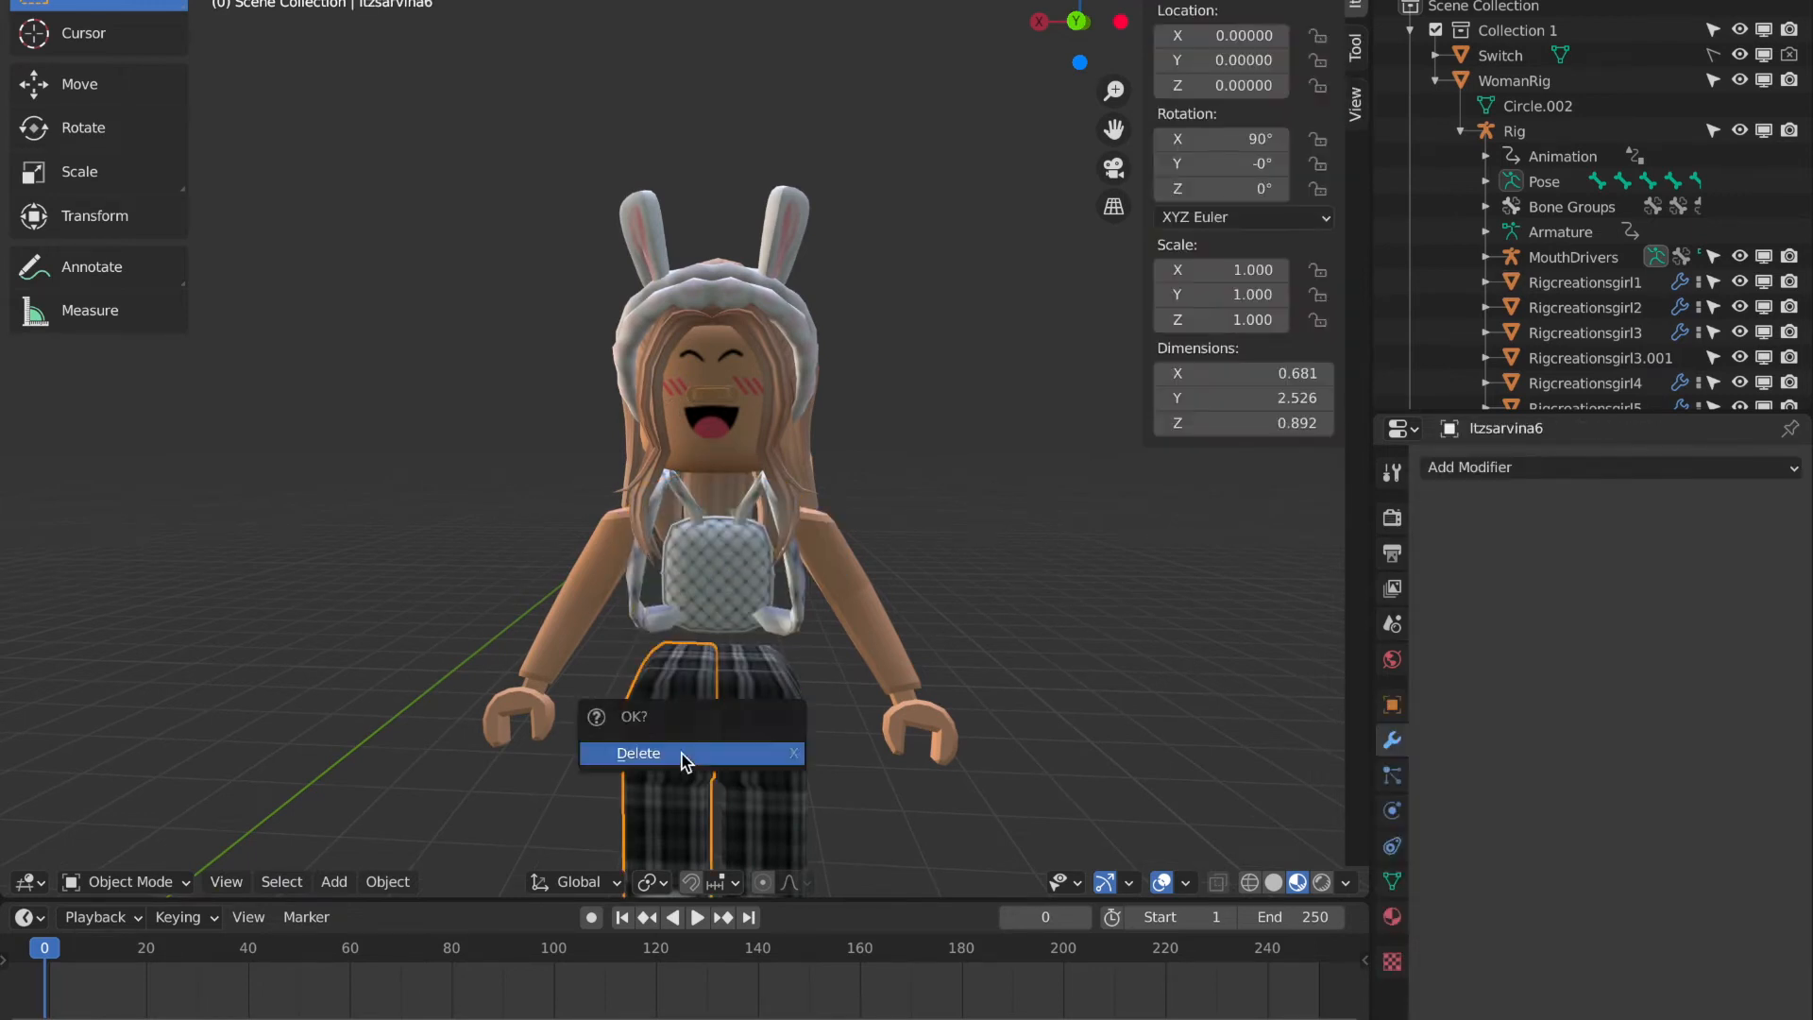
Delete the old plaid body and set the avatar pieces' origin to geometry.
{"action": "left_click", "coordinate": [637, 753]}
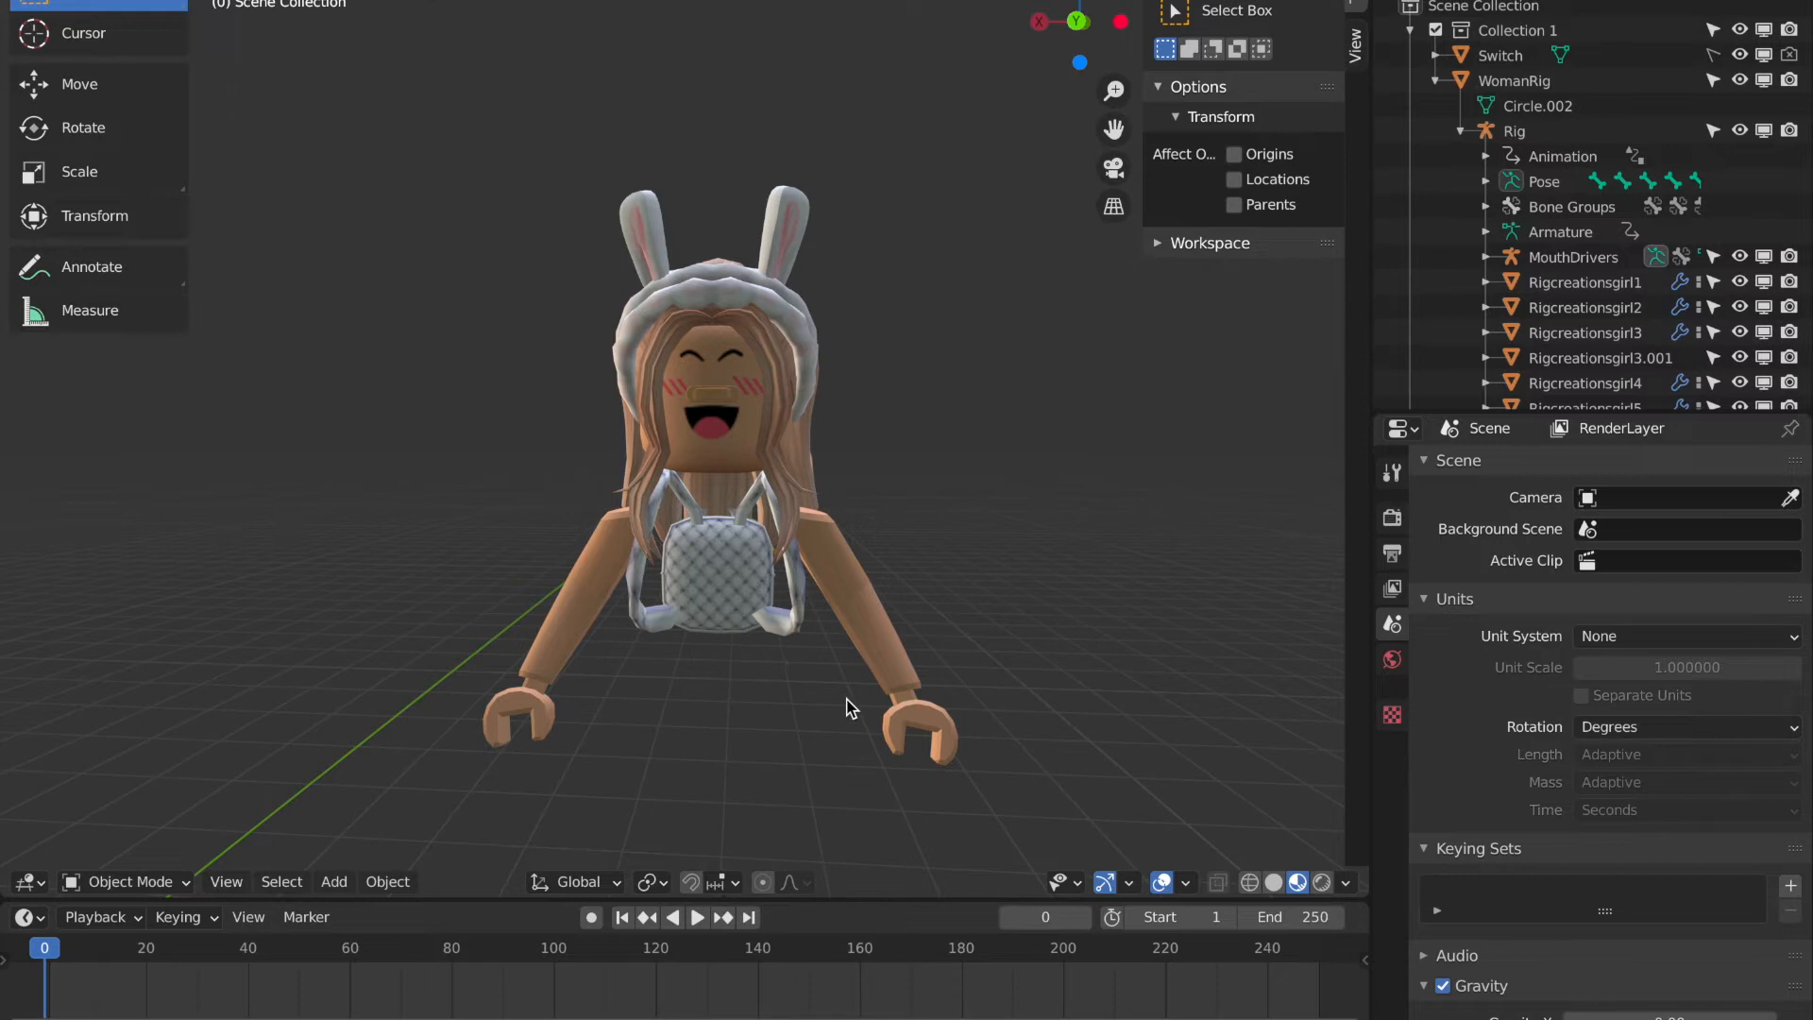
{"action": "left_click_drag", "start_coordinate": [850, 709], "coordinate": [578, 650]}
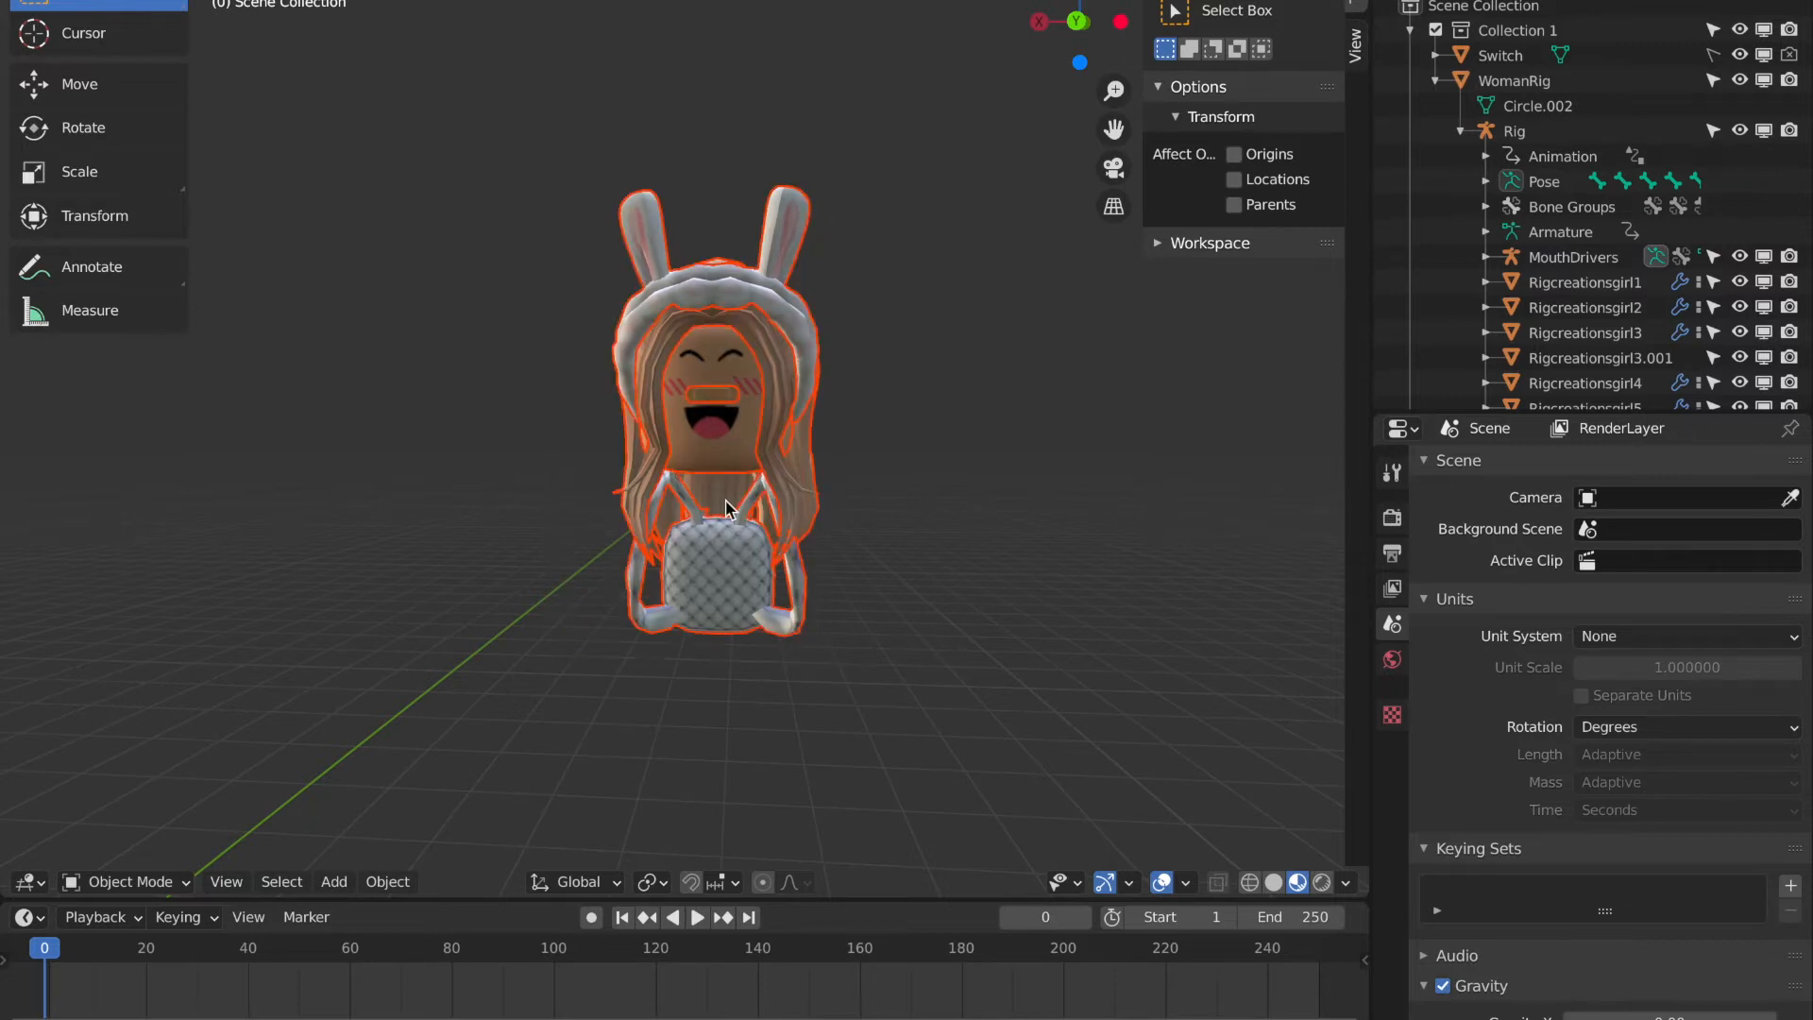
{"action": "left_click", "coordinate": [717, 382]}
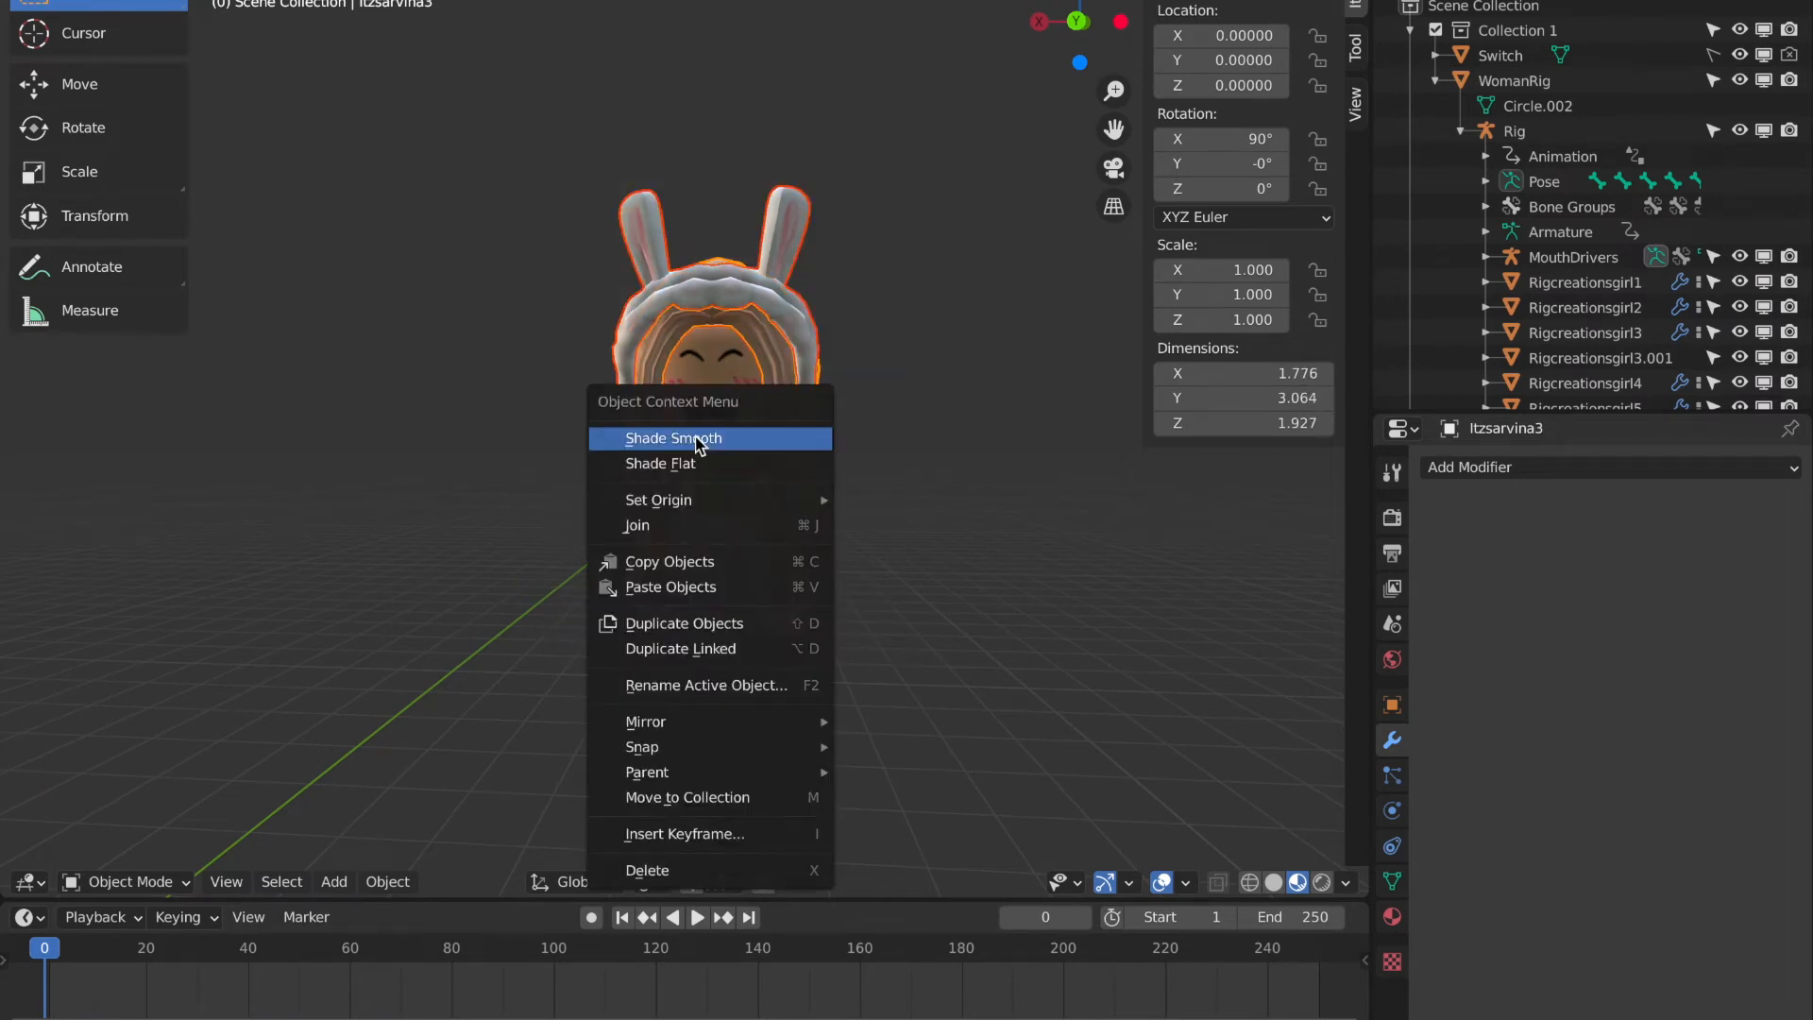
{"action": "mouse_move", "coordinate": [665, 500]}
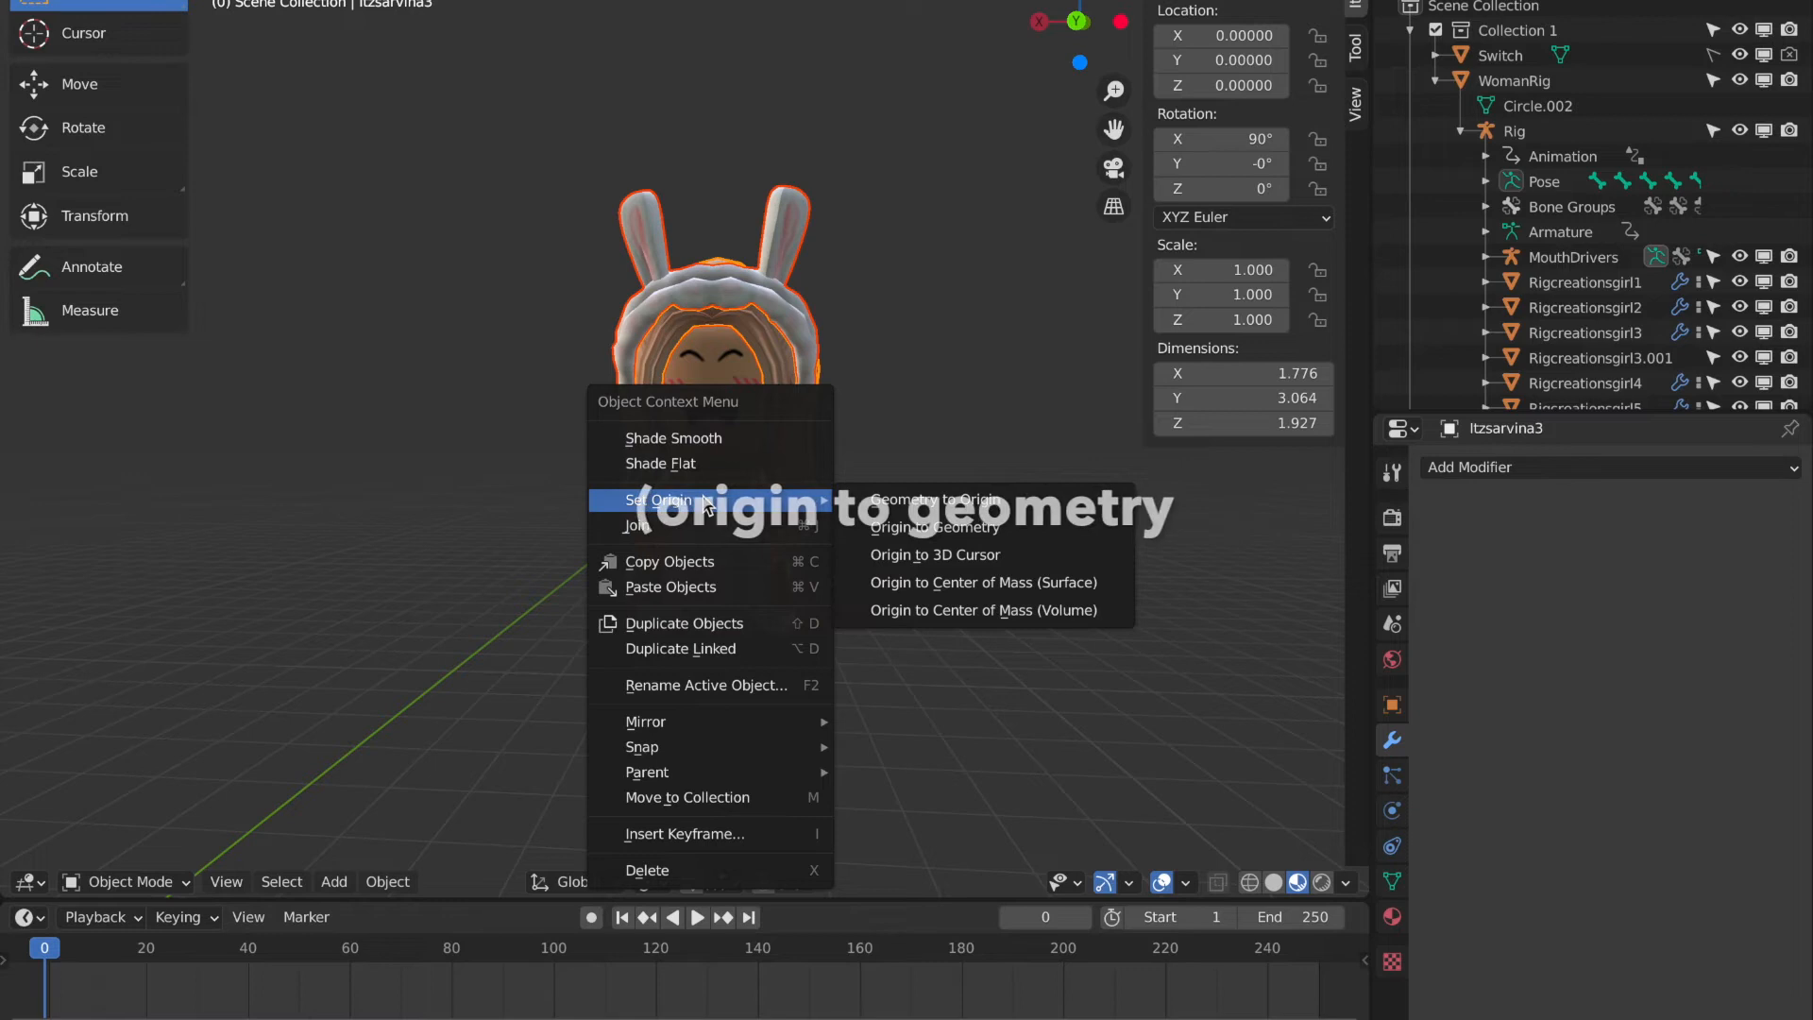
{"action": "left_click", "coordinate": [939, 527]}
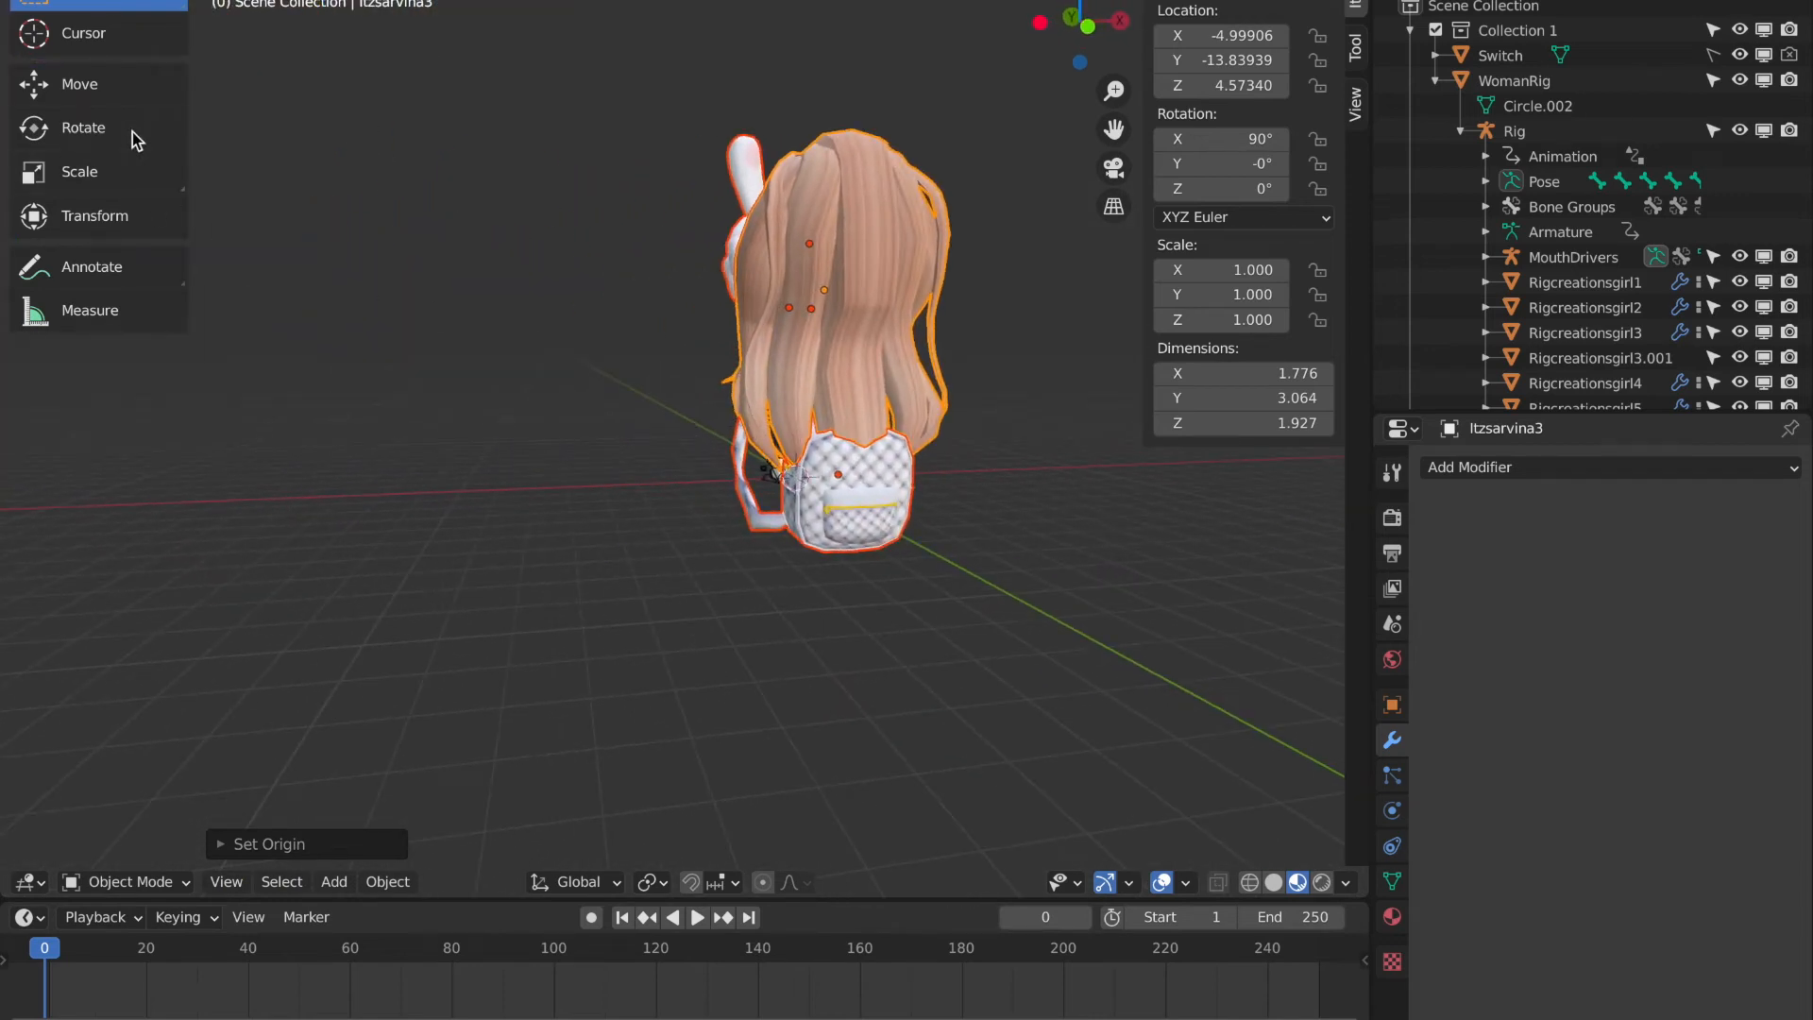
{"action": "left_click", "coordinate": [83, 128]}
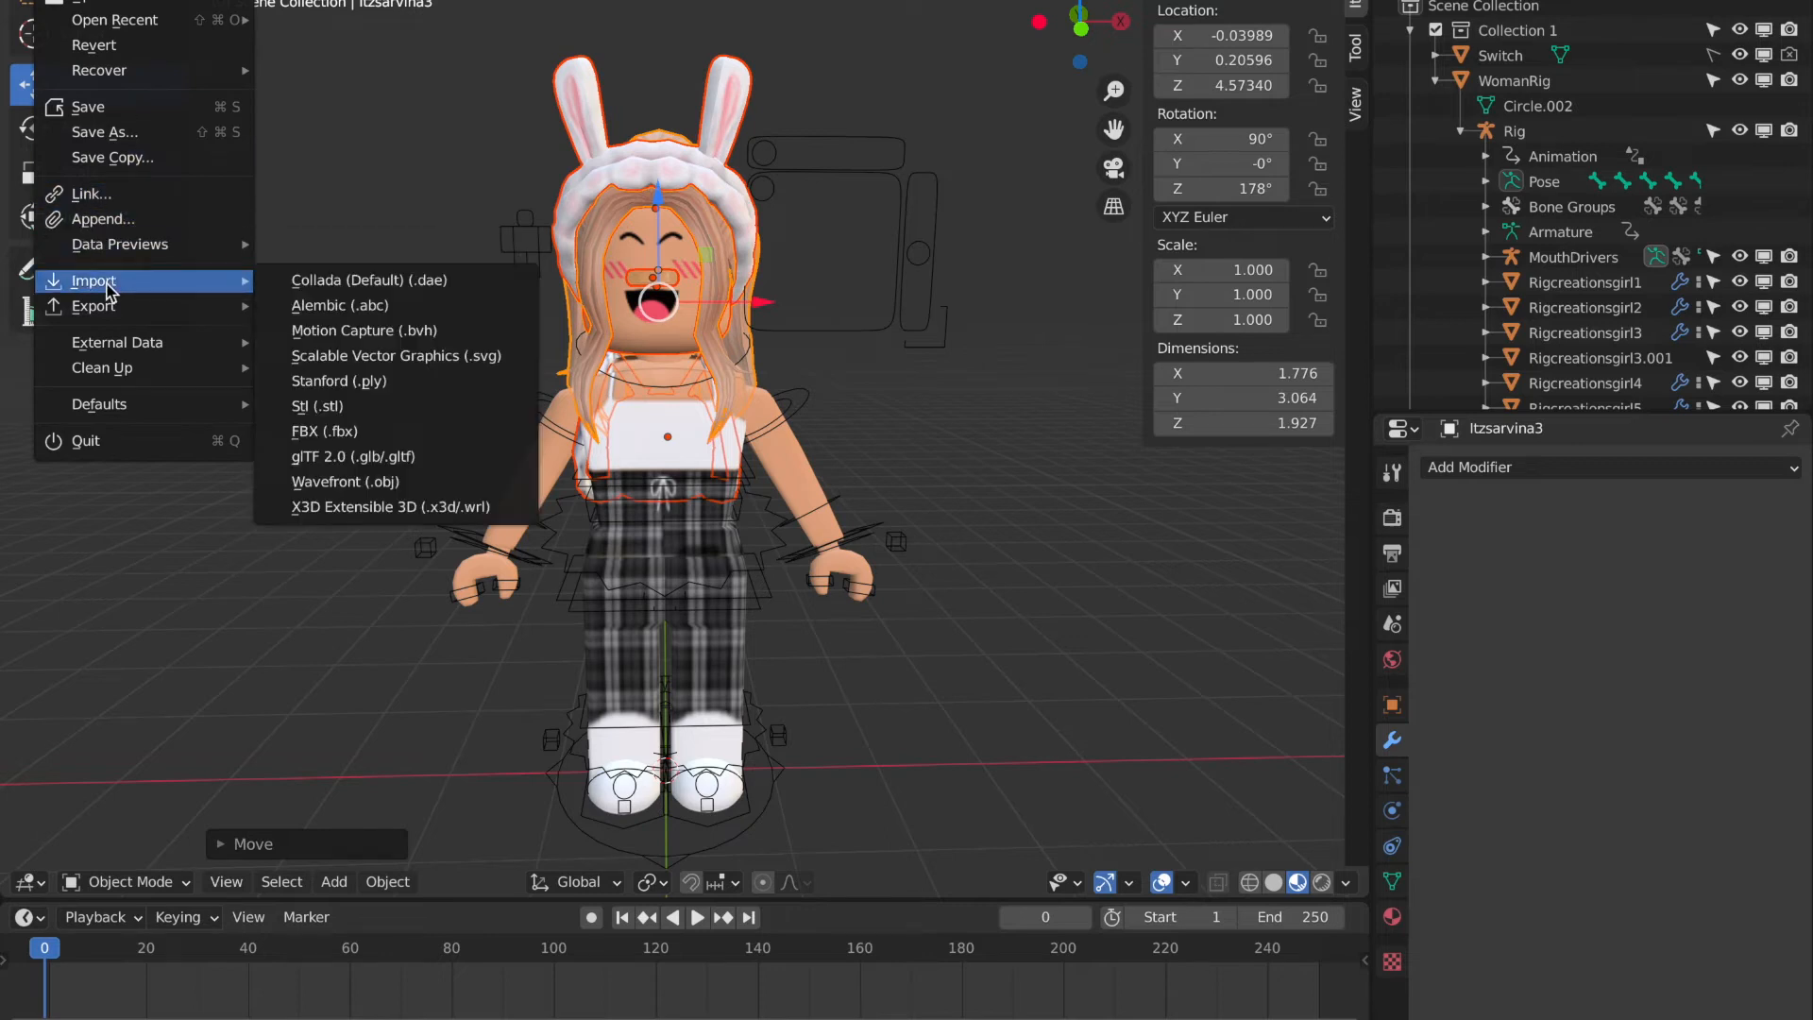
Import gfx tutorial.obj and select the avatar rig for rotating into the room.
{"action": "left_click", "coordinate": [343, 480]}
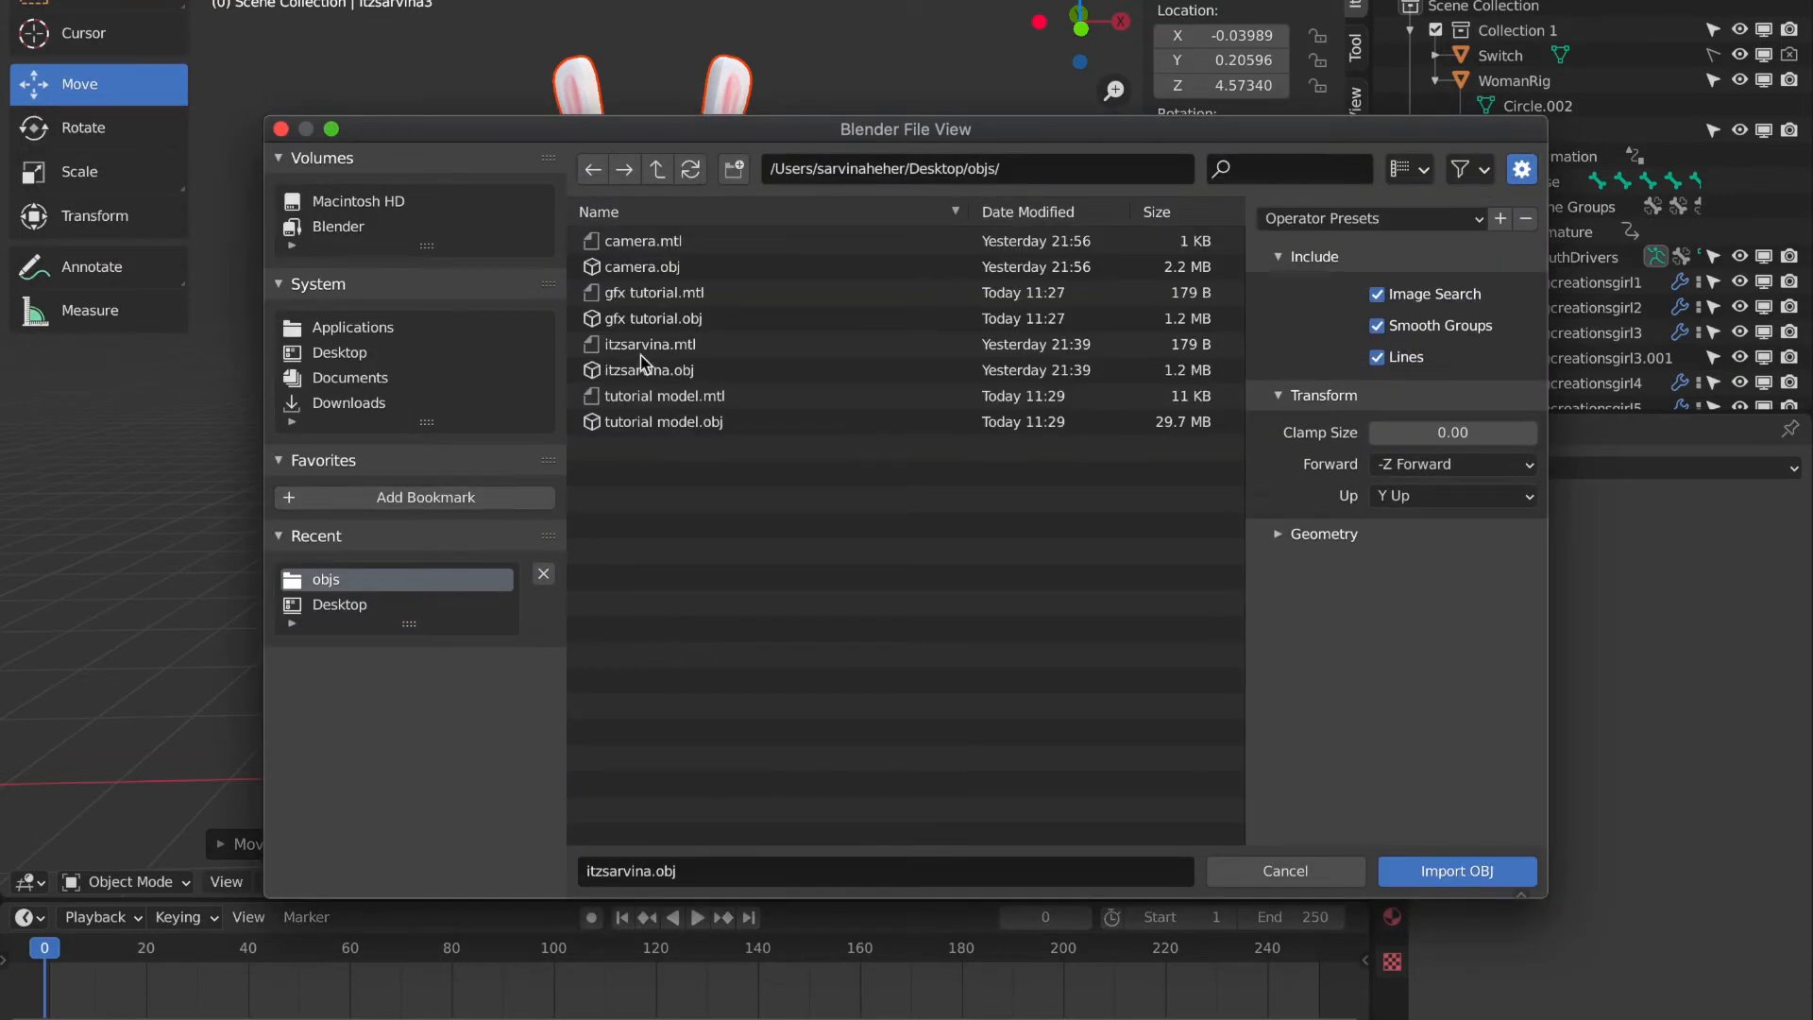
{"action": "left_click", "coordinate": [651, 318]}
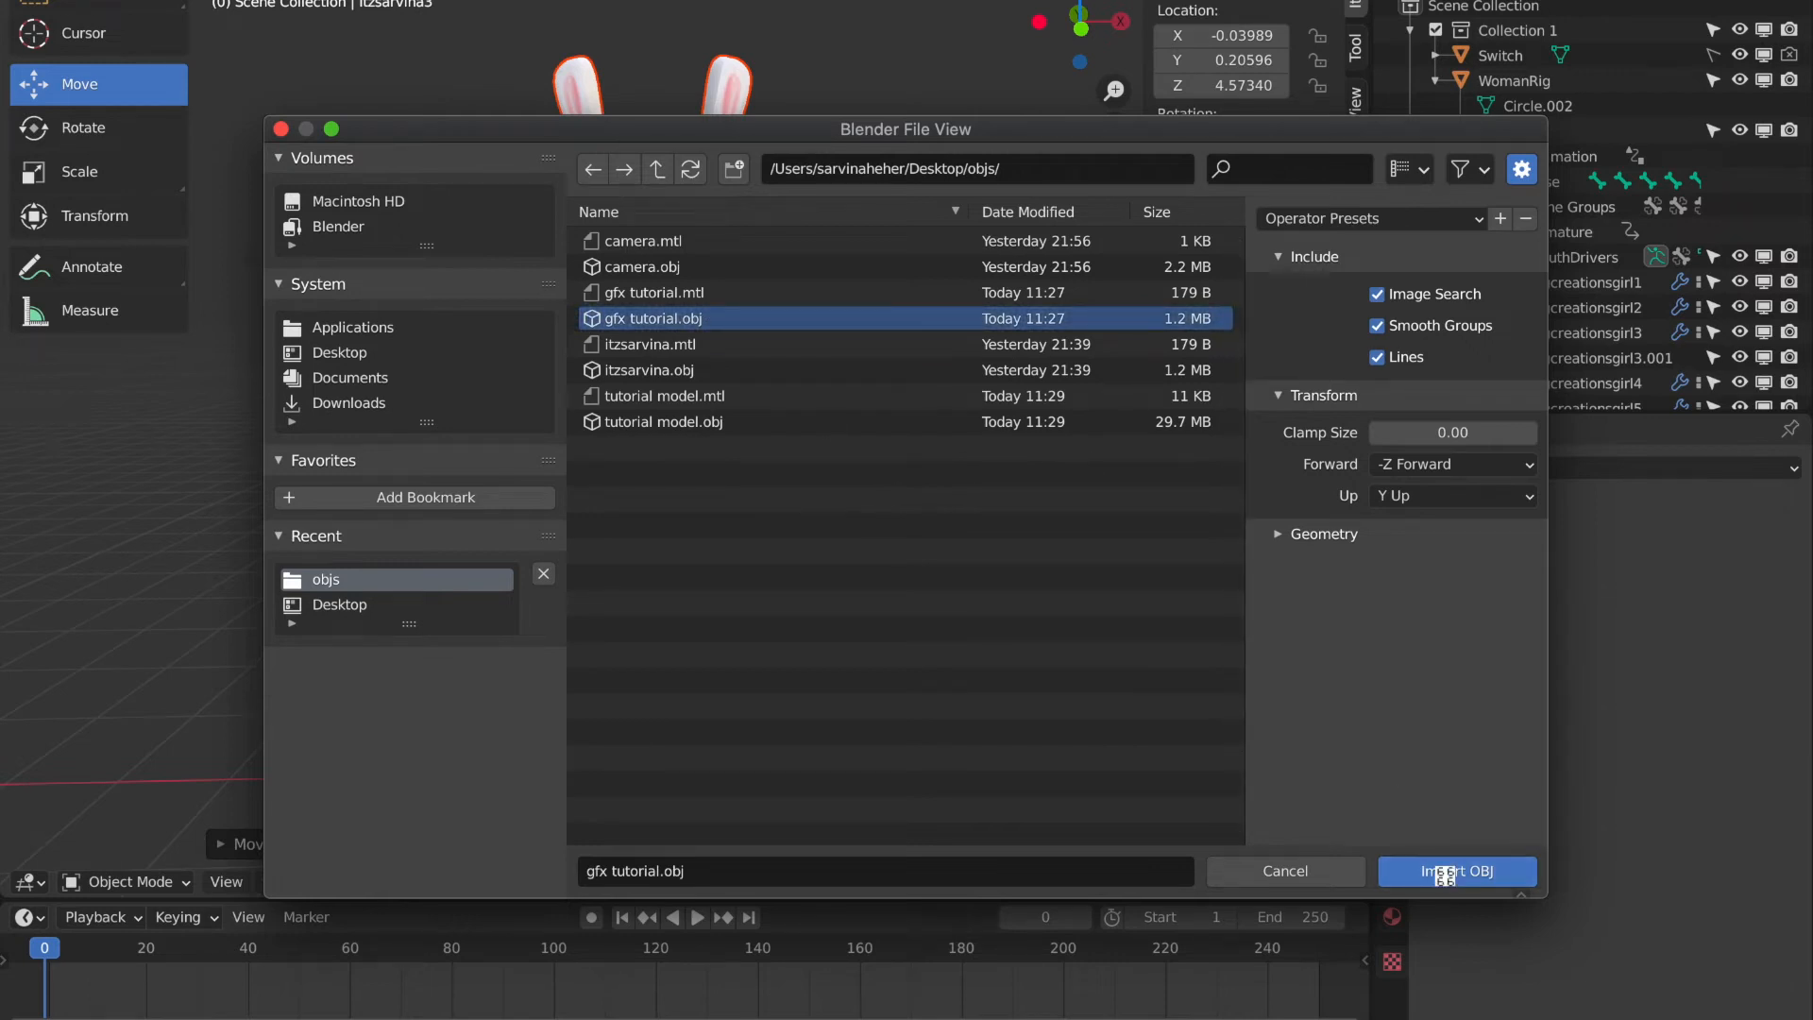
{"action": "left_click", "coordinate": [1456, 870]}
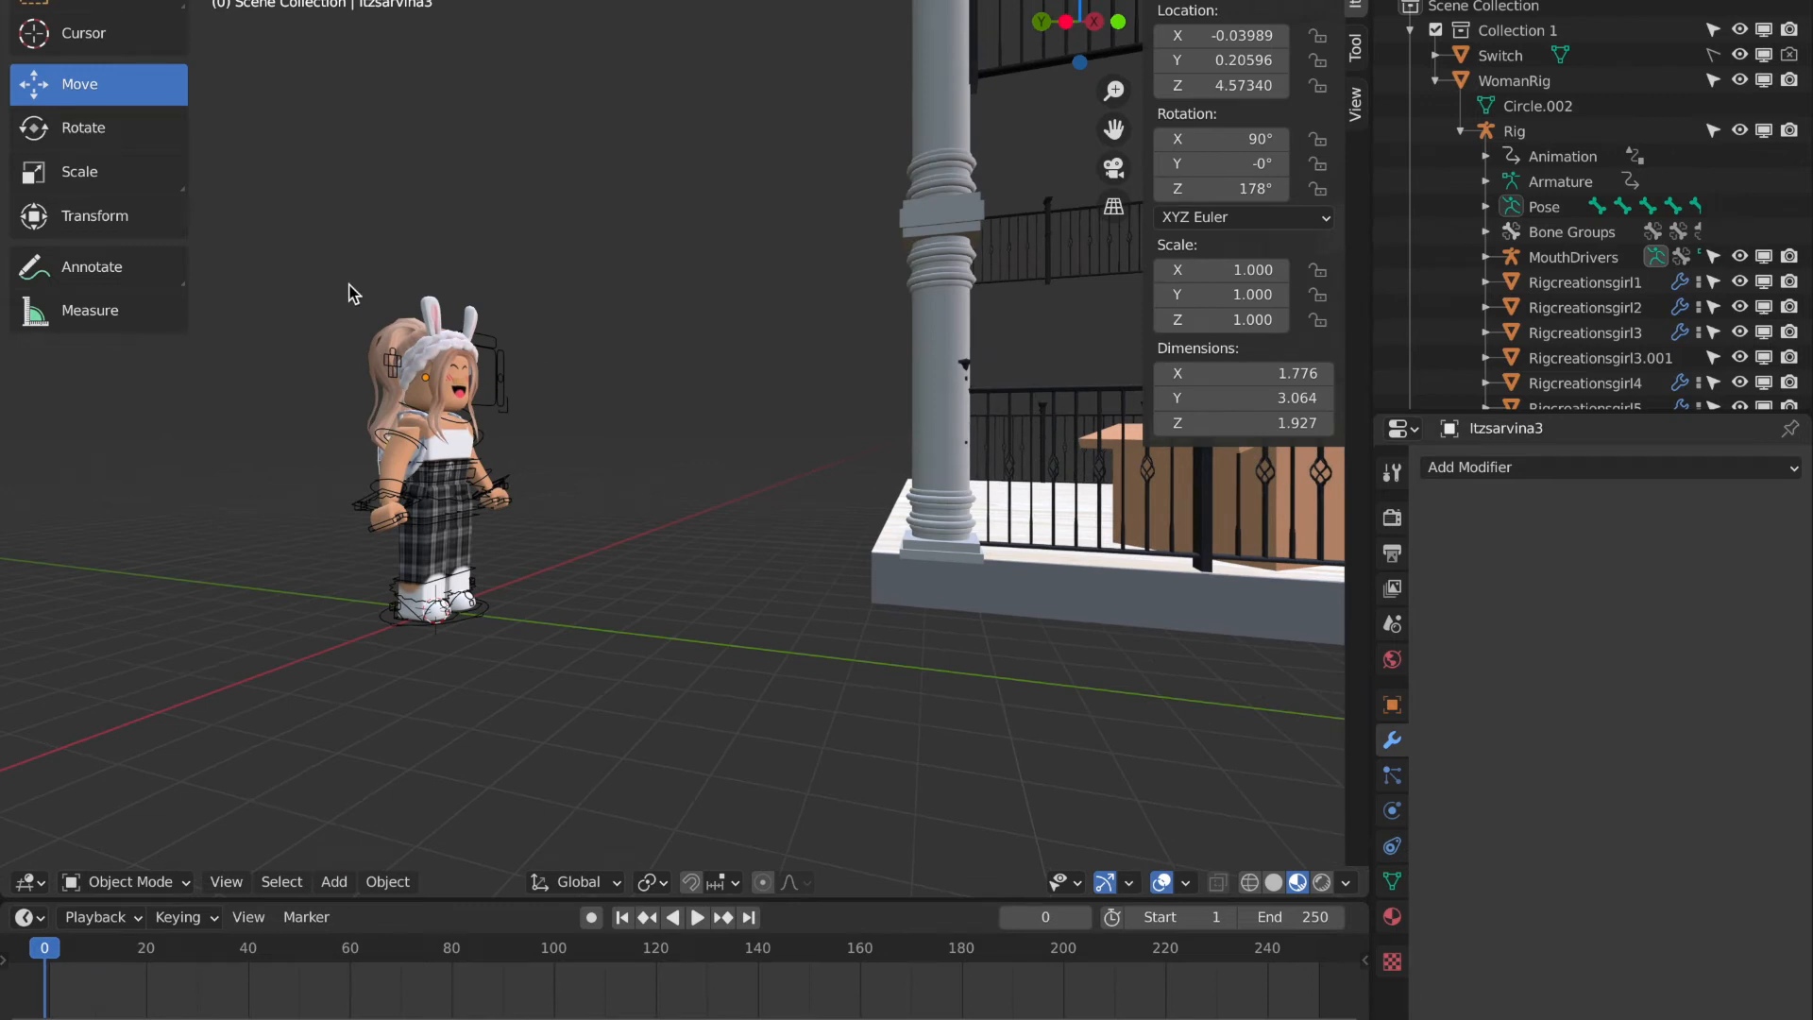
{"action": "left_click", "coordinate": [433, 463]}
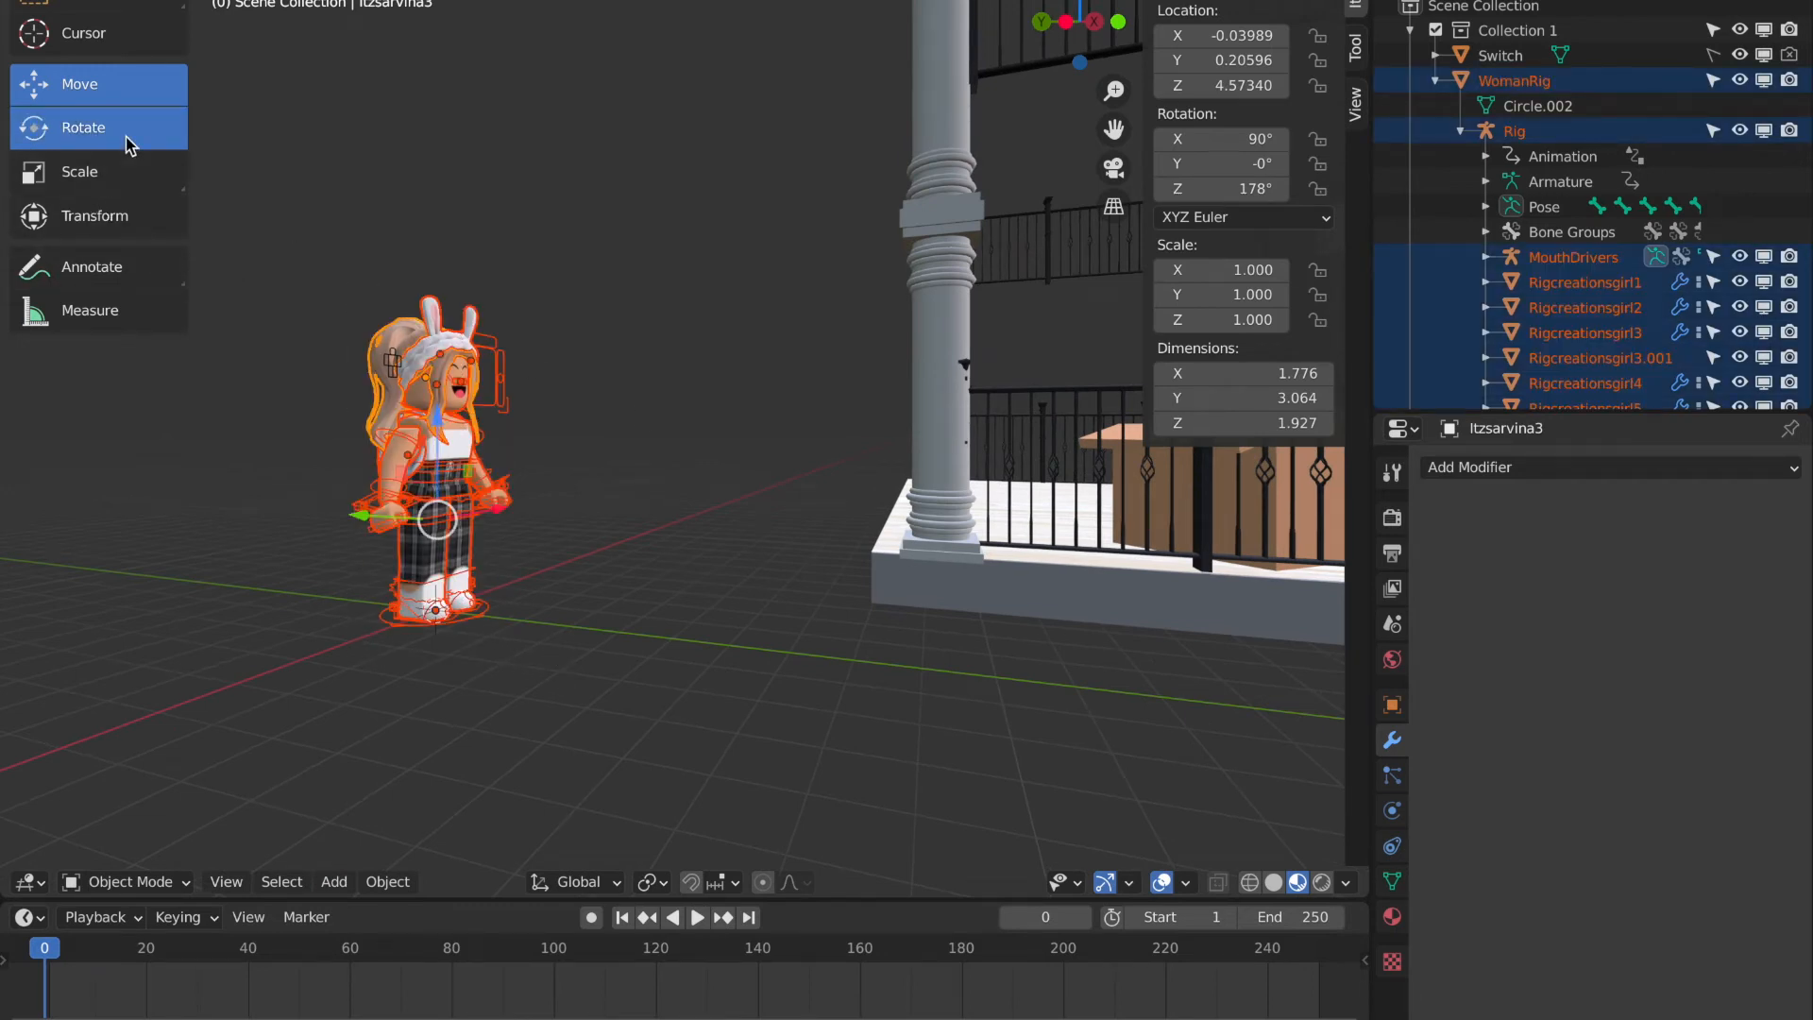
{"action": "left_click", "coordinate": [83, 127]}
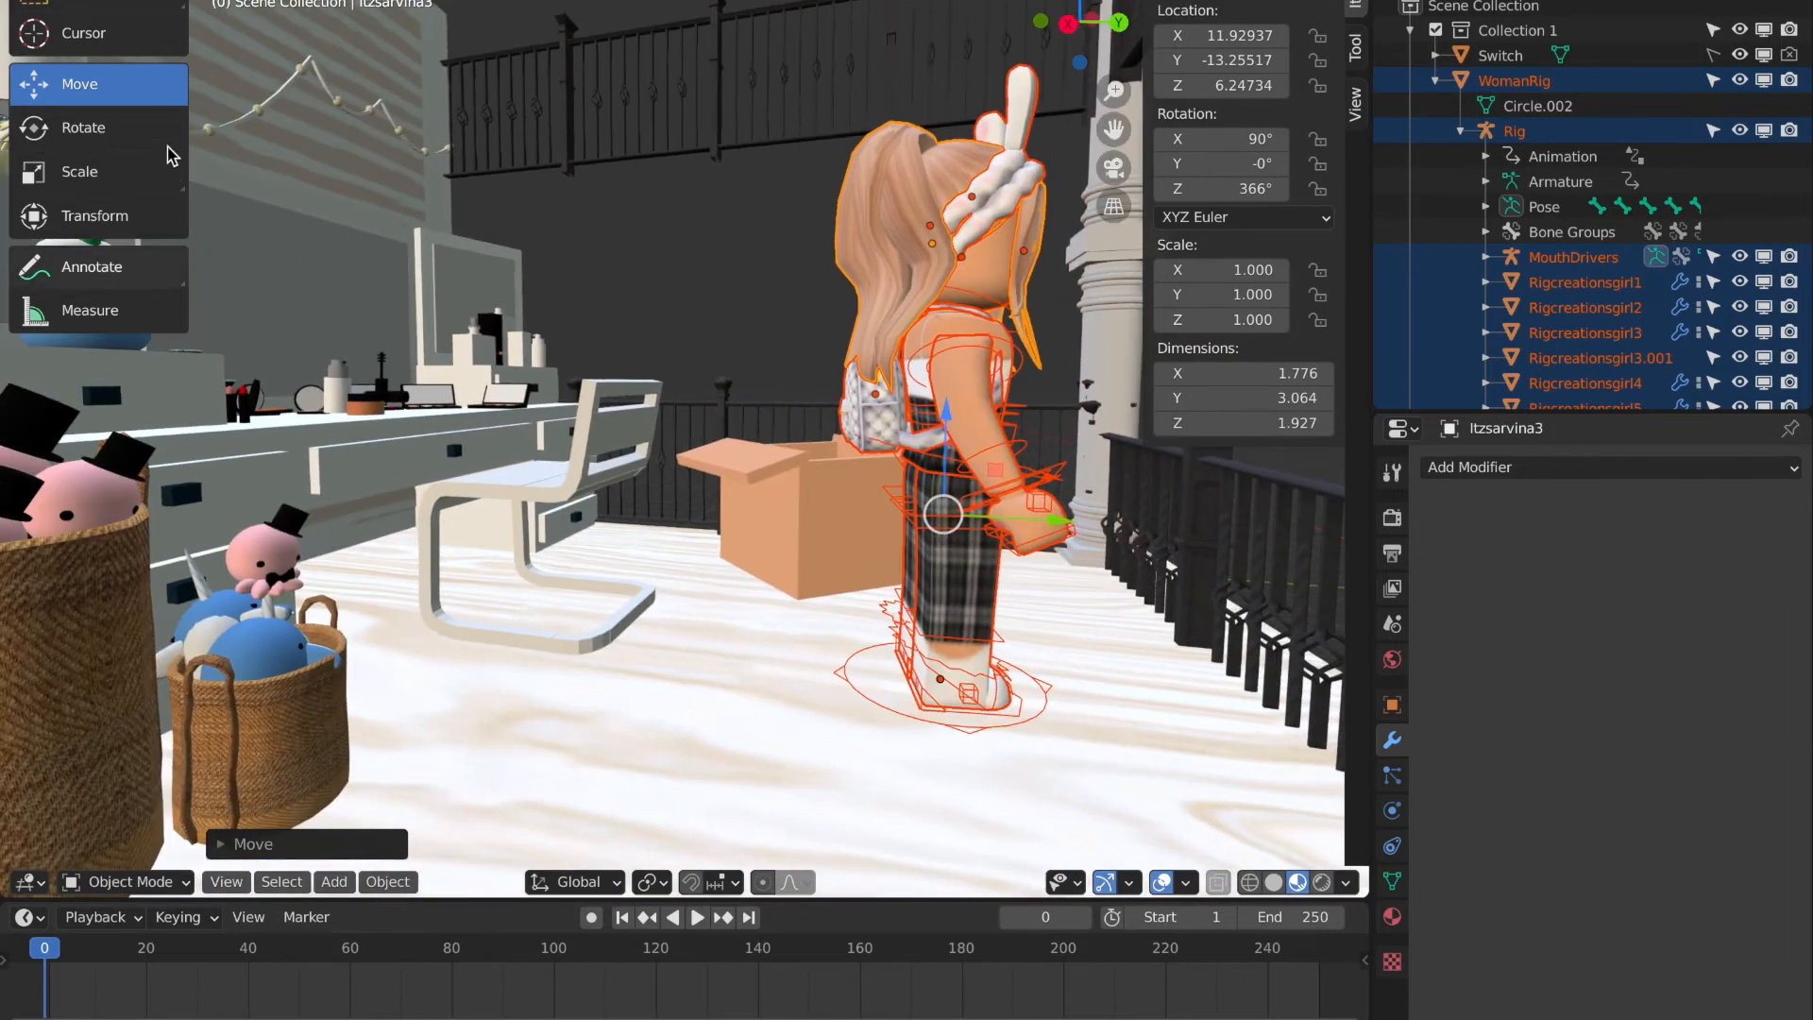
Select the avatar's Rig armature to pose it in Pose Mode.
{"action": "left_click", "coordinate": [82, 127]}
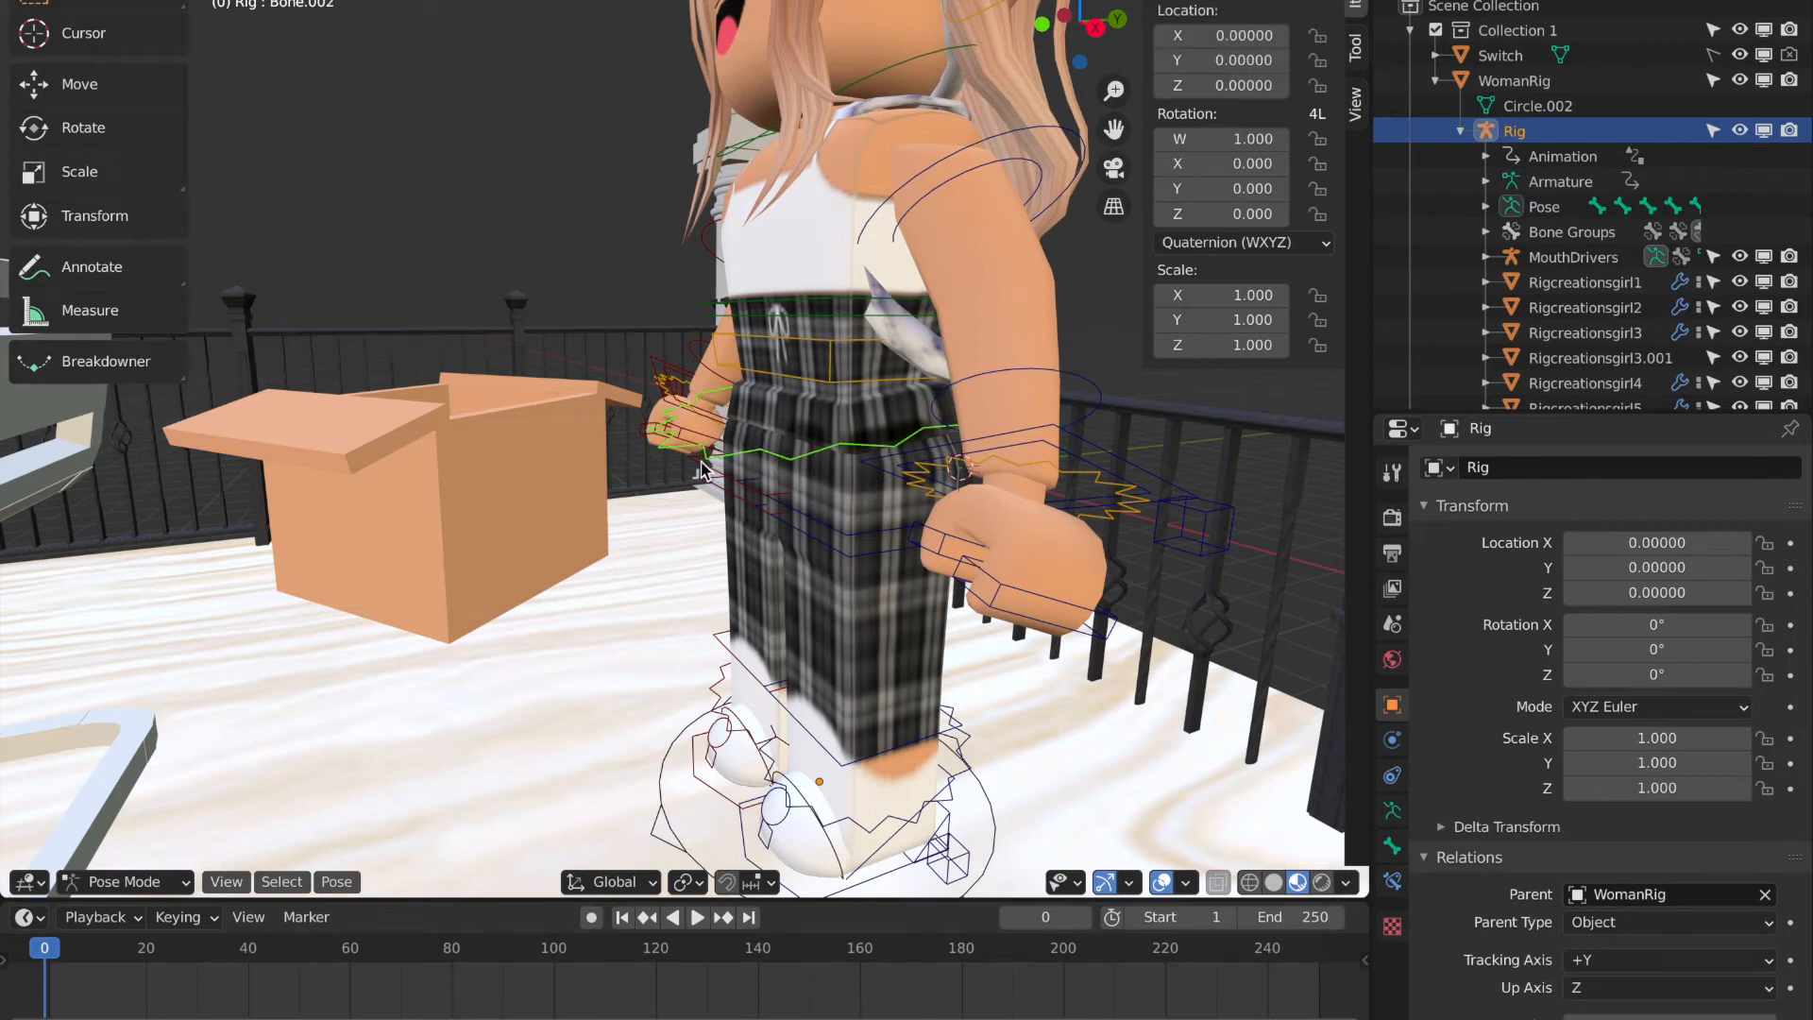
{"action": "mouse_move", "coordinate": [350, 670]}
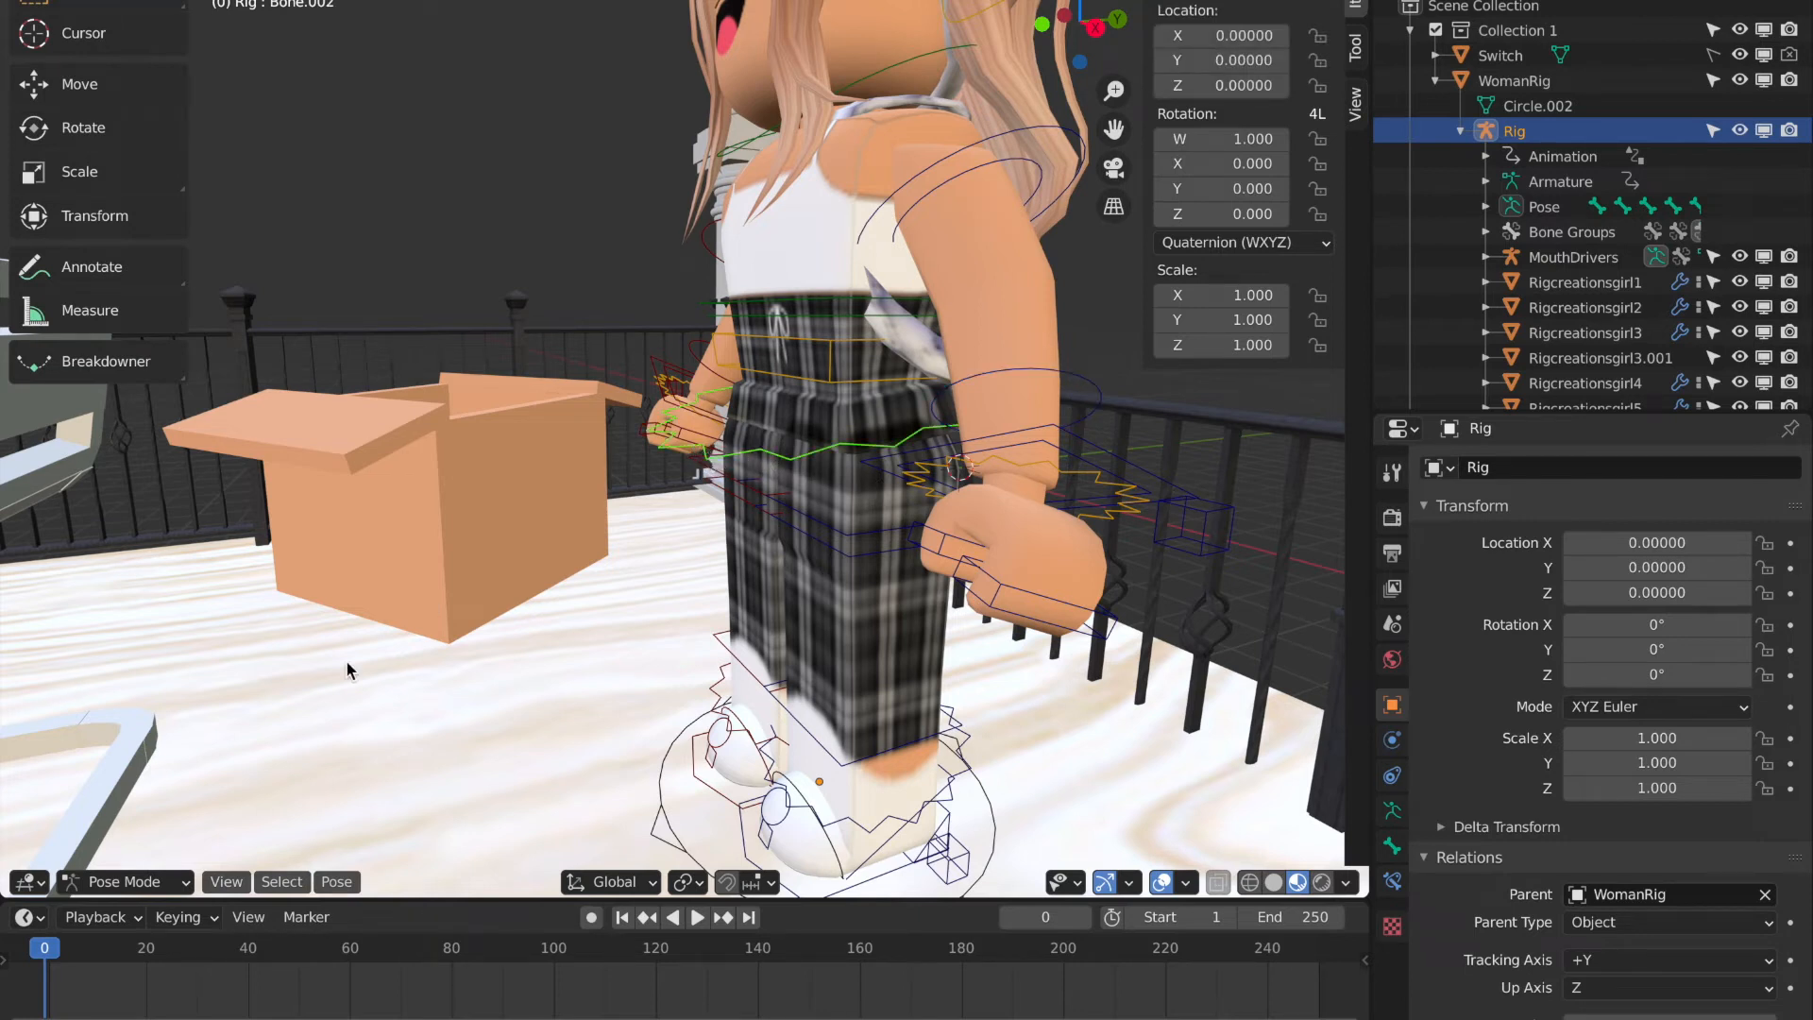
Re-enter Pose Mode and rotate leg and arm bones into a seated pose.
{"action": "left_click", "coordinate": [128, 881]}
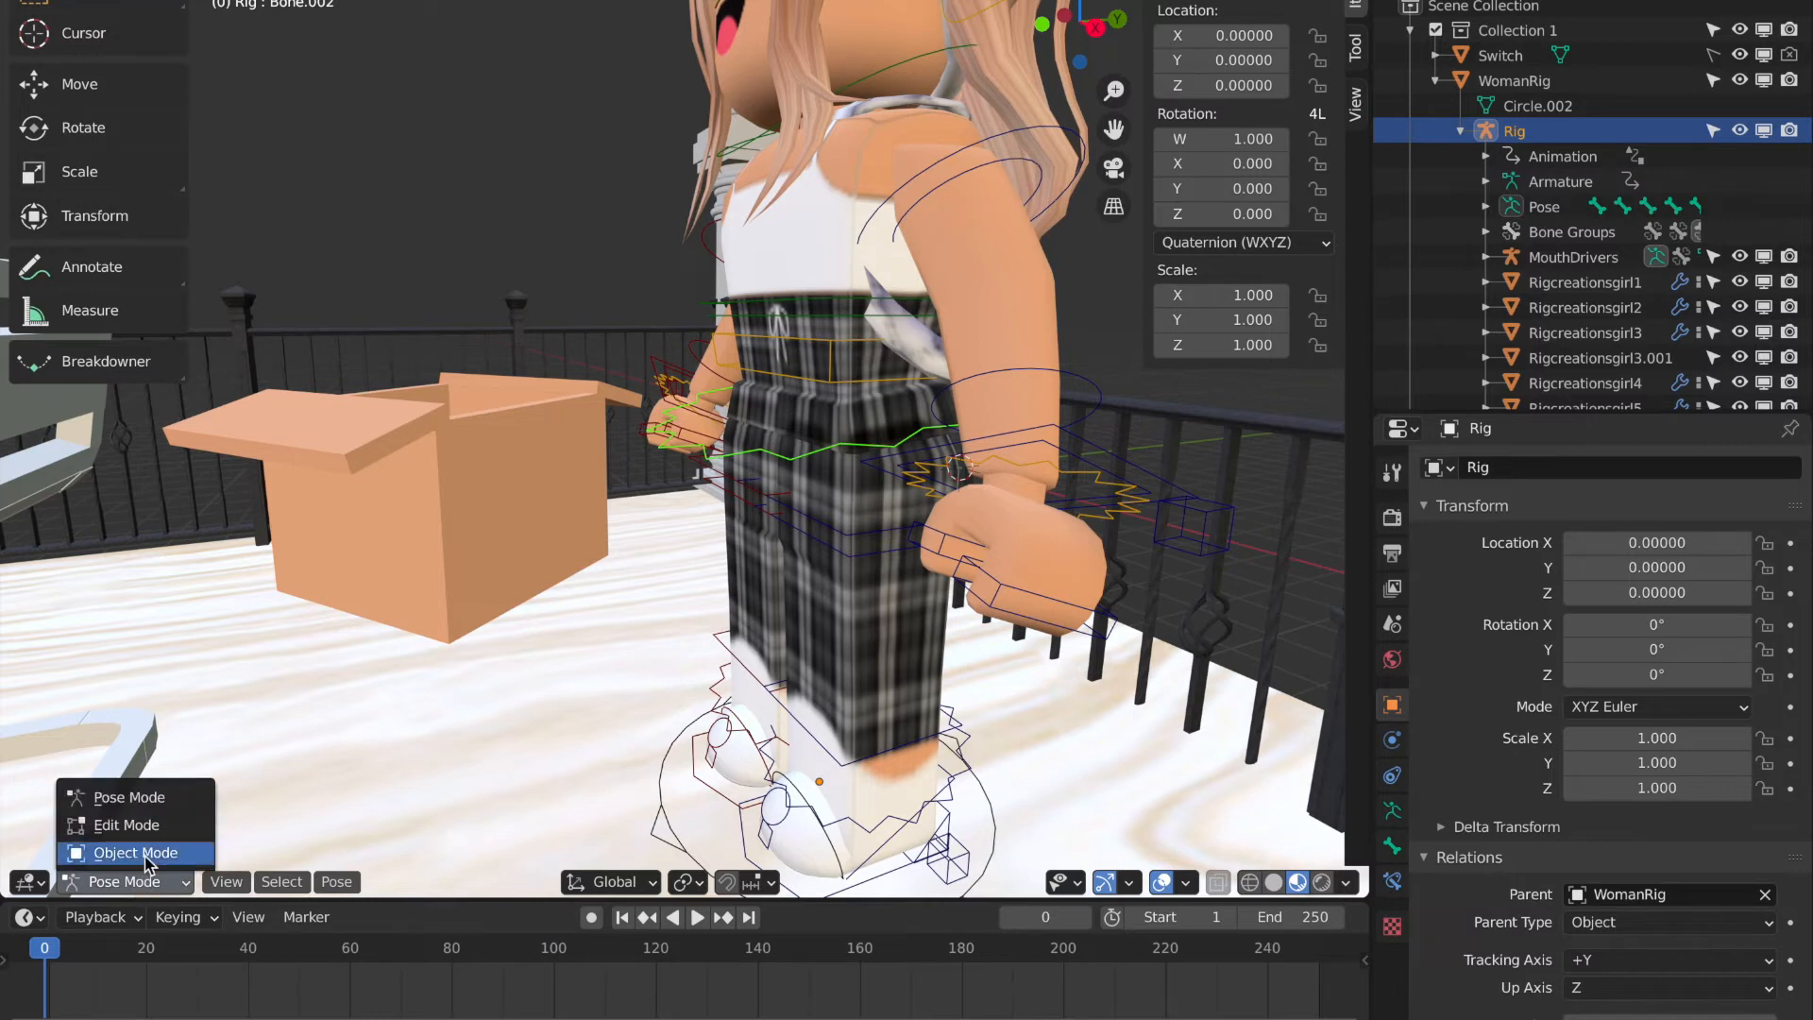
{"action": "left_click", "coordinate": [134, 852]}
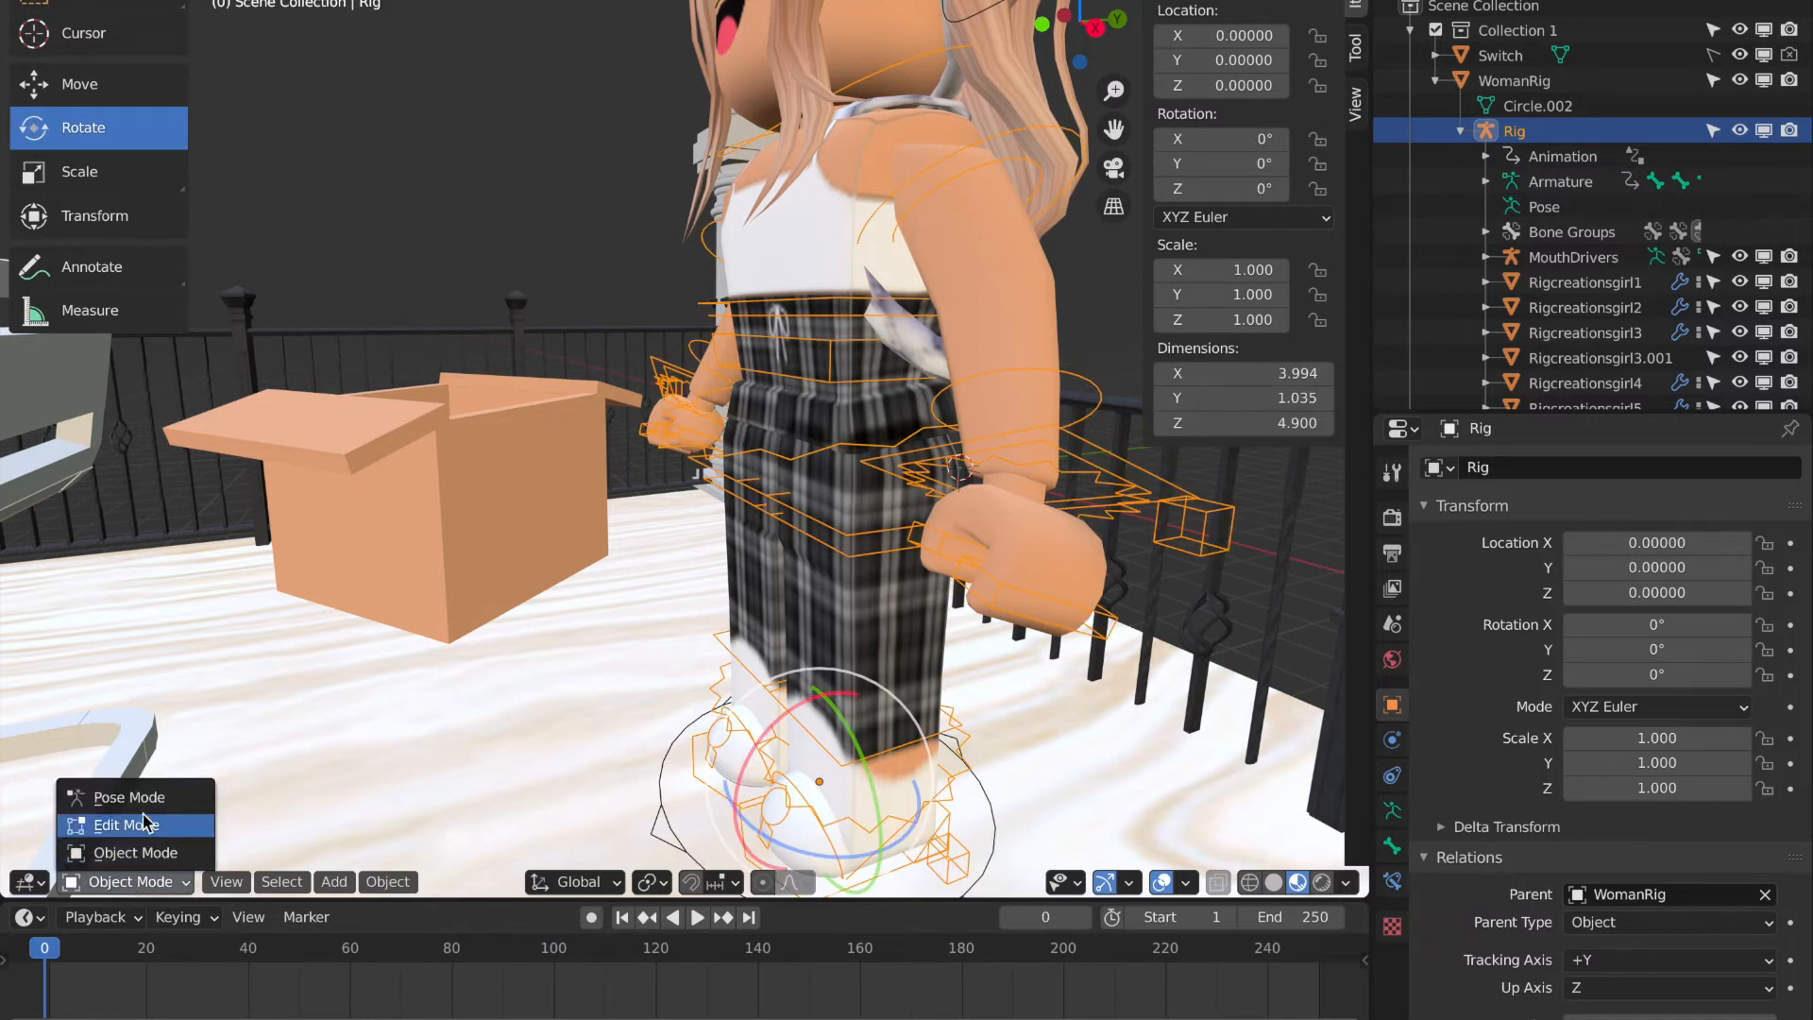
{"action": "left_click", "coordinate": [129, 797]}
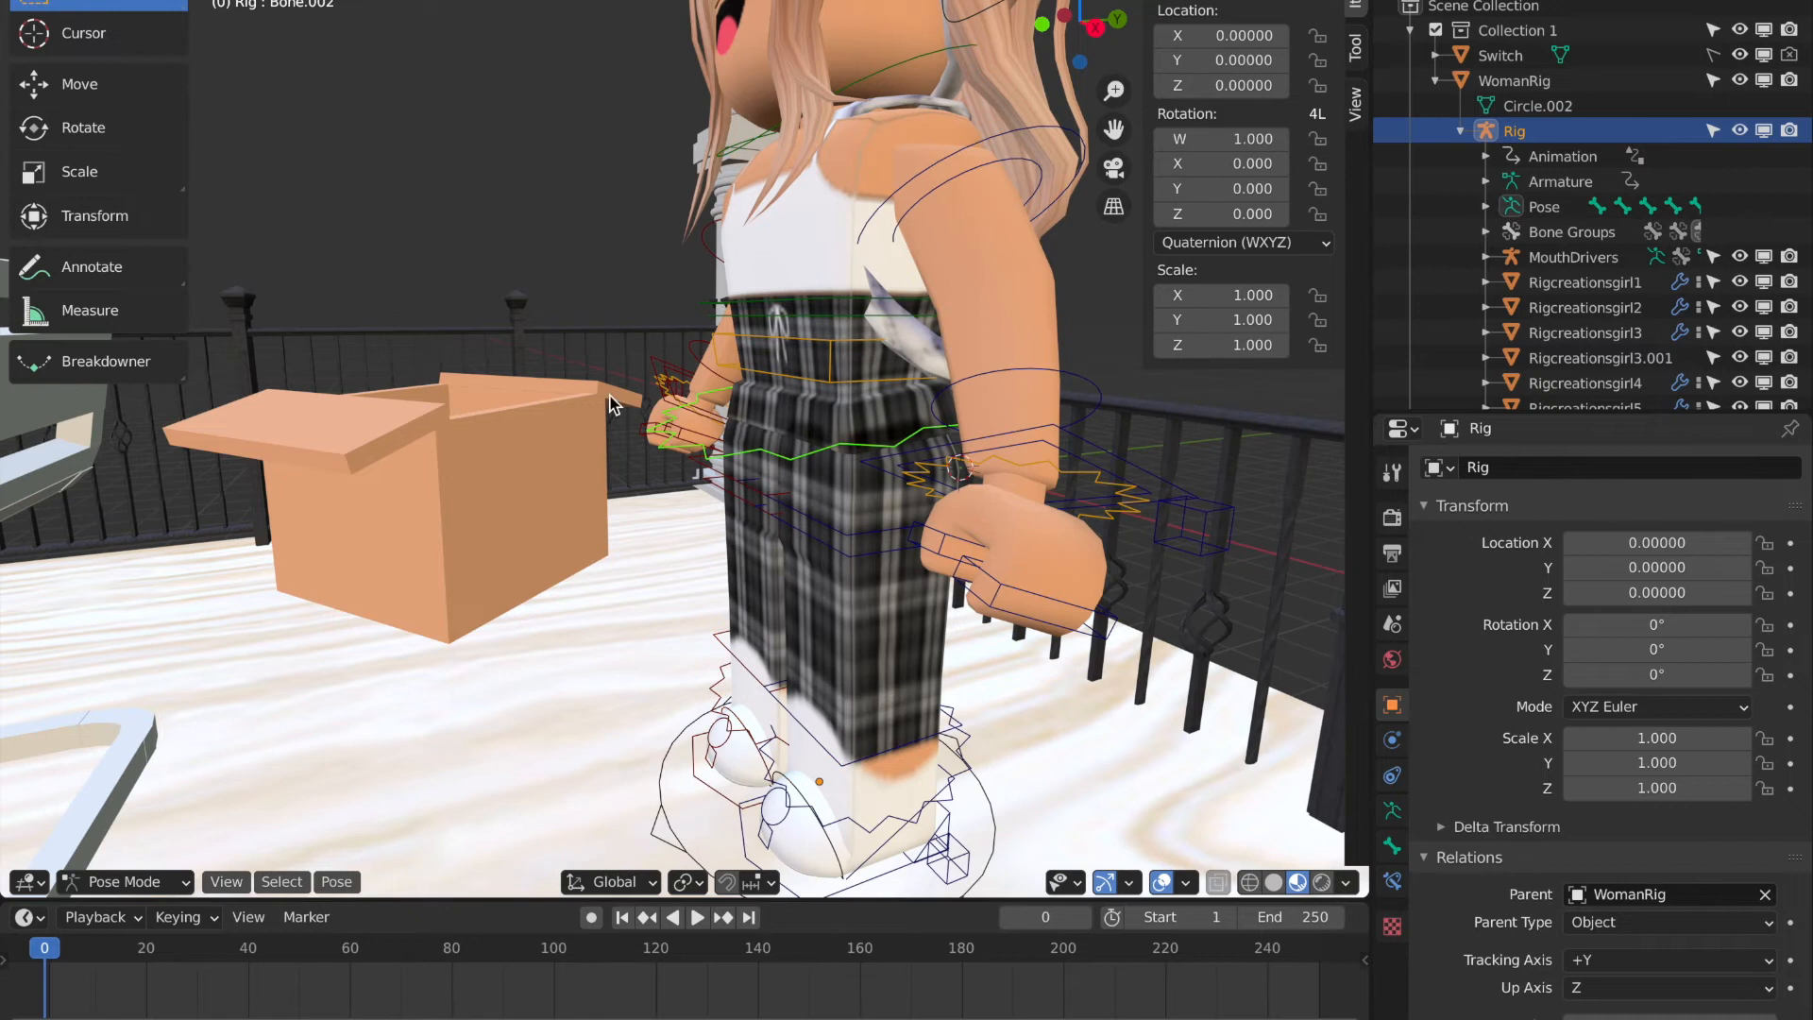
{"action": "mouse_move", "coordinate": [1076, 296]}
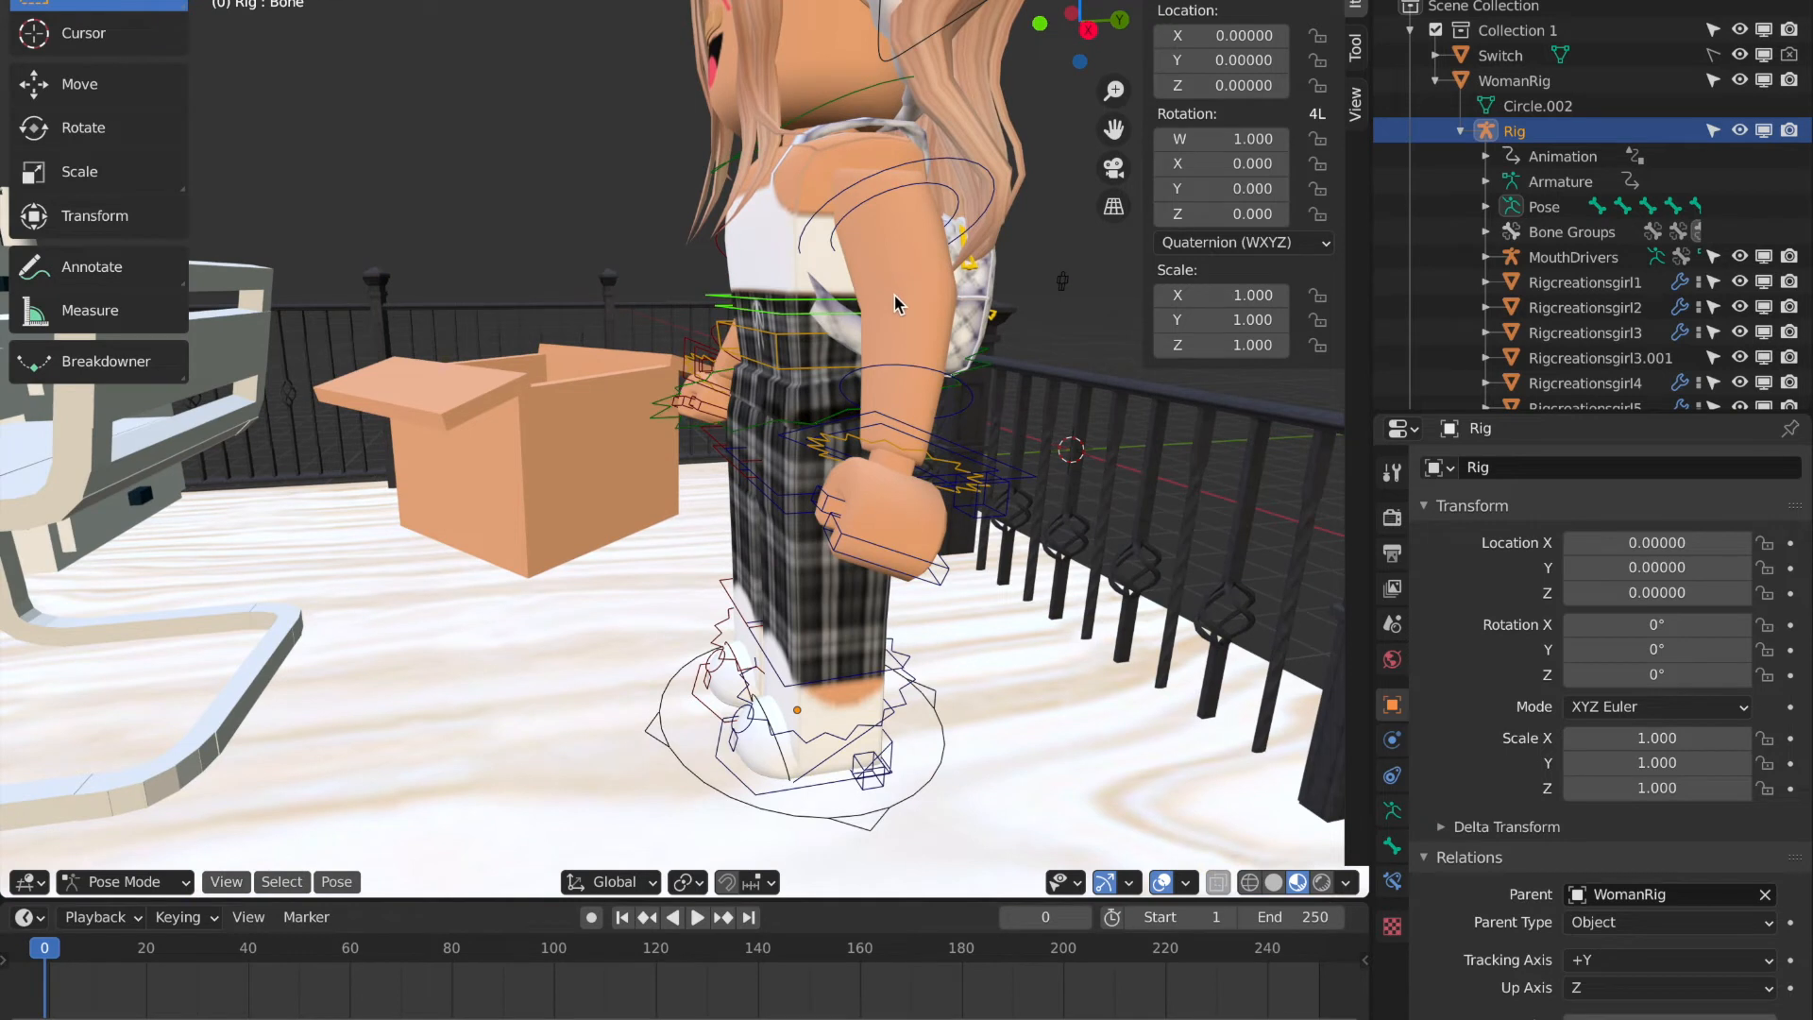
{"action": "left_click", "coordinate": [867, 375]}
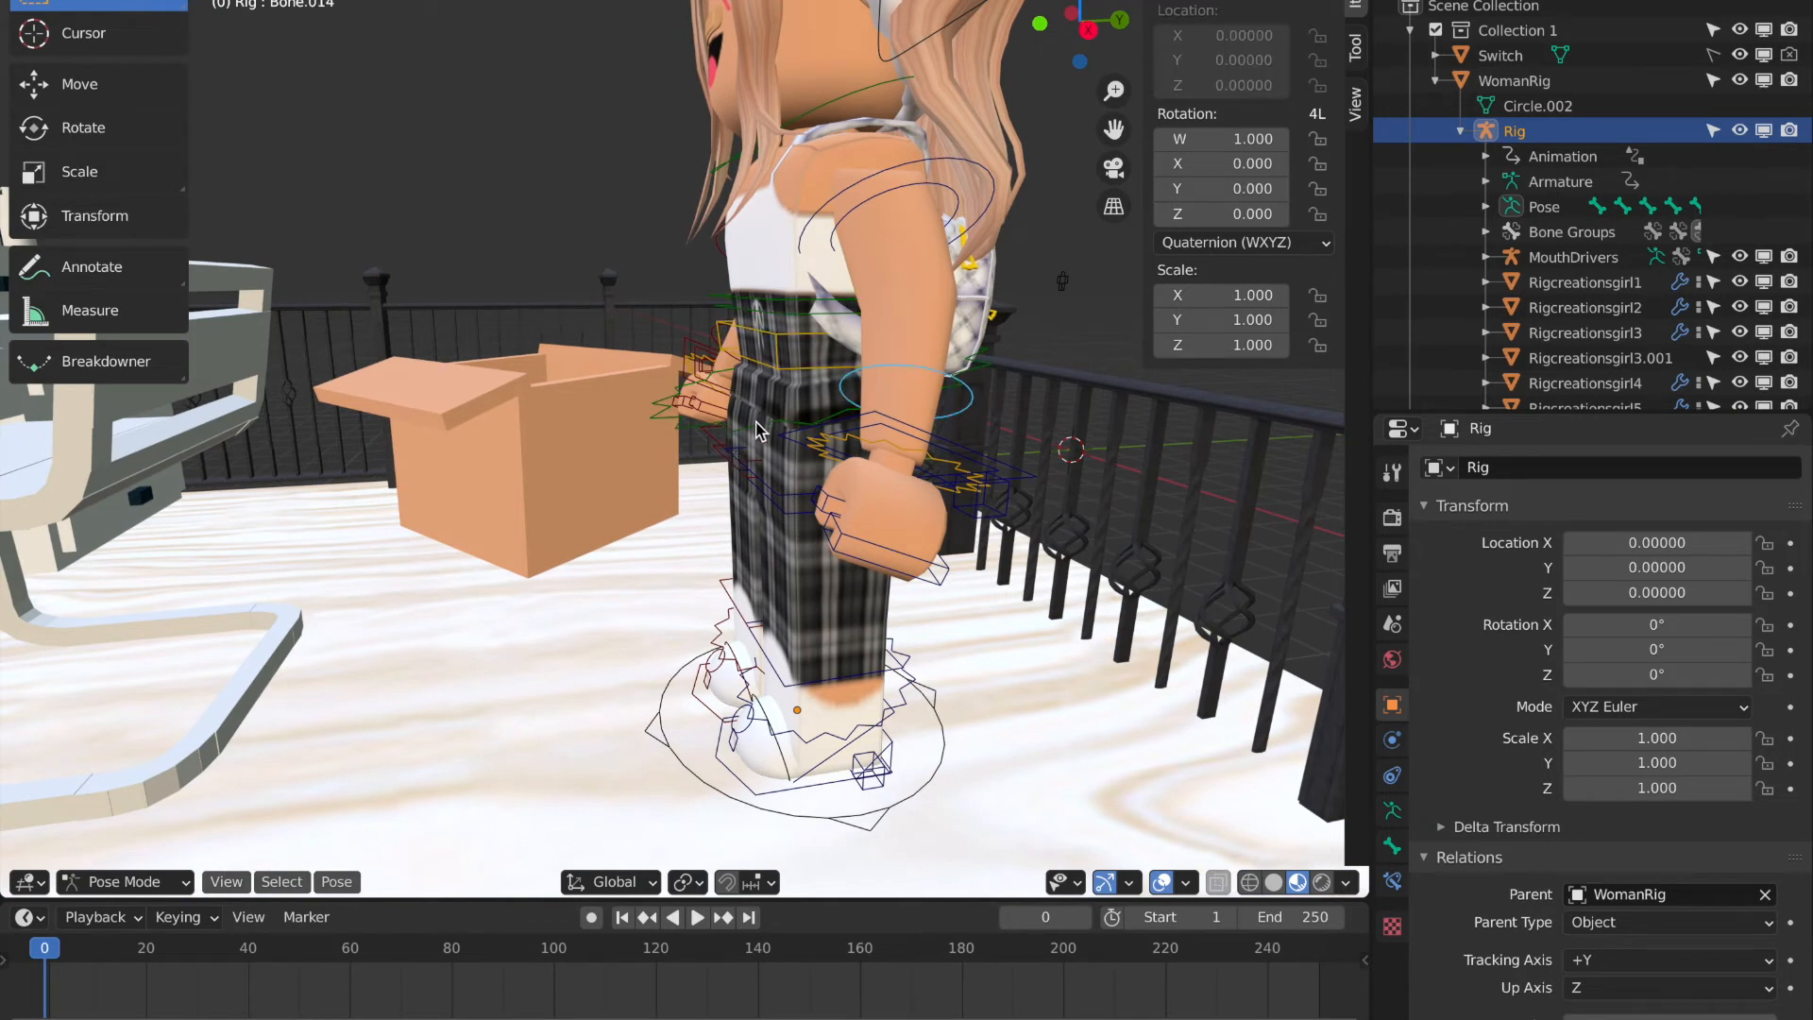
{"action": "left_click", "coordinate": [82, 128]}
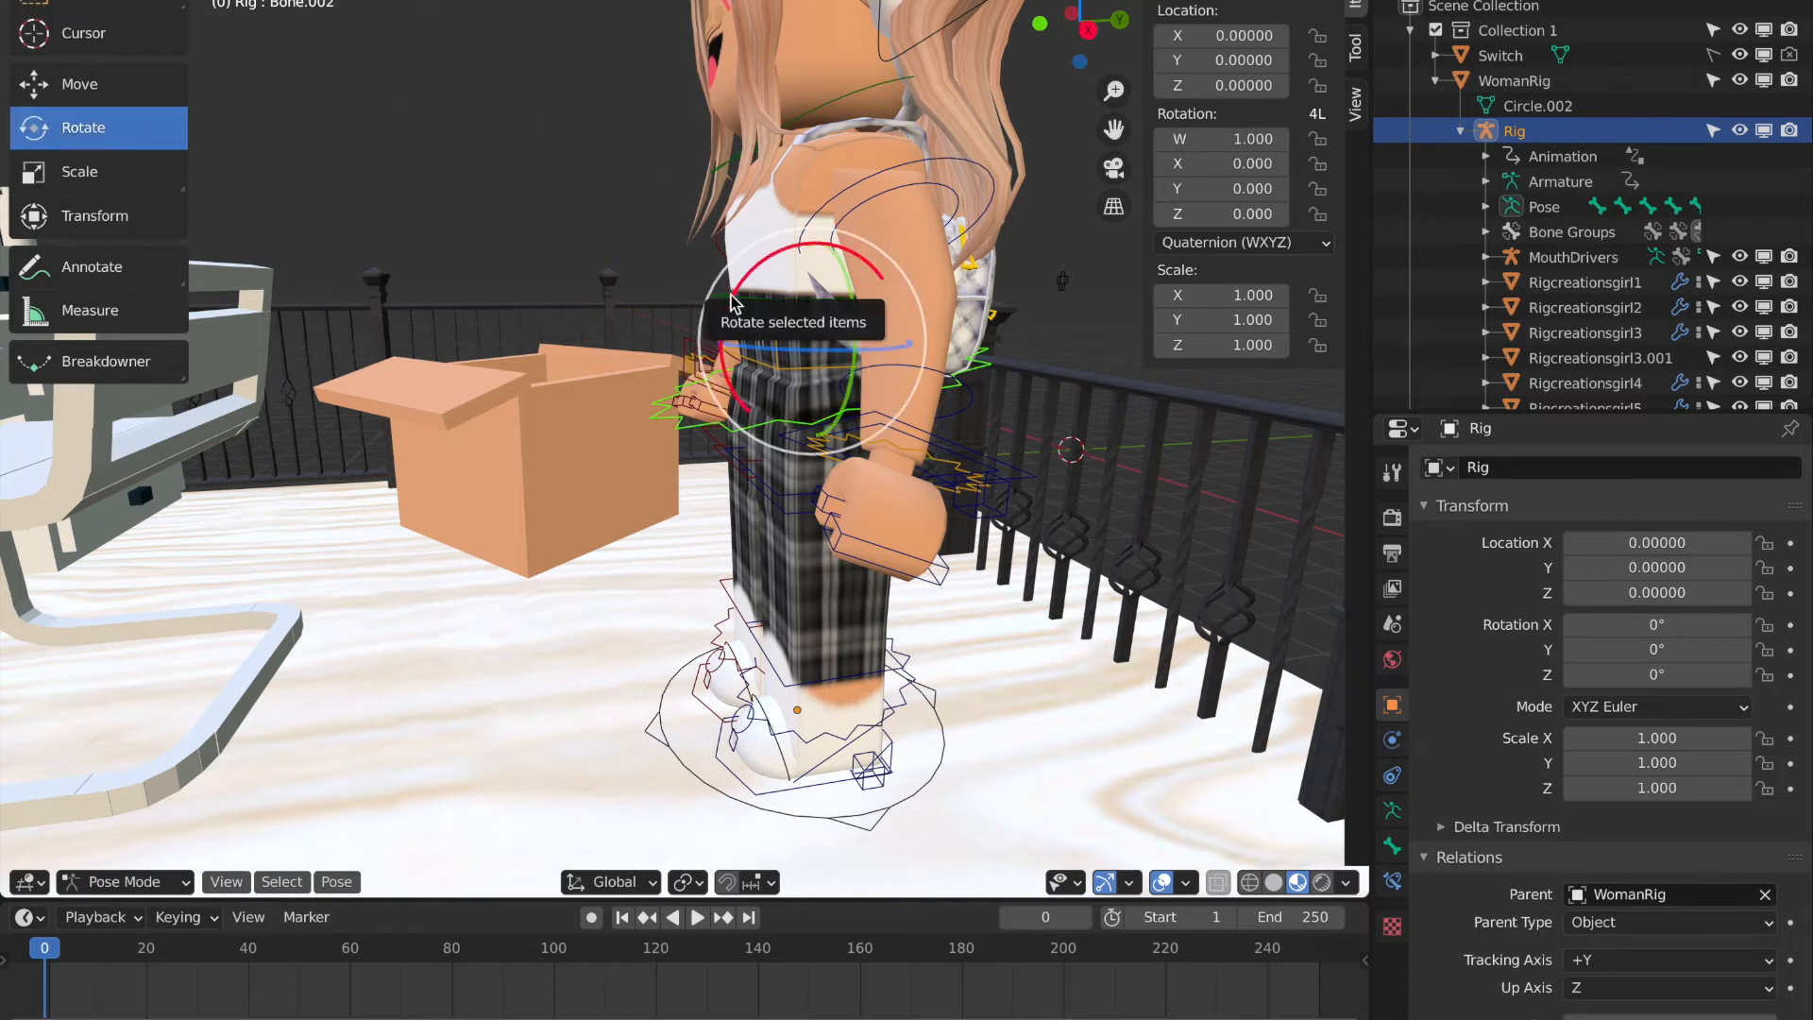
{"action": "left_click_drag", "start_coordinate": [810, 289], "coordinate": [544, 371]}
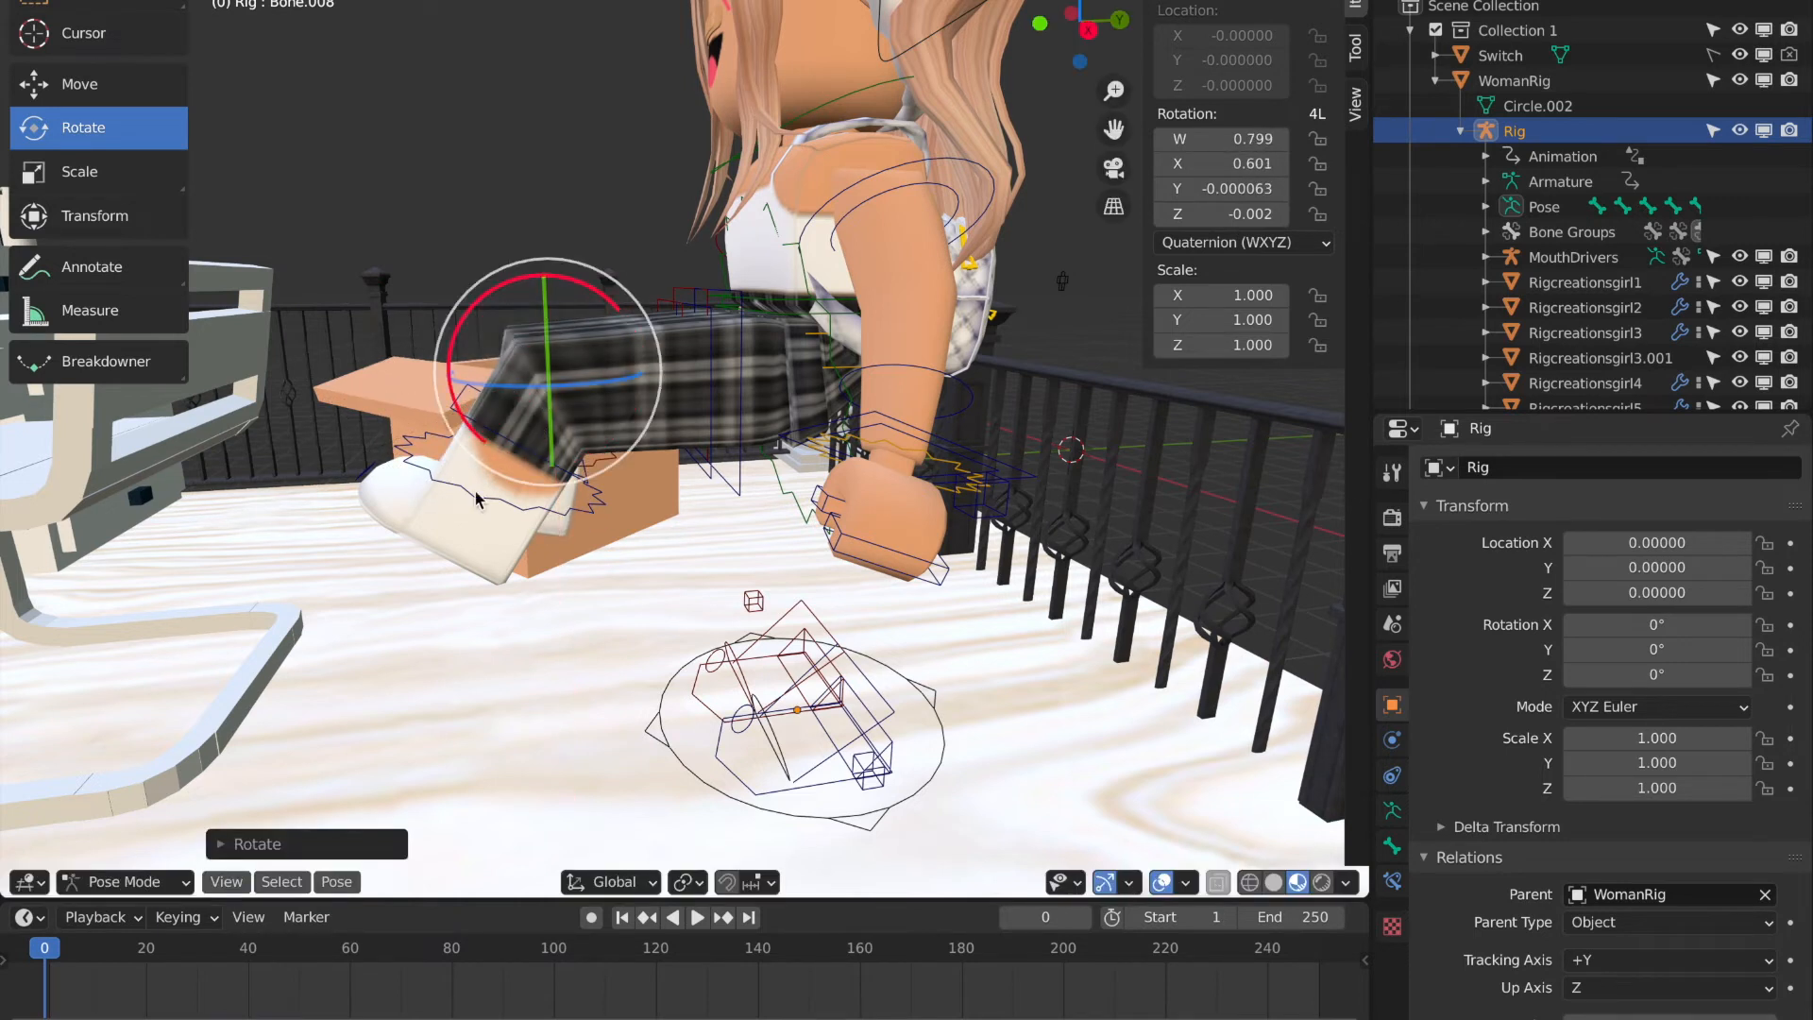
{"action": "mouse_move", "coordinate": [520, 468]}
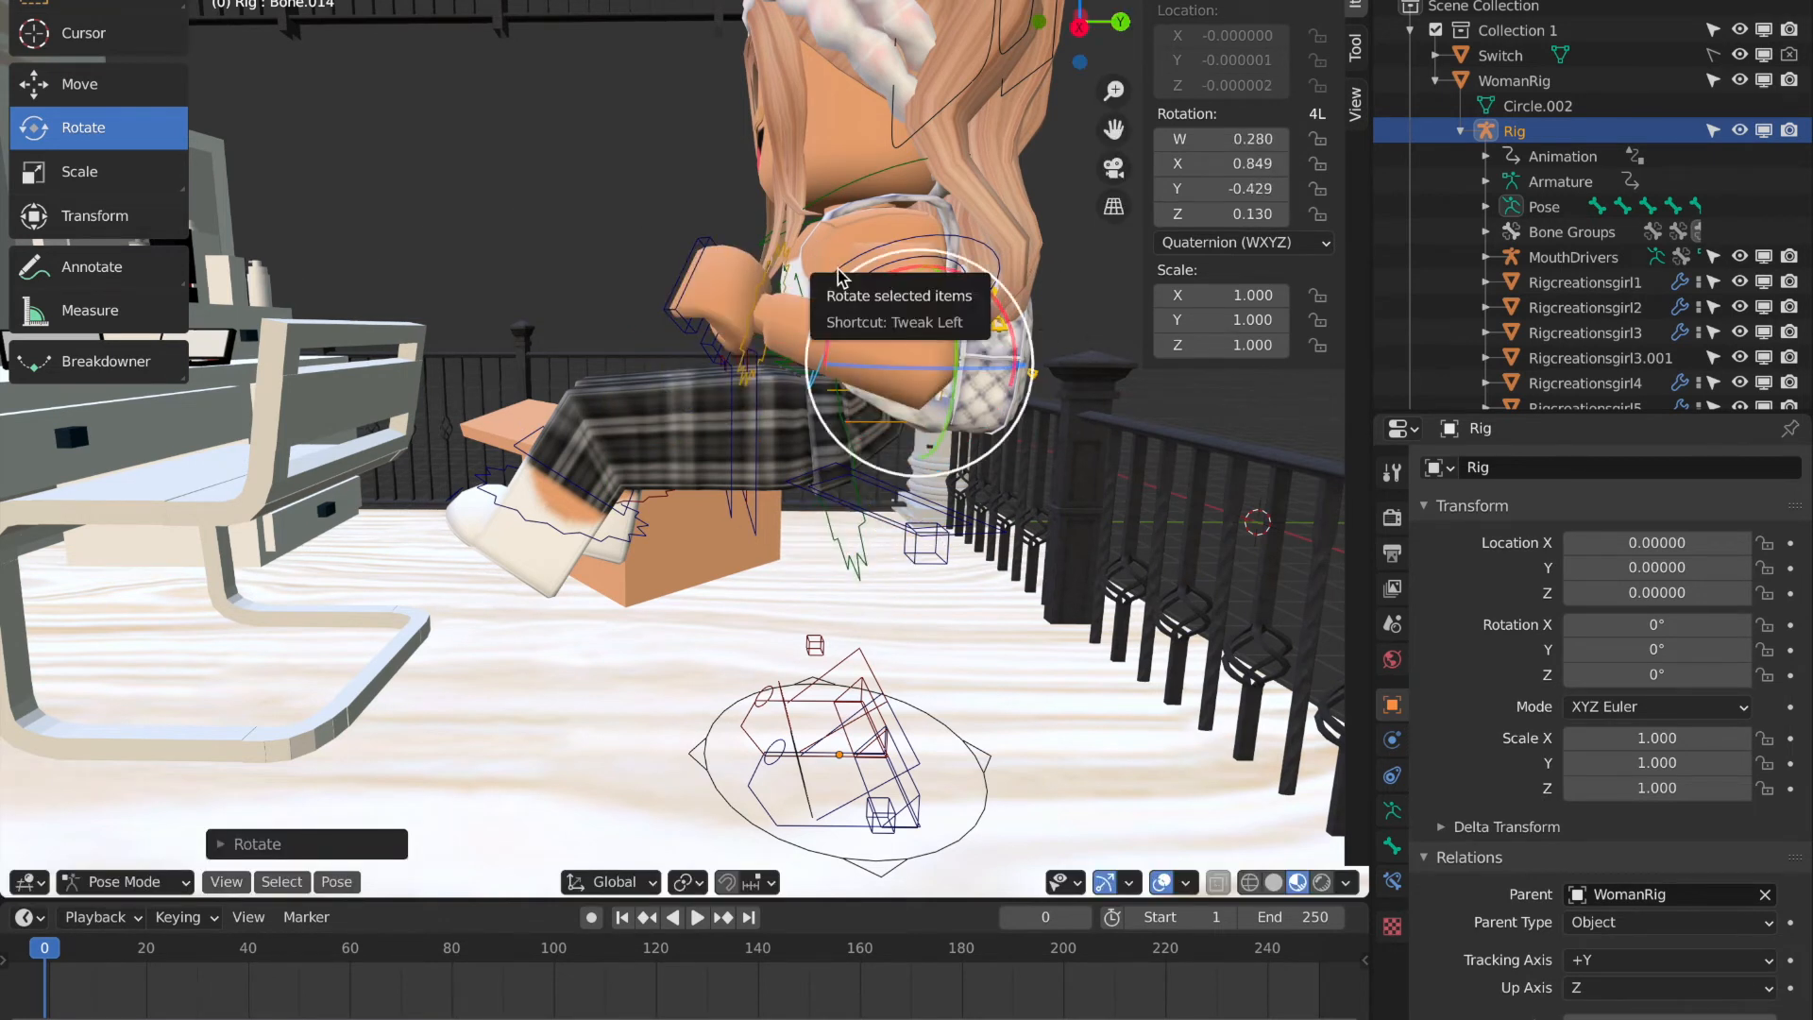
{"action": "left_click_drag", "start_coordinate": [913, 288], "coordinate": [926, 156]}
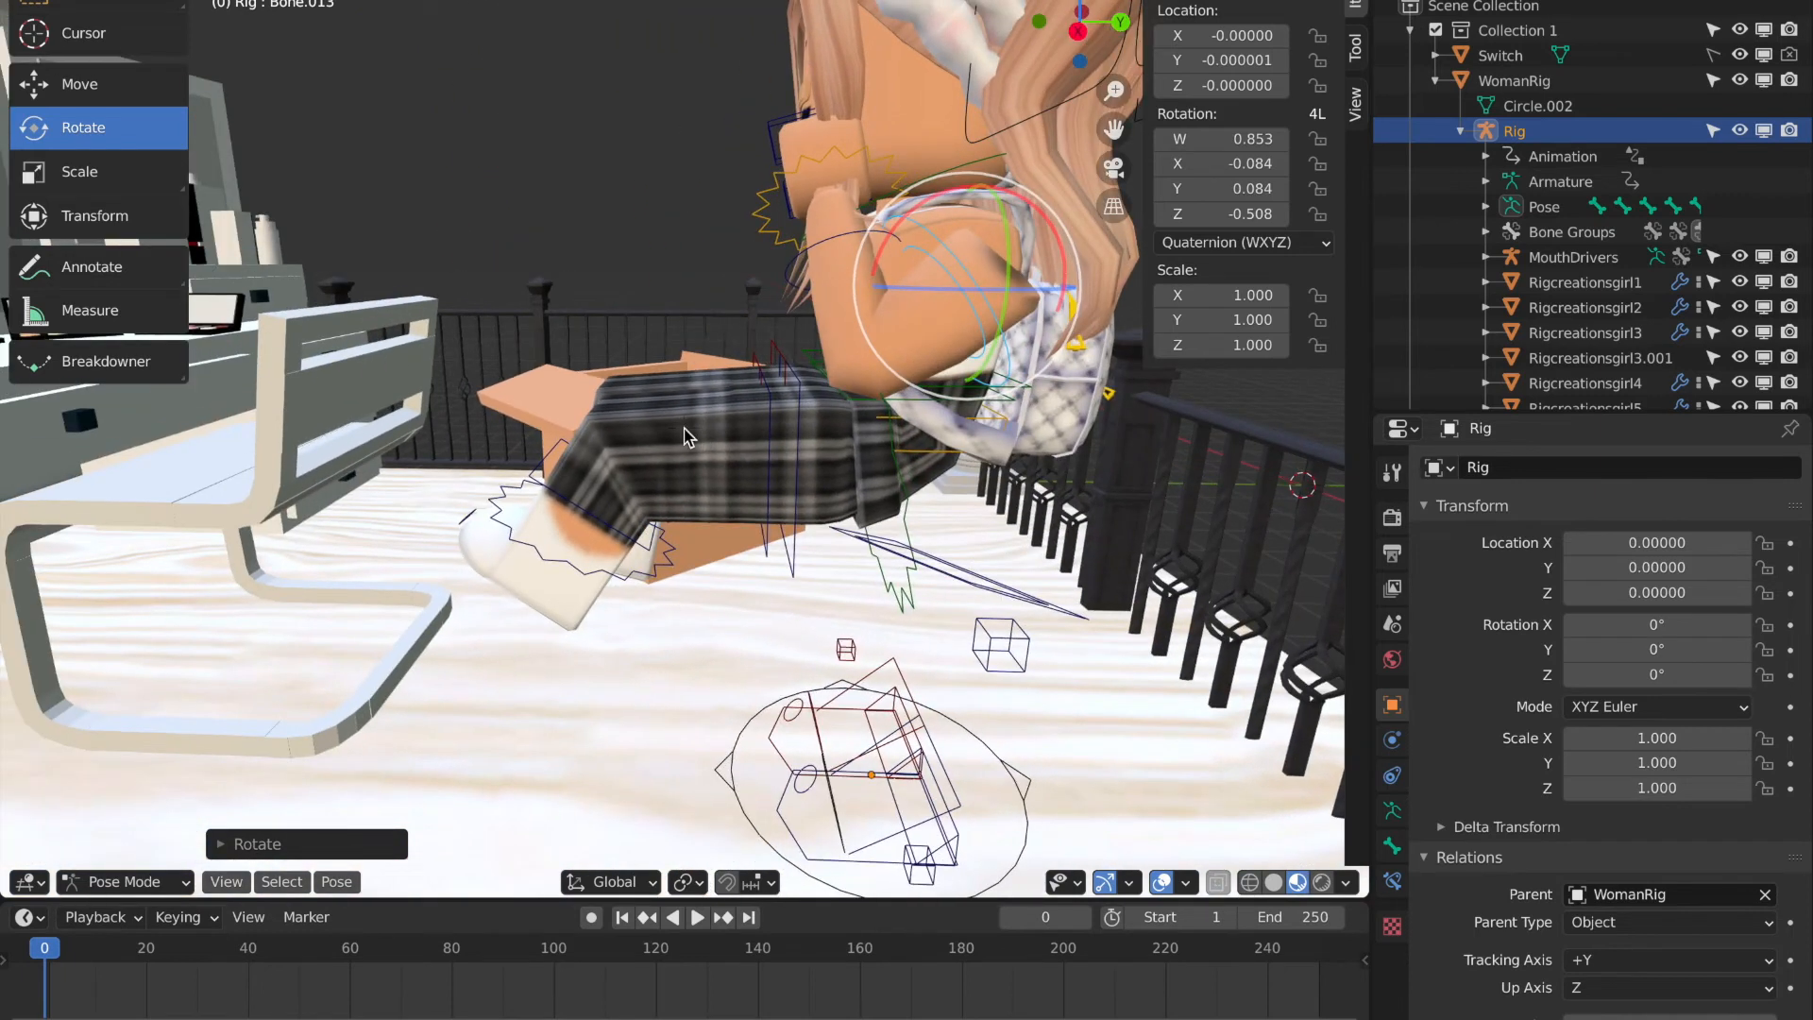
{"action": "mouse_move", "coordinate": [774, 459]}
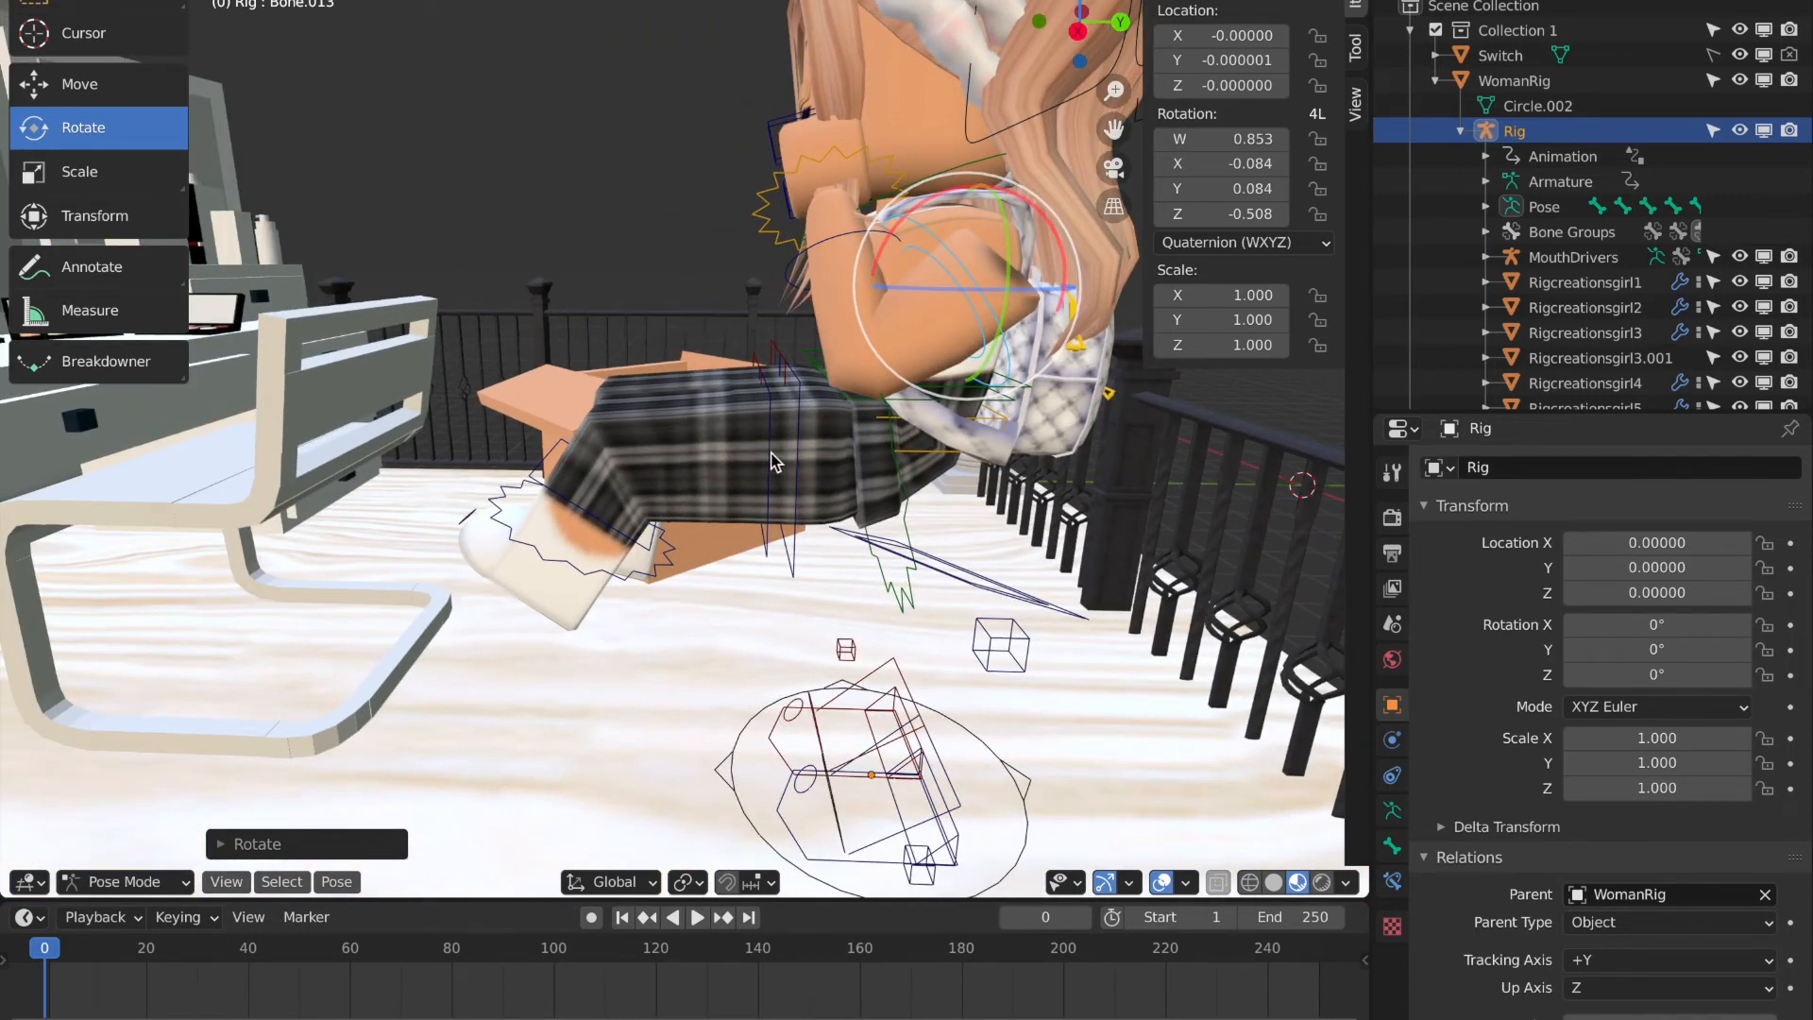
{"action": "left_click", "coordinate": [124, 881]}
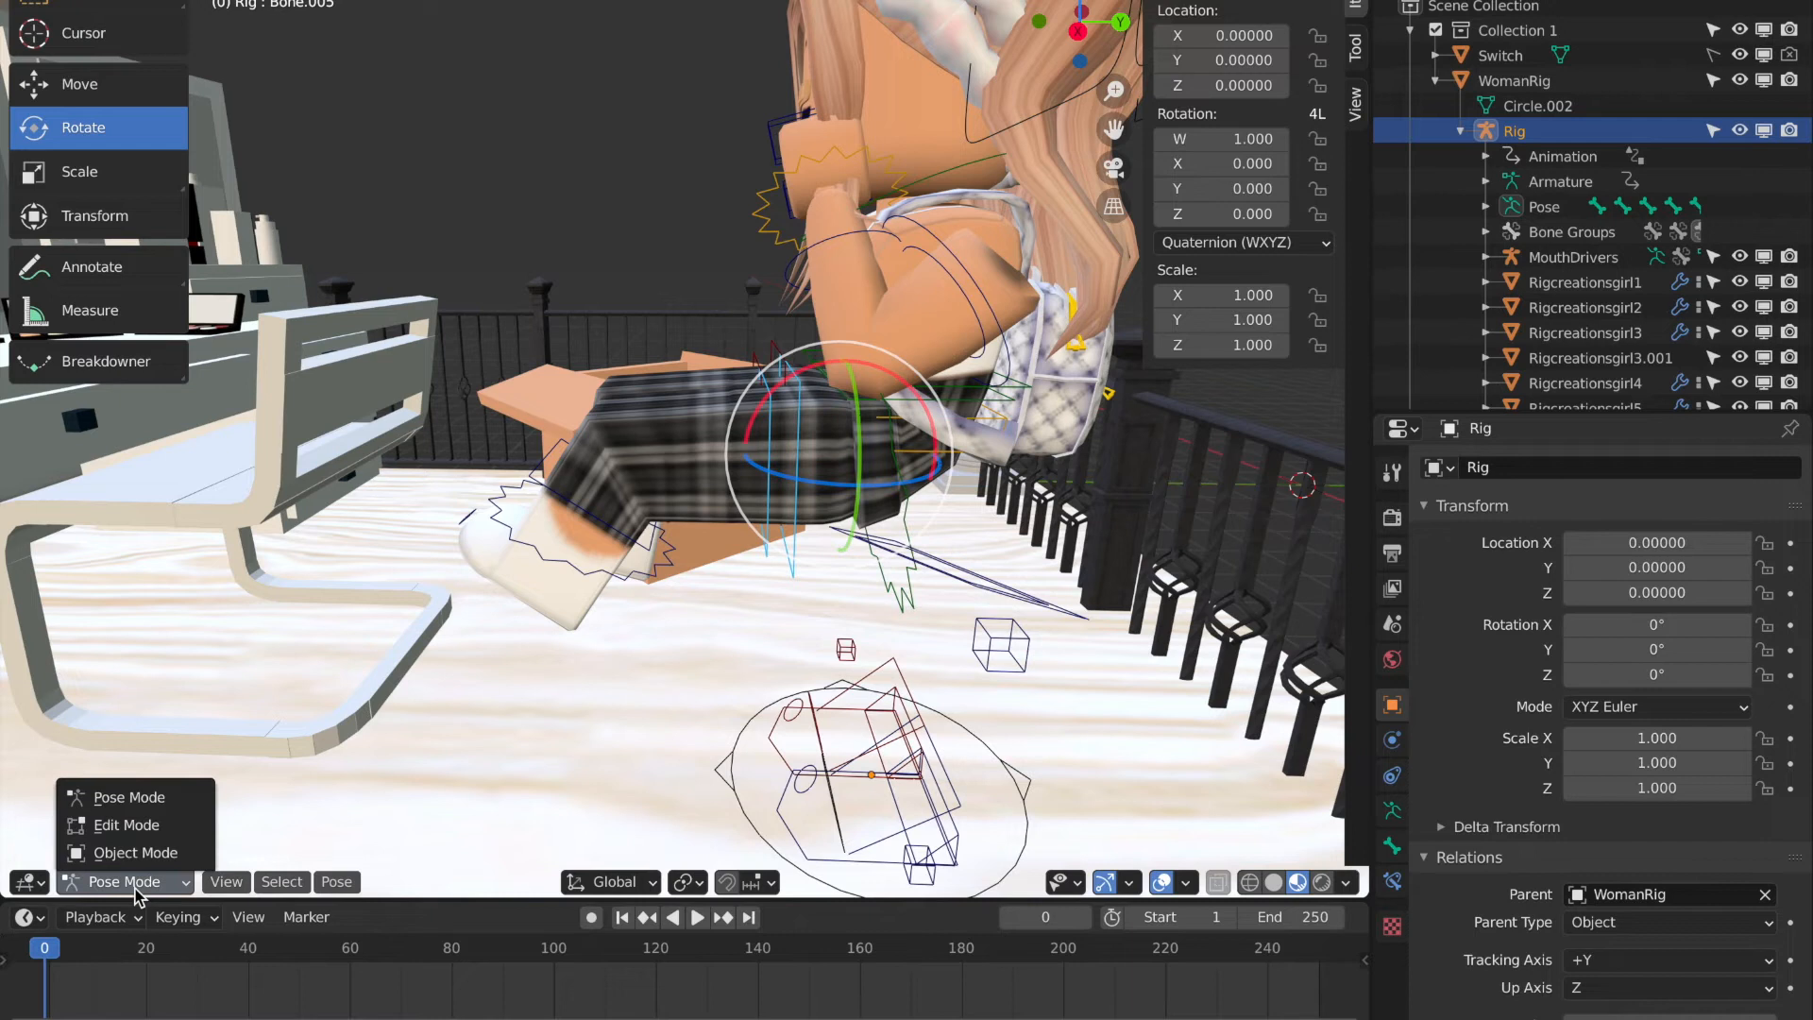
Return to Object Mode and move the seated avatar onto the vanity chair.
{"action": "left_click", "coordinate": [134, 851]}
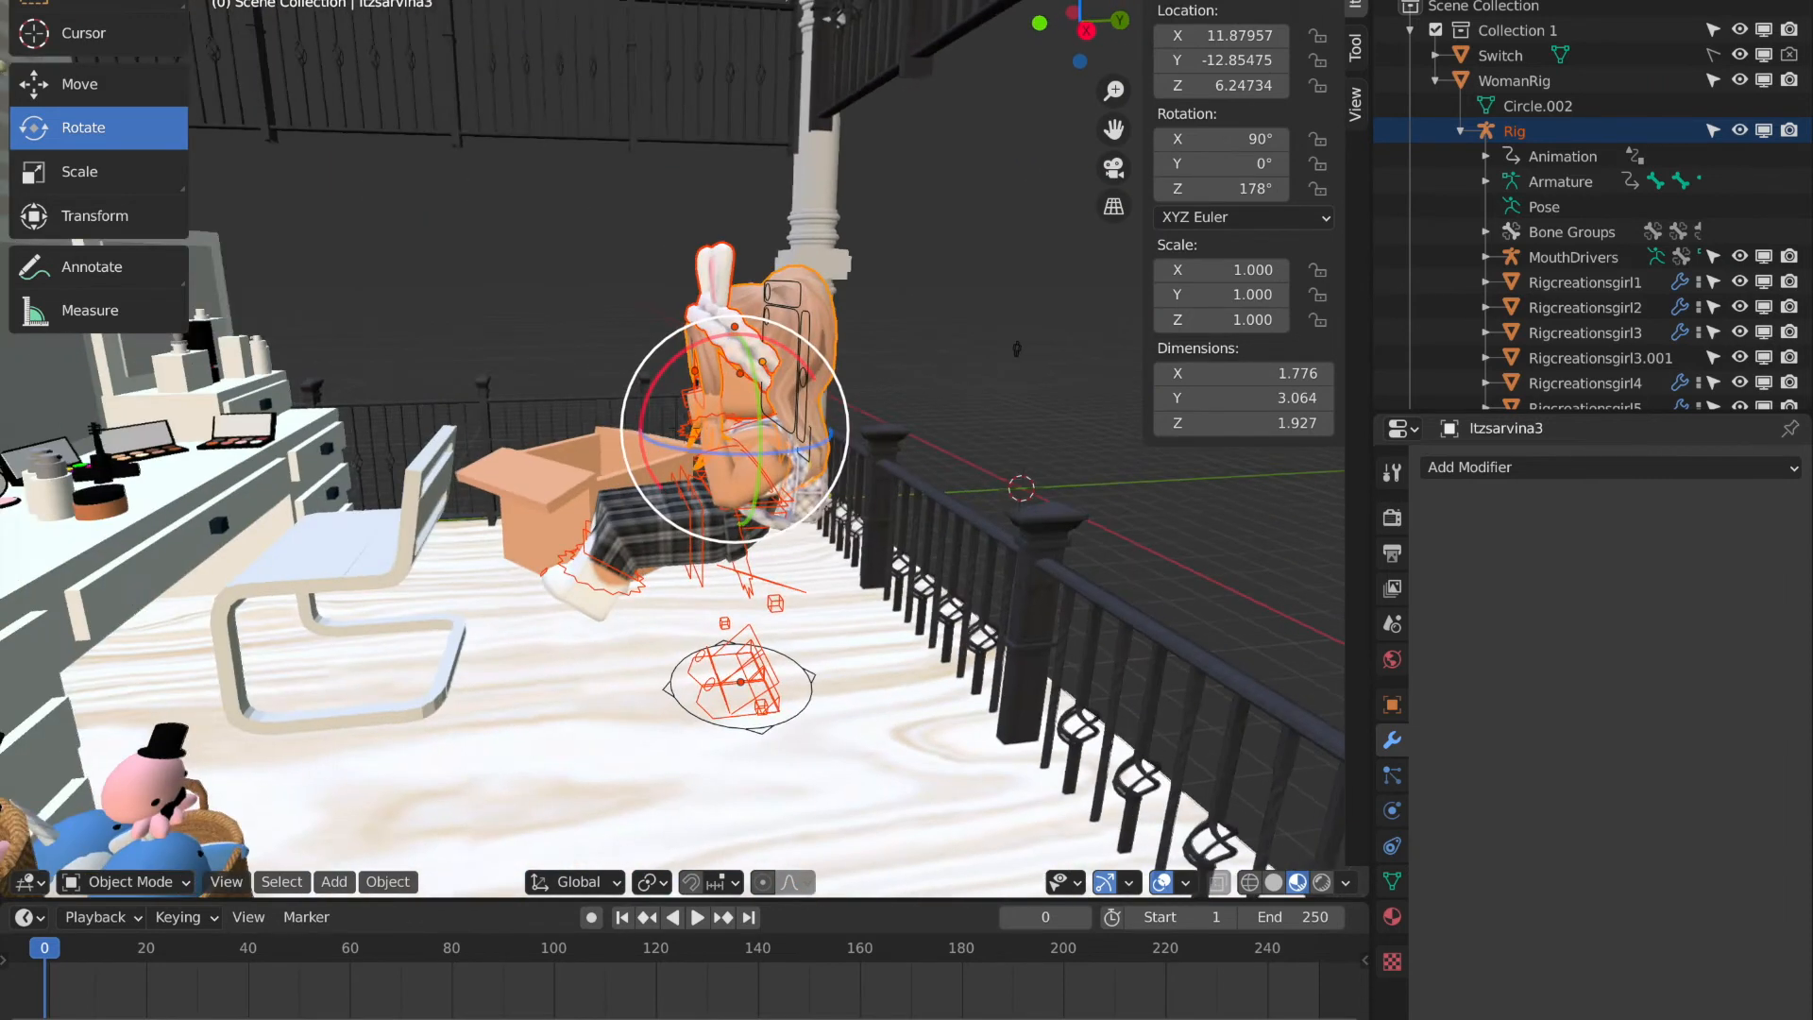
{"action": "left_click", "coordinate": [79, 83]}
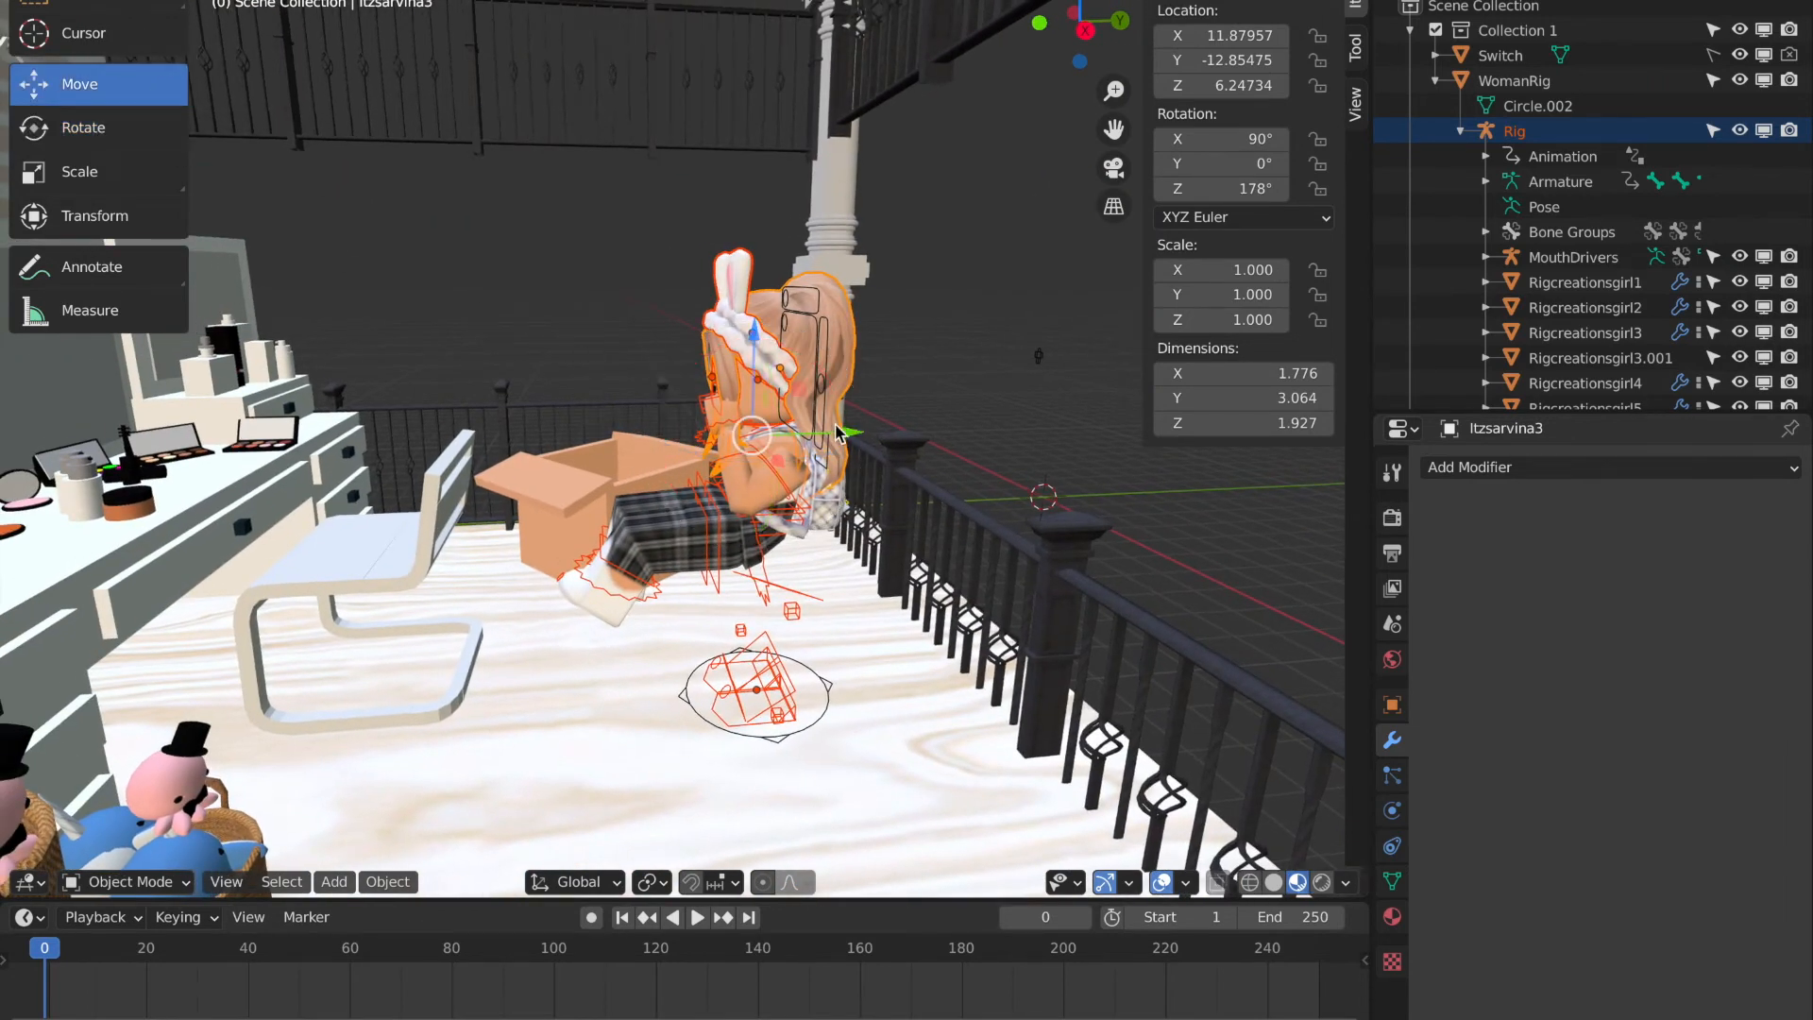
{"action": "left_click_drag", "start_coordinate": [752, 433], "coordinate": [370, 381]}
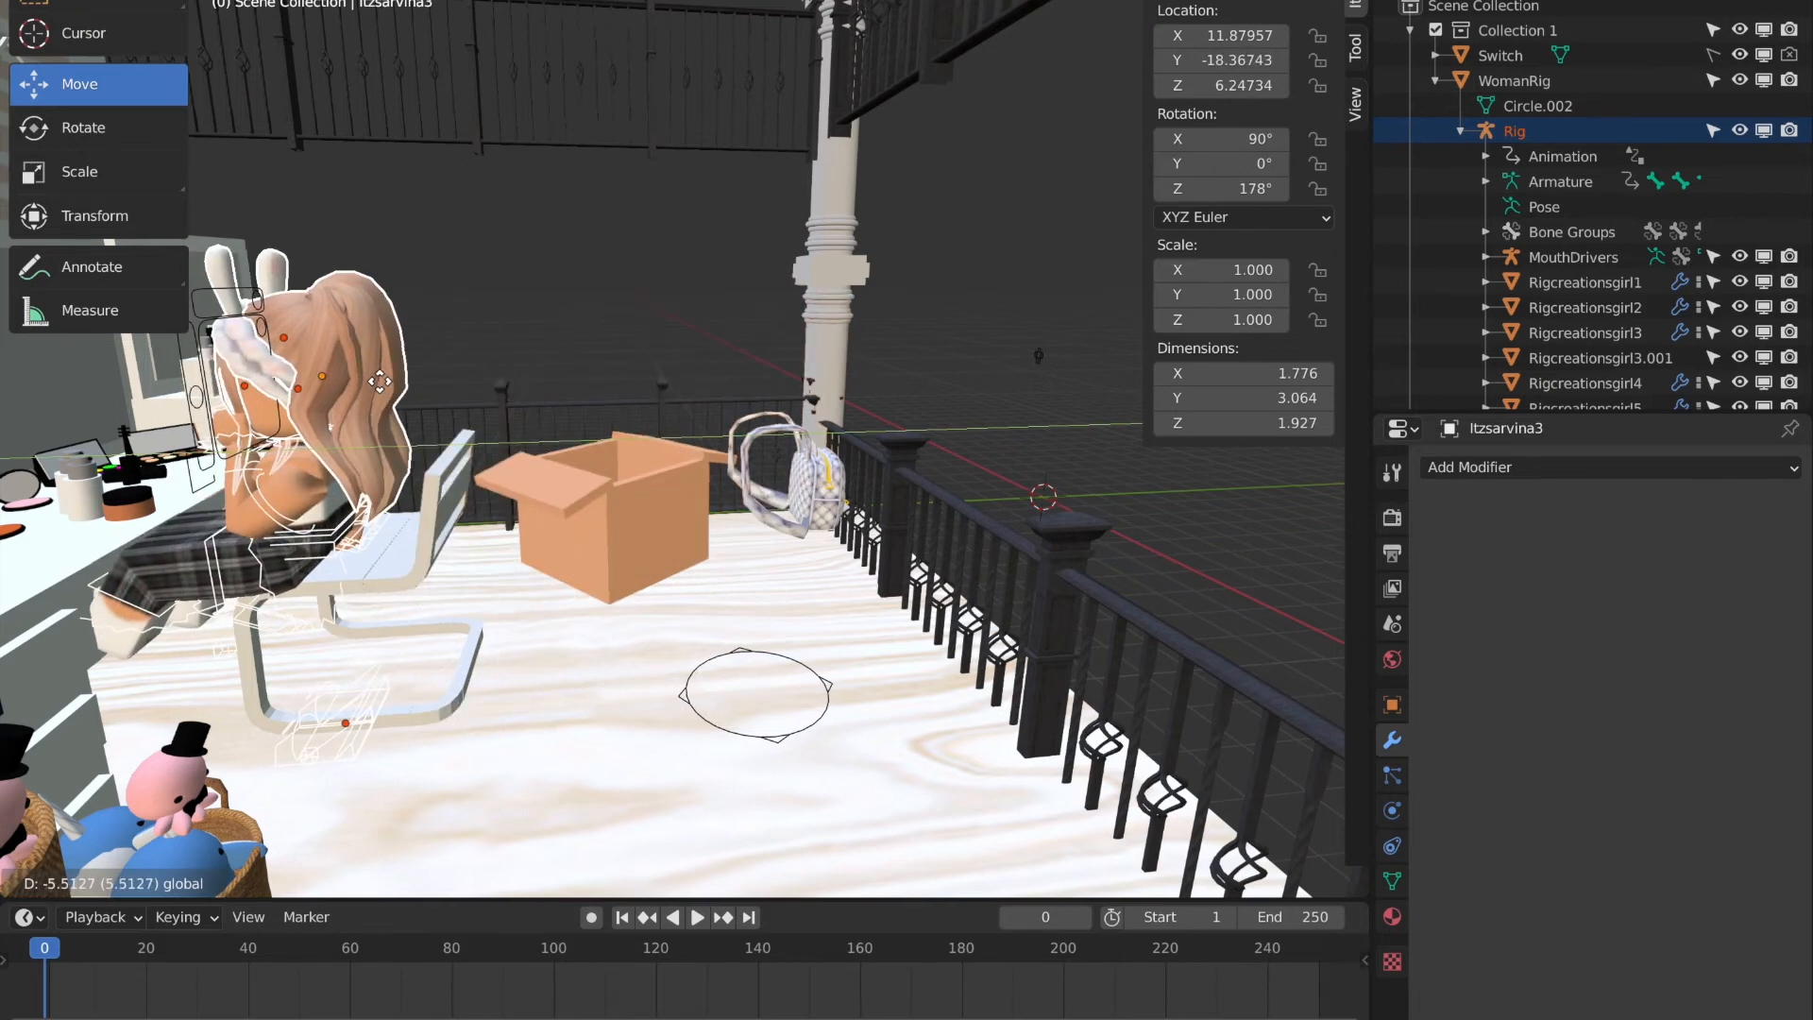
{"action": "left_click_drag", "start_coordinate": [382, 382], "coordinate": [552, 459]}
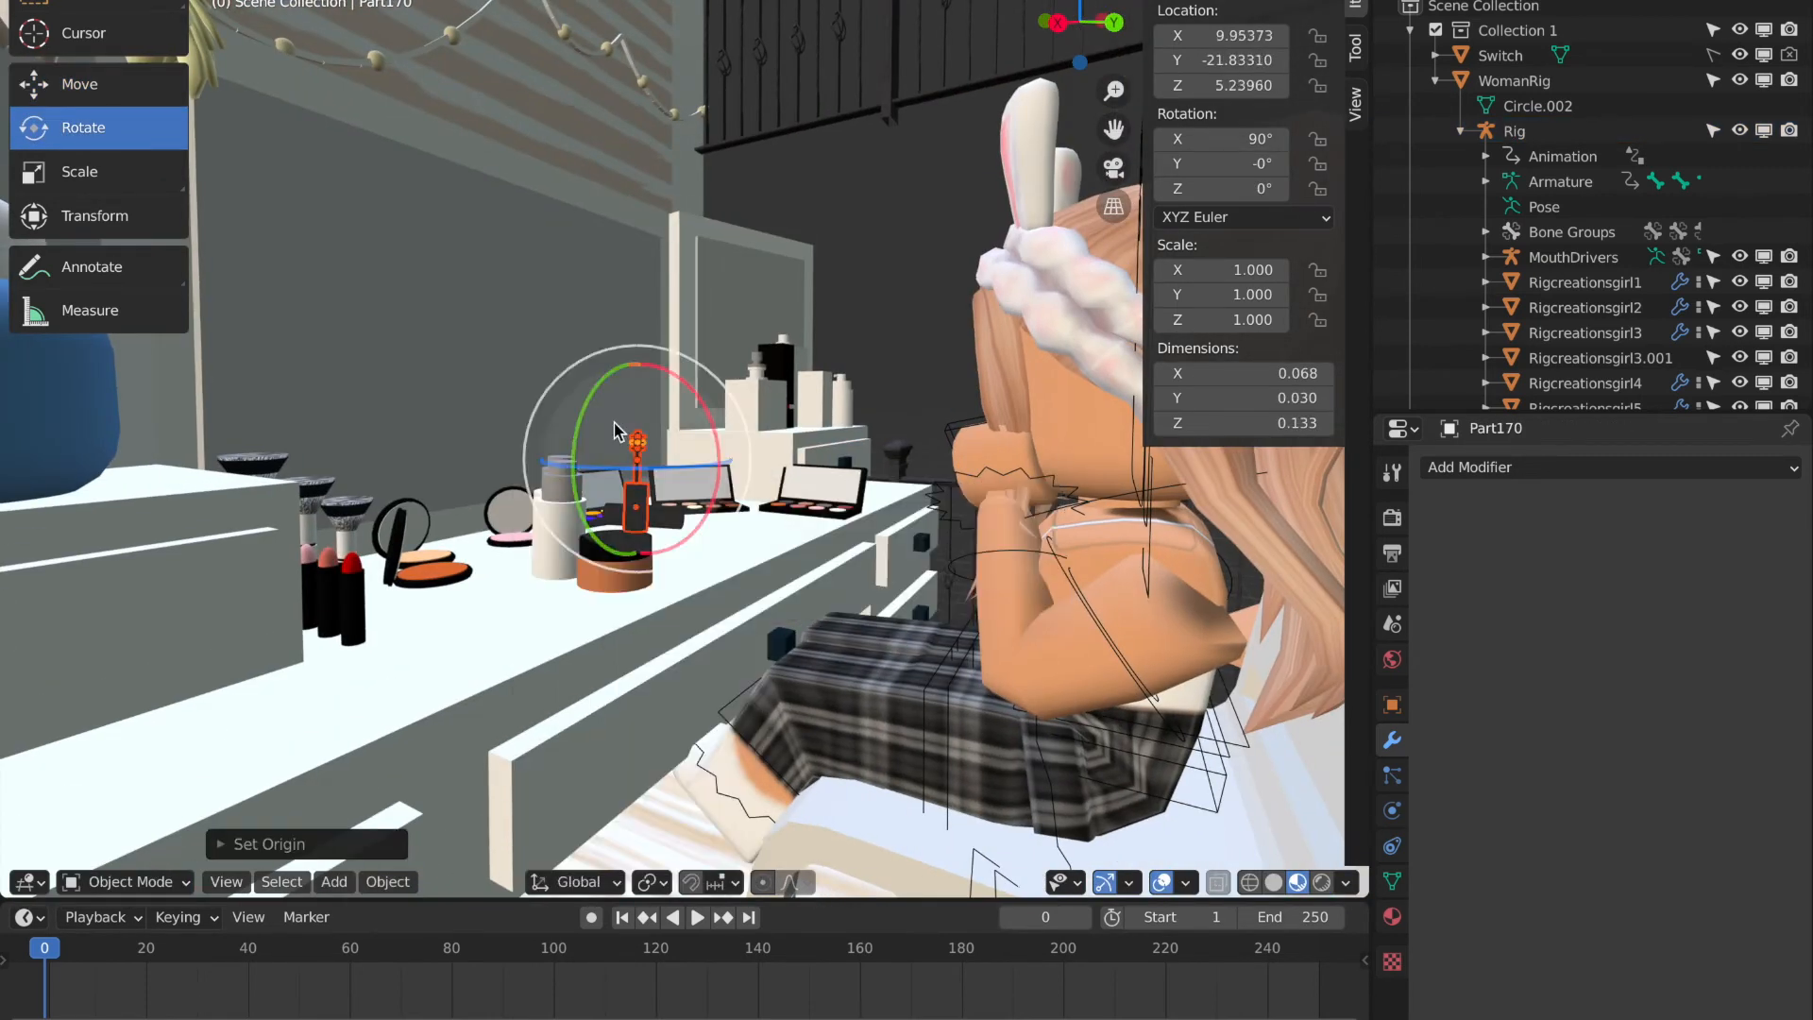
Select the avatar rig and the lipstick to place it at her face.
{"action": "left_click", "coordinate": [1514, 129]}
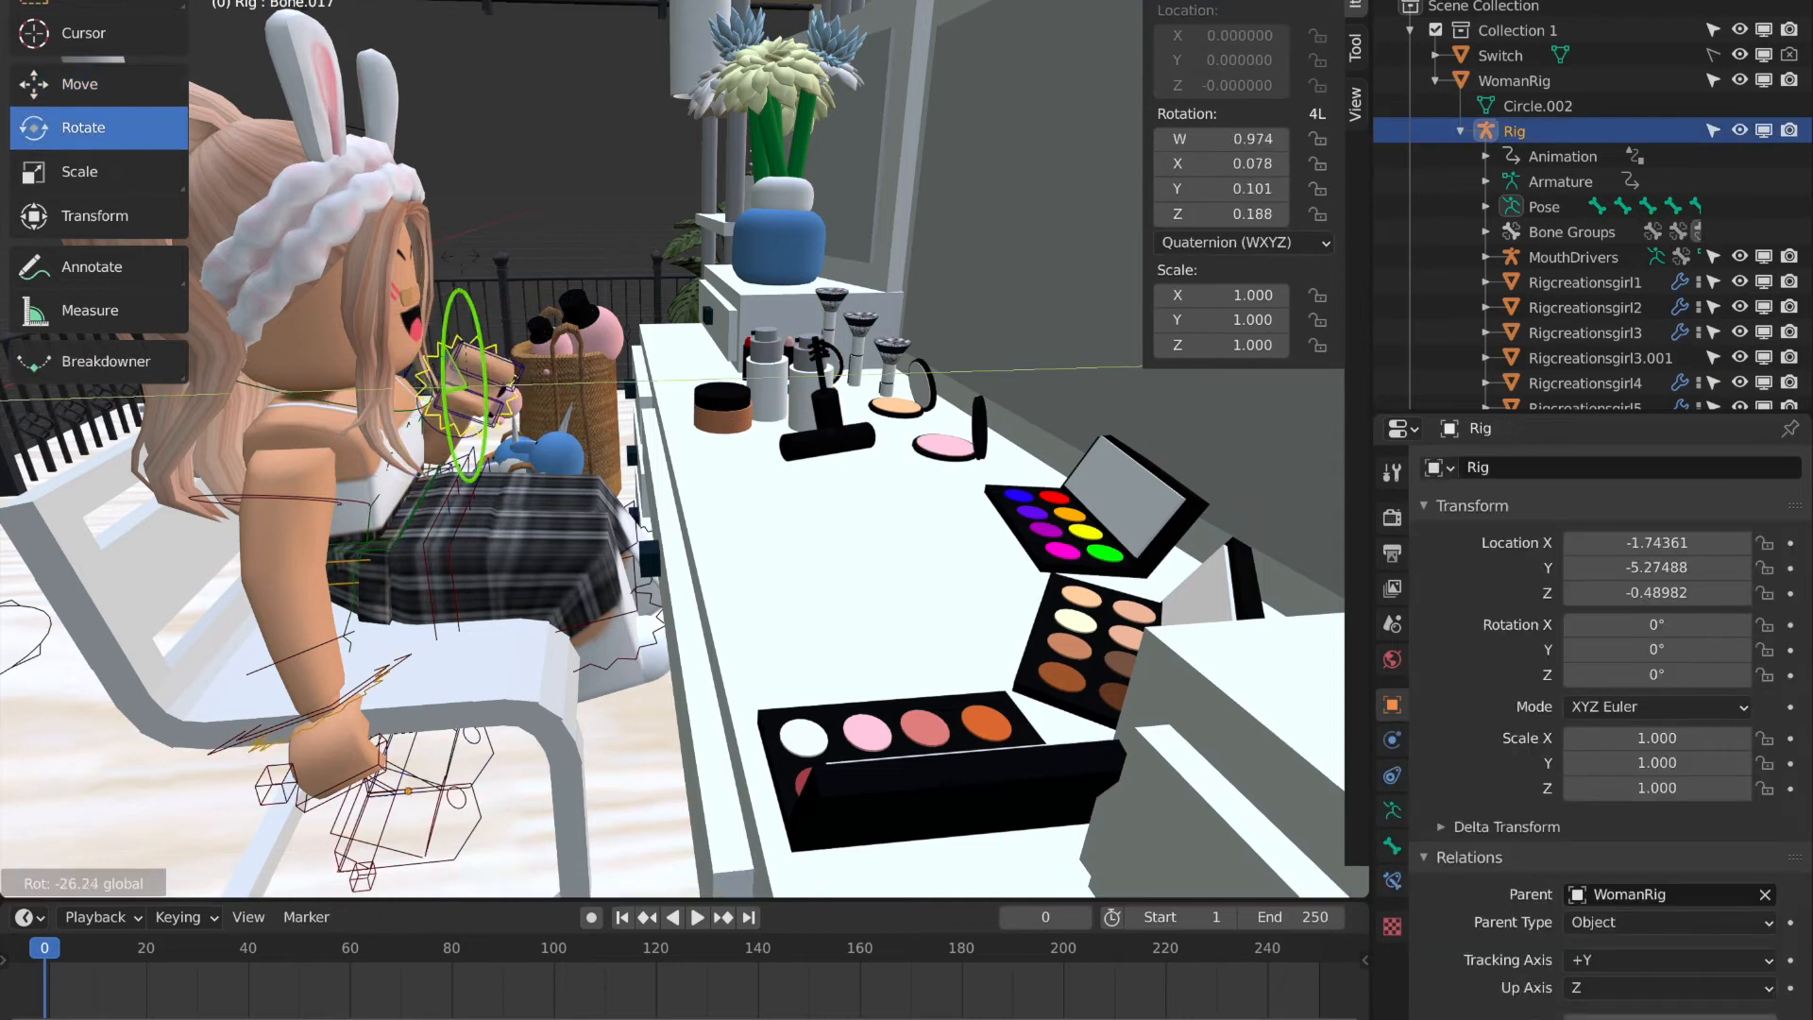
{"action": "right_click", "coordinate": [763, 457]}
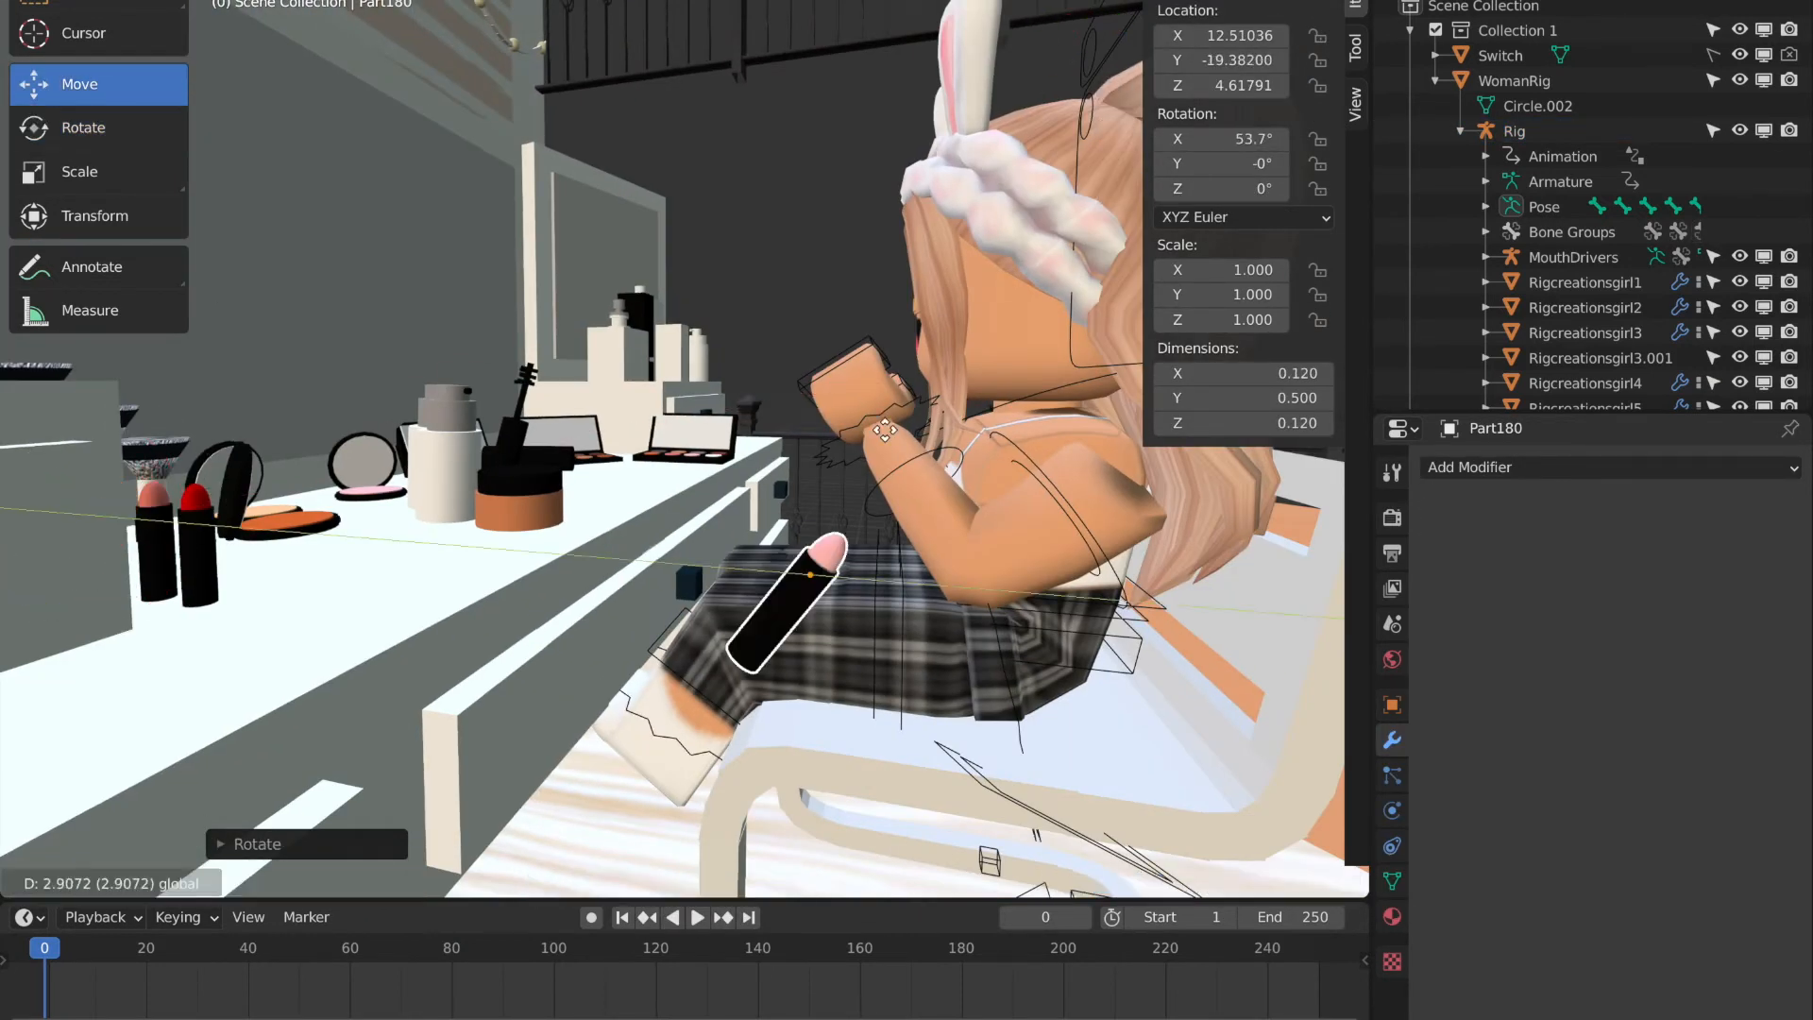
{"action": "left_click", "coordinate": [82, 127]}
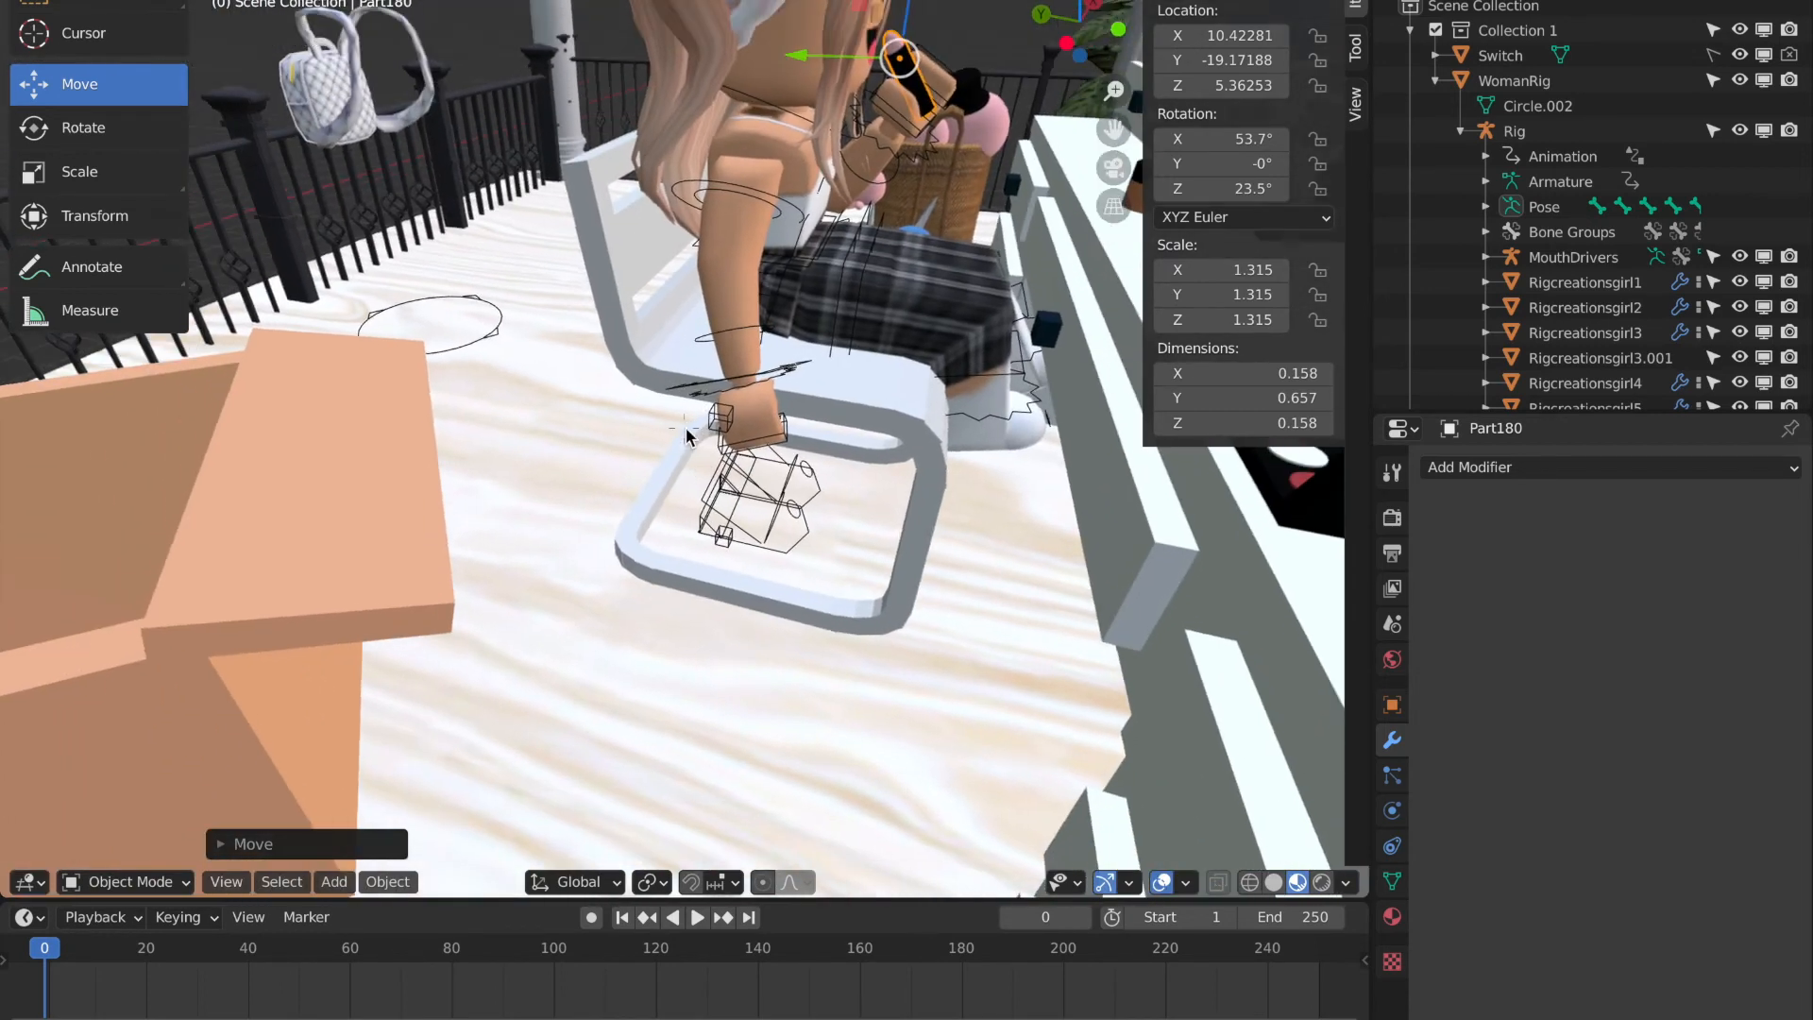
Delete the stray block parts Part114 and Part119.
{"action": "key", "text": "x"}
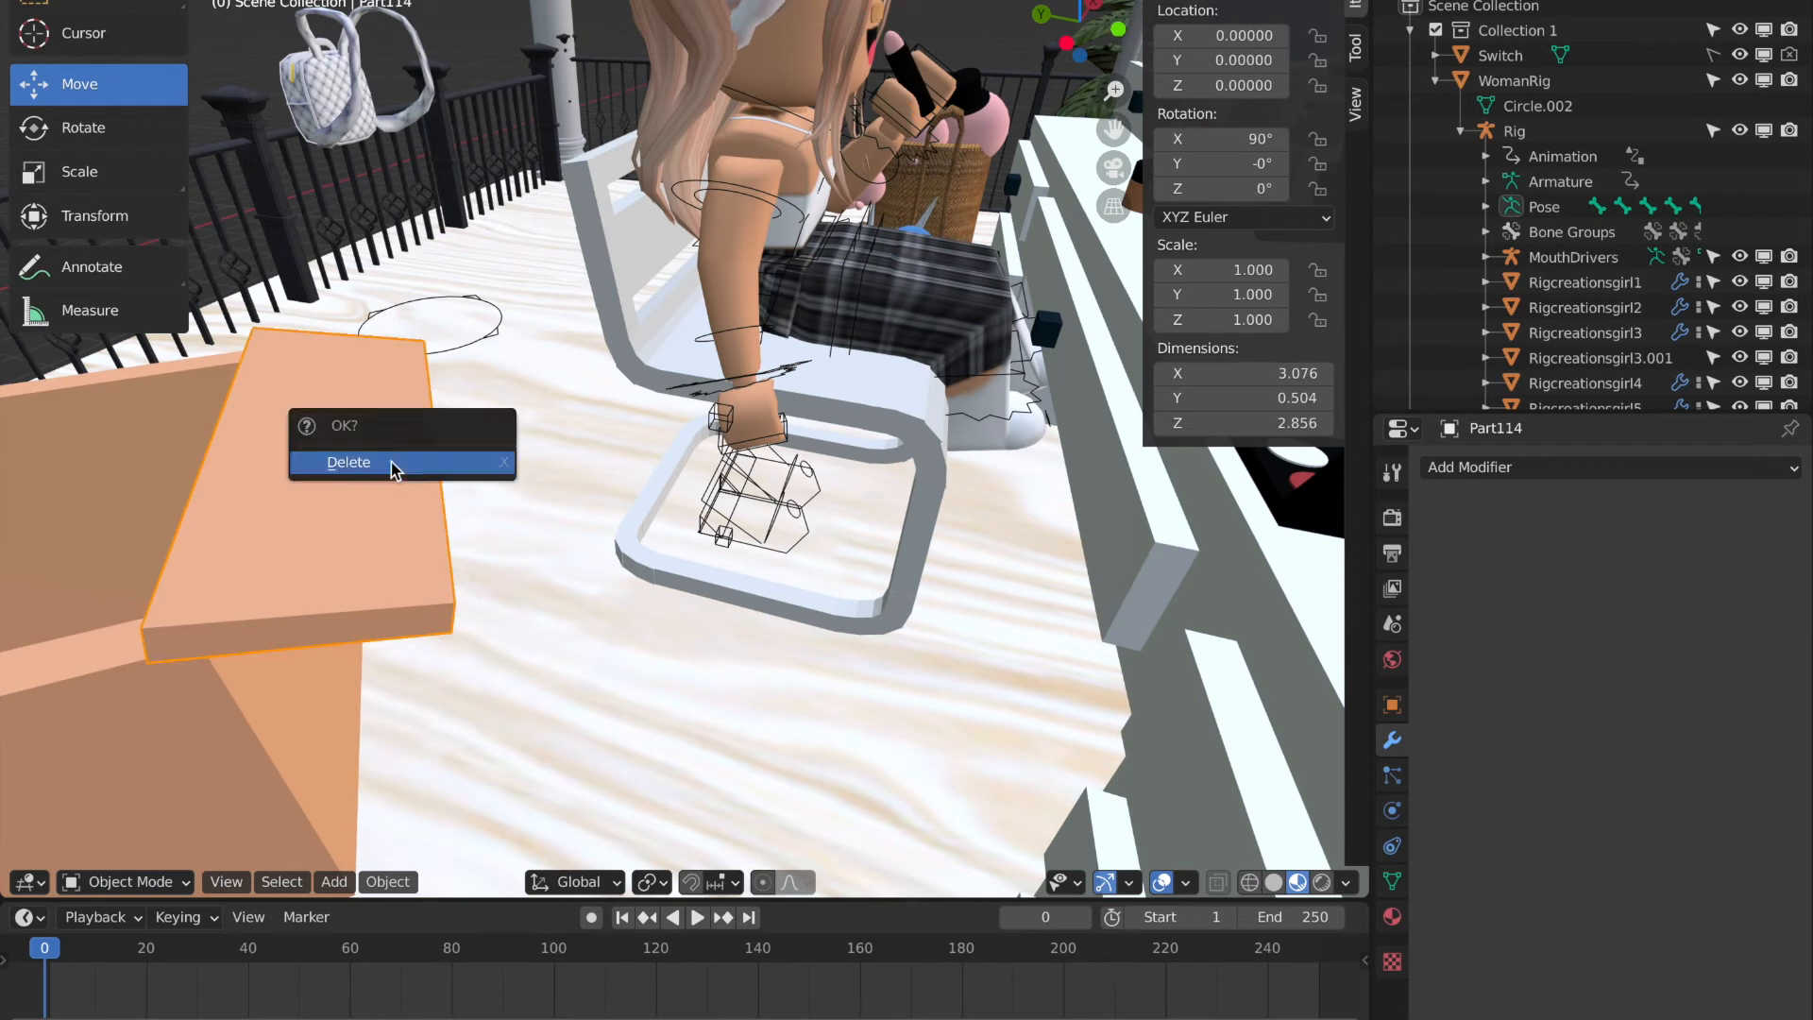
{"action": "left_click", "coordinate": [348, 462]}
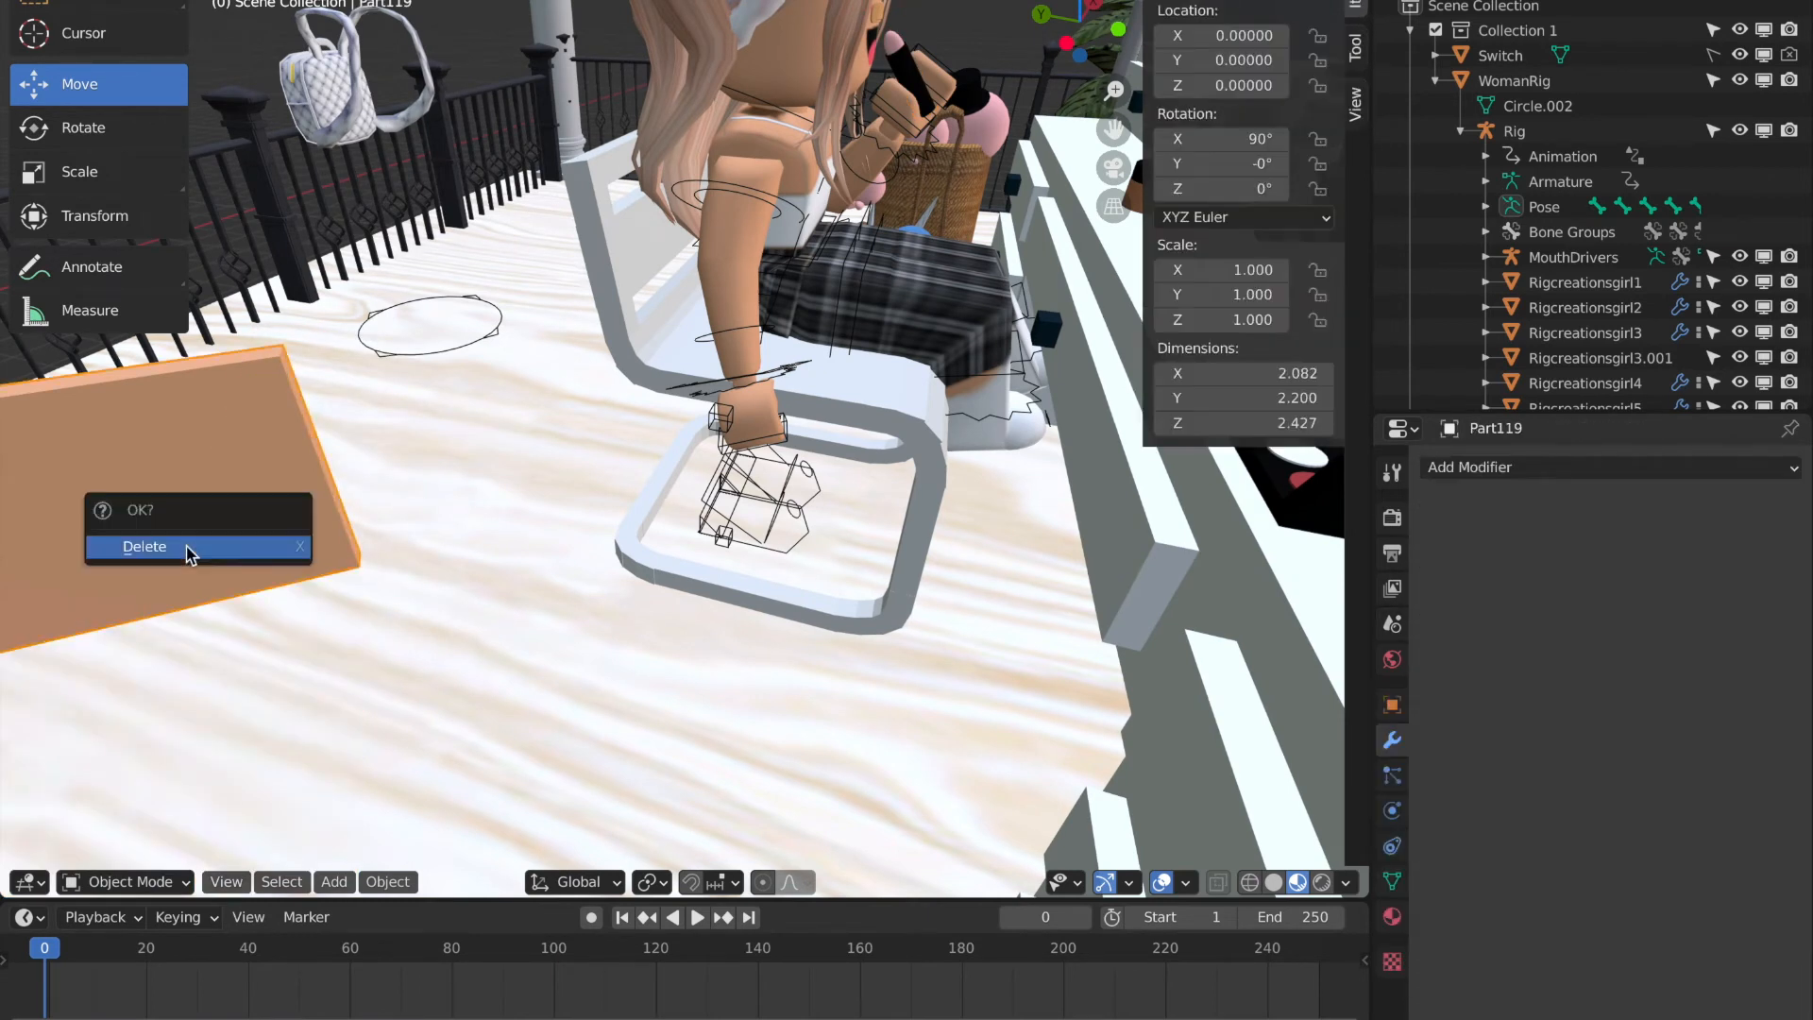
{"action": "left_click", "coordinate": [144, 546]}
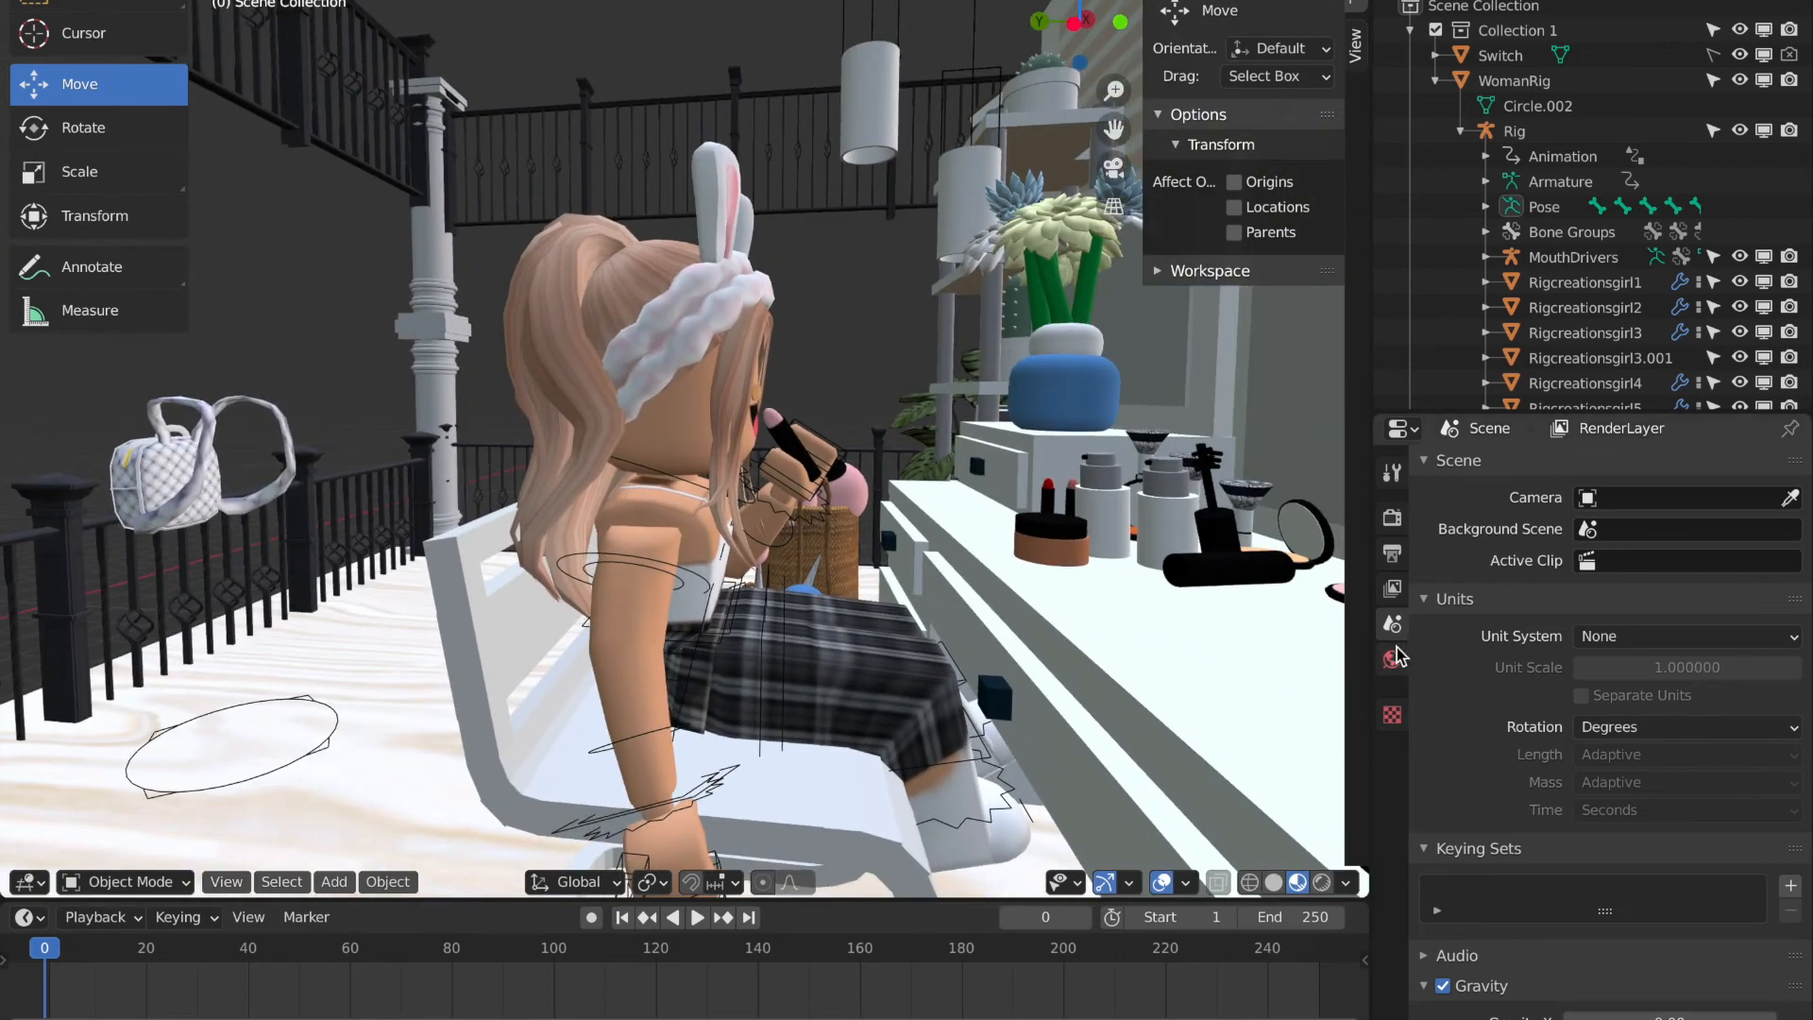
Enable world ambient occlusion and set output to AVI JPEG at Desktop/tutorial.
{"action": "left_click", "coordinate": [1392, 658]}
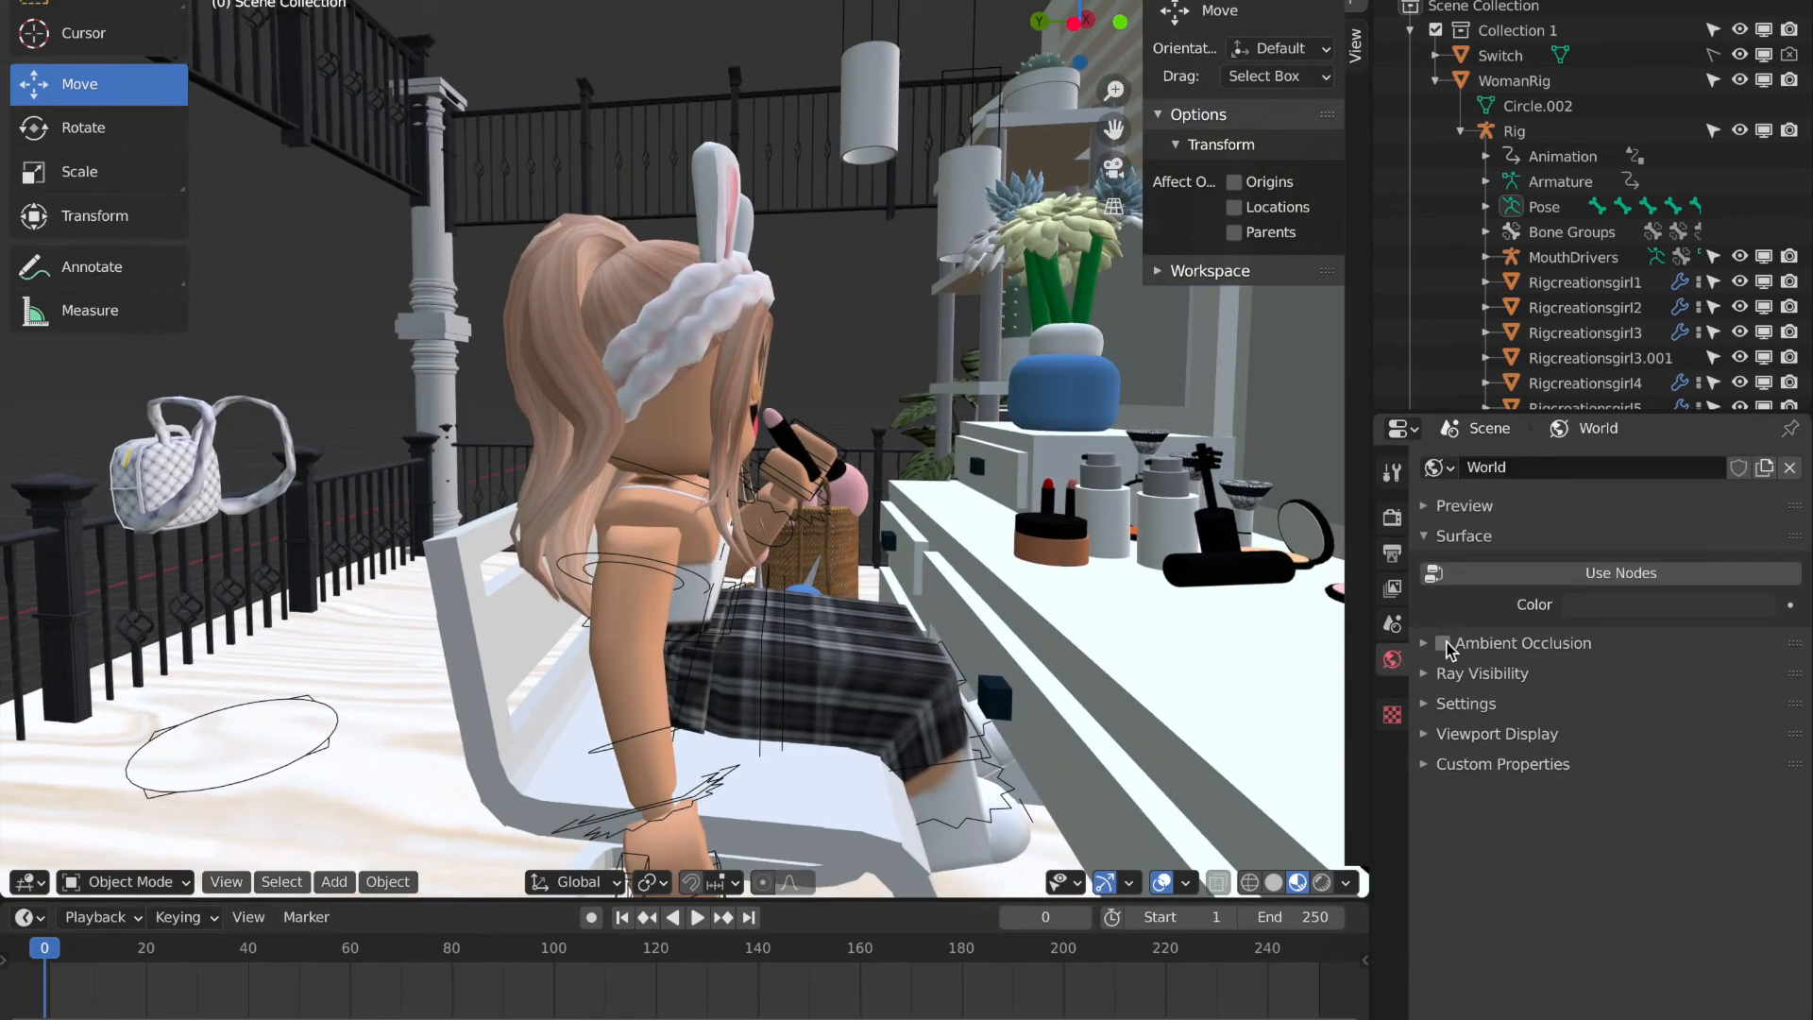
{"action": "left_click", "coordinate": [1443, 643]}
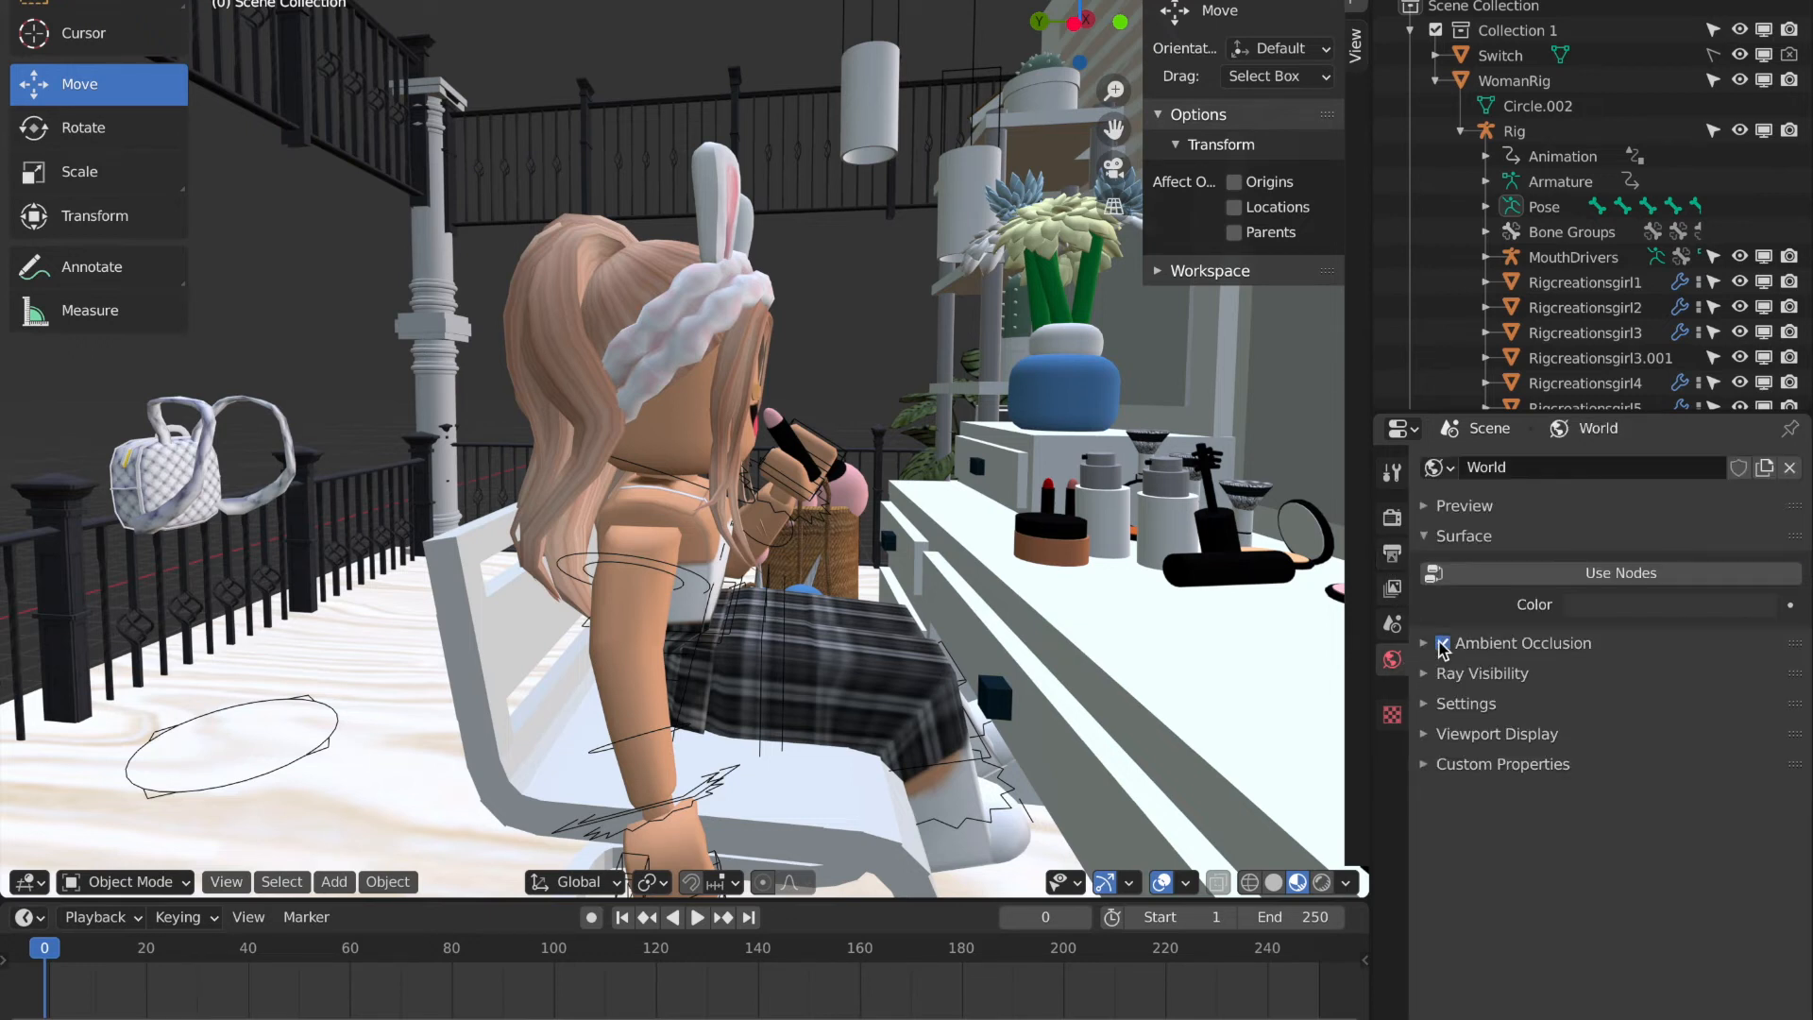
{"action": "left_click", "coordinate": [1392, 552]}
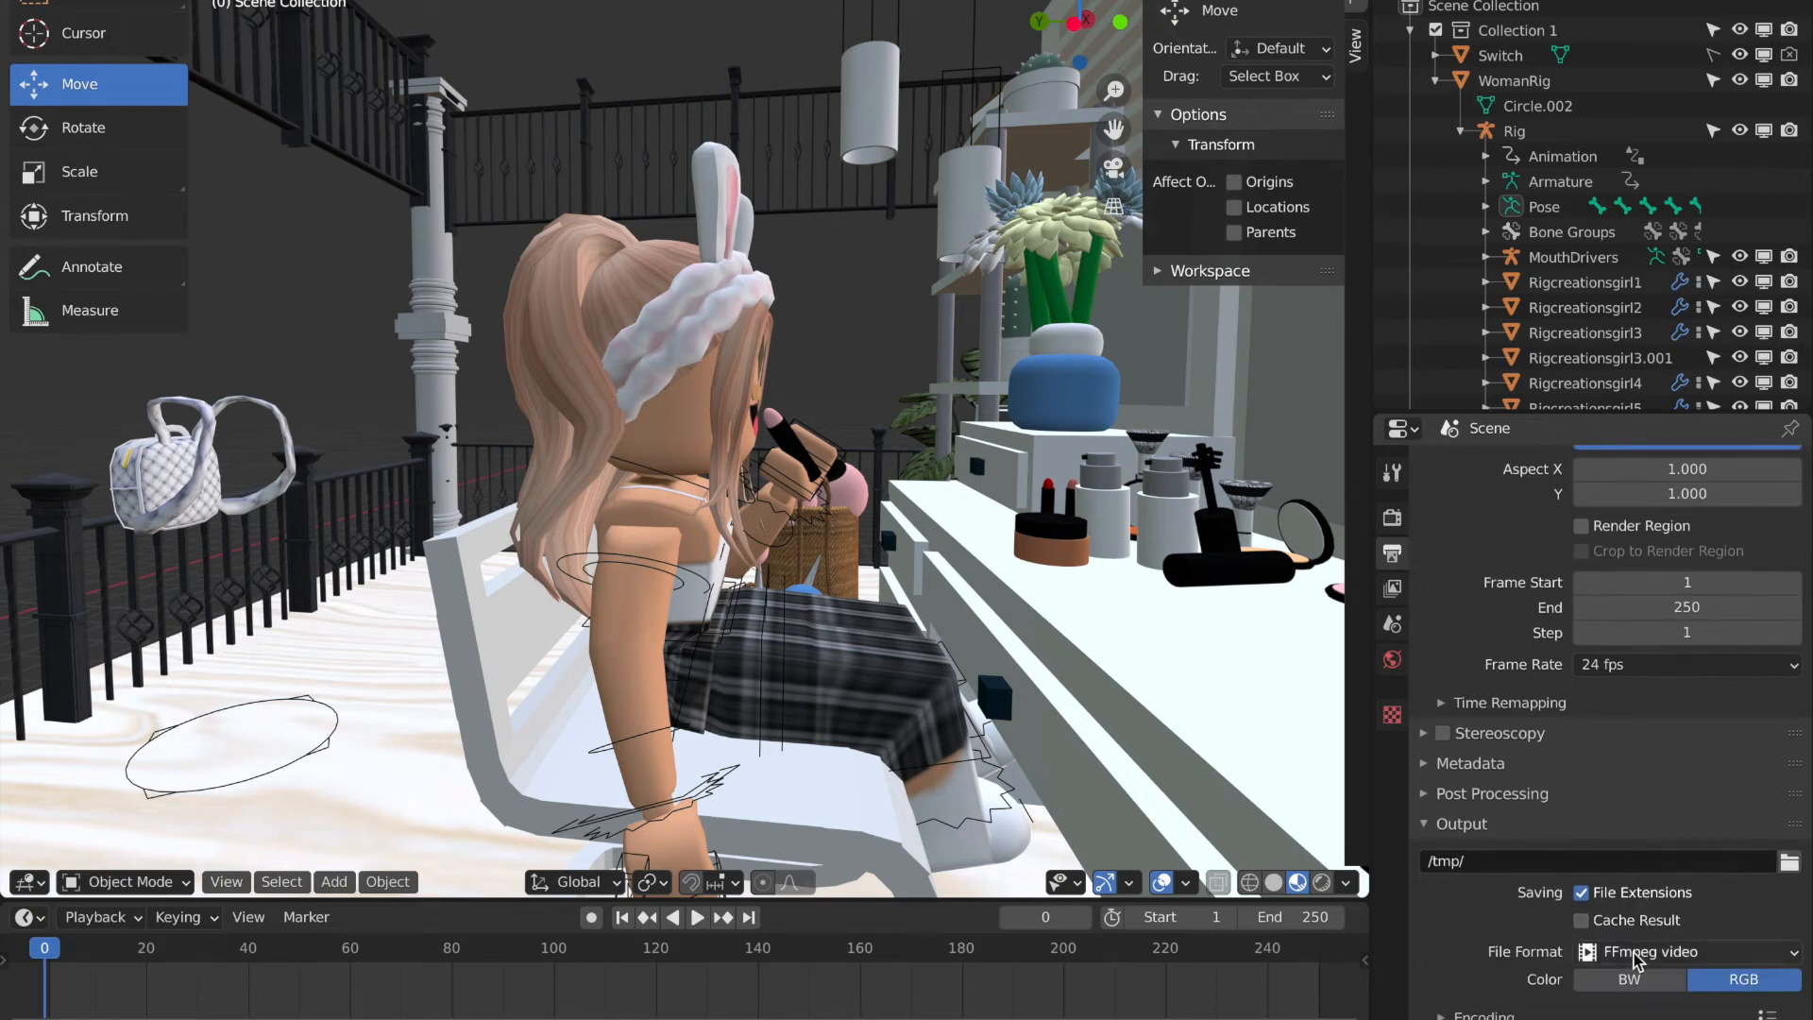
{"action": "left_click", "coordinate": [1682, 952]}
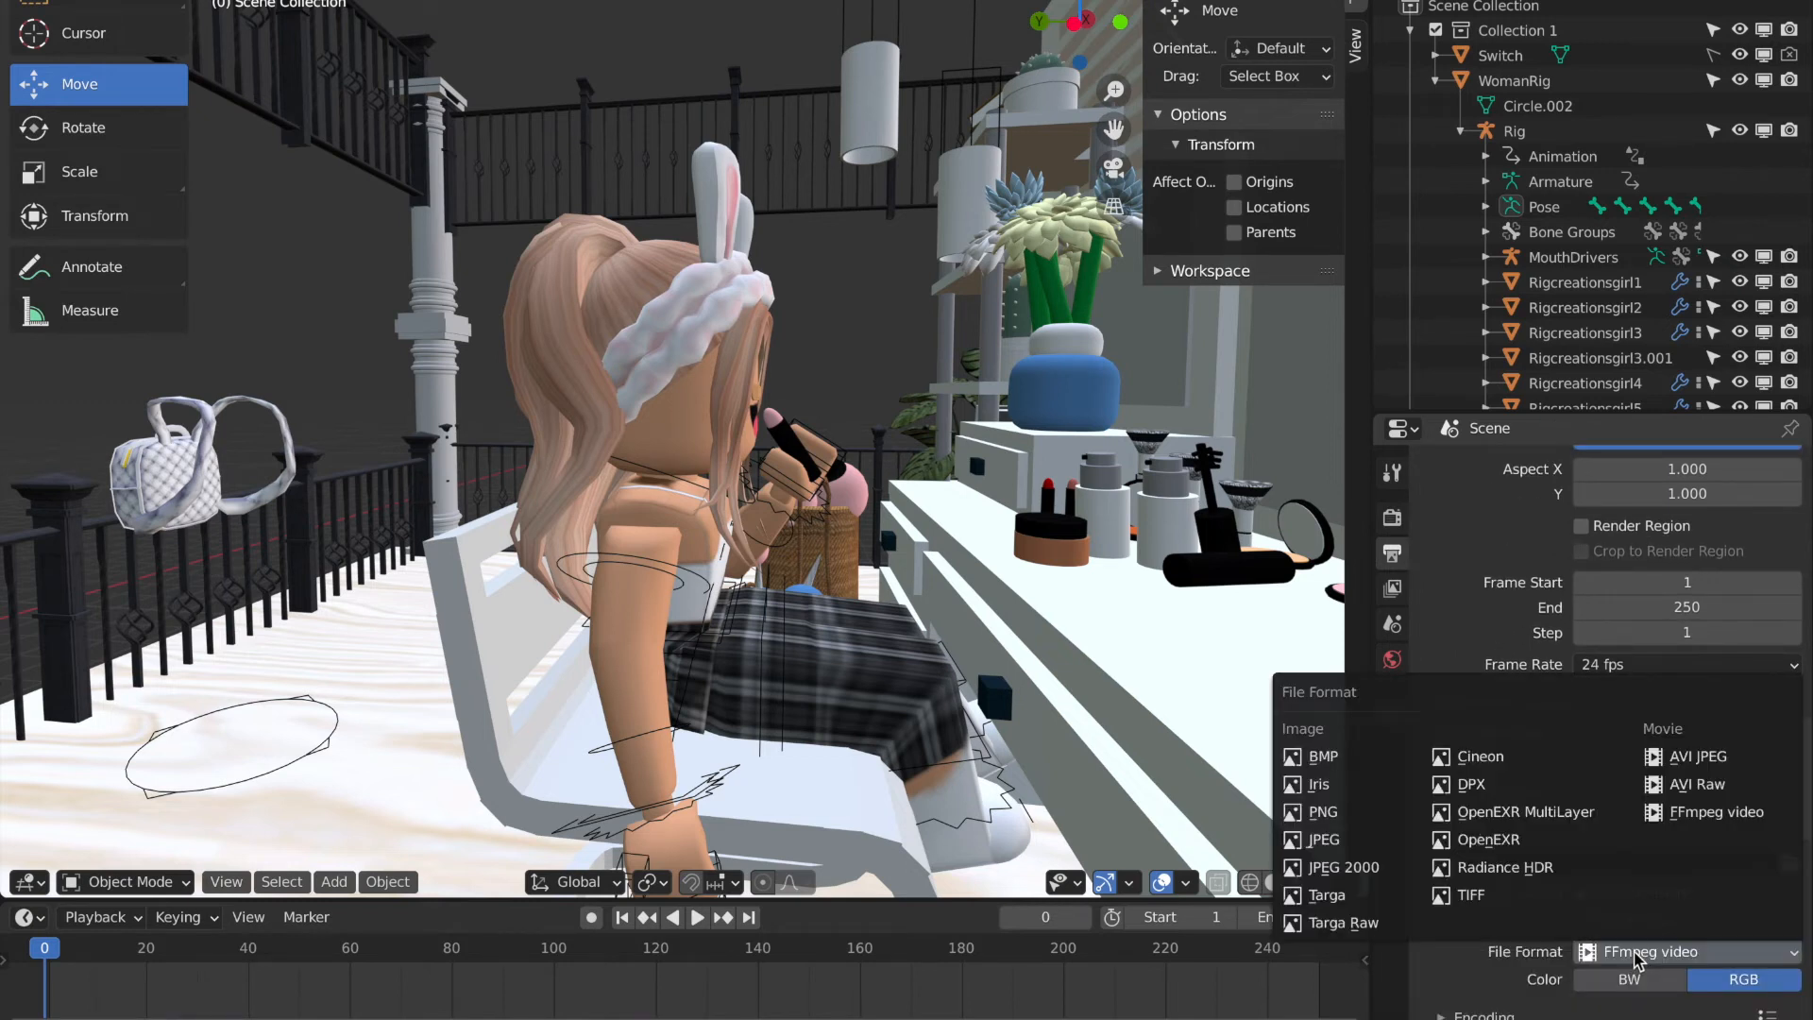
{"action": "mouse_move", "coordinate": [1678, 860]}
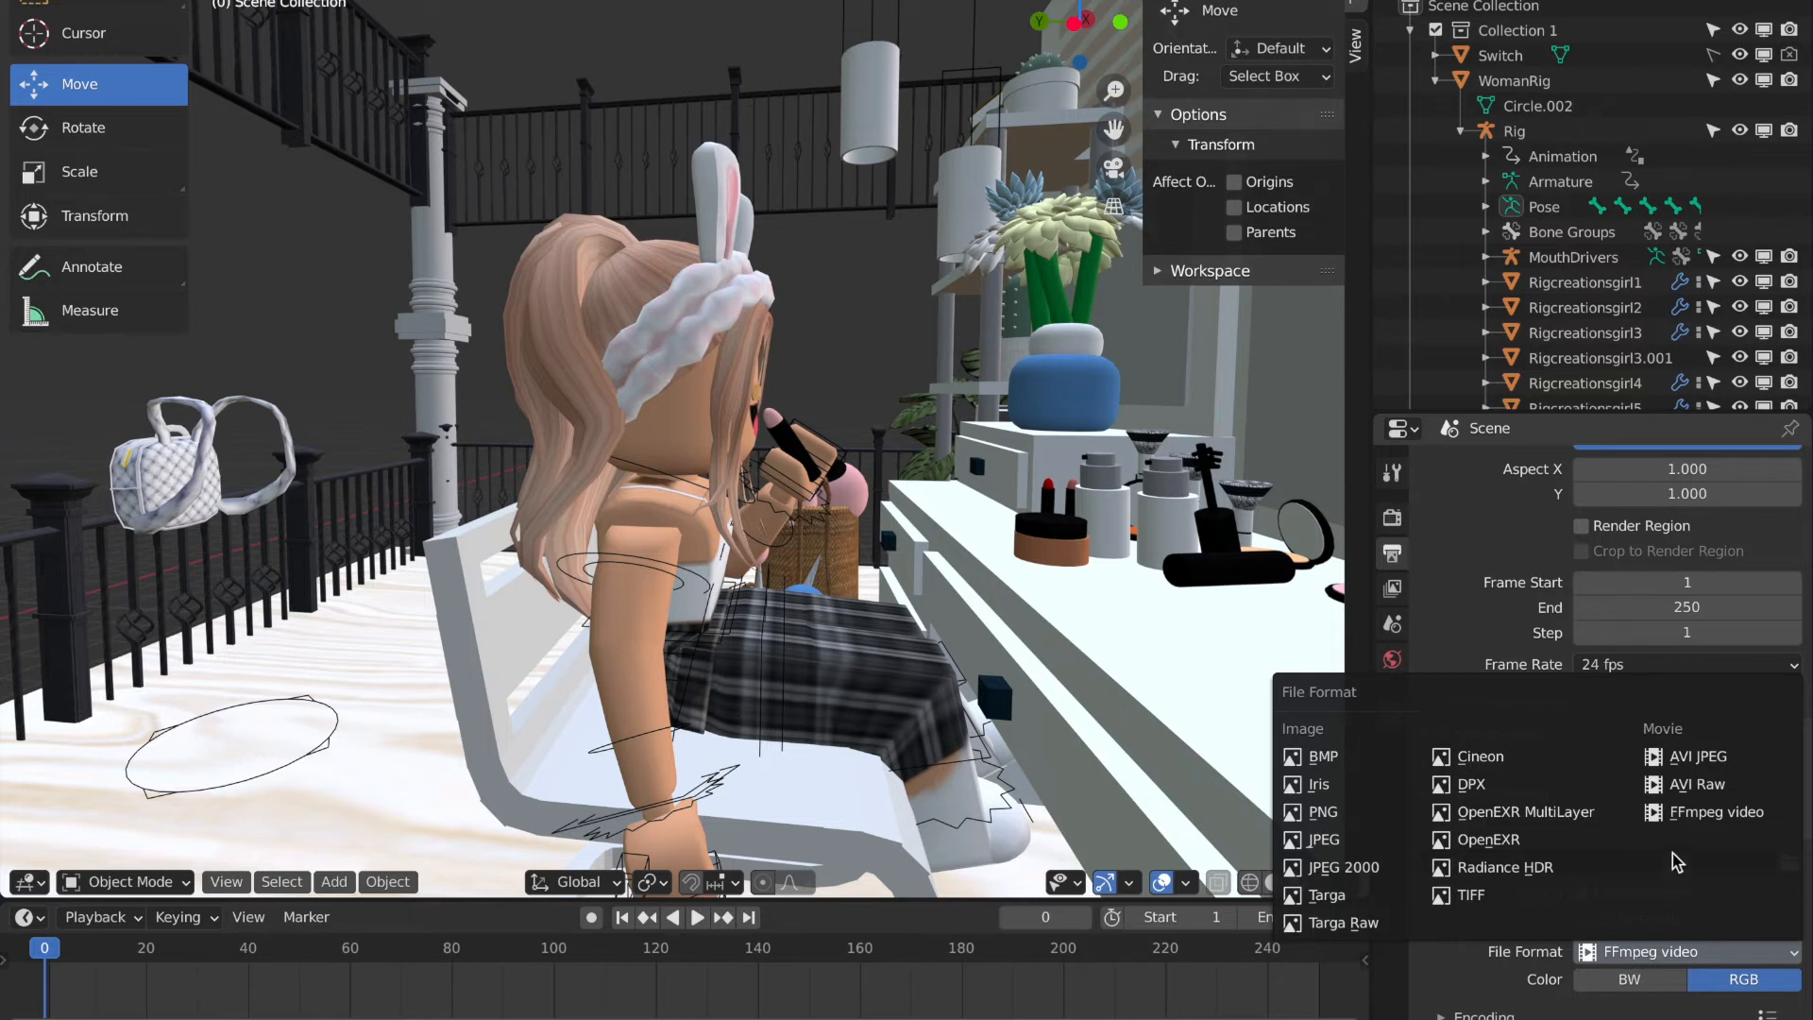
{"action": "left_click", "coordinate": [1698, 756]}
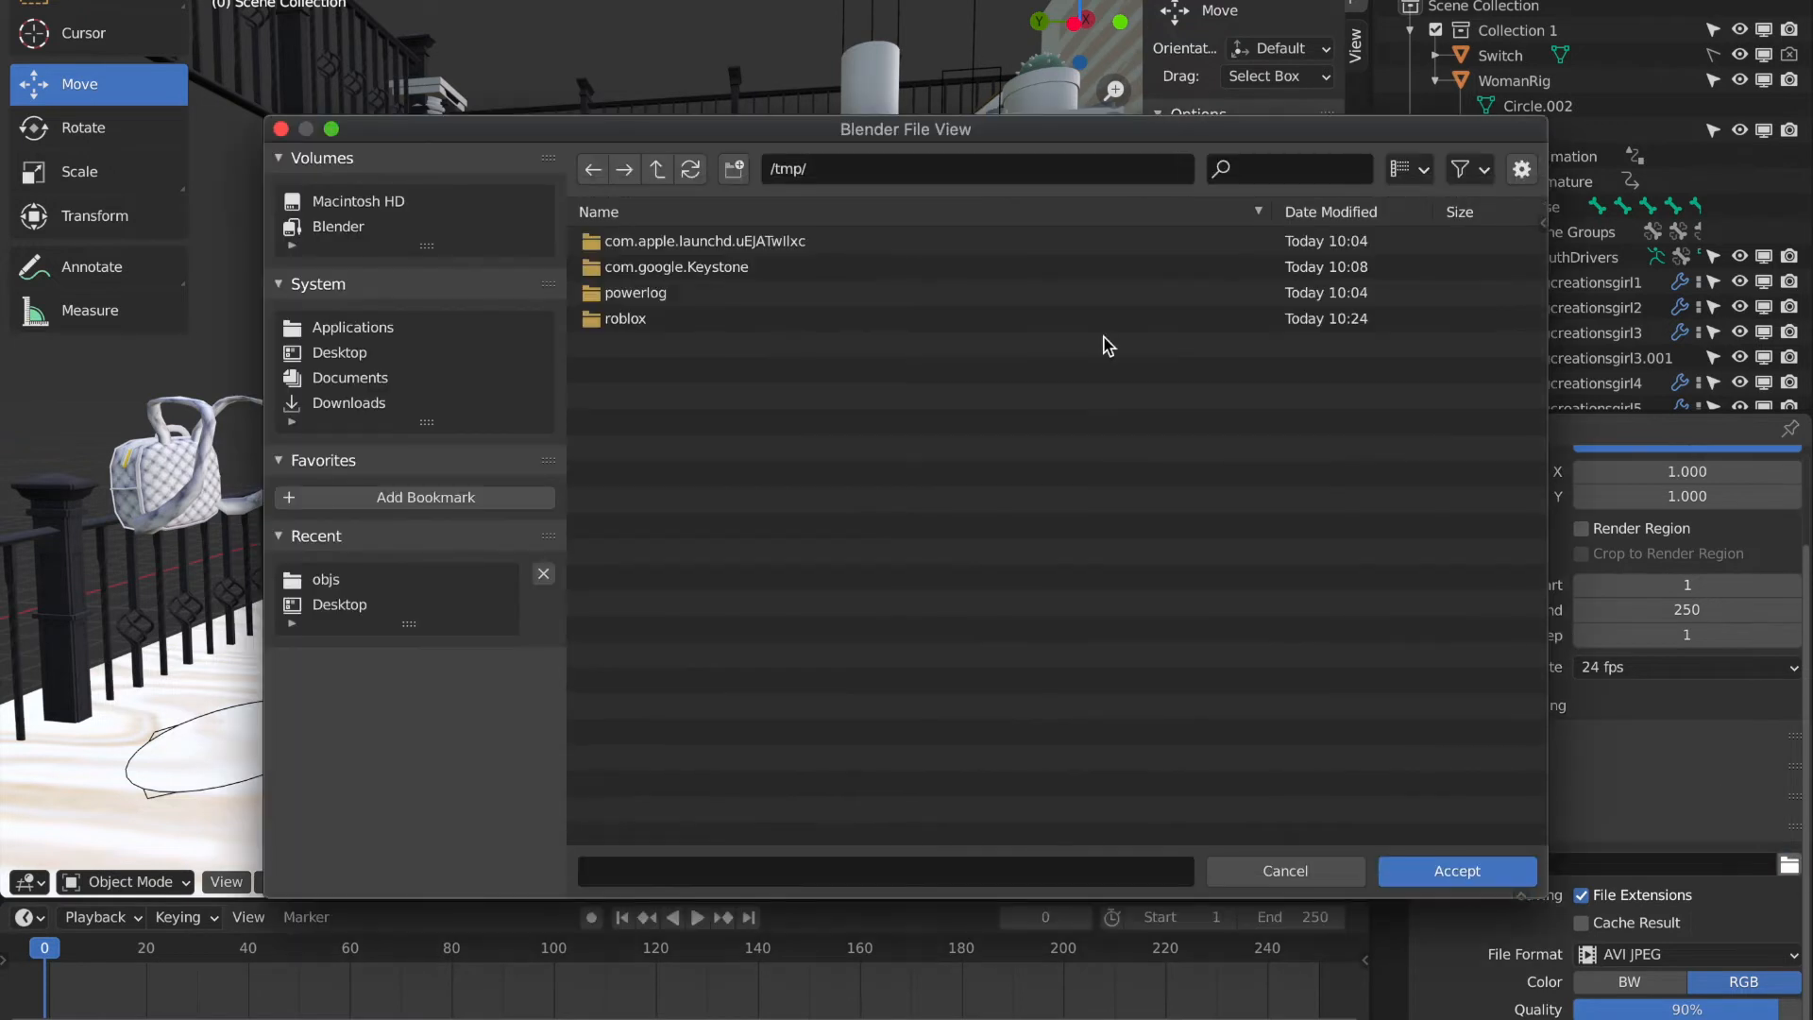
{"action": "left_click", "coordinate": [339, 351]}
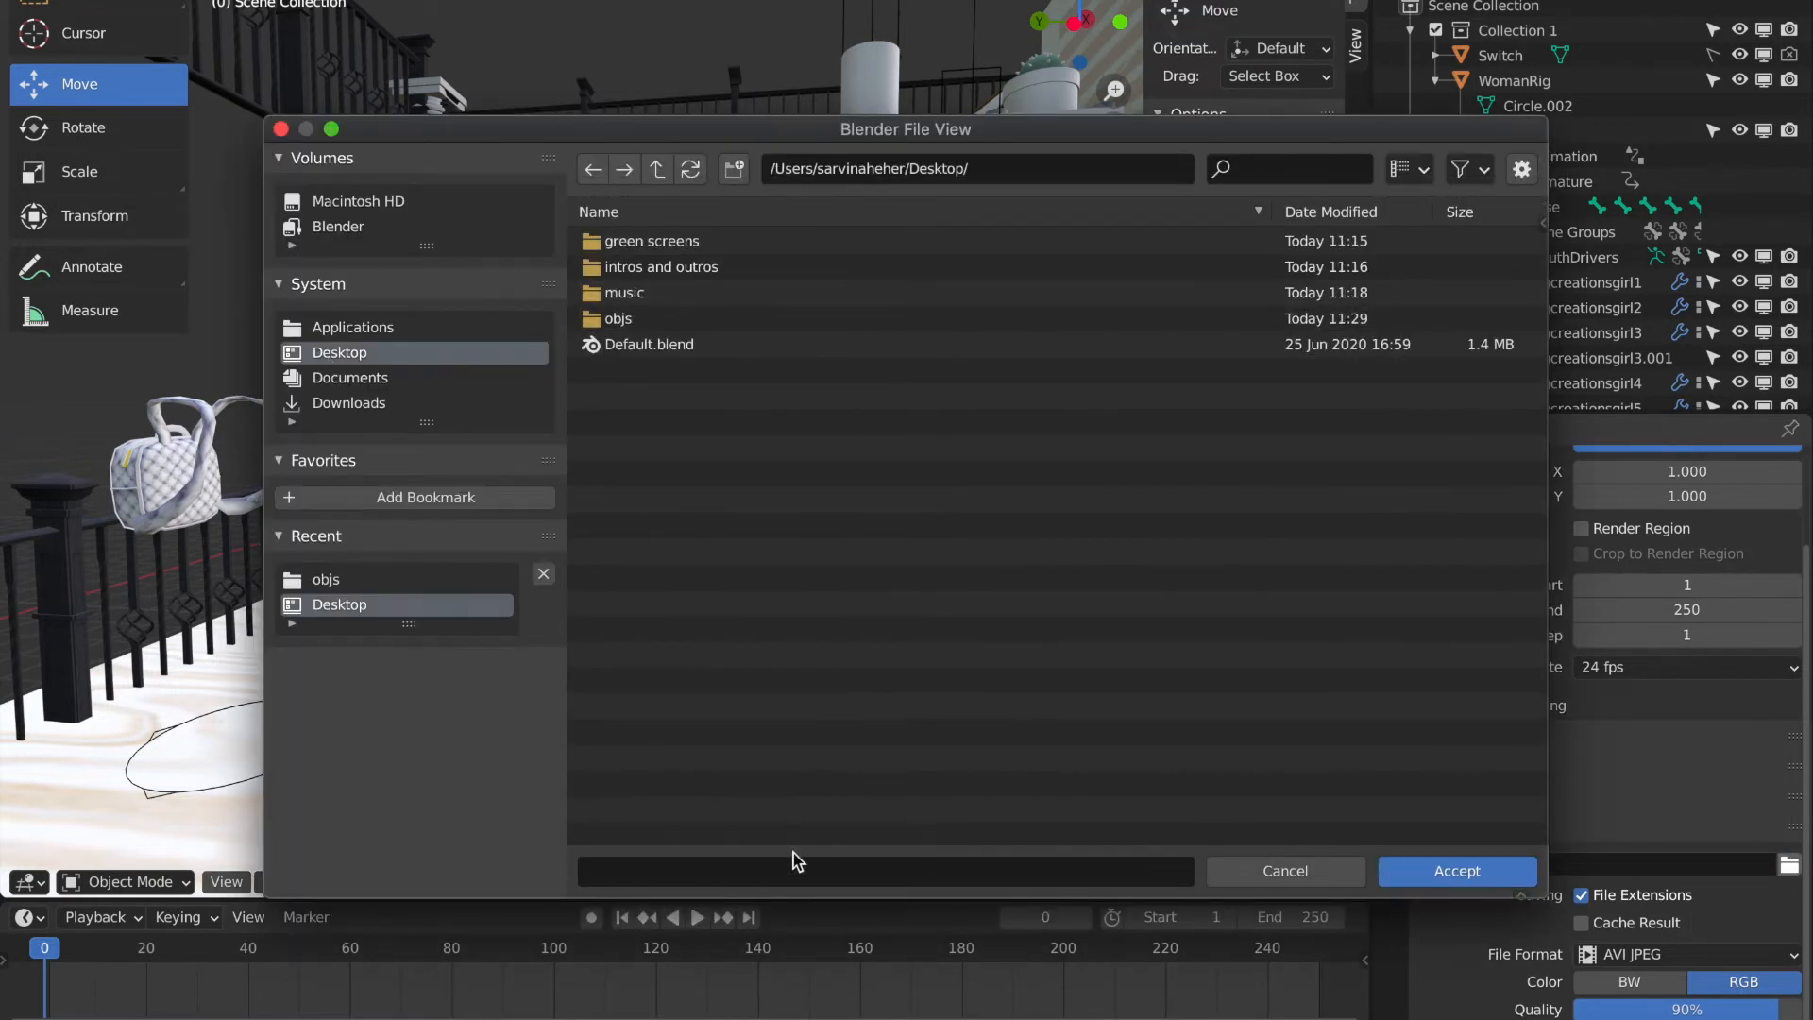
{"action": "type", "text": "tutorial"}
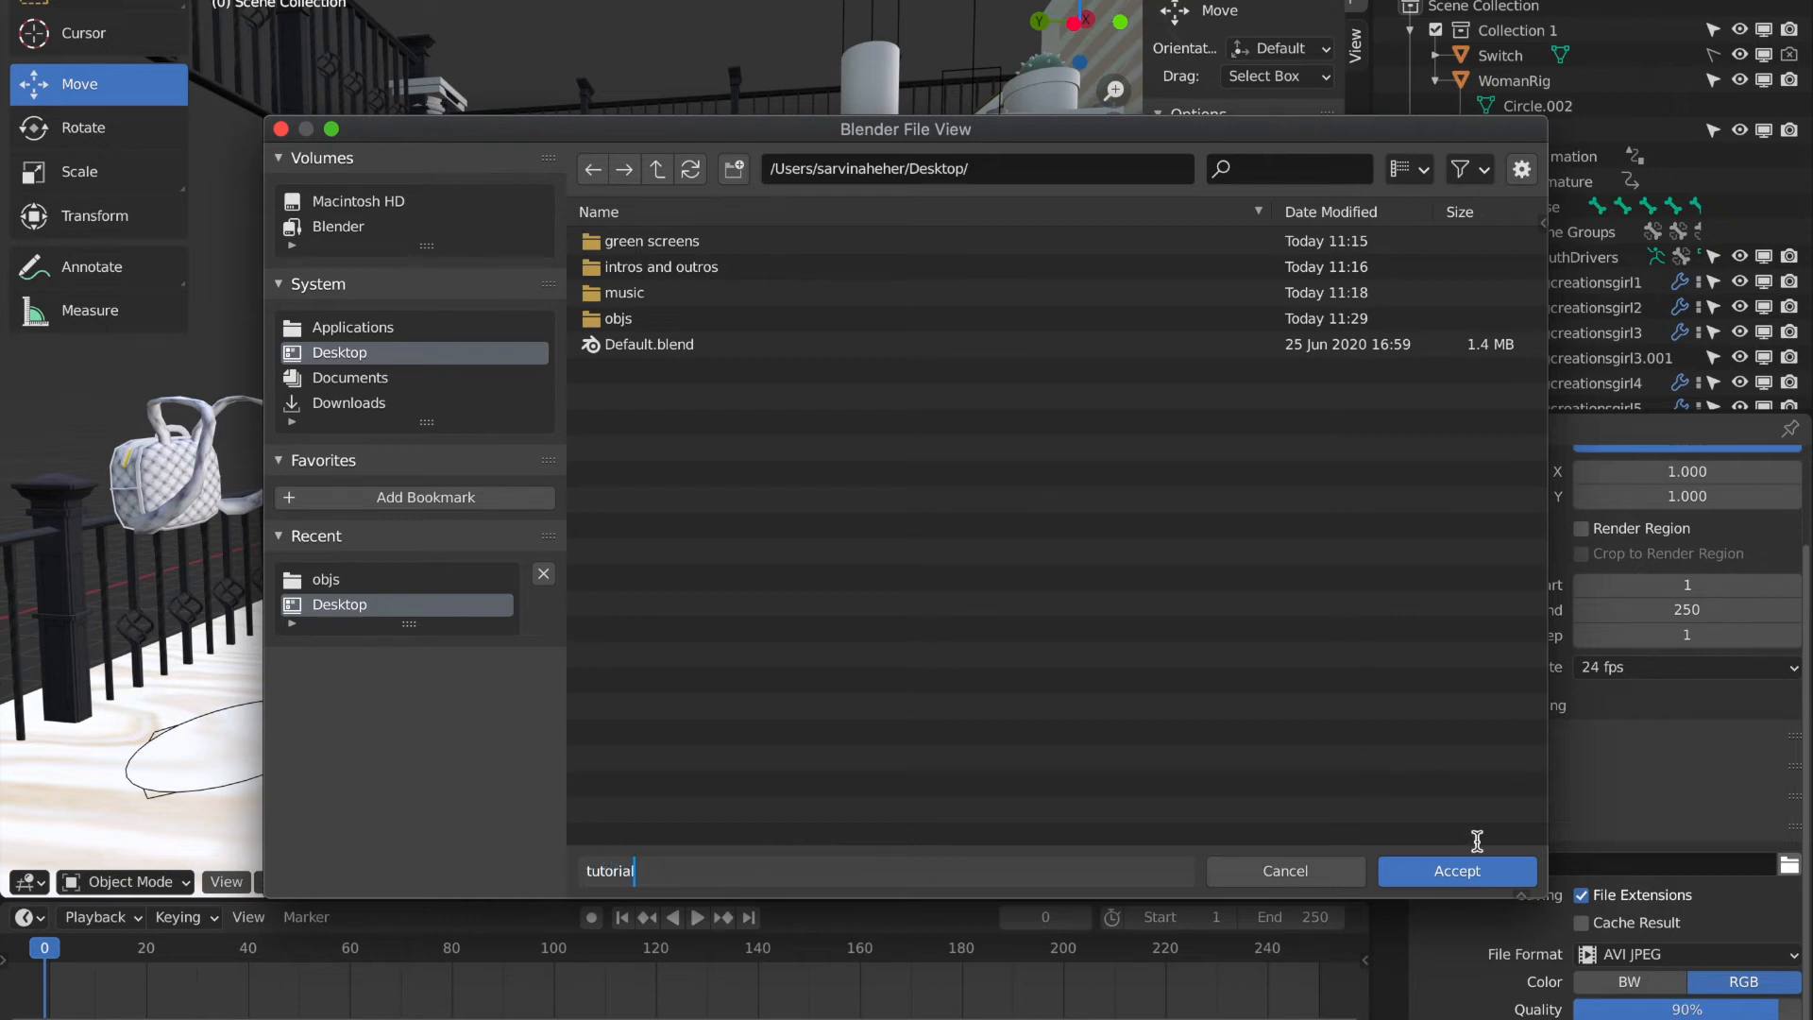
{"action": "left_click", "coordinate": [1456, 871]}
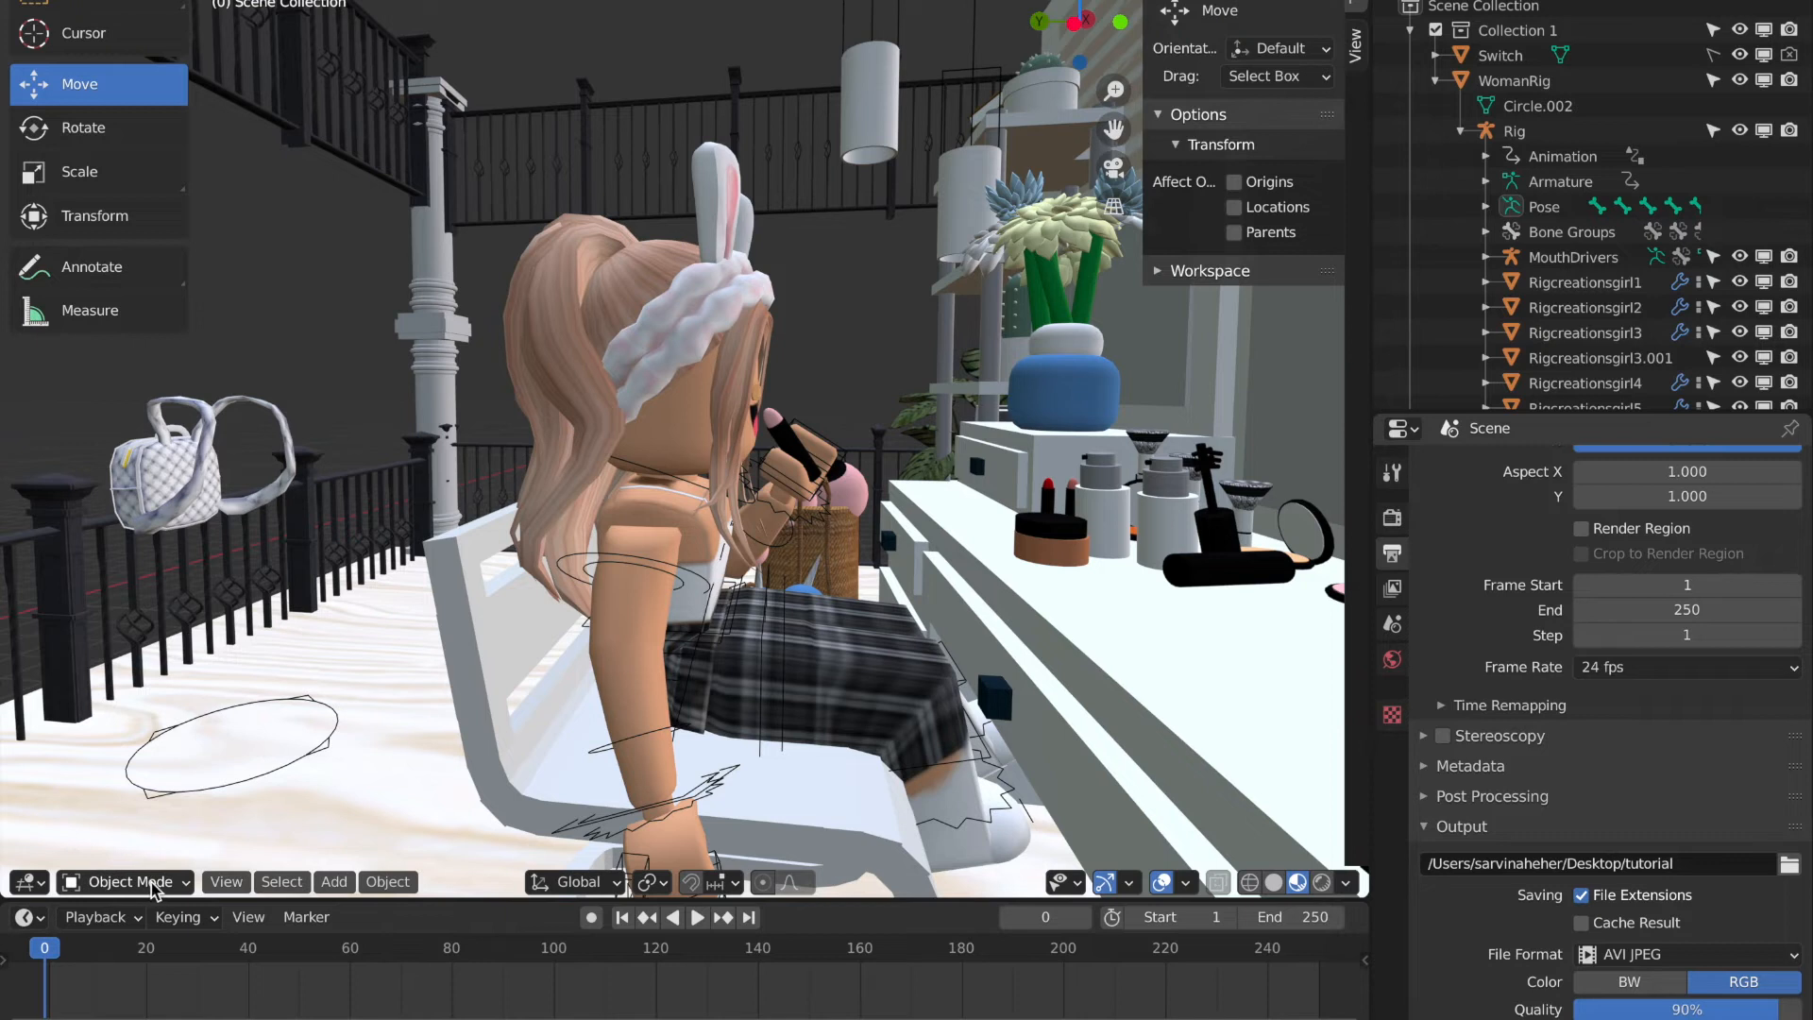
Enter 1280 for Resolution X and 720 for Resolution Y in Output properties.
{"action": "left_click", "coordinate": [333, 881]}
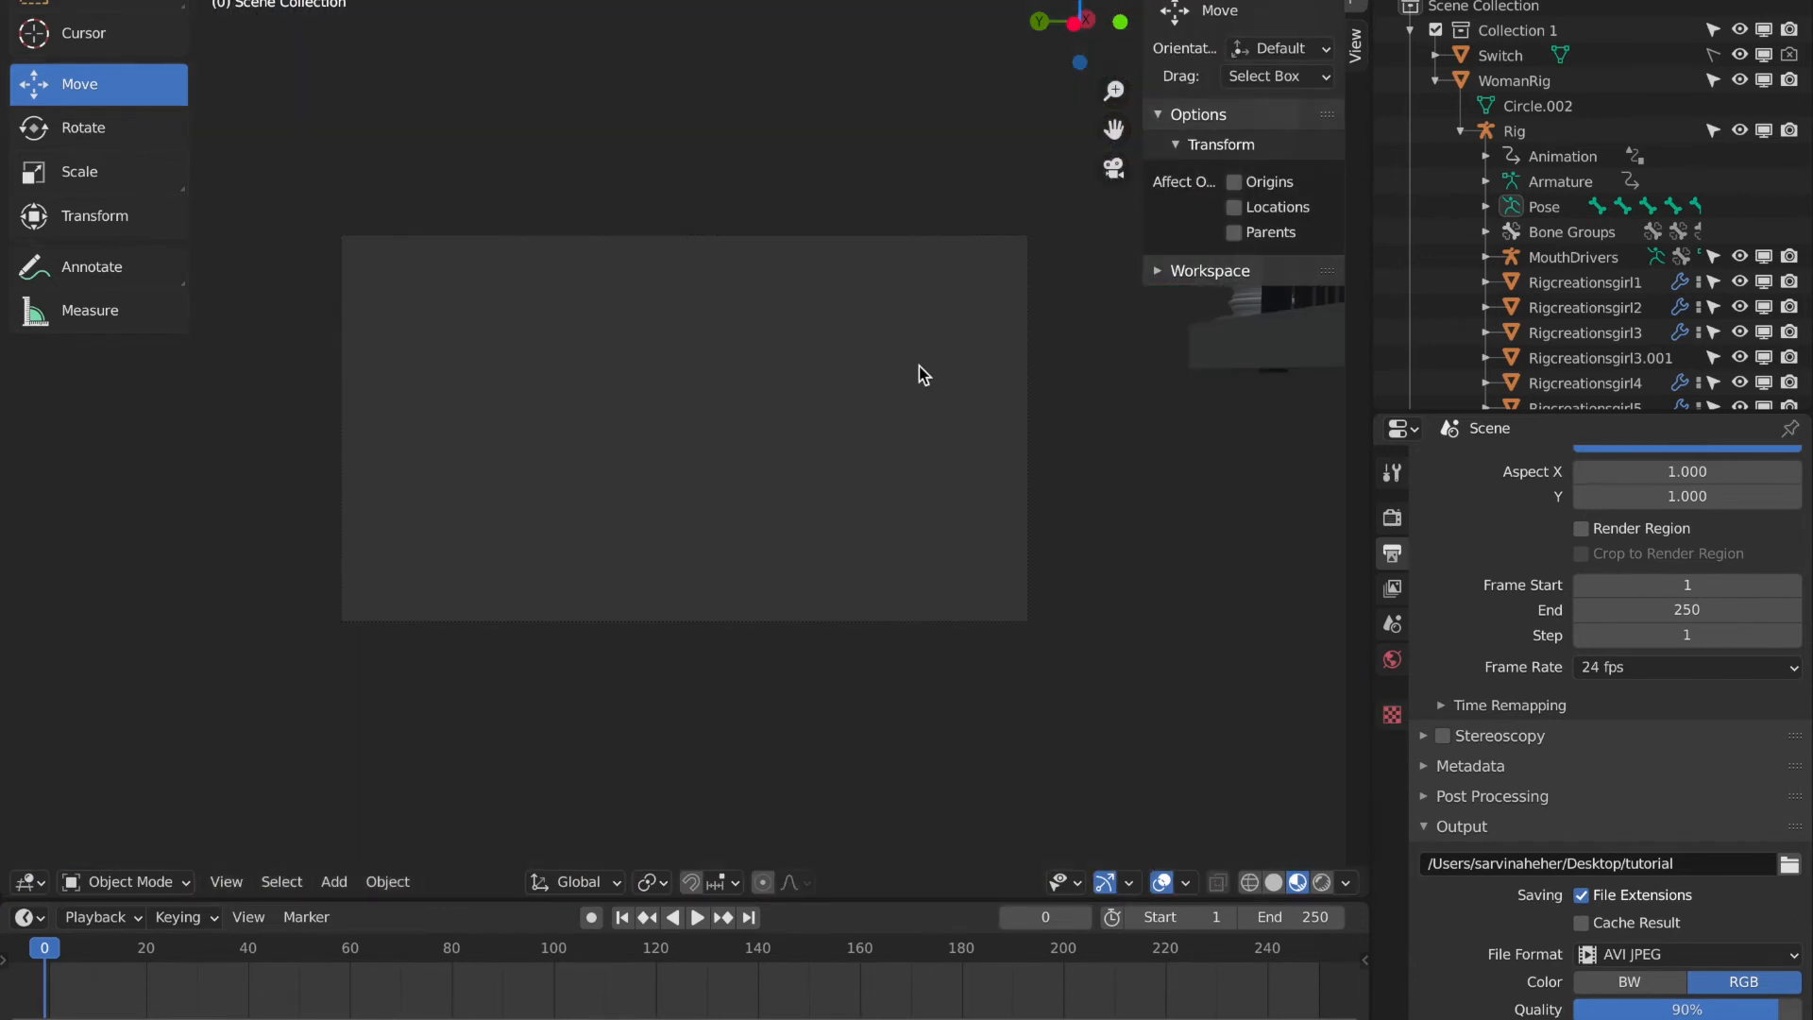
{"action": "left_click", "coordinate": [1391, 517]}
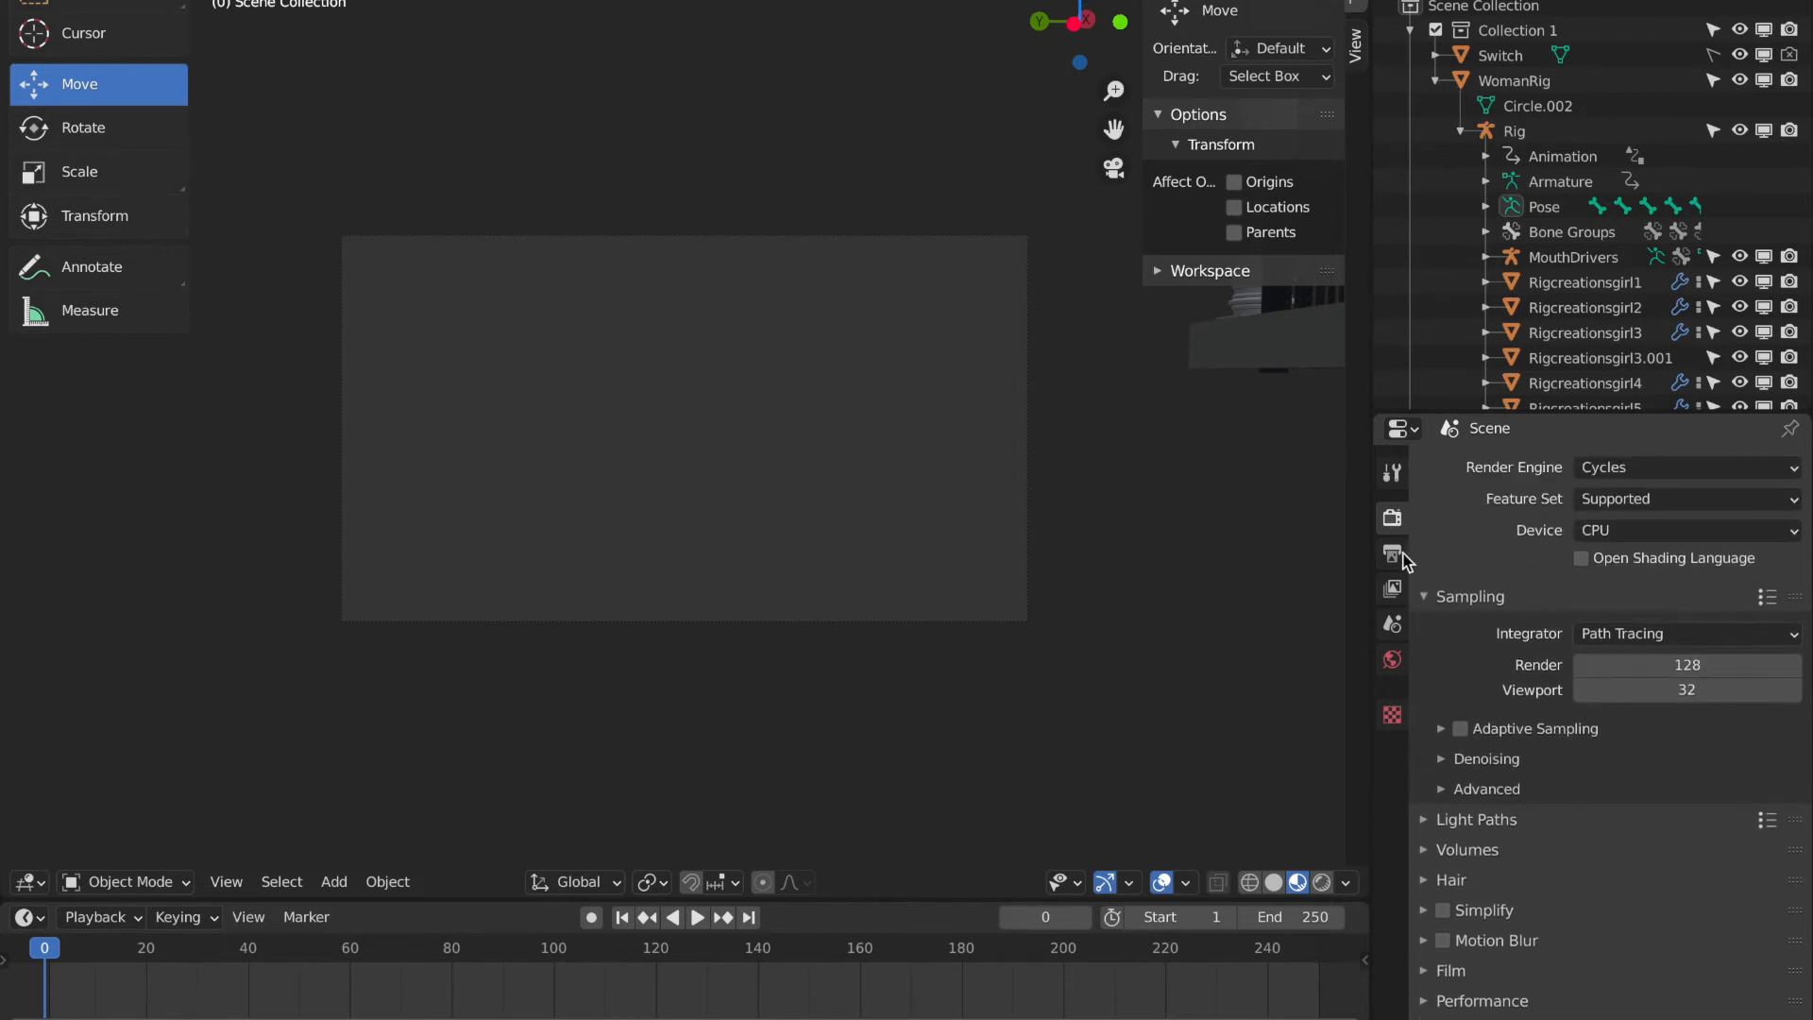
{"action": "left_click", "coordinate": [1392, 553]}
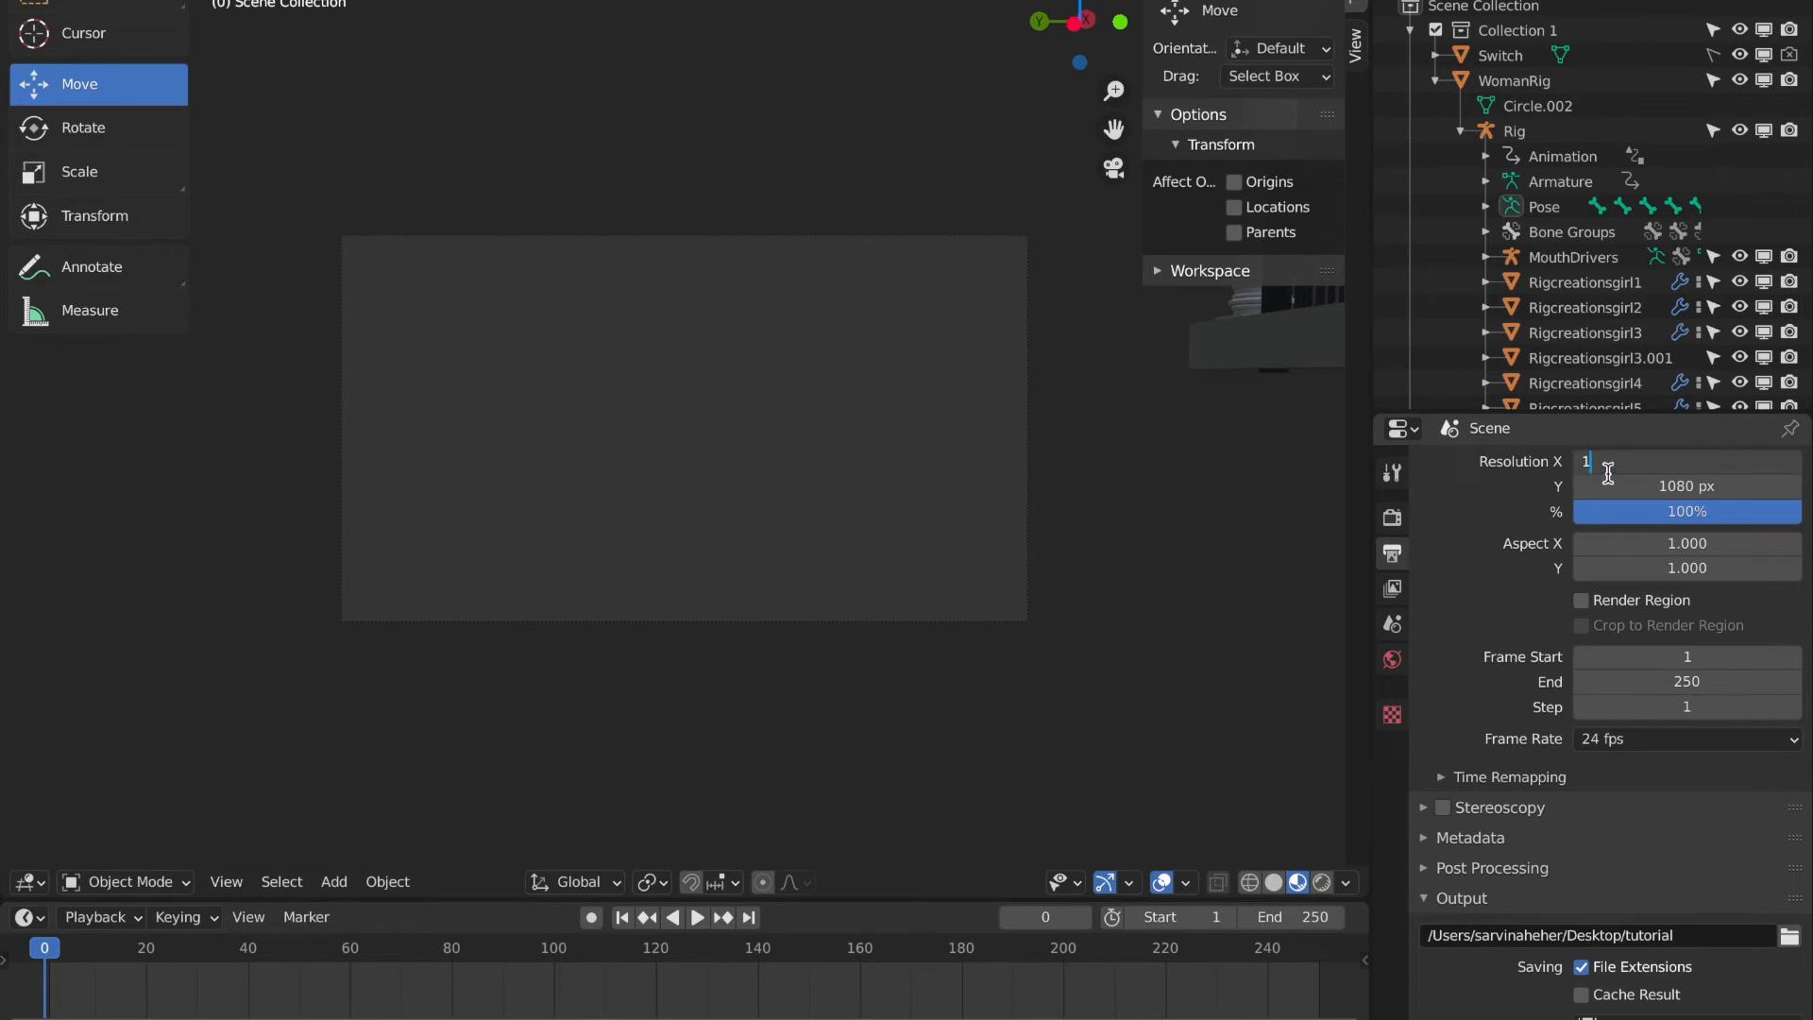
{"action": "type", "text": "1280 px"}
{"action": "left_click", "coordinate": [1686, 486]}
{"action": "type", "text": "720"}
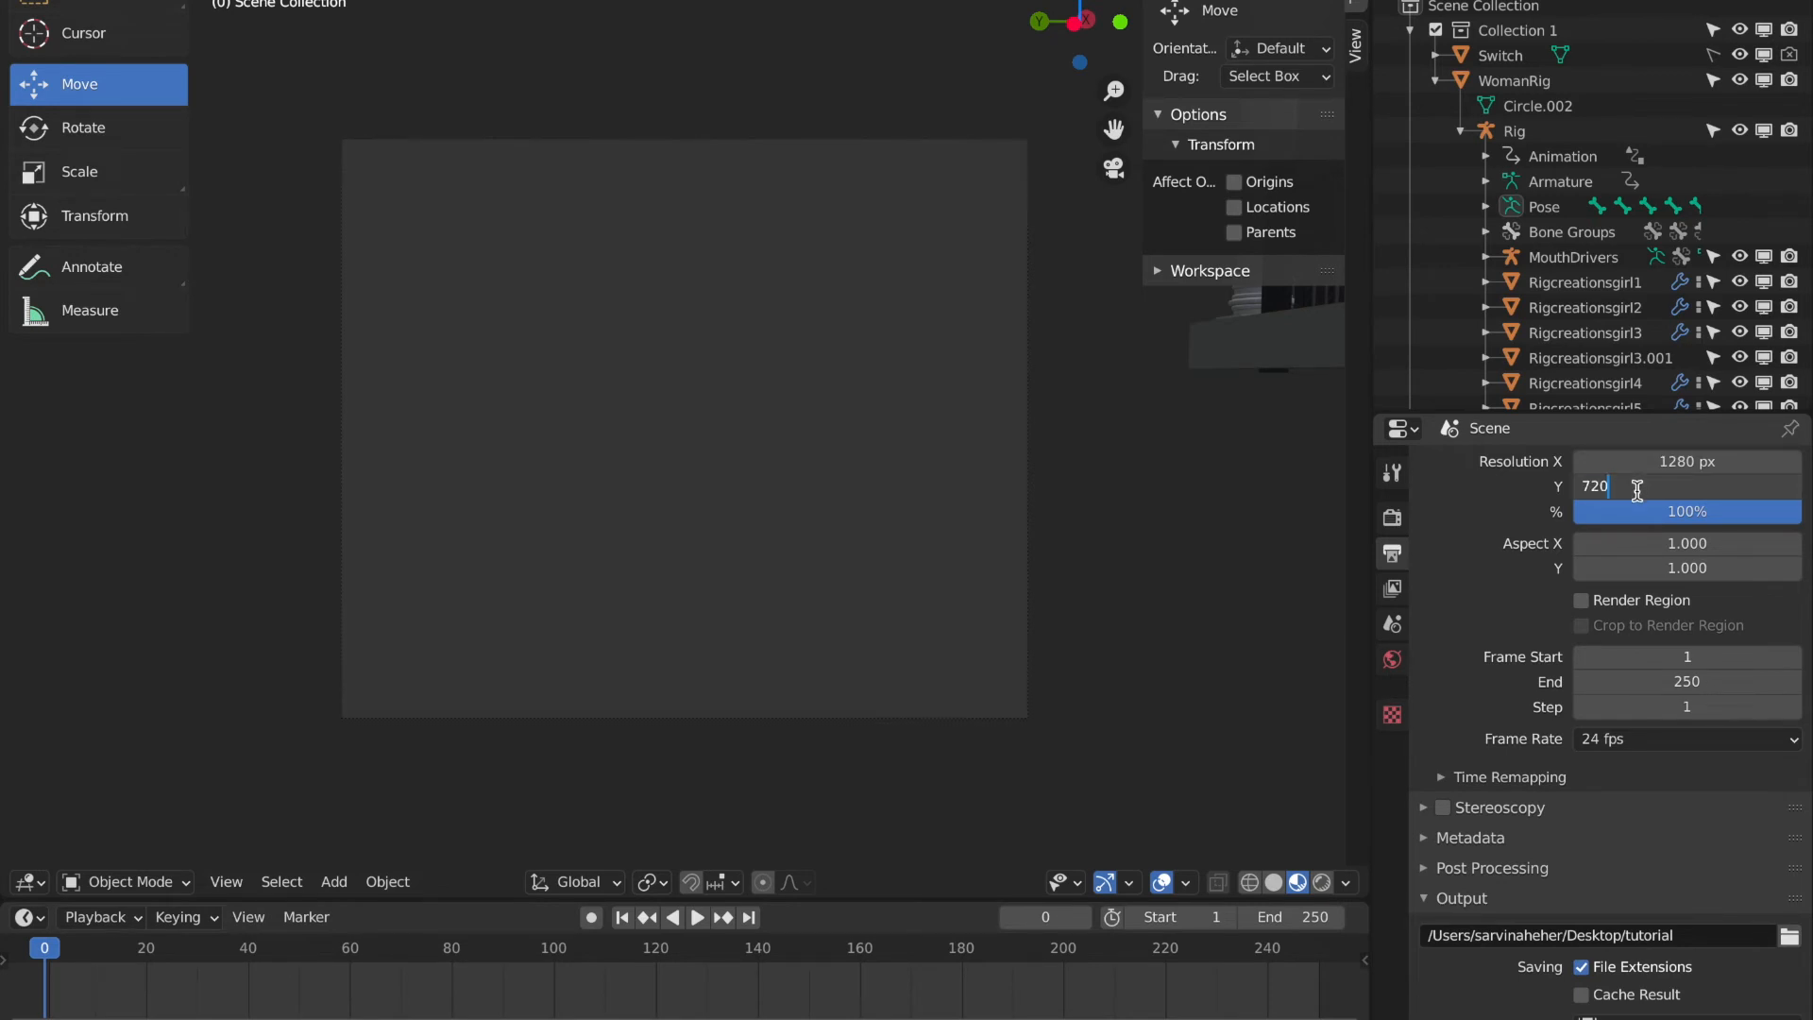
{"action": "key", "text": "Return"}
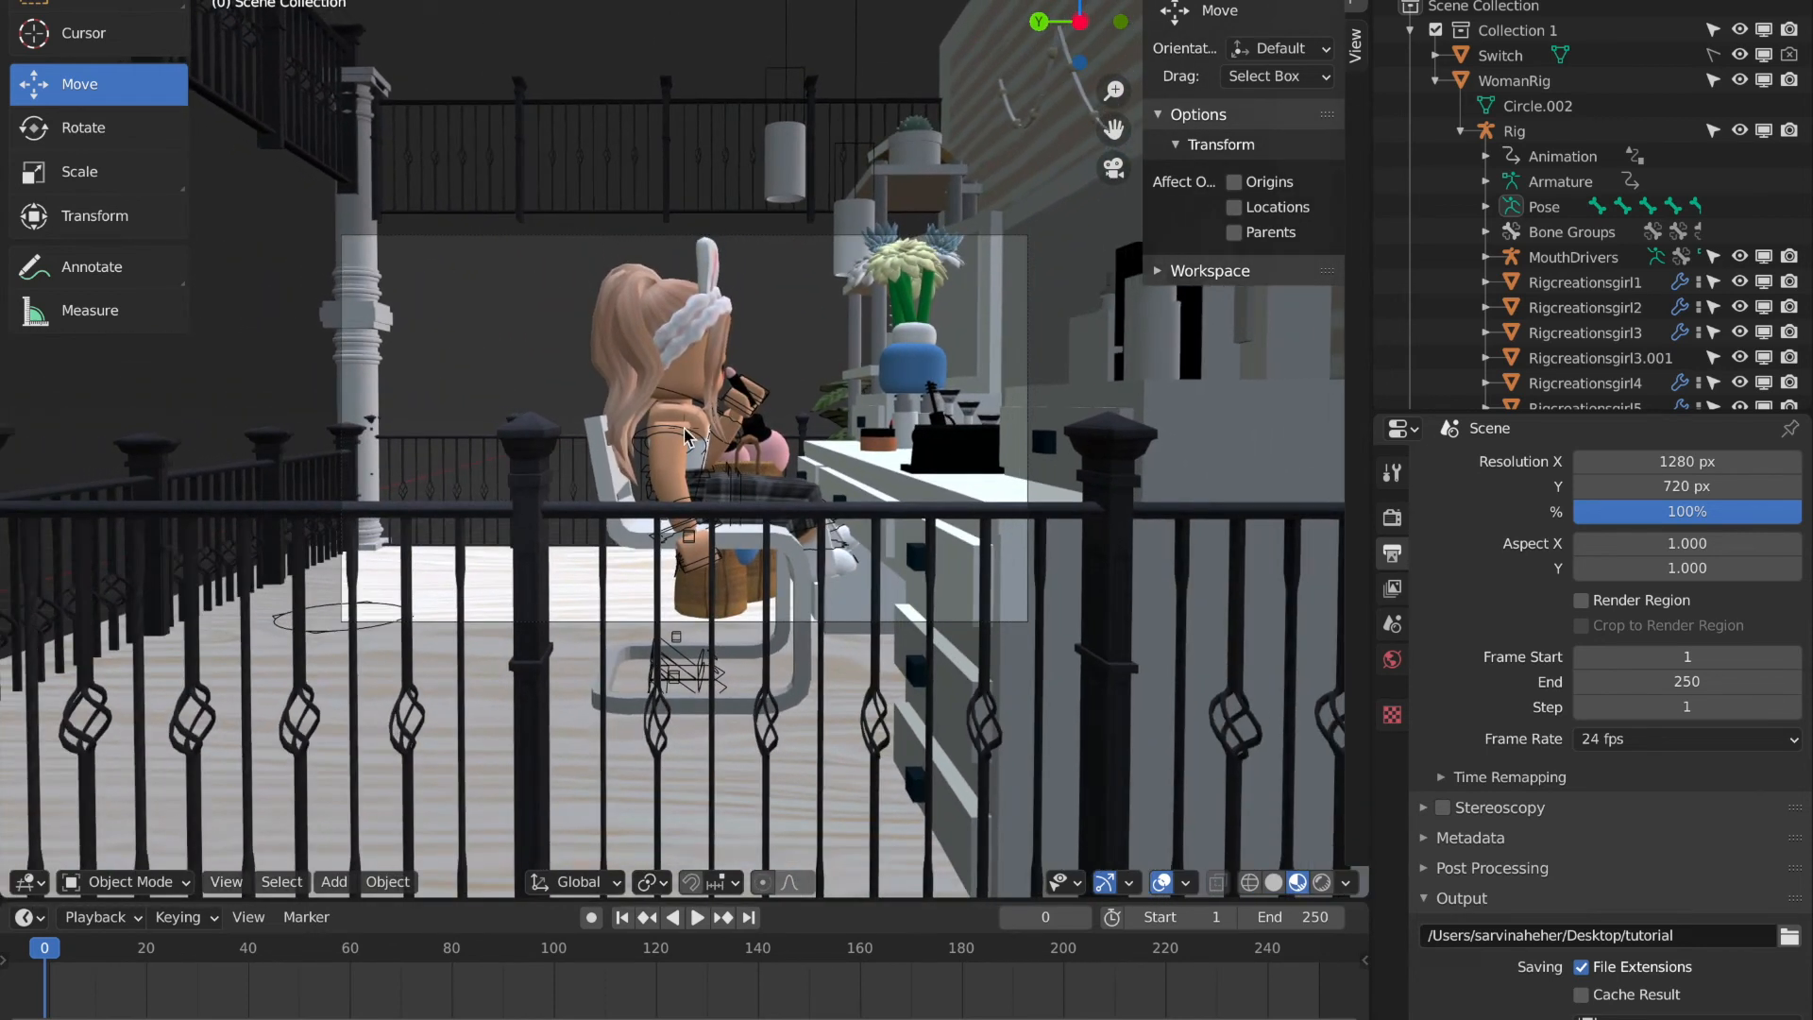
Make the world colour a full-brightness light pink instead of dark grey.
{"action": "left_click", "coordinate": [1392, 659]}
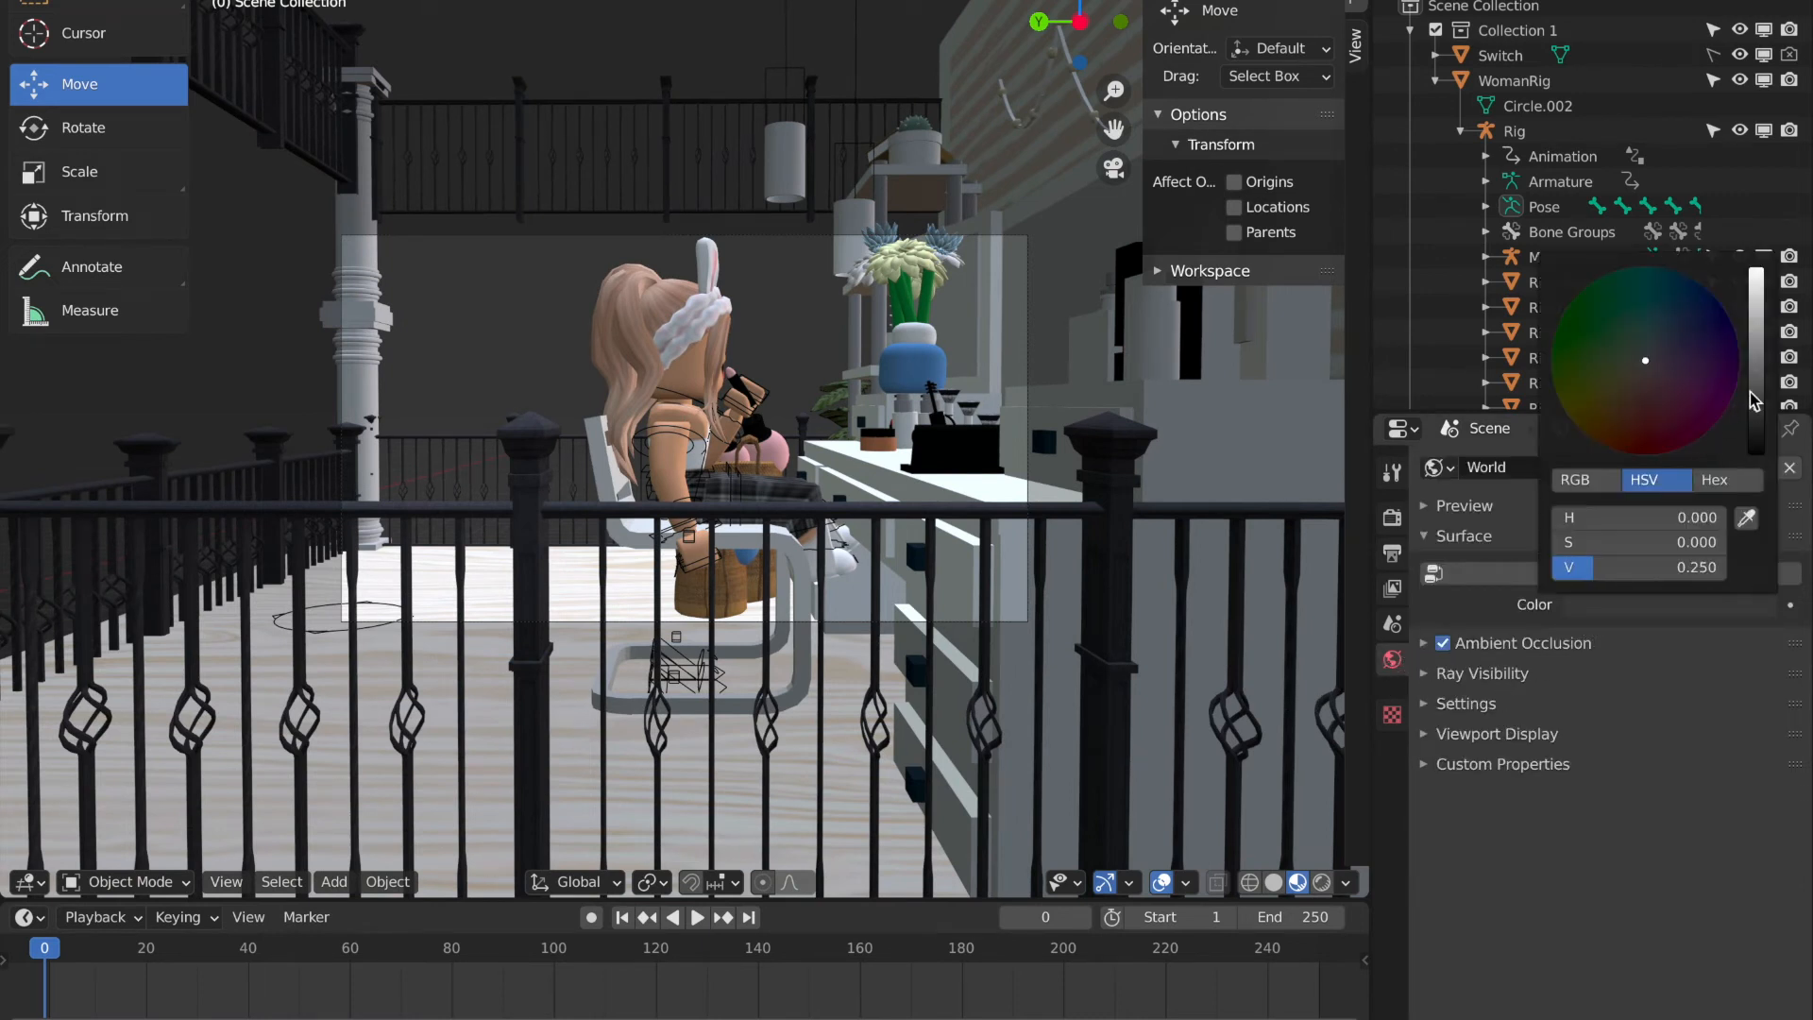
{"action": "left_click_drag", "start_coordinate": [1755, 393], "coordinate": [1755, 277]}
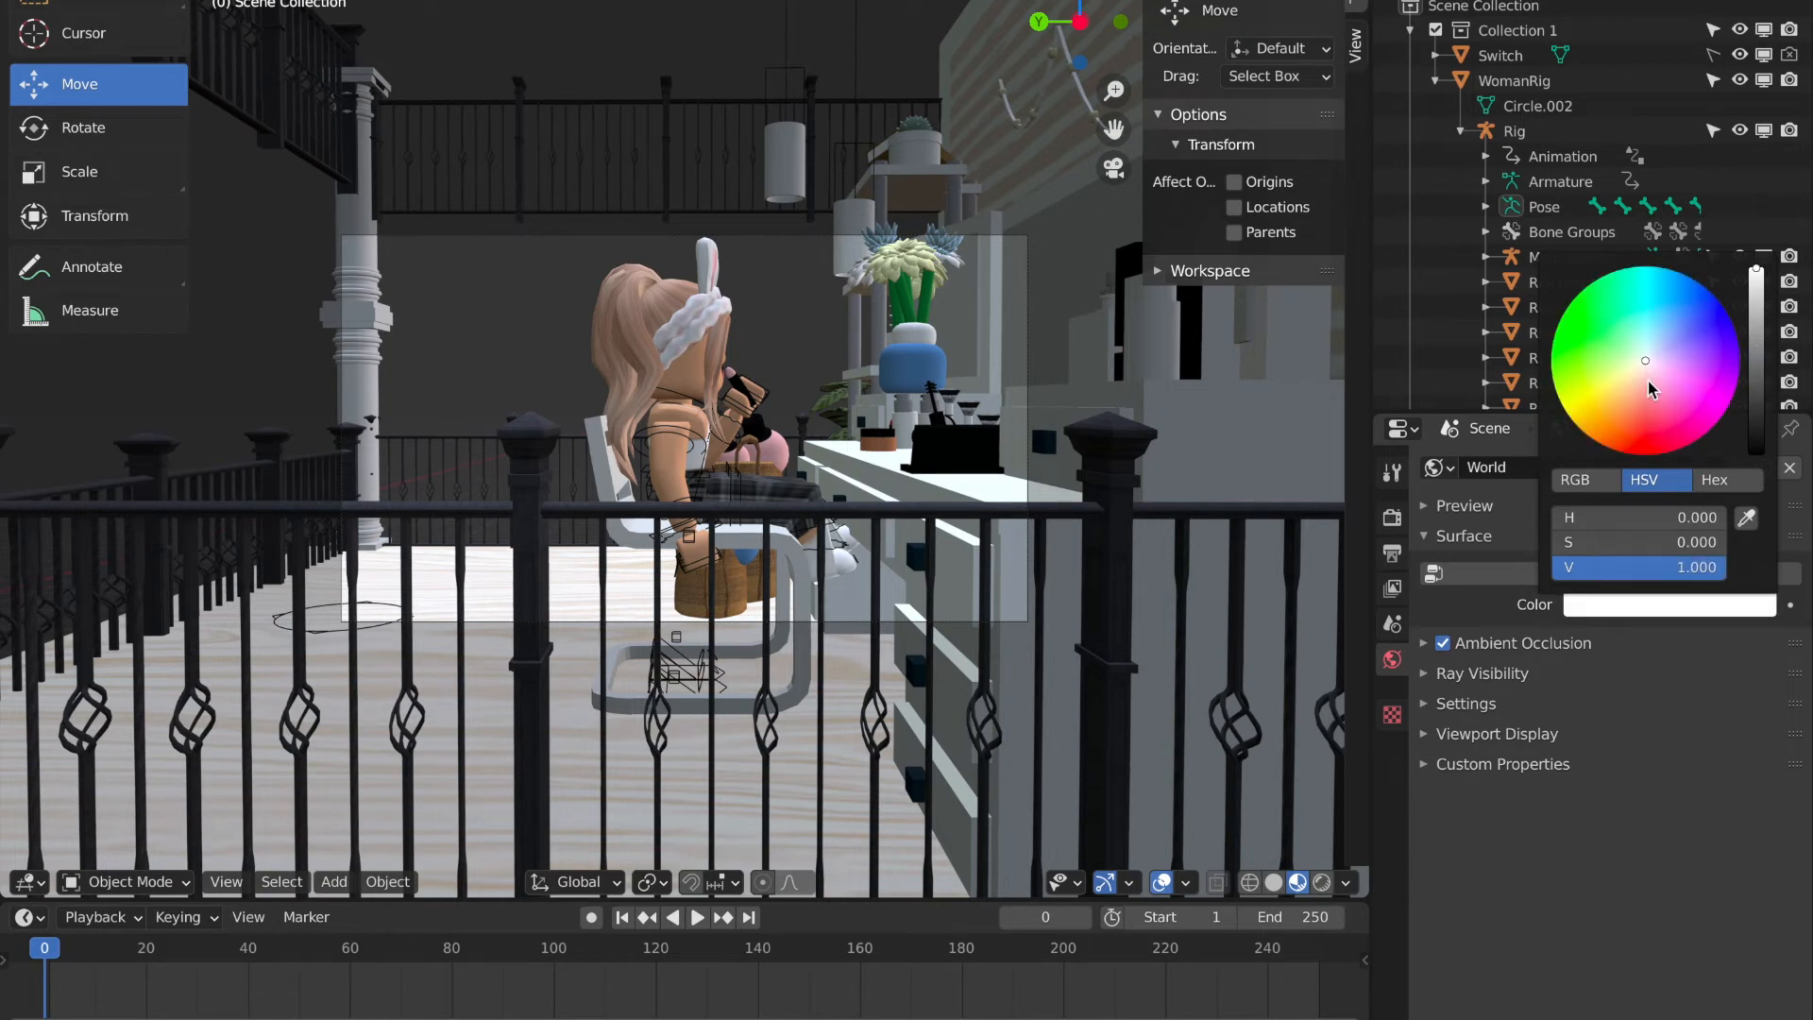
{"action": "left_click", "coordinate": [1644, 384]}
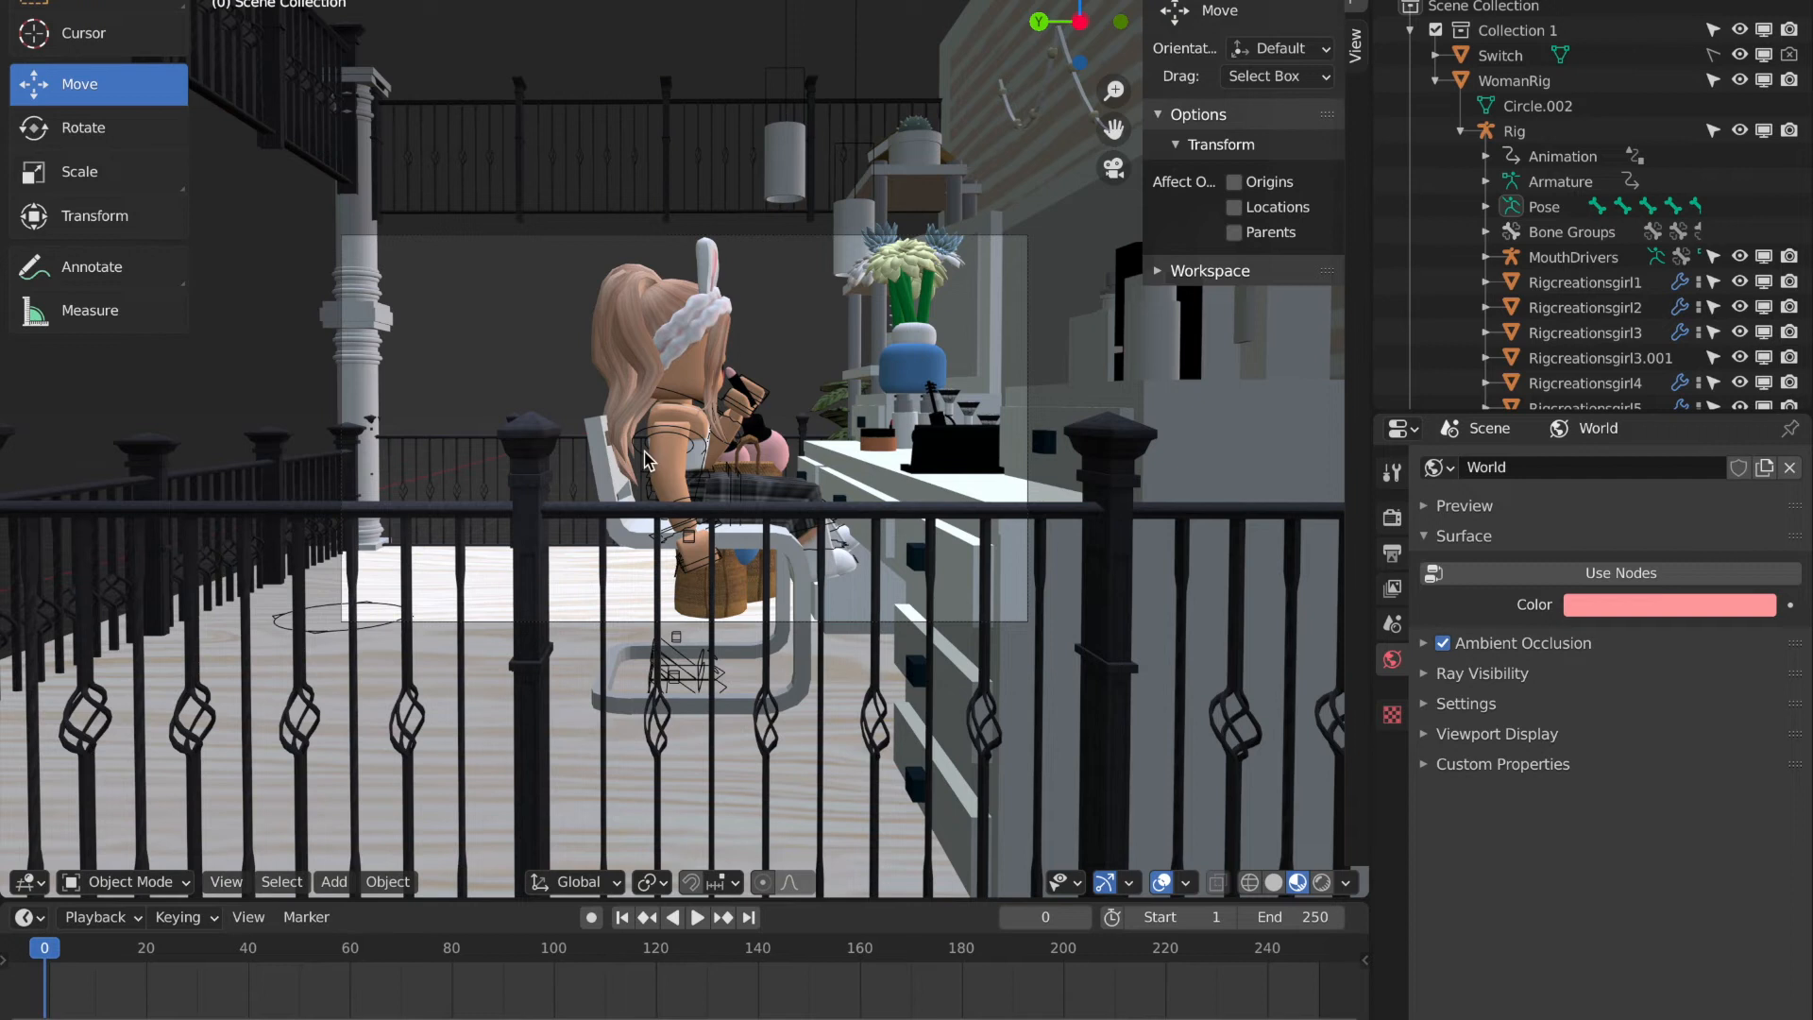
View through the active camera, key its location, rotation and scale, and go to frame 10.
{"action": "left_click", "coordinate": [226, 881]}
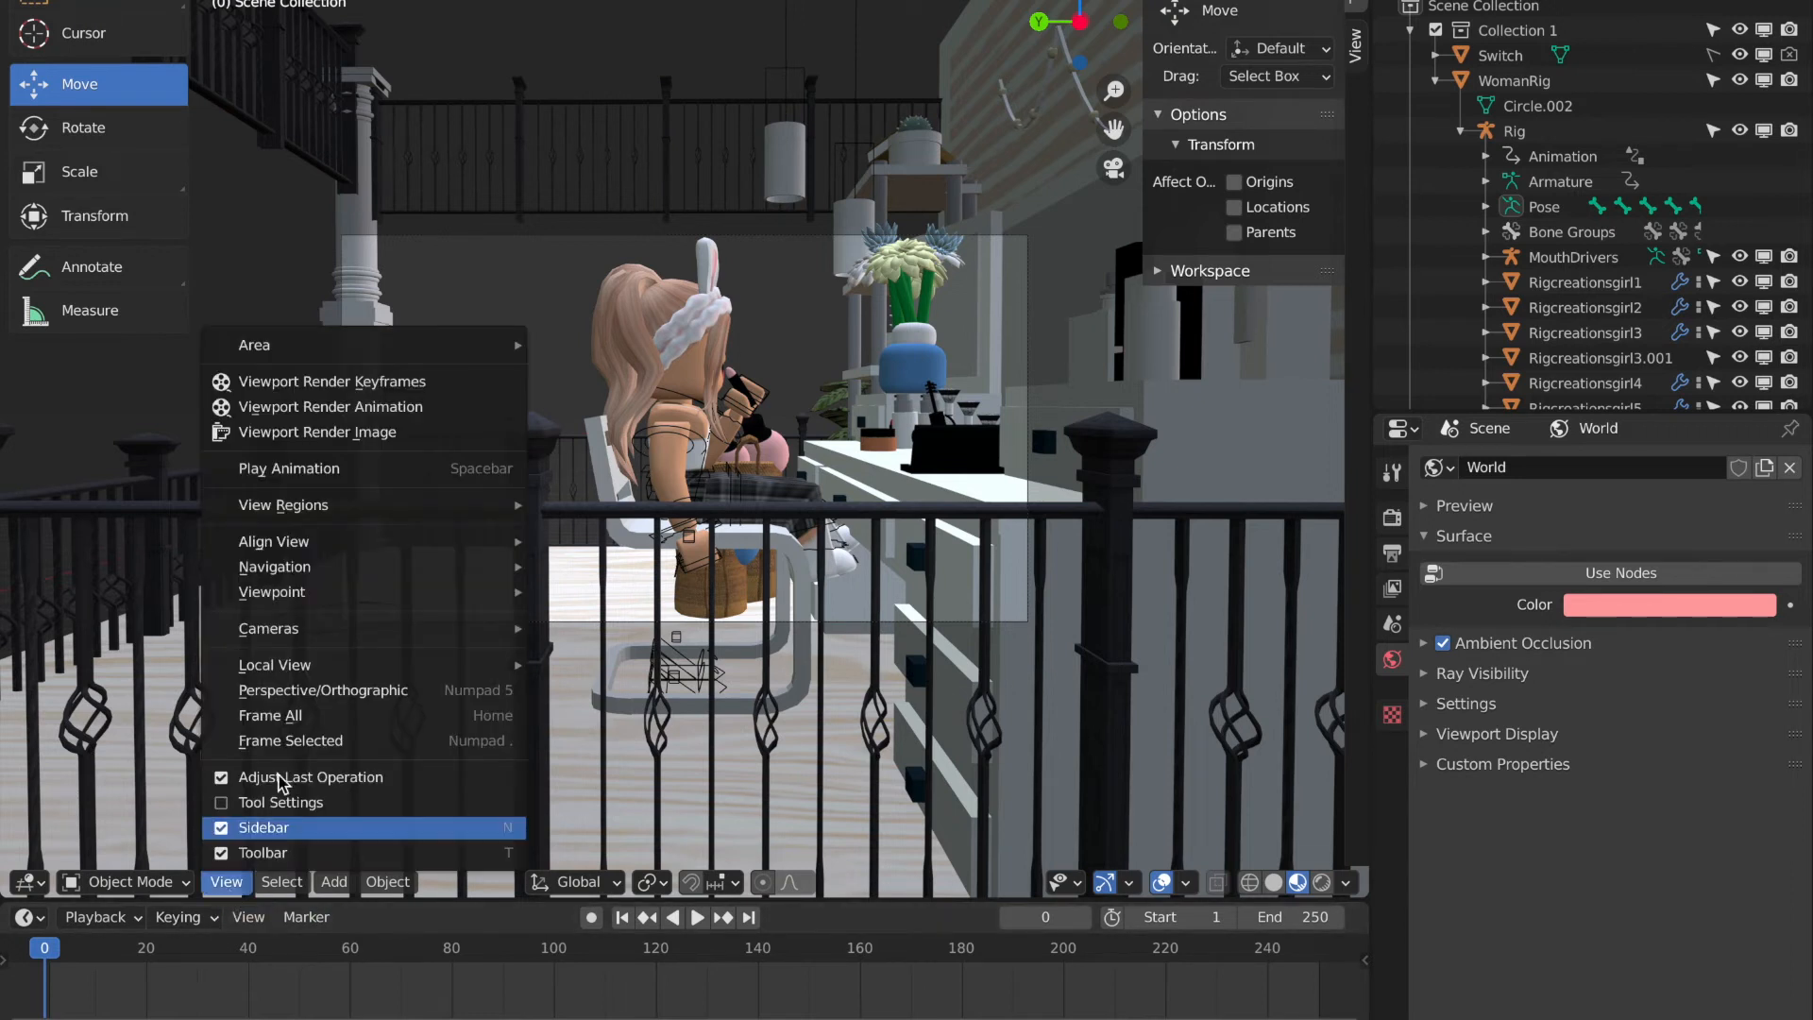
{"action": "mouse_move", "coordinate": [268, 628]}
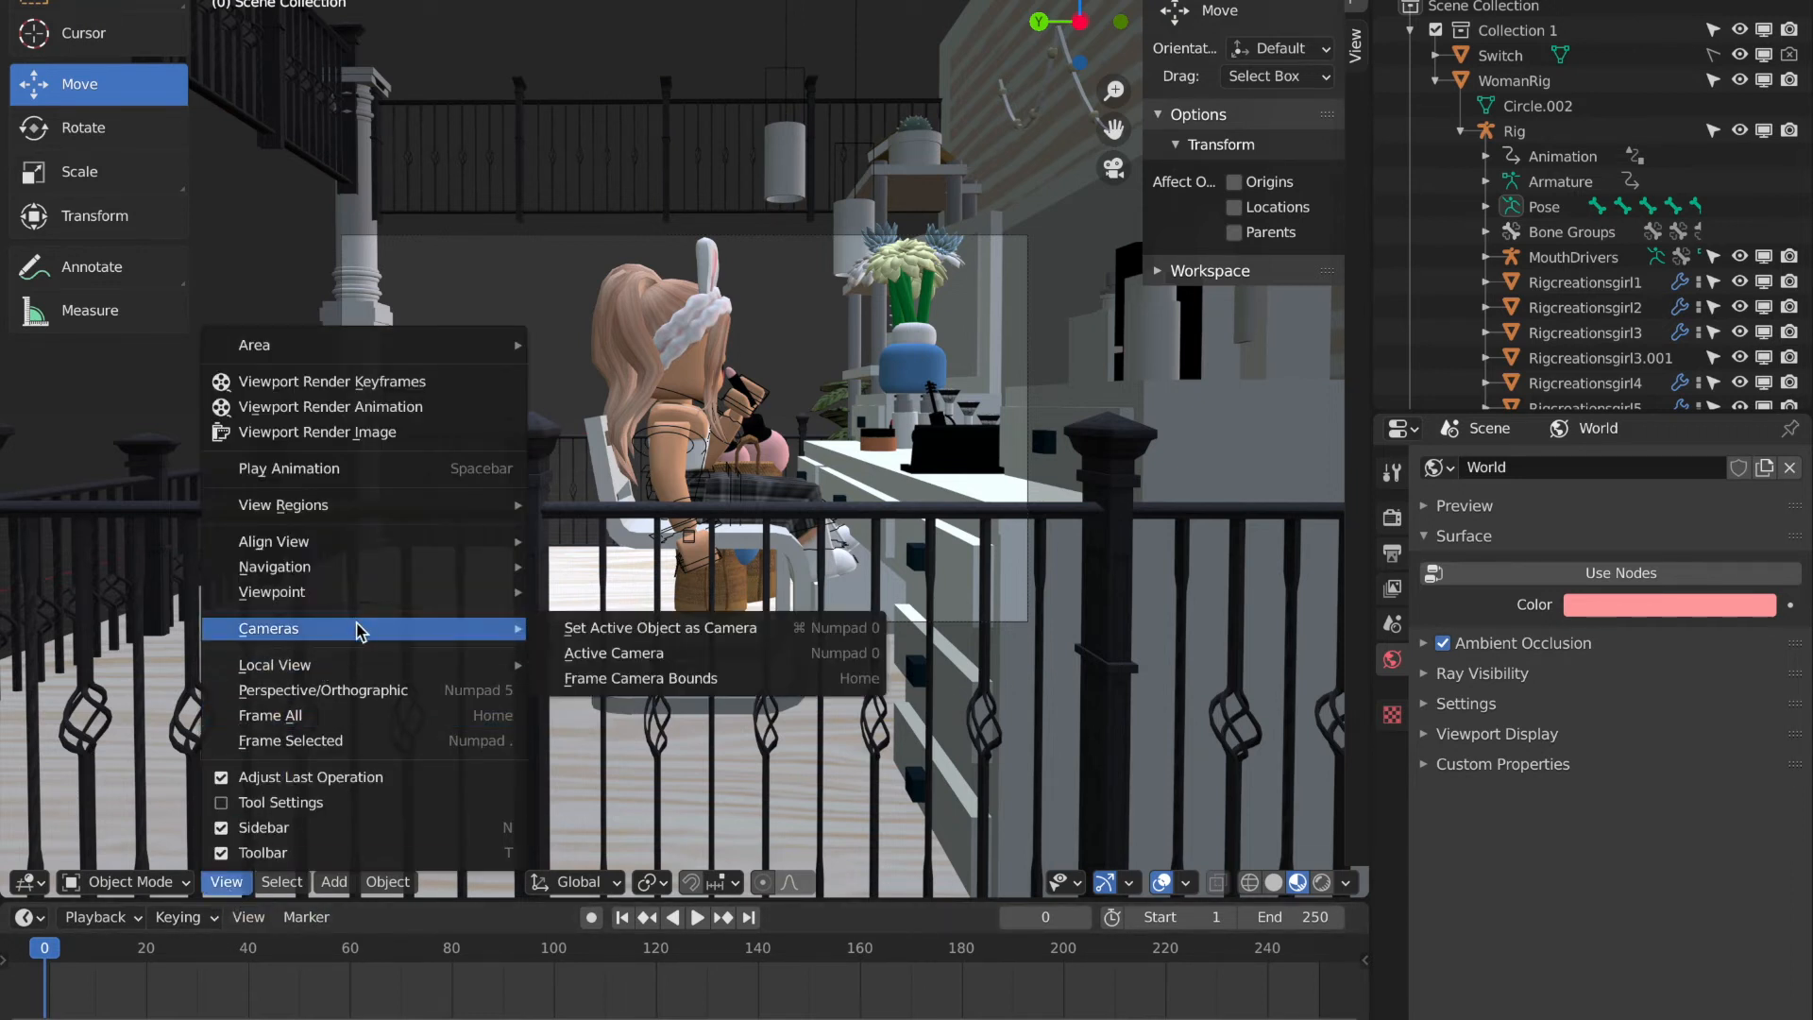
{"action": "left_click", "coordinate": [614, 653]}
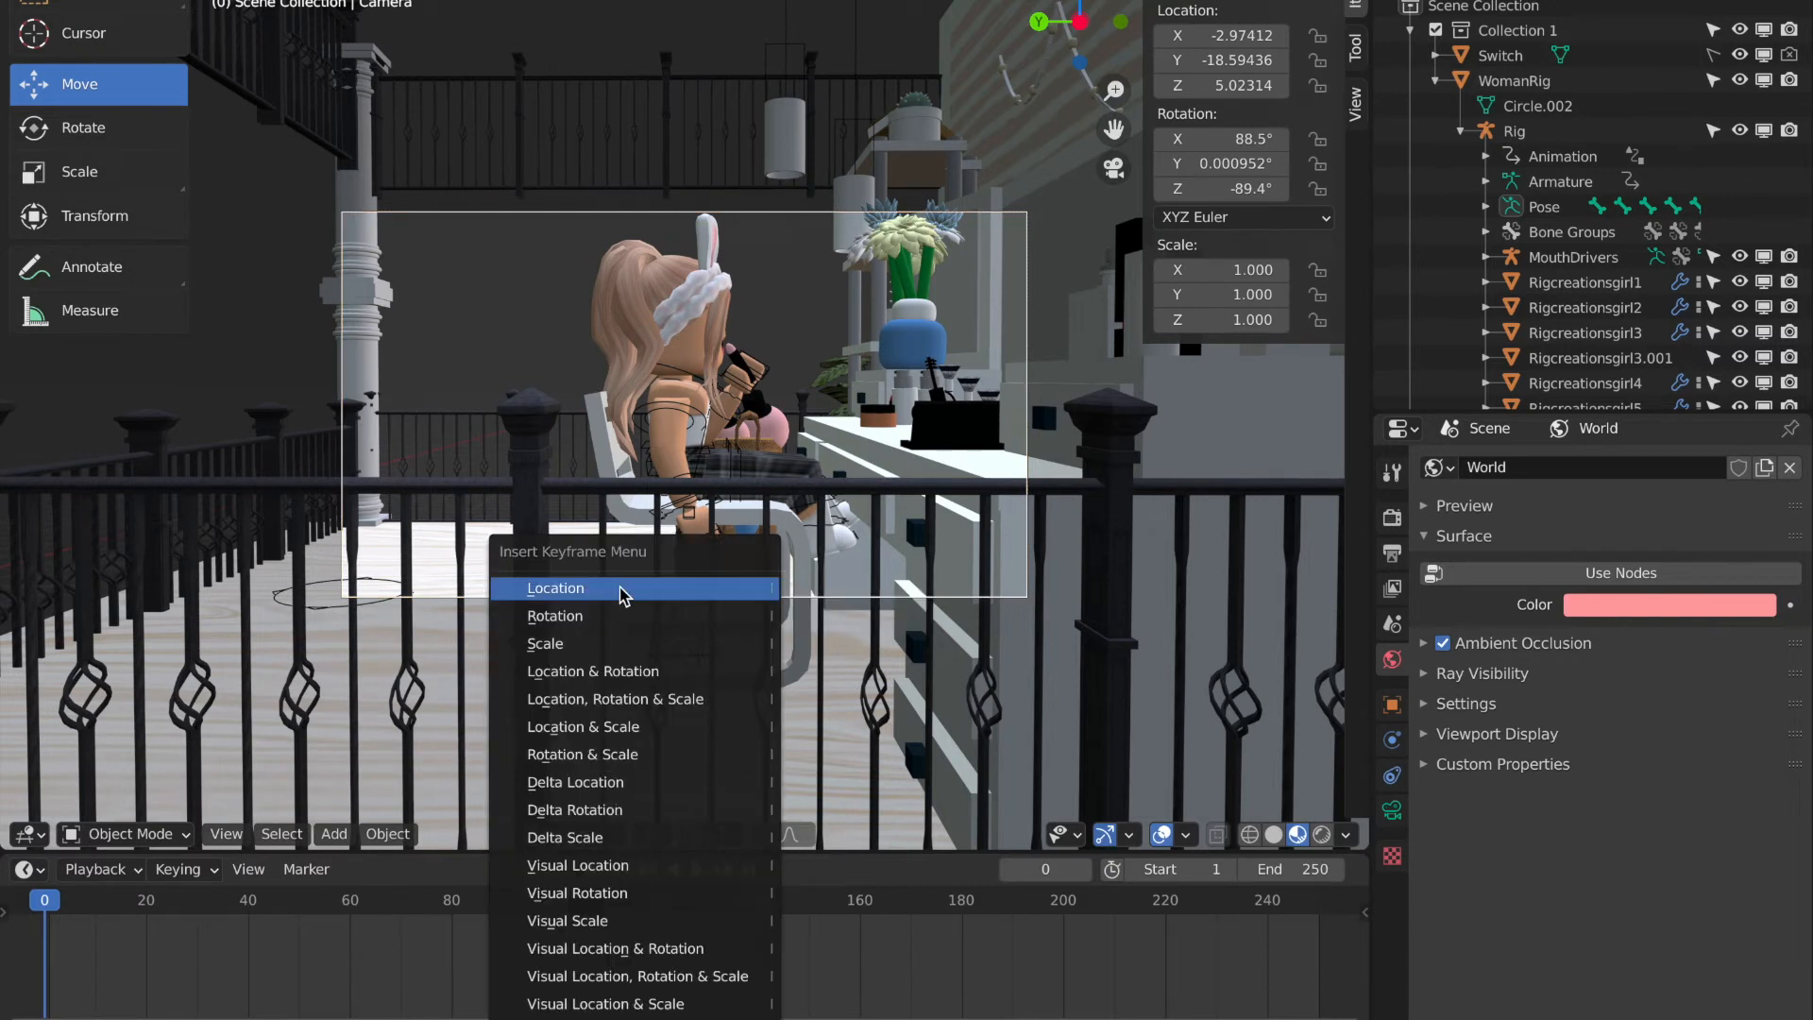
{"action": "mouse_move", "coordinate": [590, 753]}
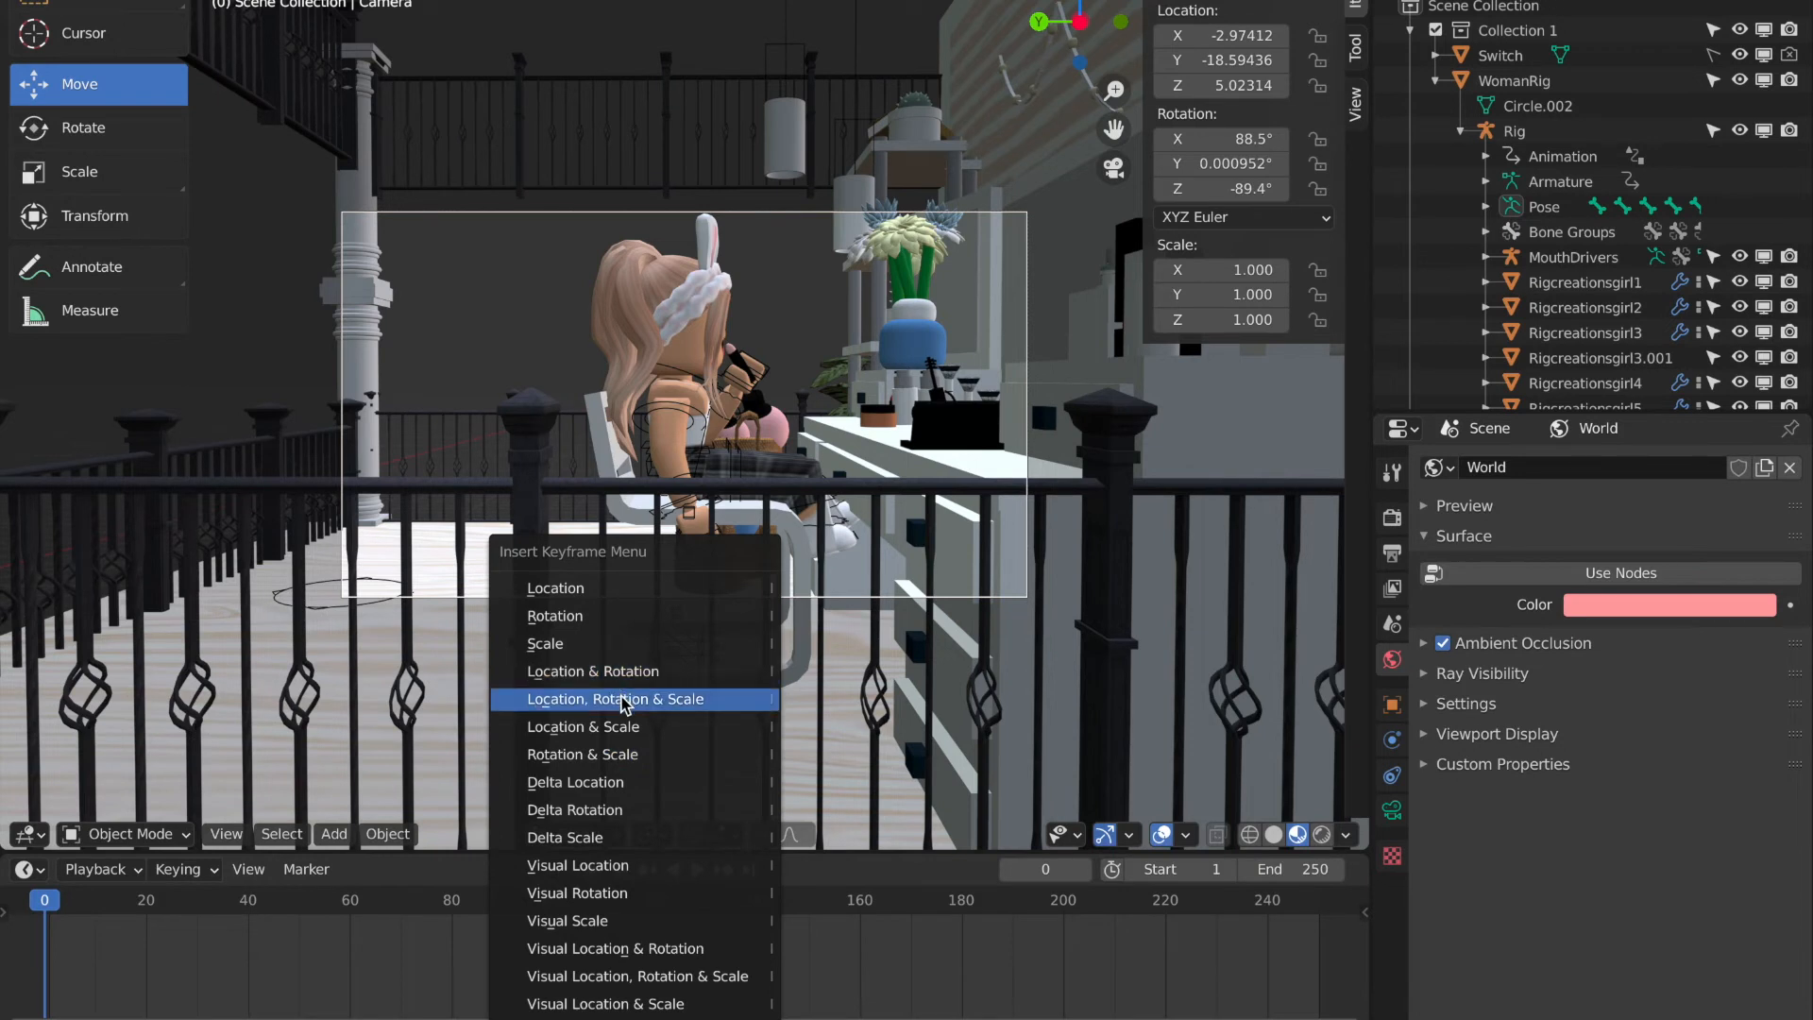
{"action": "left_click", "coordinate": [614, 699]}
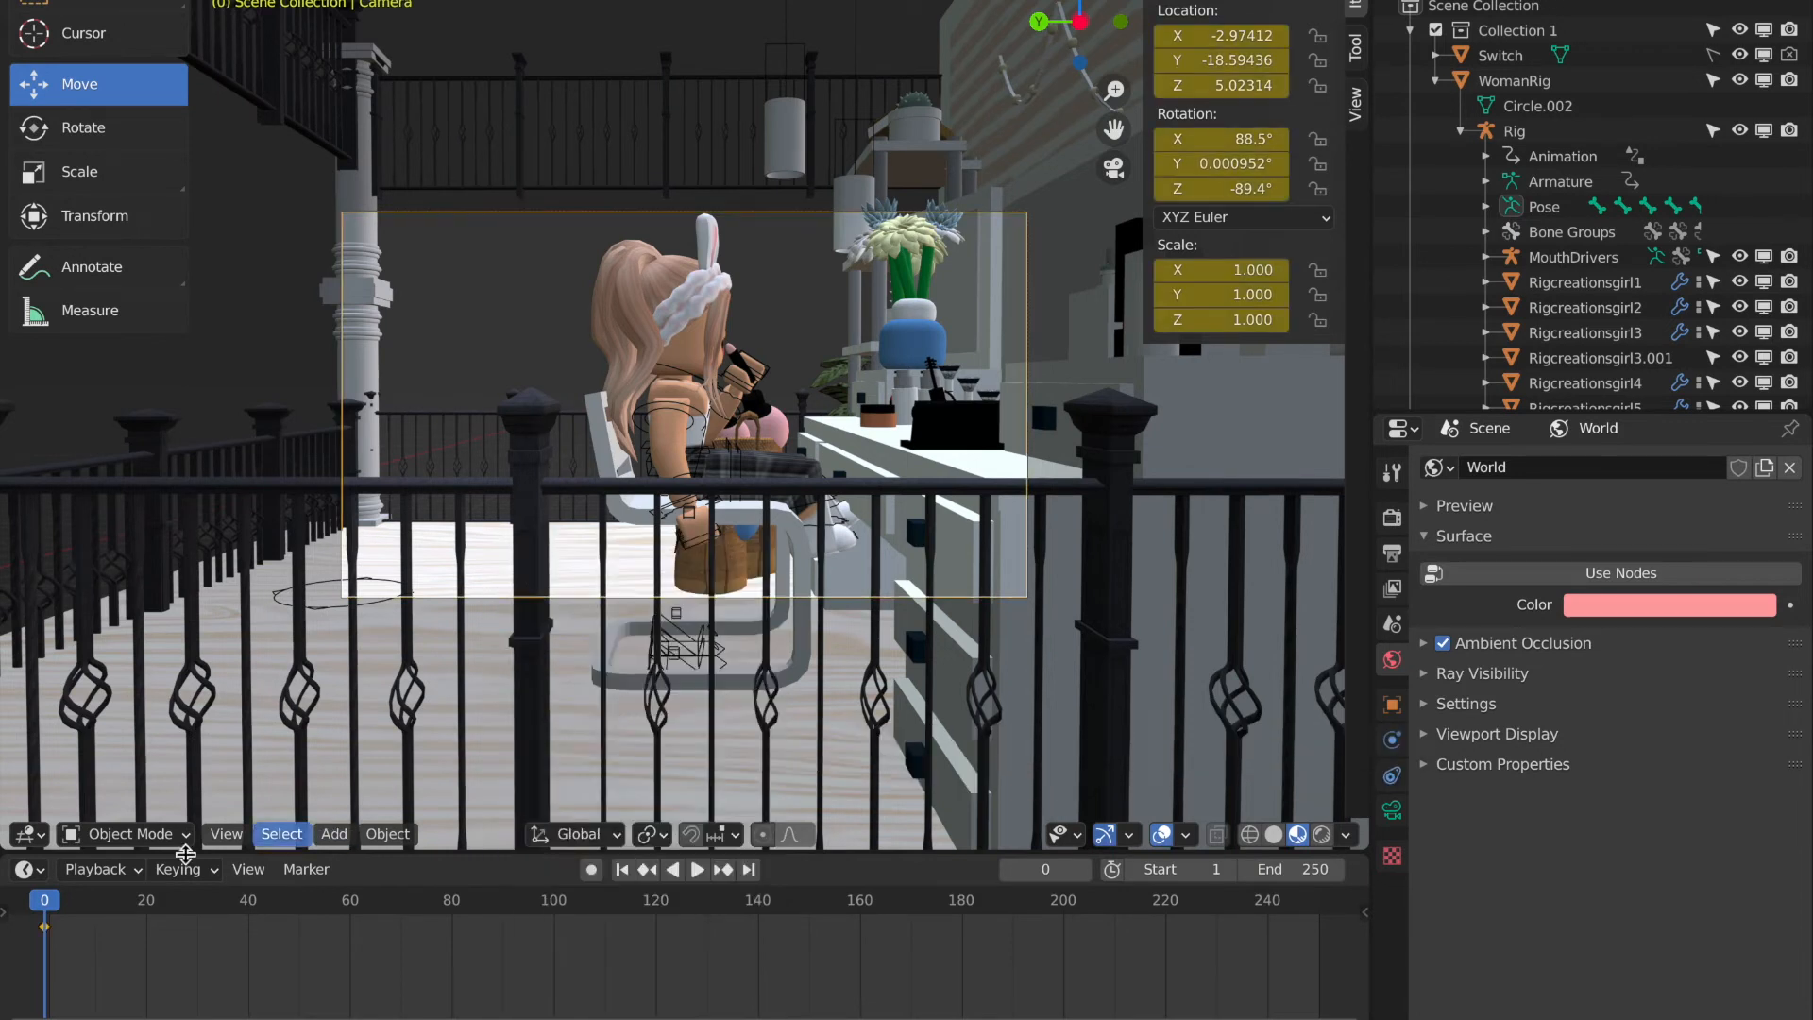
{"action": "left_click", "coordinate": [695, 869]}
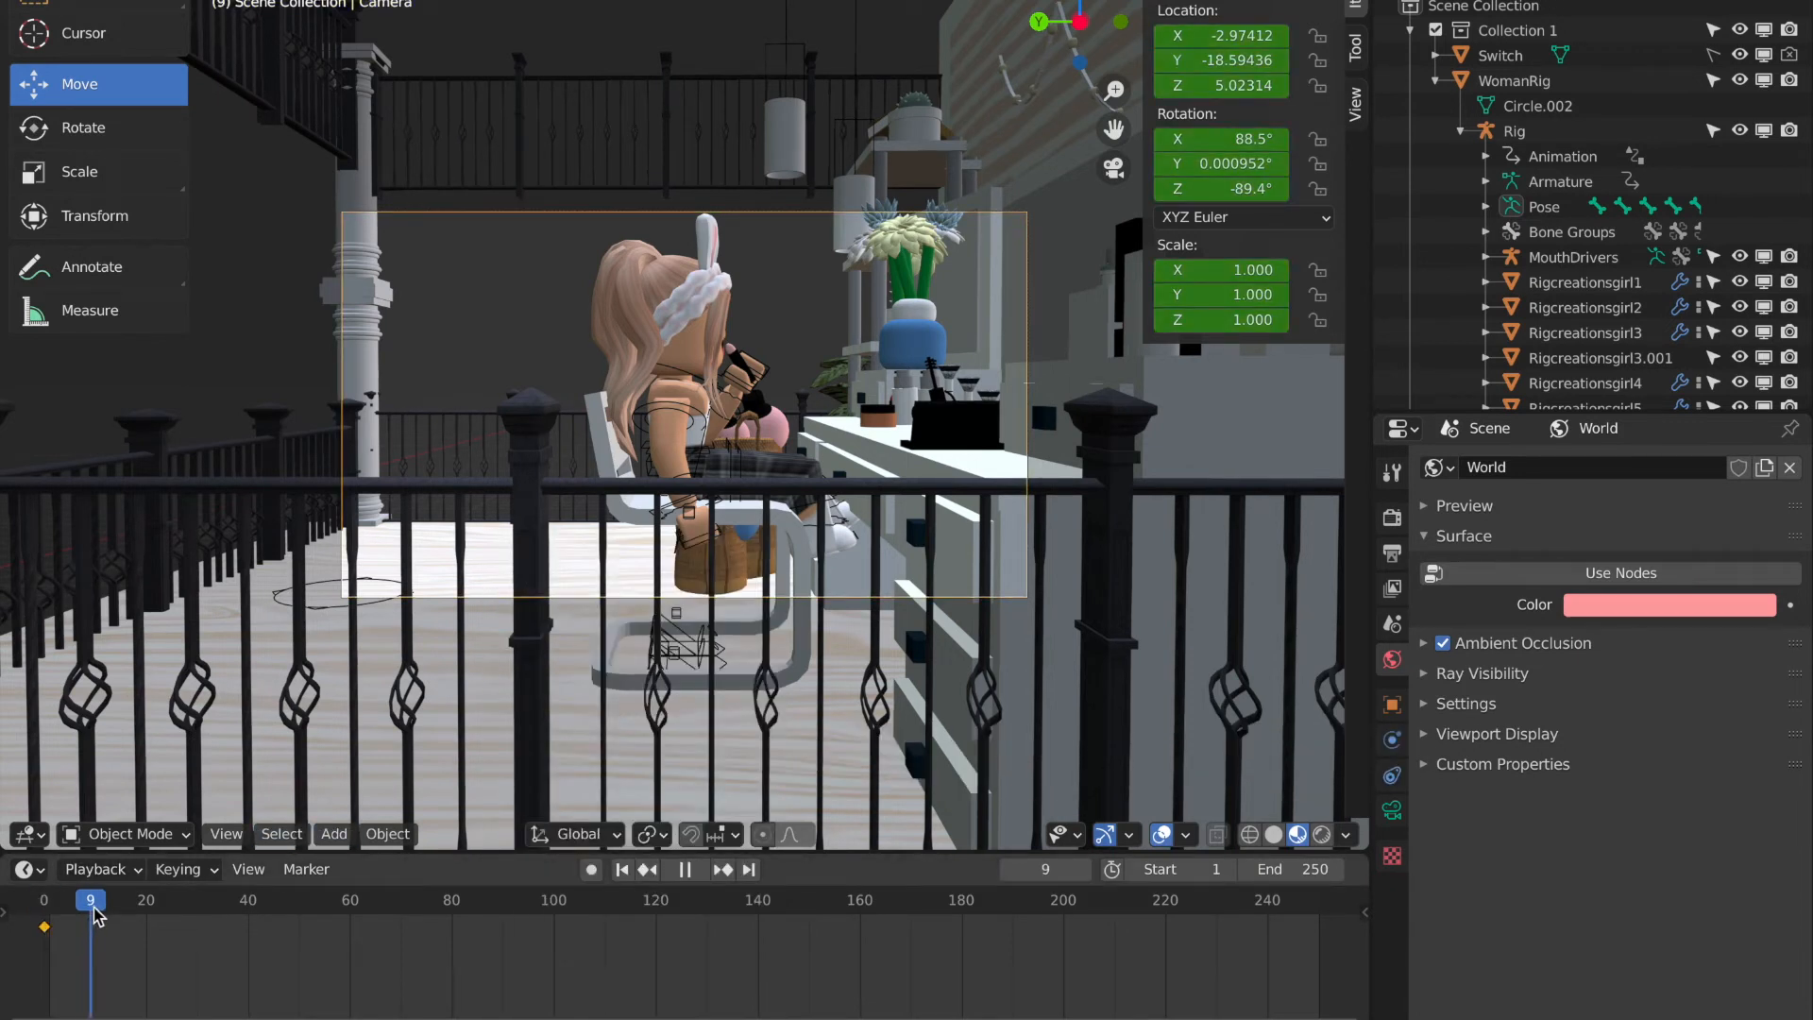
{"action": "left_click", "coordinate": [695, 870]}
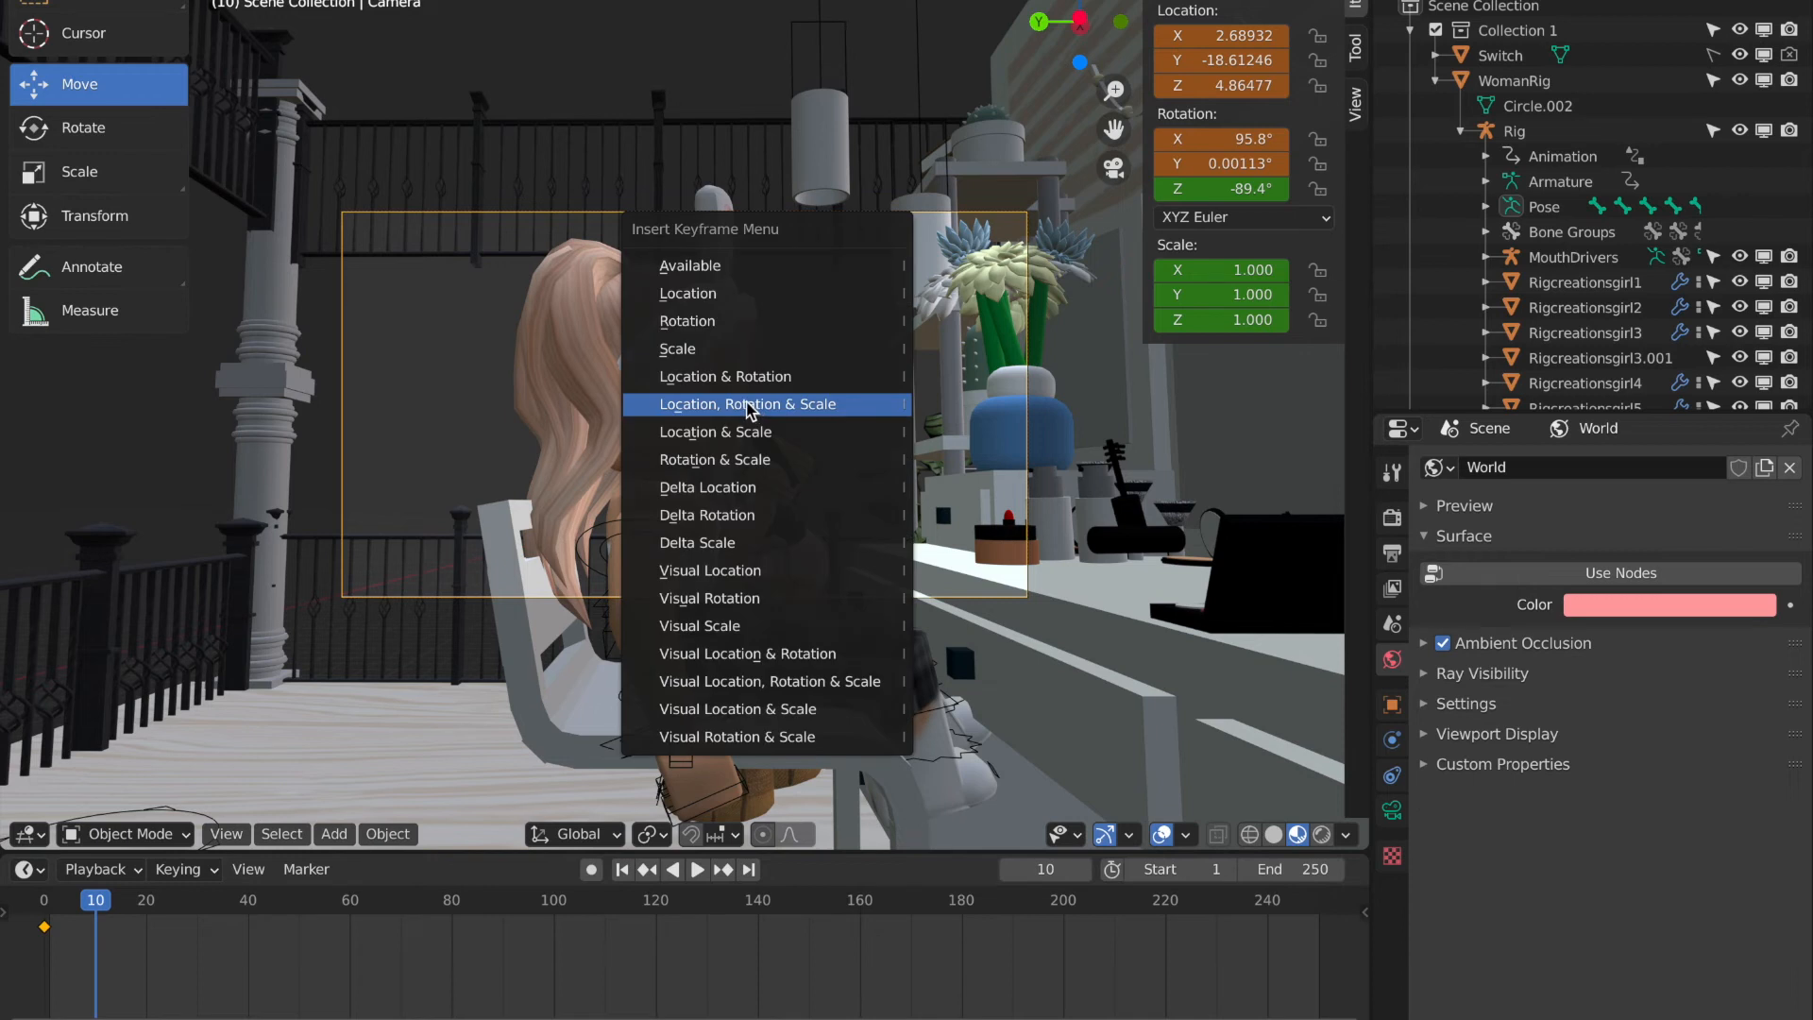
Insert a location, rotation and scale keyframe on the lipstick at frame 0.
{"action": "left_click", "coordinate": [746, 403]}
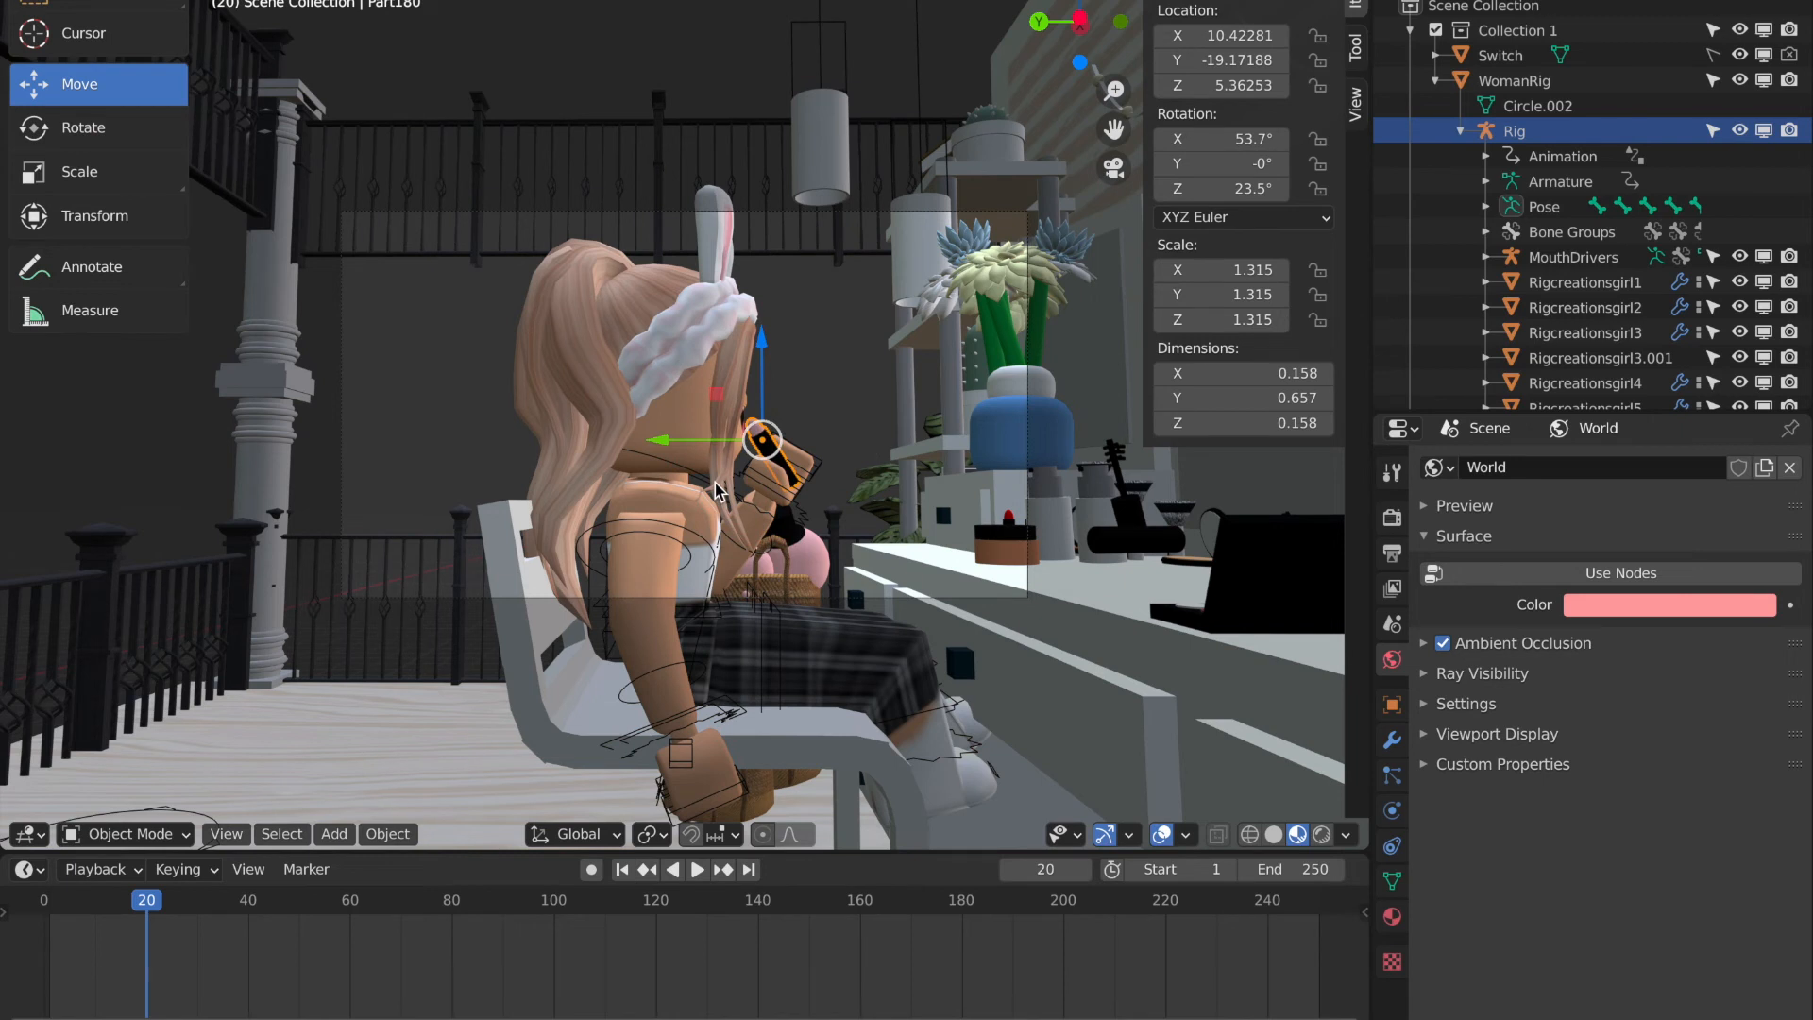
{"action": "mouse_move", "coordinate": [810, 439]}
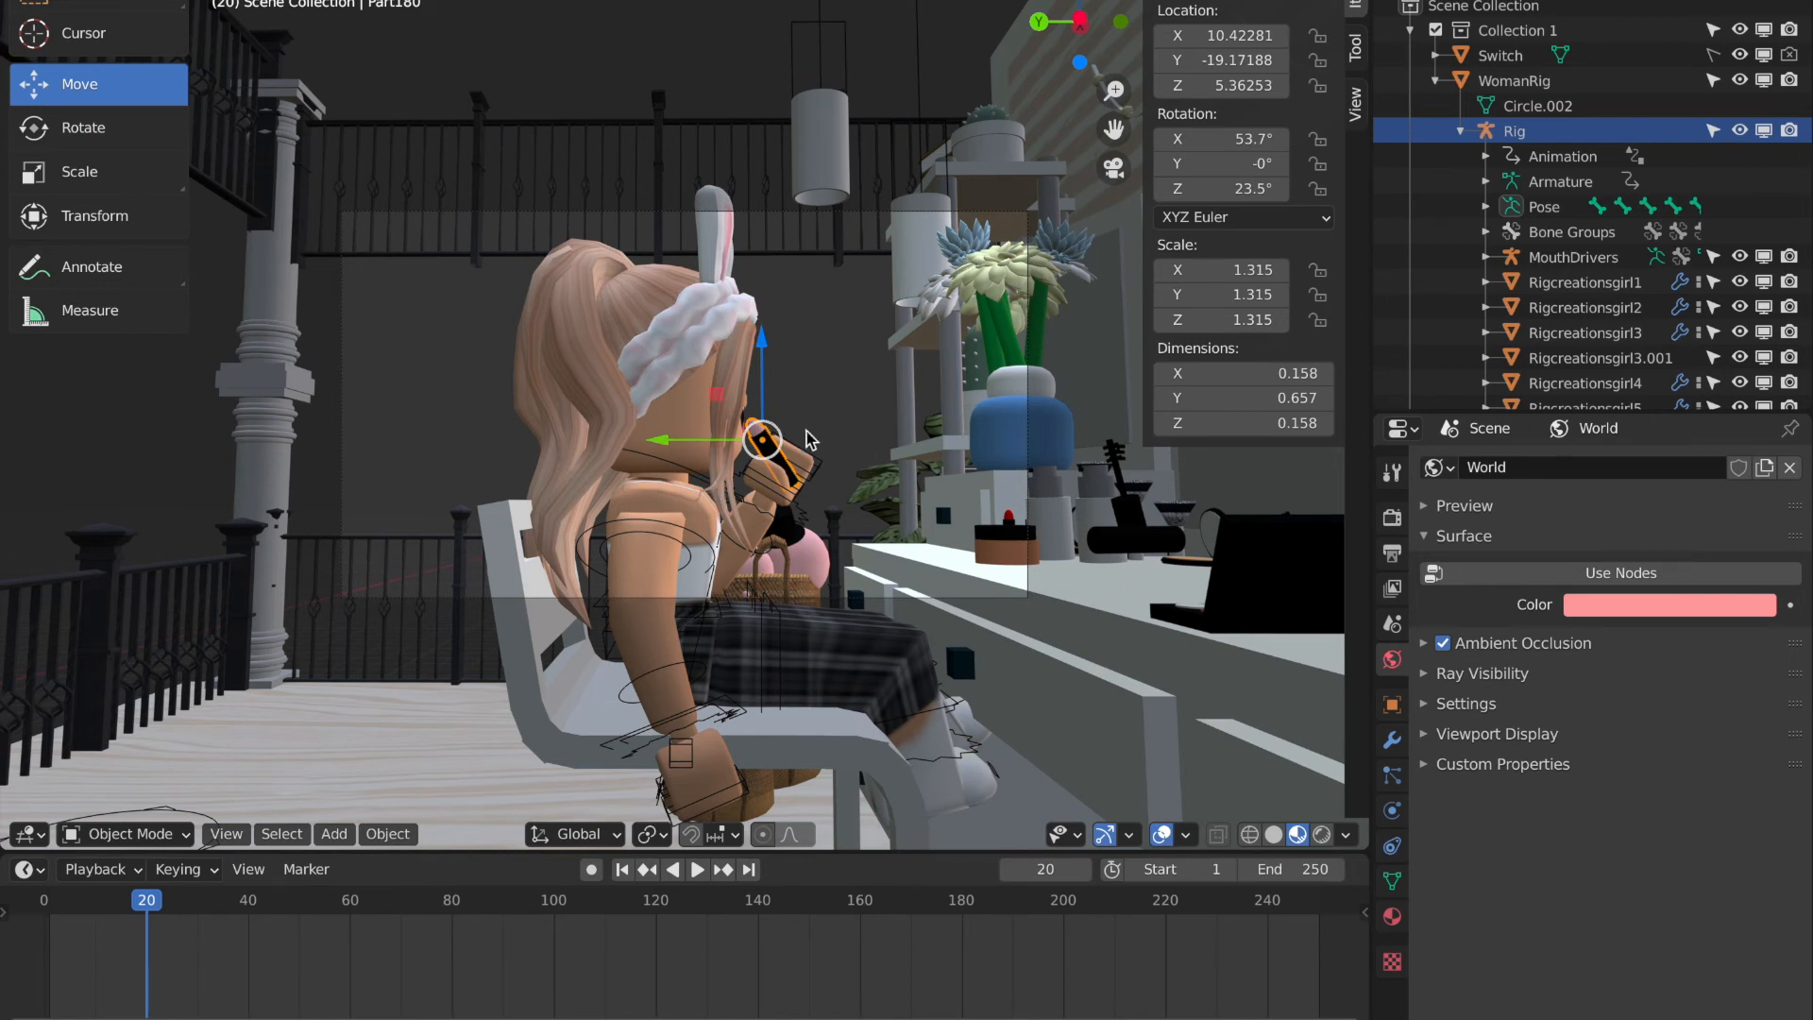
{"action": "left_click", "coordinate": [696, 869]}
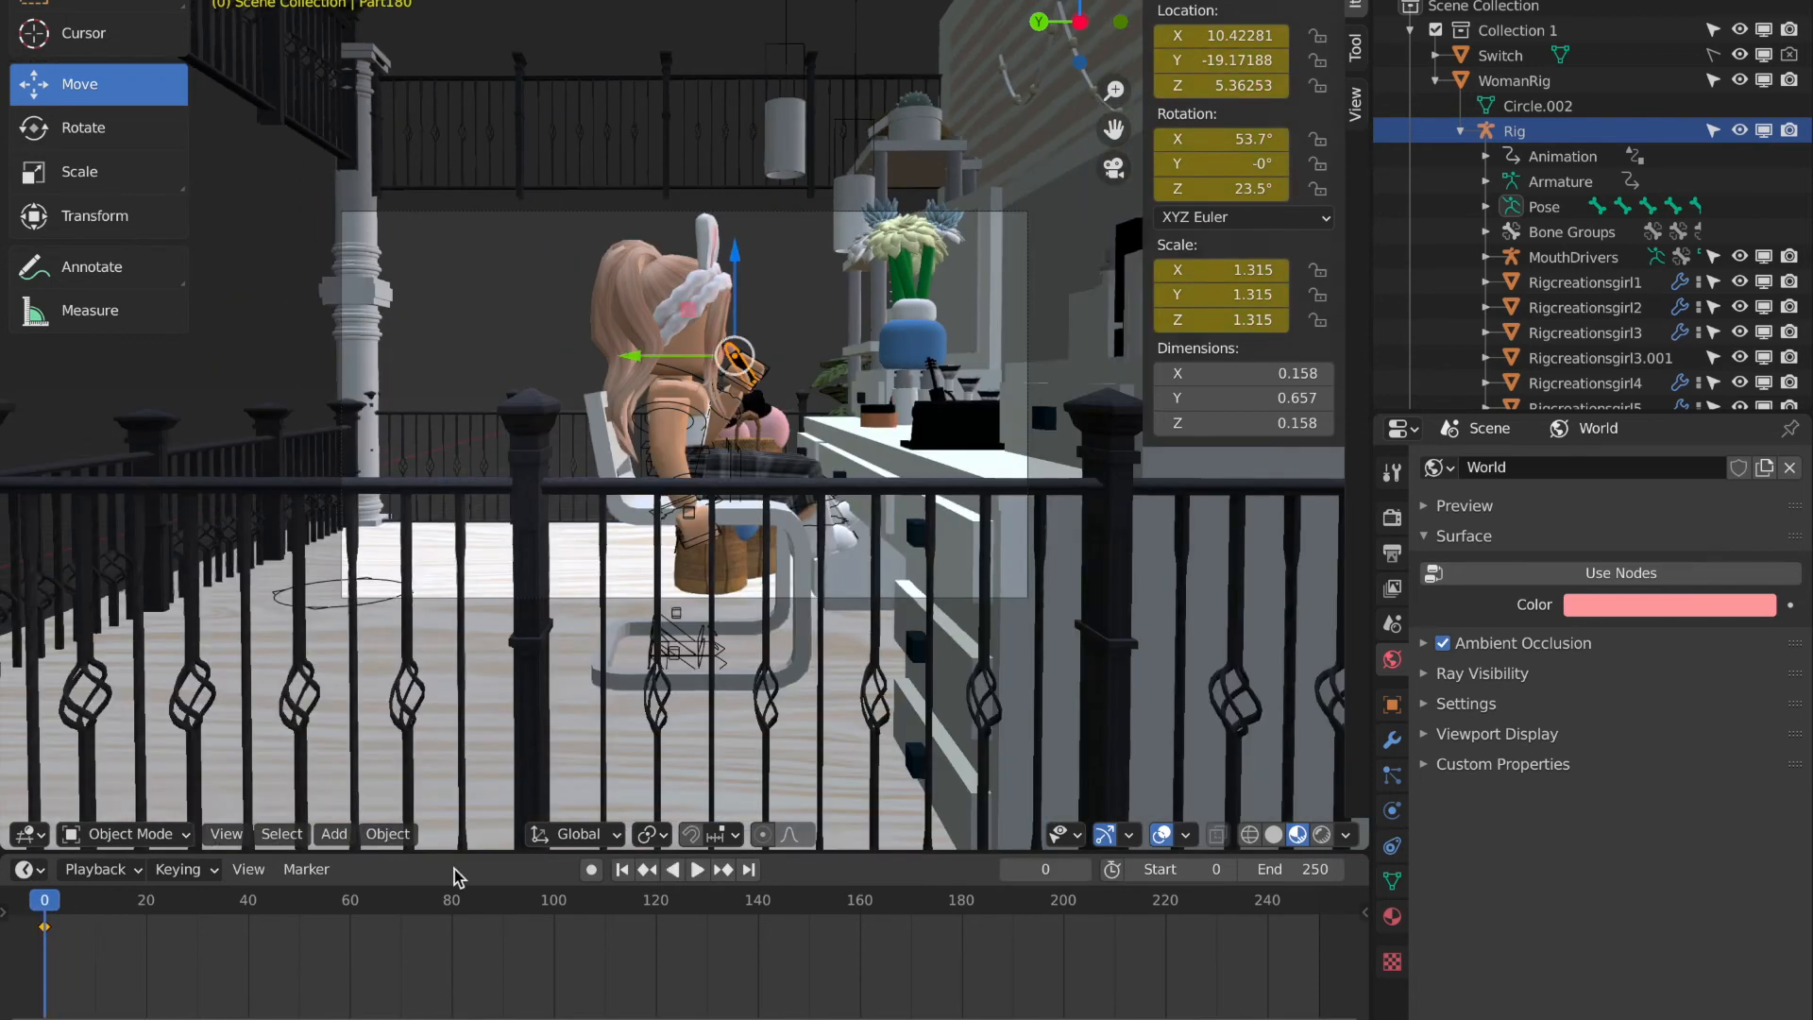
At frame 20, tilt the lipstick to 29.7°, 10°, 21.3° and lower it slightly.
{"action": "left_click", "coordinate": [696, 870]}
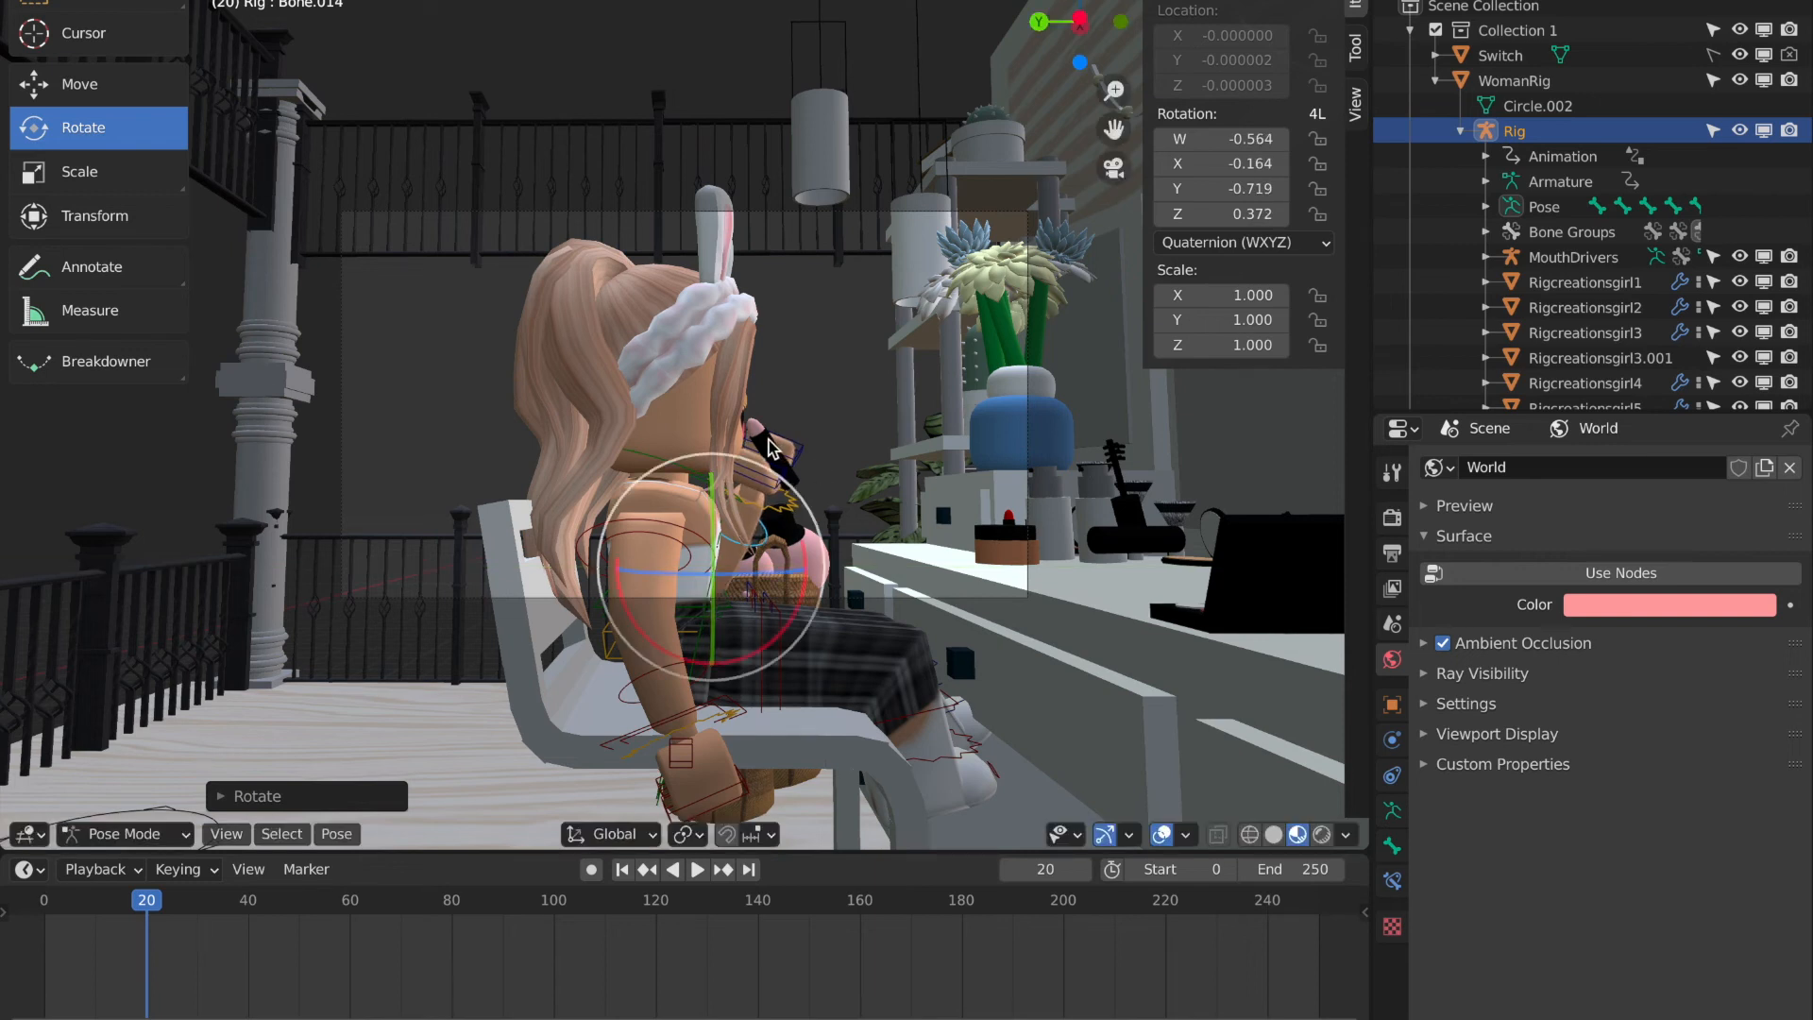
{"action": "left_click_drag", "start_coordinate": [769, 451], "coordinate": [861, 444]}
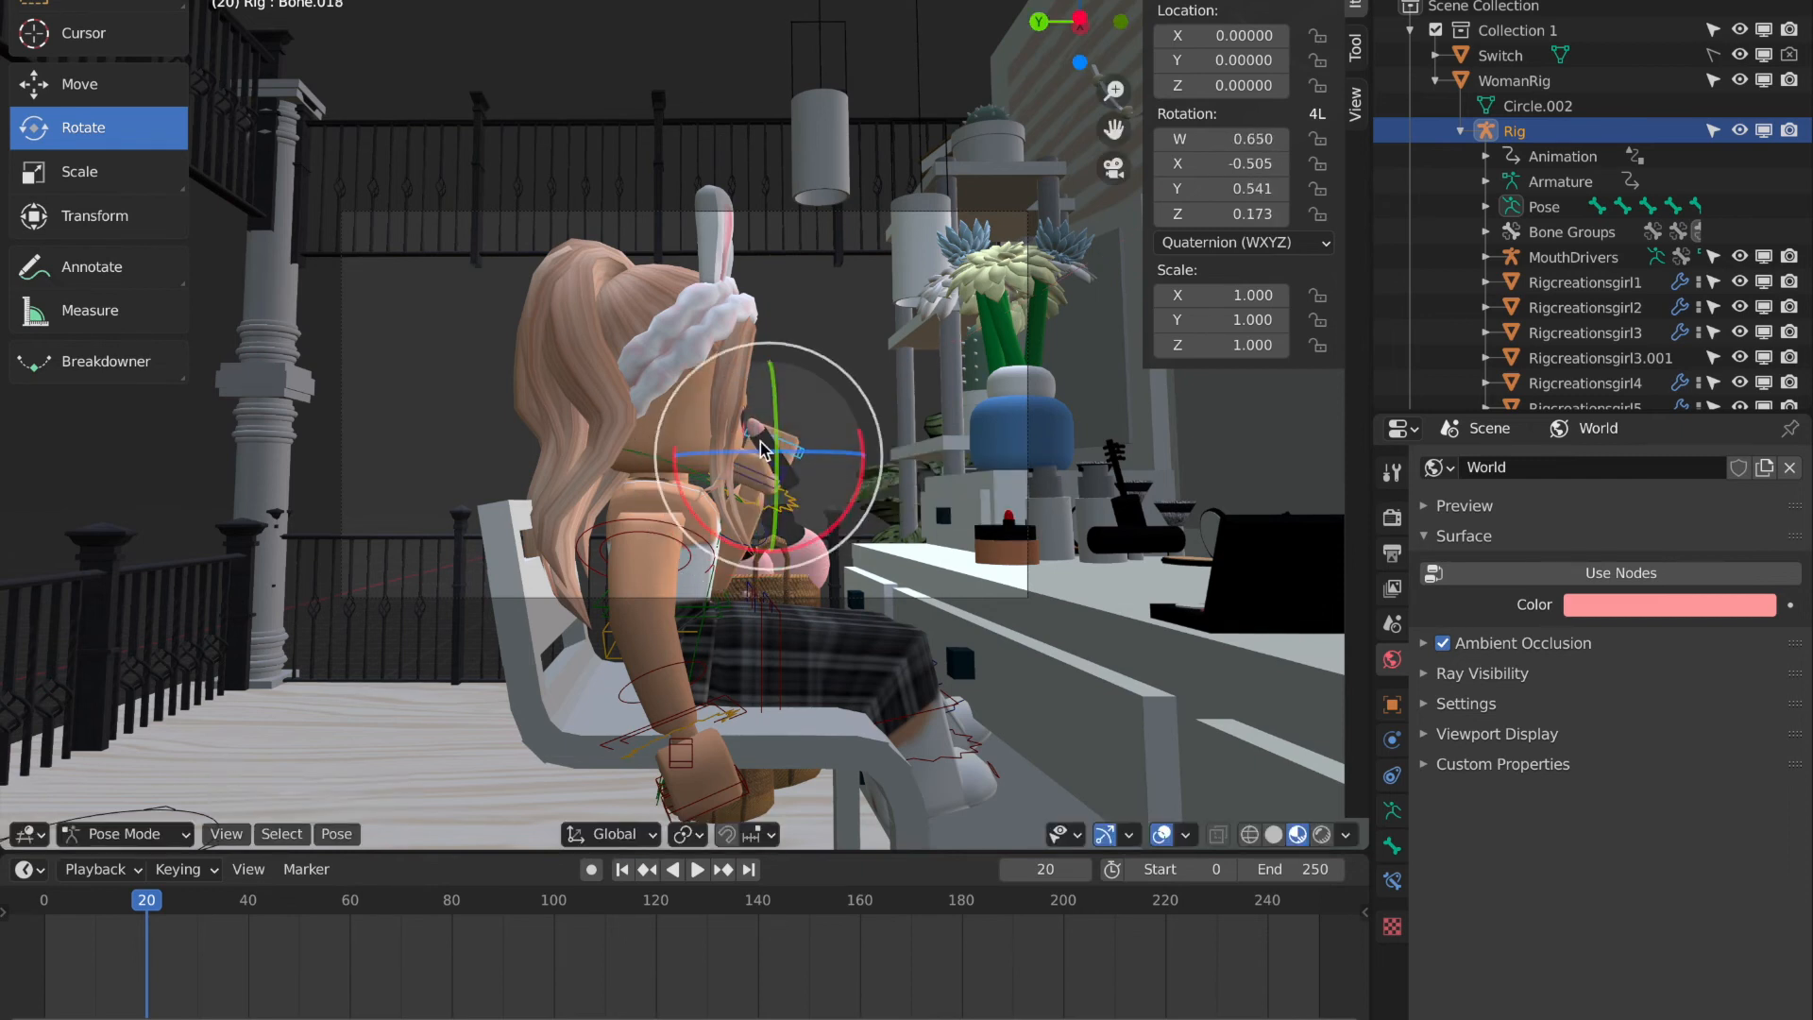
{"action": "left_click", "coordinate": [124, 834]}
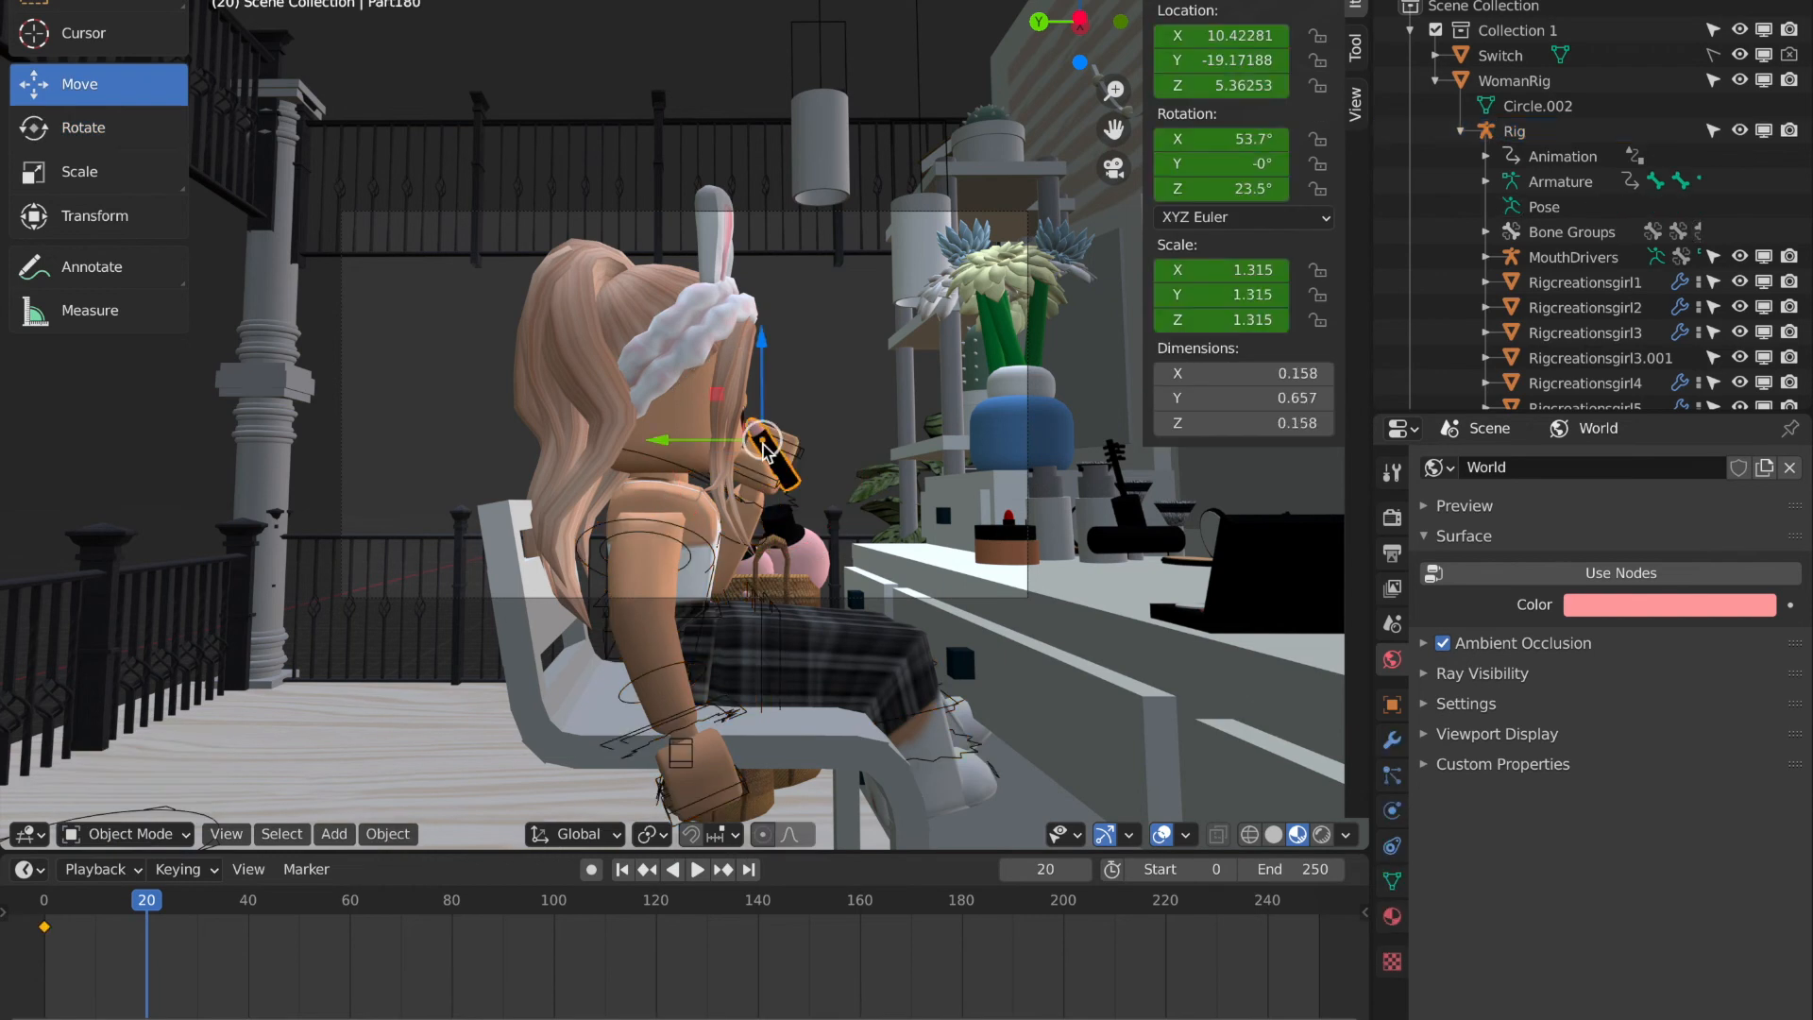
{"action": "left_click", "coordinate": [83, 127]}
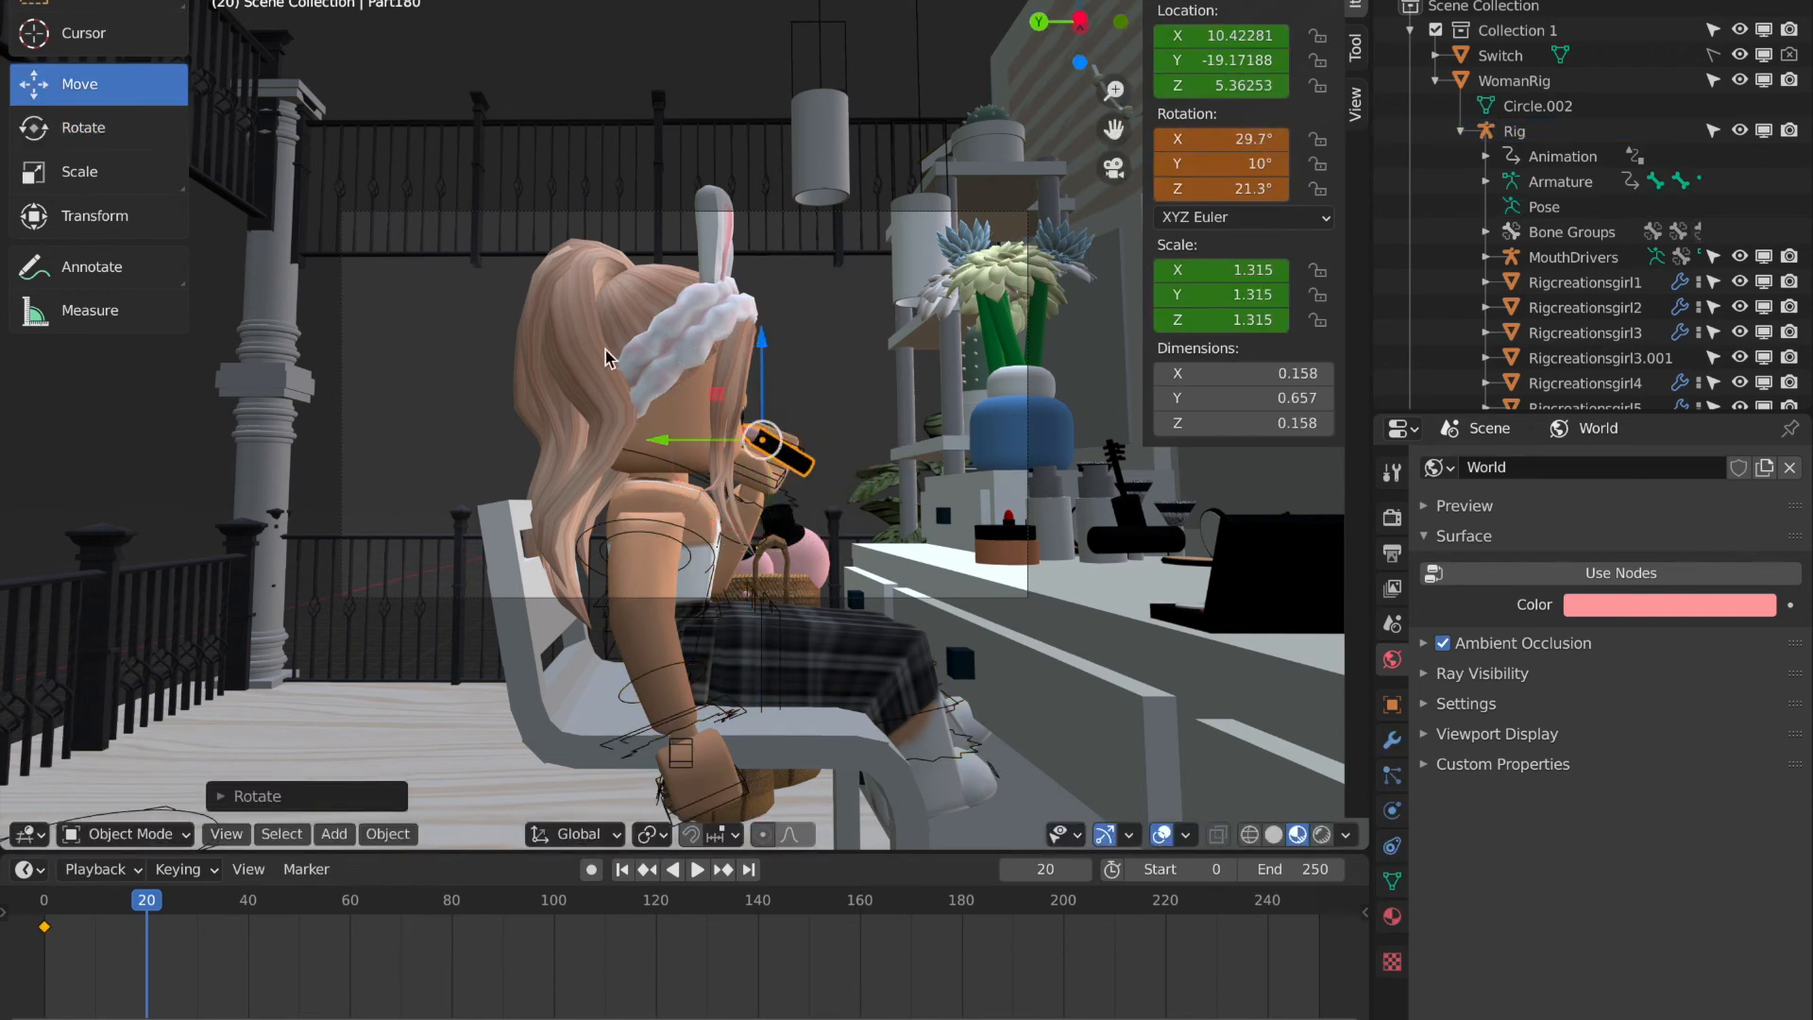
{"action": "left_click_drag", "start_coordinate": [759, 437], "coordinate": [851, 473]}
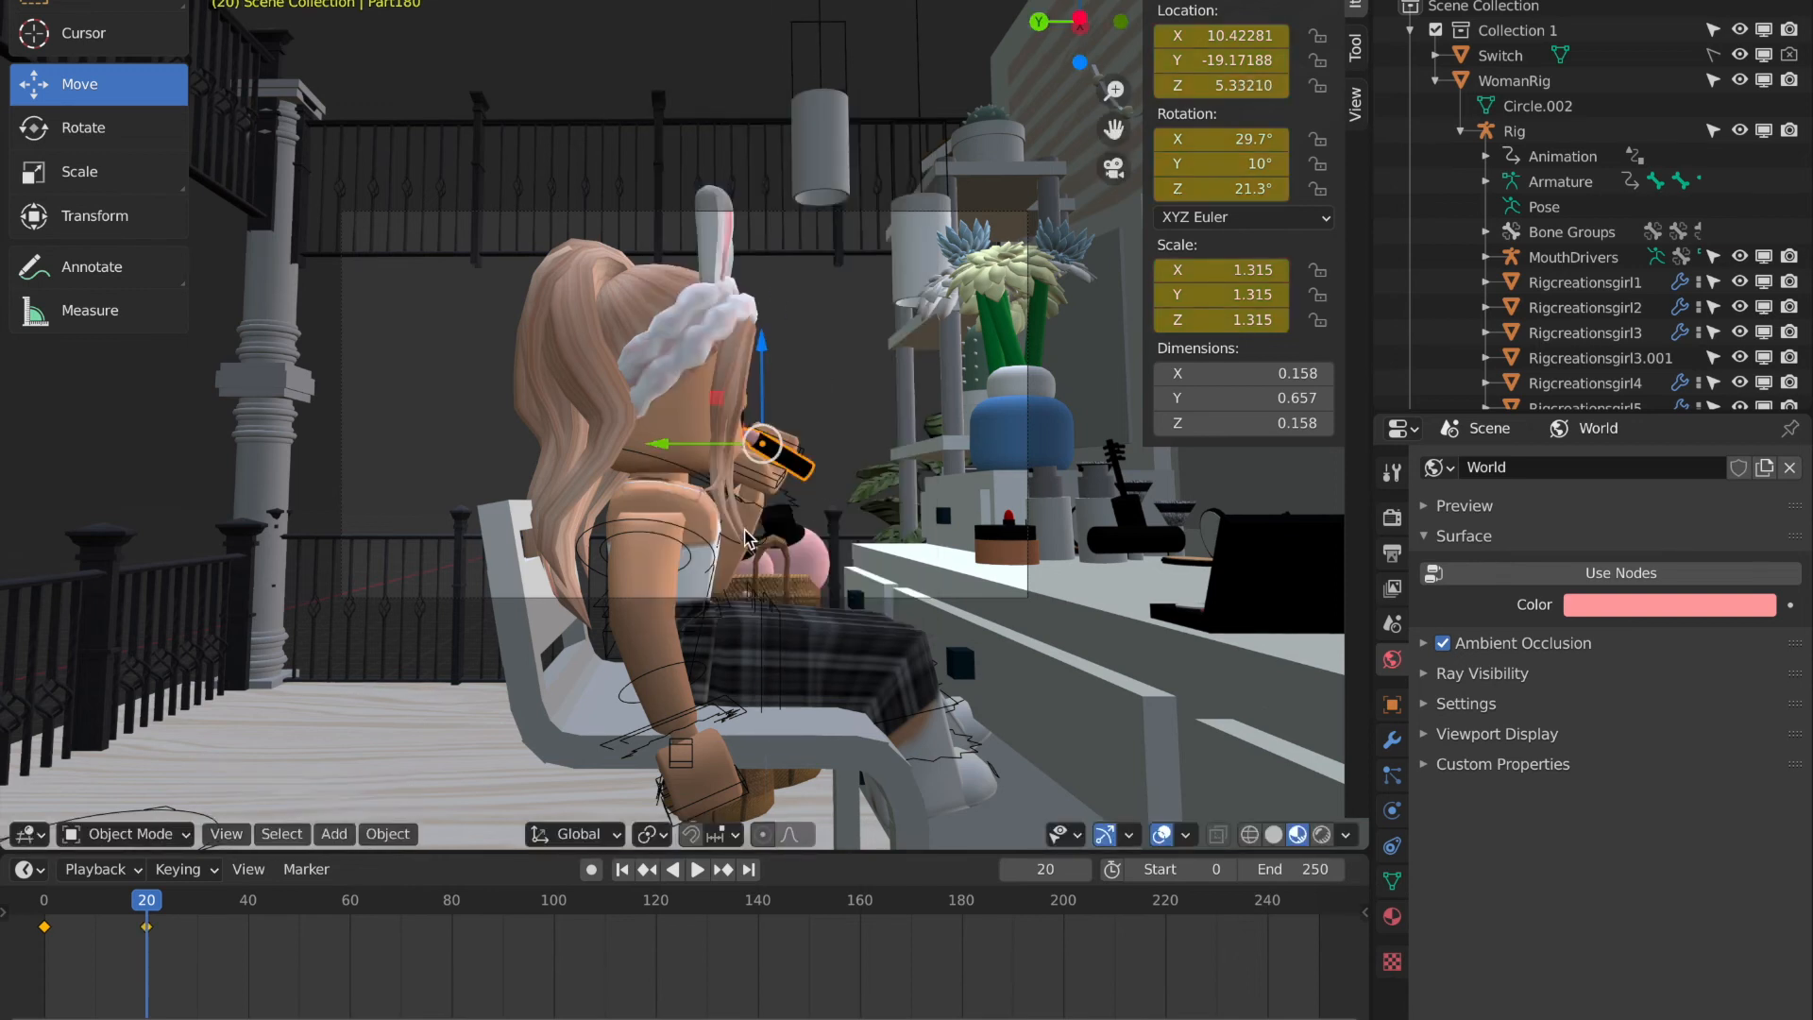
{"action": "left_click", "coordinate": [1514, 129]}
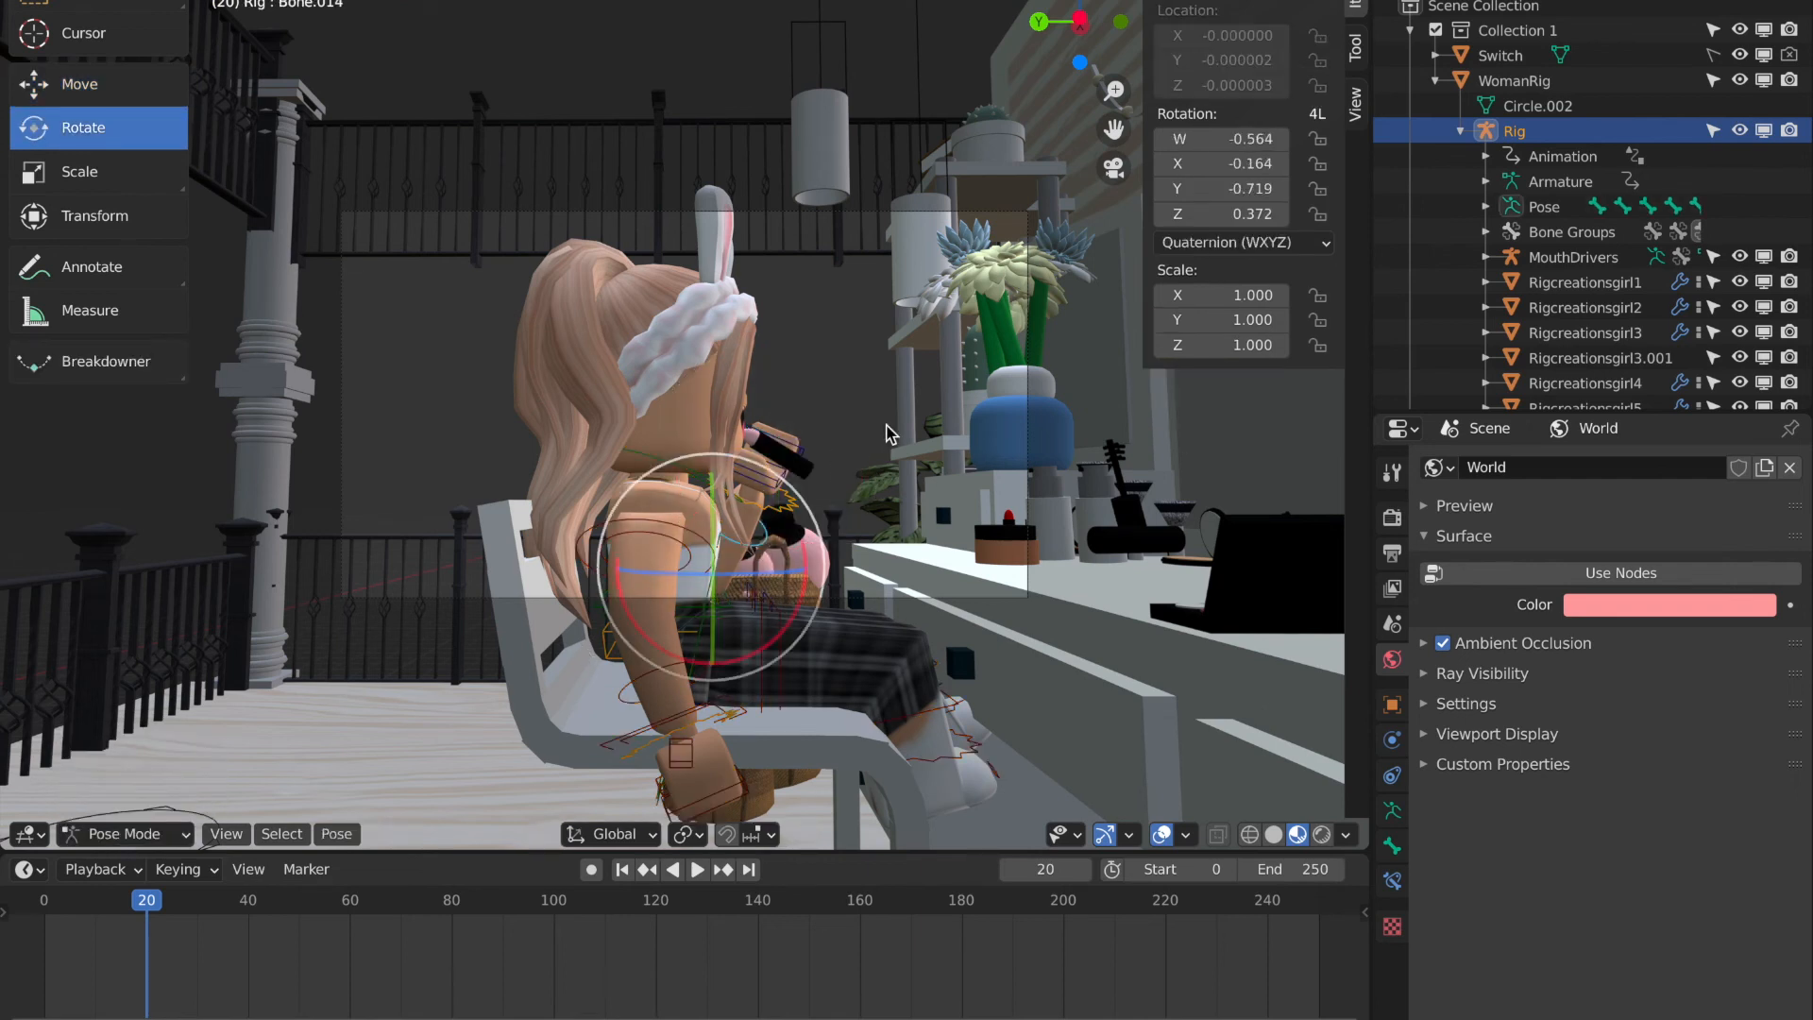
Key the arm bone's location, rotation and scale at frame 20.
{"action": "key", "text": "i"}
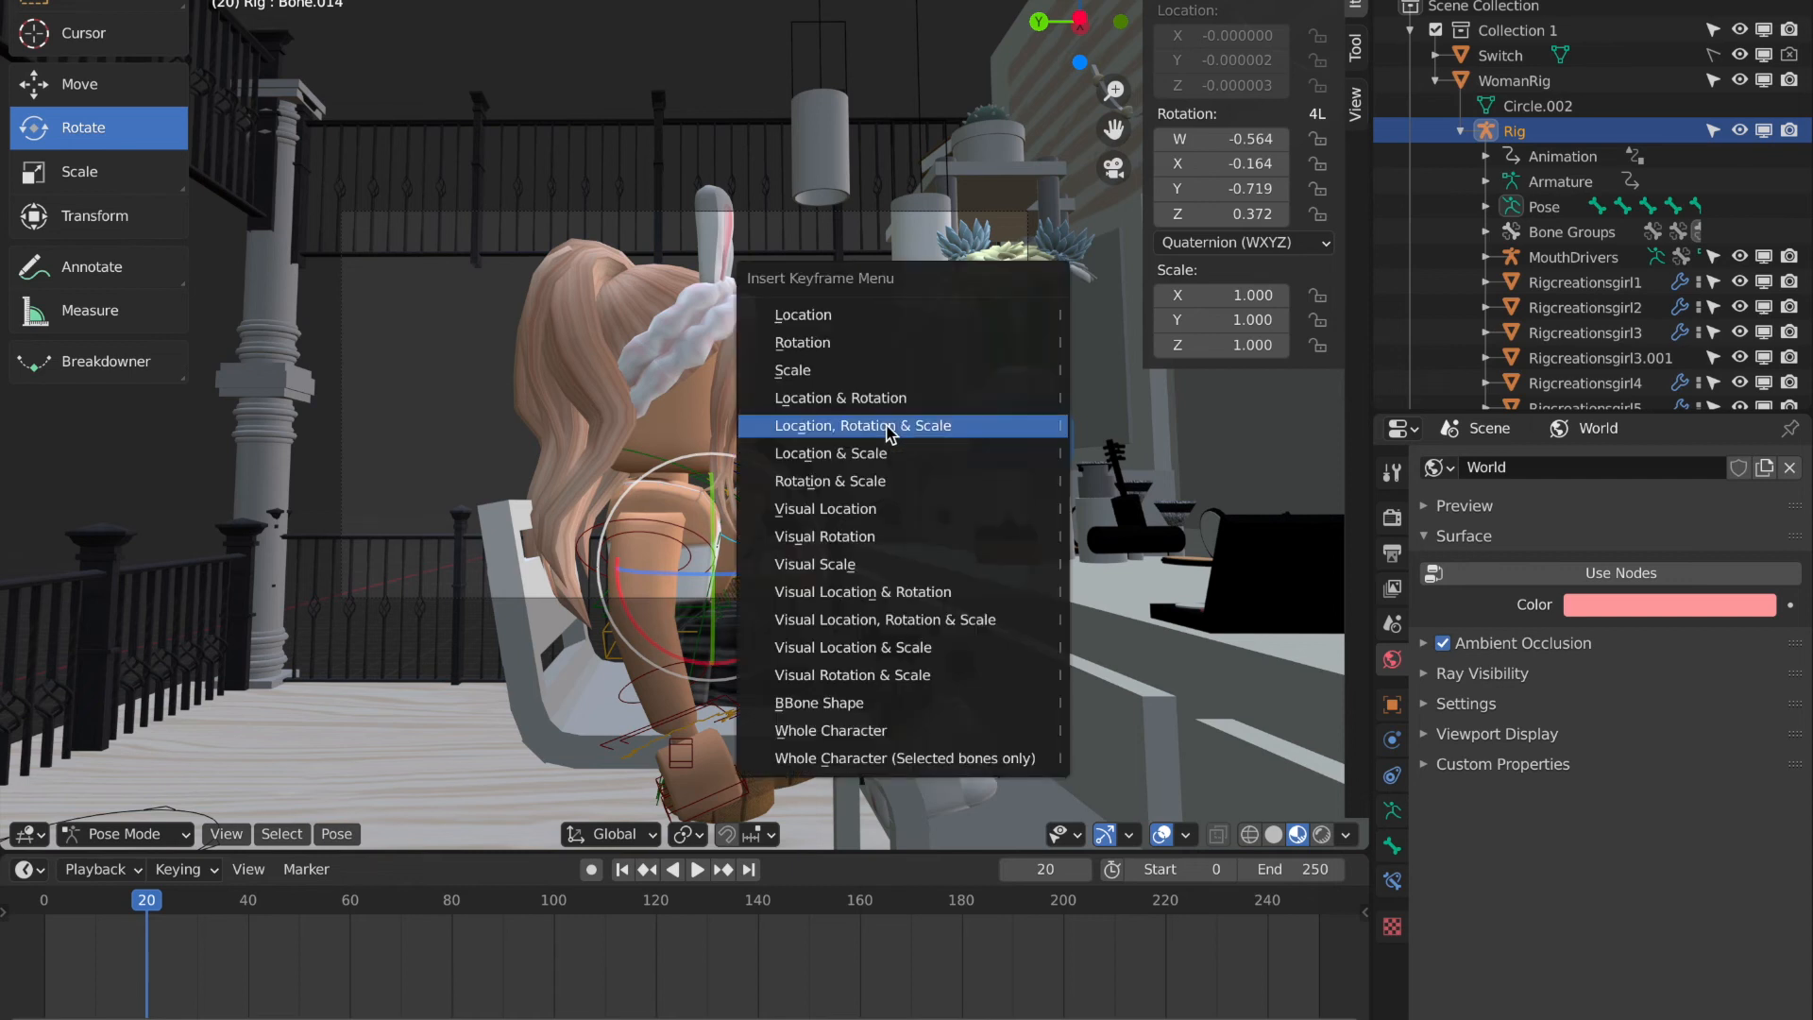
{"action": "left_click", "coordinate": [862, 424]}
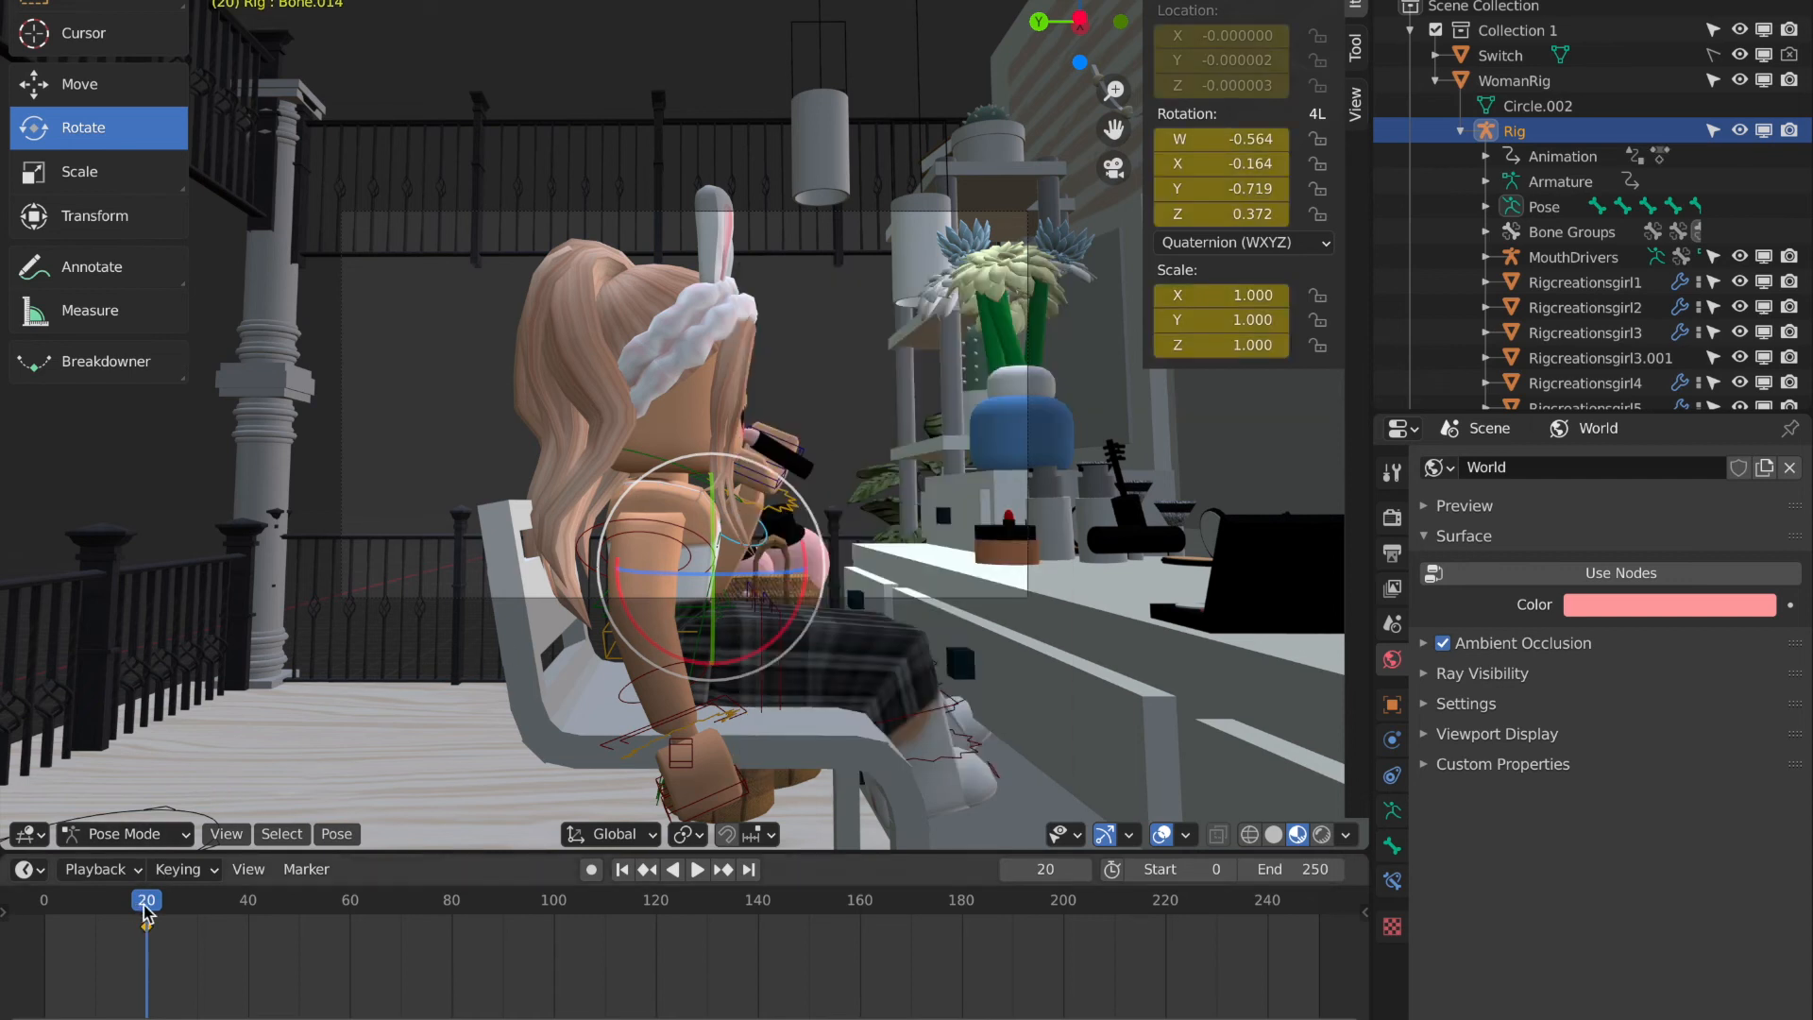
{"action": "left_click", "coordinate": [696, 869]}
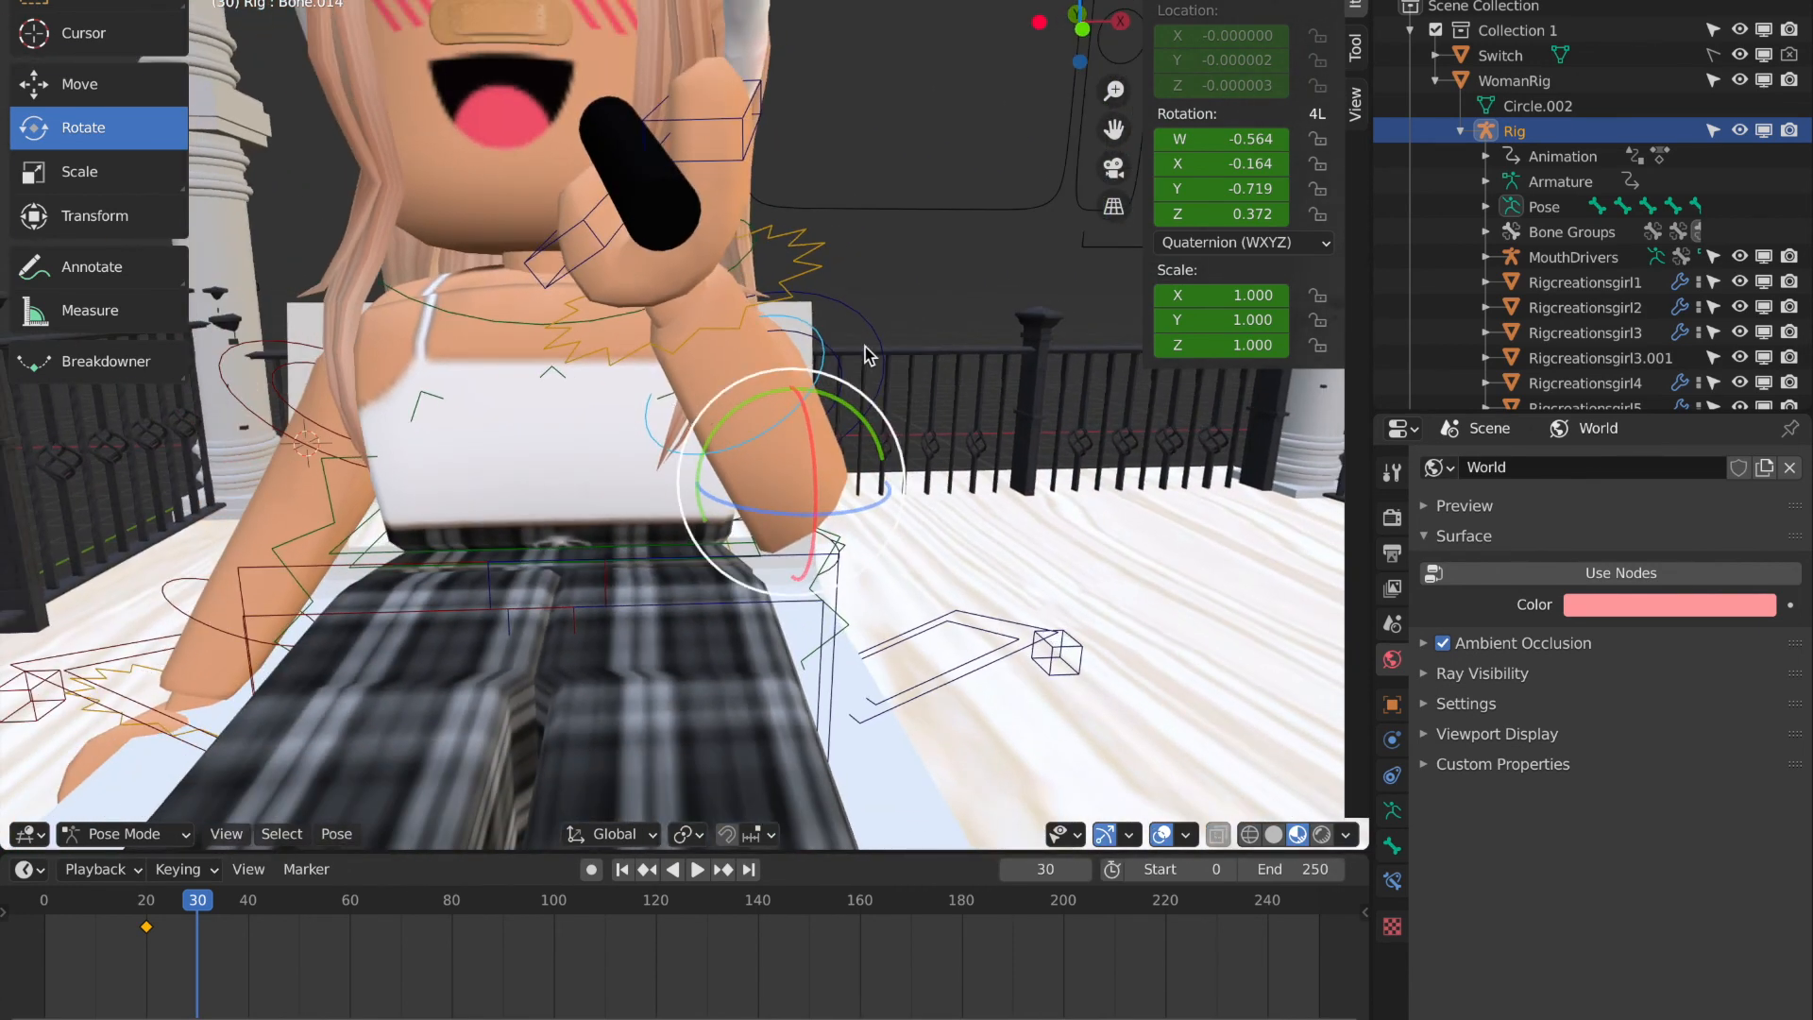
At frame 30, bend the forearm toward the lips and key its pose.
{"action": "left_click_drag", "start_coordinate": [867, 356], "coordinate": [676, 306]}
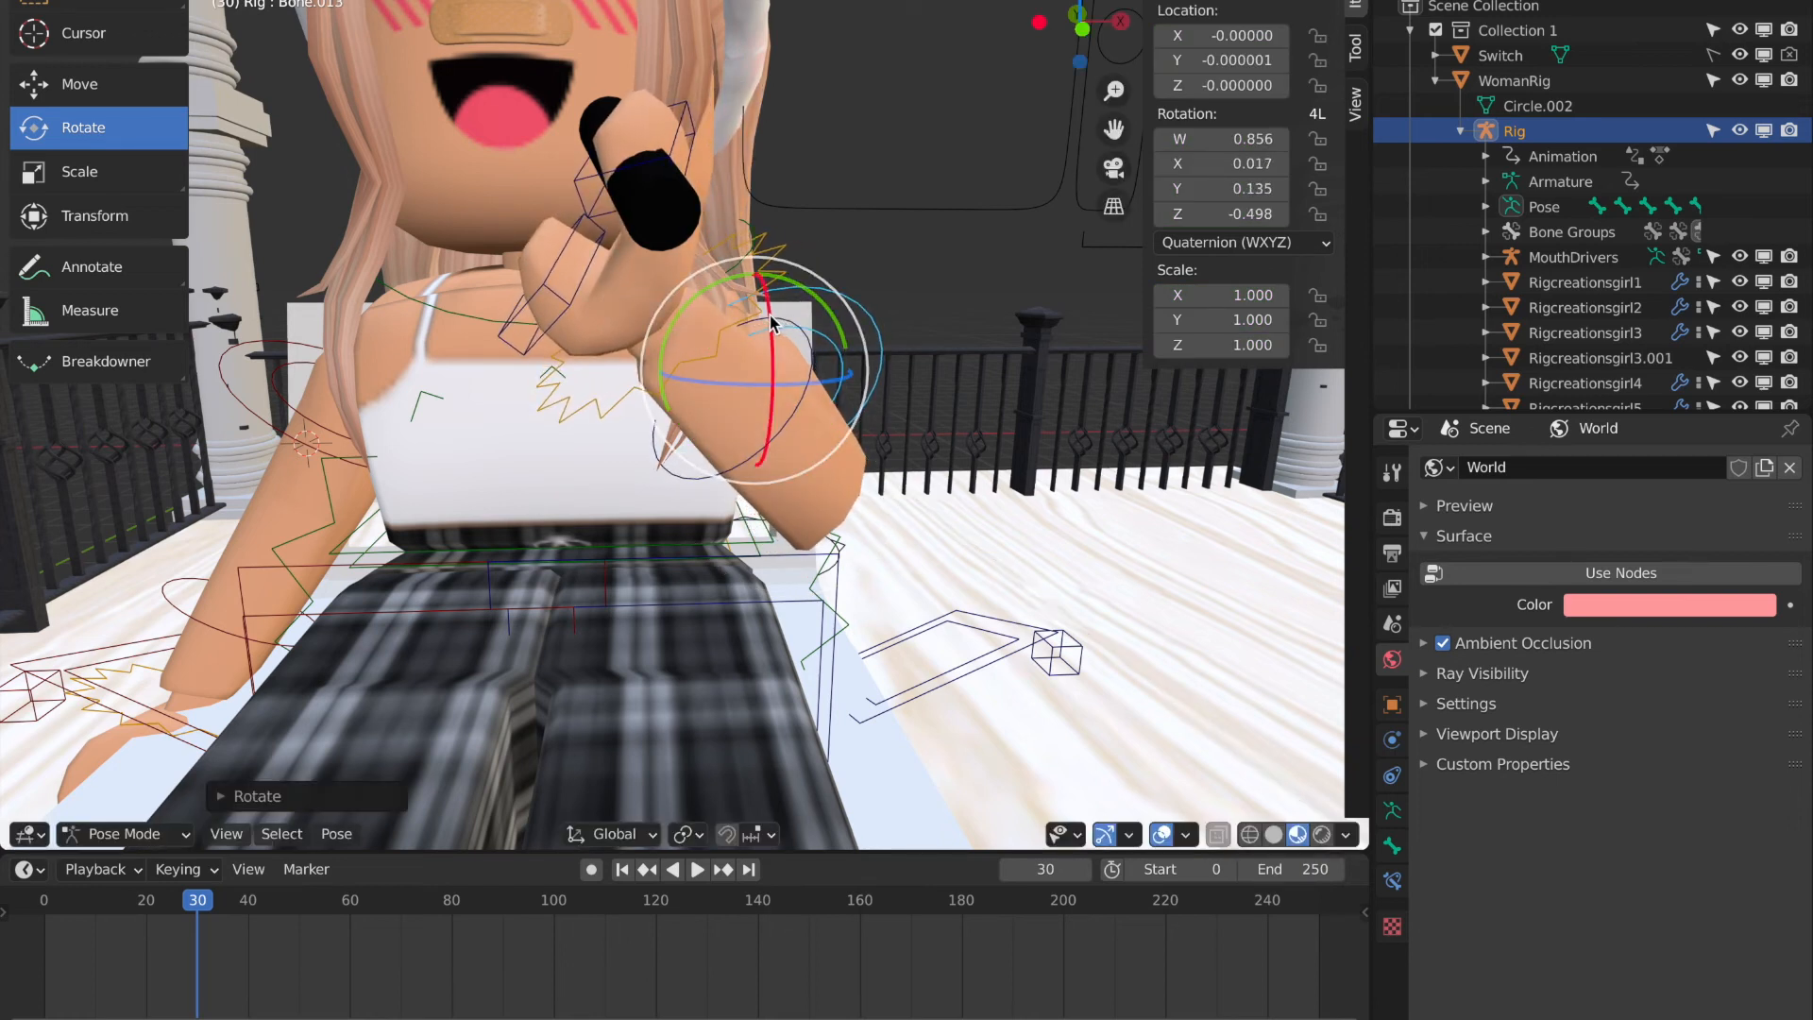
{"action": "left_click_drag", "start_coordinate": [774, 324], "coordinate": [740, 254]}
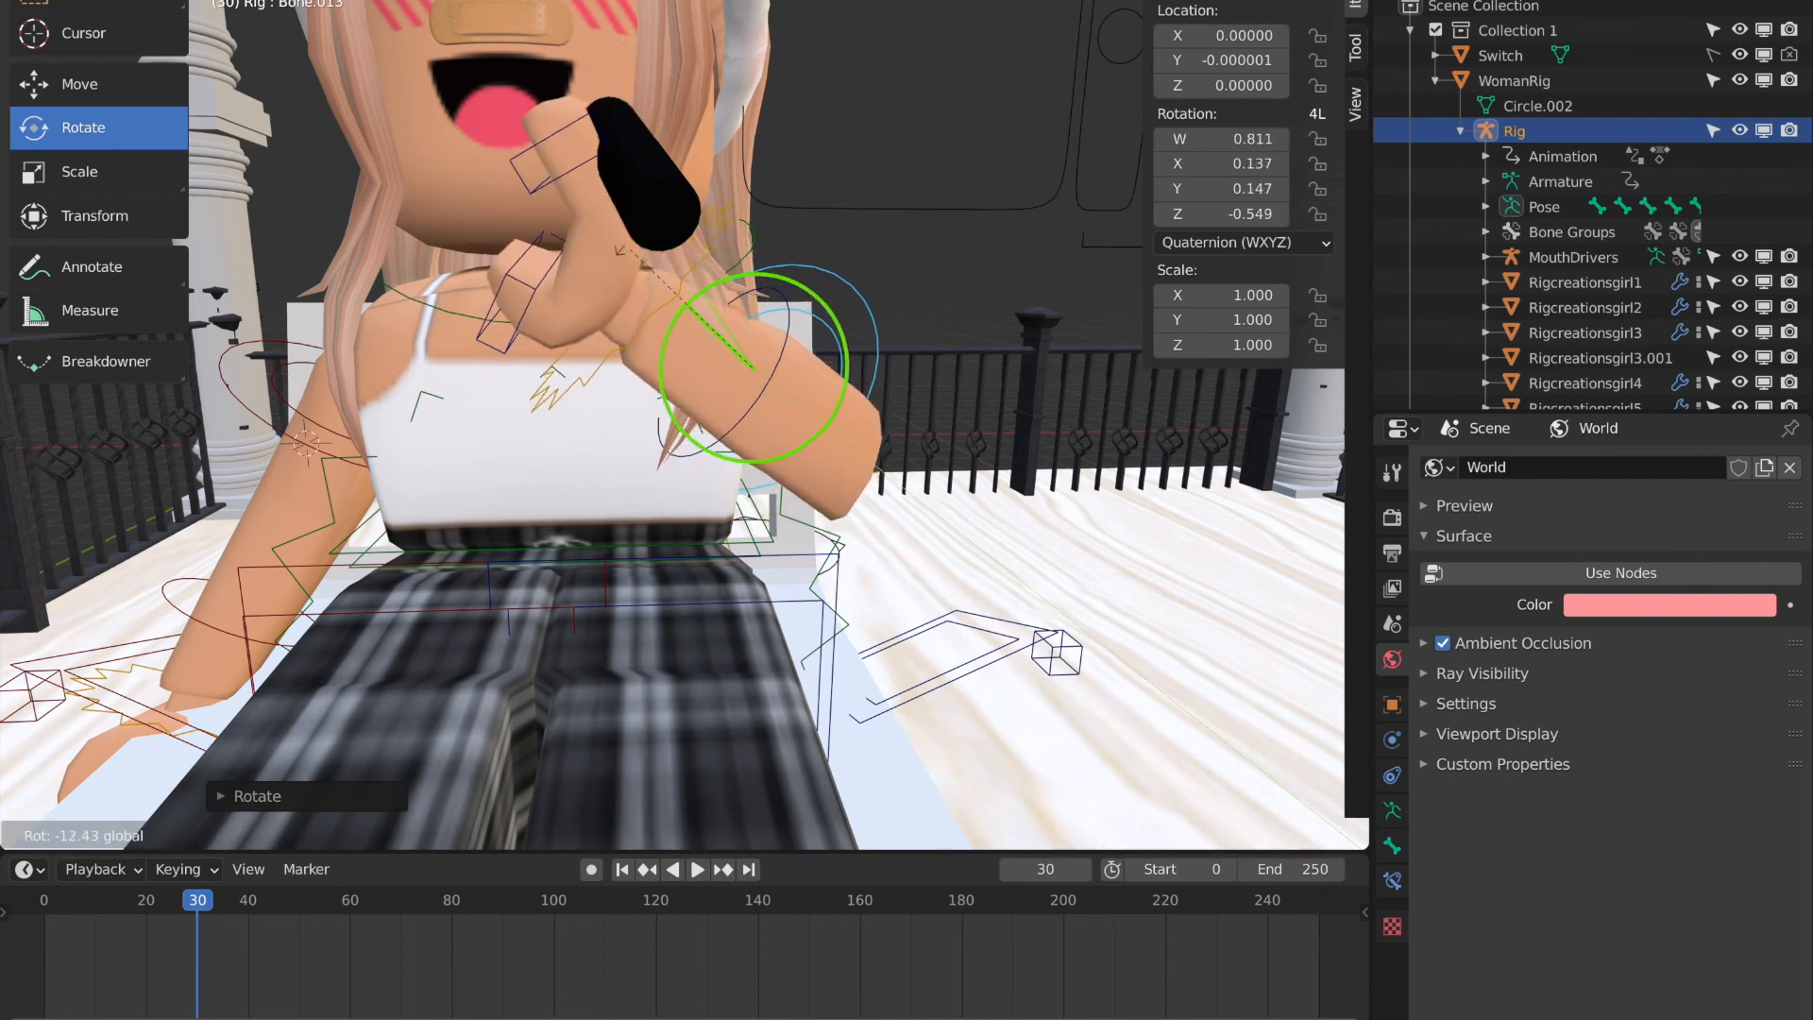
{"action": "key", "text": "i"}
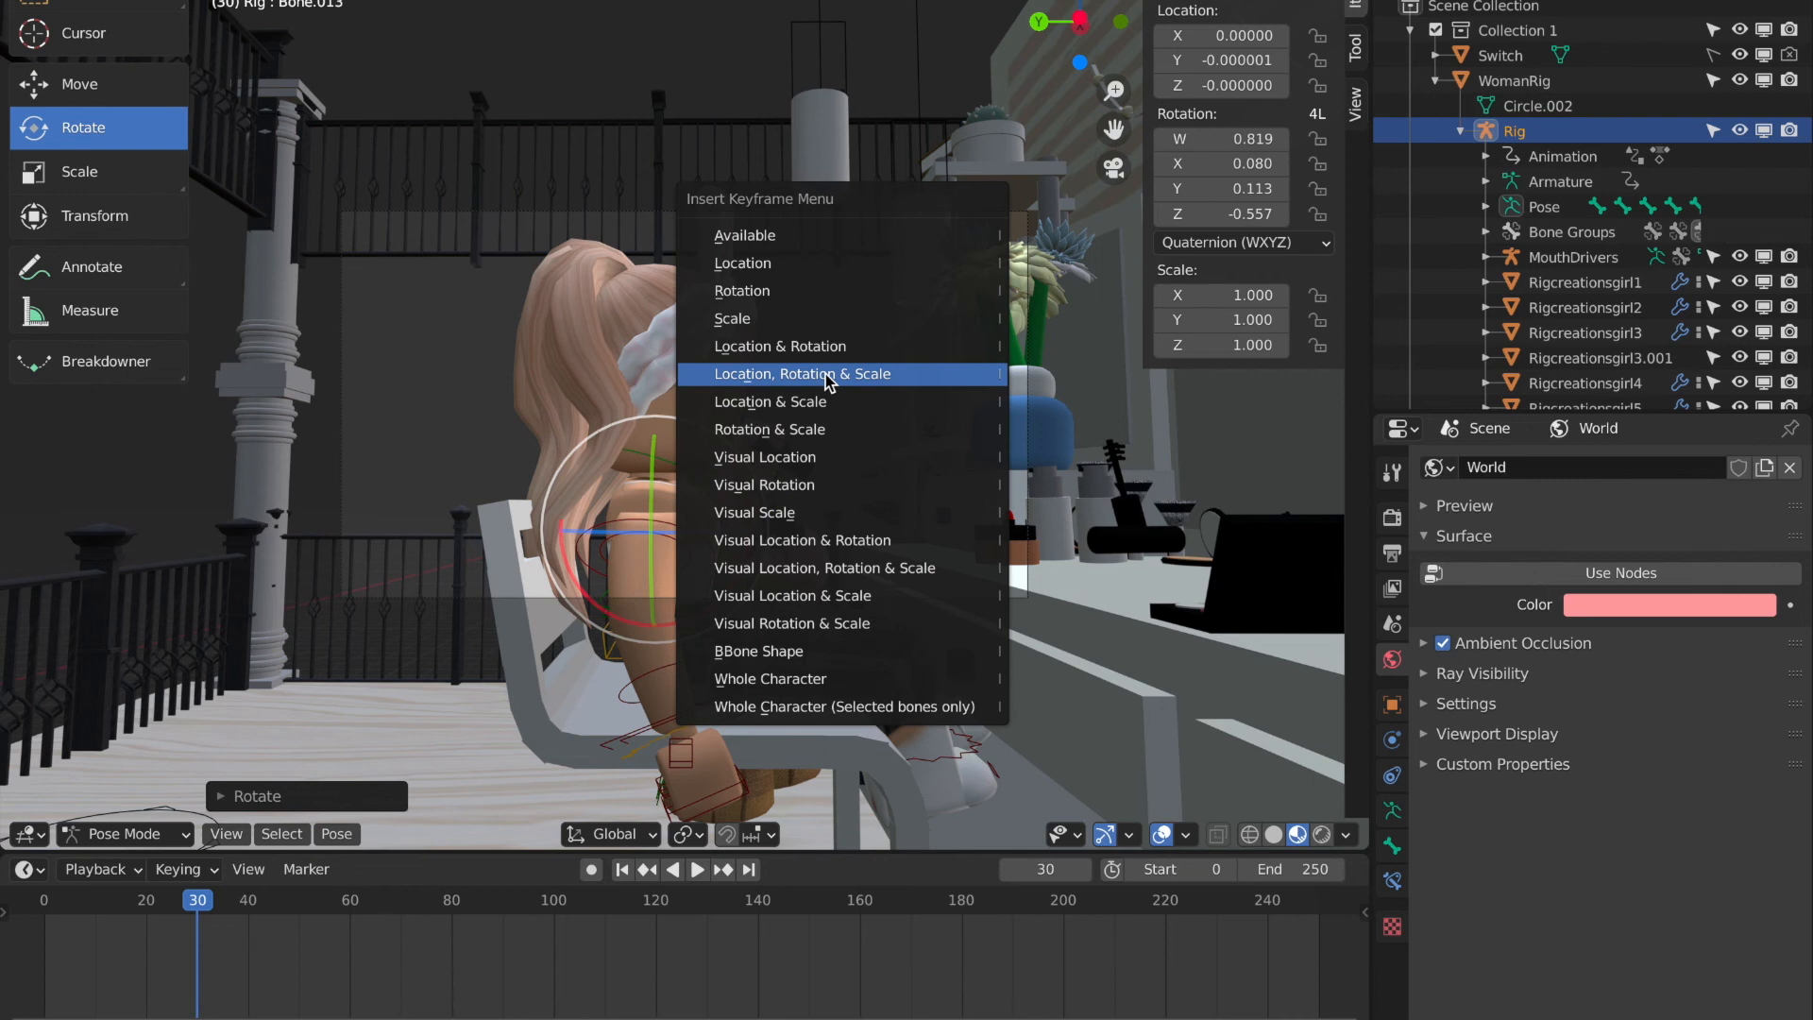
{"action": "left_click", "coordinate": [801, 372]}
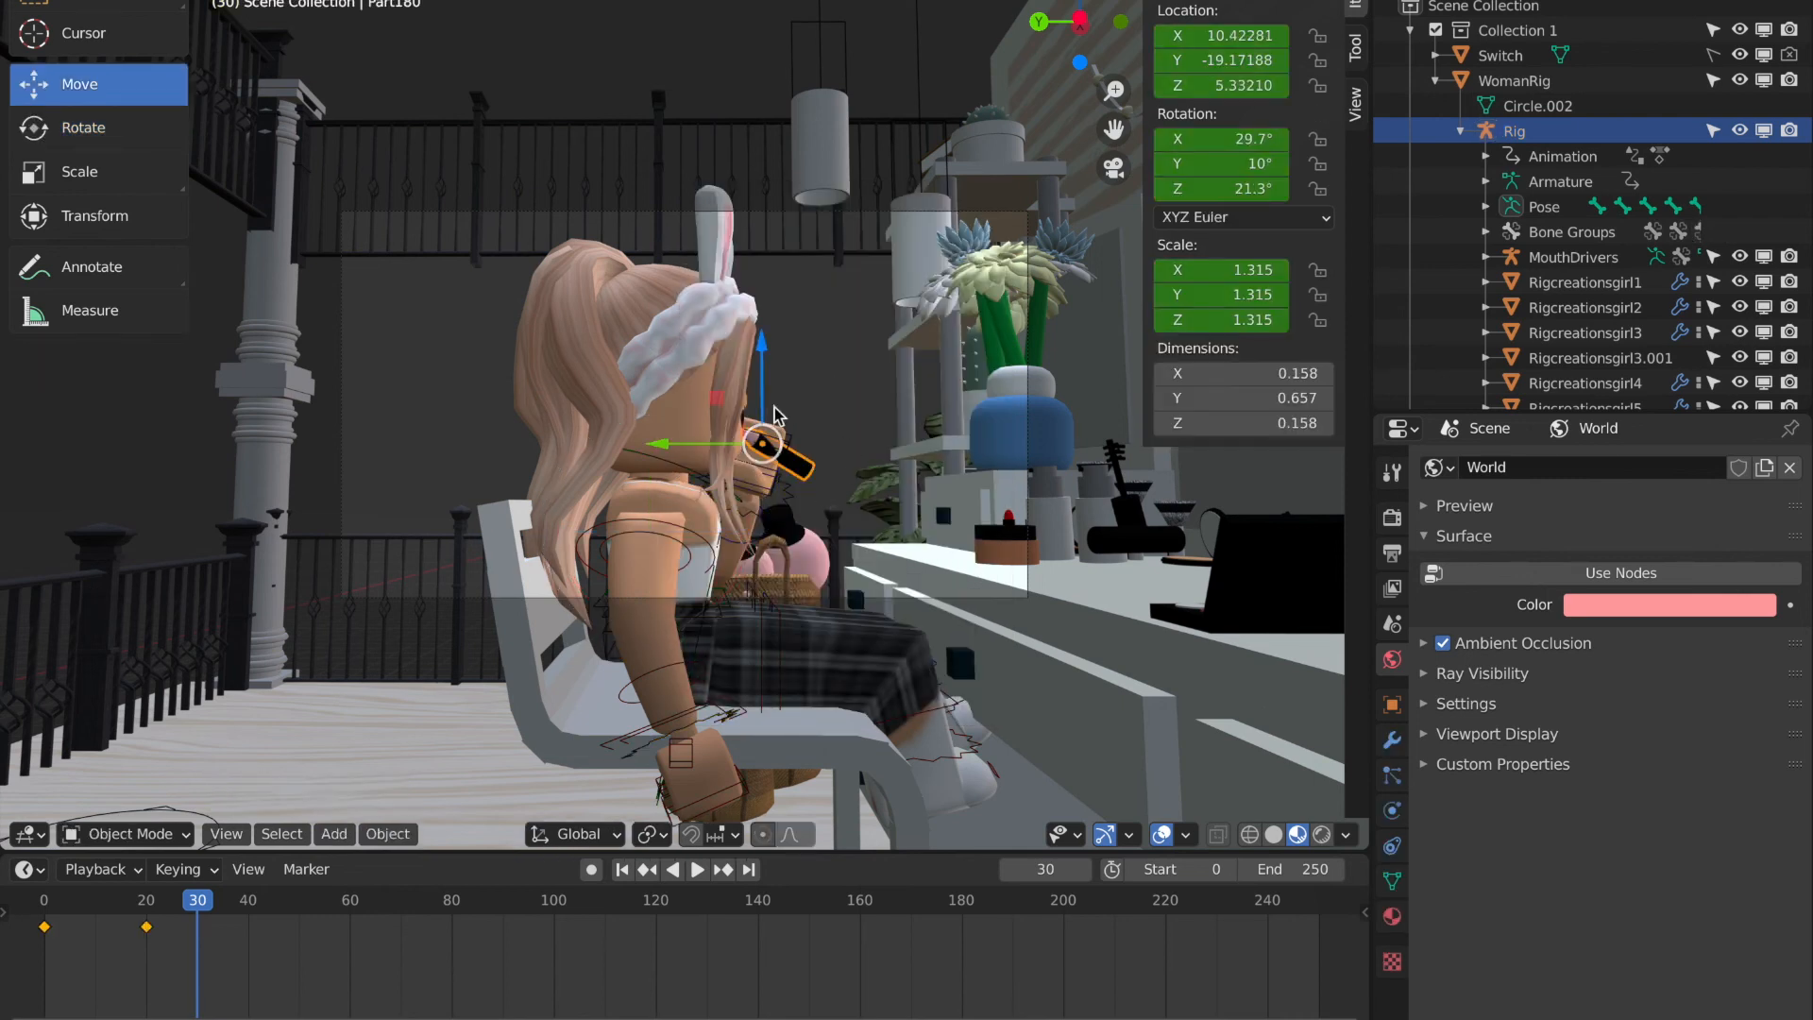
{"action": "left_click", "coordinate": [82, 127]}
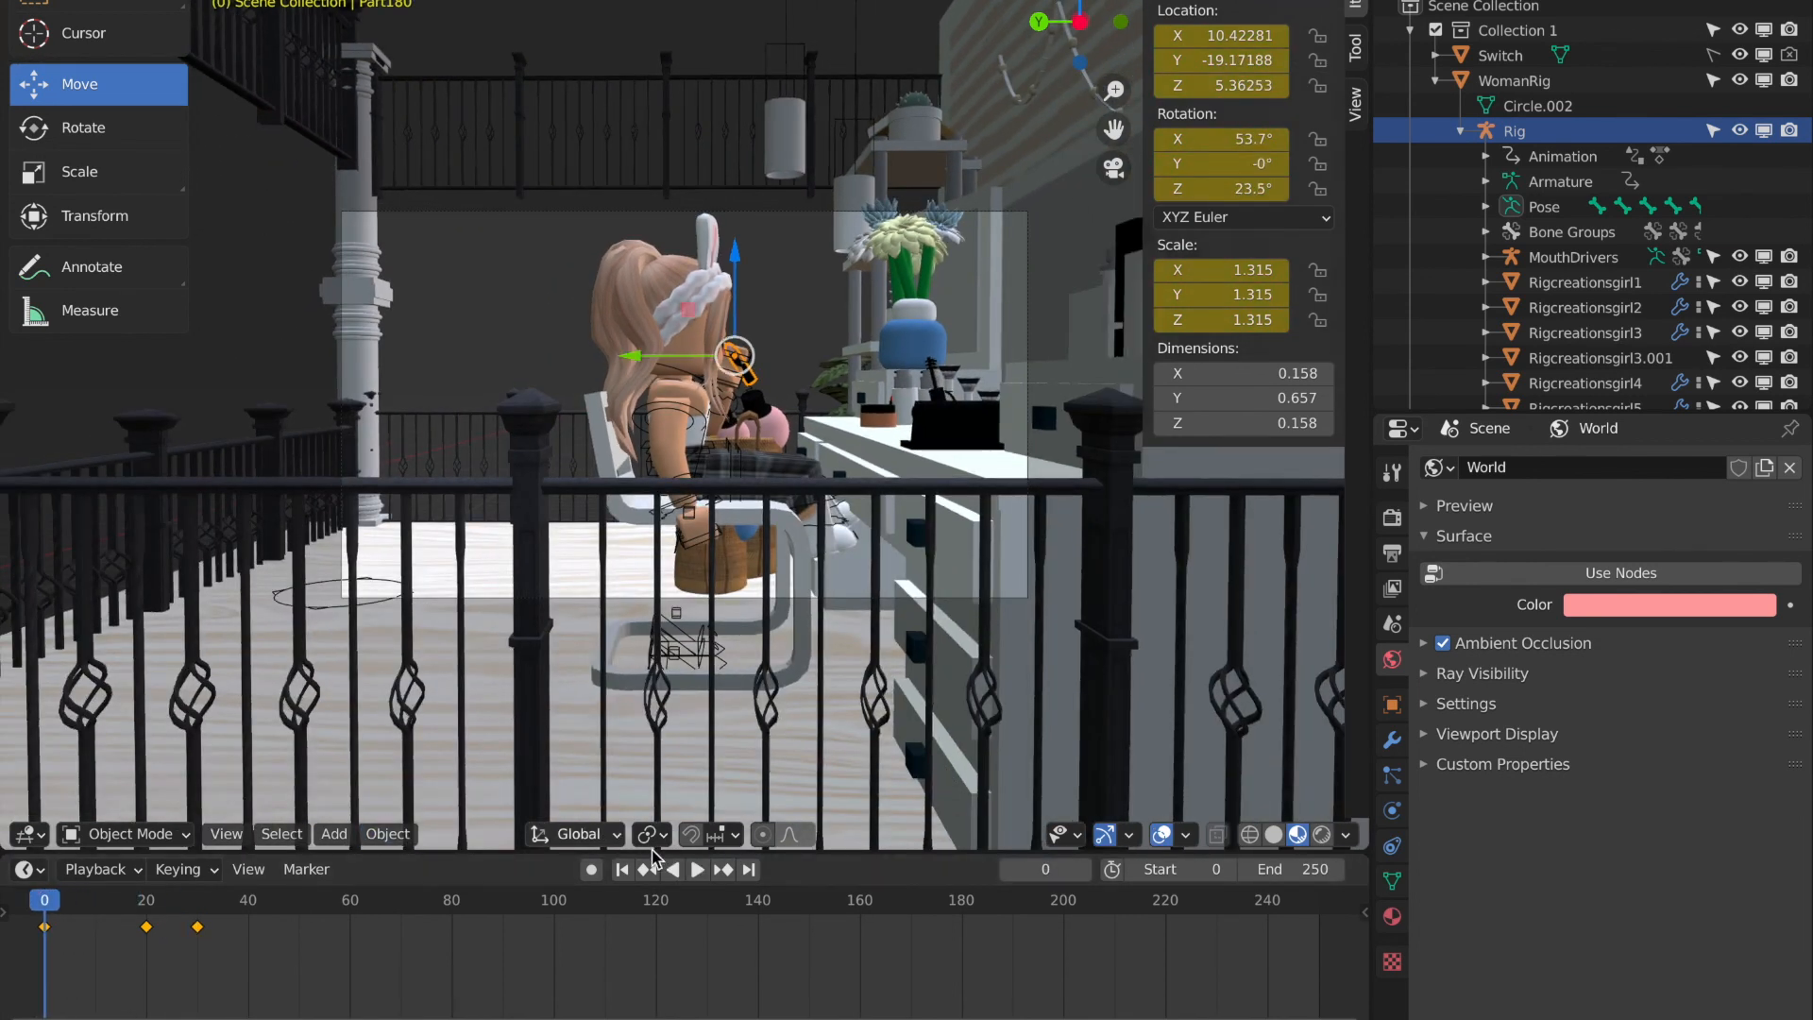
{"action": "left_click", "coordinate": [695, 869]}
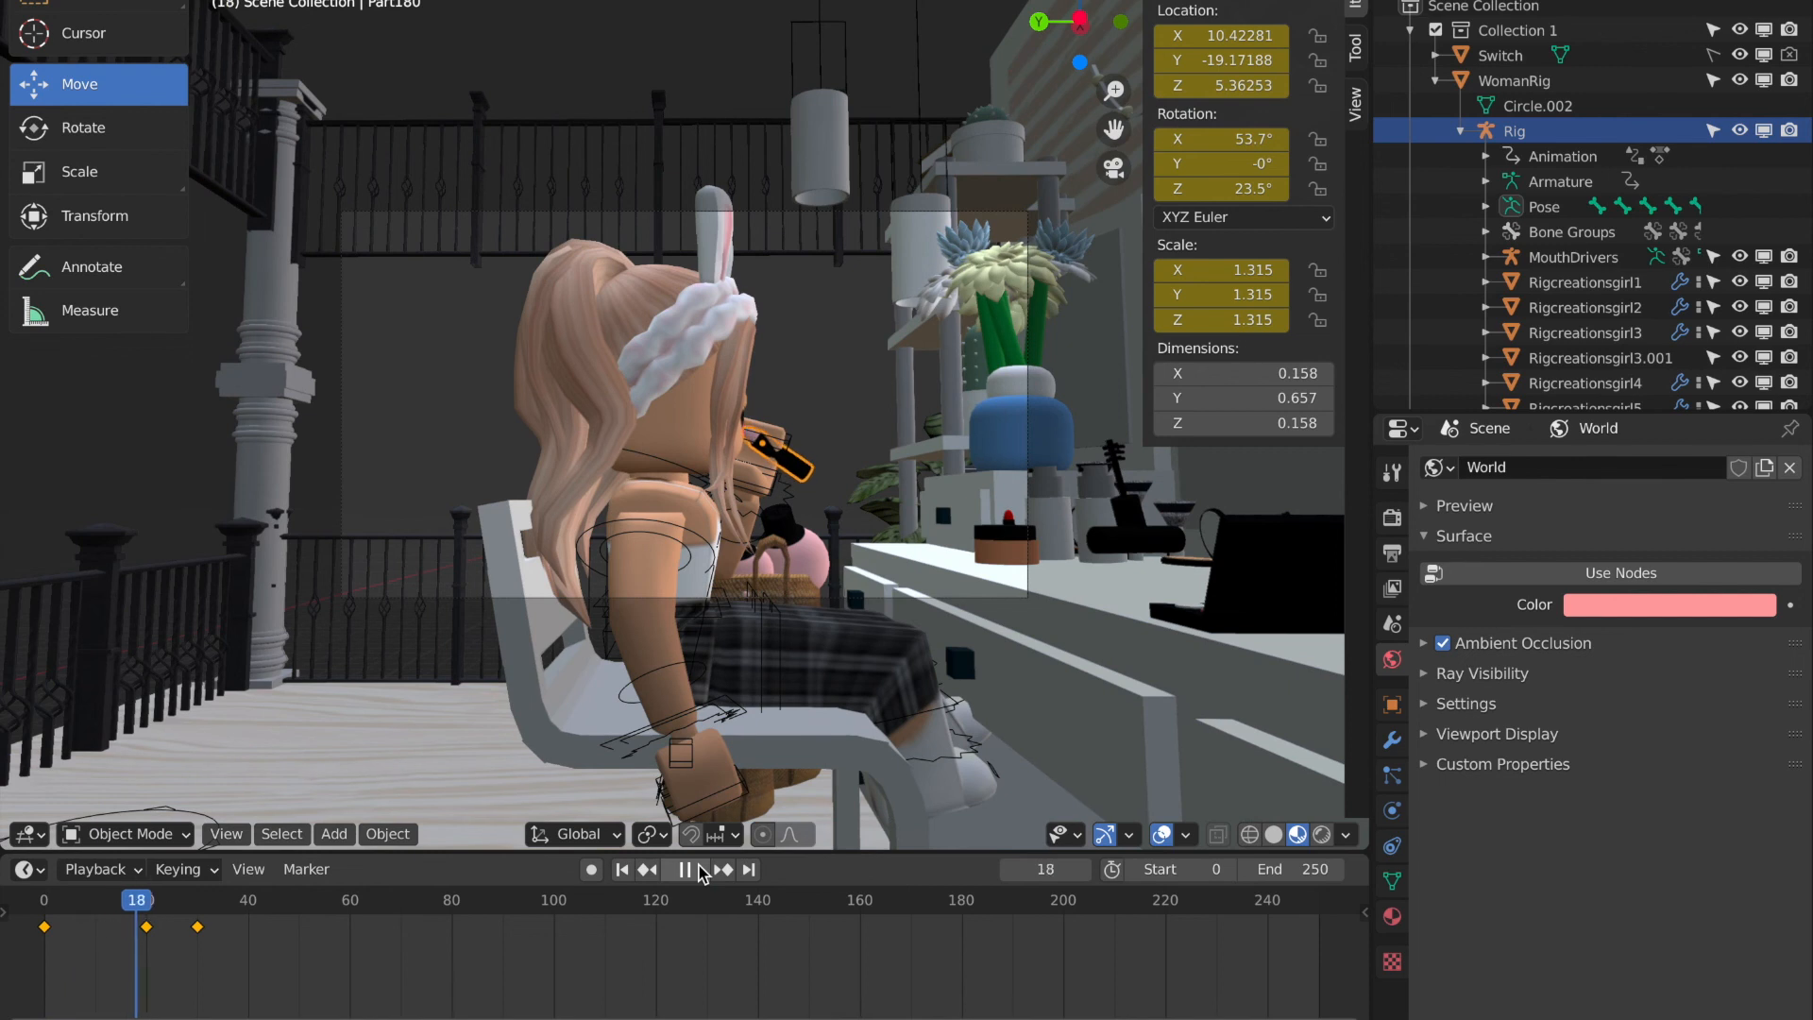
{"action": "left_click", "coordinate": [683, 869]}
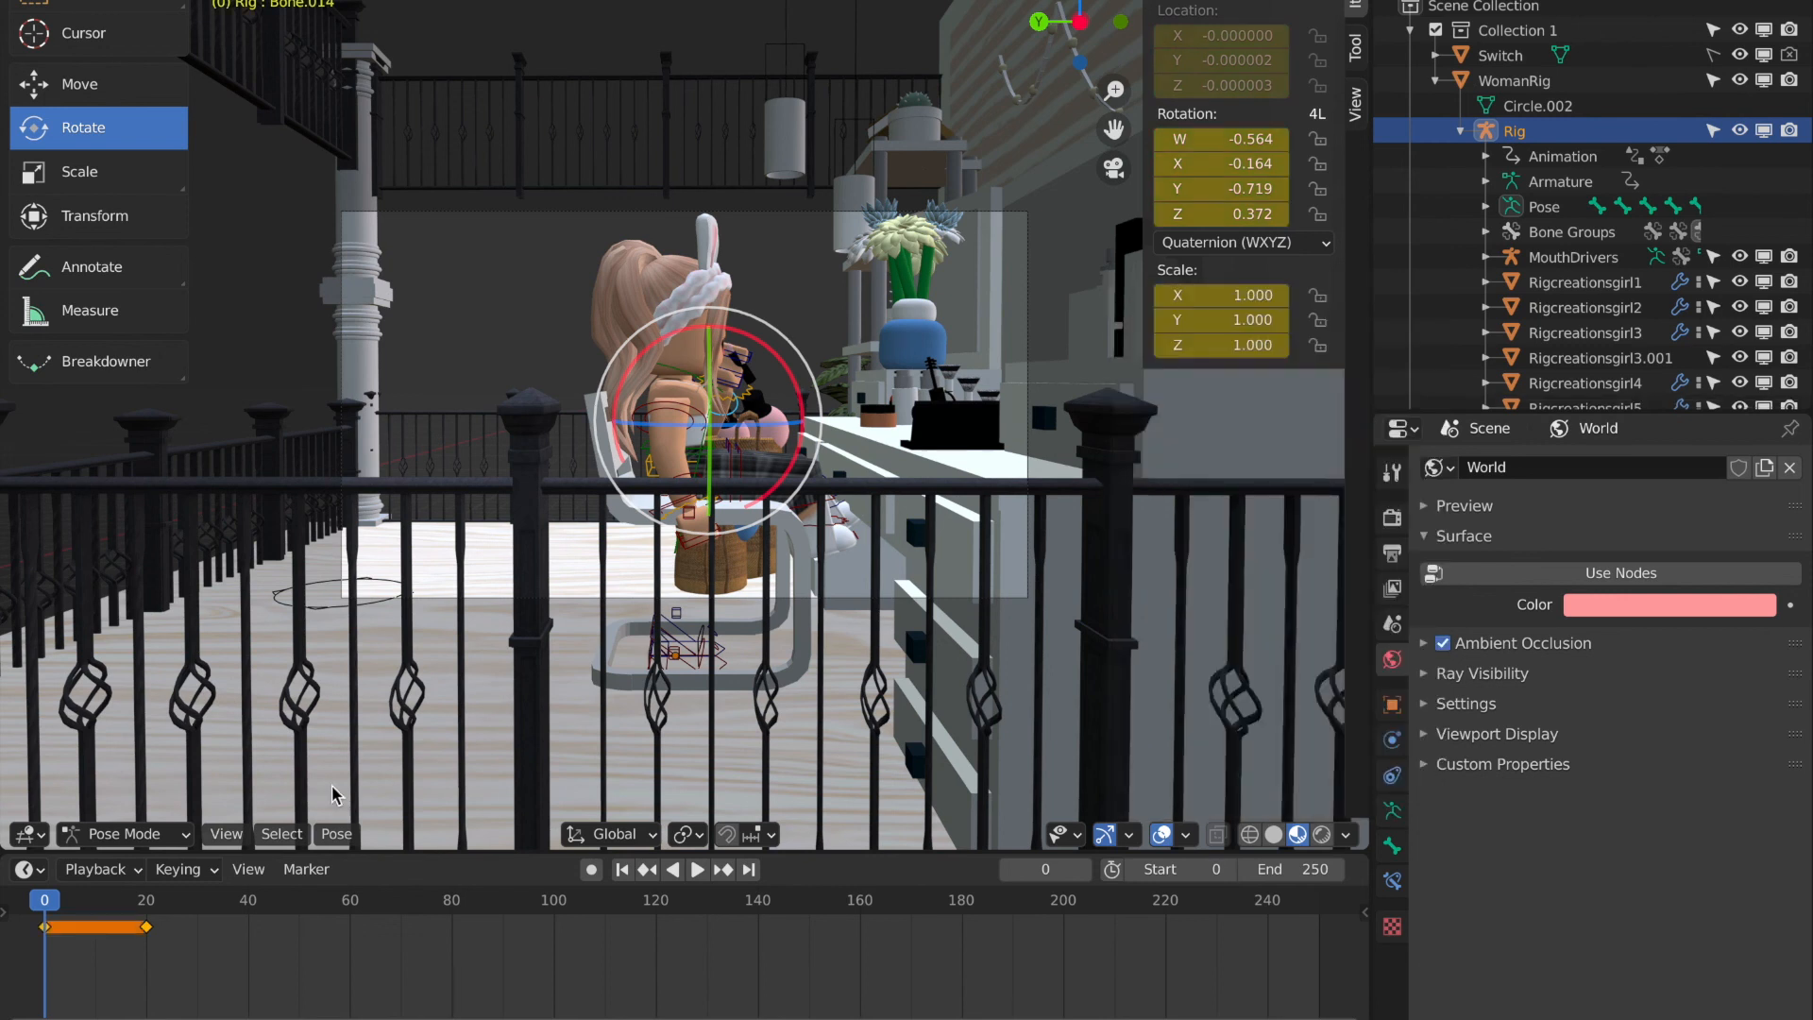
{"action": "left_click", "coordinate": [695, 869]}
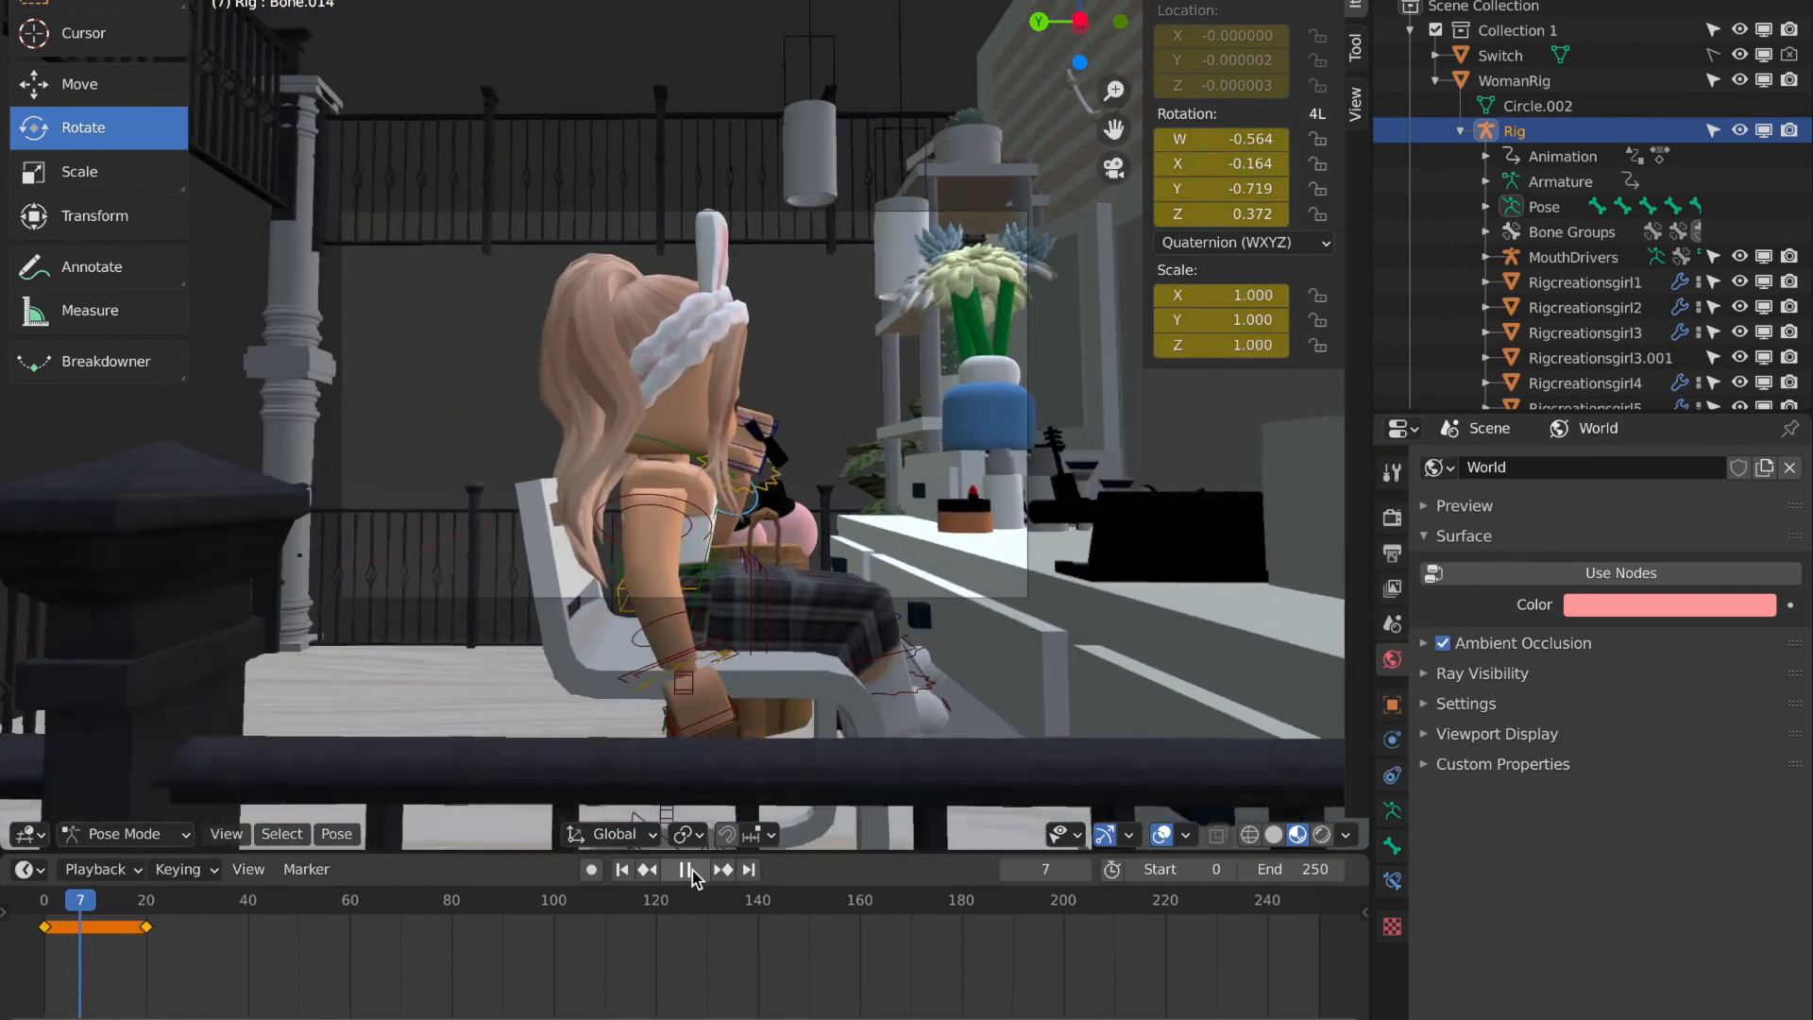
{"action": "left_click", "coordinate": [682, 868]}
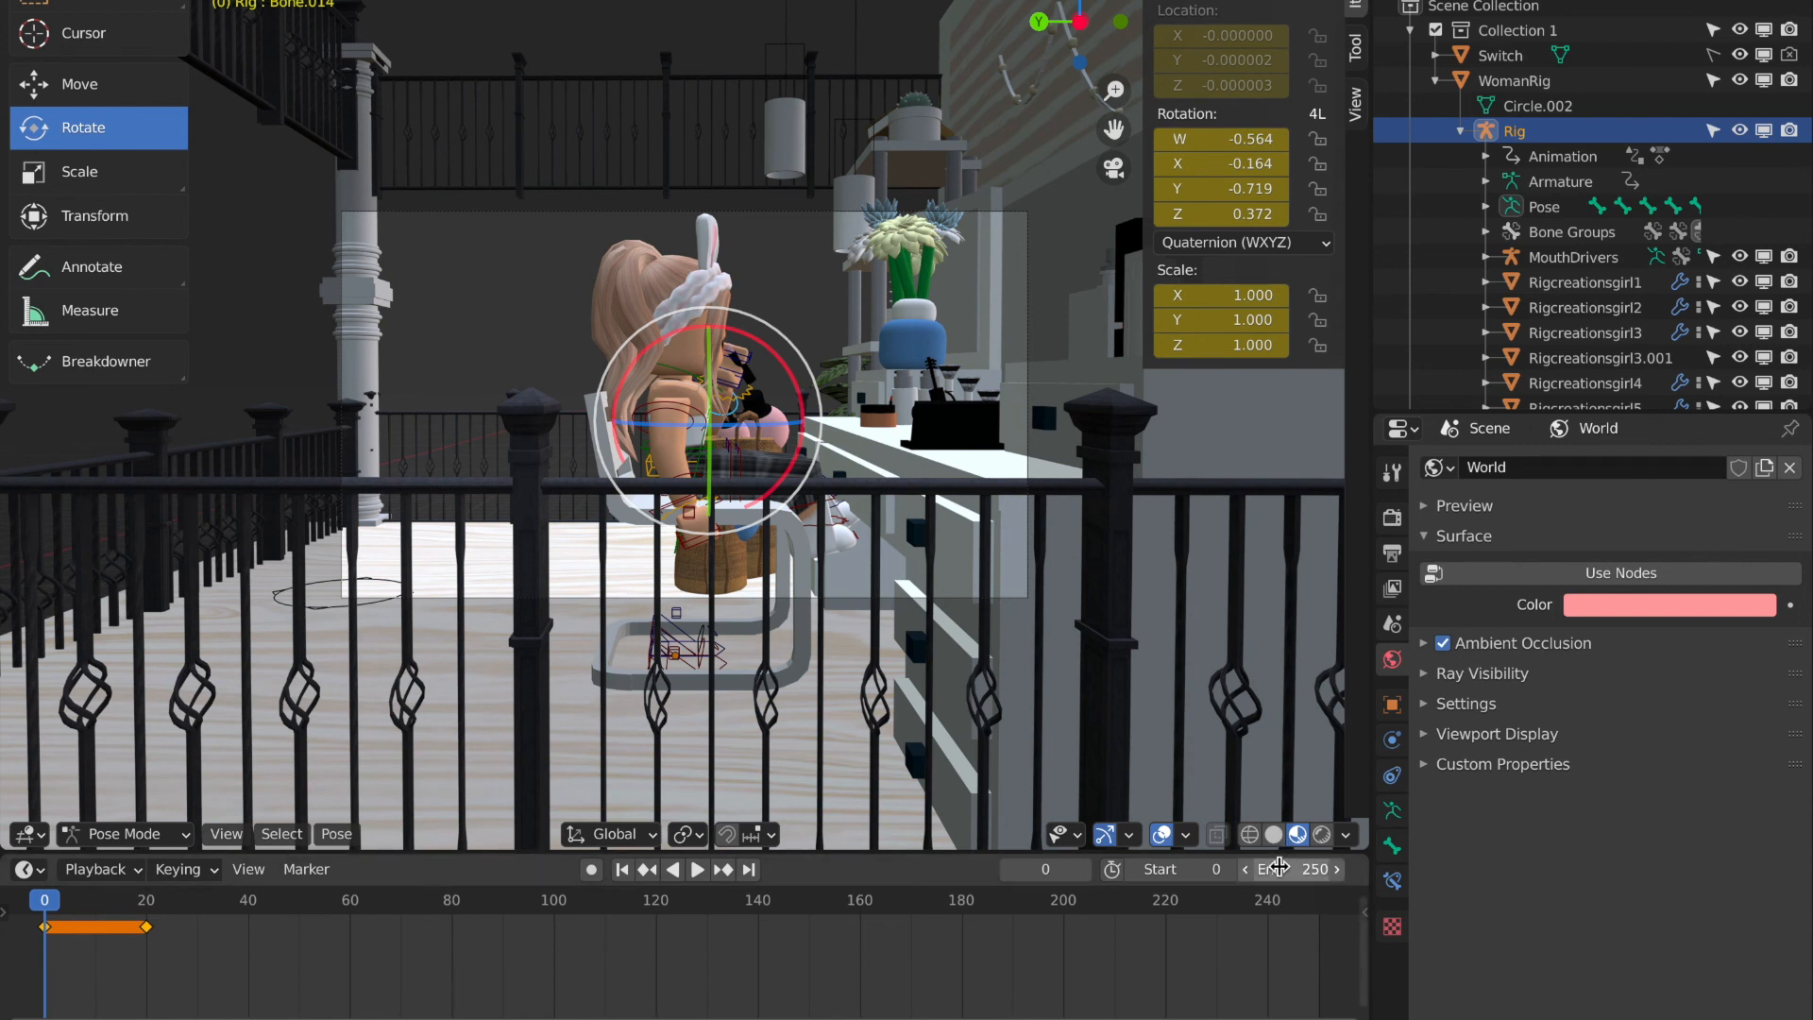
Set the animation end frame to 20, then play and stop it to check.
{"action": "left_click", "coordinate": [1313, 869]}
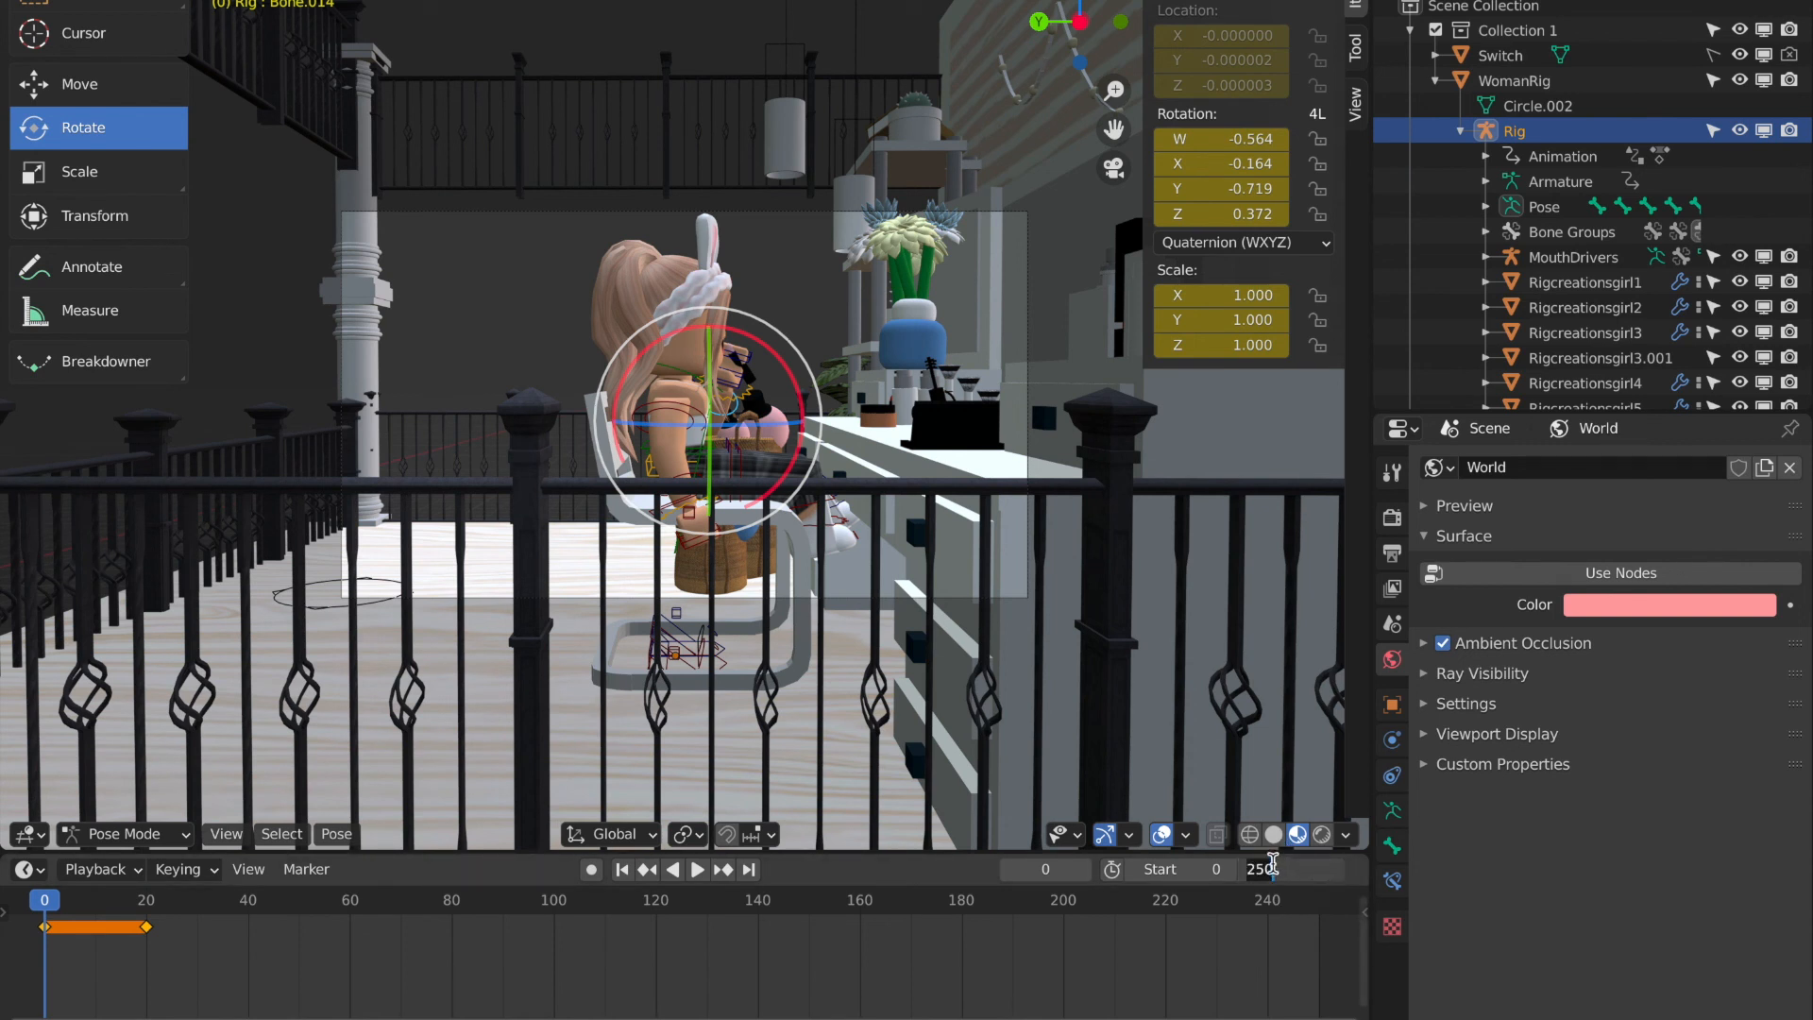
{"action": "type", "text": "20"}
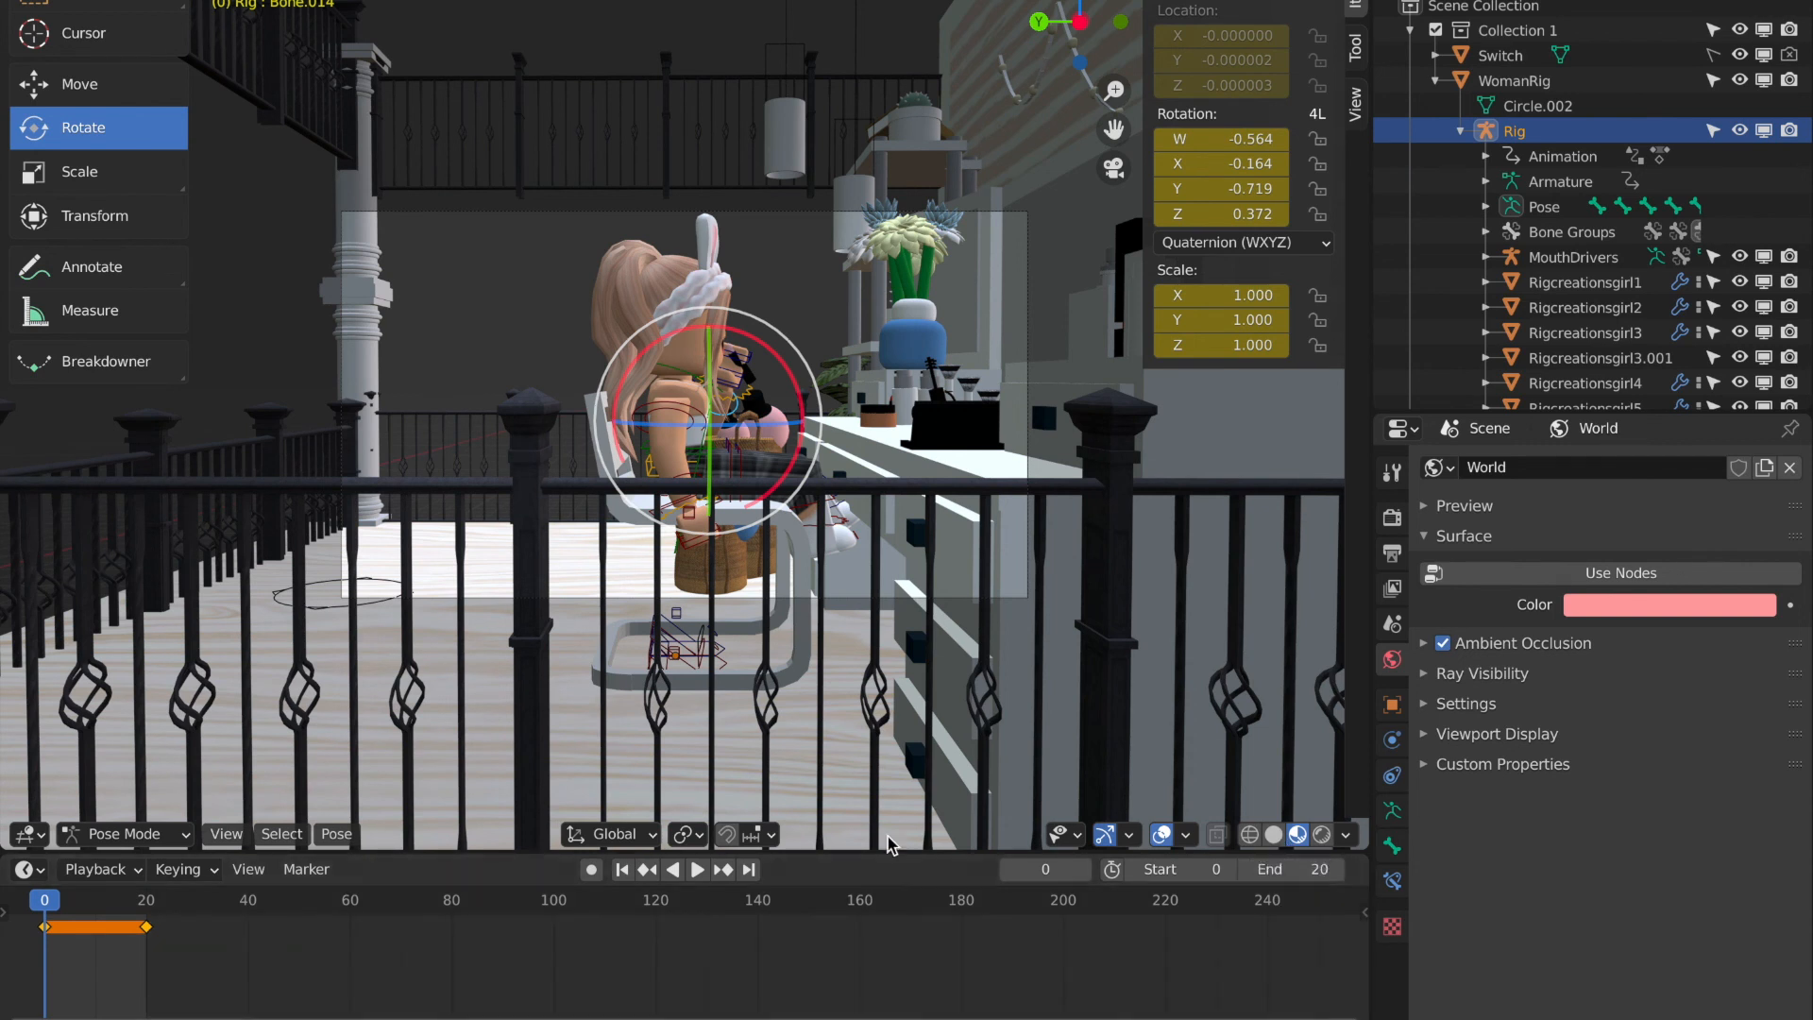
{"action": "left_click", "coordinate": [695, 869]}
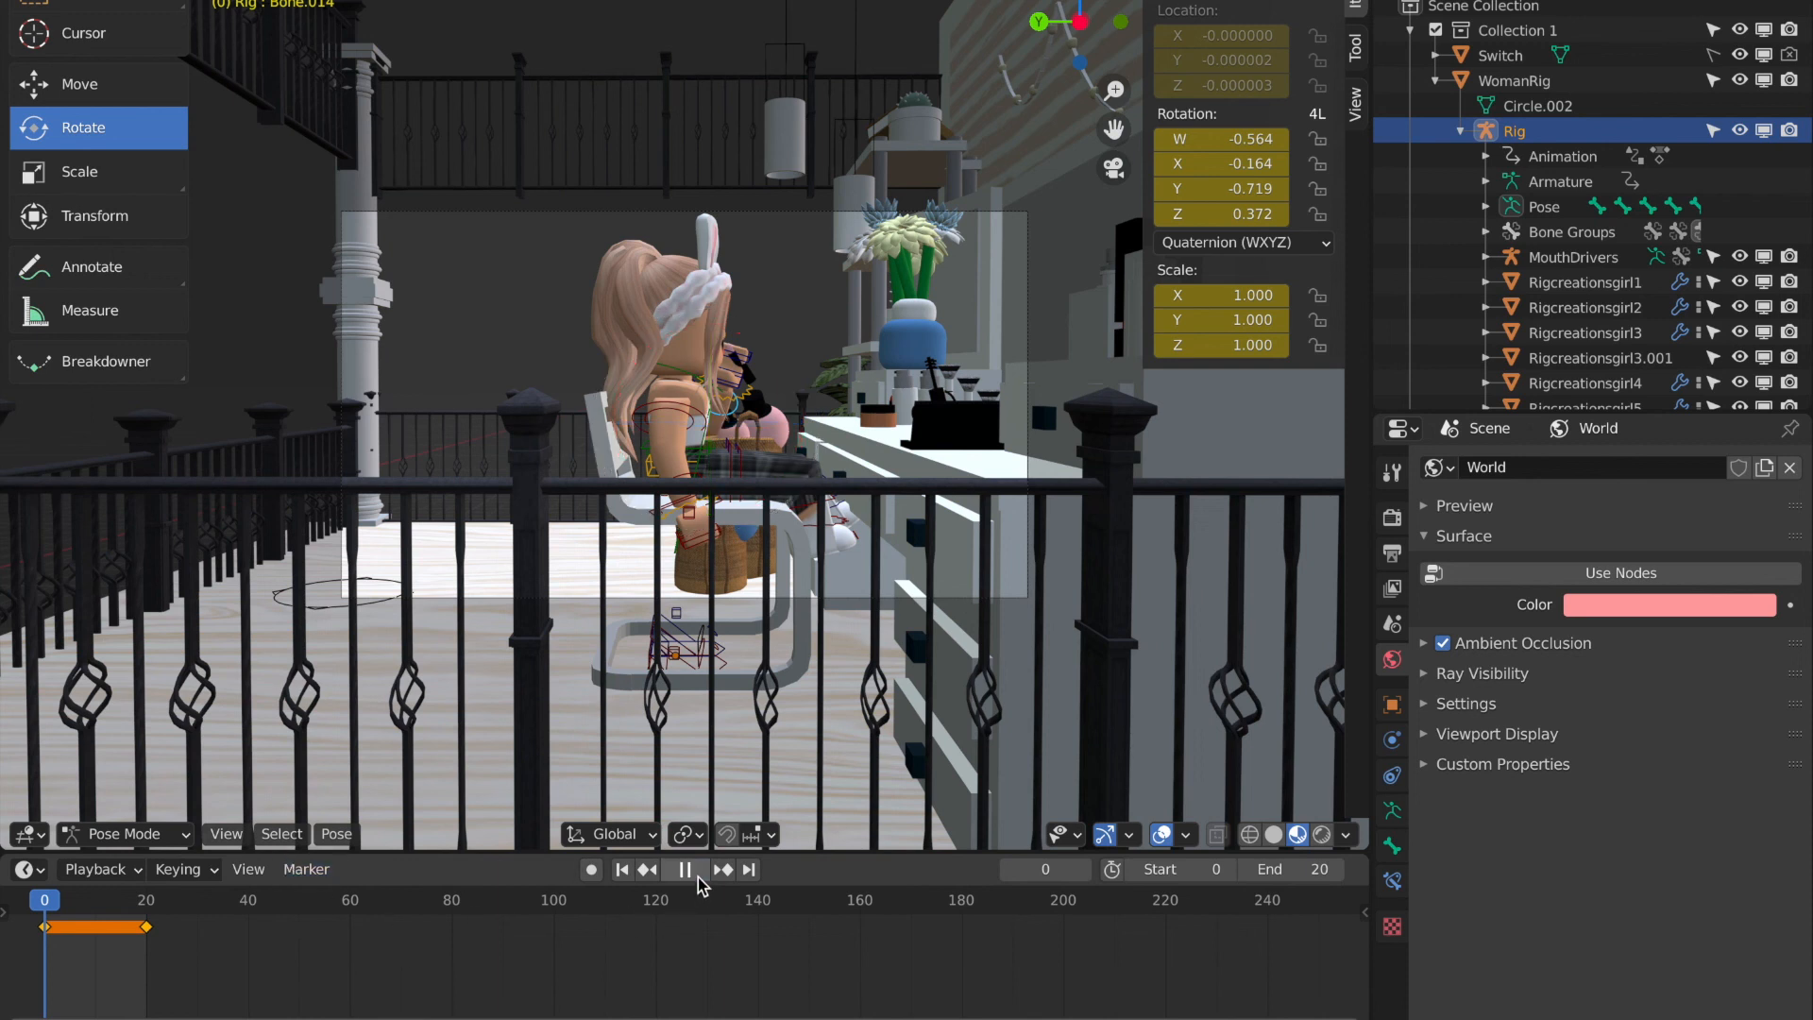
{"action": "left_click", "coordinate": [682, 870]}
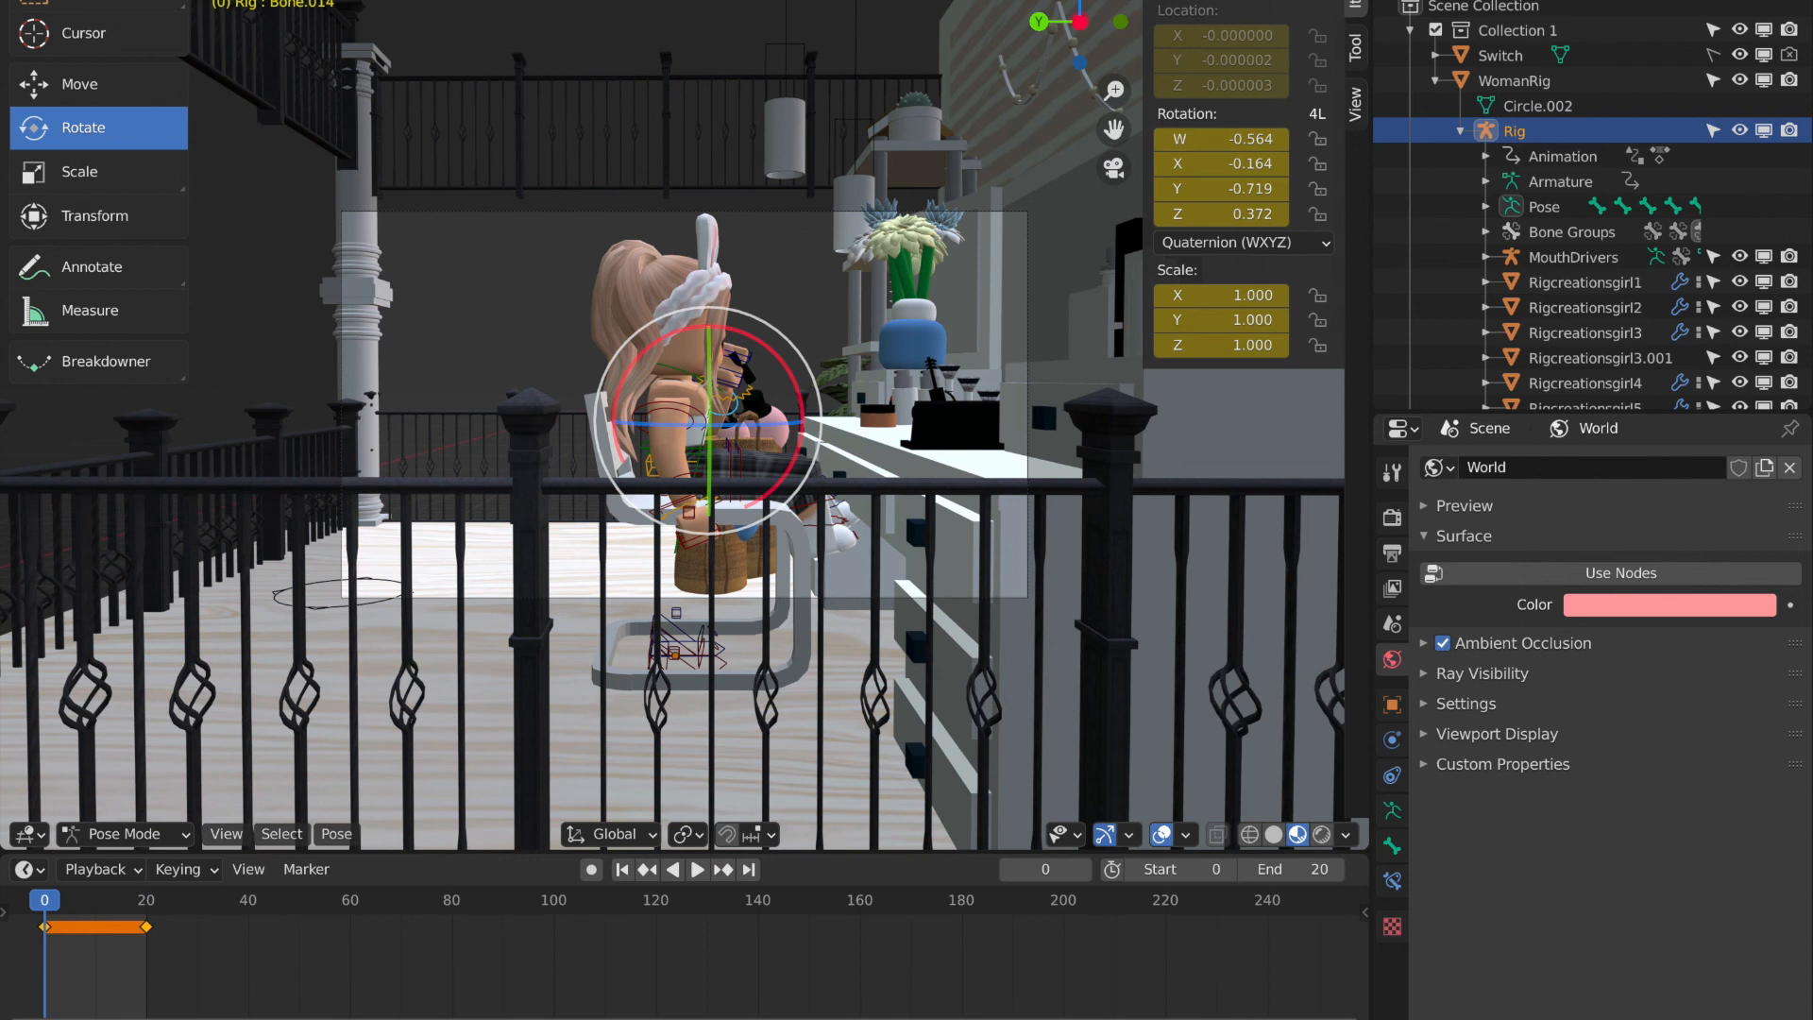
{"action": "left_click", "coordinate": [150, 4]}
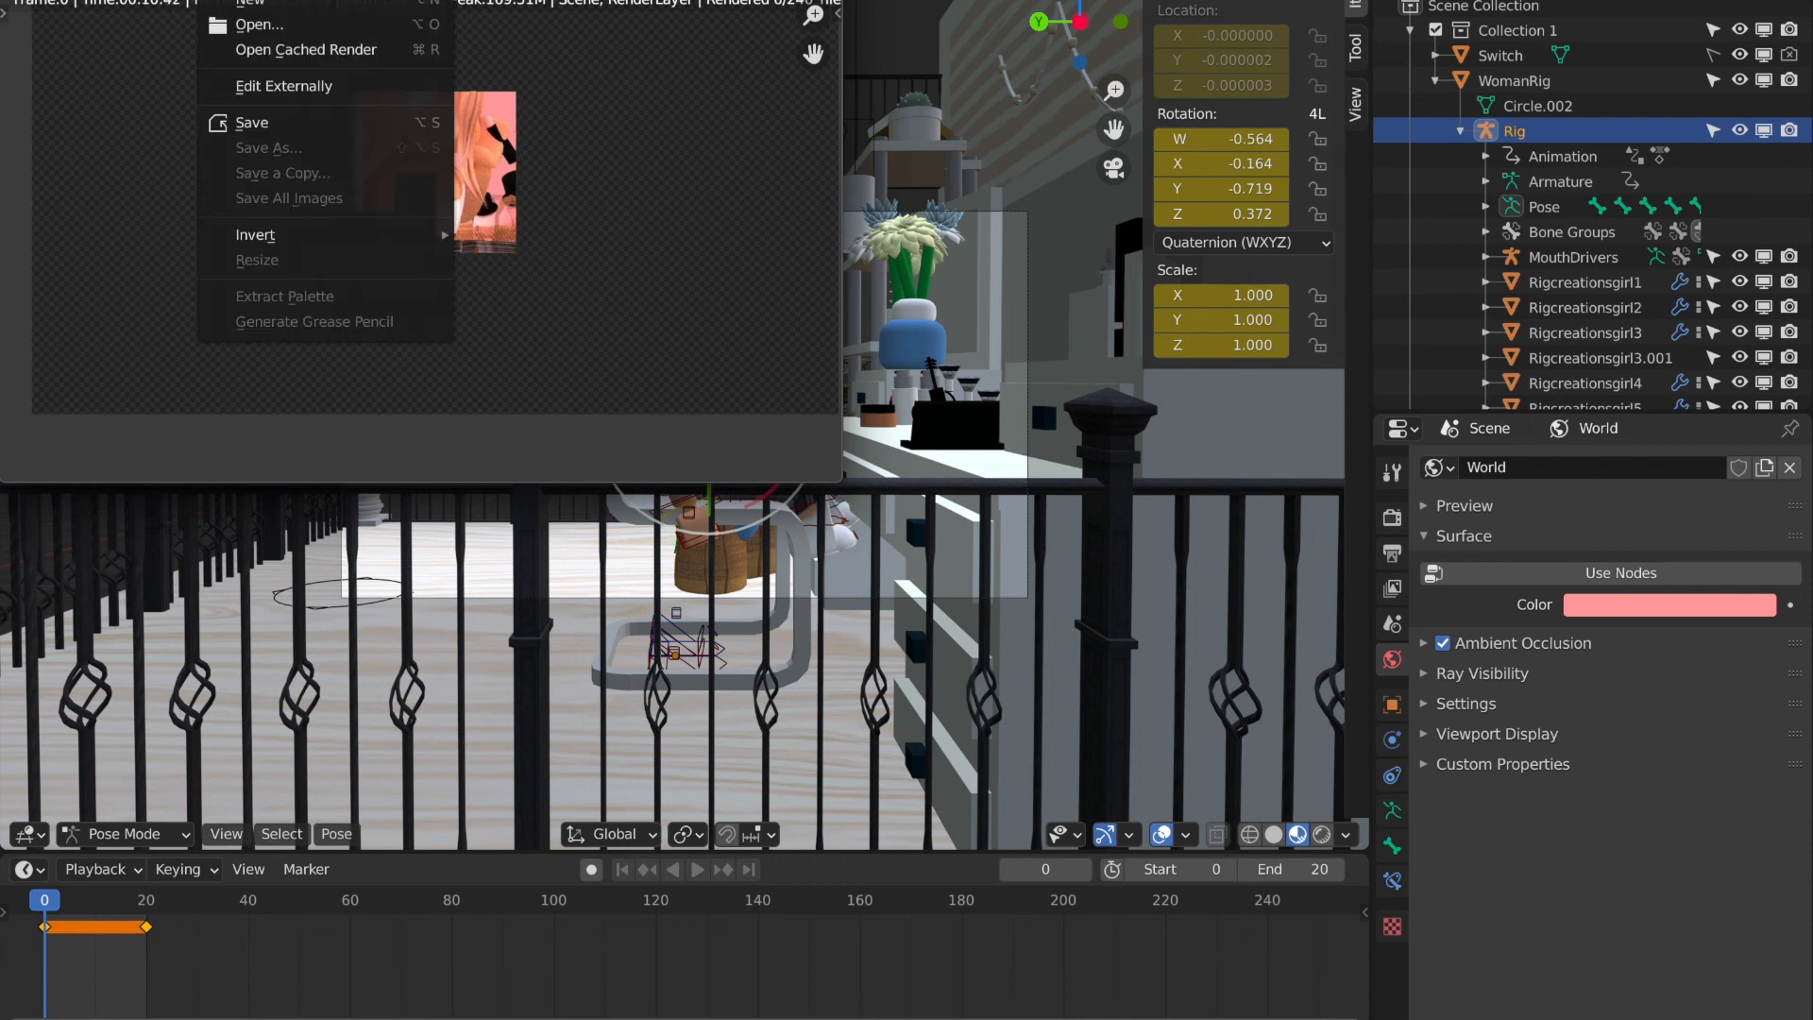
{"action": "mouse_move", "coordinate": [269, 148]}
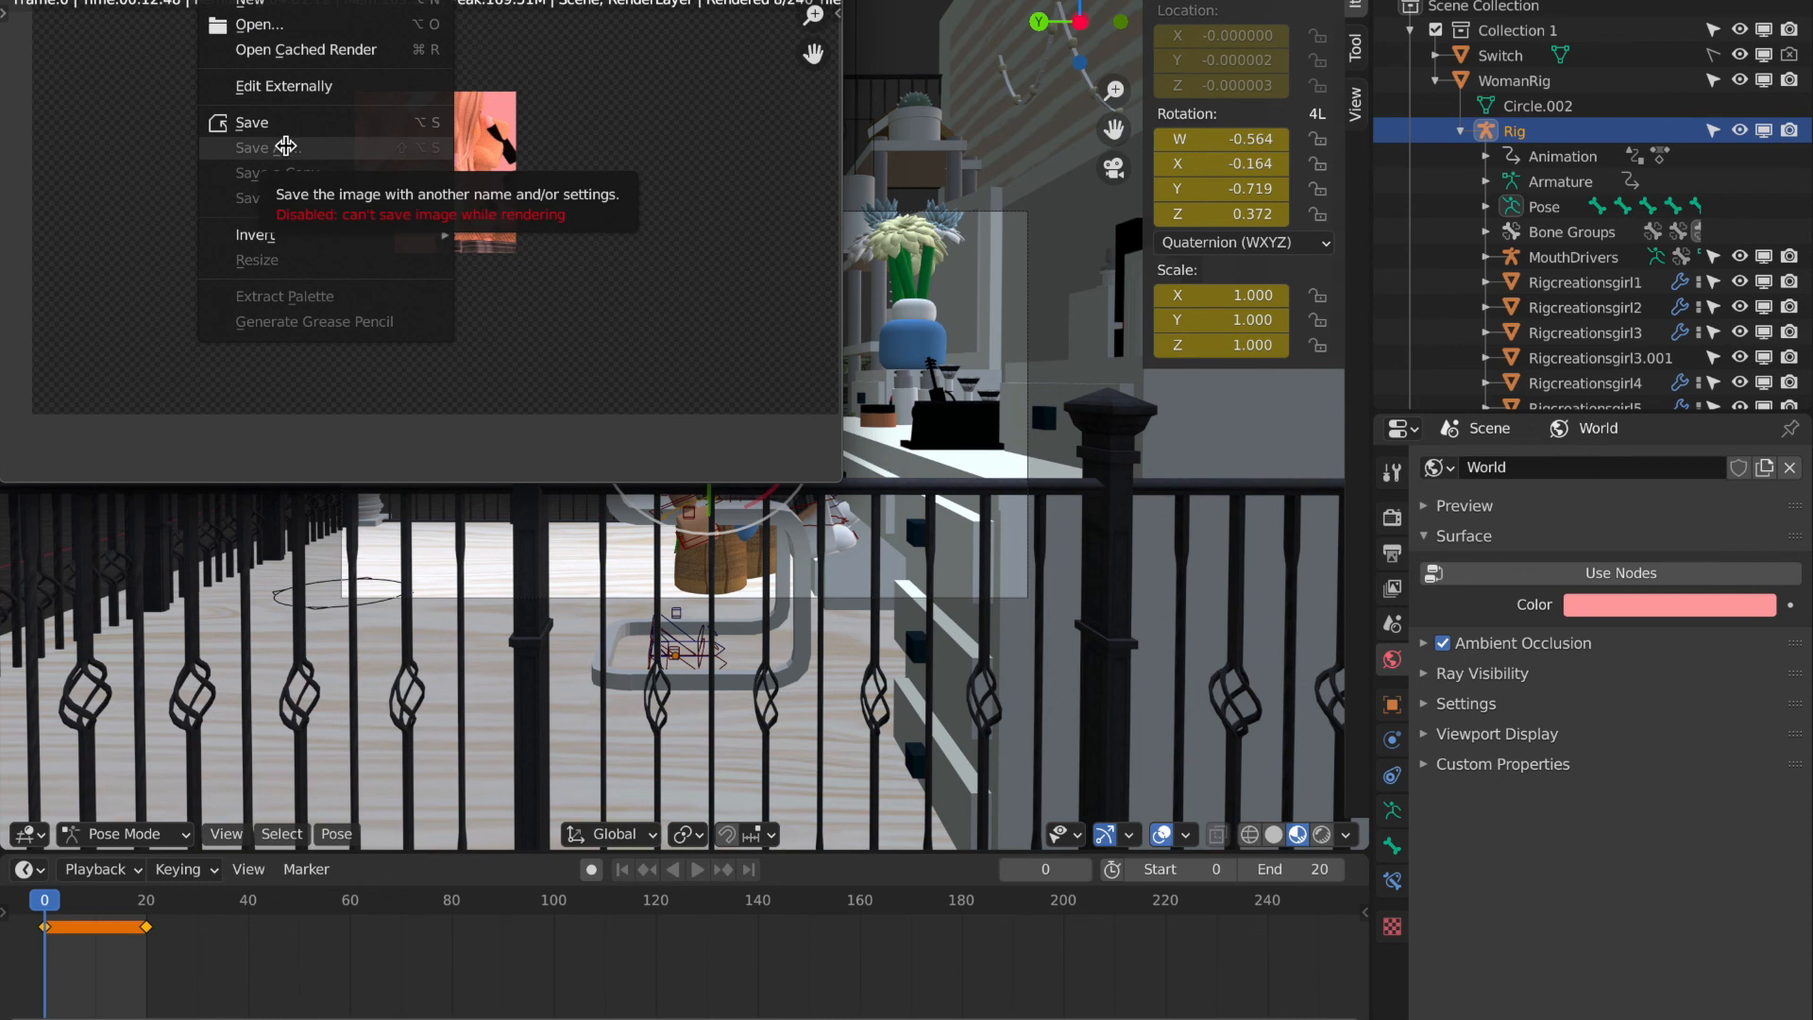